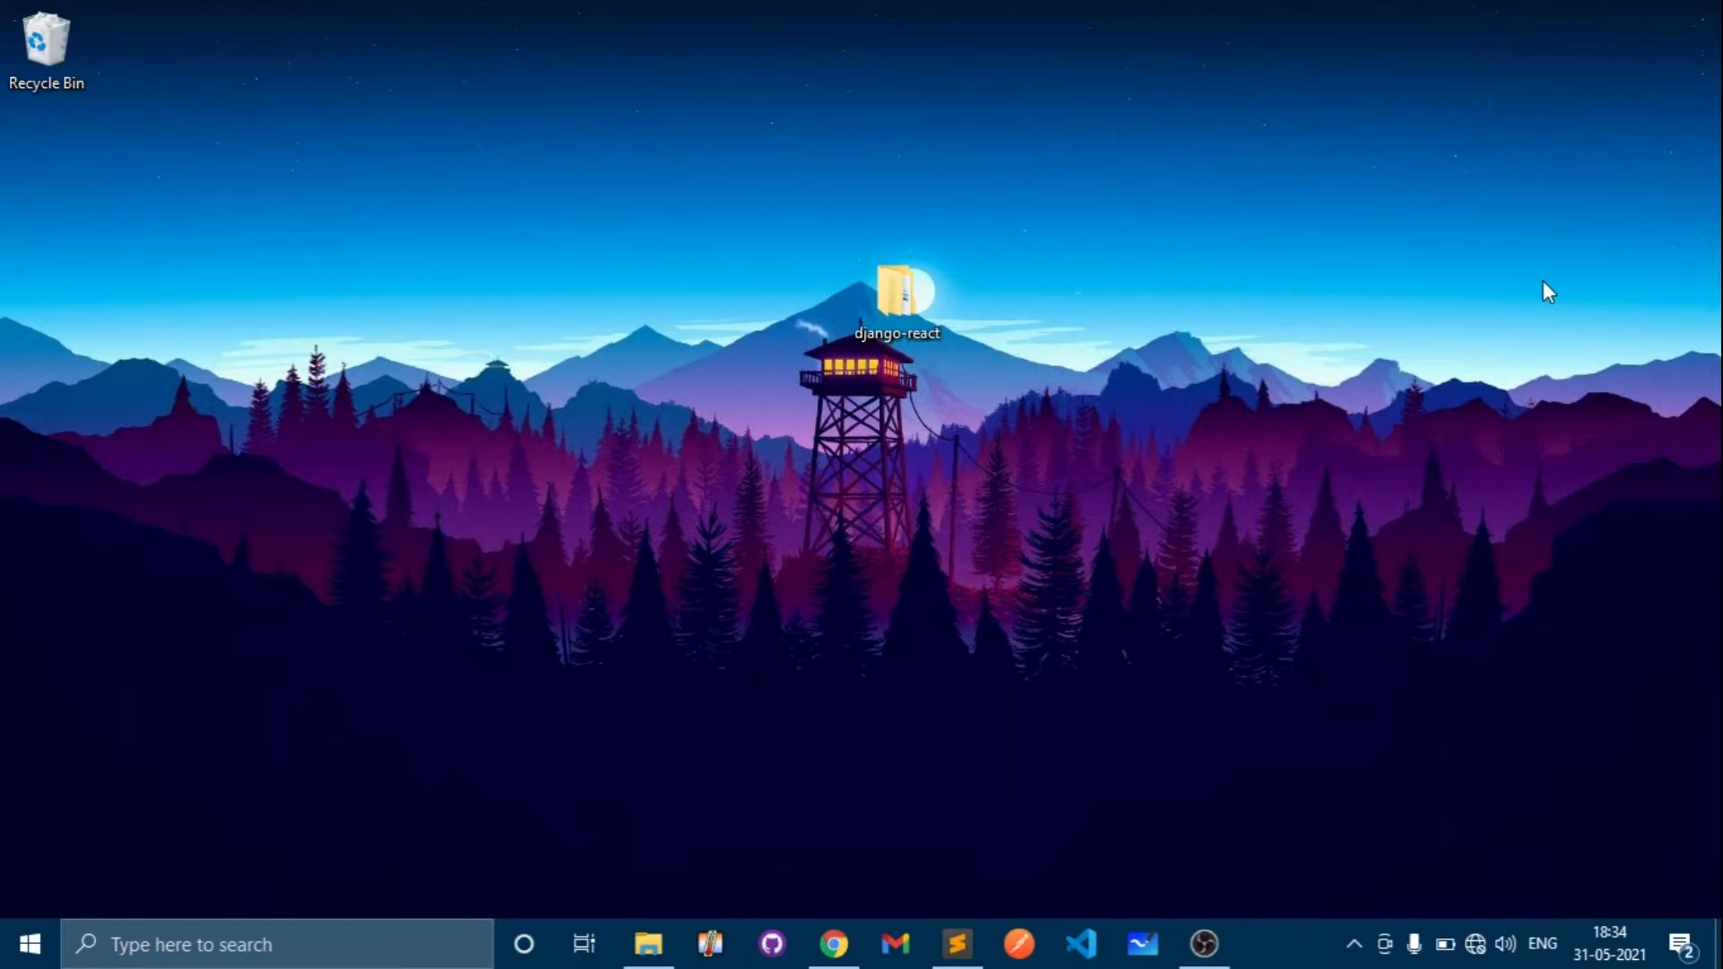
{"action": "mouse_move", "coordinate": [1325, 360]}
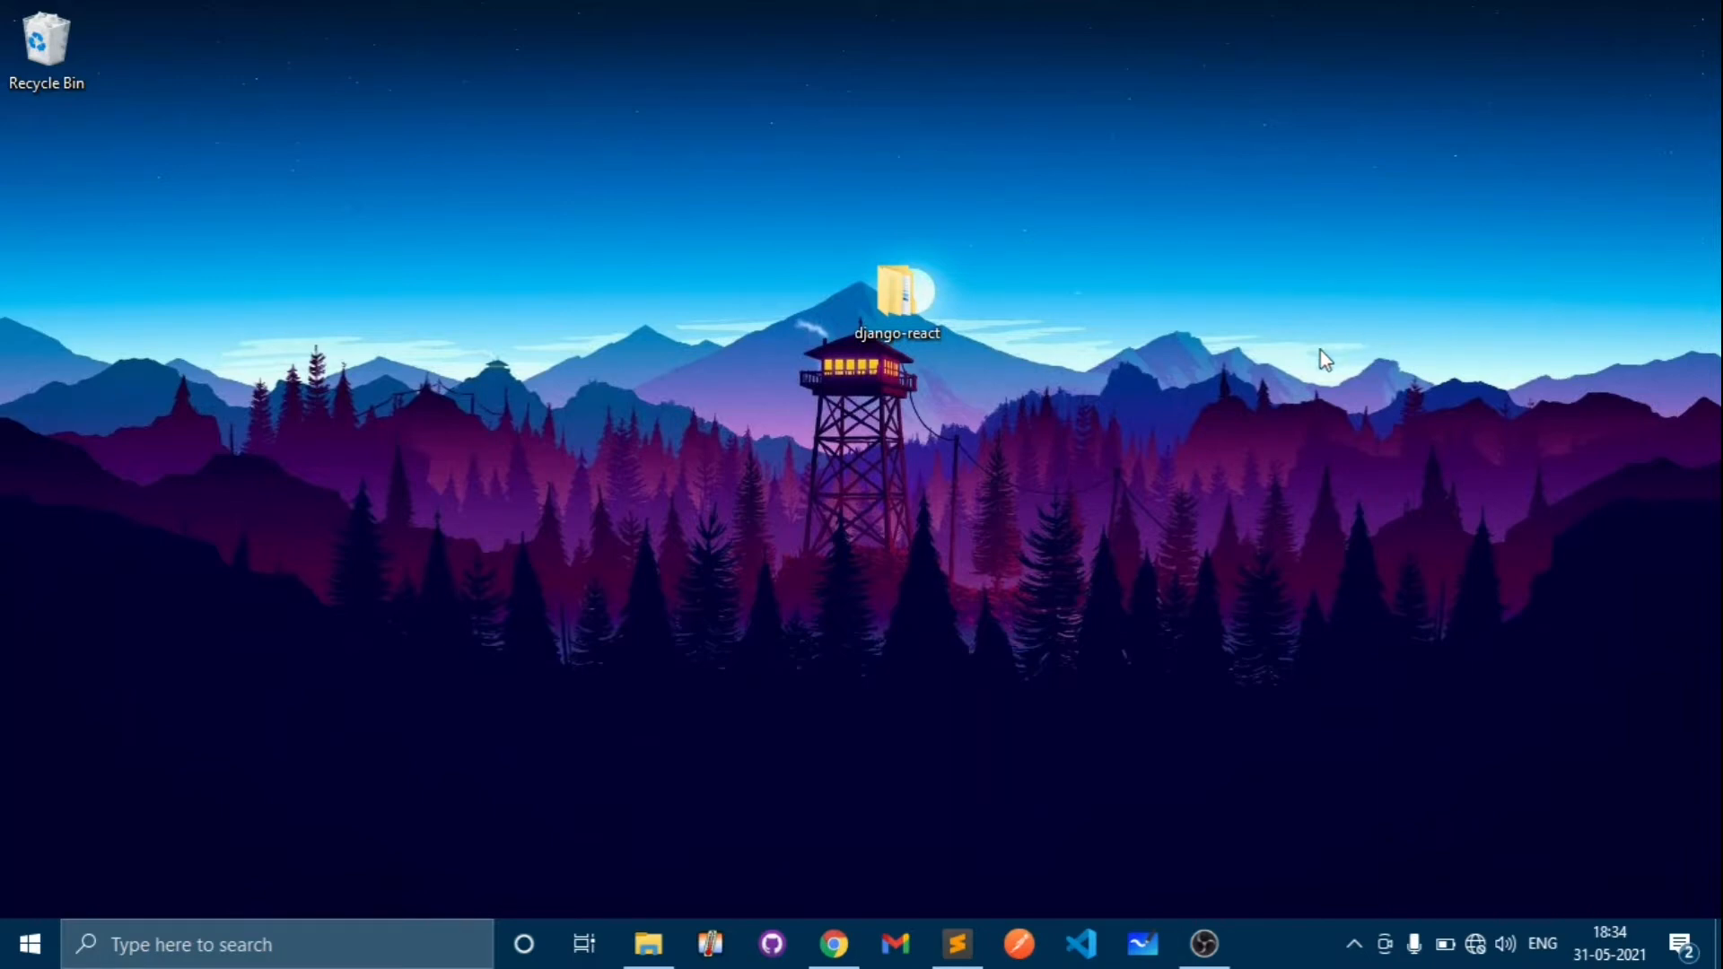
{"action": "mouse_move", "coordinate": [1197, 409]}
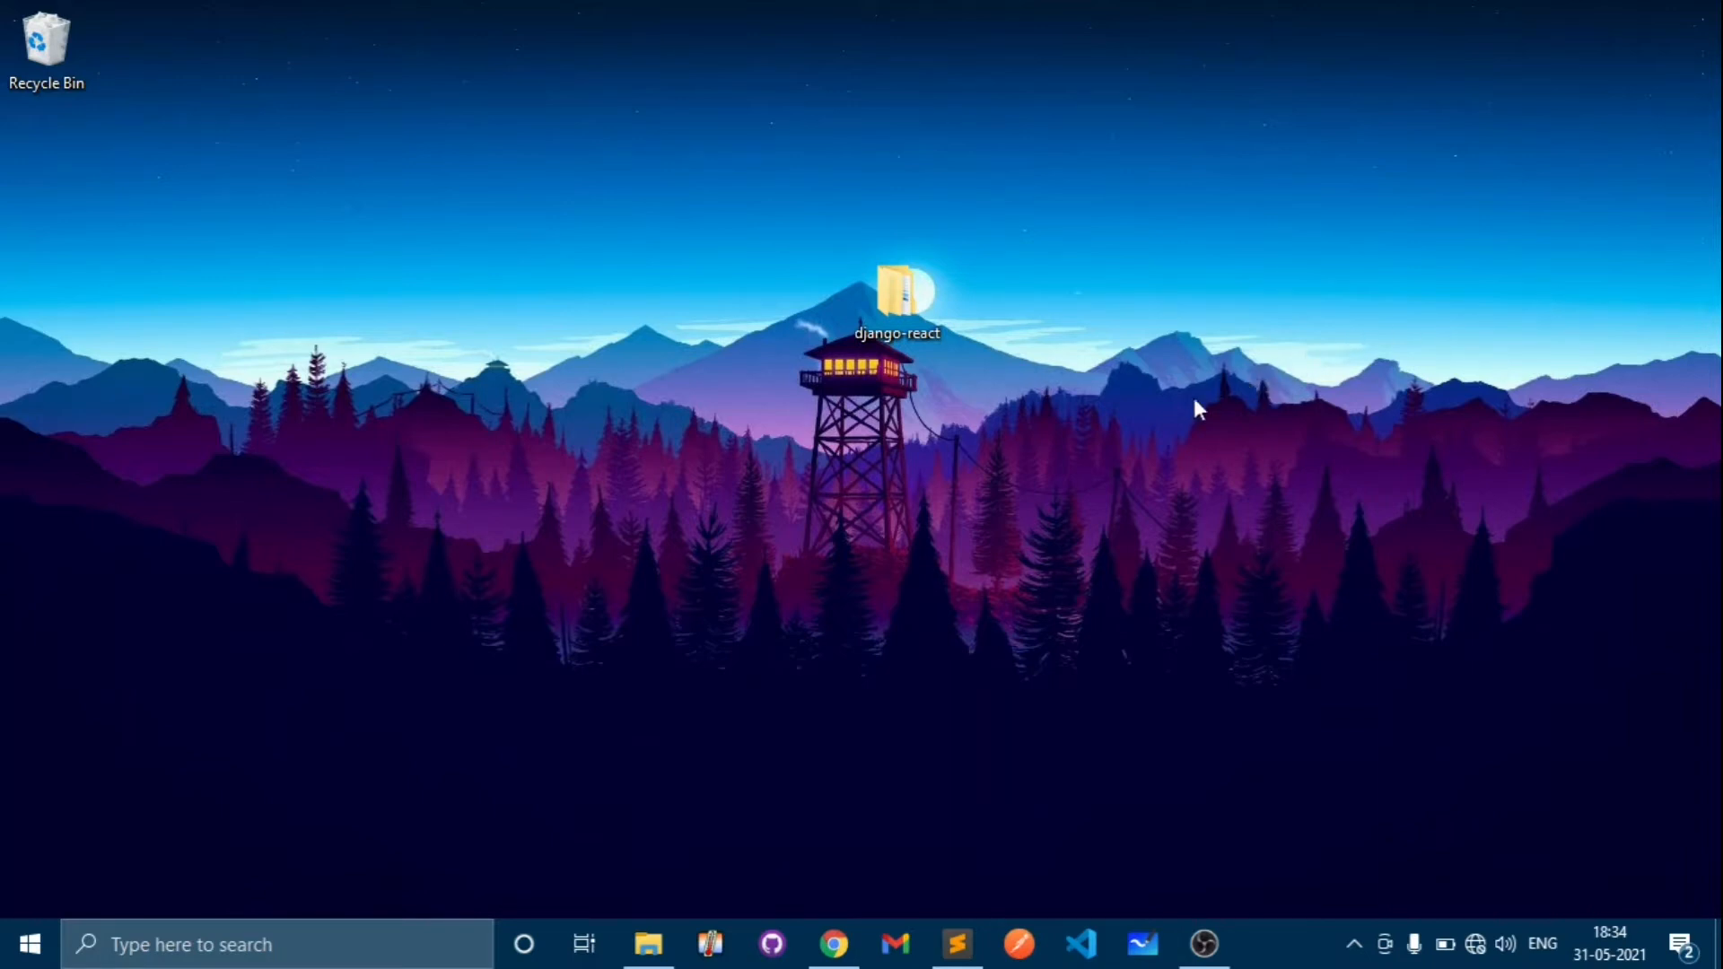
{"action": "mouse_move", "coordinate": [1118, 398]}
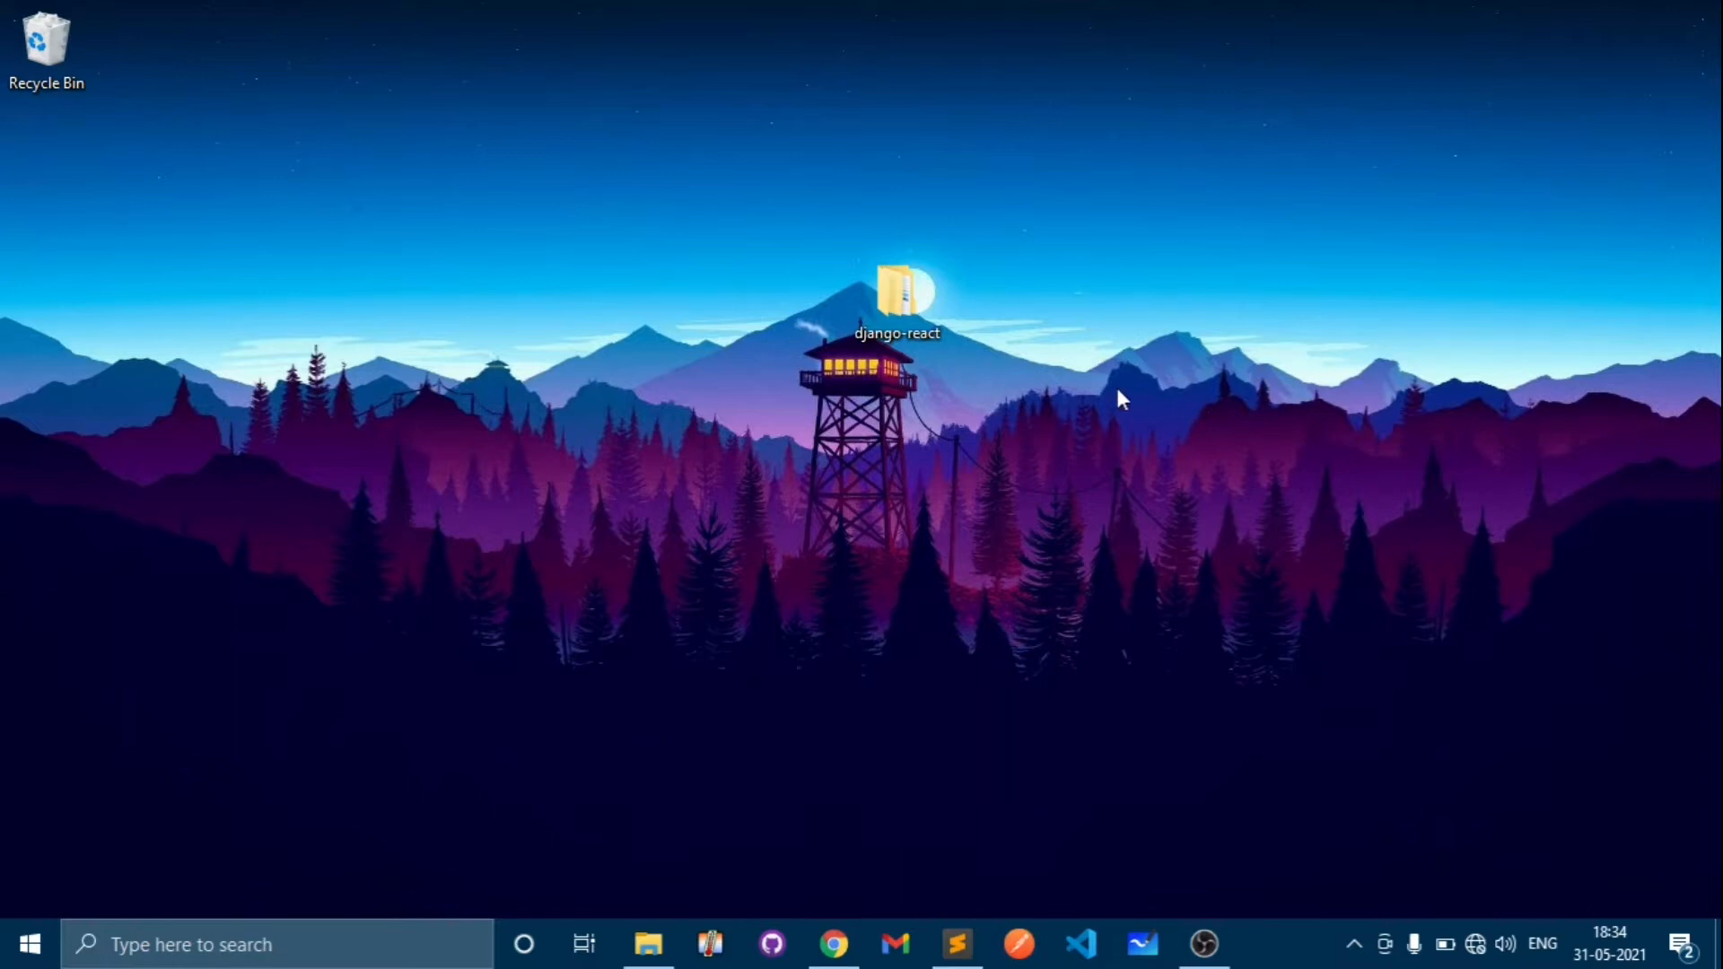
{"action": "mouse_move", "coordinate": [869, 865]}
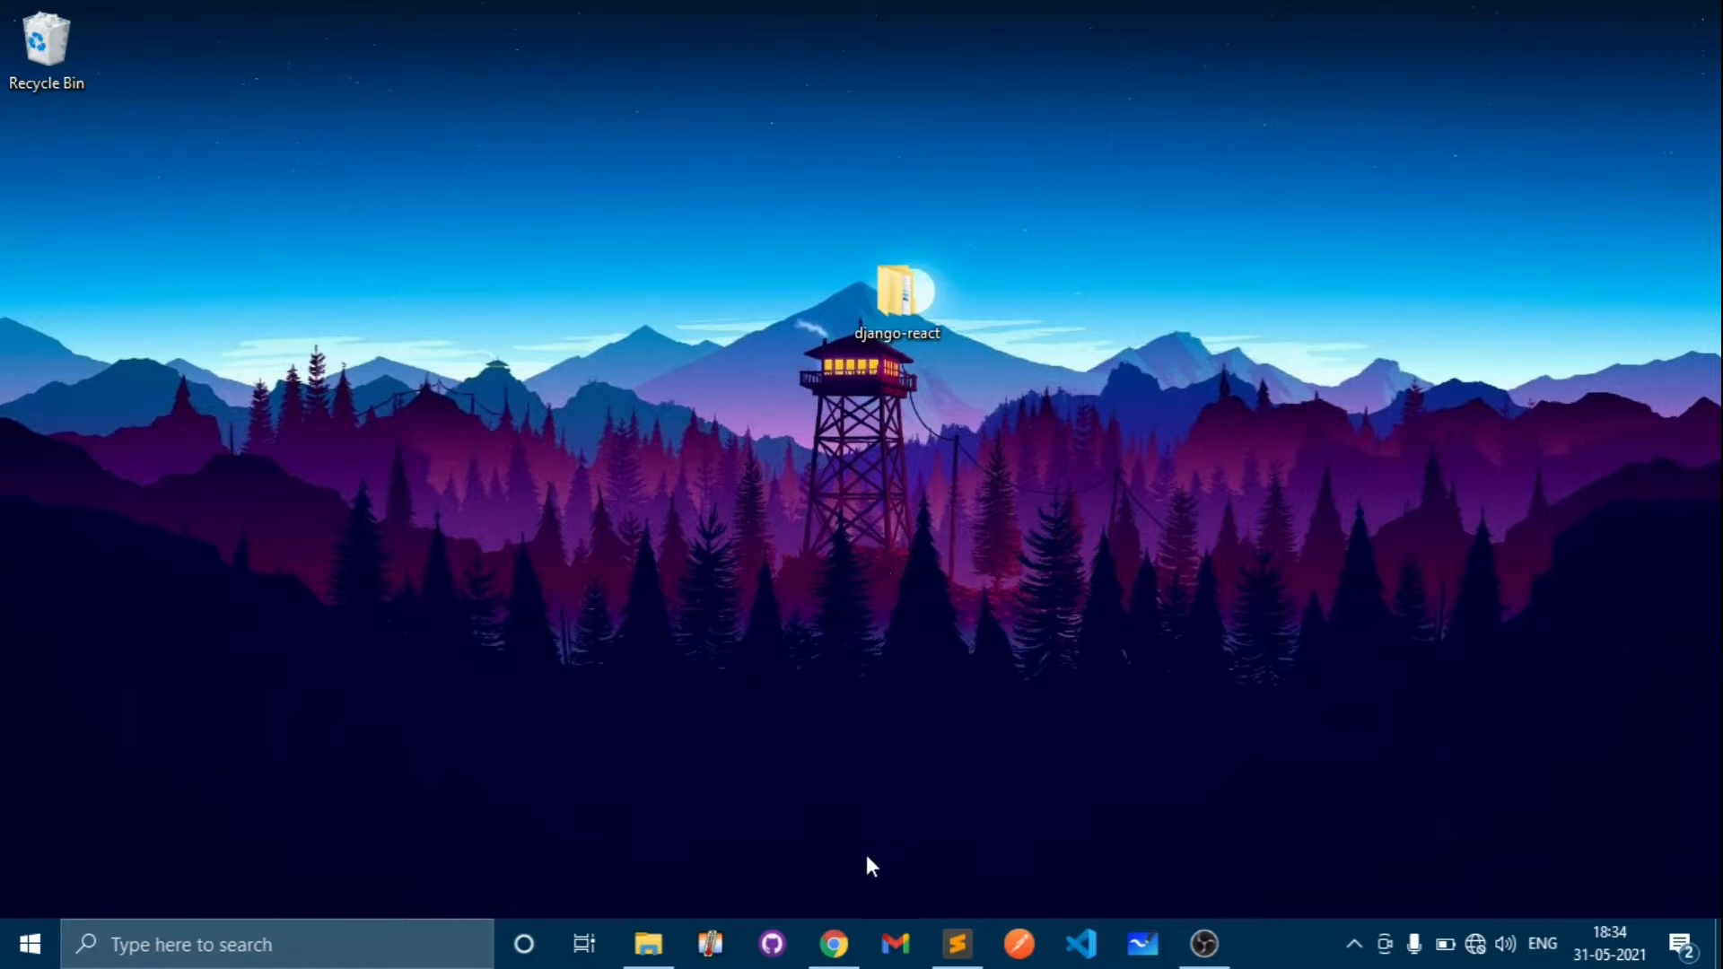
{"action": "mouse_move", "coordinate": [868, 400]}
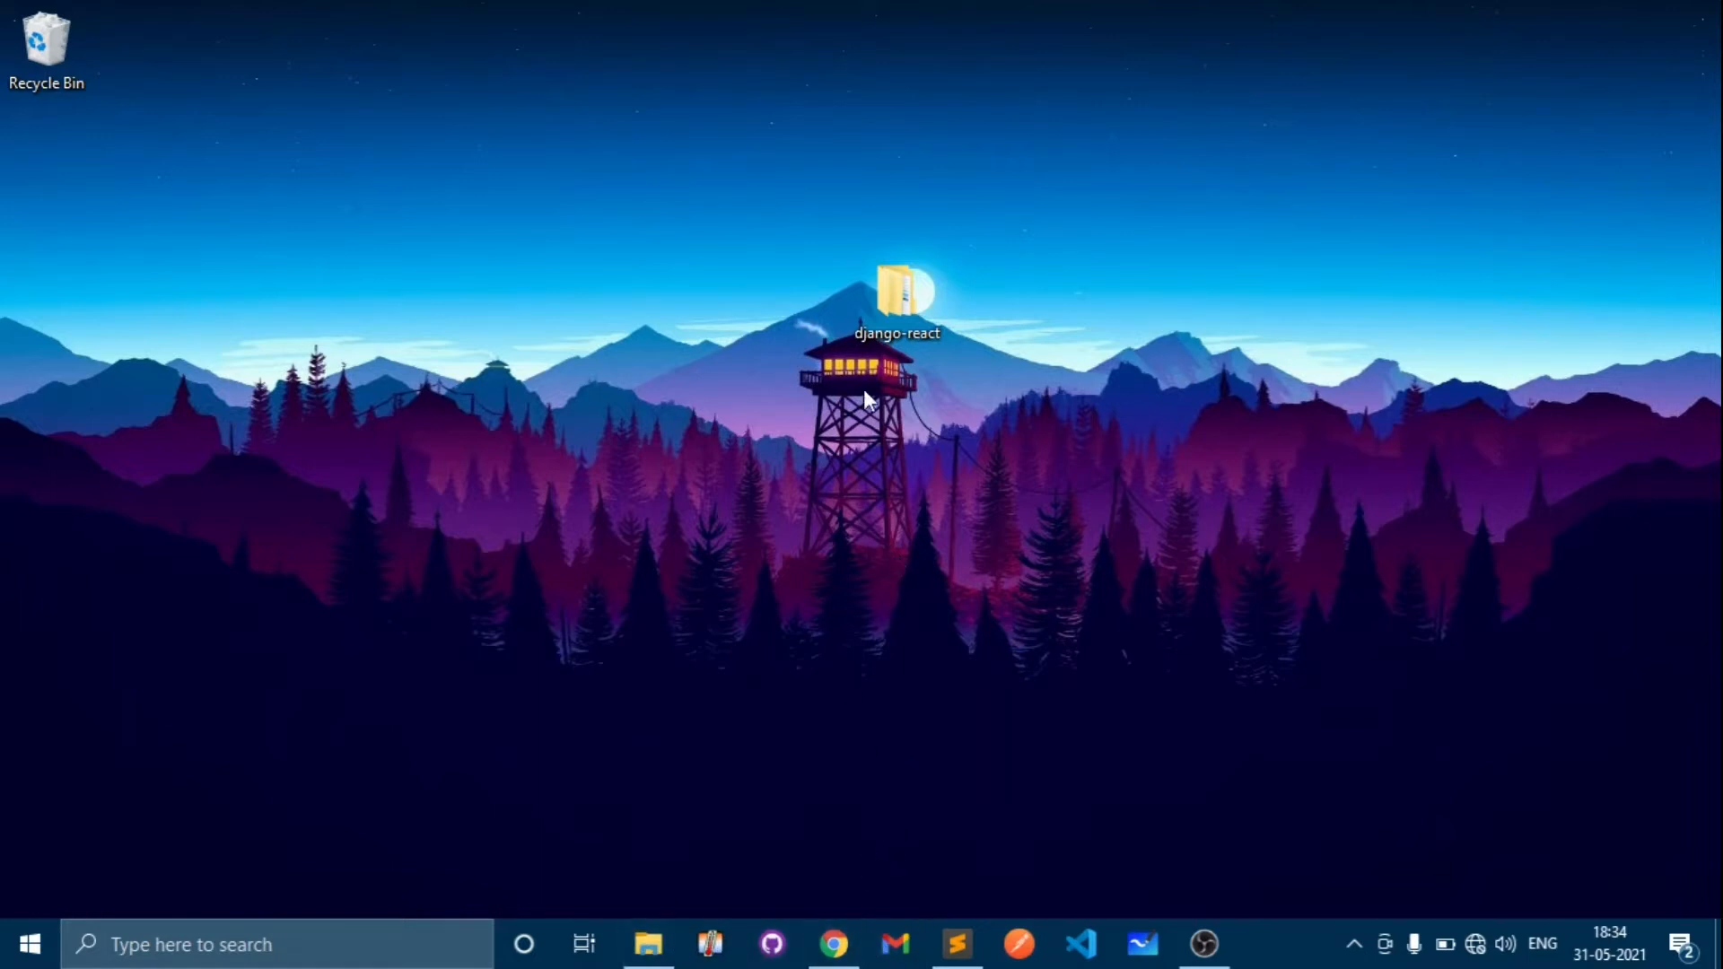
- Open the django-react folder from the desktop and select its fontend subfolder
{"action": "left_click", "coordinate": [897, 296]}
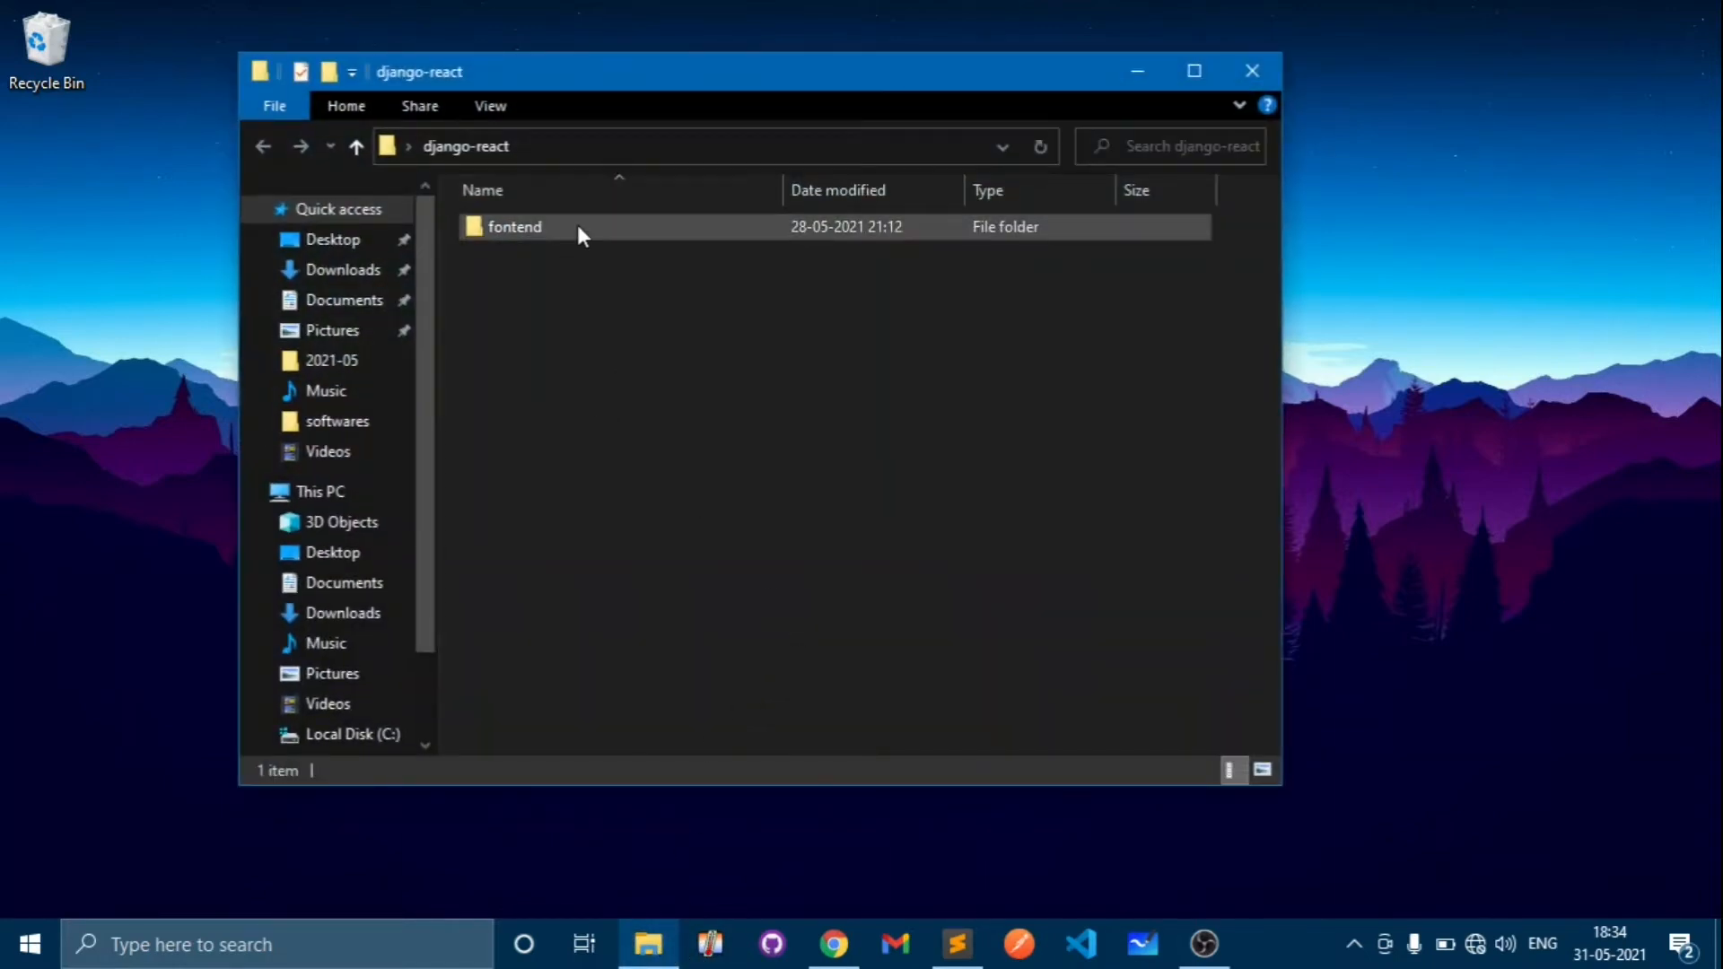
{"action": "left_click", "coordinate": [515, 226]}
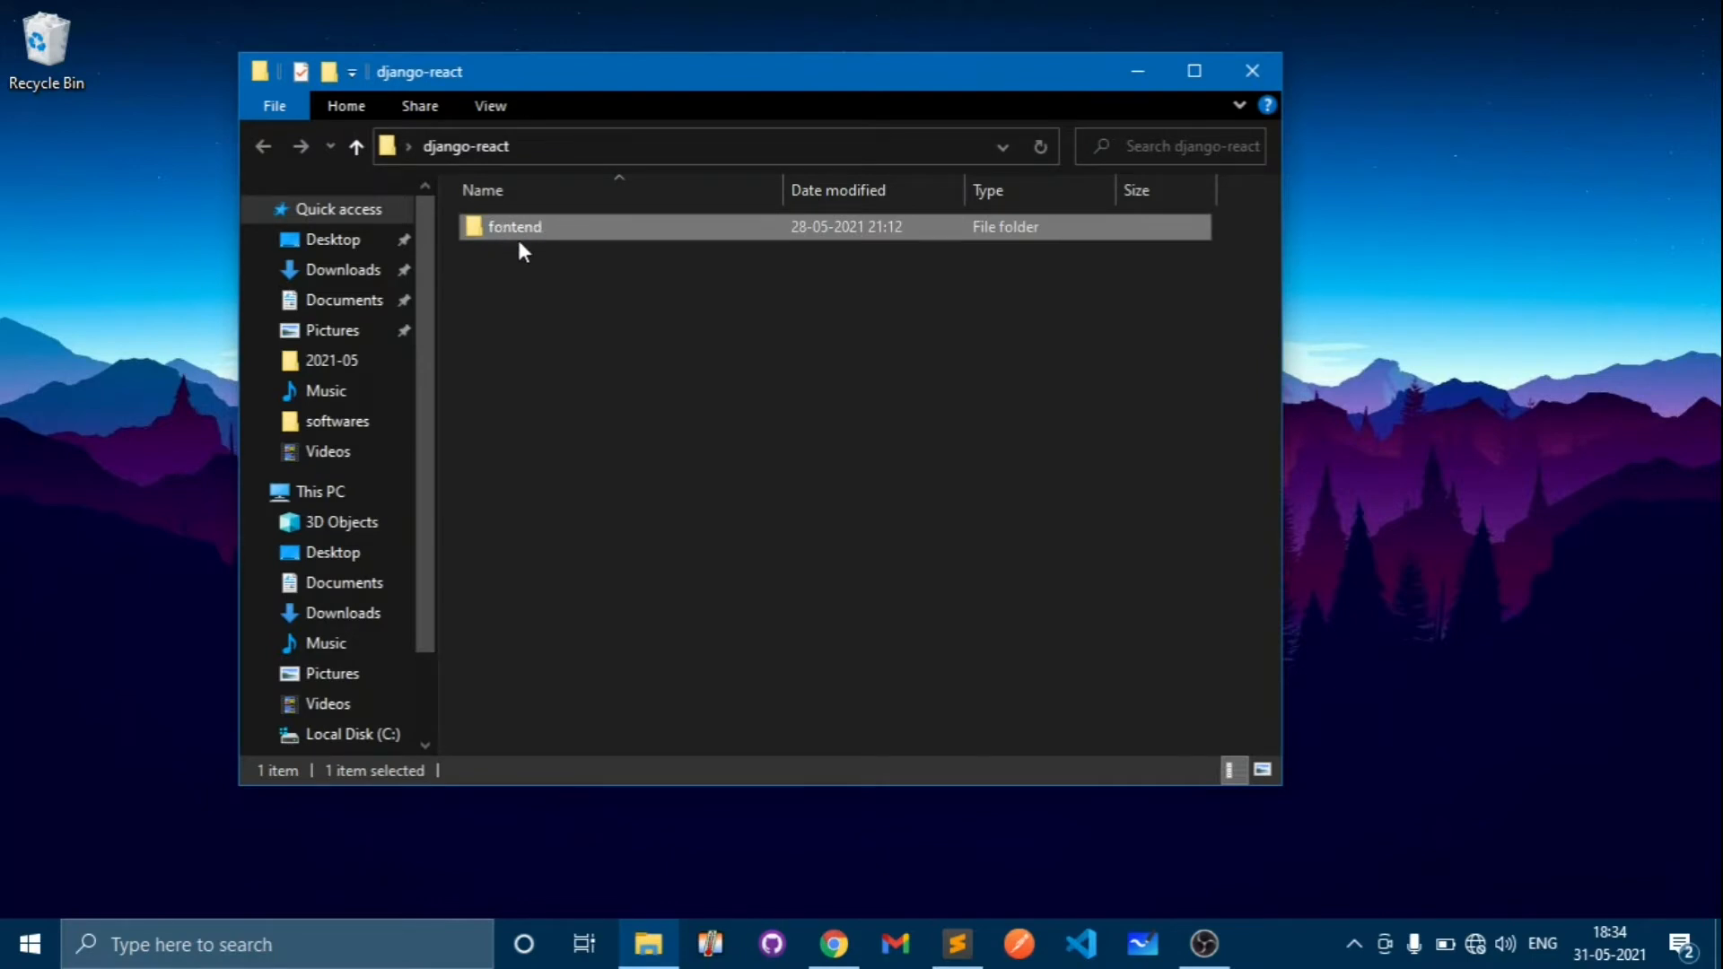
{"action": "mouse_move", "coordinate": [511, 226]}
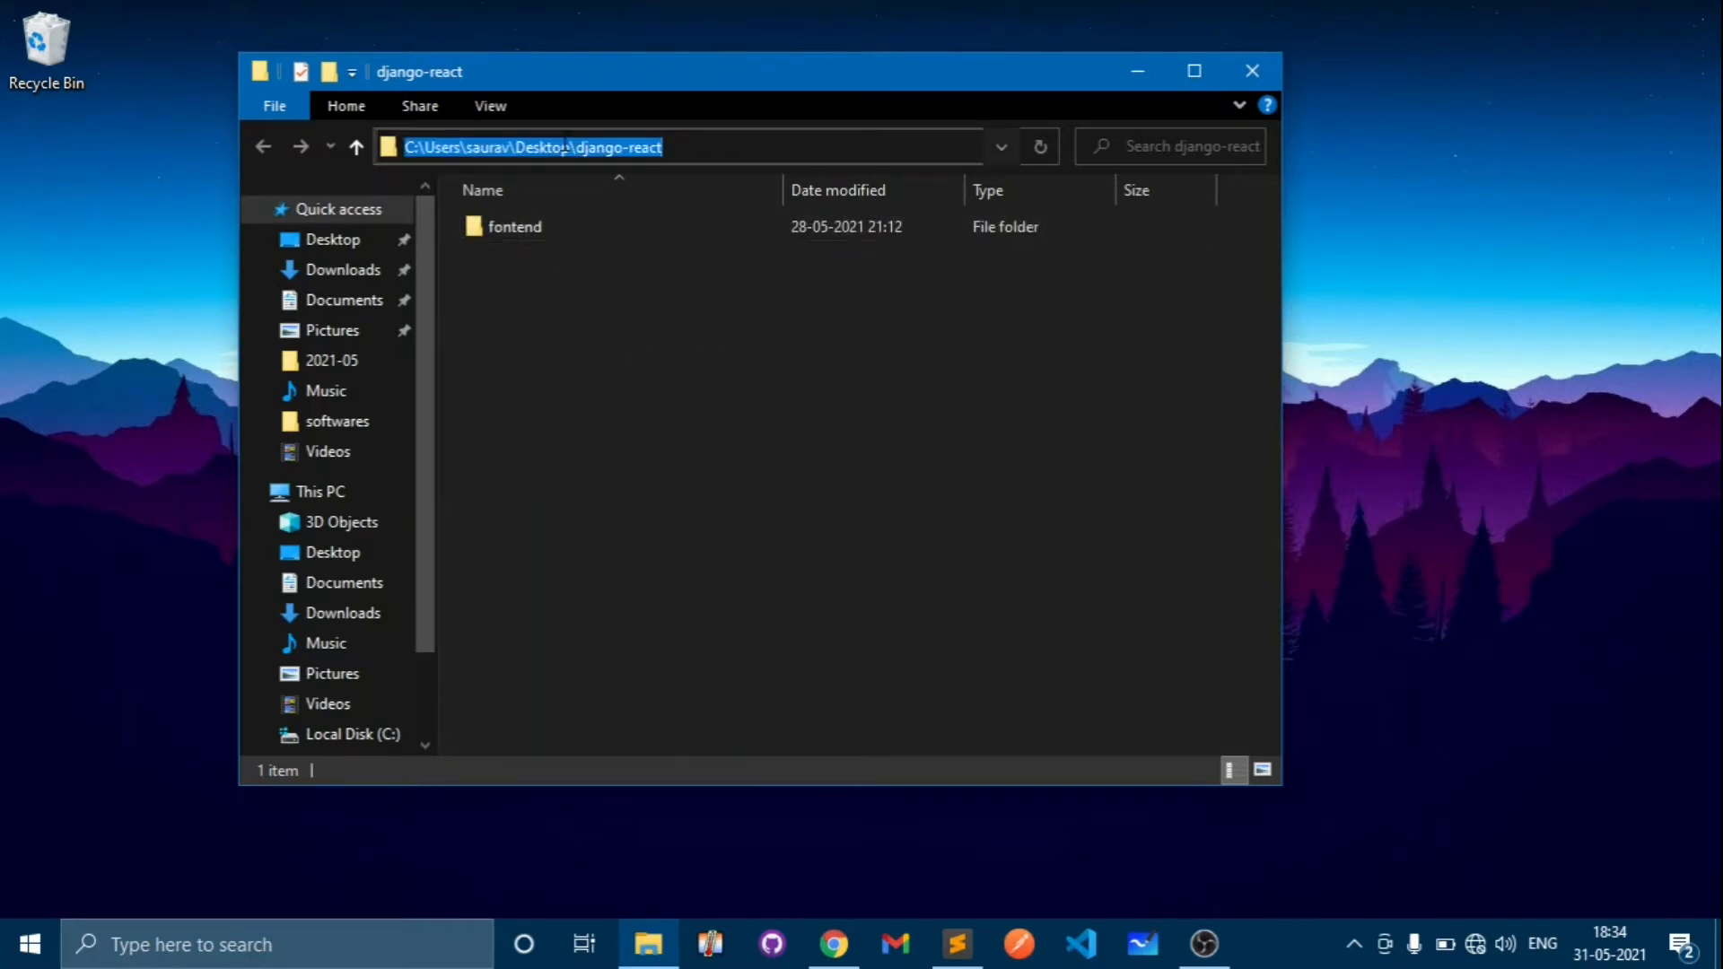
- Launch a Command Prompt from Explorer's address bar and draft 'npx create-react-app fontend'
{"action": "type", "text": "cm"}
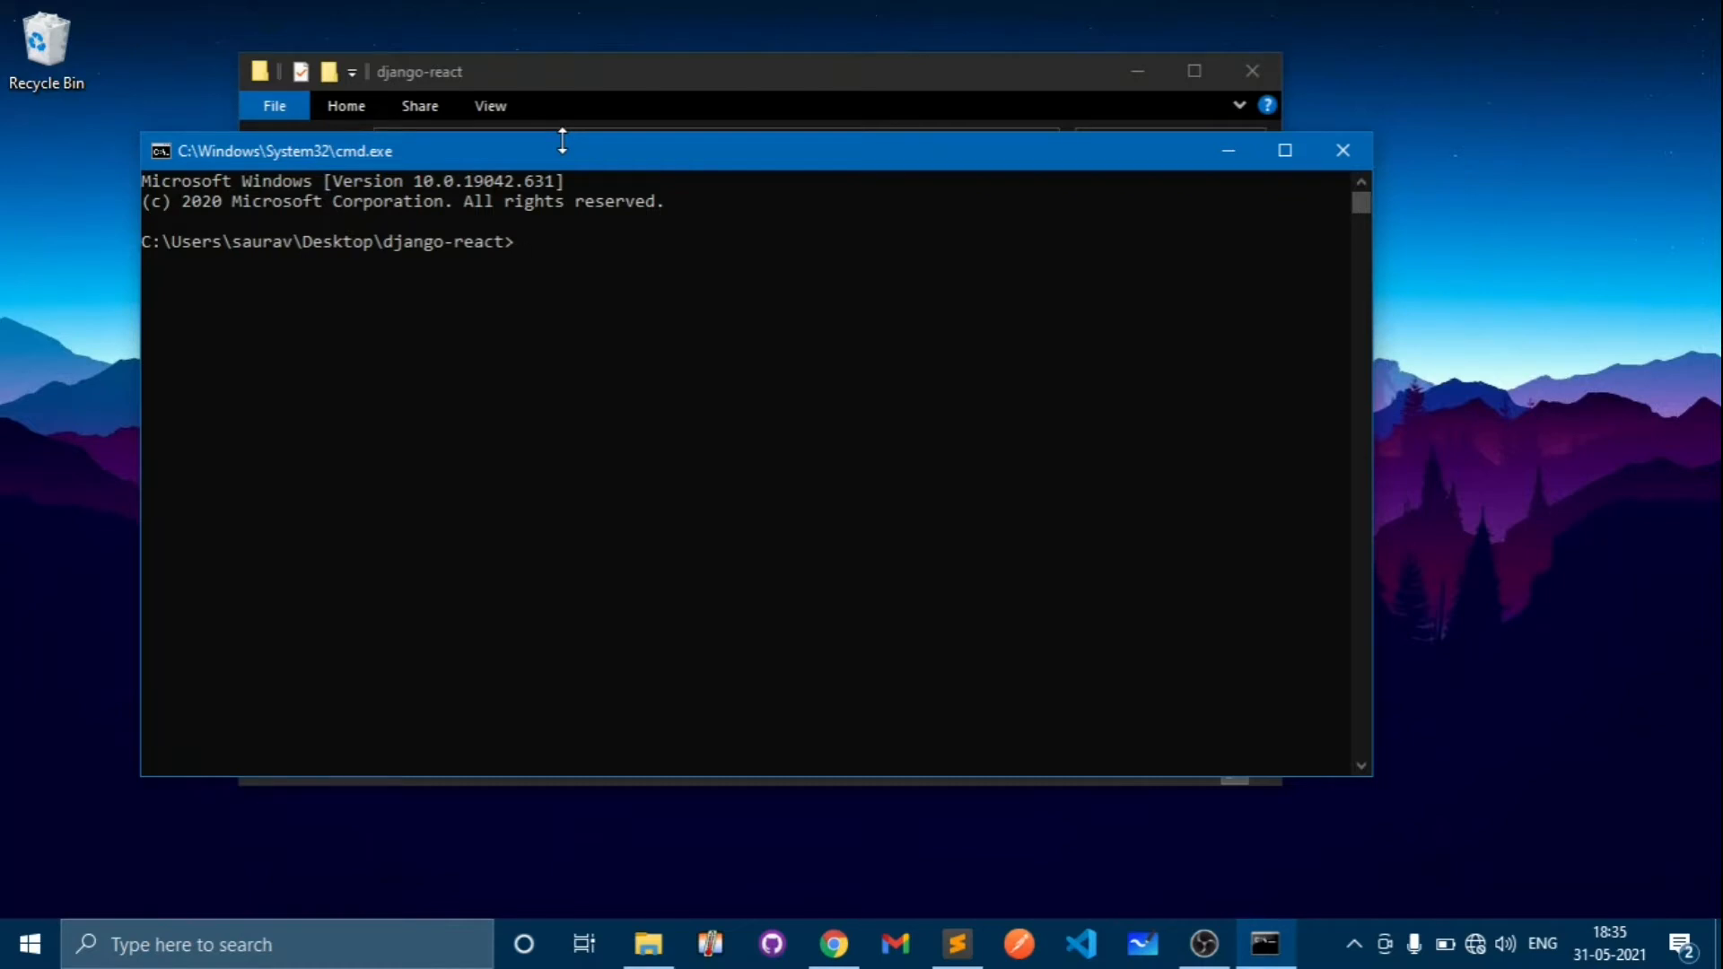
{"action": "type", "text": "npm"}
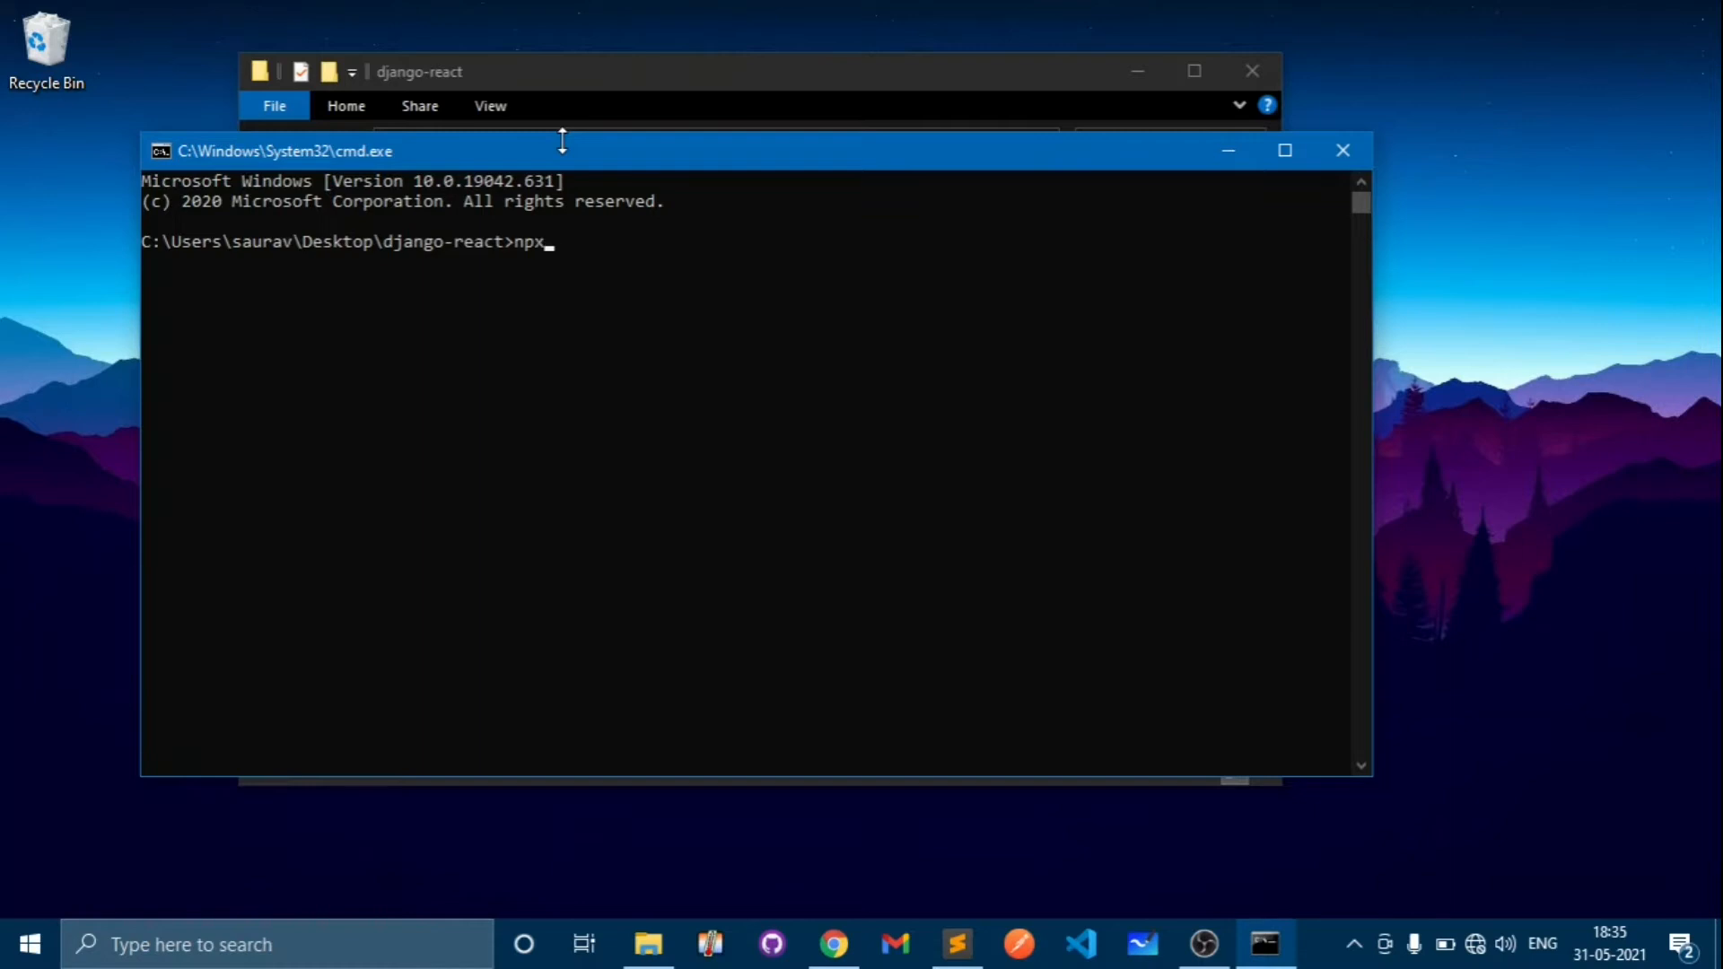
{"action": "type", "text": "create"}
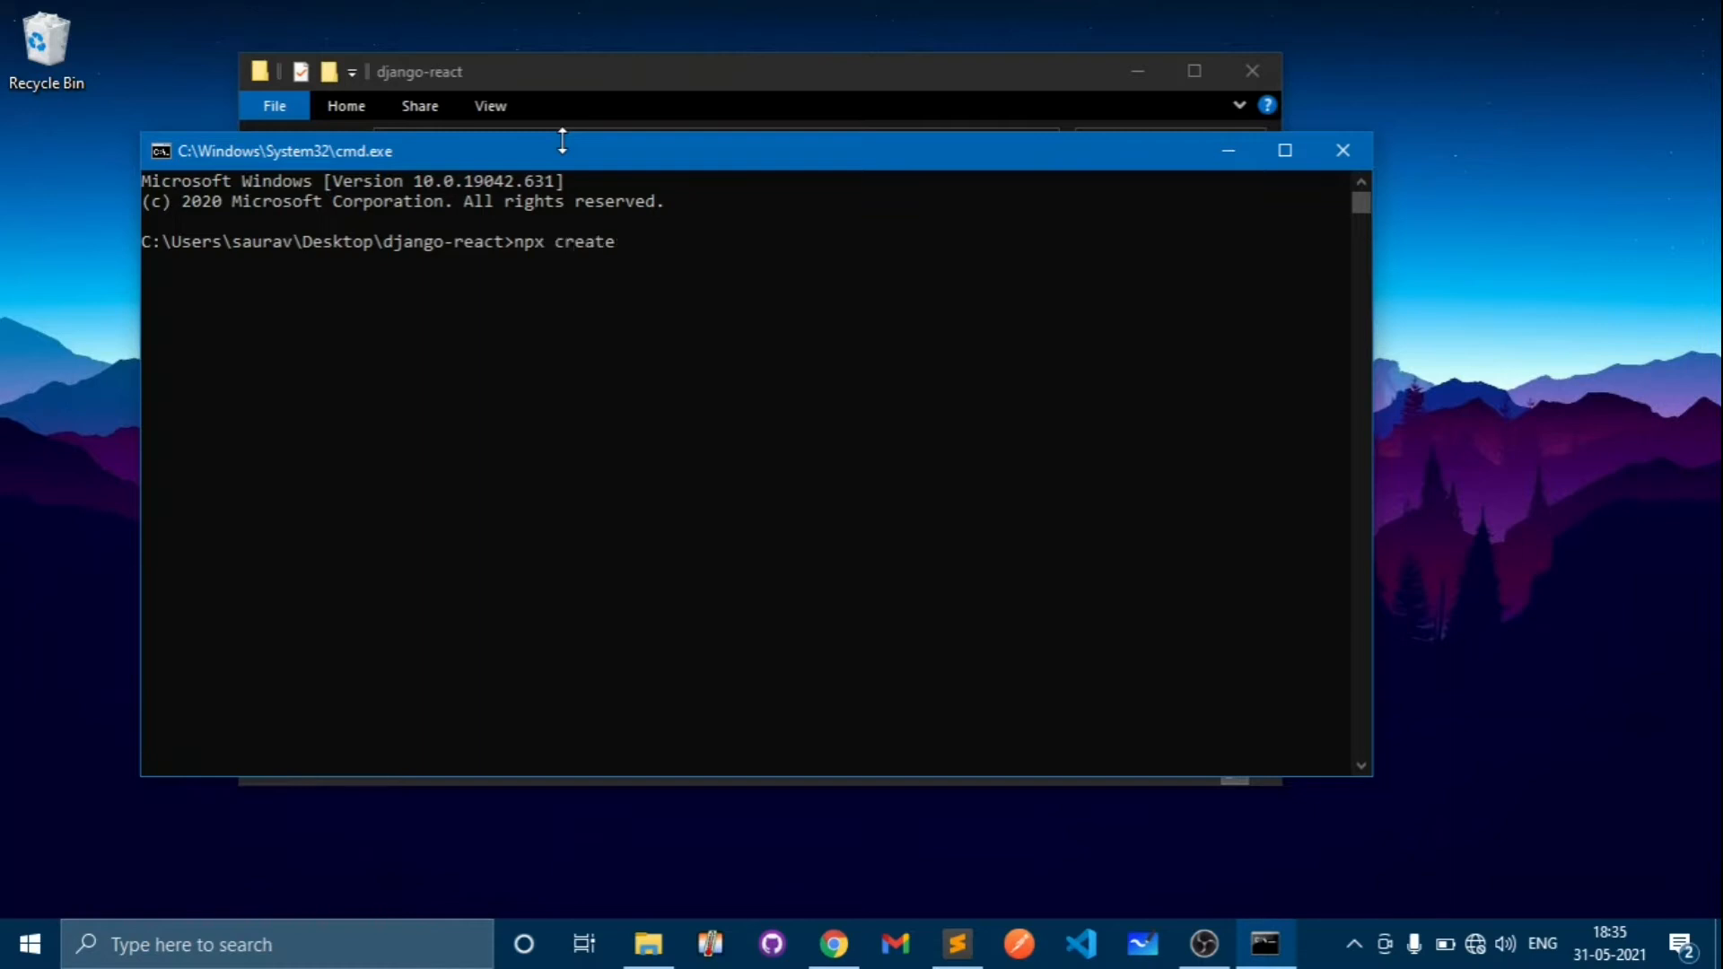
{"action": "type", "text": "-crea"}
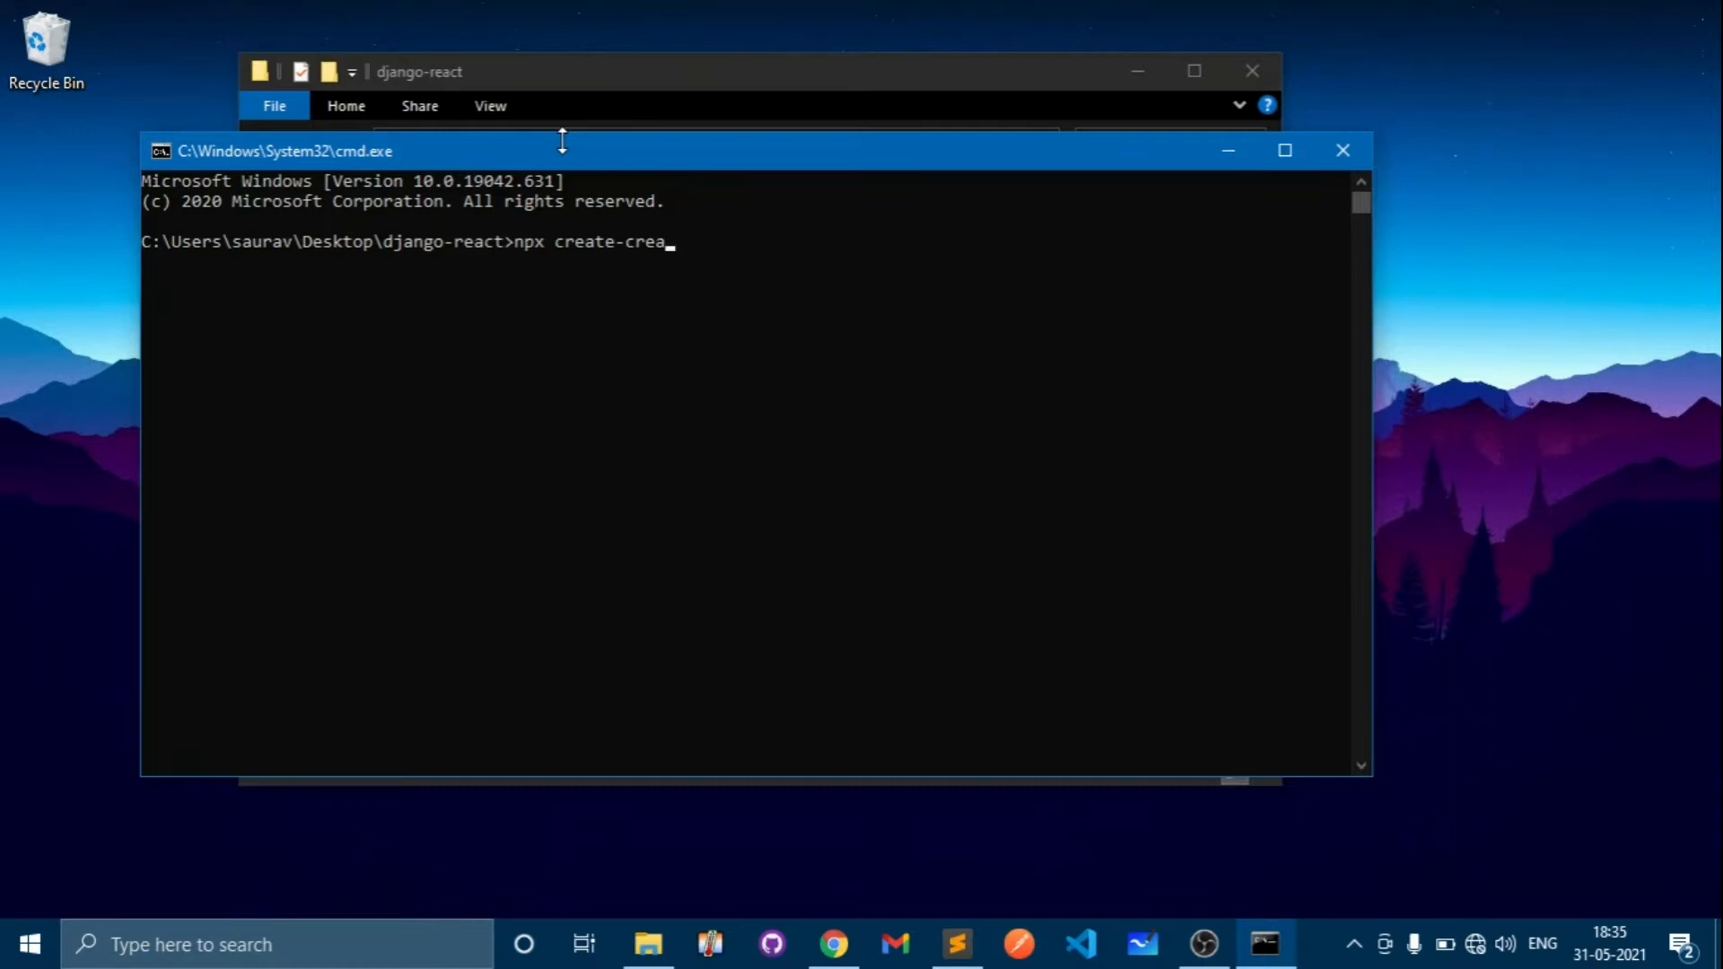
{"action": "key", "text": "backspace"}
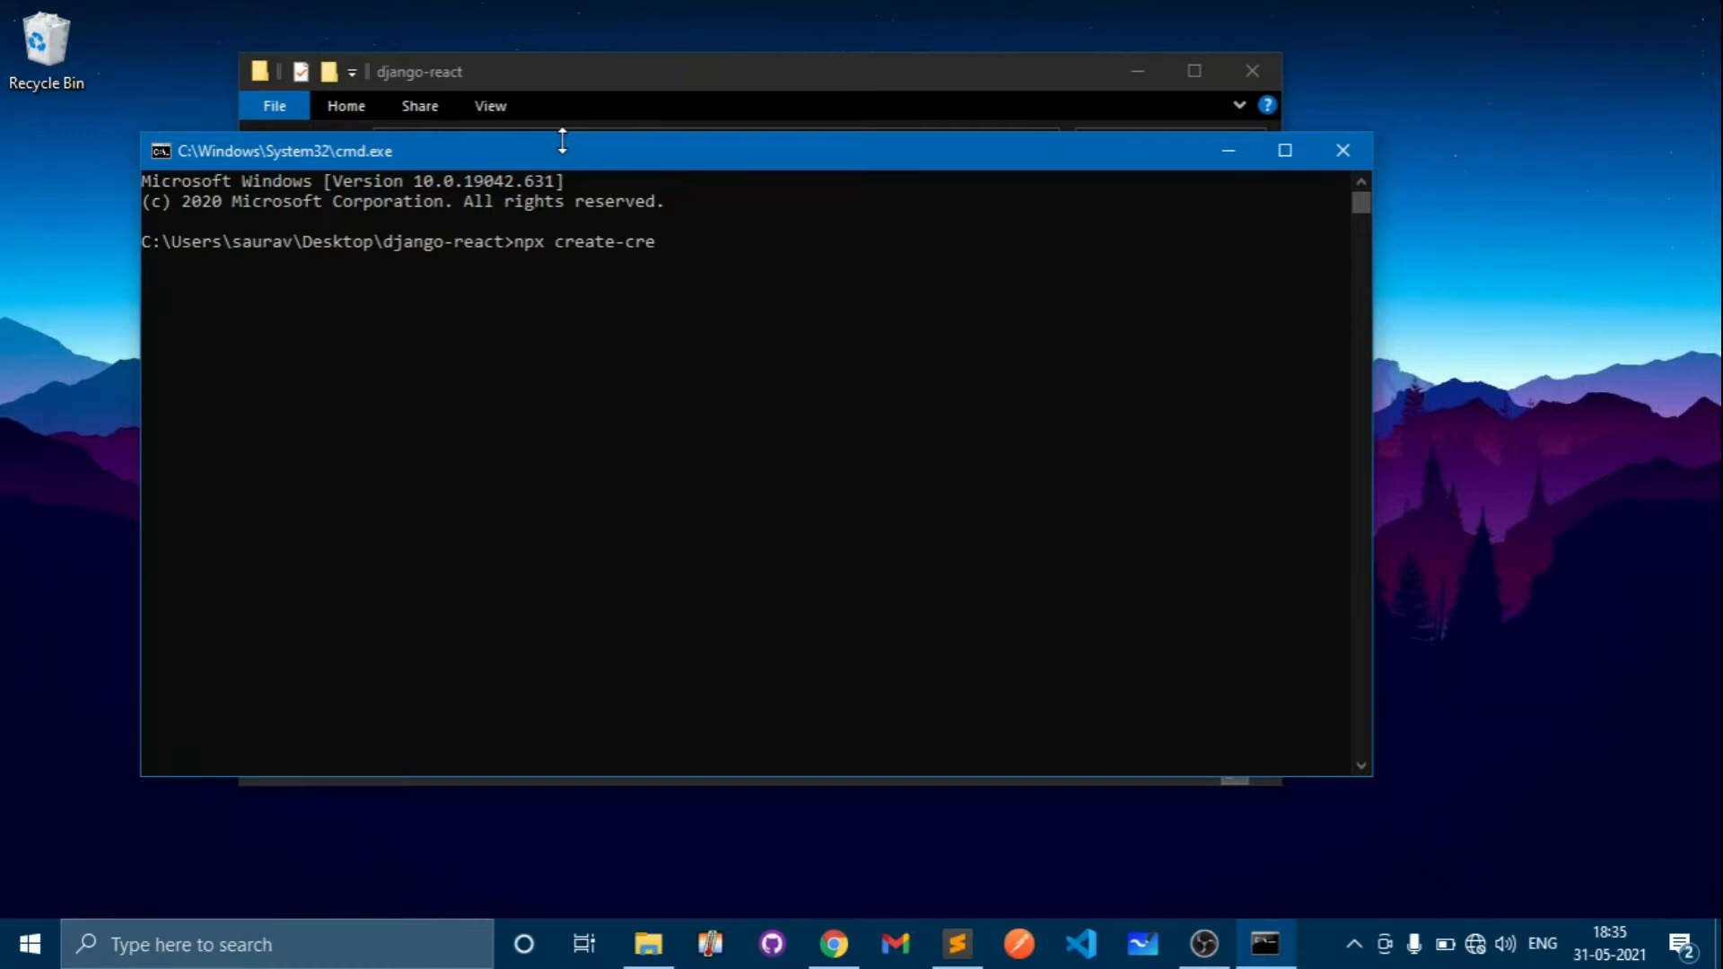
{"action": "type", "text": "a"}
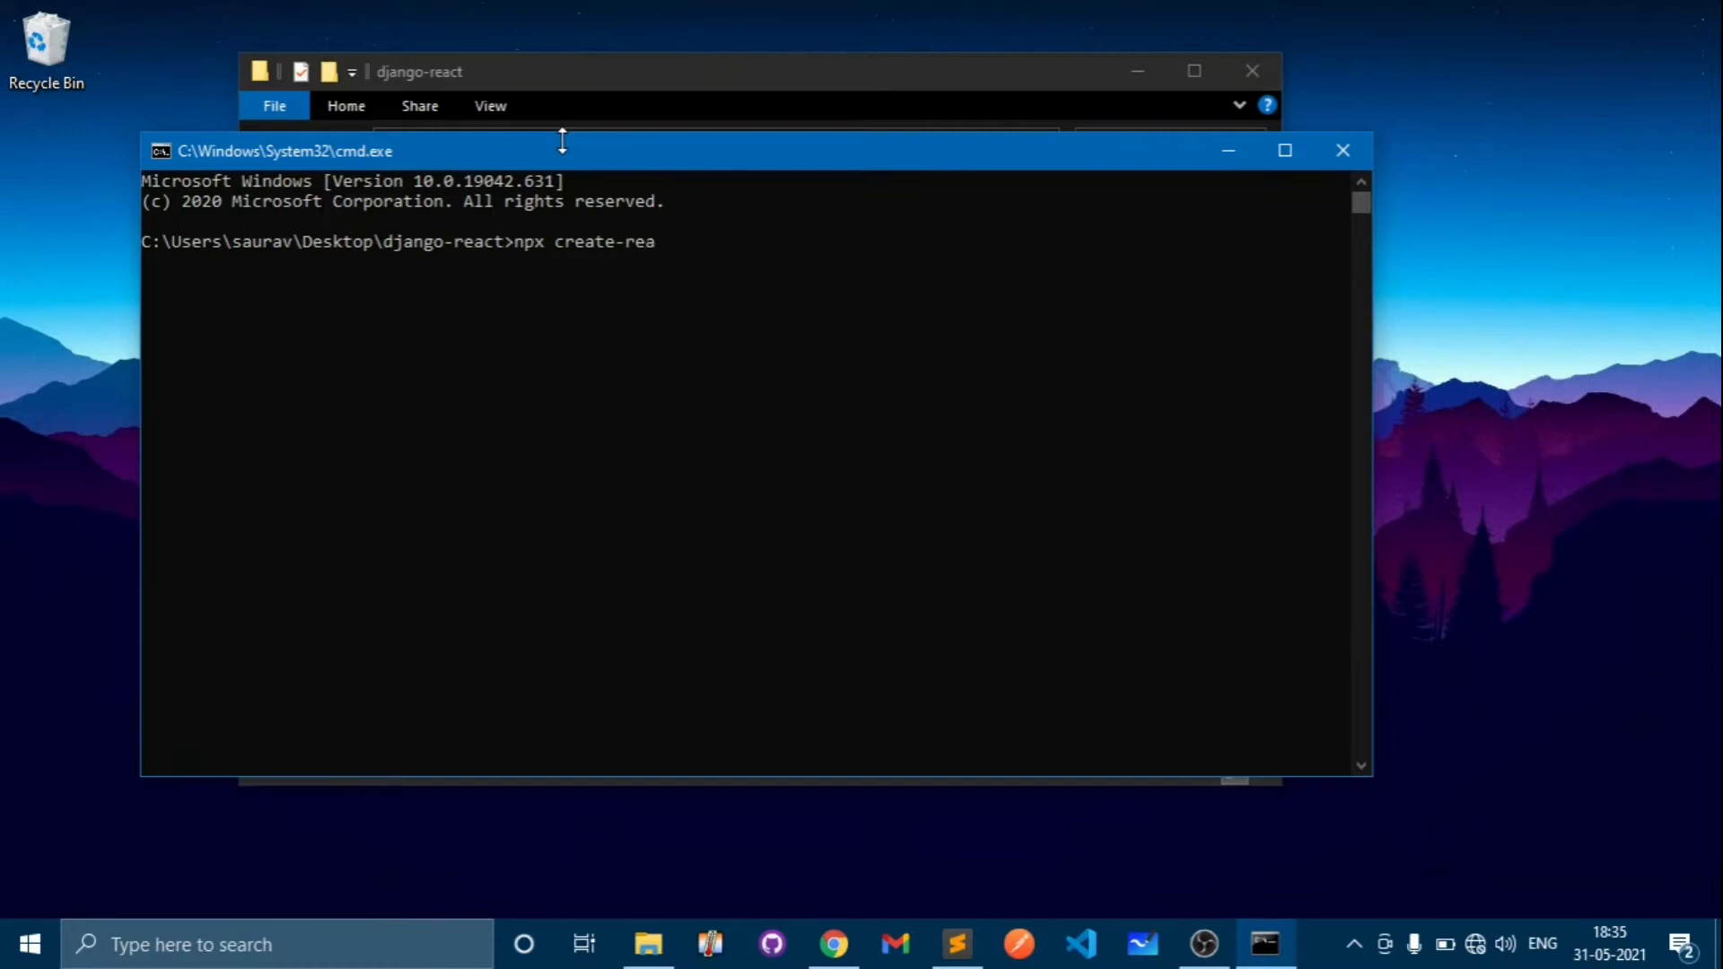
{"action": "type", "text": "ct-"}
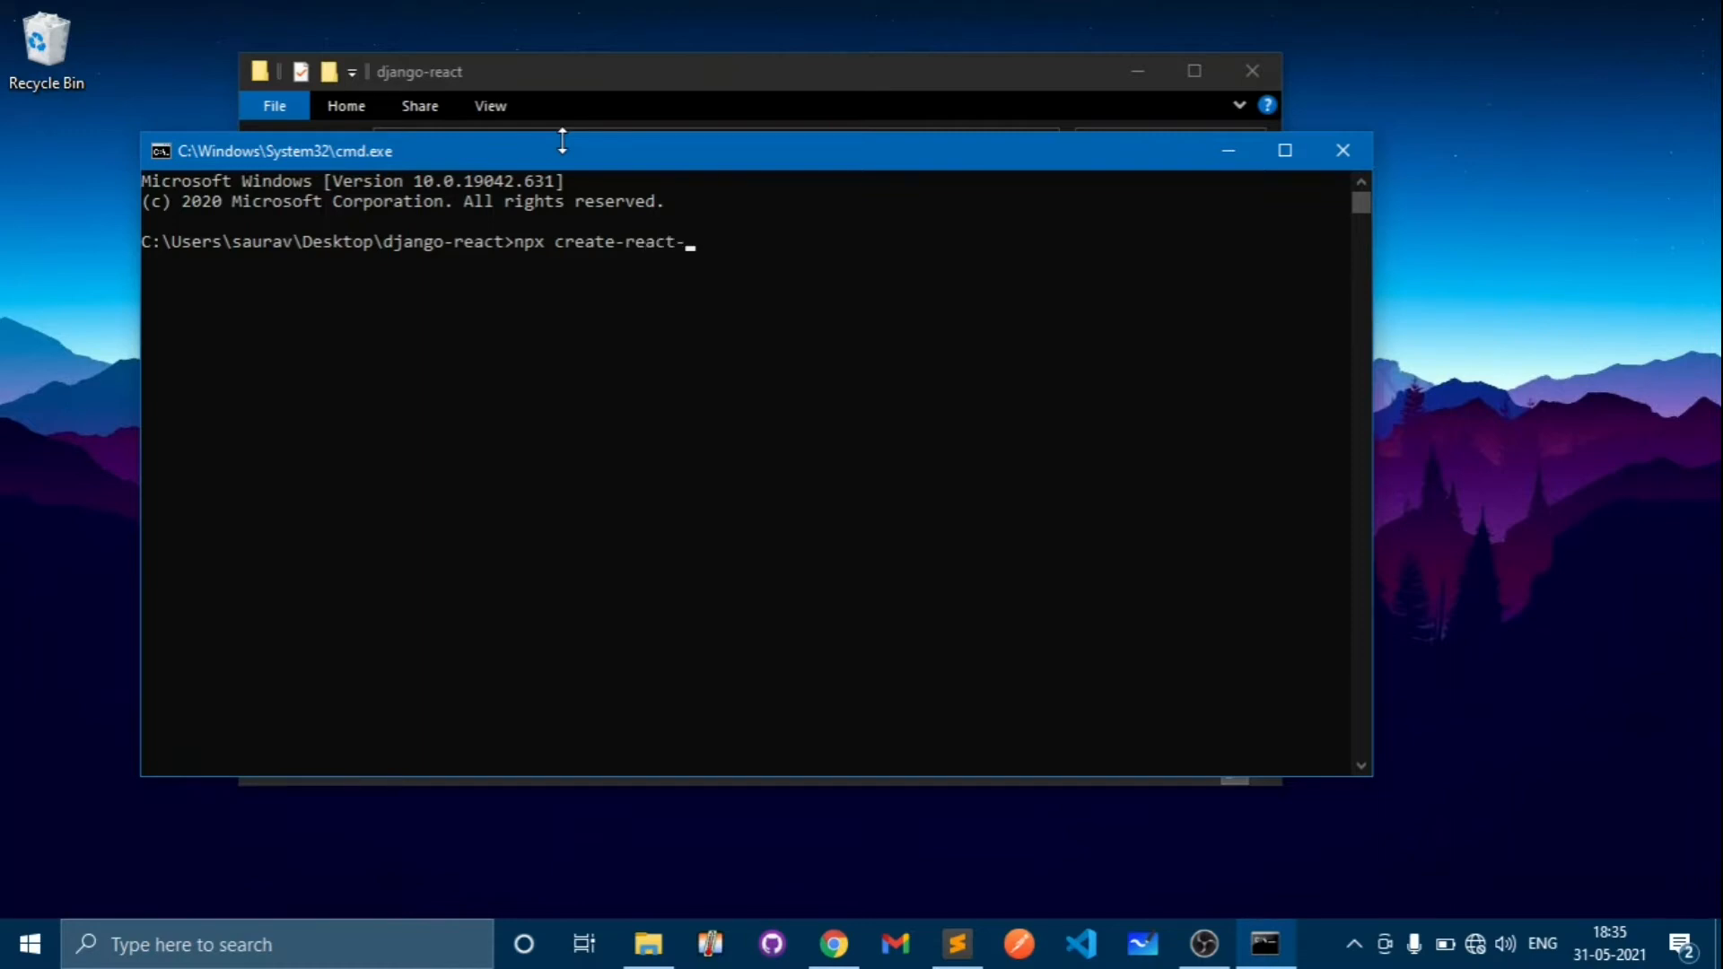
{"action": "type", "text": "app"}
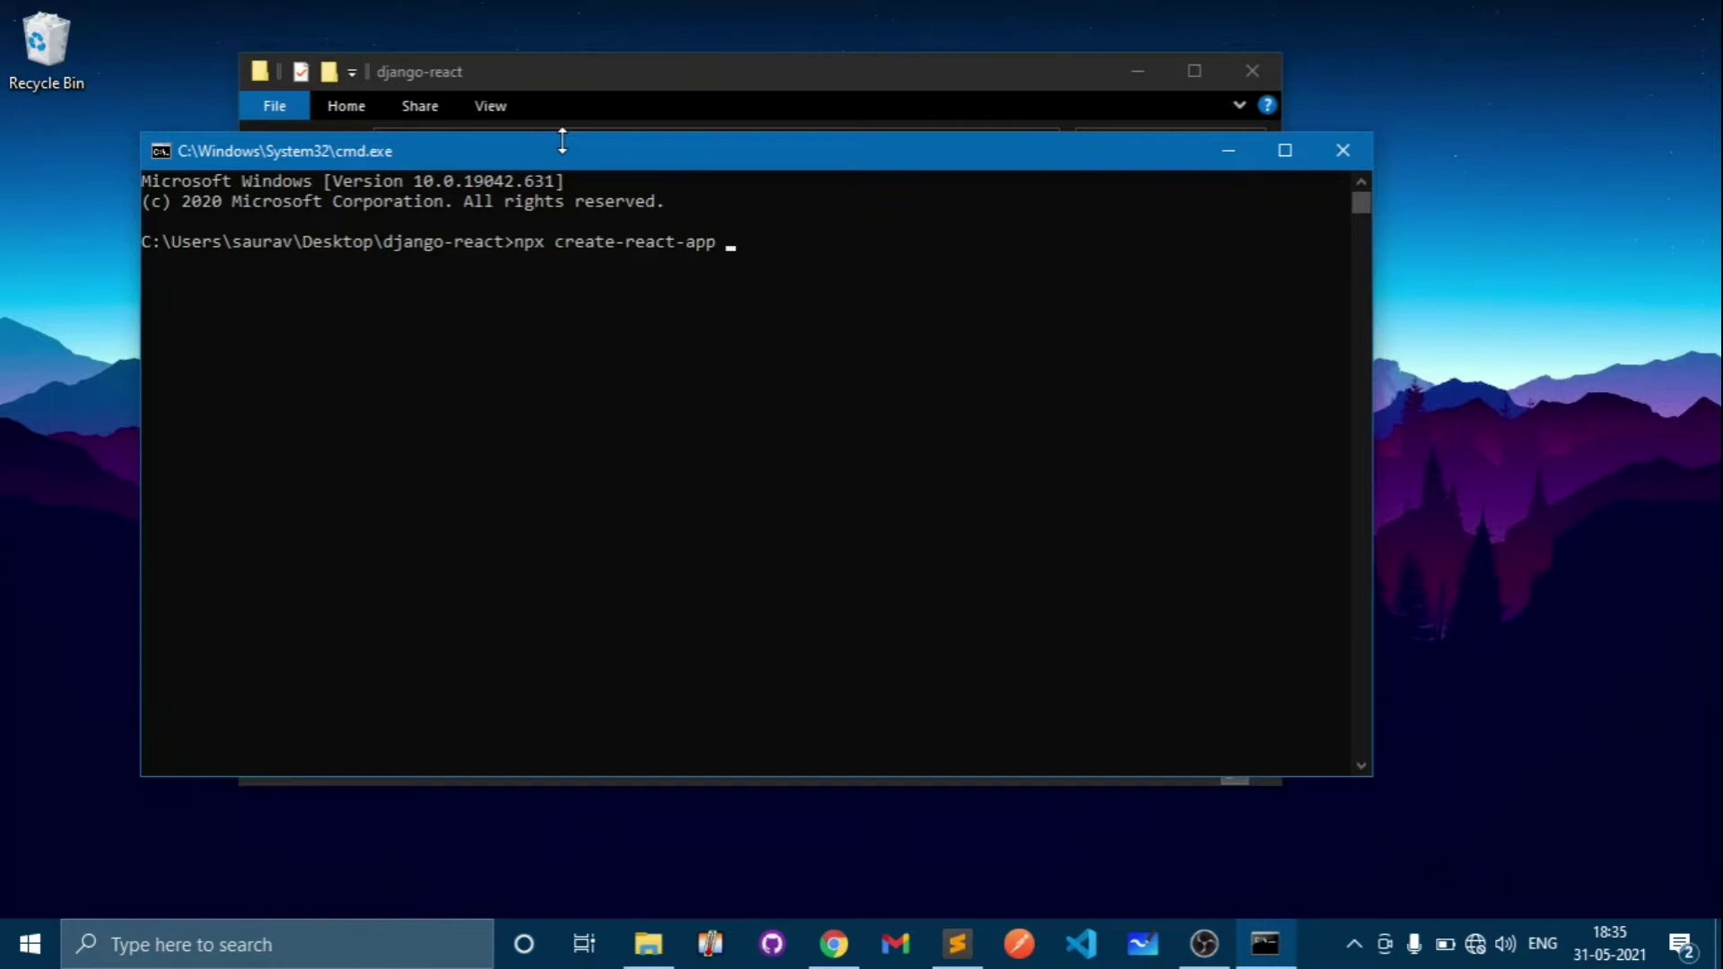
{"action": "type", "text": "f"}
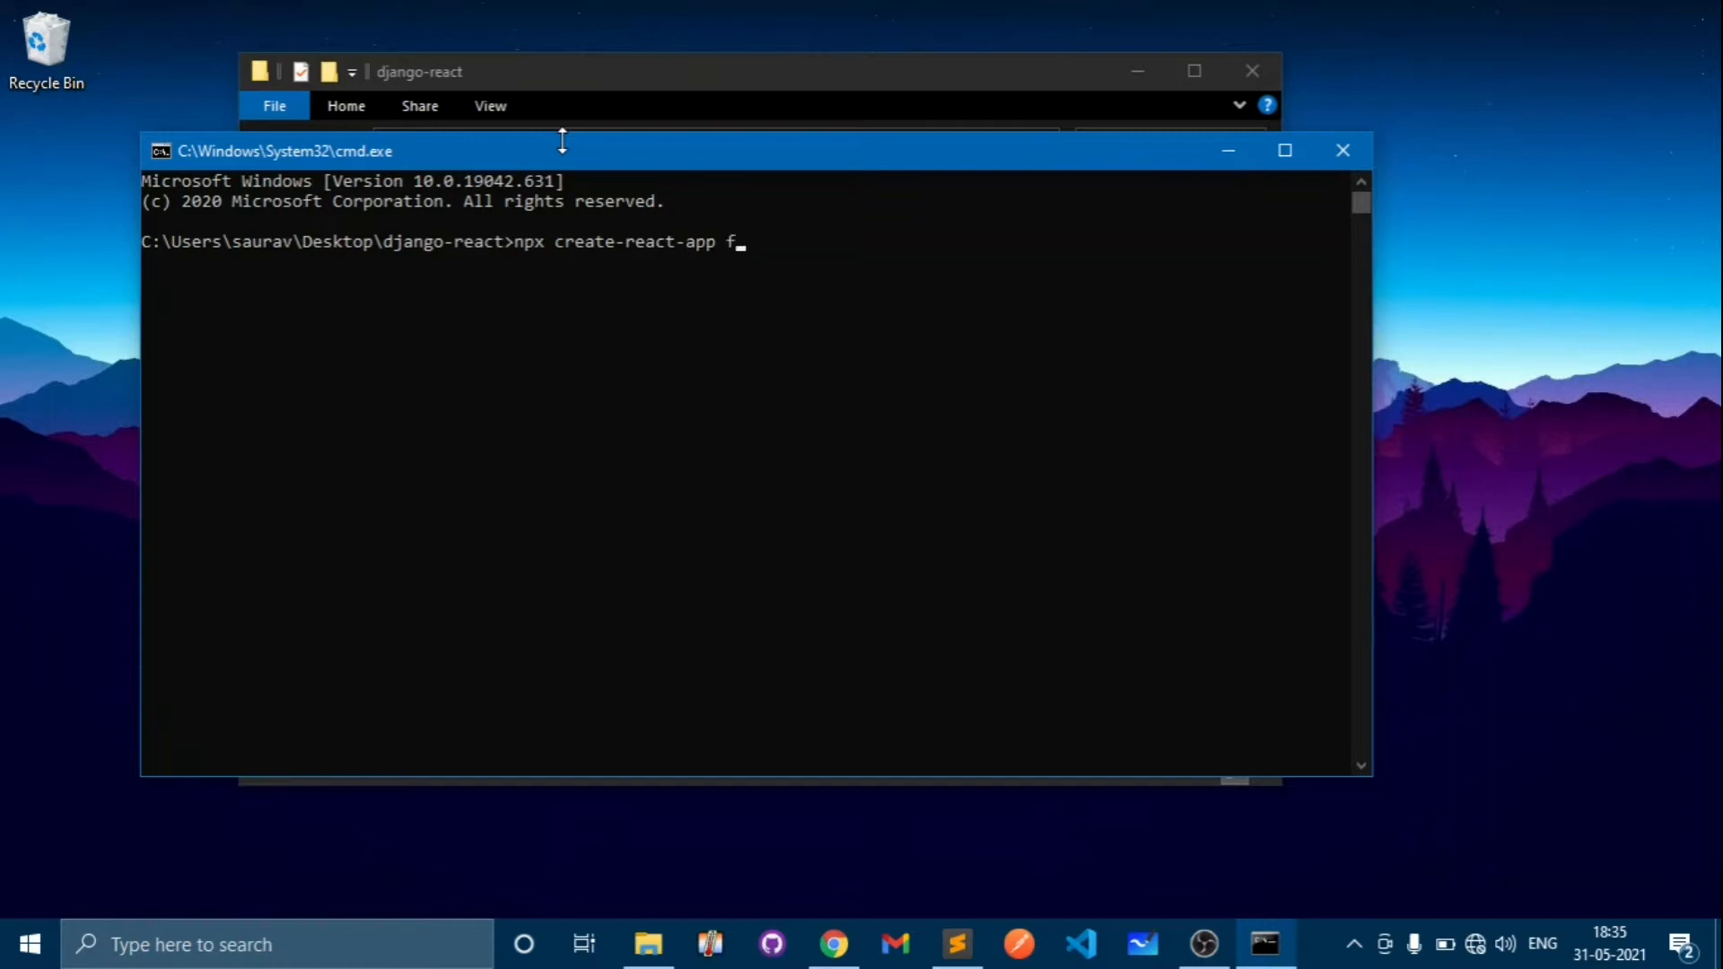
{"action": "type", "text": "ontend"}
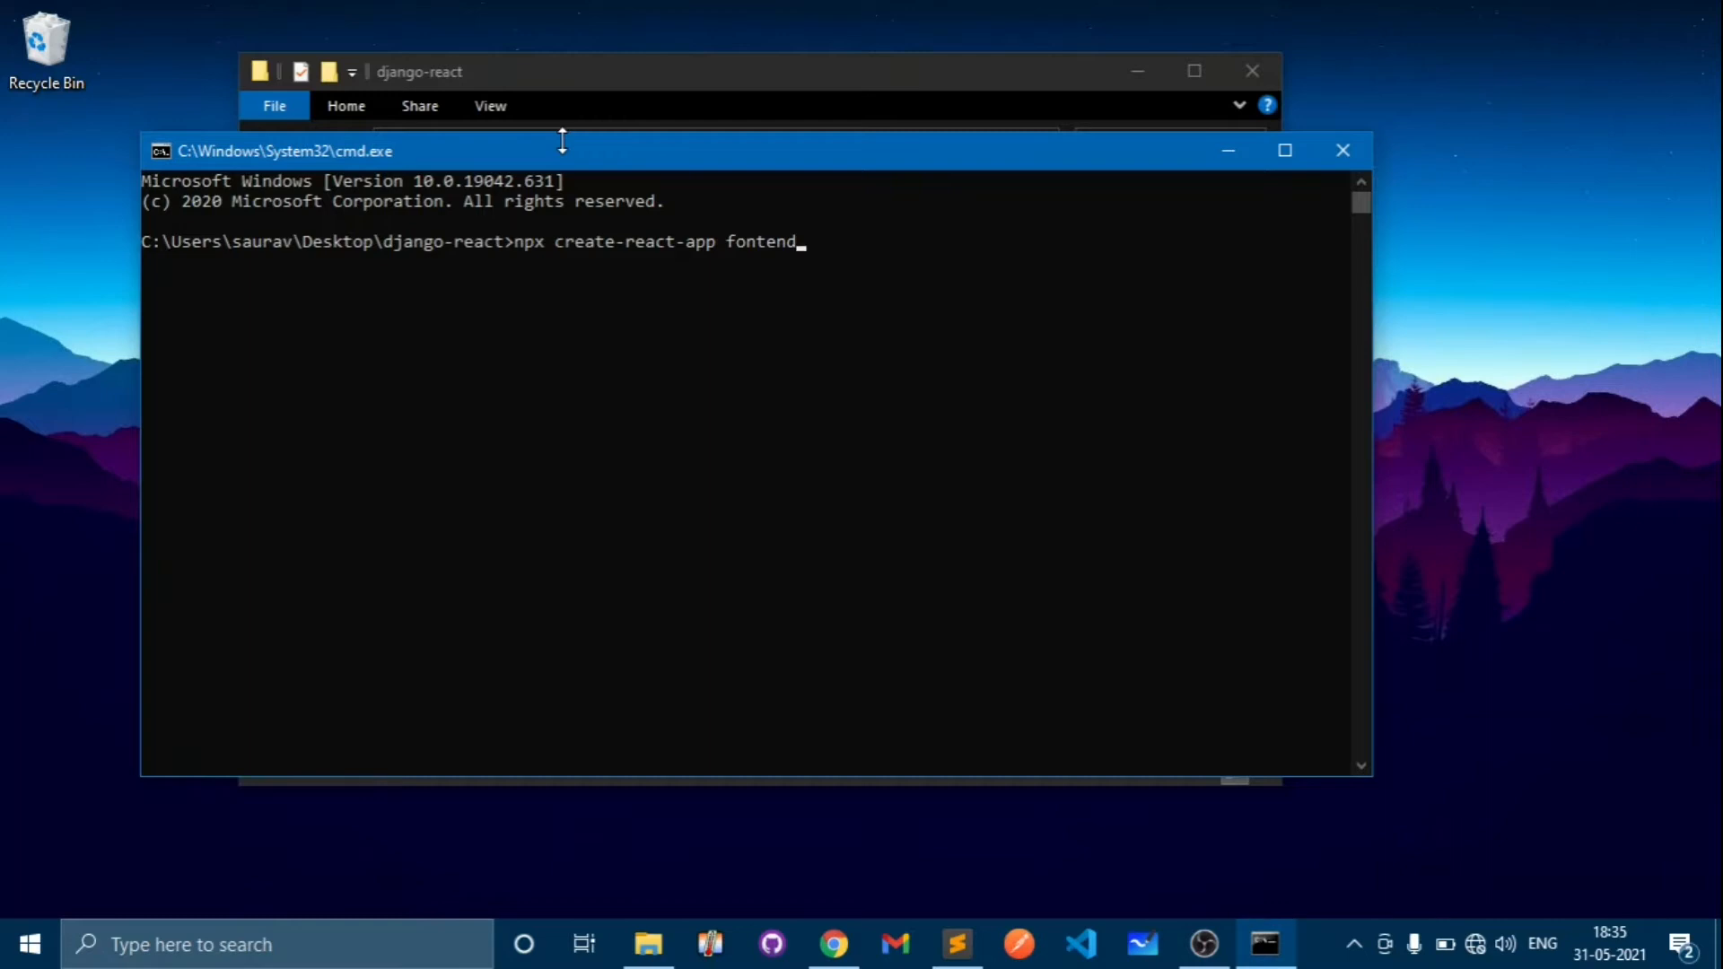
{"action": "mouse_move", "coordinate": [824, 251]}
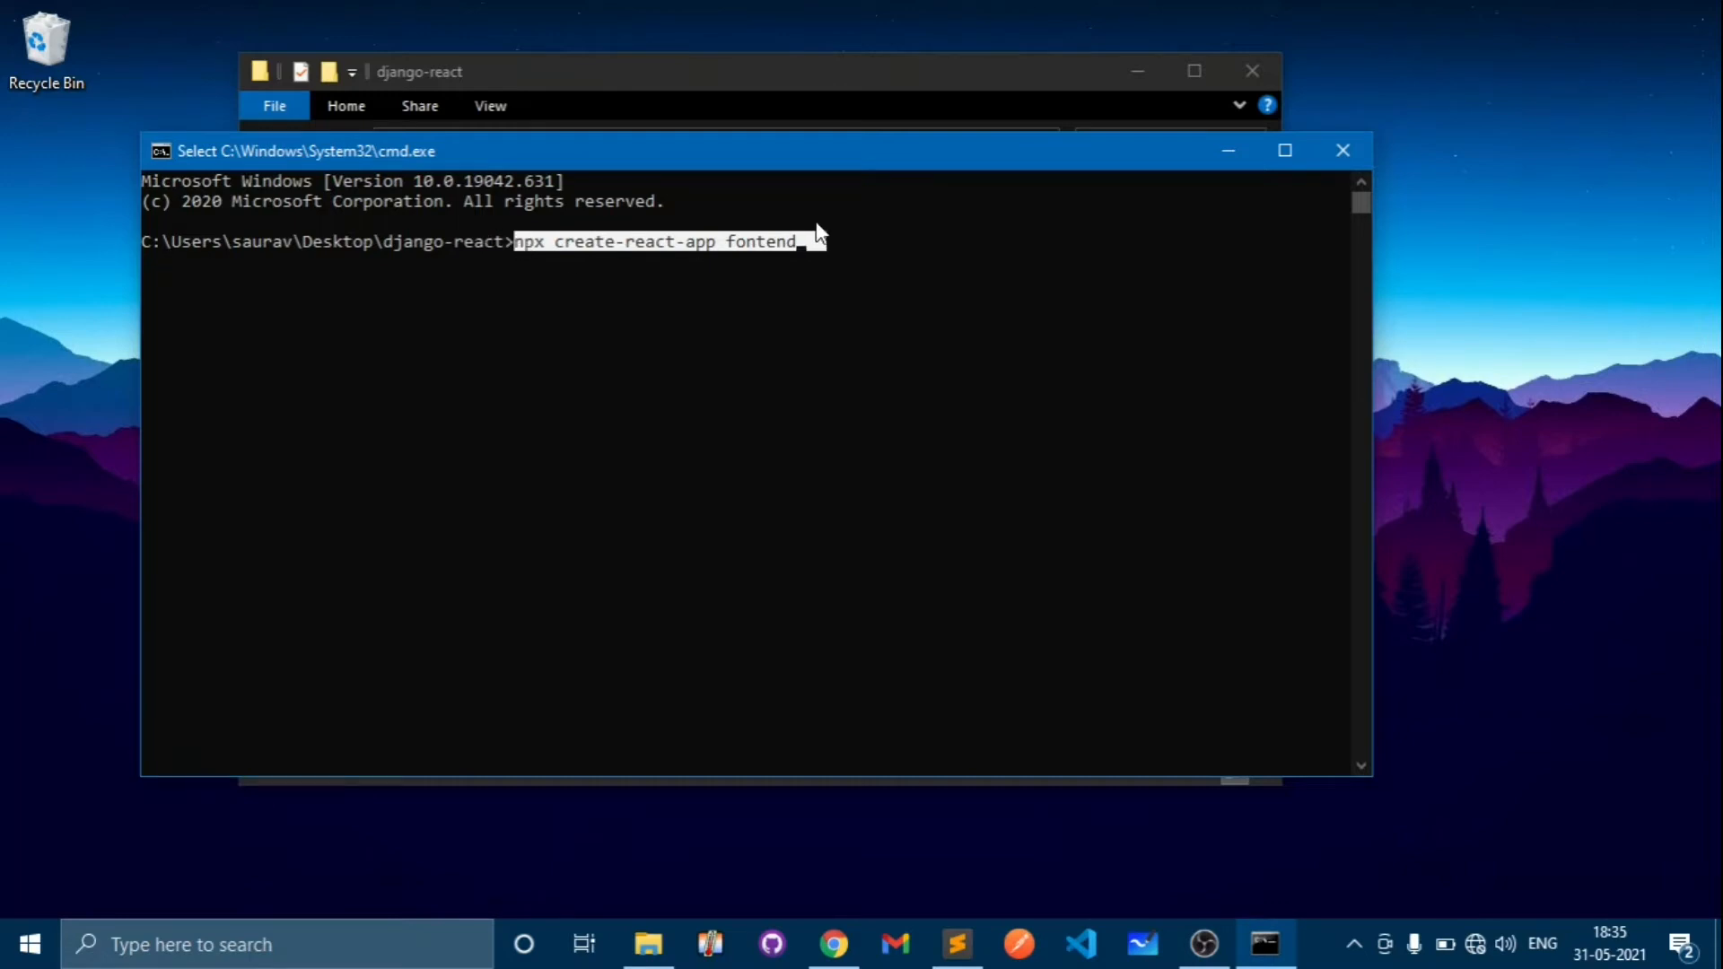
{"action": "mouse_move", "coordinate": [917, 258]}
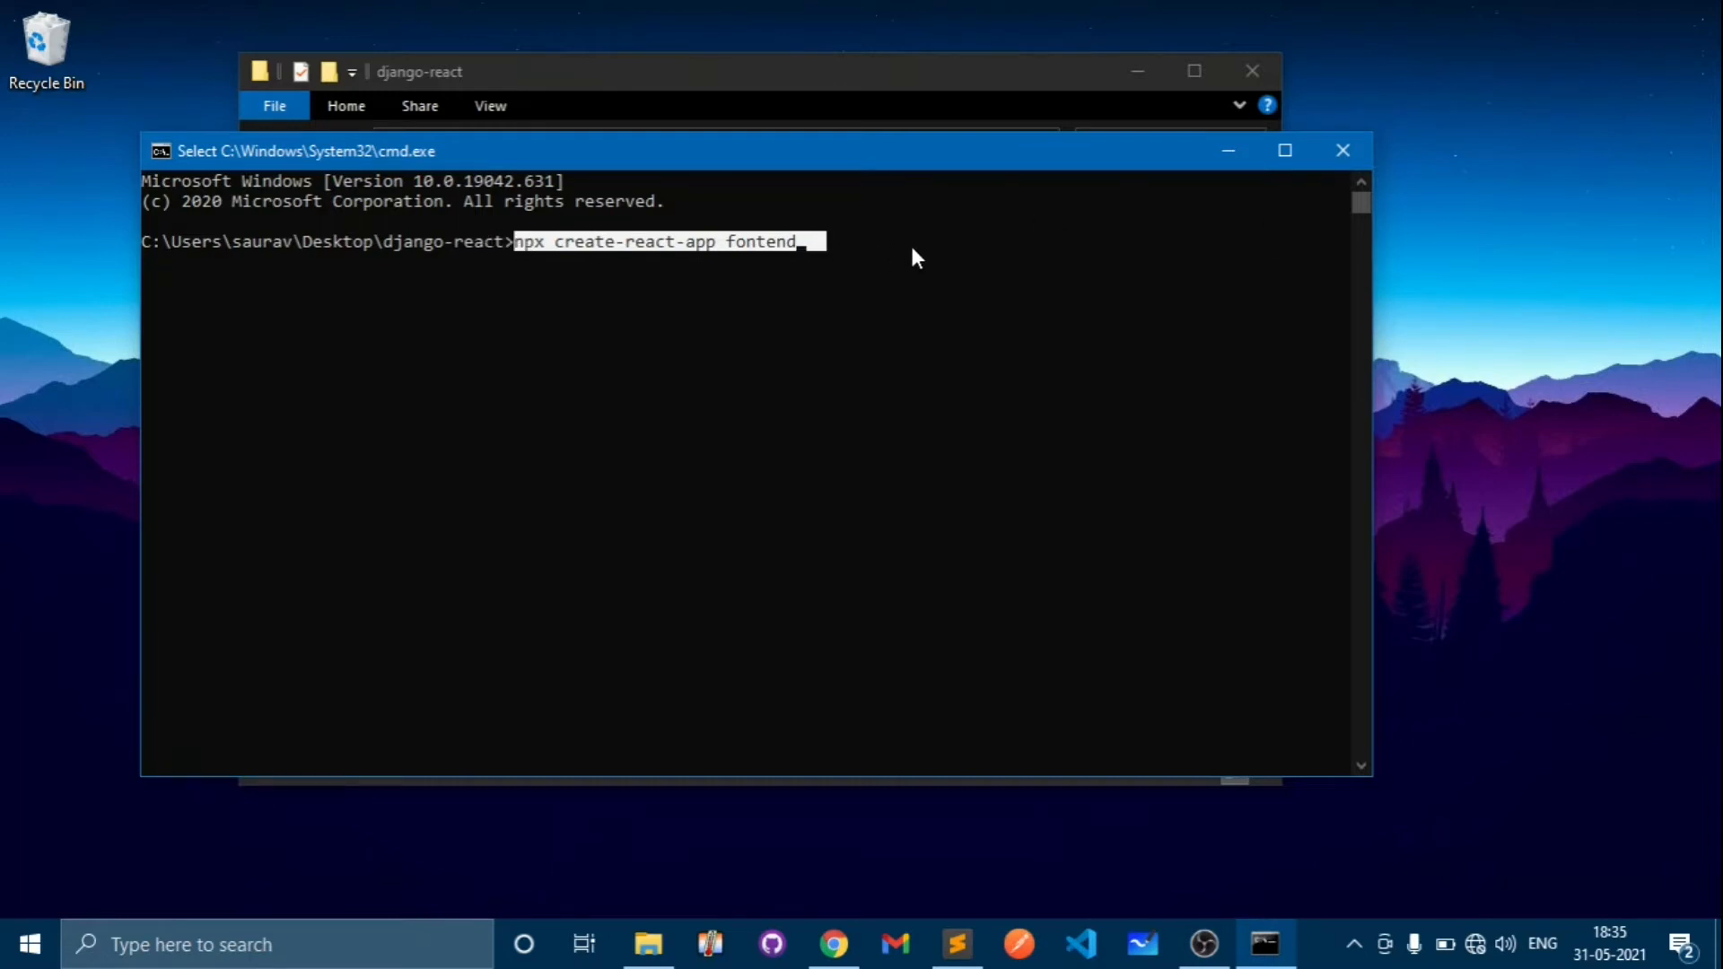
- Erase the drafted create-react-app command back to an empty prompt
{"action": "key", "text": "Backspace"}
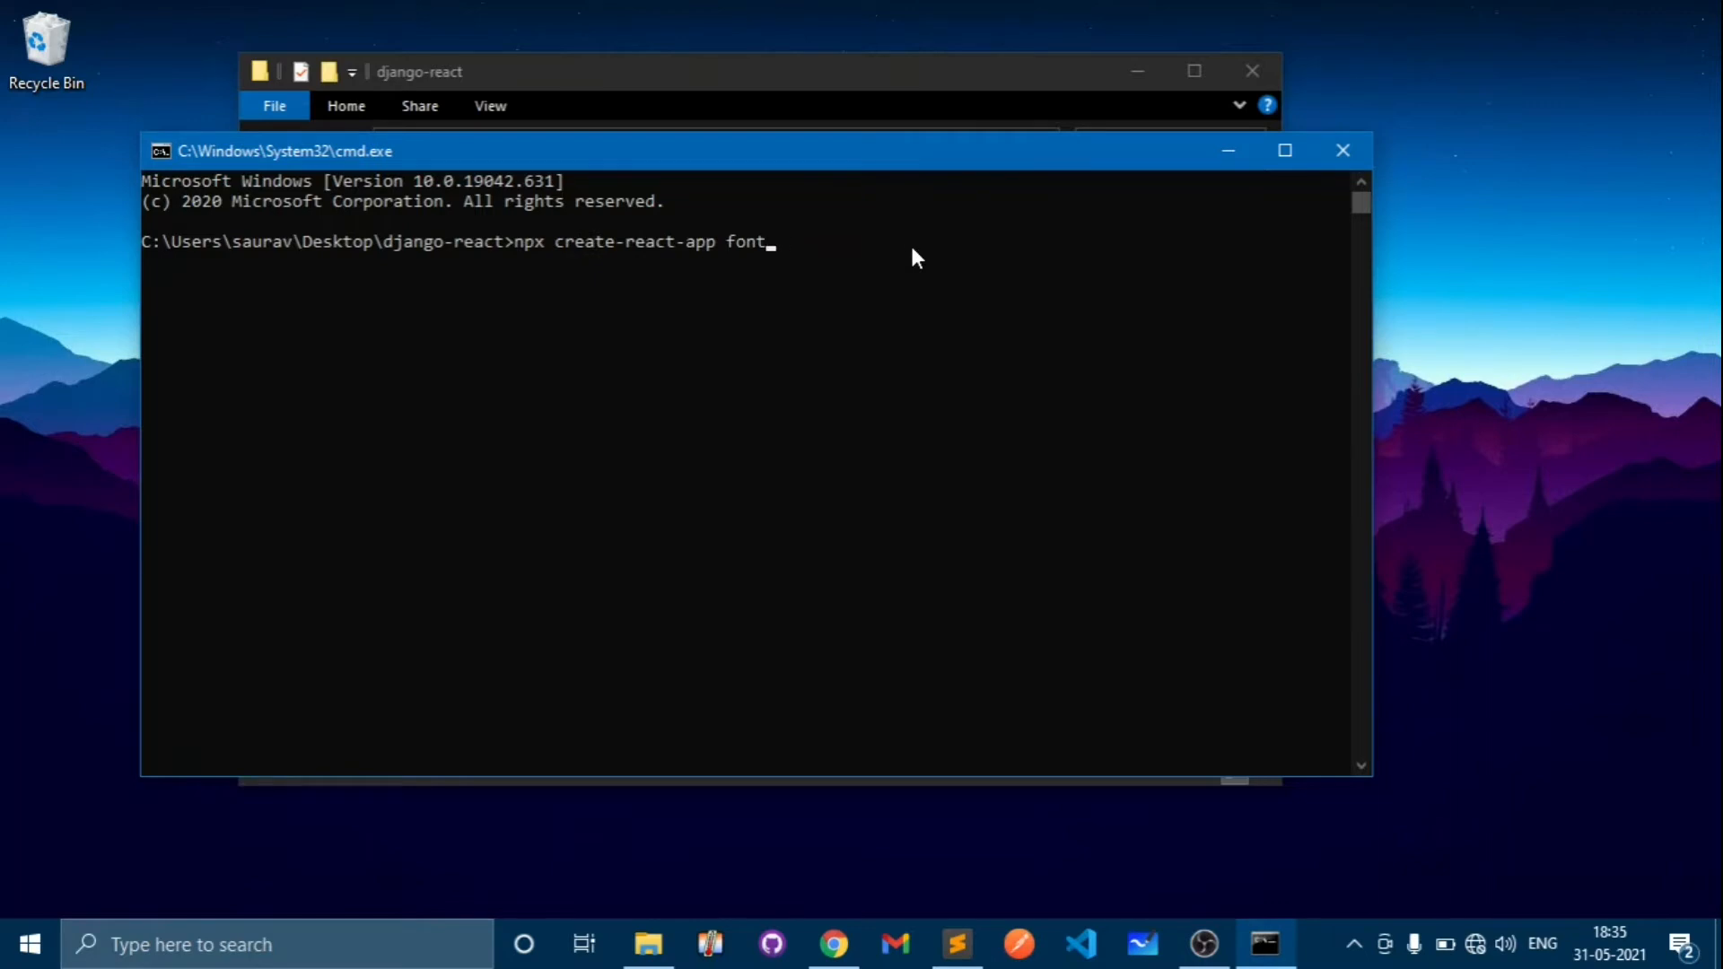
{"action": "key", "text": "Escape"}
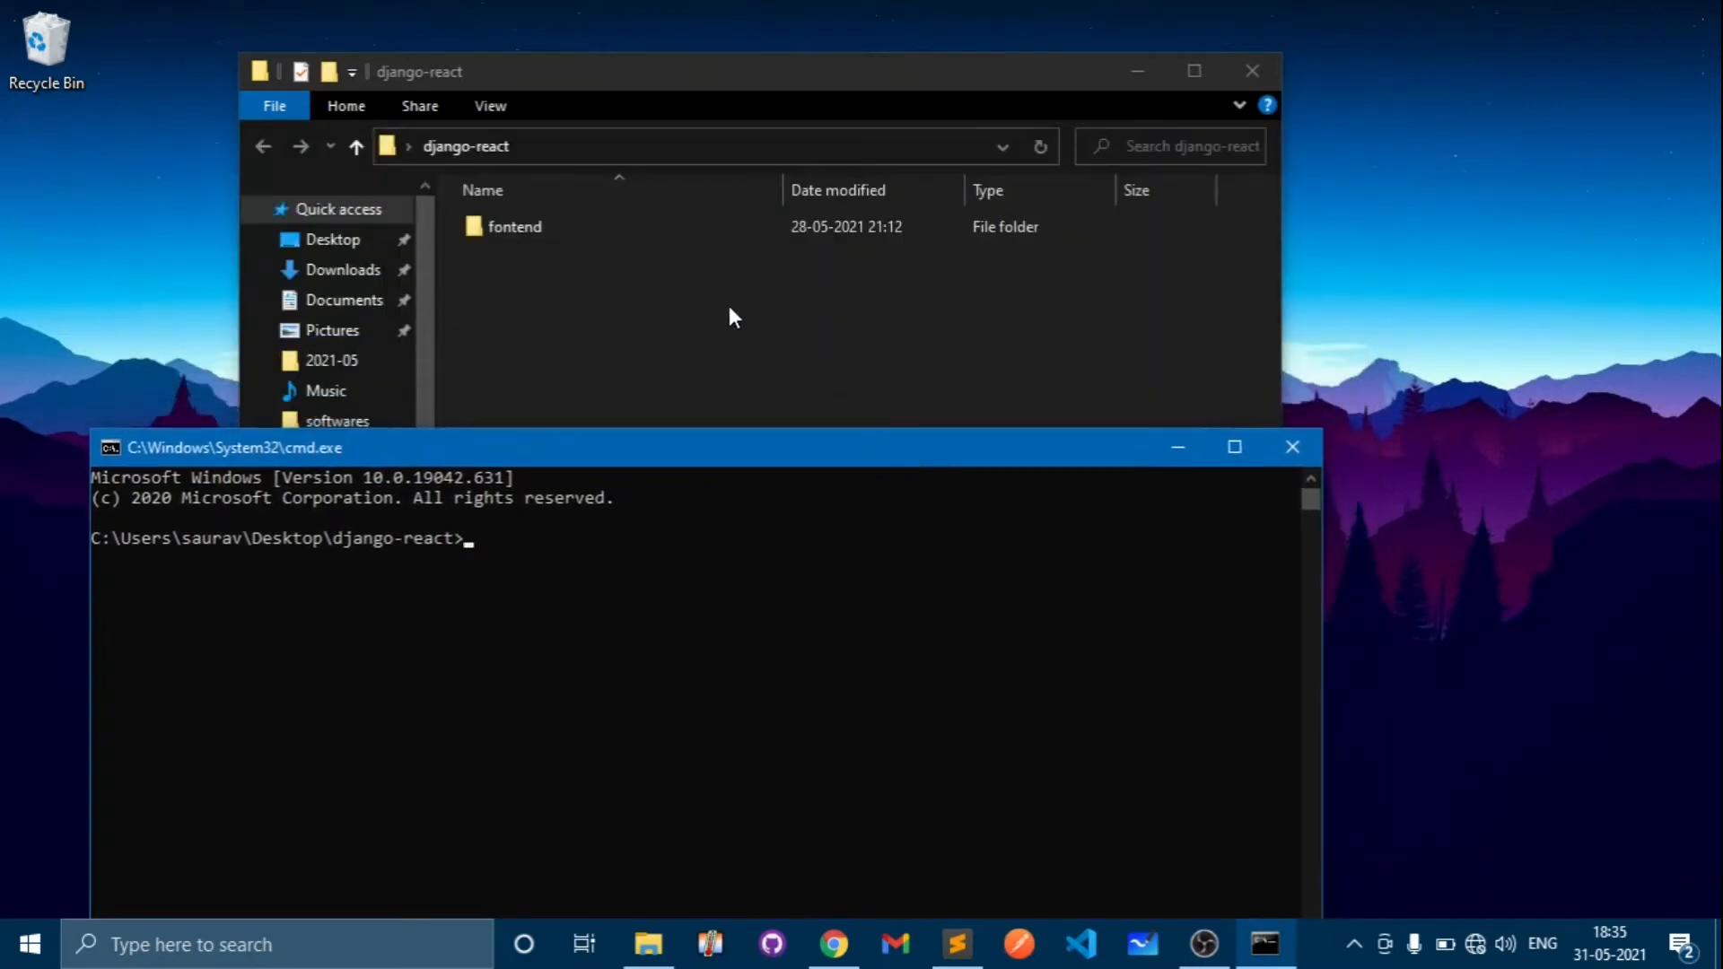
- Open the fontend folder in Explorer and select its build subfolder
{"action": "left_click", "coordinate": [515, 226]}
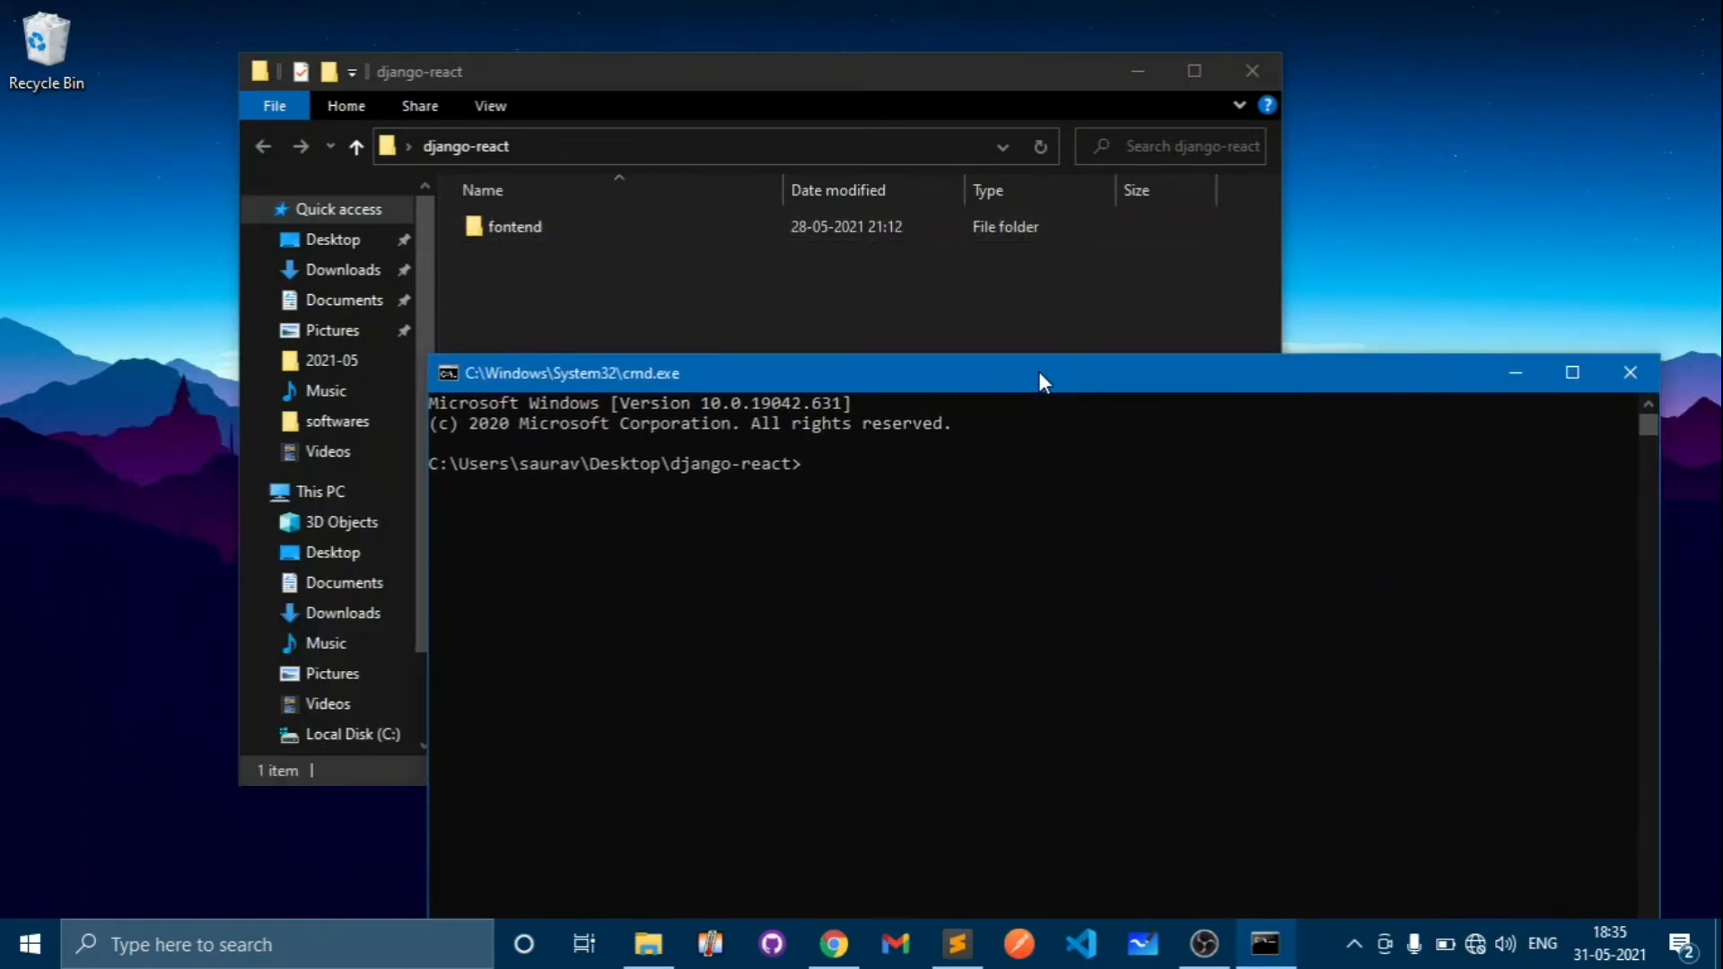
{"action": "double_click", "coordinate": [517, 226]}
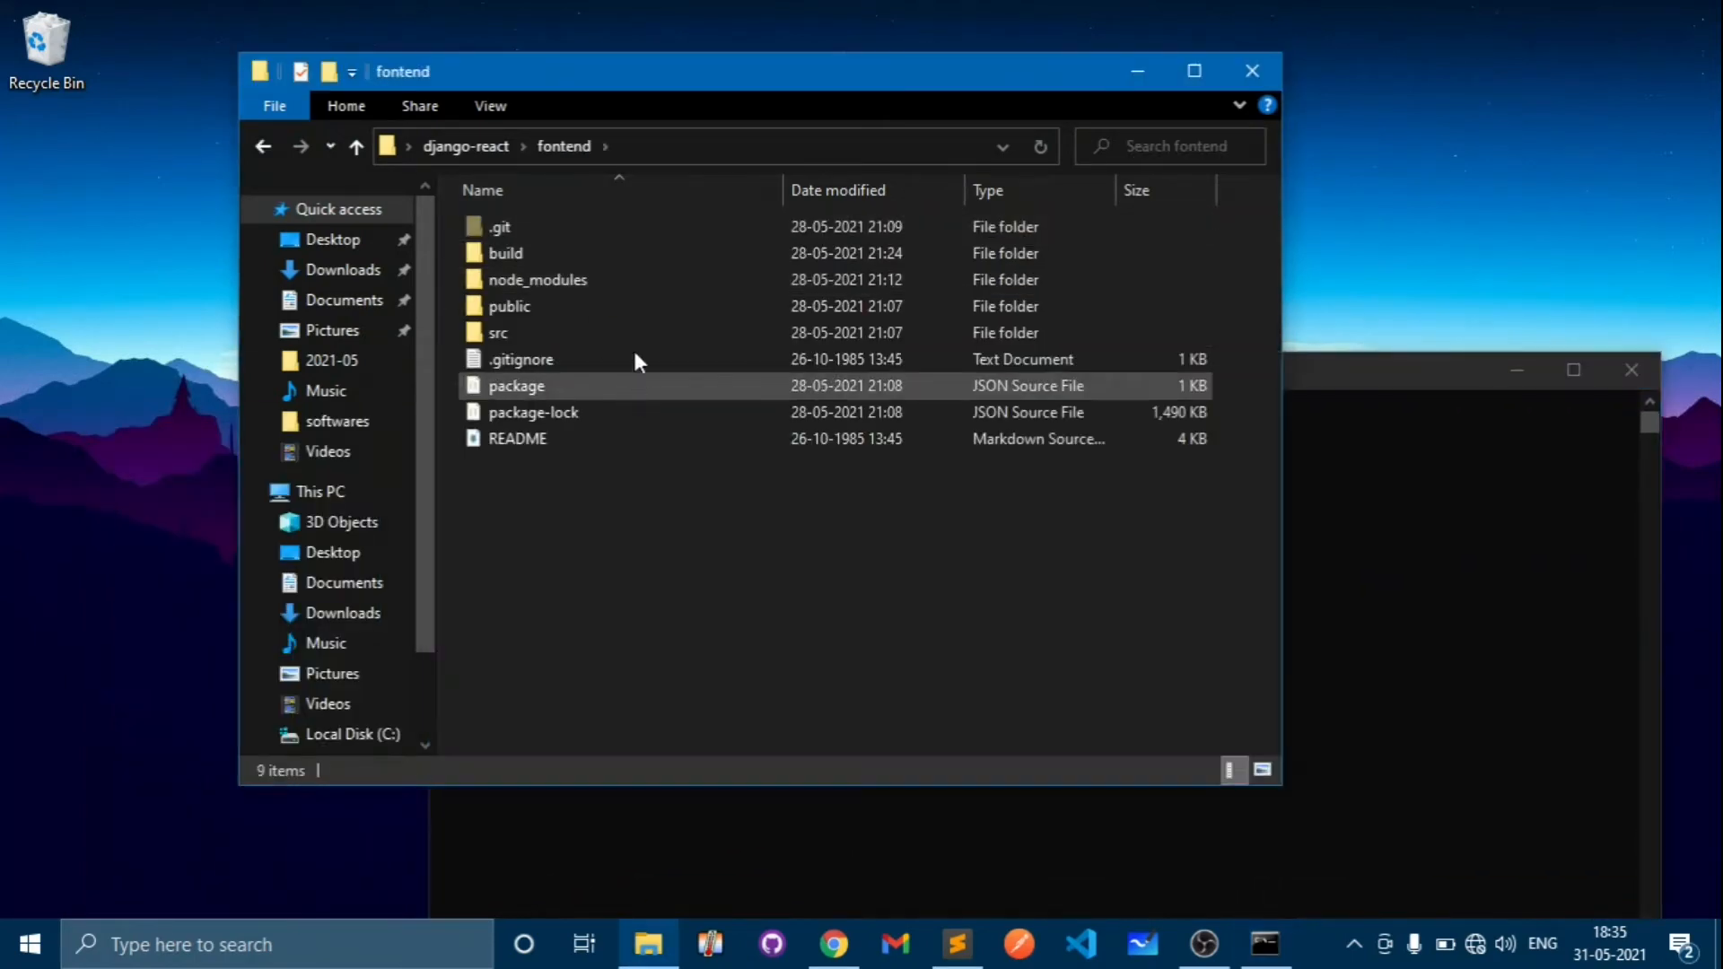
{"action": "left_click", "coordinate": [506, 253]}
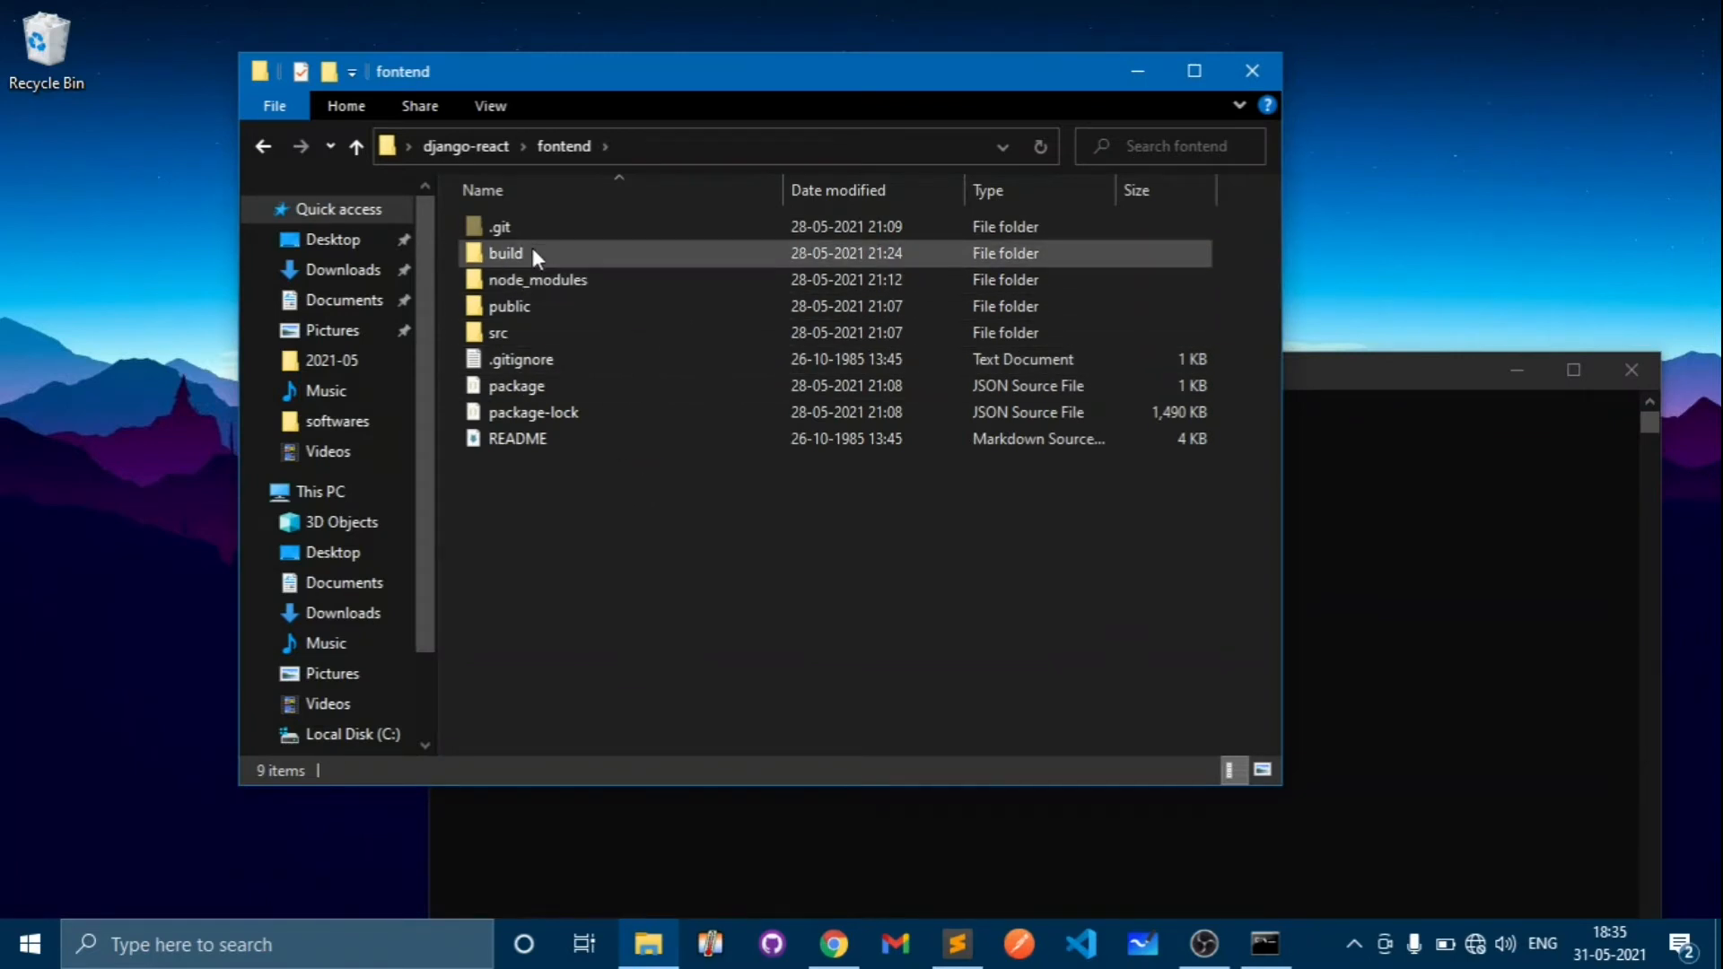
{"action": "mouse_move", "coordinate": [539, 262]}
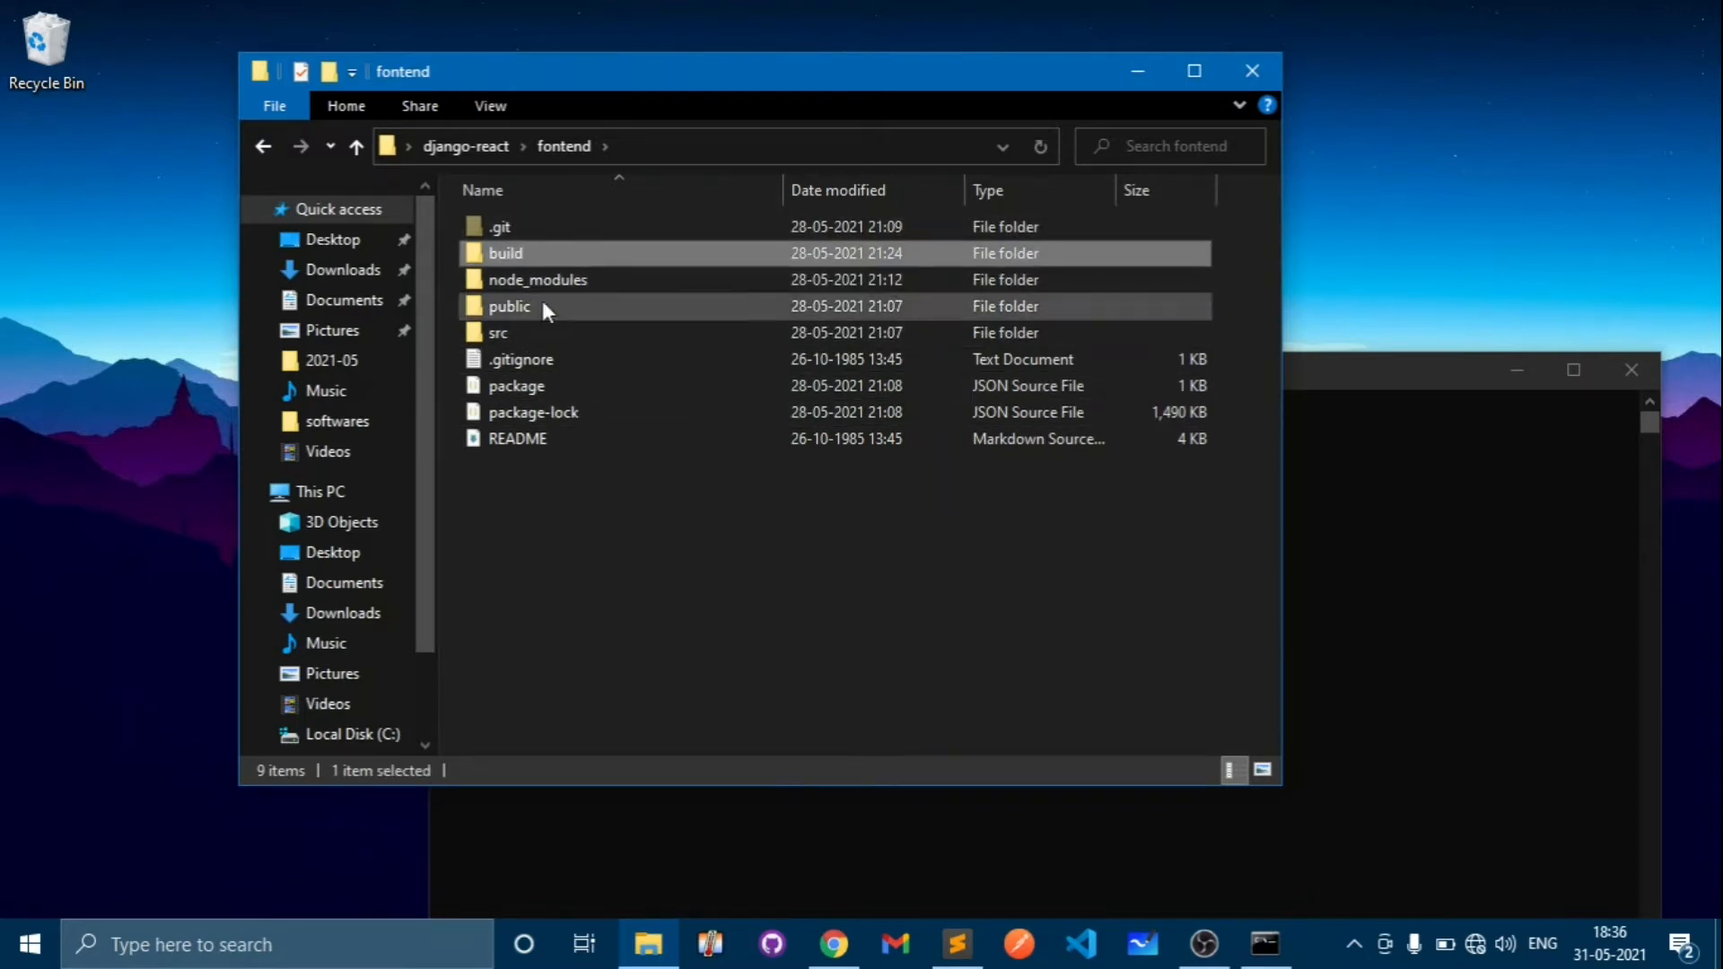
{"action": "mouse_move", "coordinate": [1104, 438]}
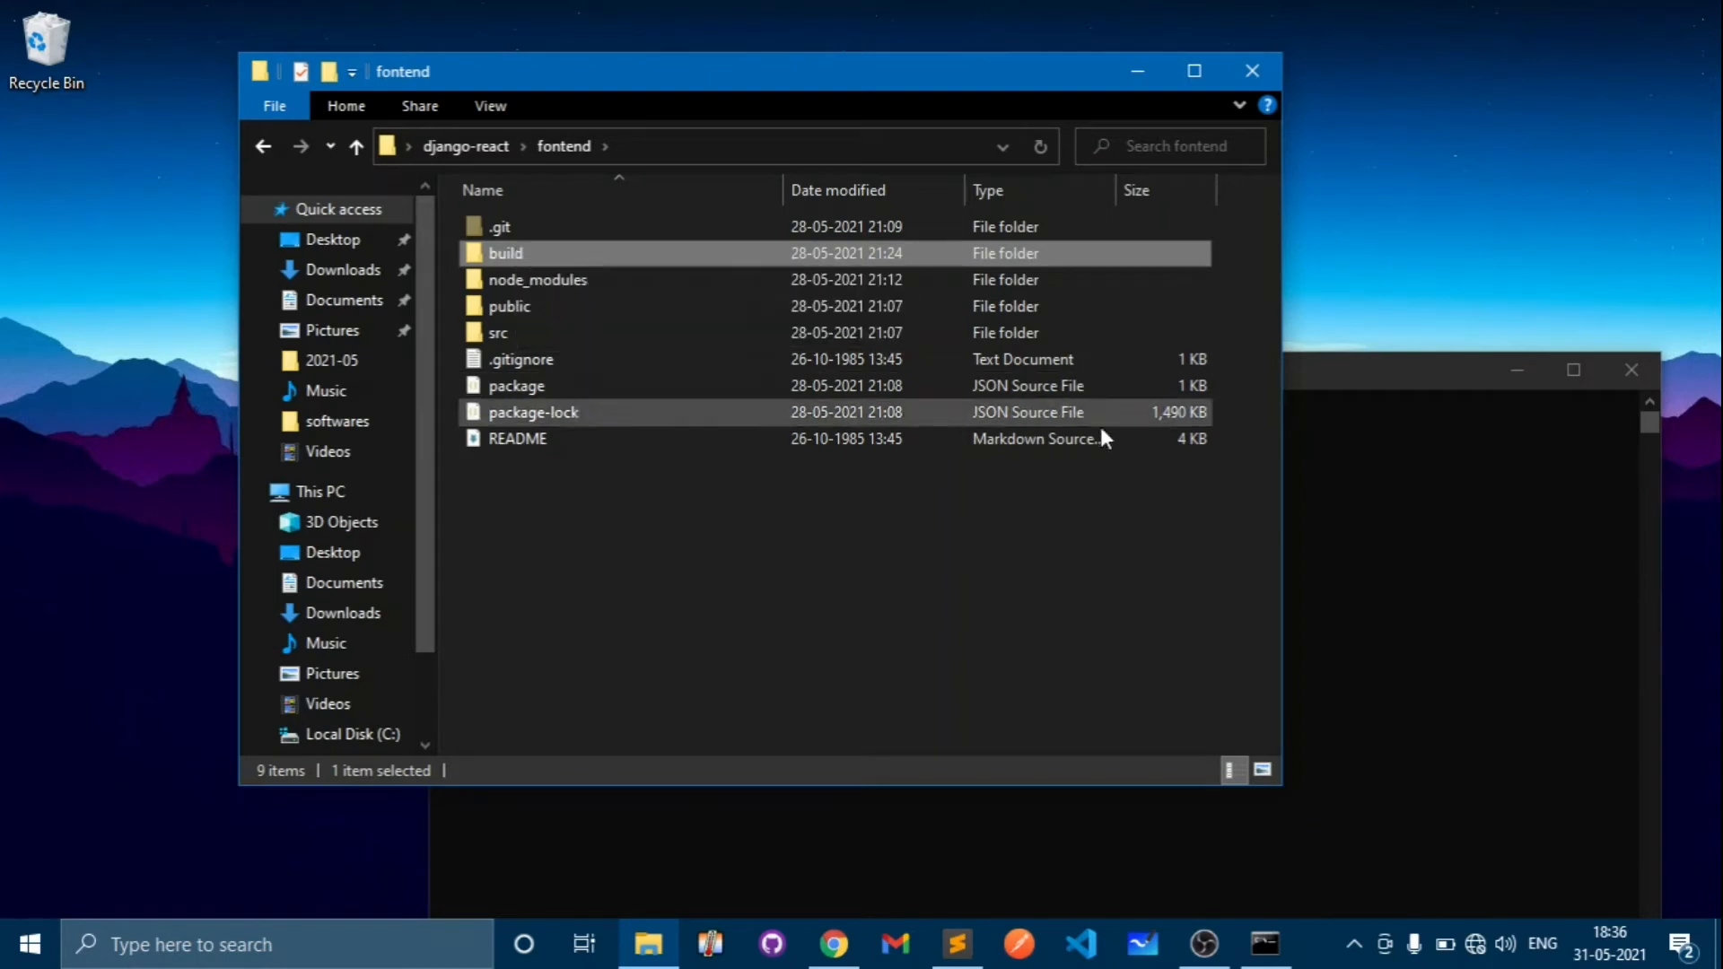
- Change the Command Prompt's directory into fontend with 'cd fontend'
{"action": "left_click", "coordinate": [1263, 944]}
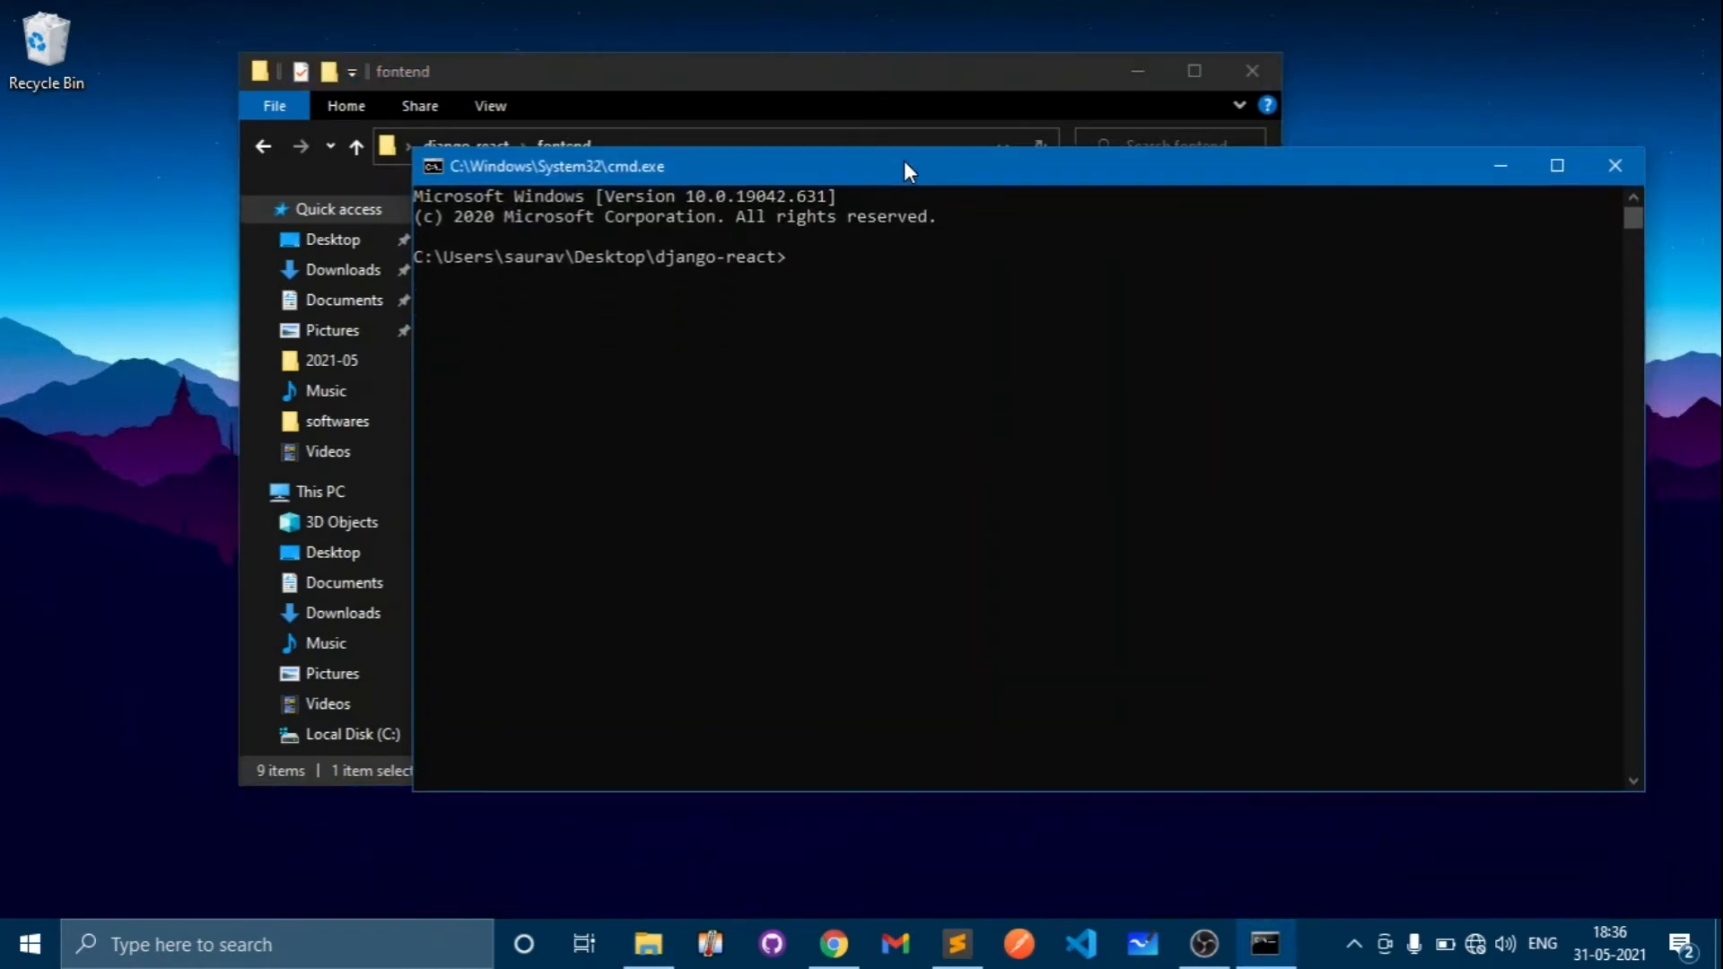
{"action": "mouse_move", "coordinate": [824, 311]}
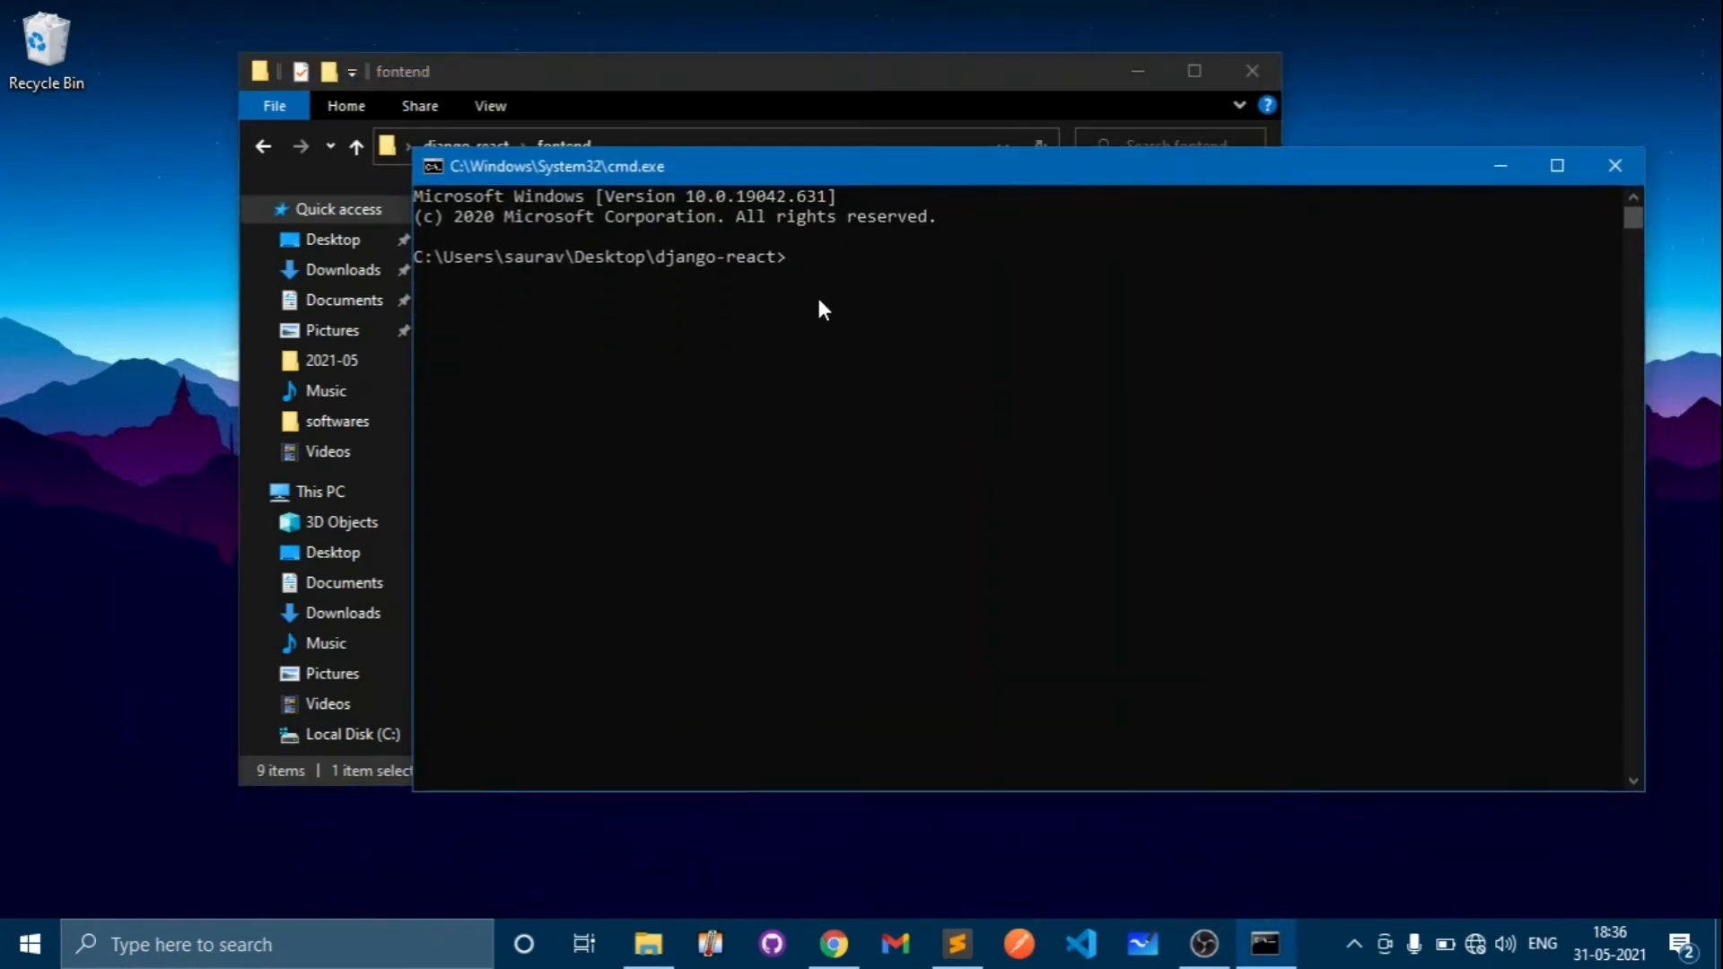
{"action": "type", "text": "cd"}
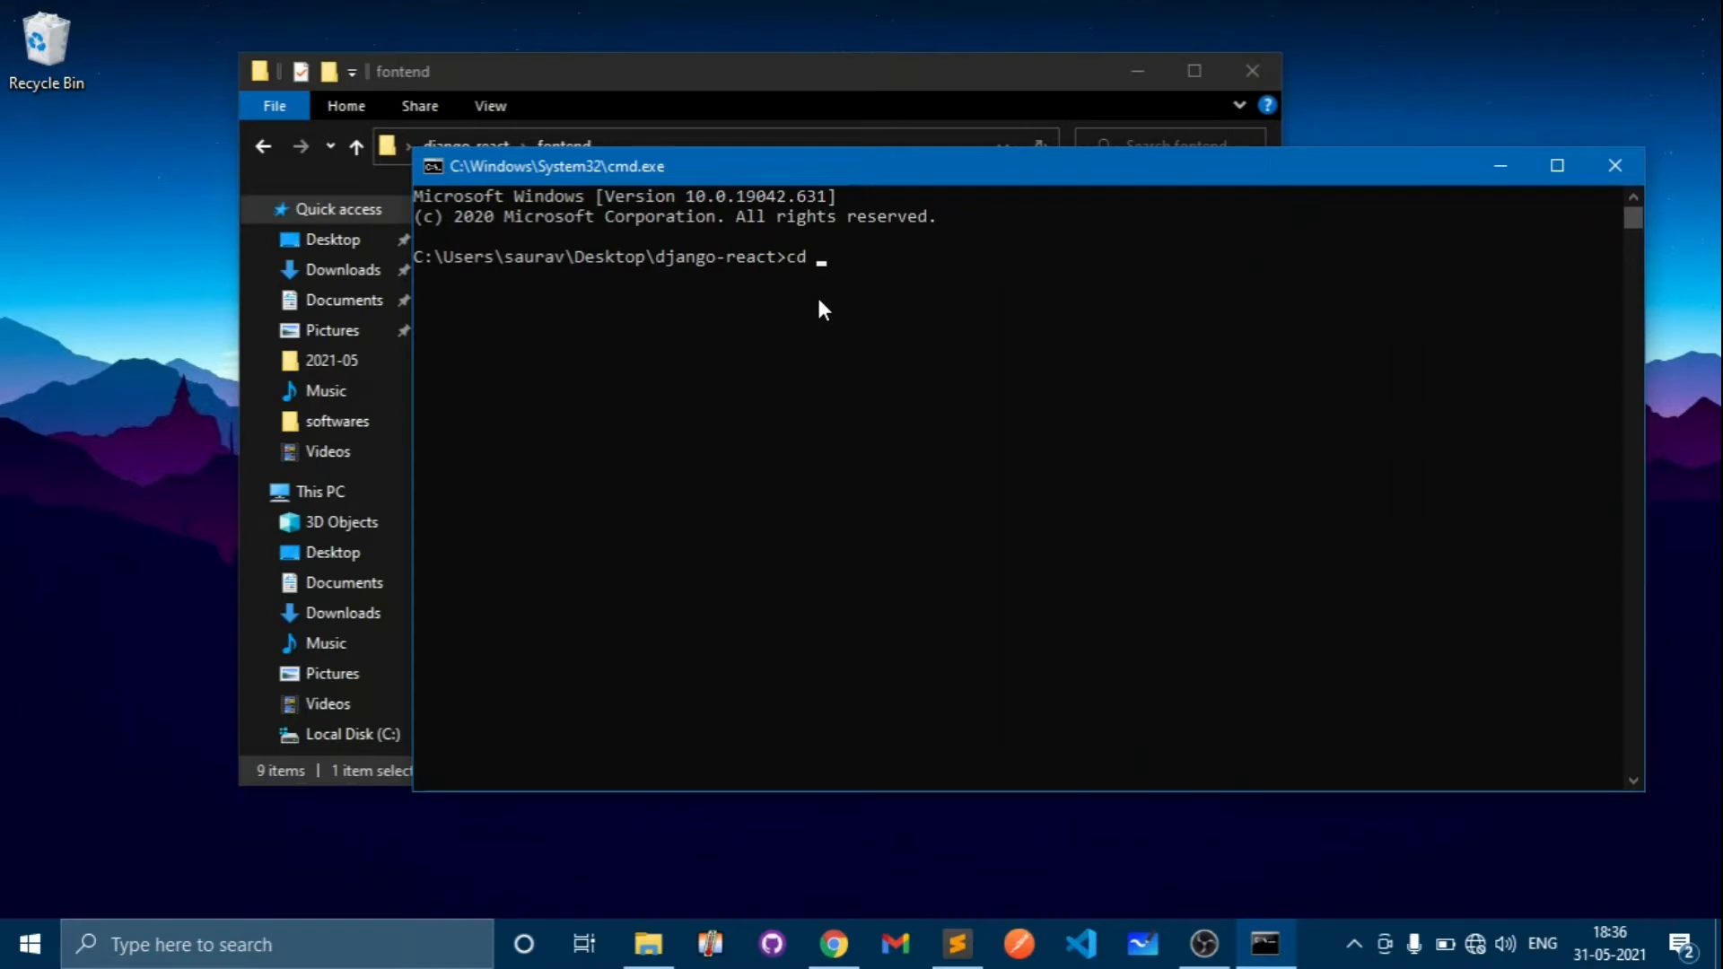
{"action": "type", "text": "fon"}
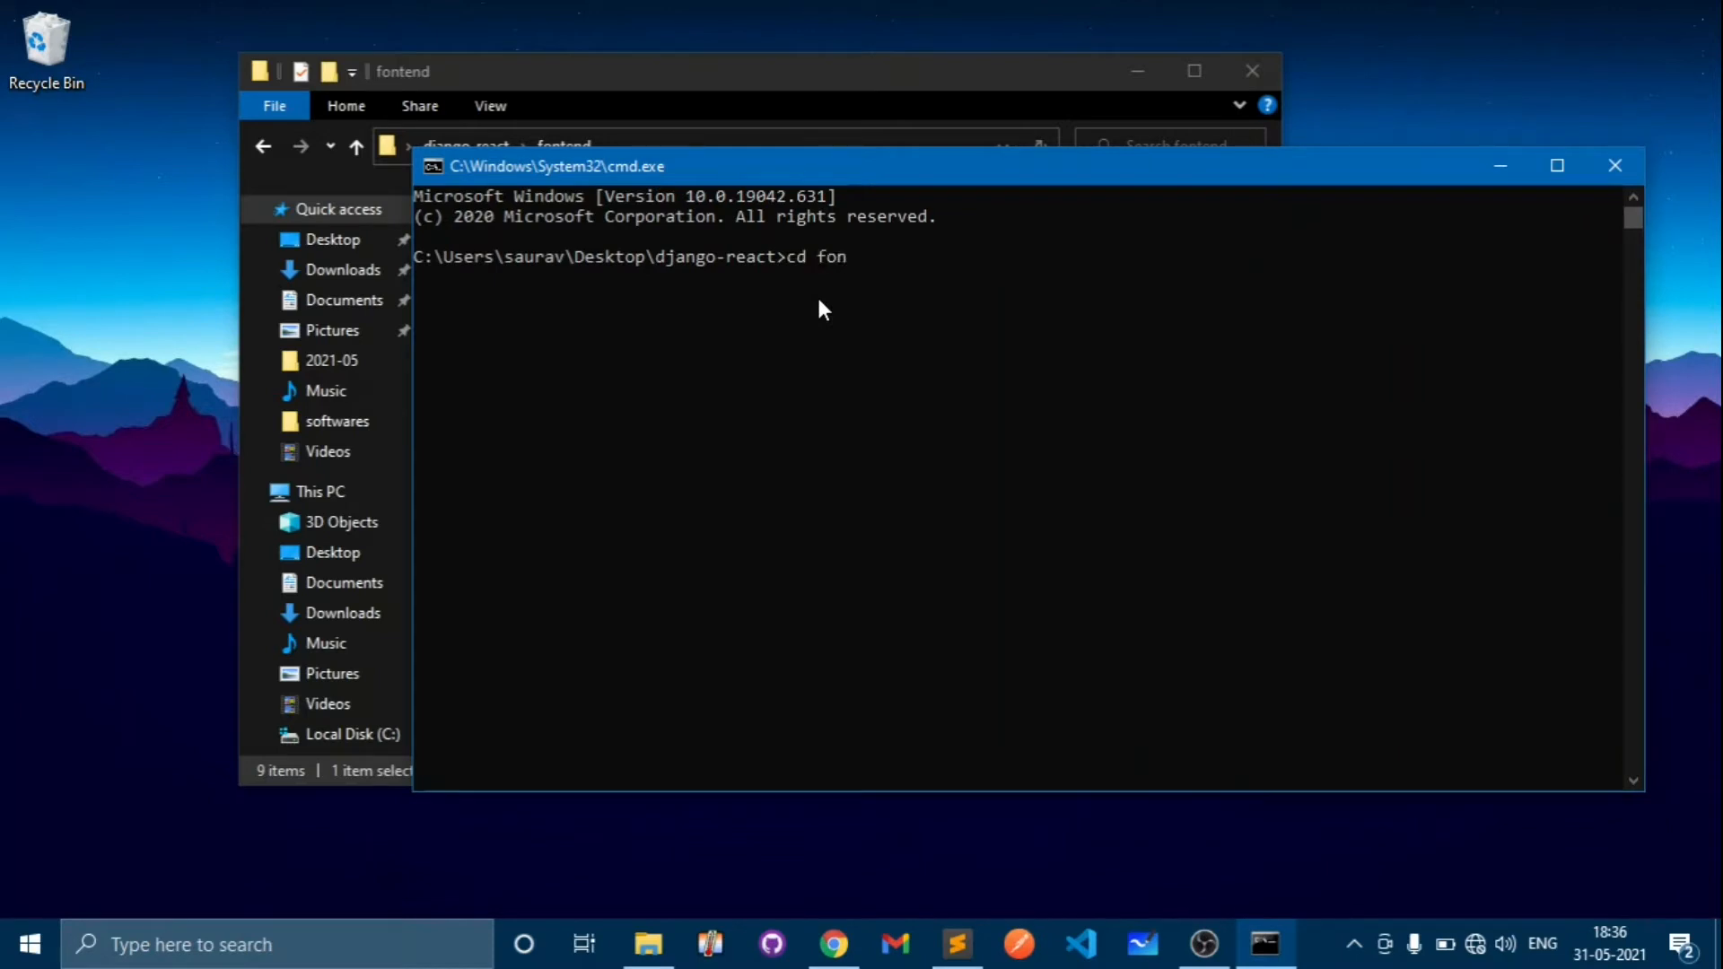
{"action": "key", "text": "Return"}
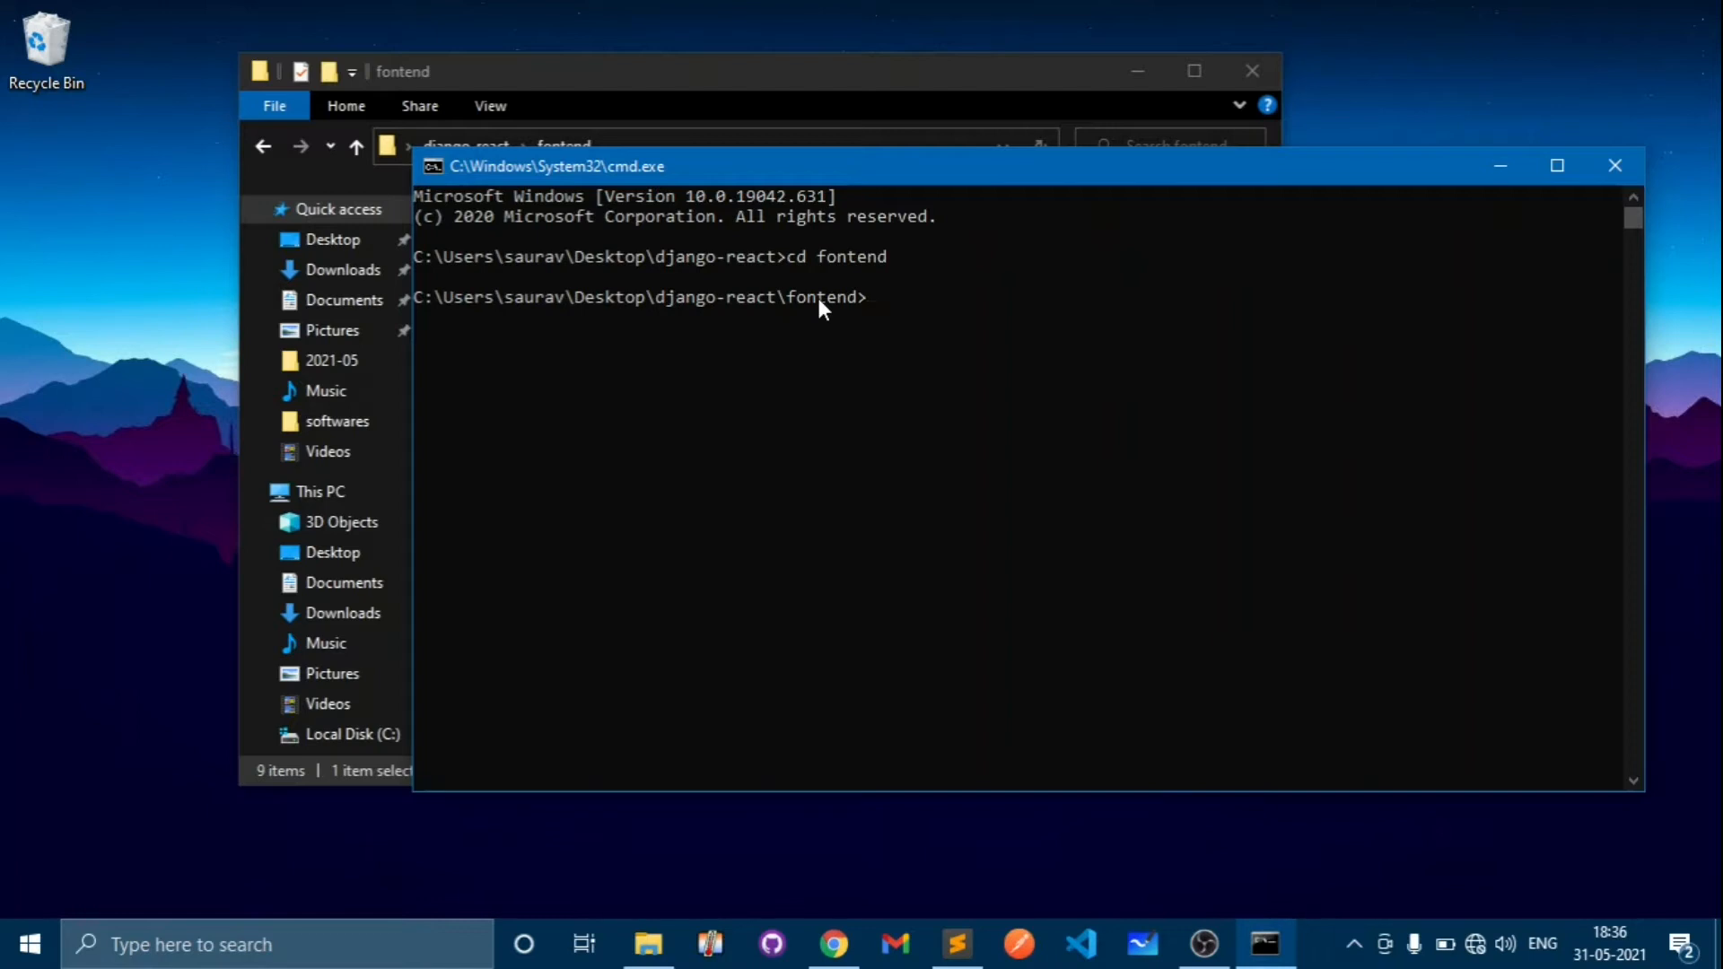
{"action": "mouse_move", "coordinate": [982, 179]}
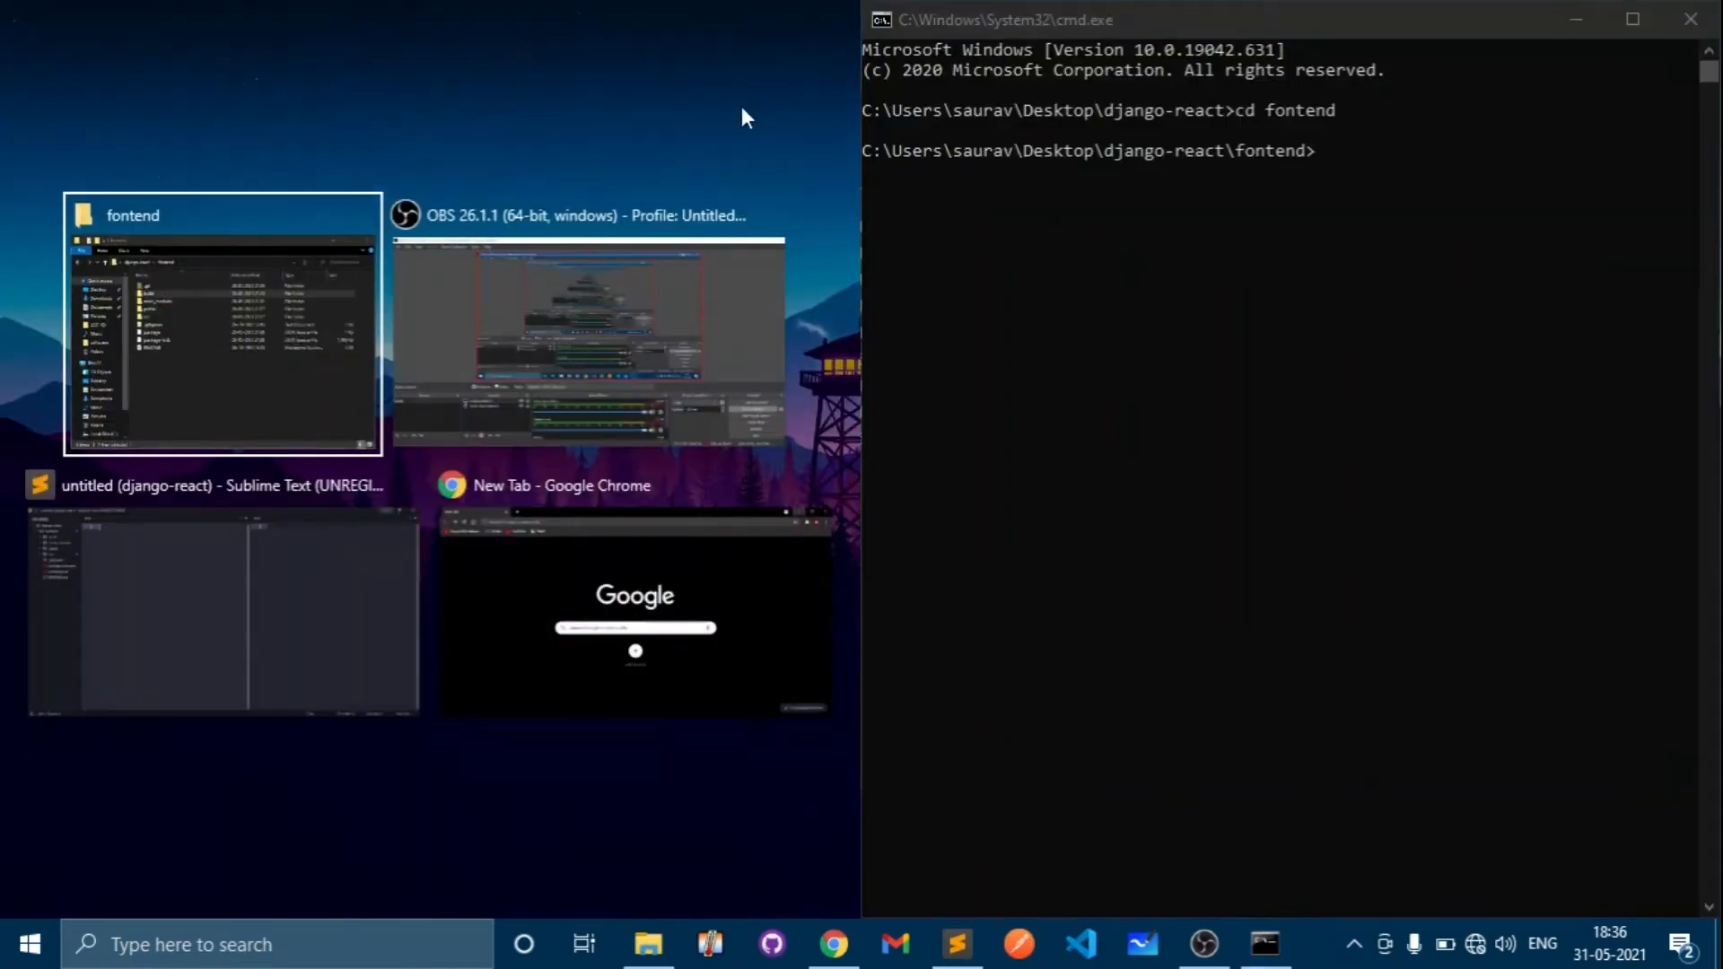
- Snap the fontend Explorer window to the left half beside the console
{"action": "left_click", "coordinate": [220, 330]}
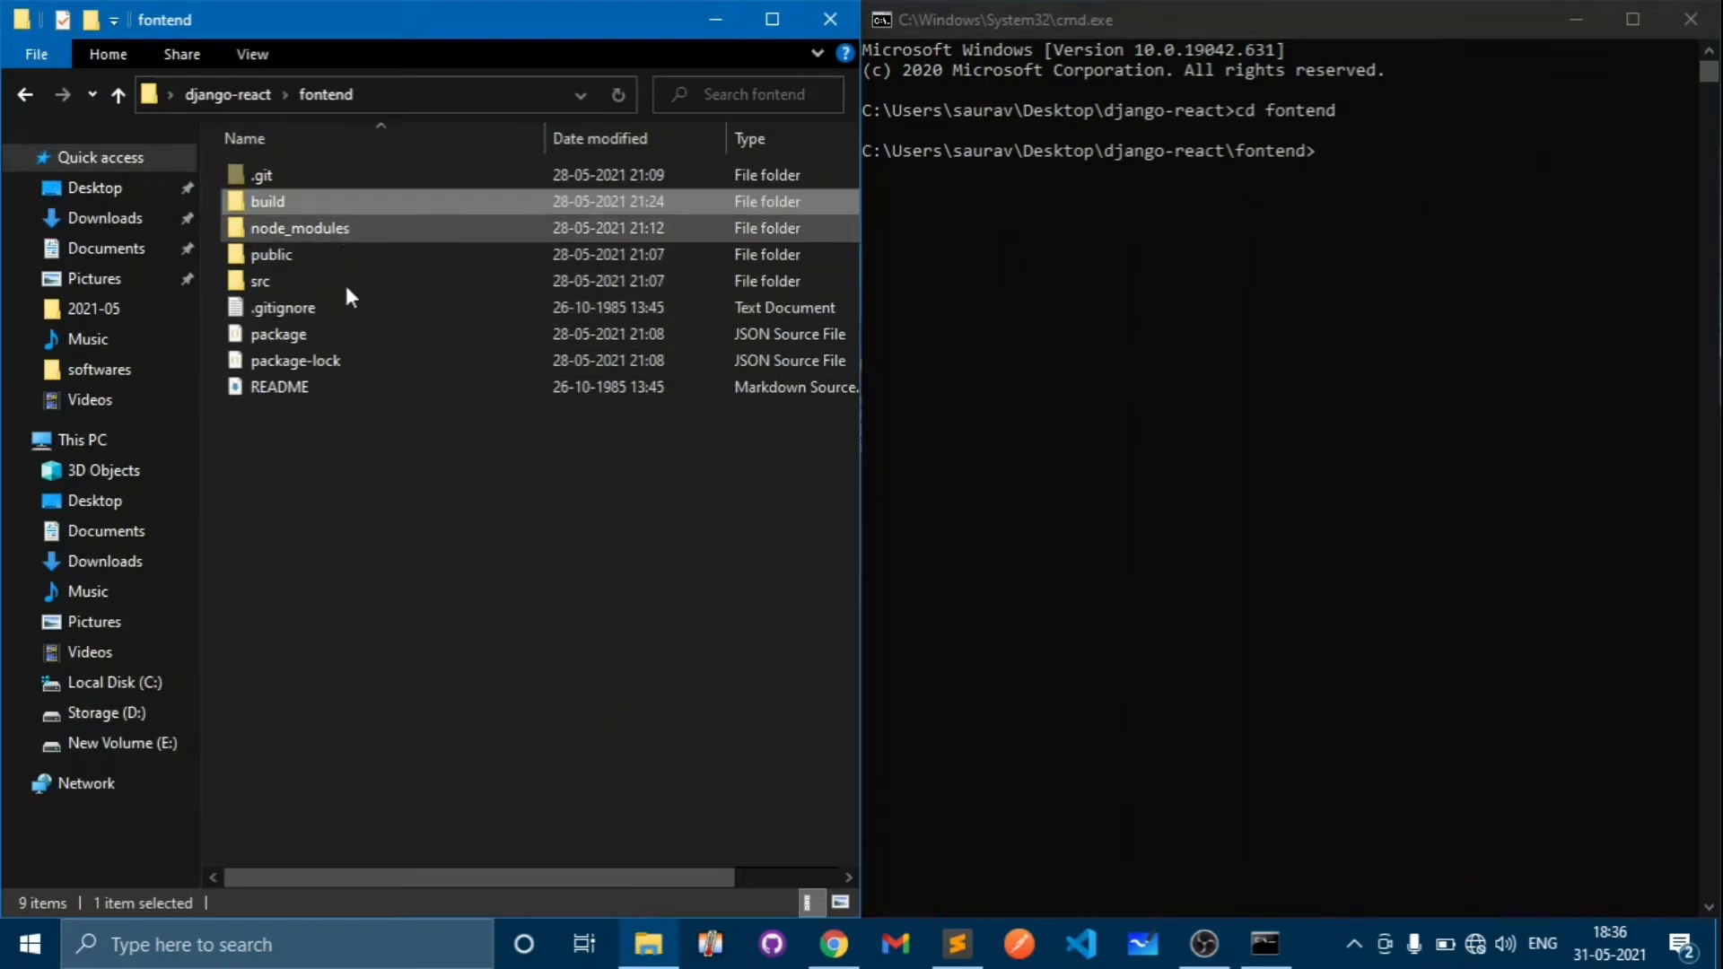
{"action": "mouse_move", "coordinate": [320, 246]}
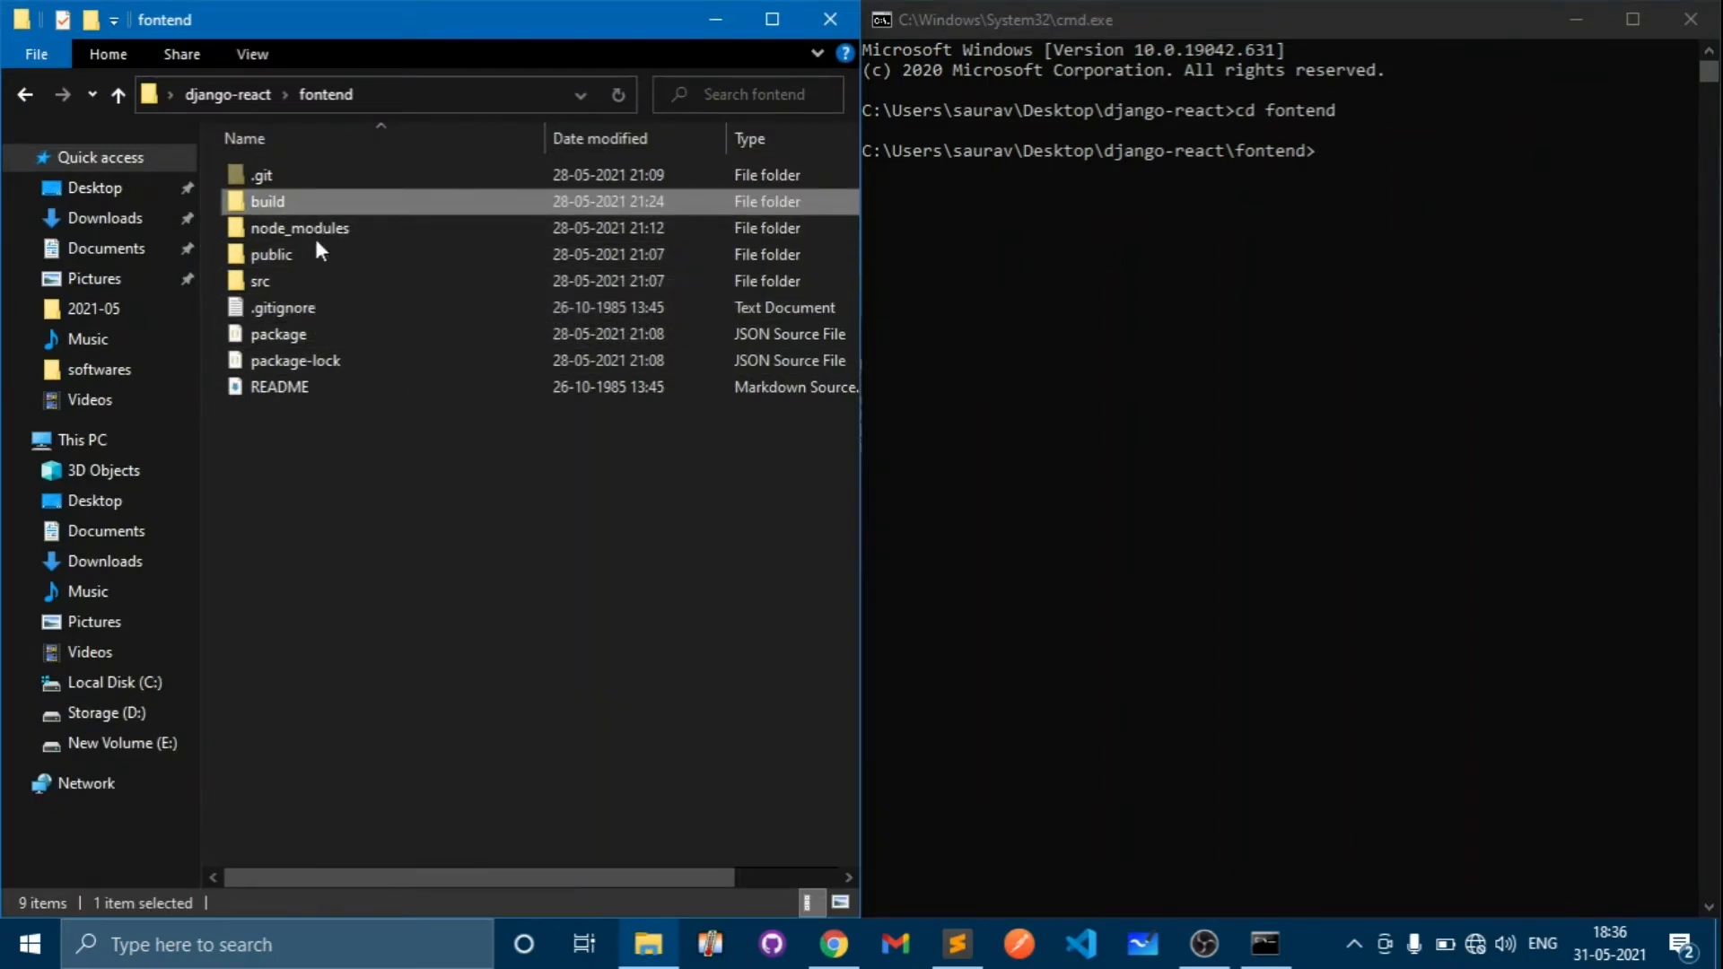
{"action": "left_click", "coordinate": [350, 384]}
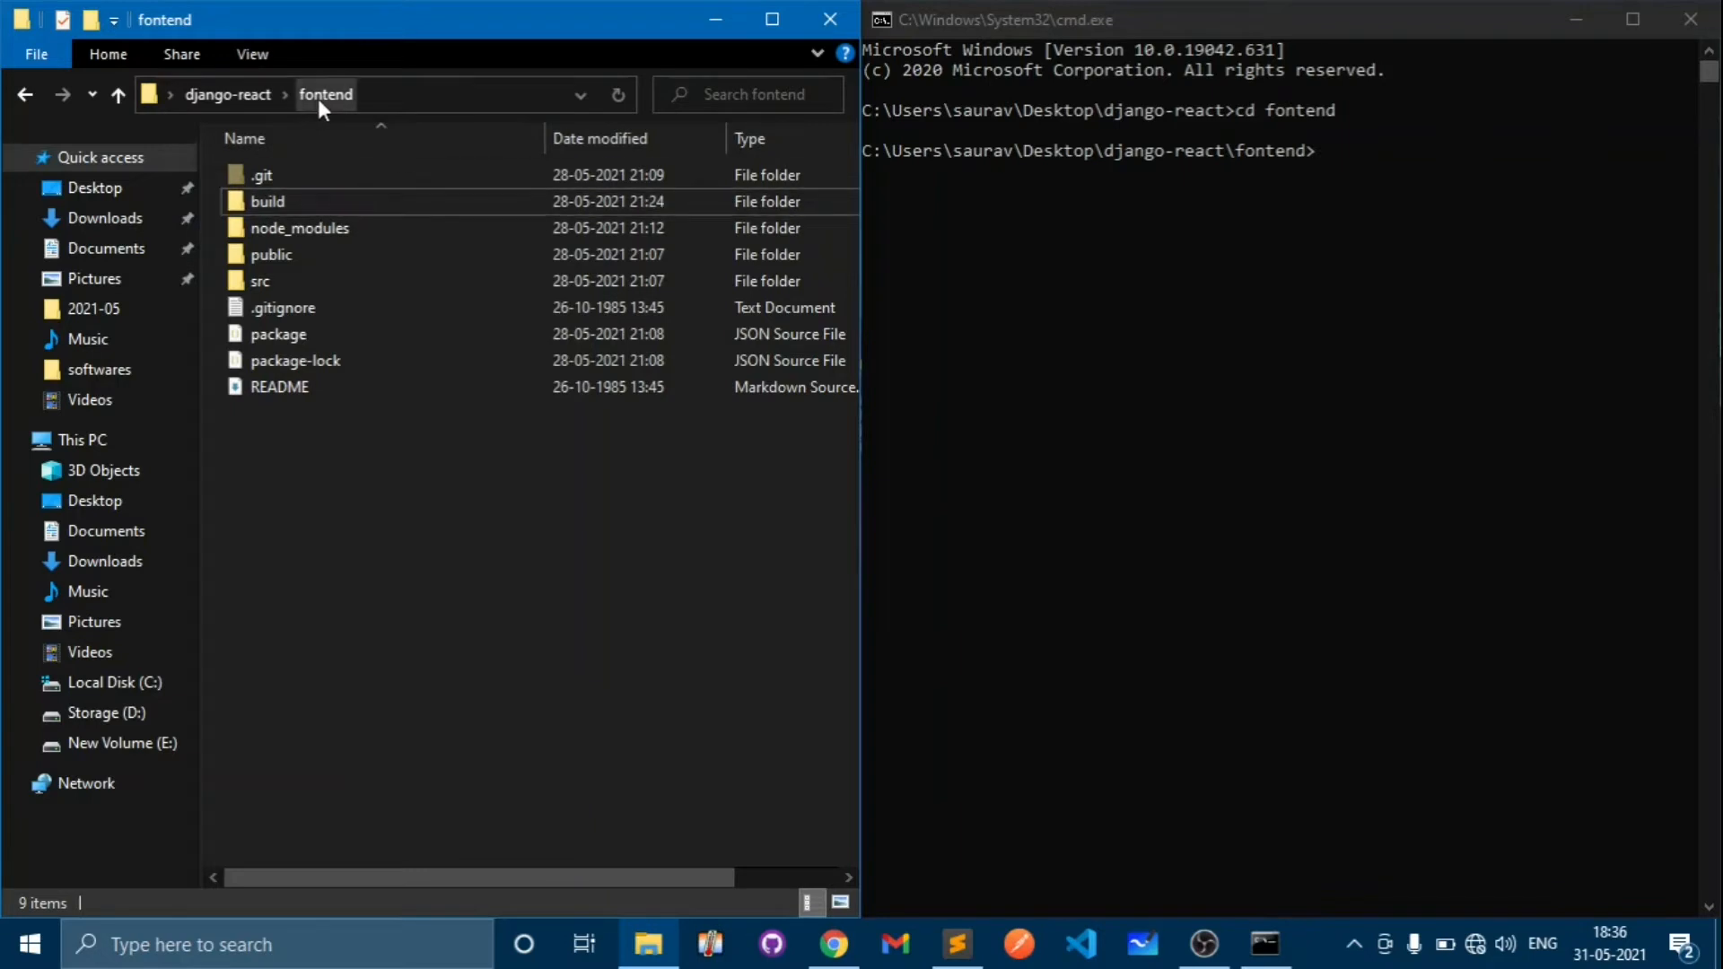
{"action": "mouse_move", "coordinate": [377, 388]}
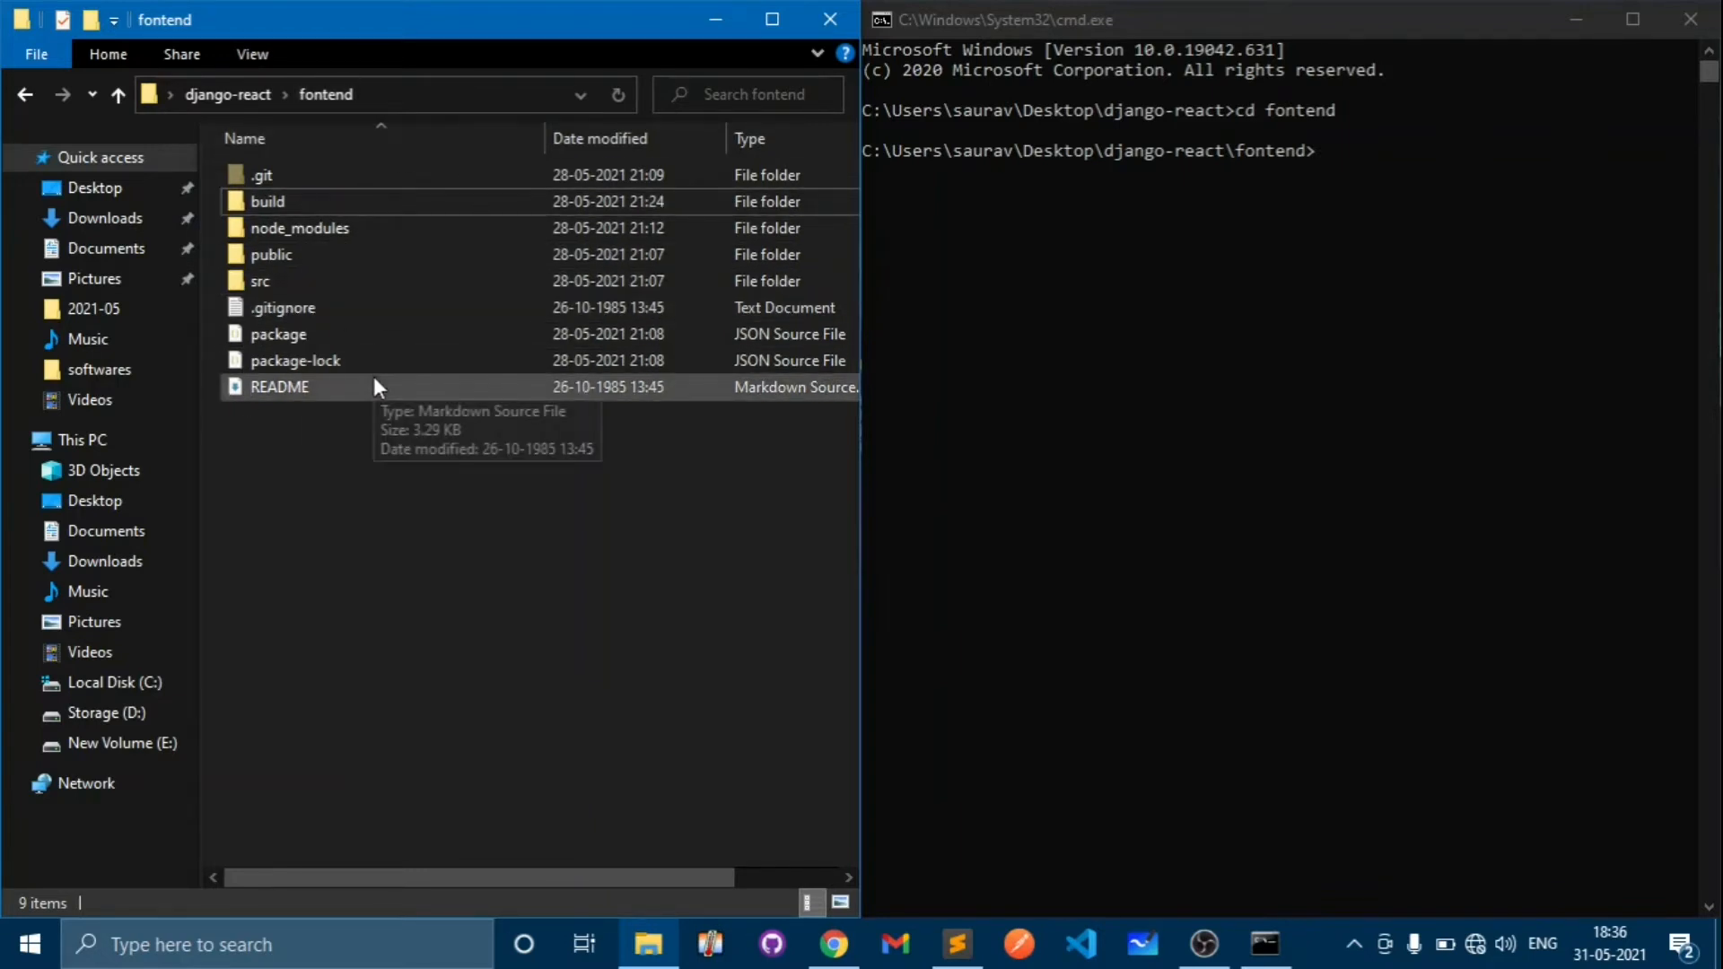
{"action": "mouse_move", "coordinate": [1353, 156]}
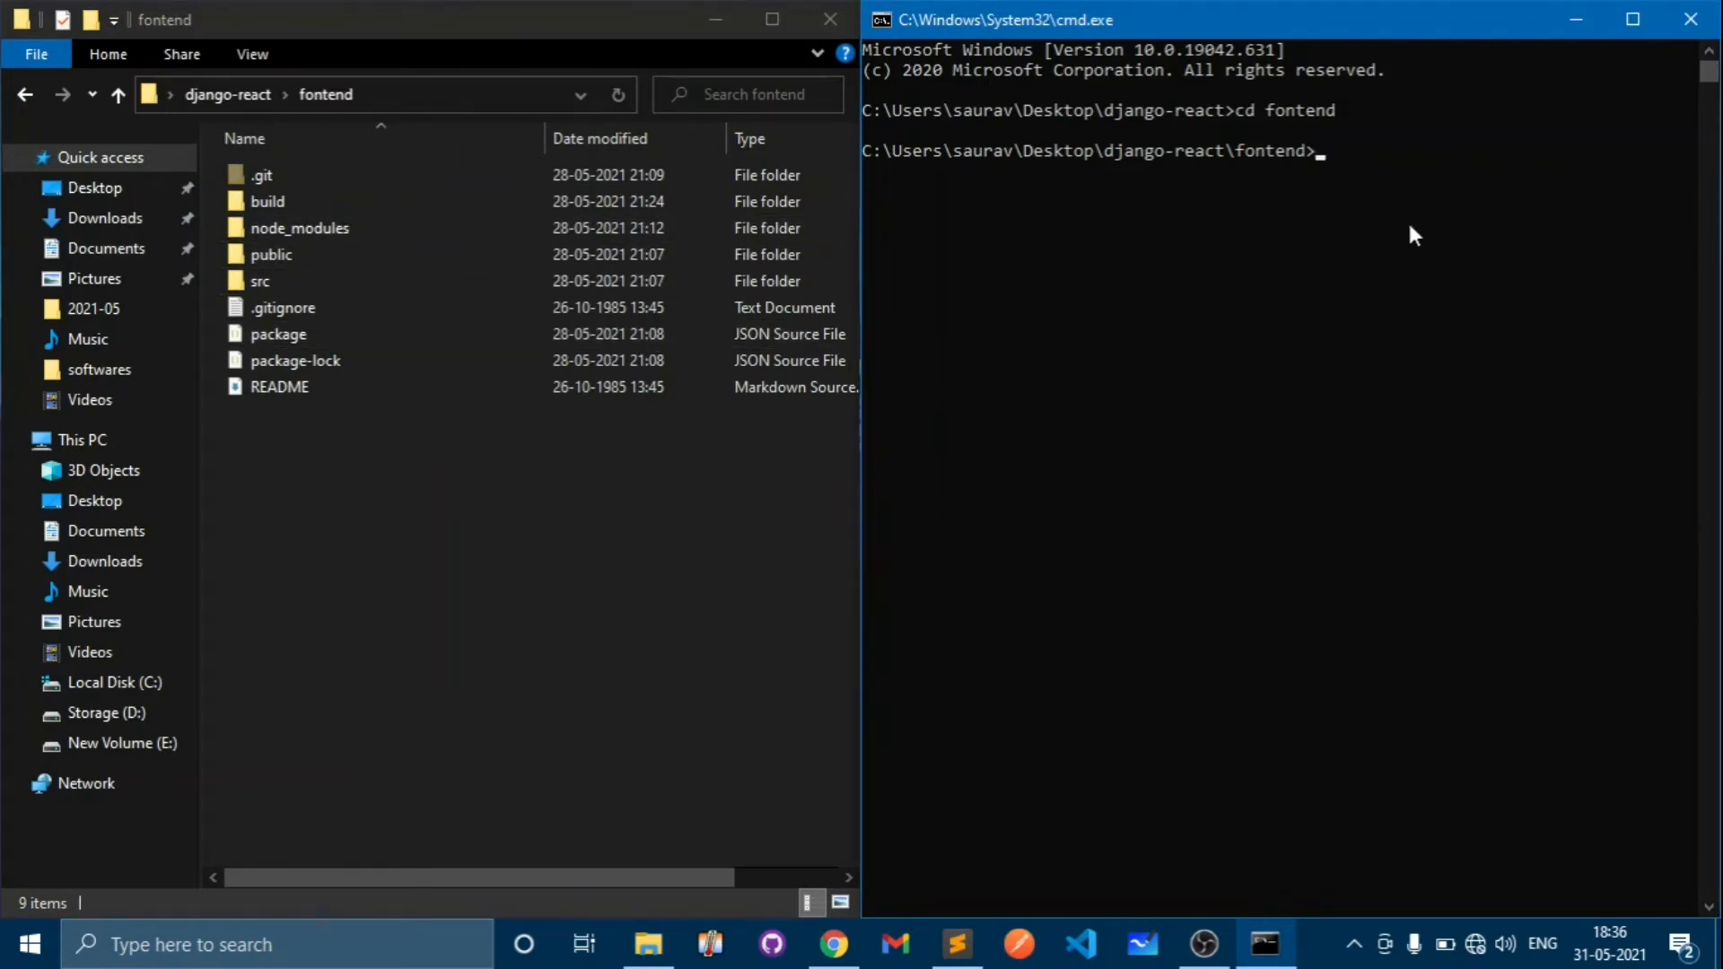
- Run 'npm run build' to start a production build of the React frontend
{"action": "type", "text": "npm"}
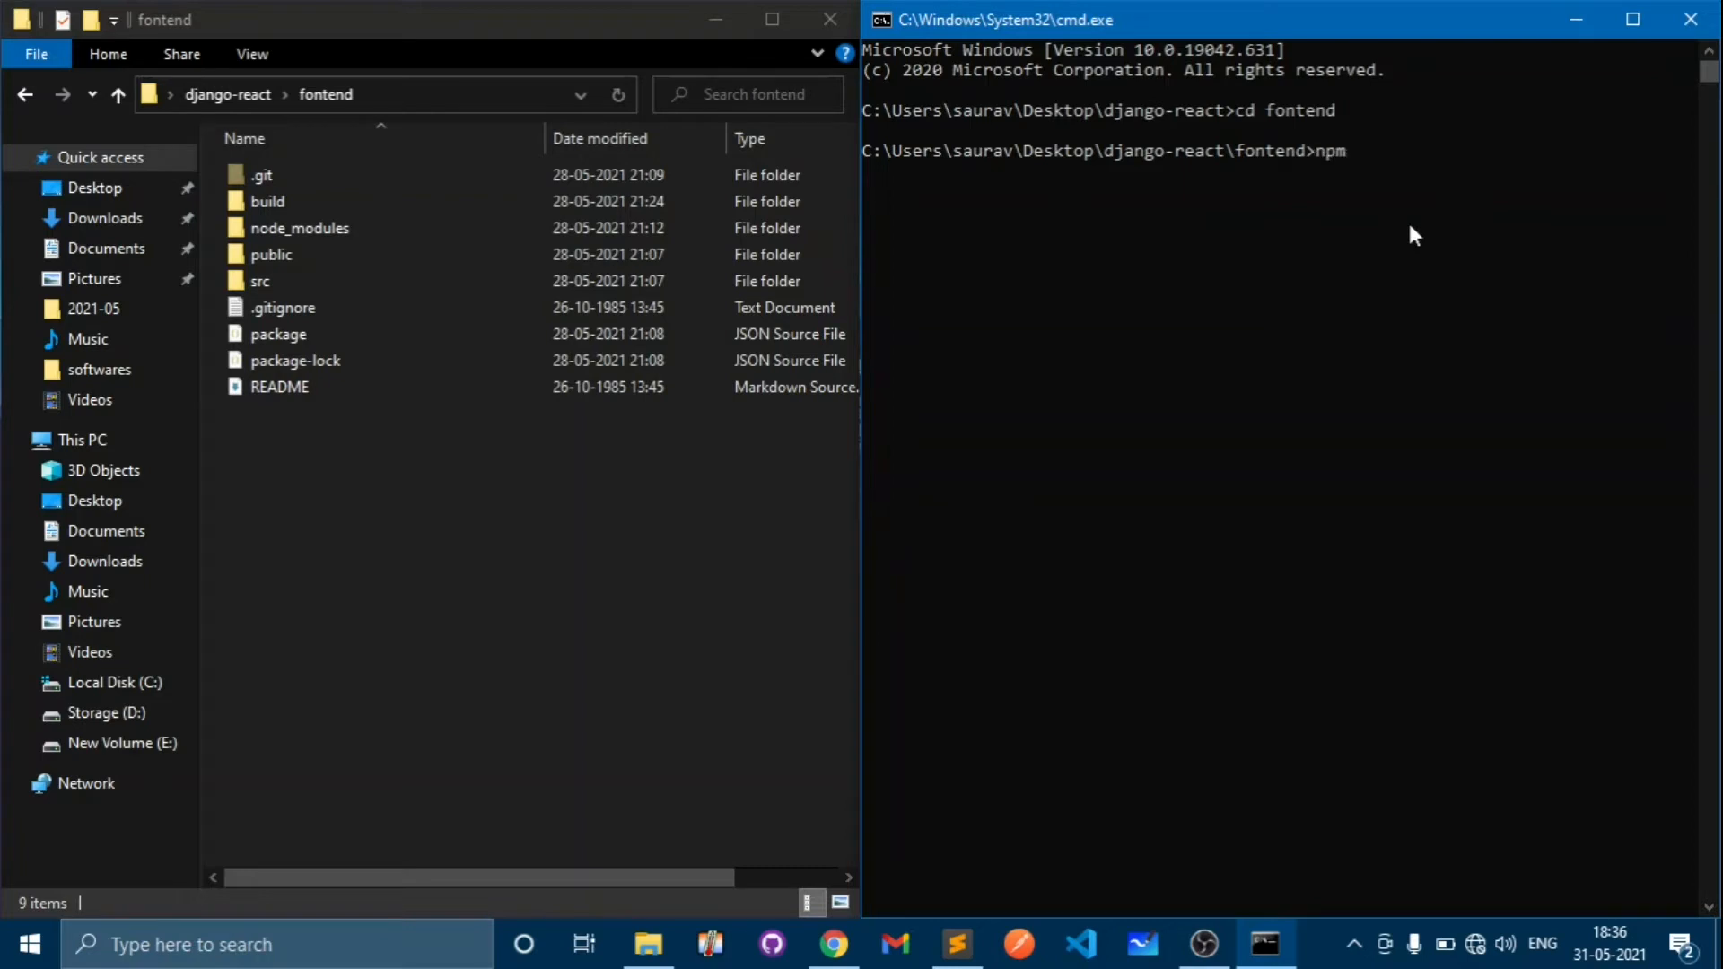
{"action": "type", "text": "run"}
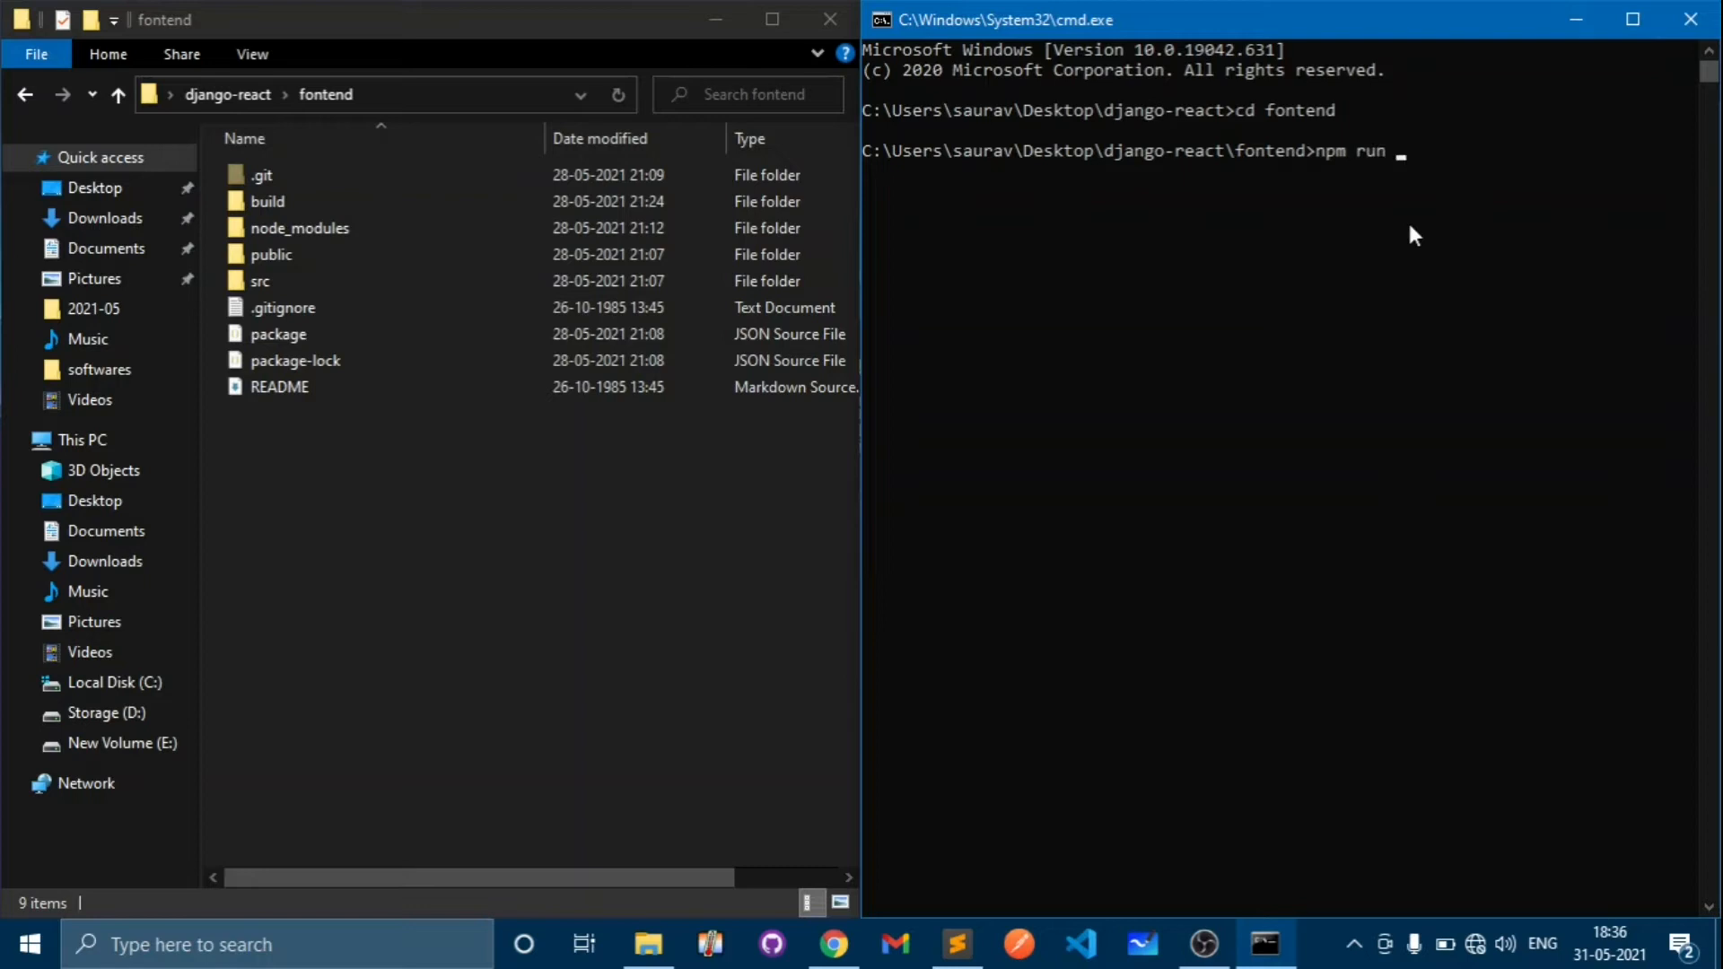
{"action": "type", "text": "build"}
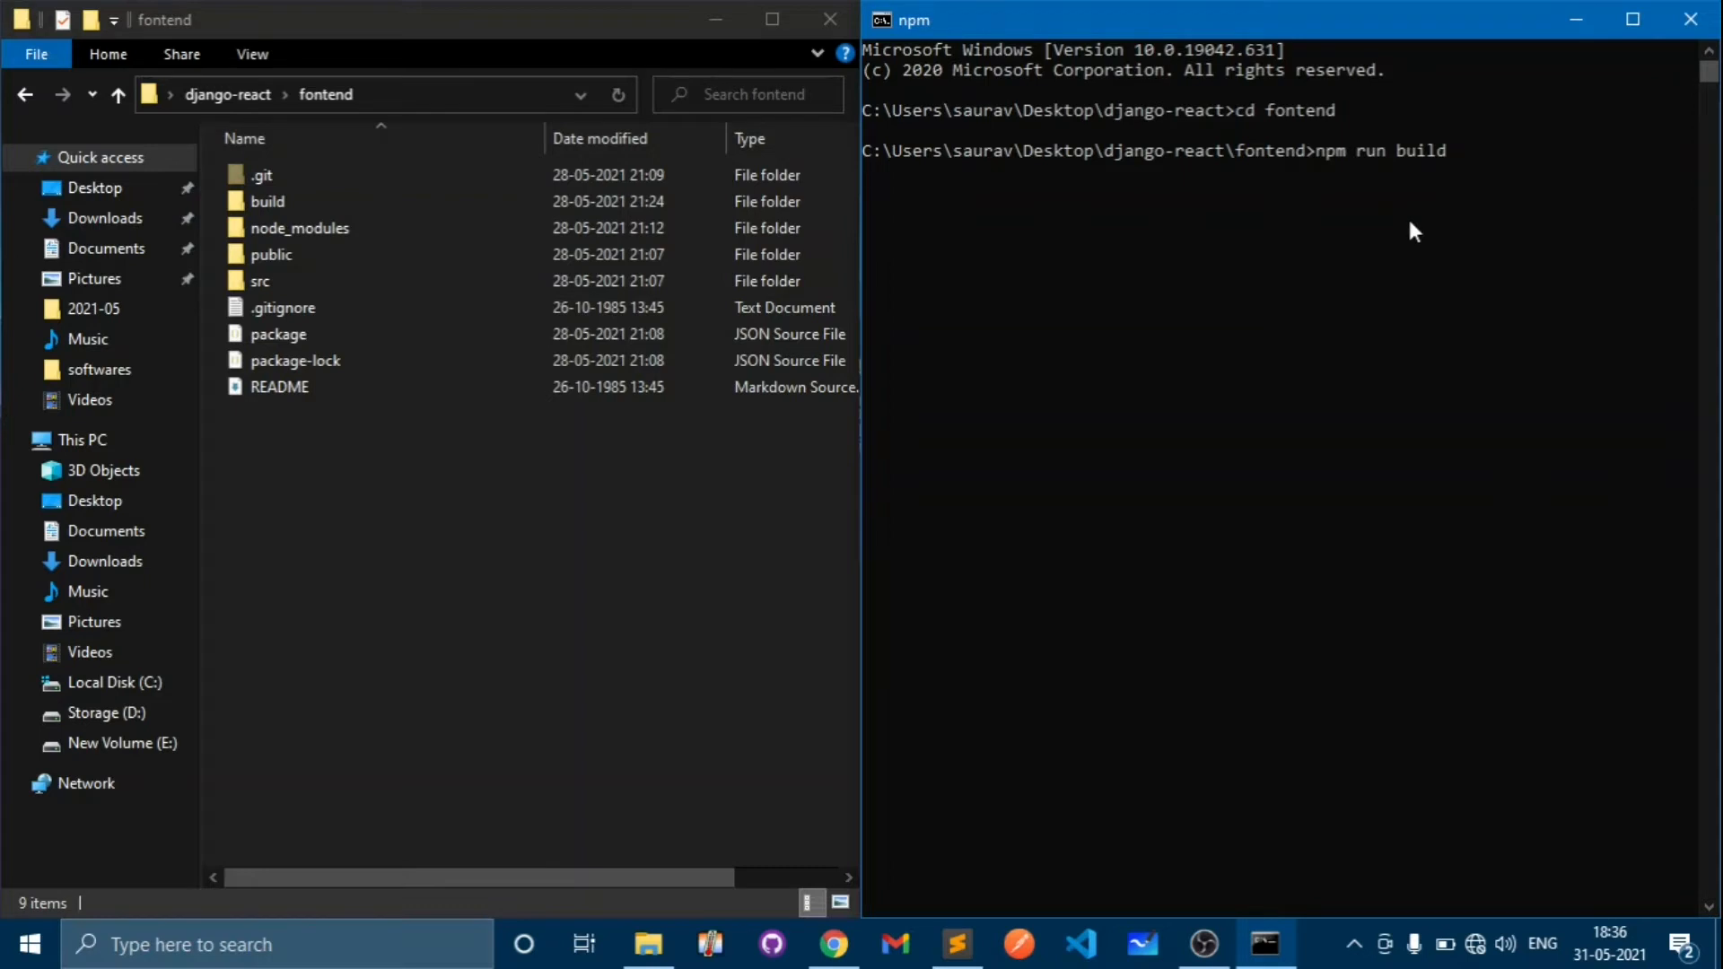
{"action": "key", "text": "Return"}
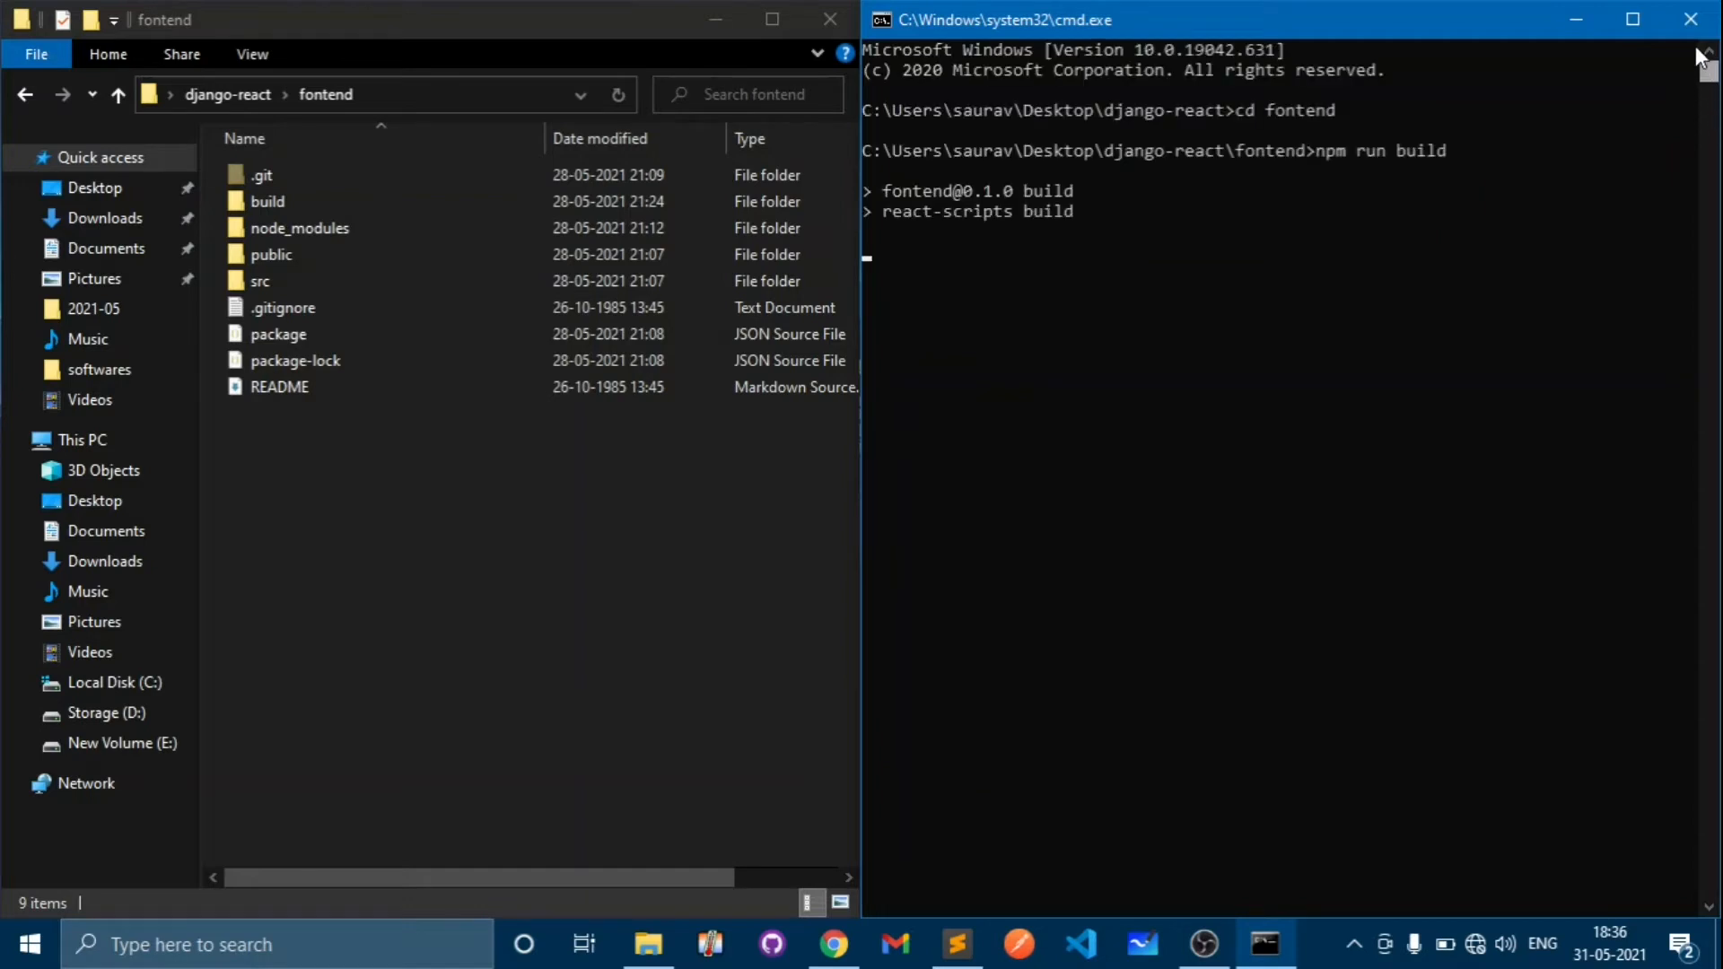
{"action": "mouse_move", "coordinate": [1222, 224]}
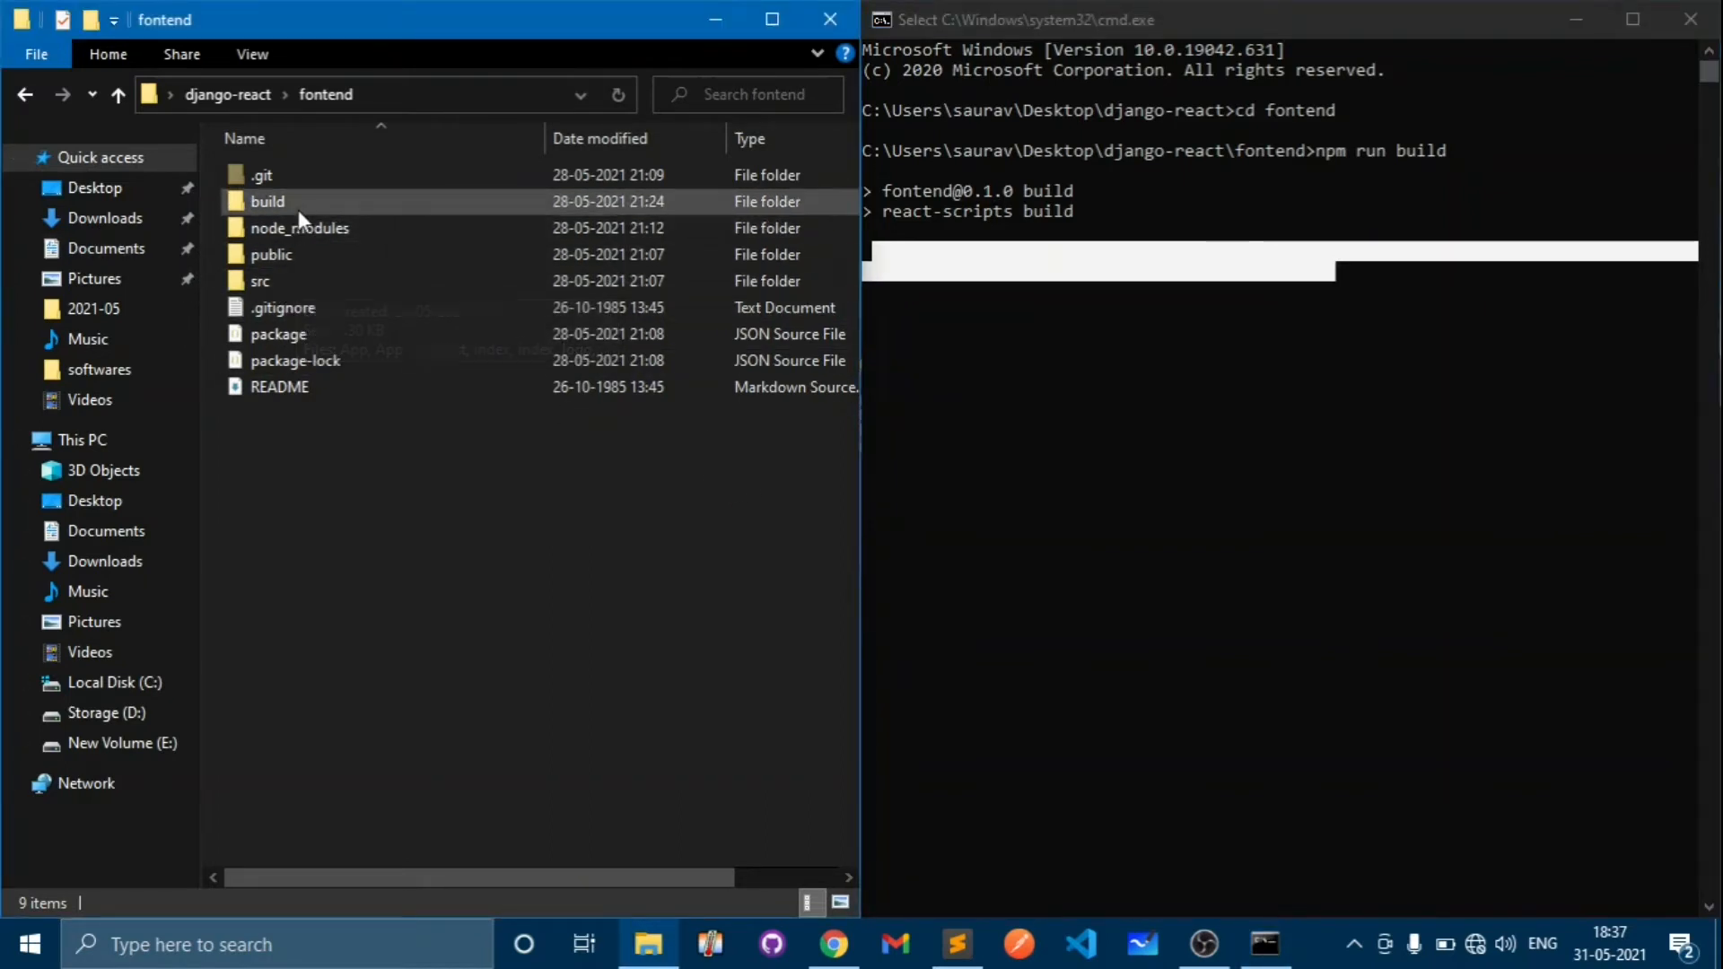
{"action": "double_click", "coordinate": [267, 201]}
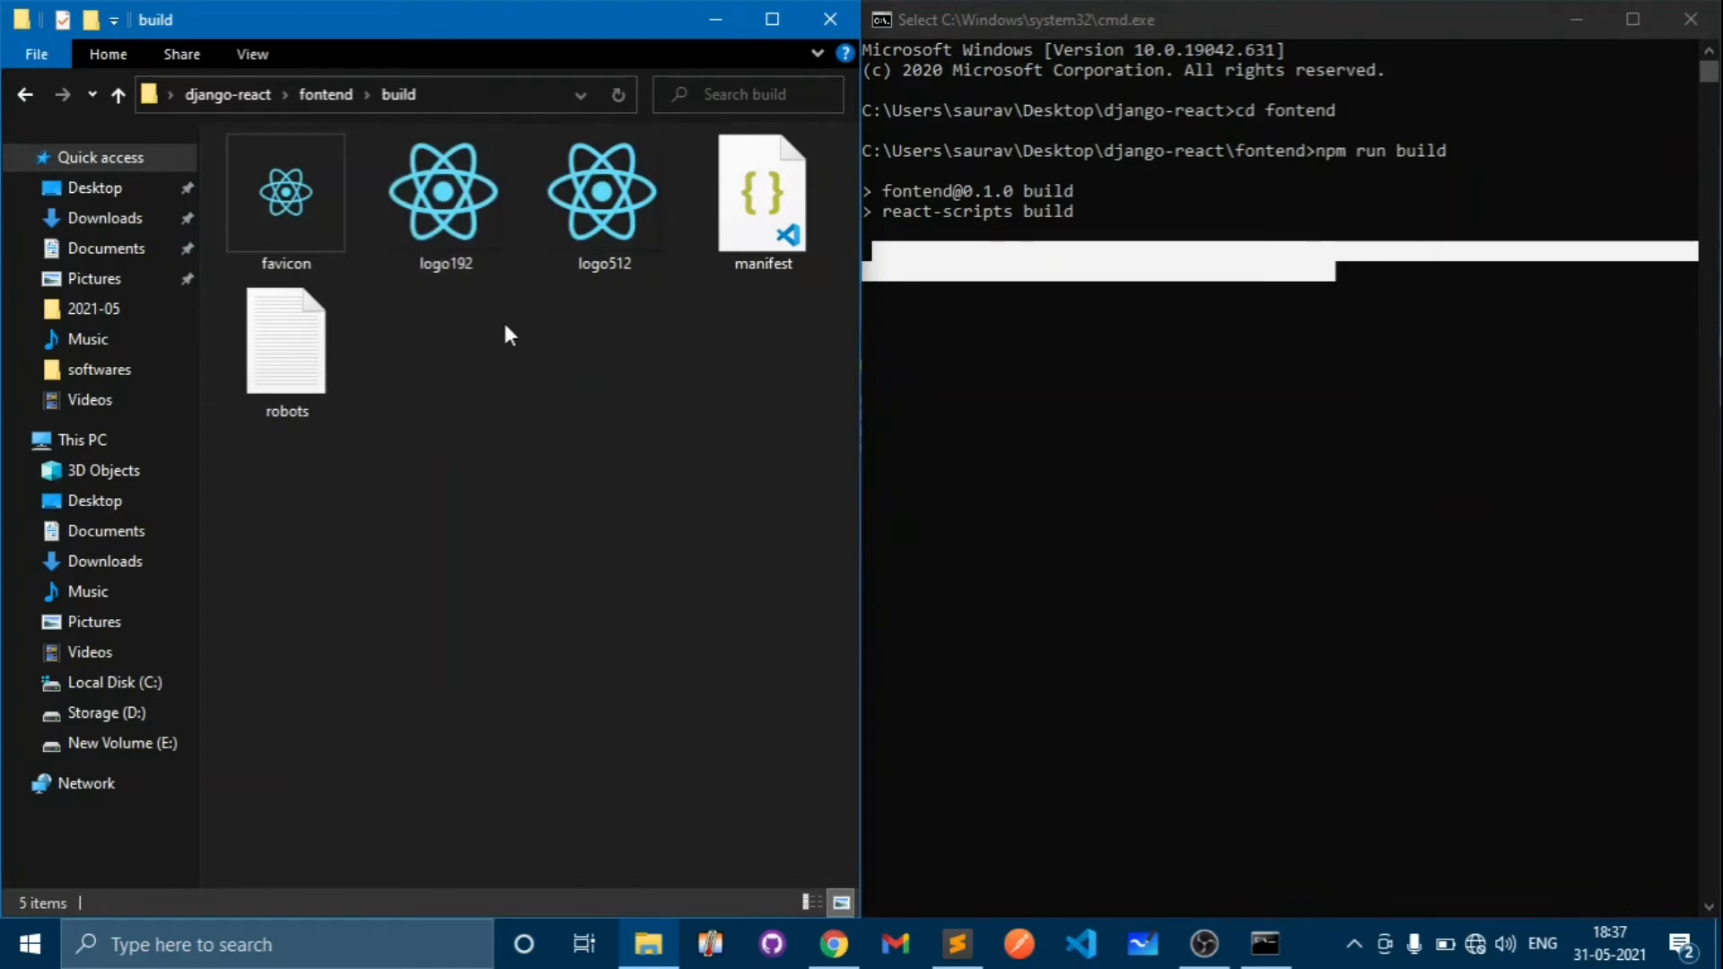
{"action": "mouse_move", "coordinate": [311, 110]}
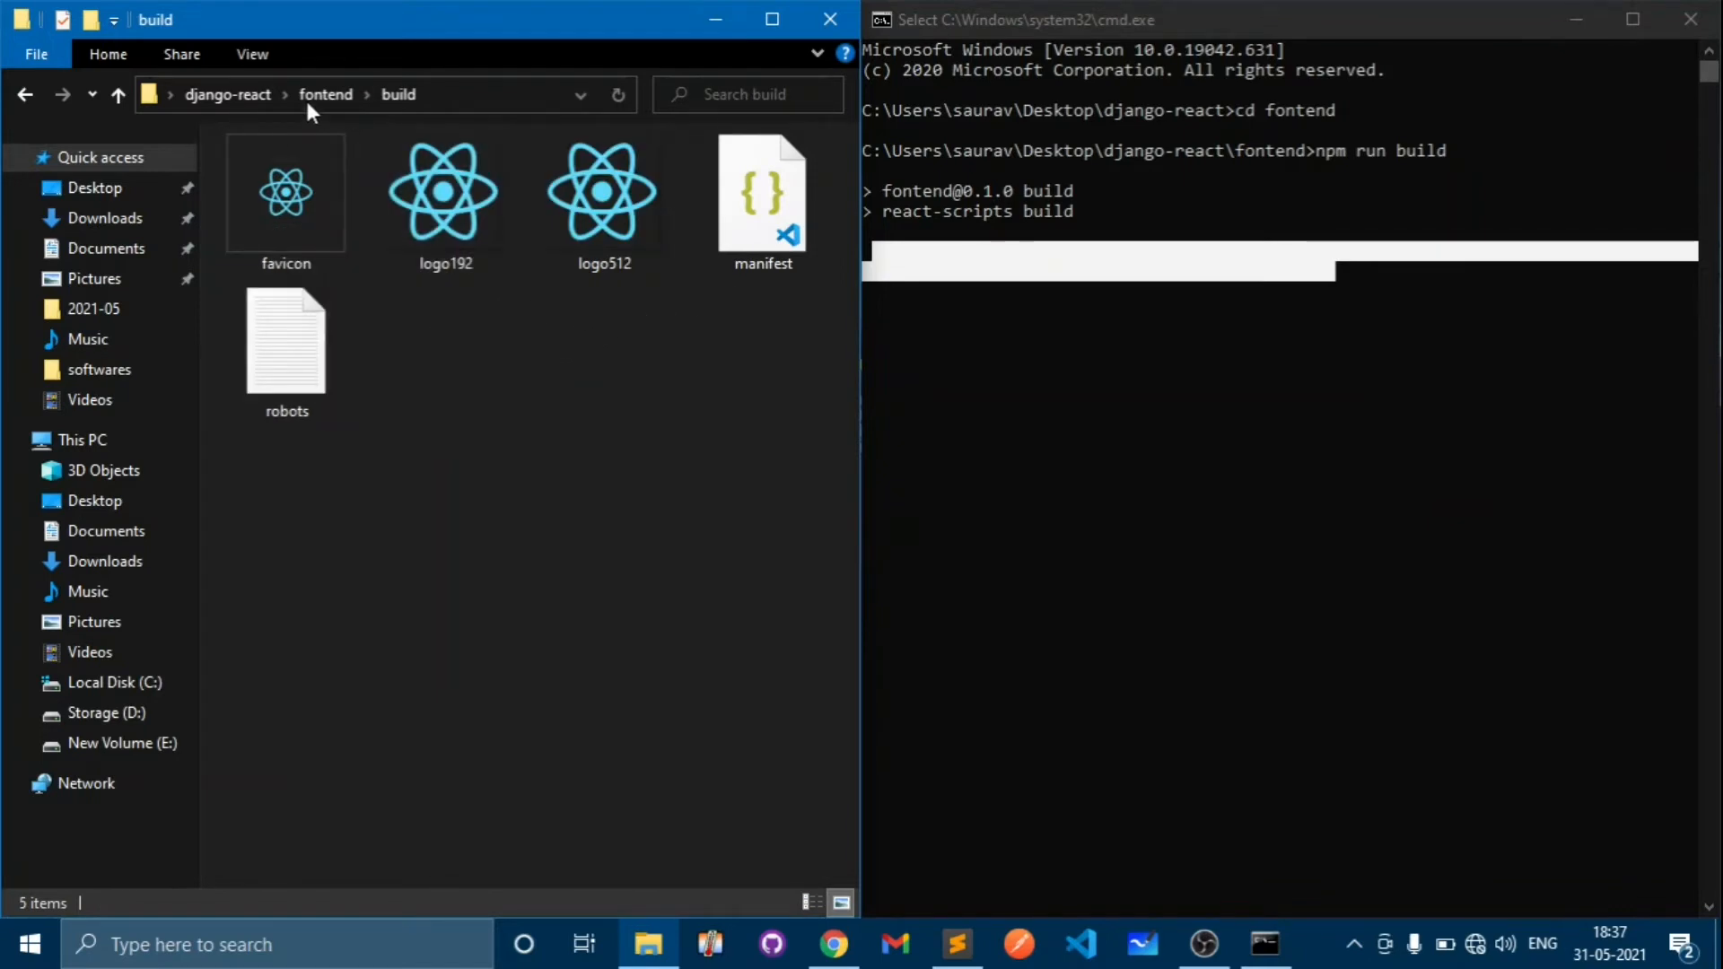
{"action": "left_click", "coordinate": [119, 94]}
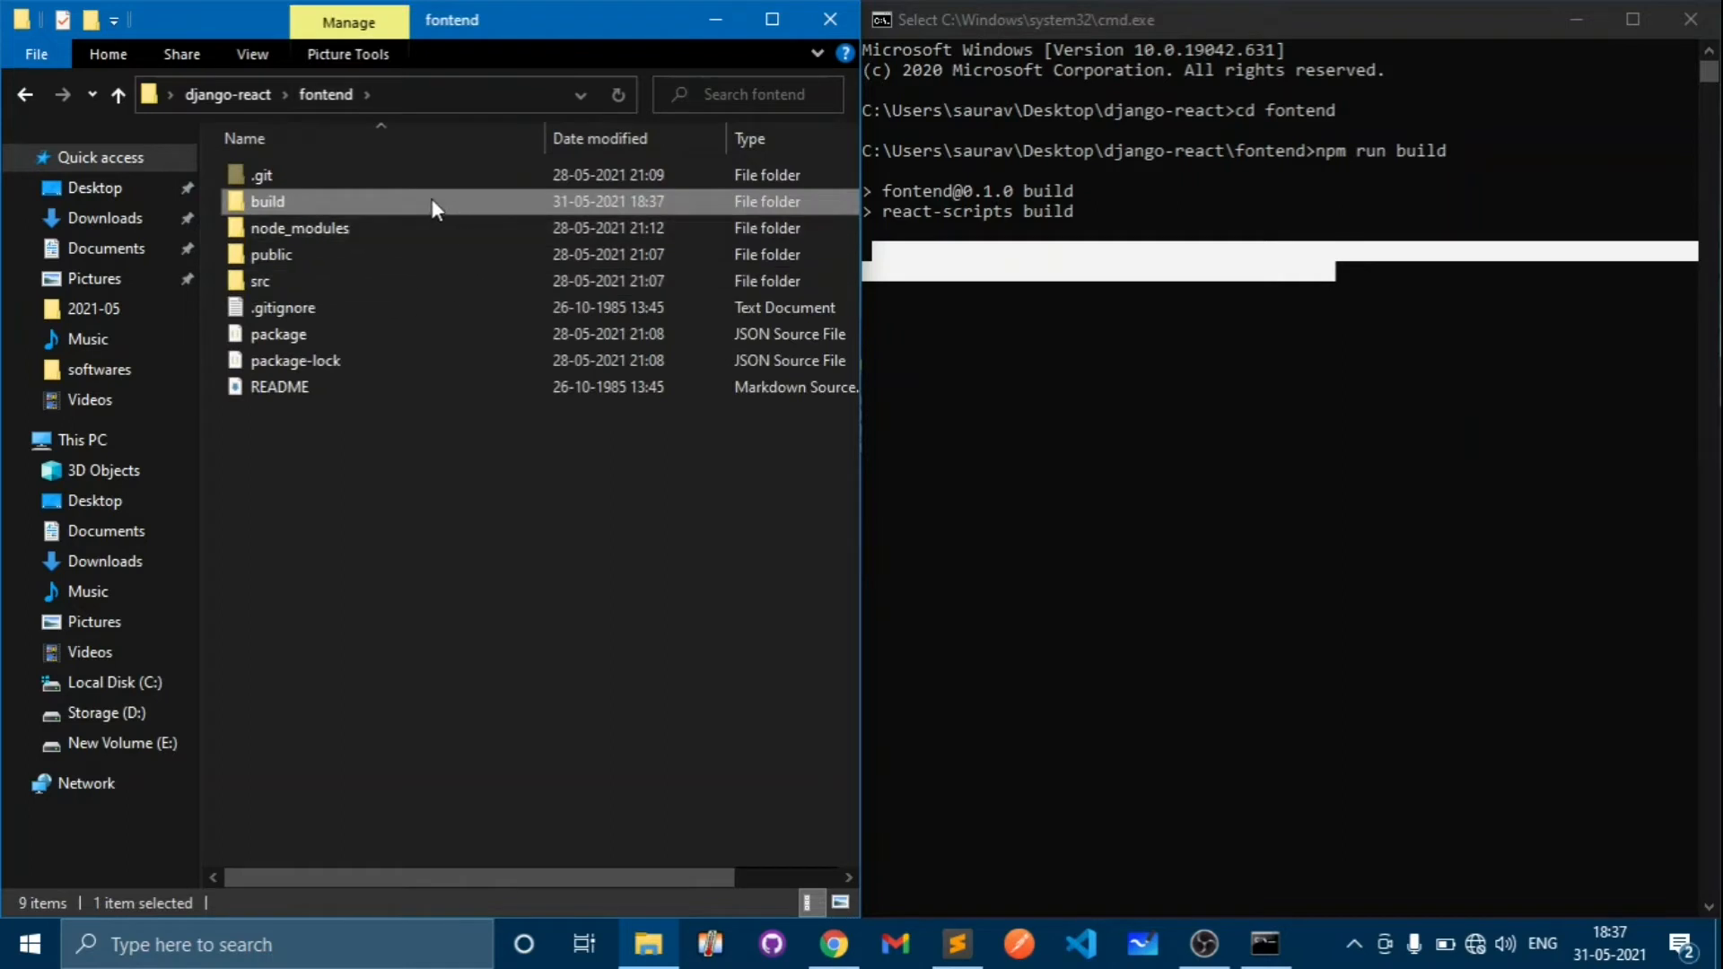
{"action": "double_click", "coordinate": [267, 201]}
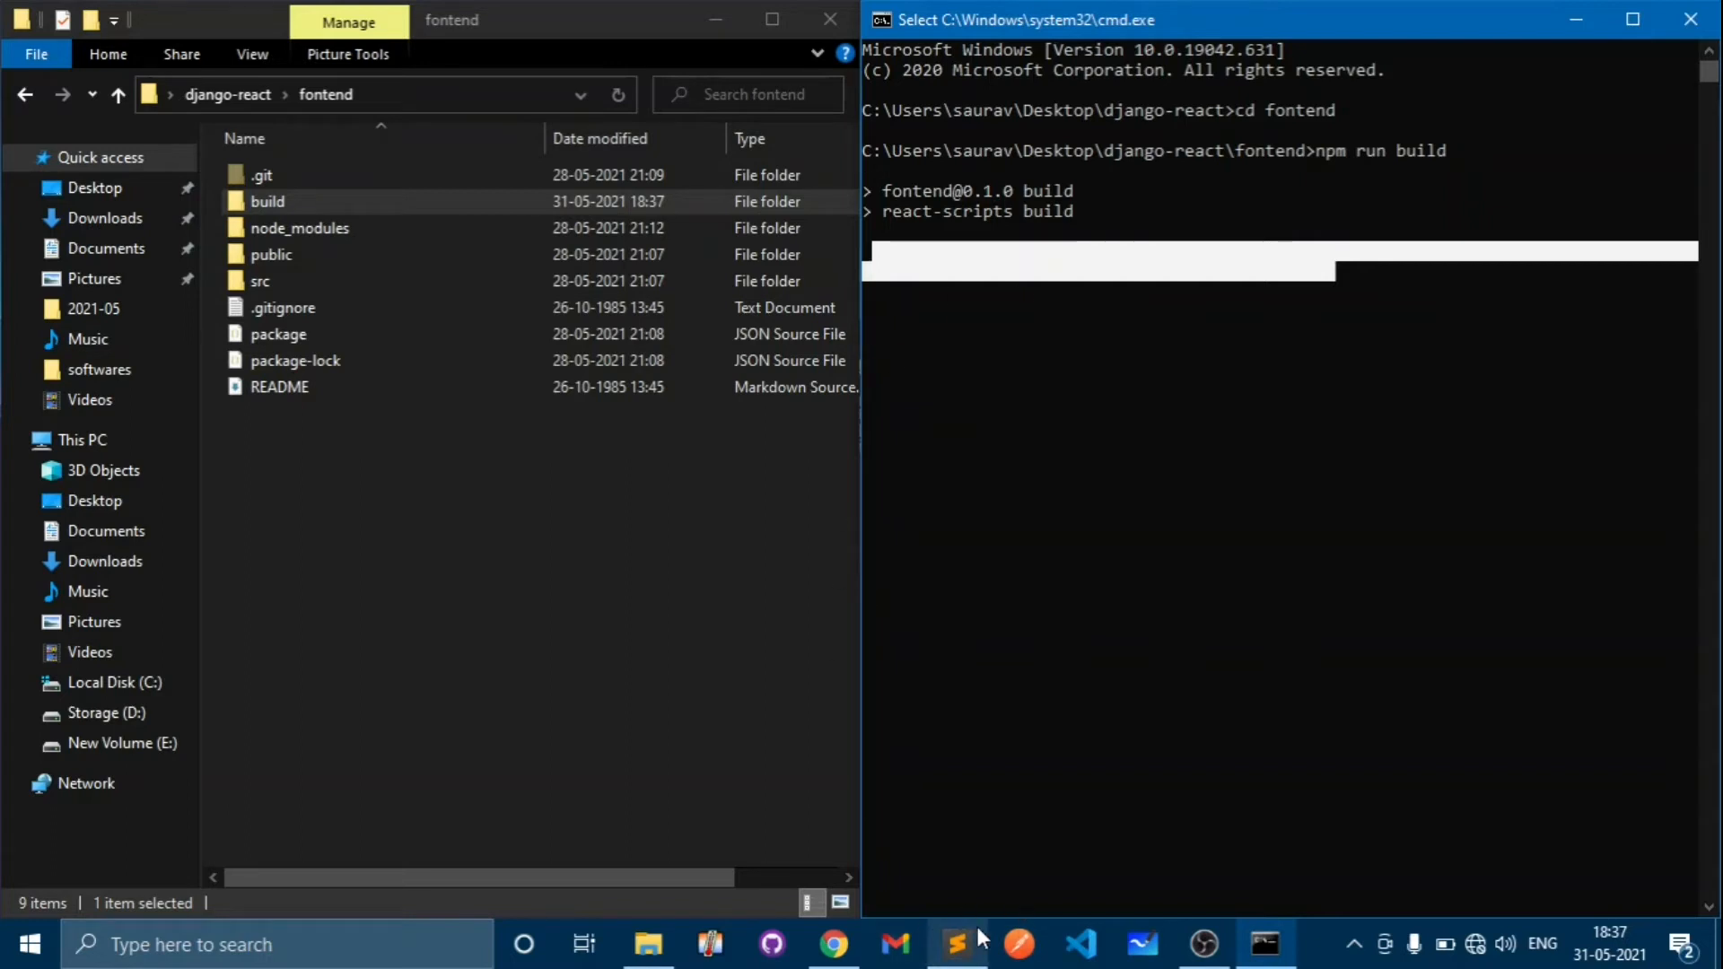
- View fontend's build folder in Sublime Text's sidebar, then return to the console
{"action": "left_click", "coordinate": [957, 943]}
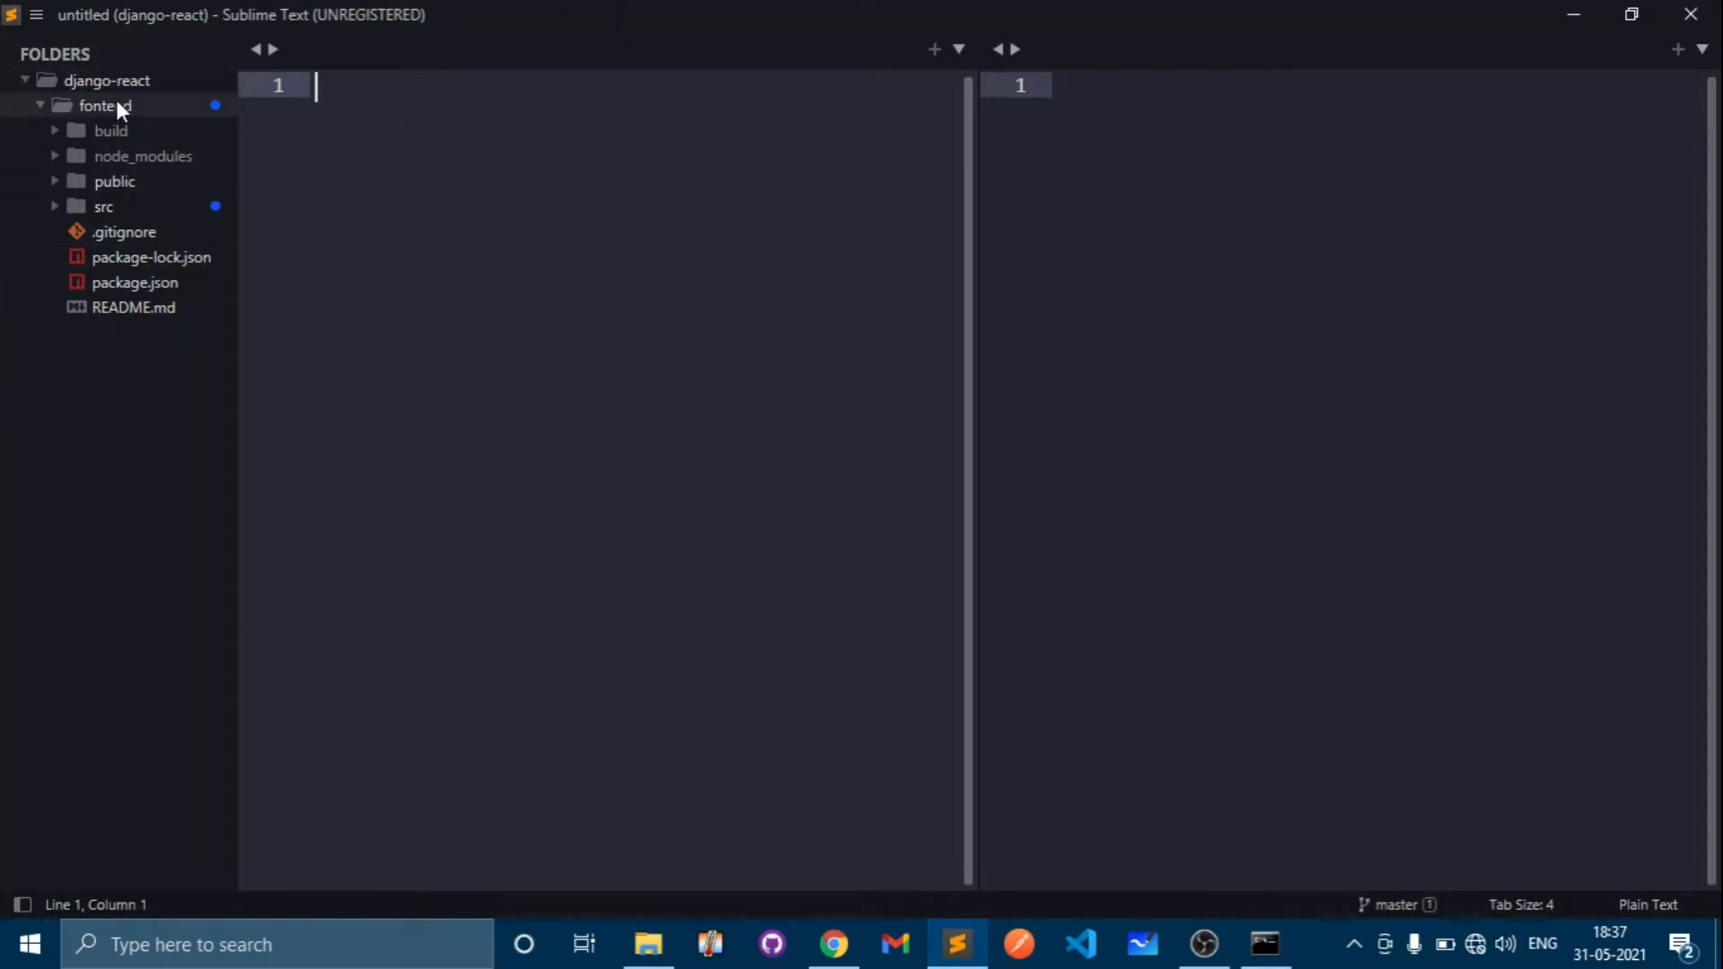
{"action": "mouse_move", "coordinate": [121, 167]}
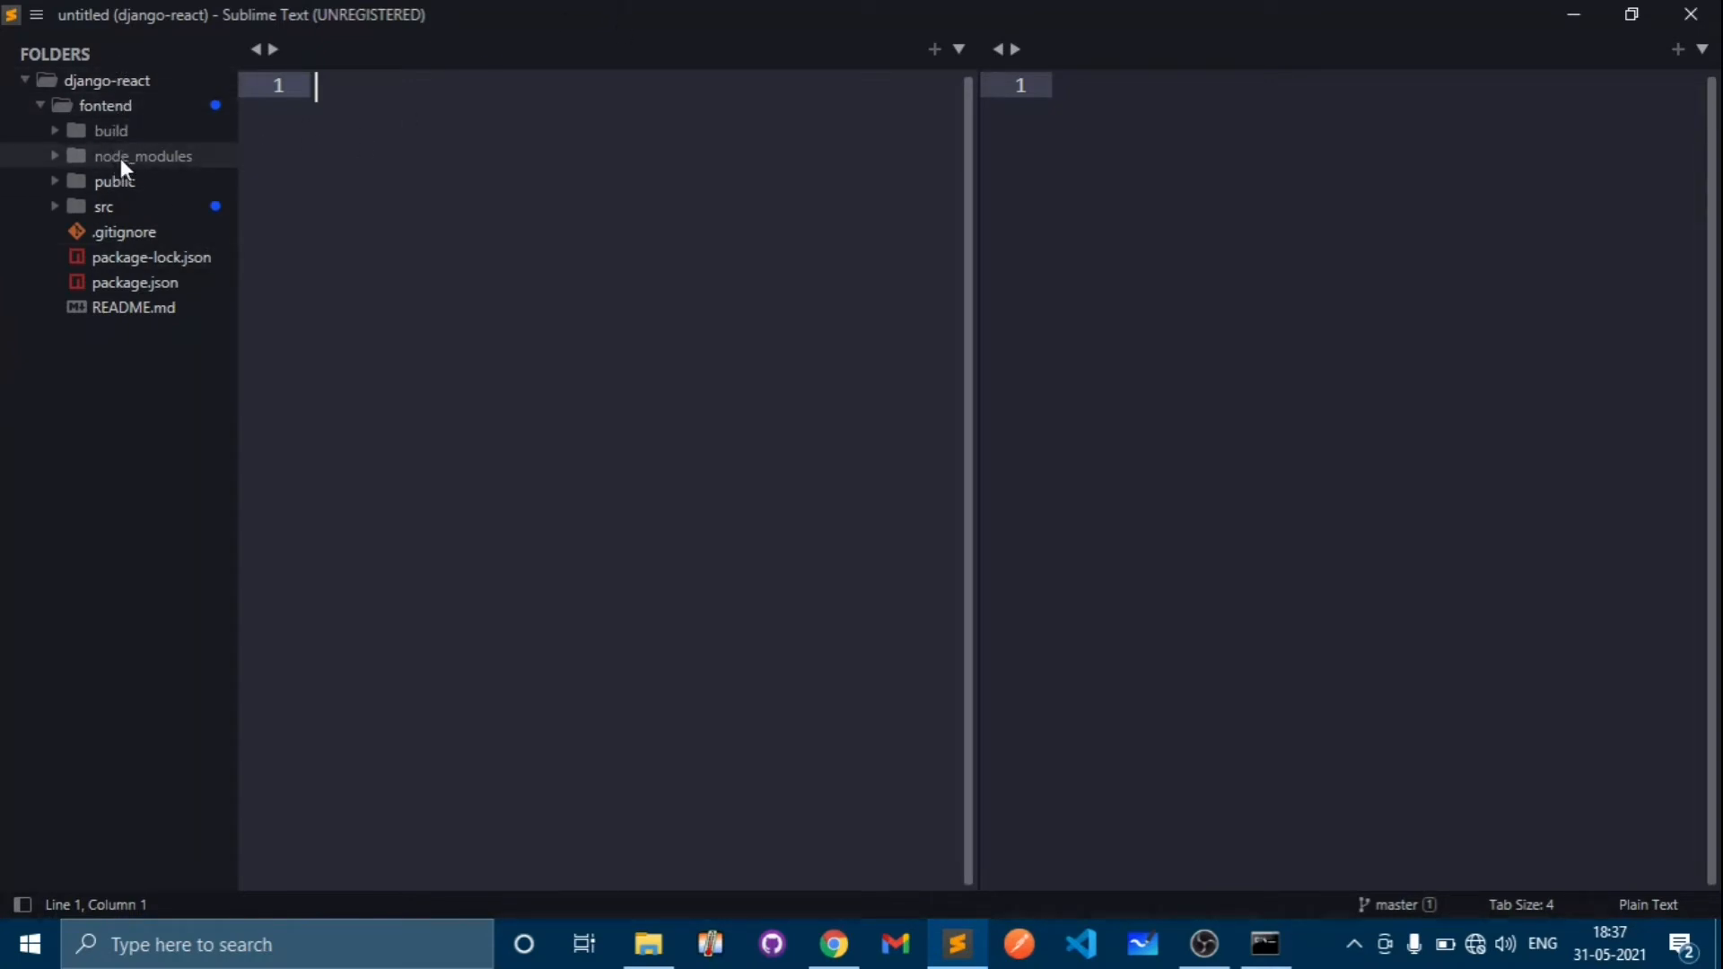
{"action": "mouse_move", "coordinate": [144, 206]}
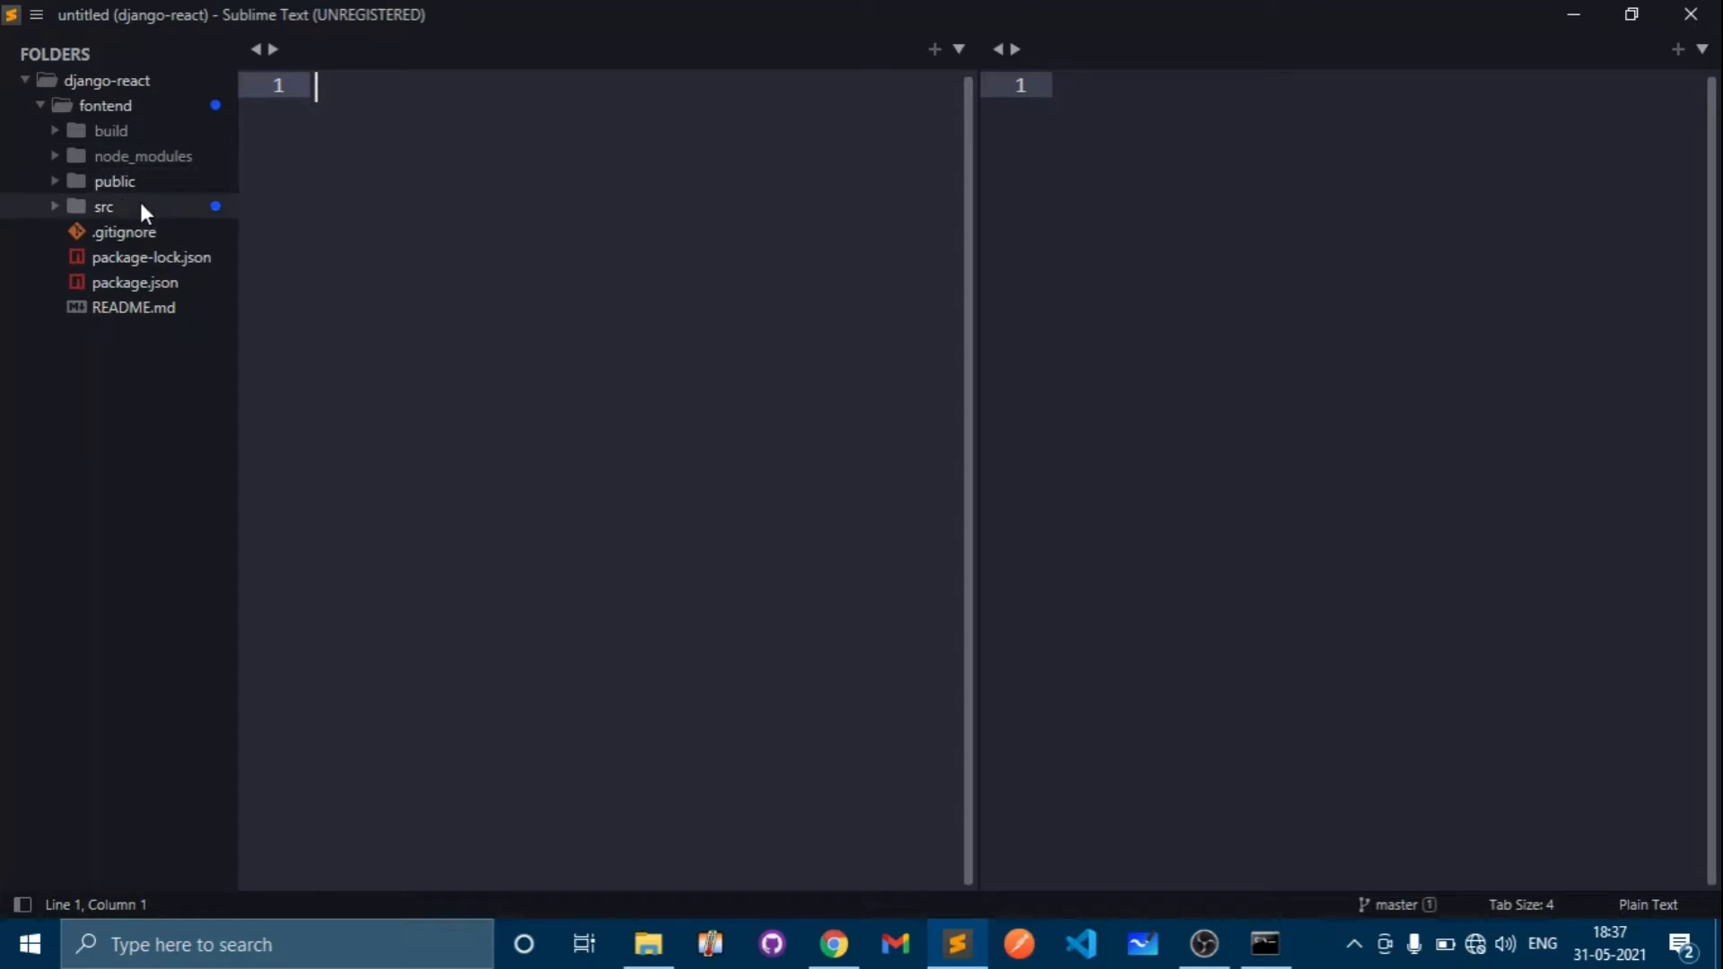
{"action": "mouse_move", "coordinate": [124, 219]}
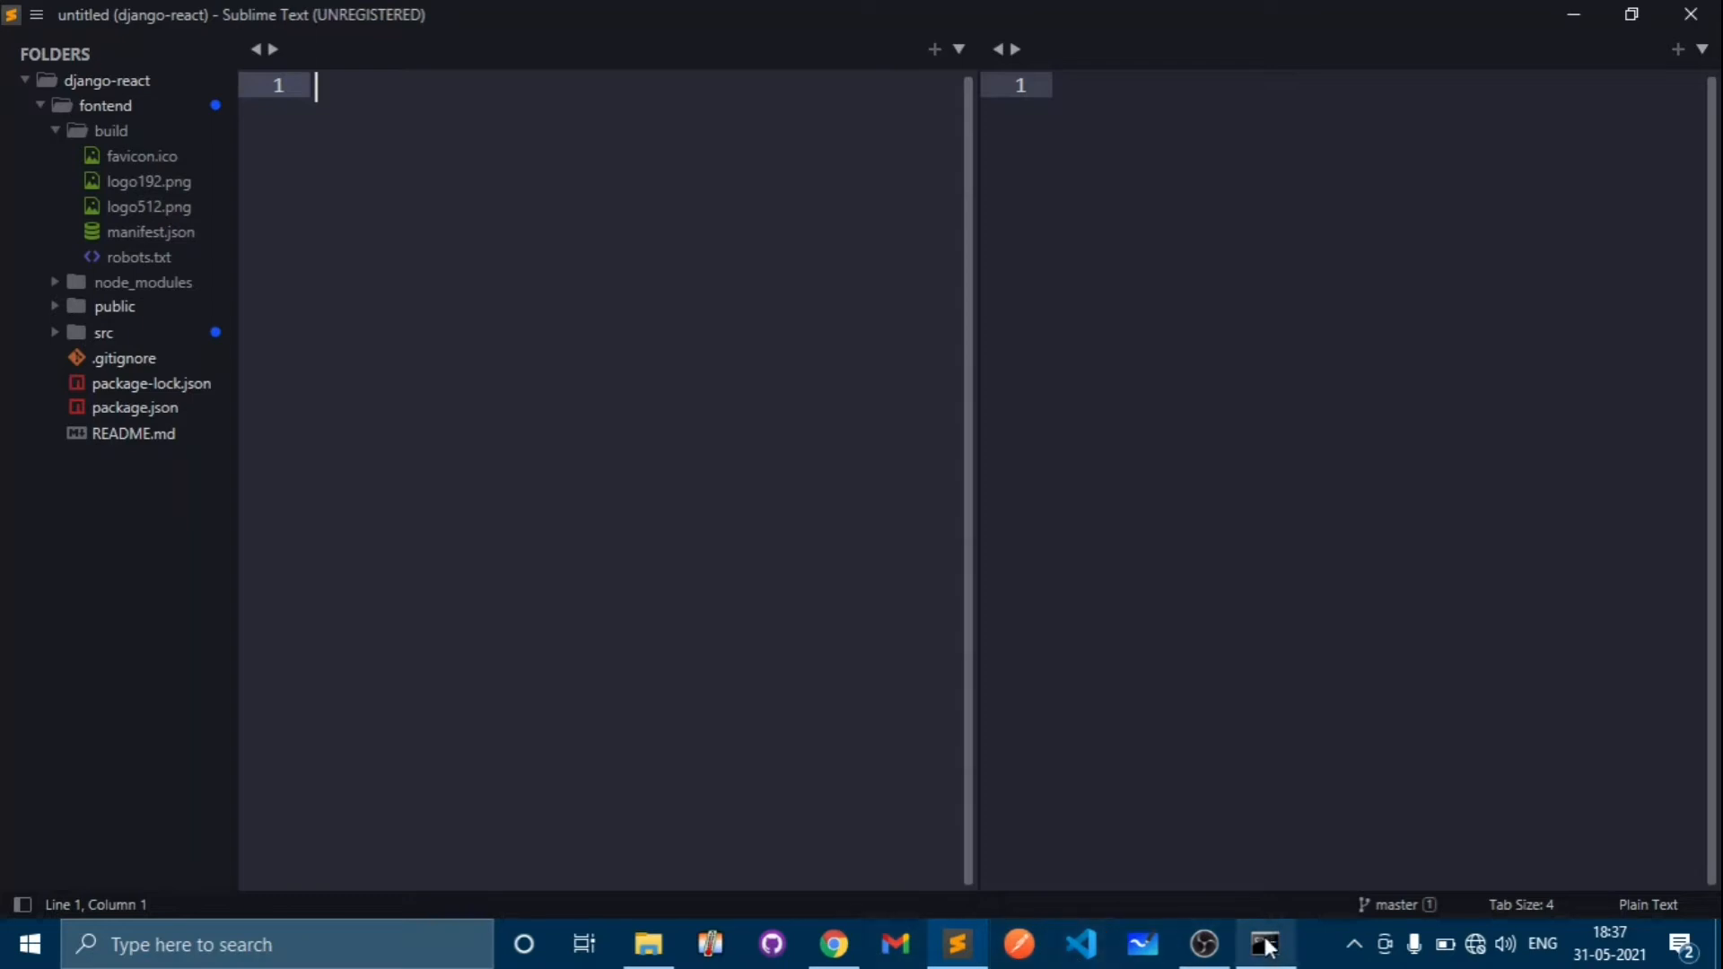
{"action": "left_click", "coordinate": [1263, 943]}
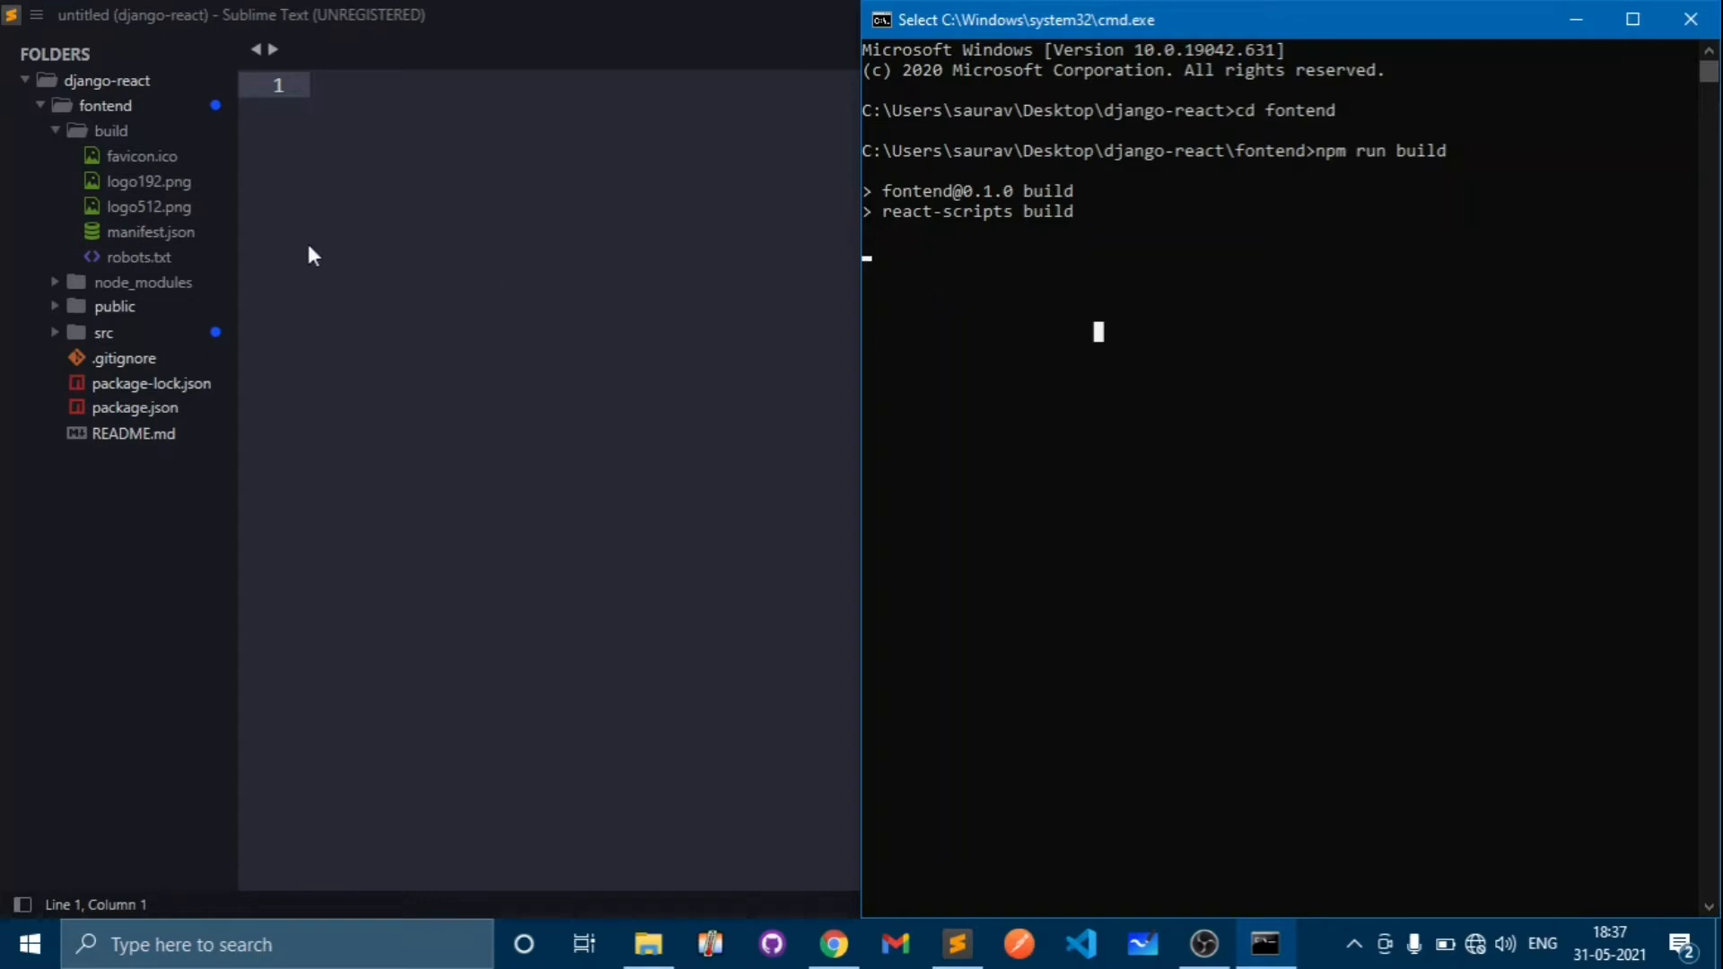
{"action": "mouse_move", "coordinate": [1166, 307]}
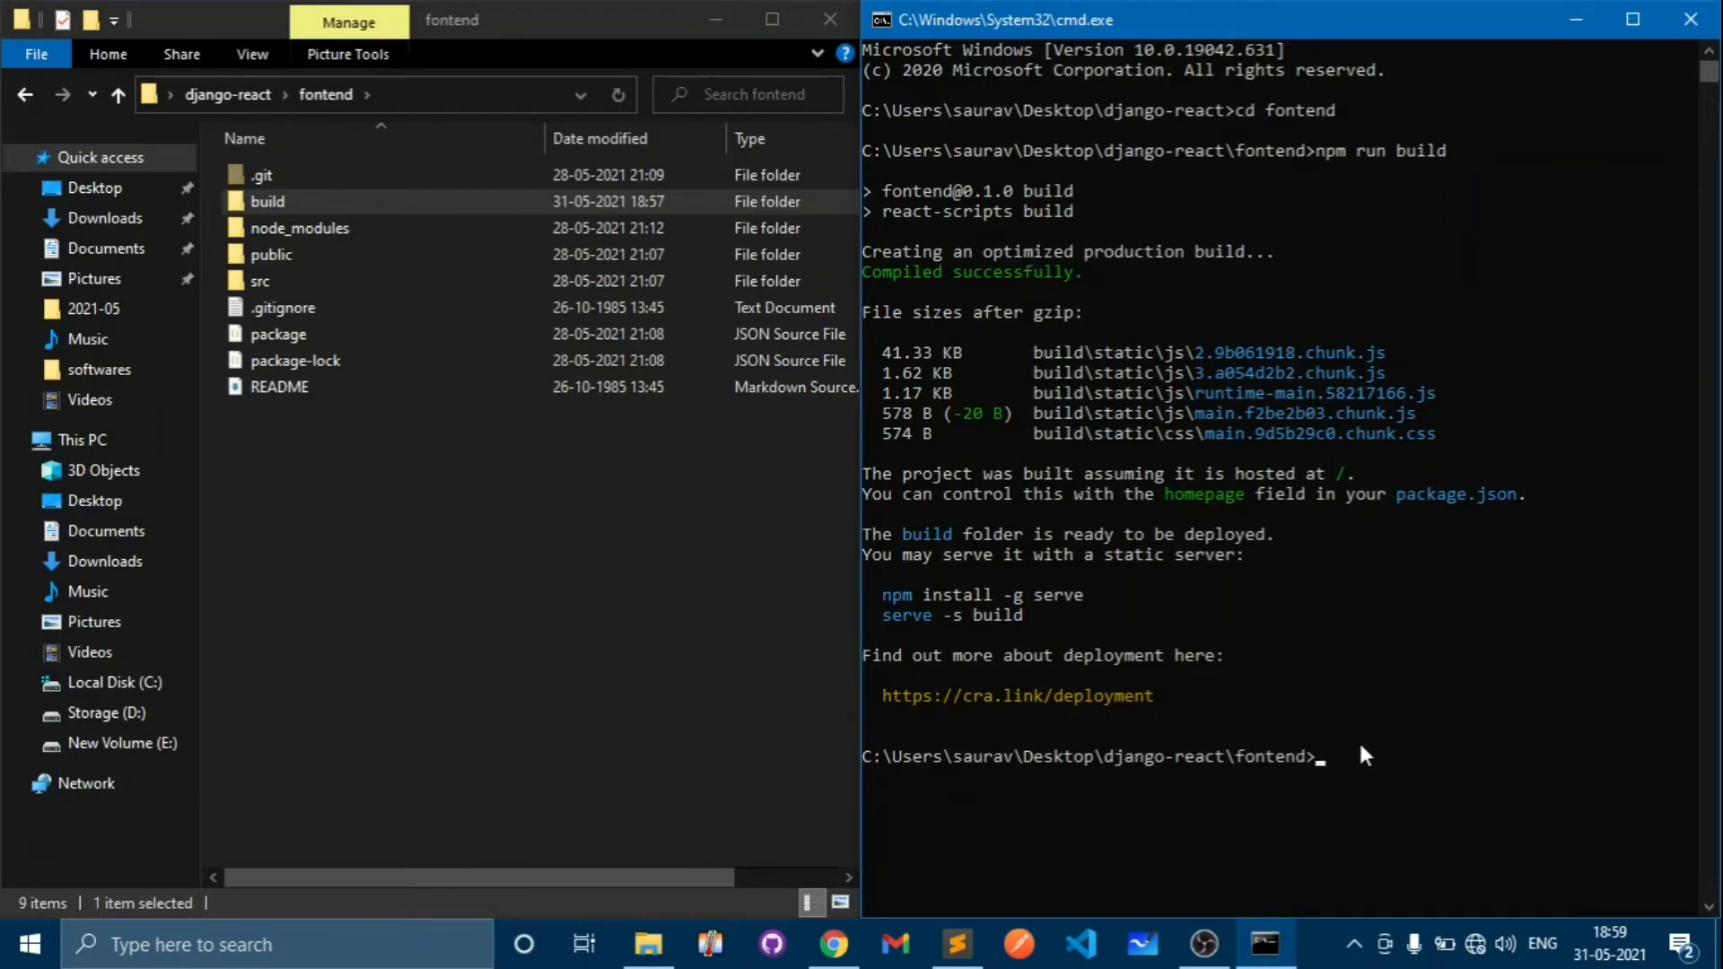
{"action": "mouse_move", "coordinate": [1192, 648]}
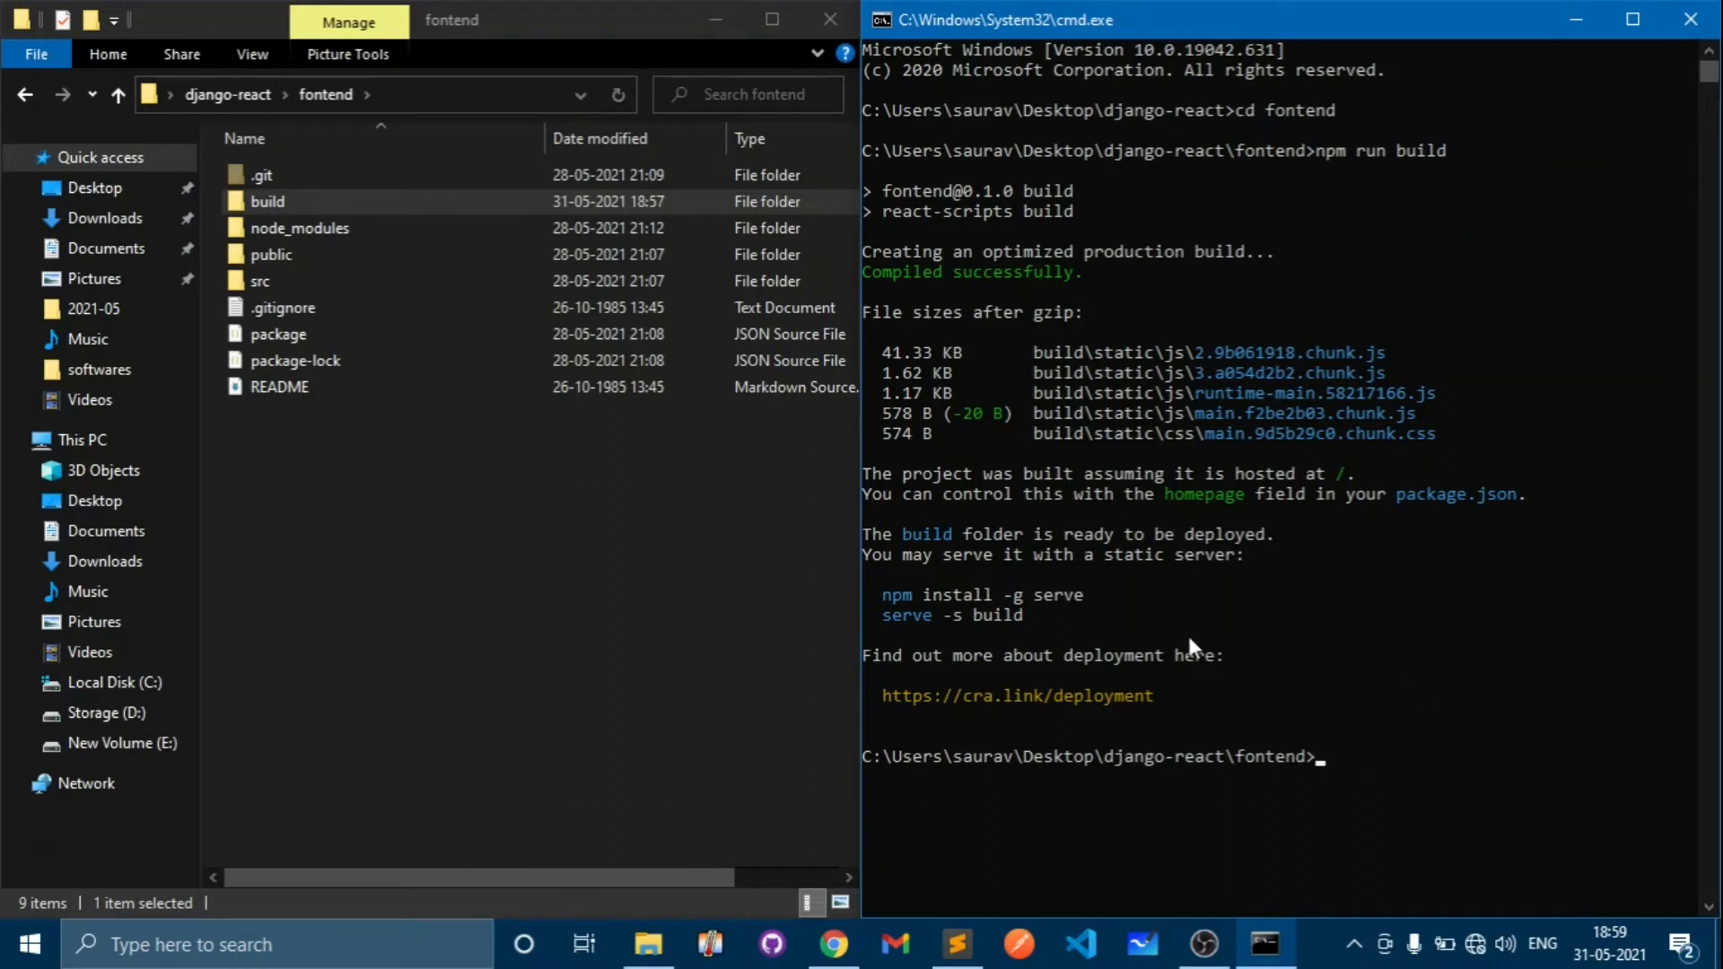
{"action": "mouse_move", "coordinate": [1465, 325]}
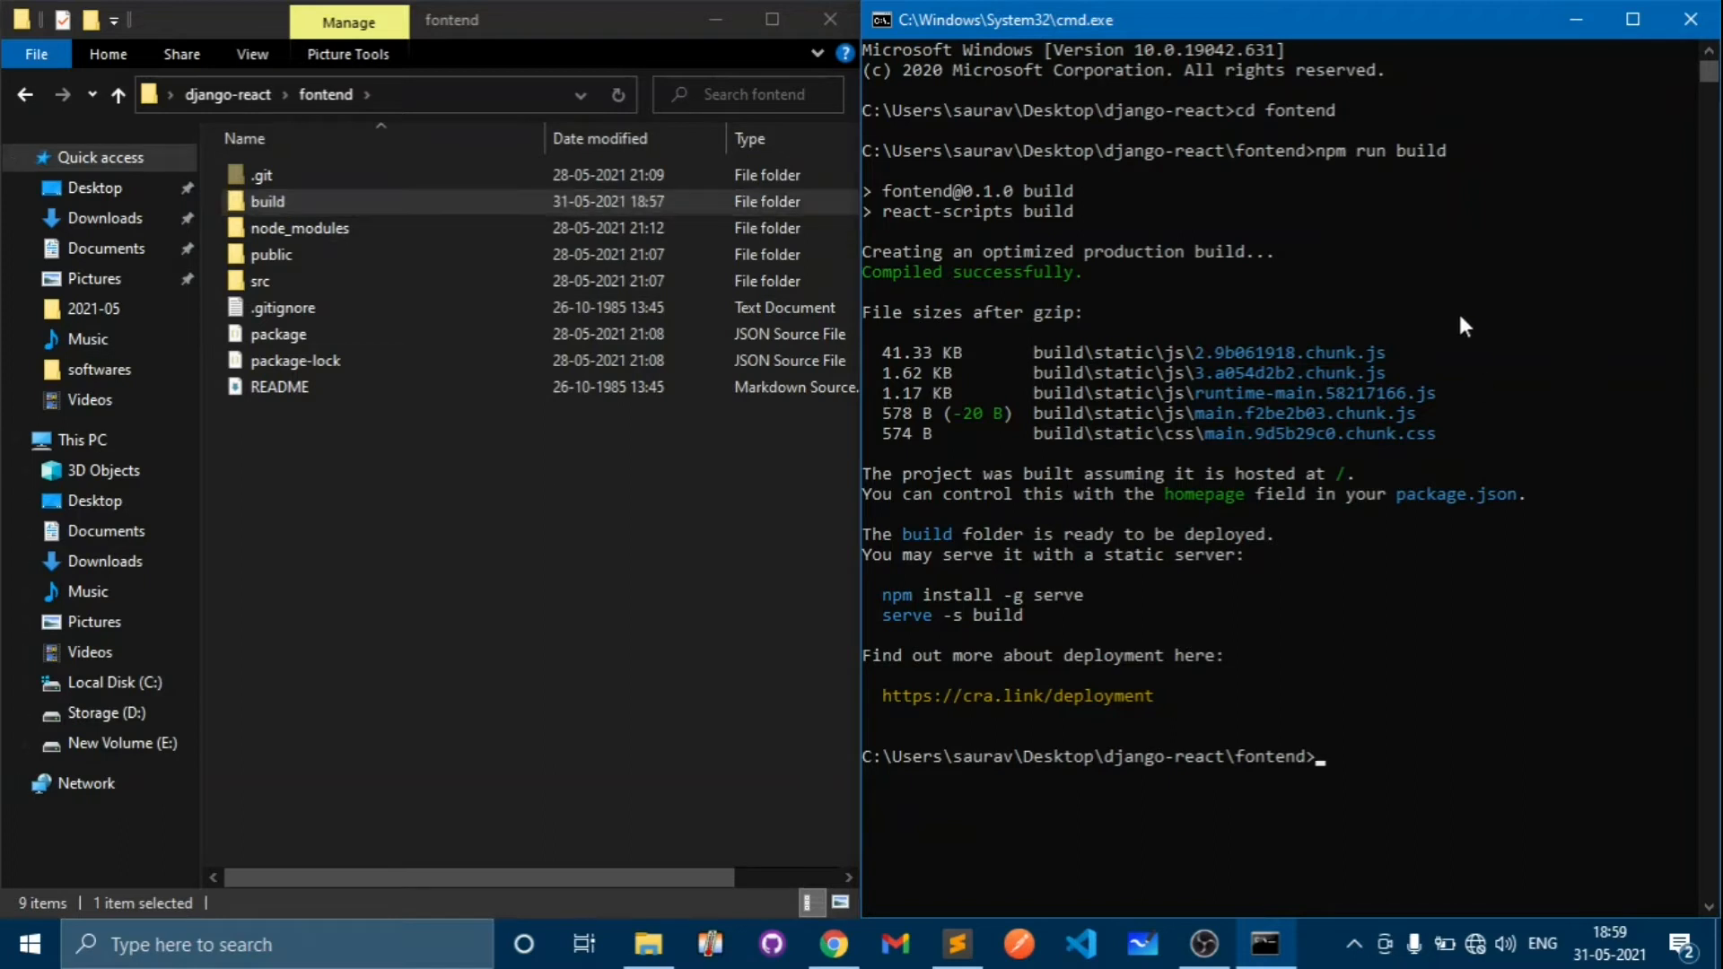
{"action": "mouse_move", "coordinate": [1411, 176]}
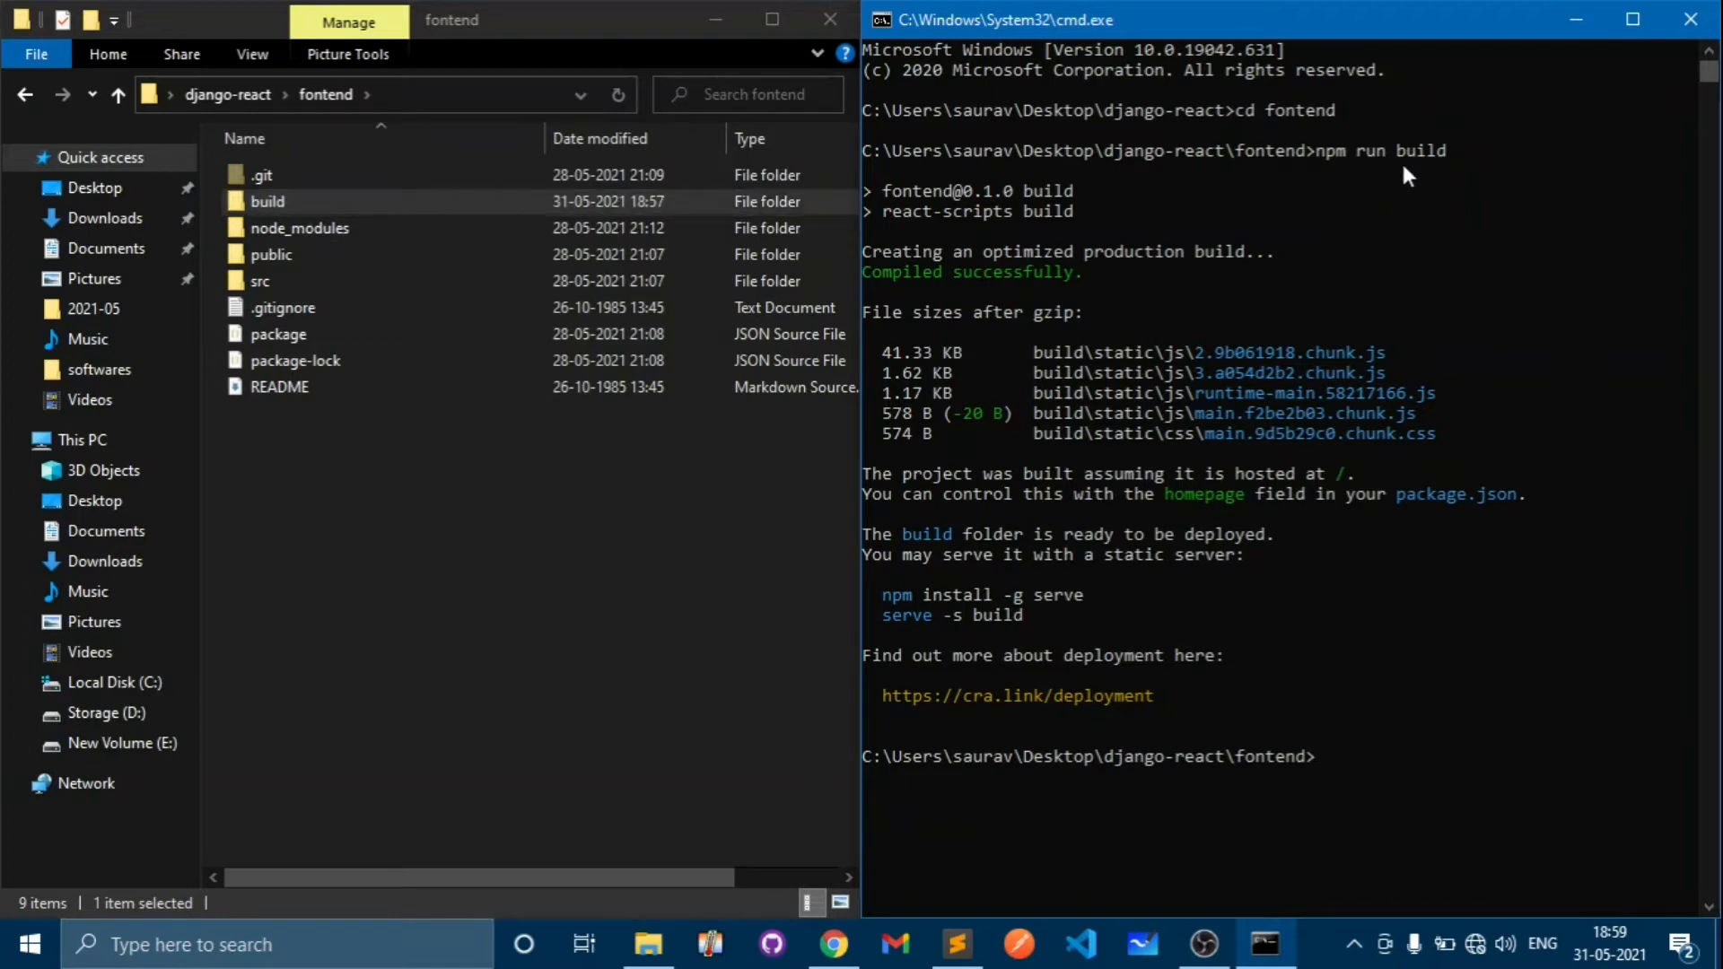
{"action": "mouse_move", "coordinate": [1285, 591]}
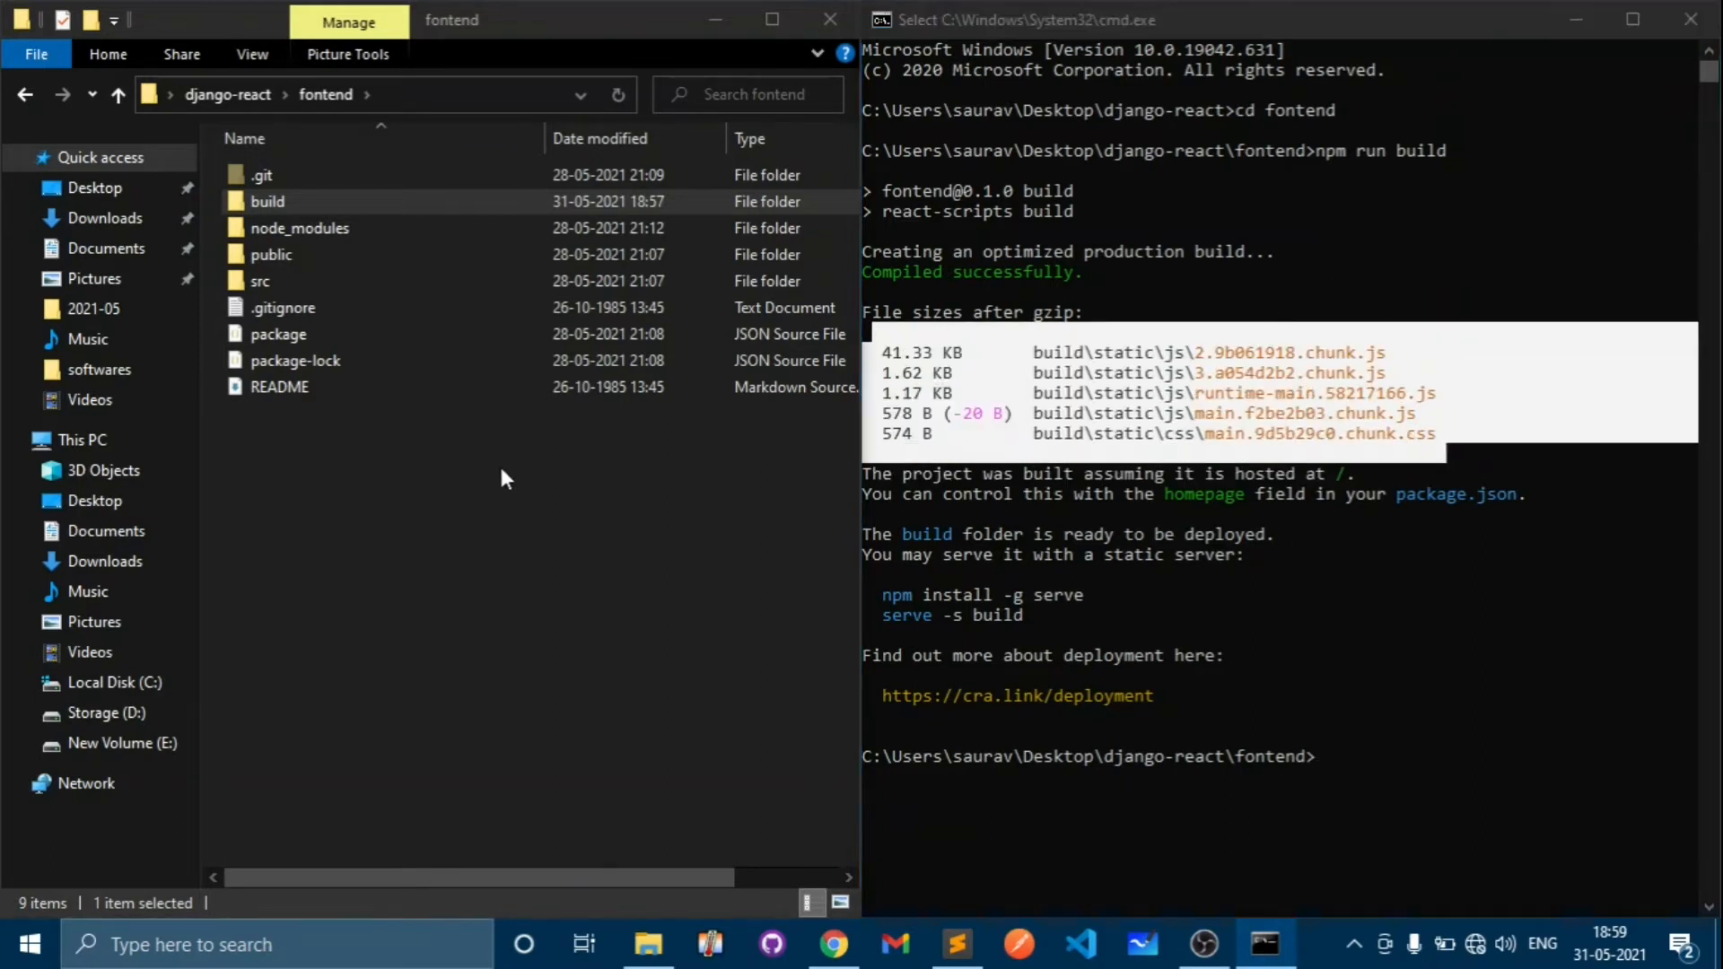
- Browse the freshly built build folder and its index page, then return to fontend
{"action": "double_click", "coordinate": [267, 201]}
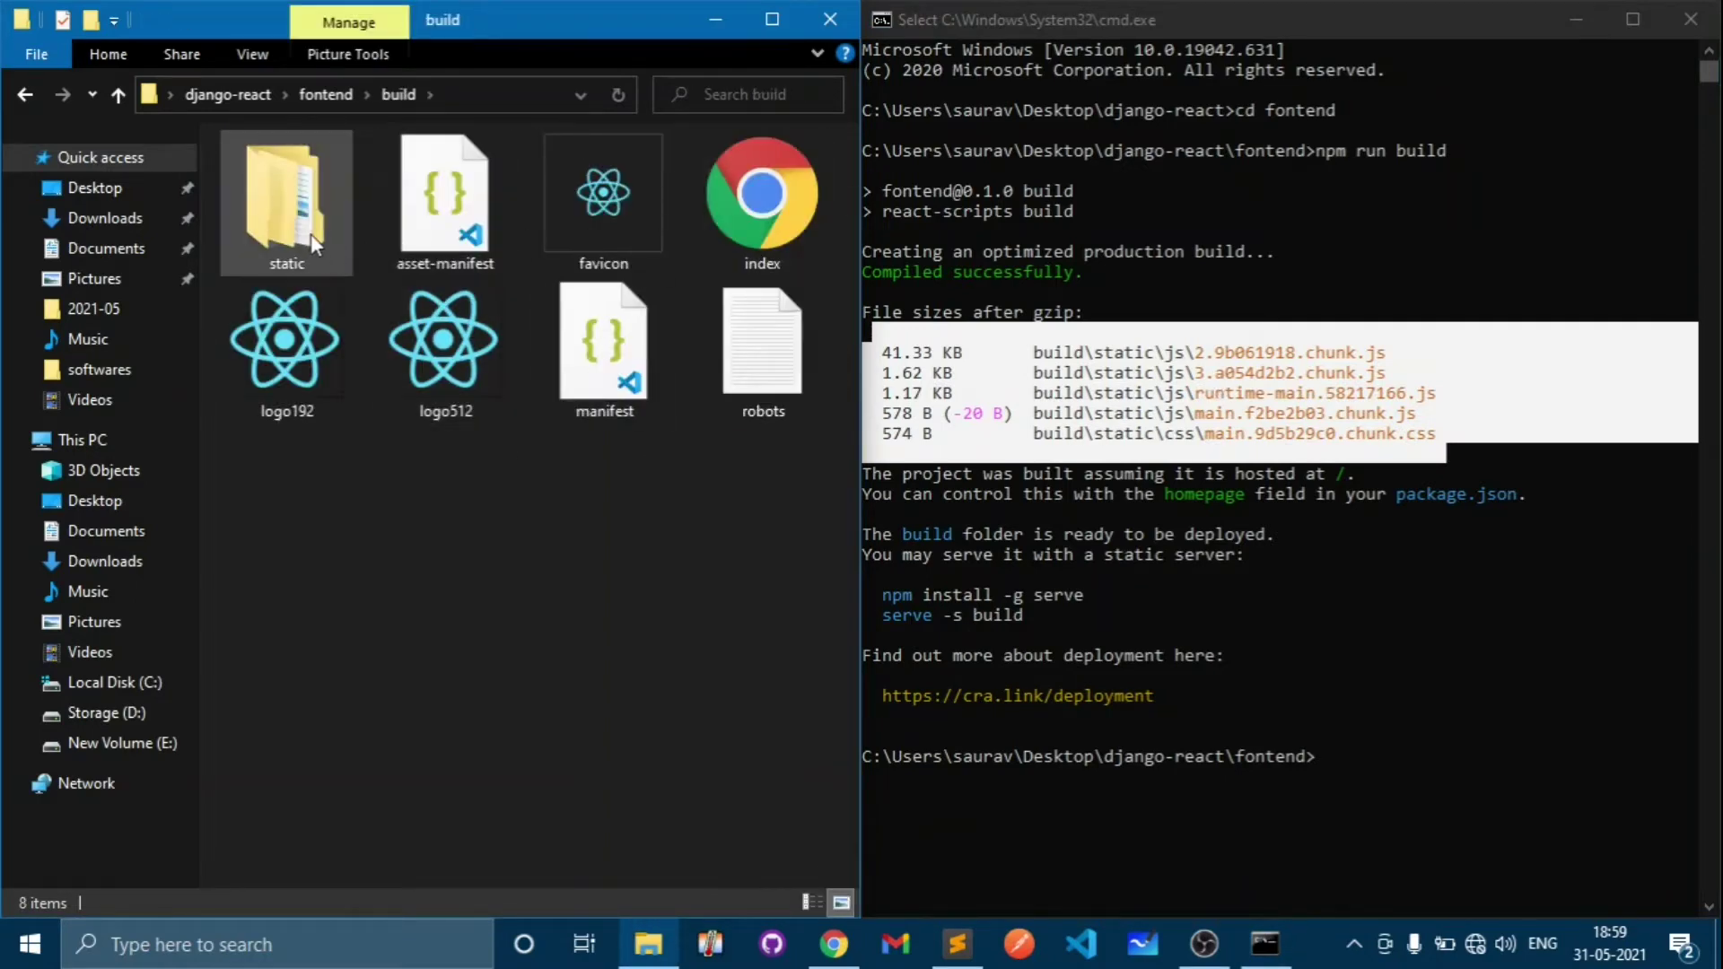
{"action": "double_click", "coordinate": [286, 202]}
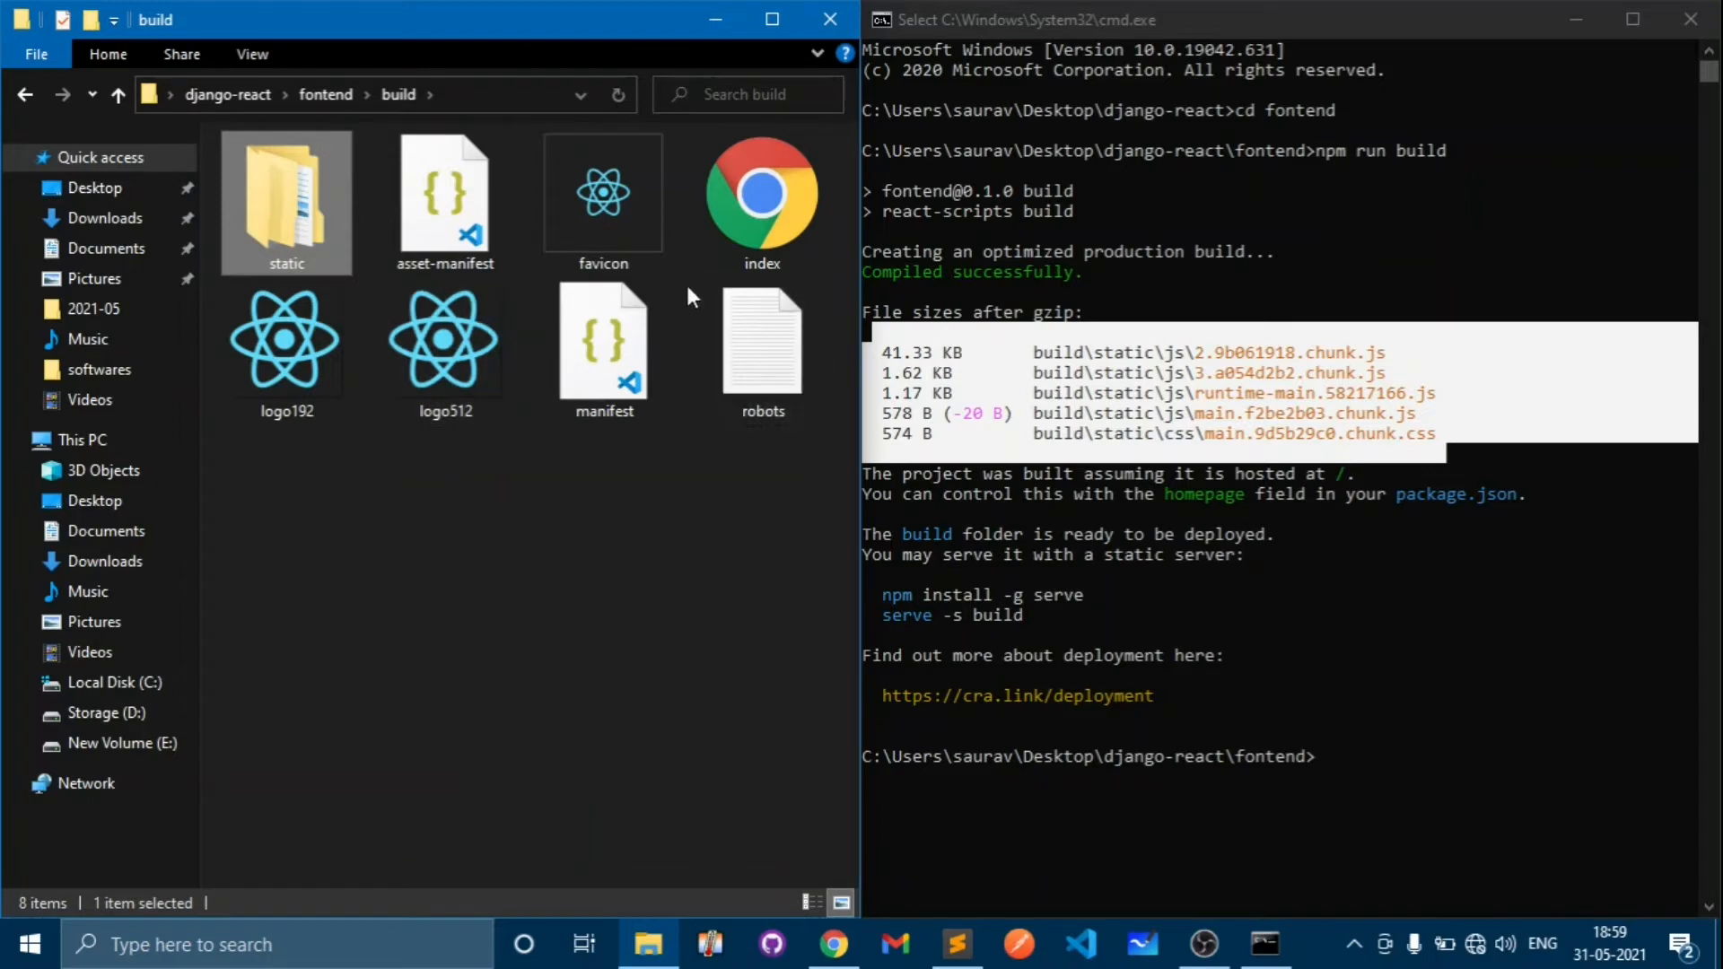
{"action": "left_click", "coordinate": [603, 347]}
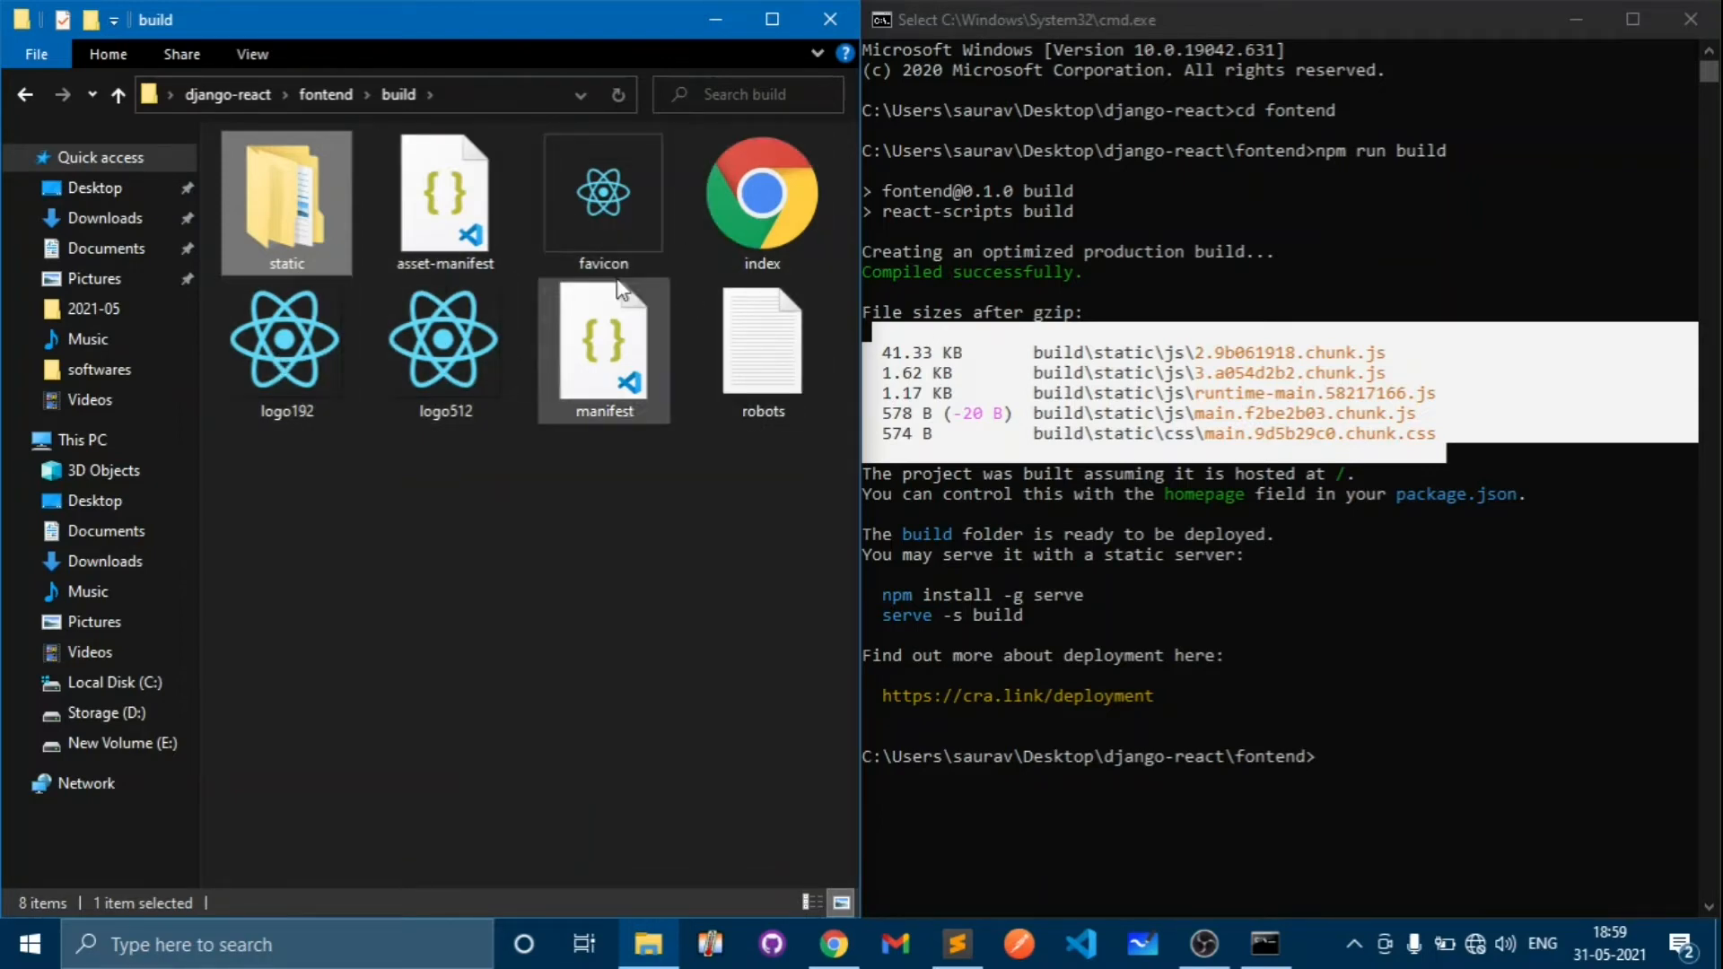
{"action": "left_click", "coordinate": [761, 203]}
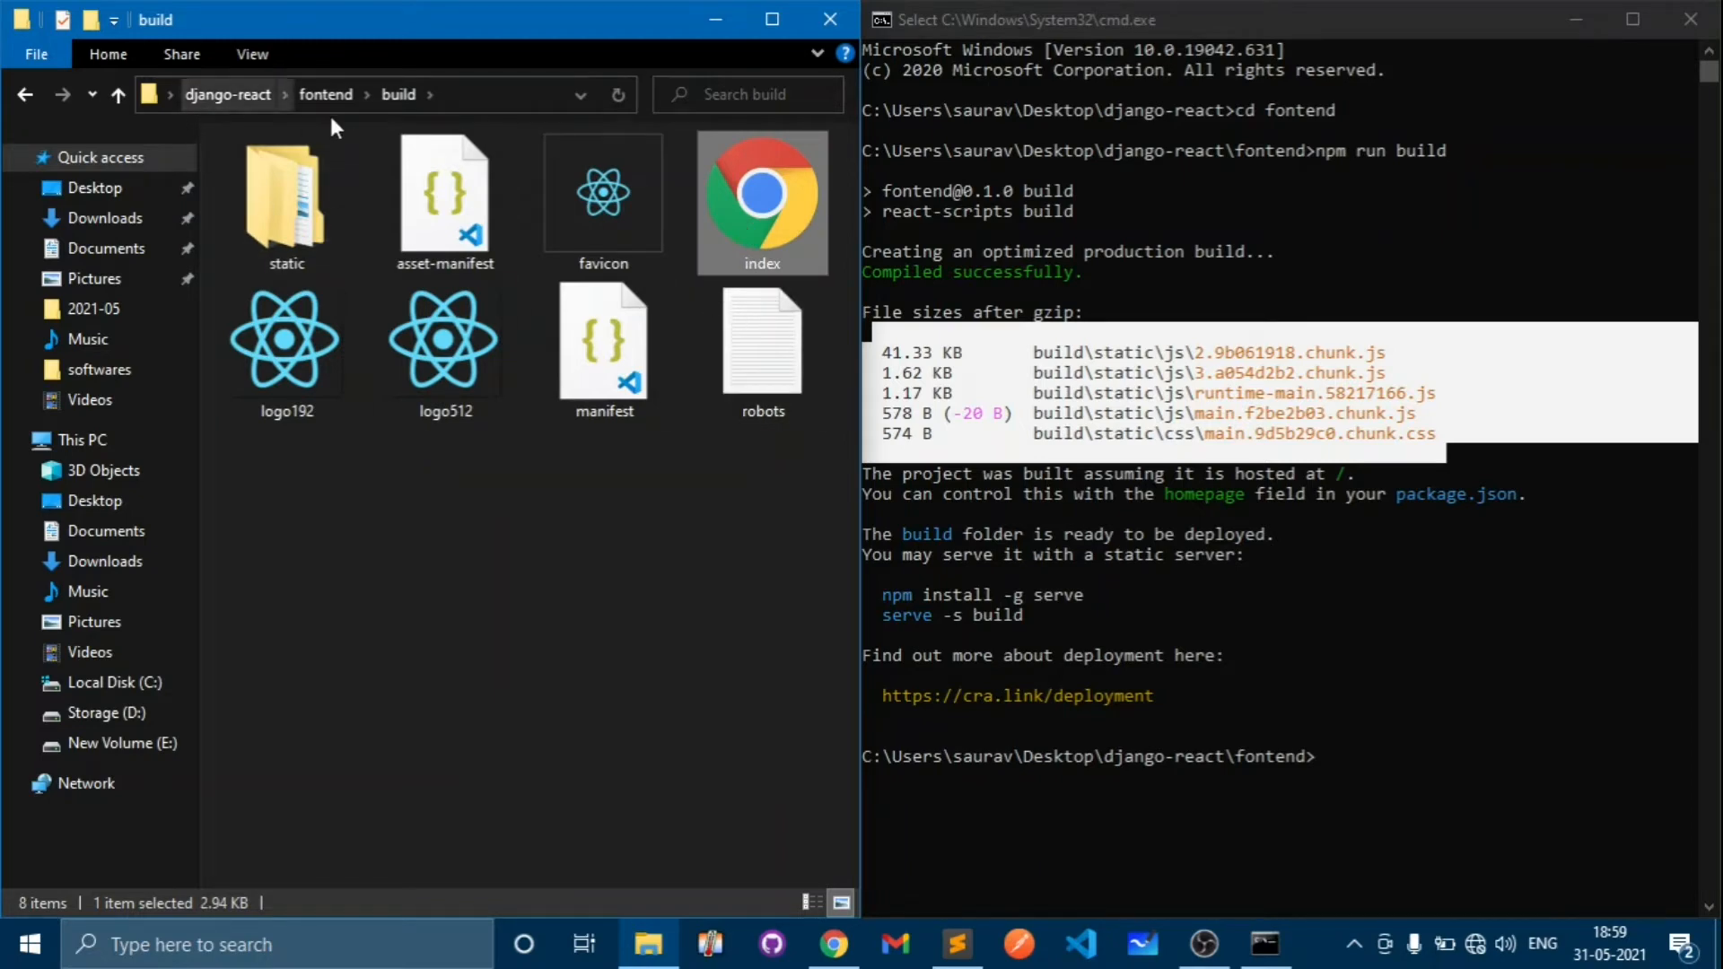
{"action": "left_click", "coordinate": [325, 95]}
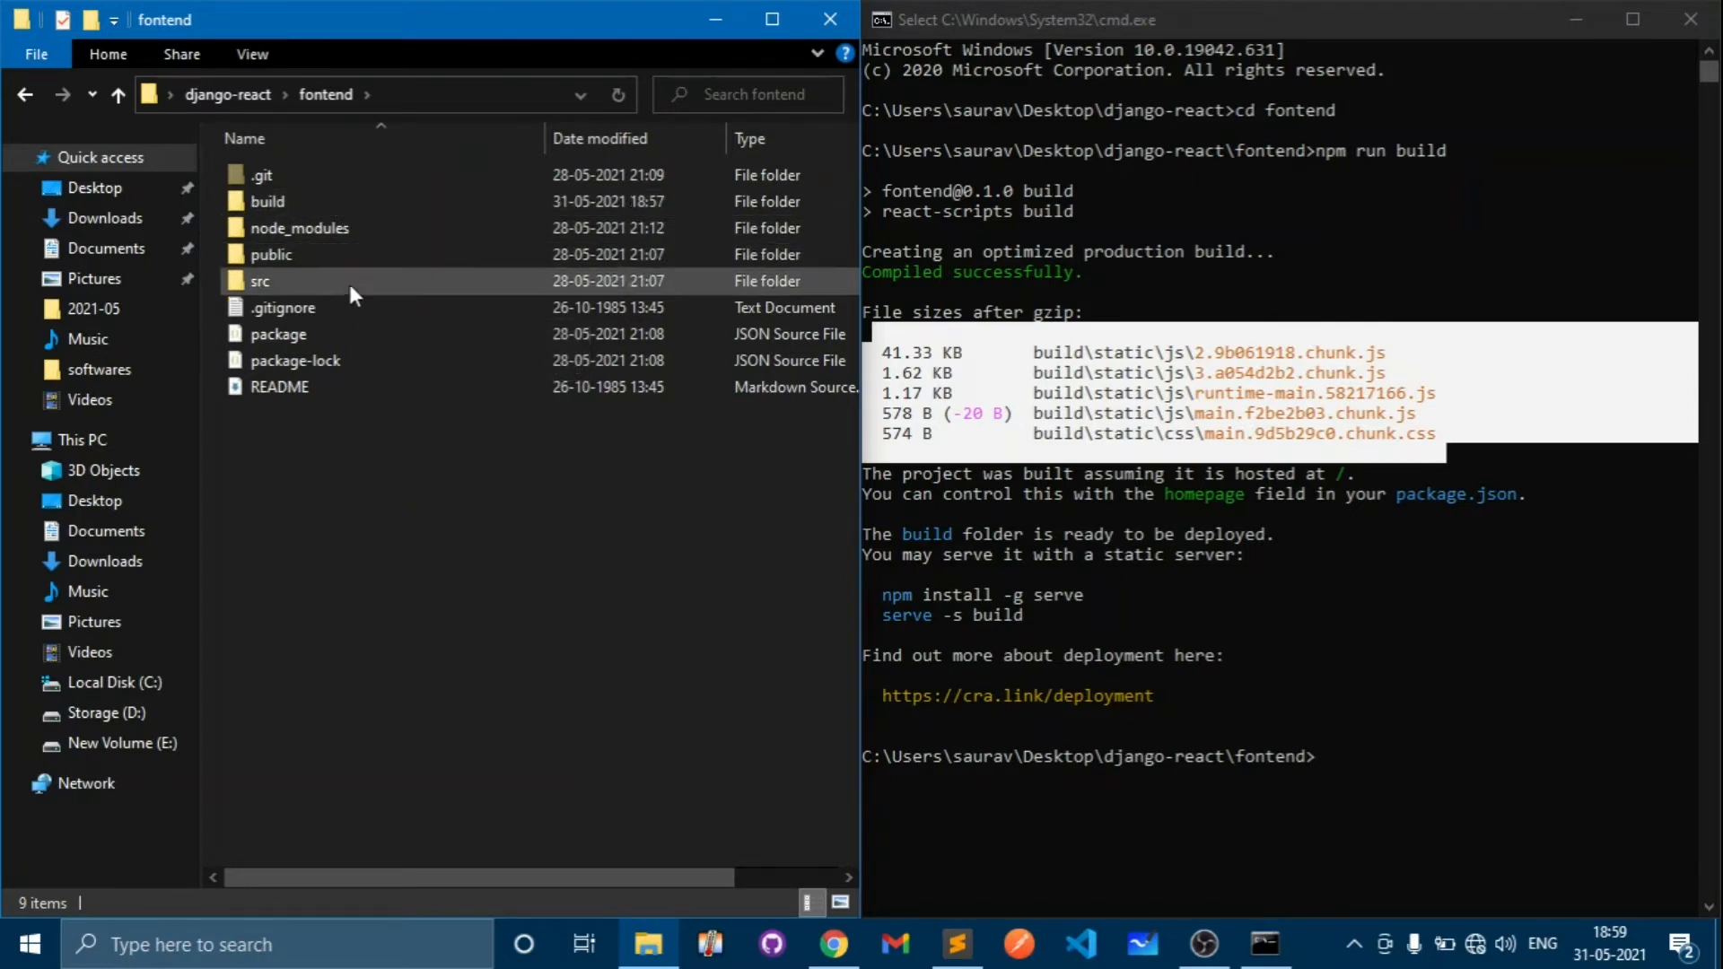
- Peek into the build folder once more and go back up to fontend
{"action": "double_click", "coordinate": [265, 201]}
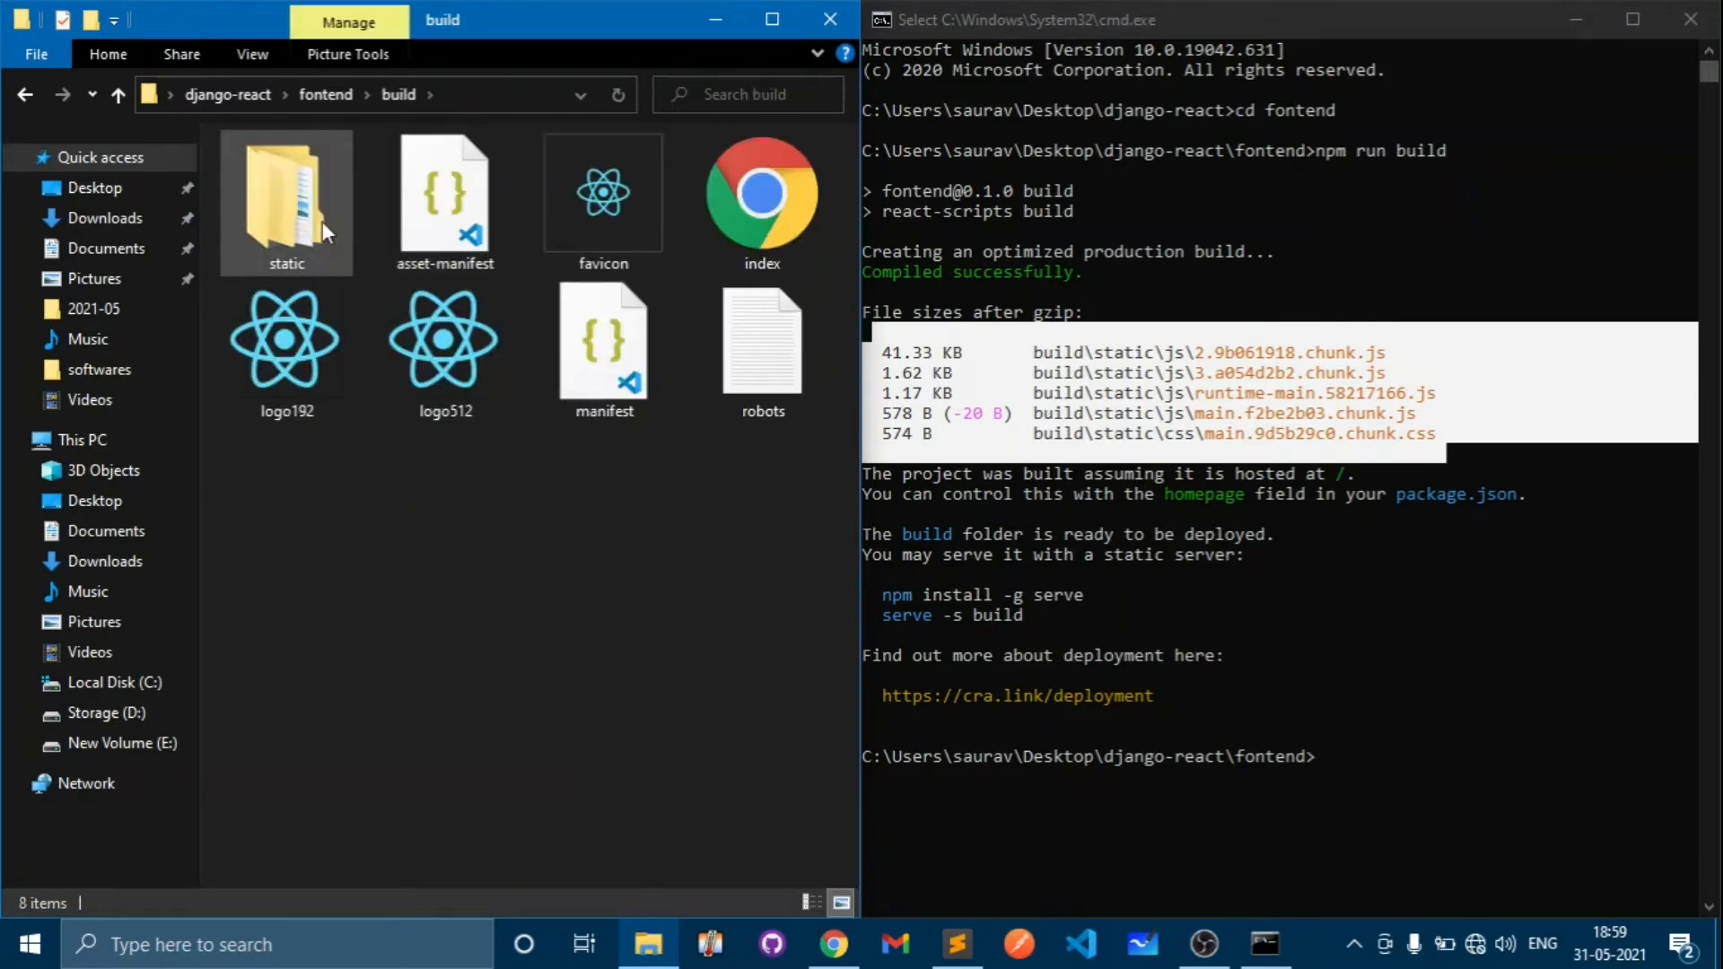
{"action": "mouse_move", "coordinate": [863, 951]}
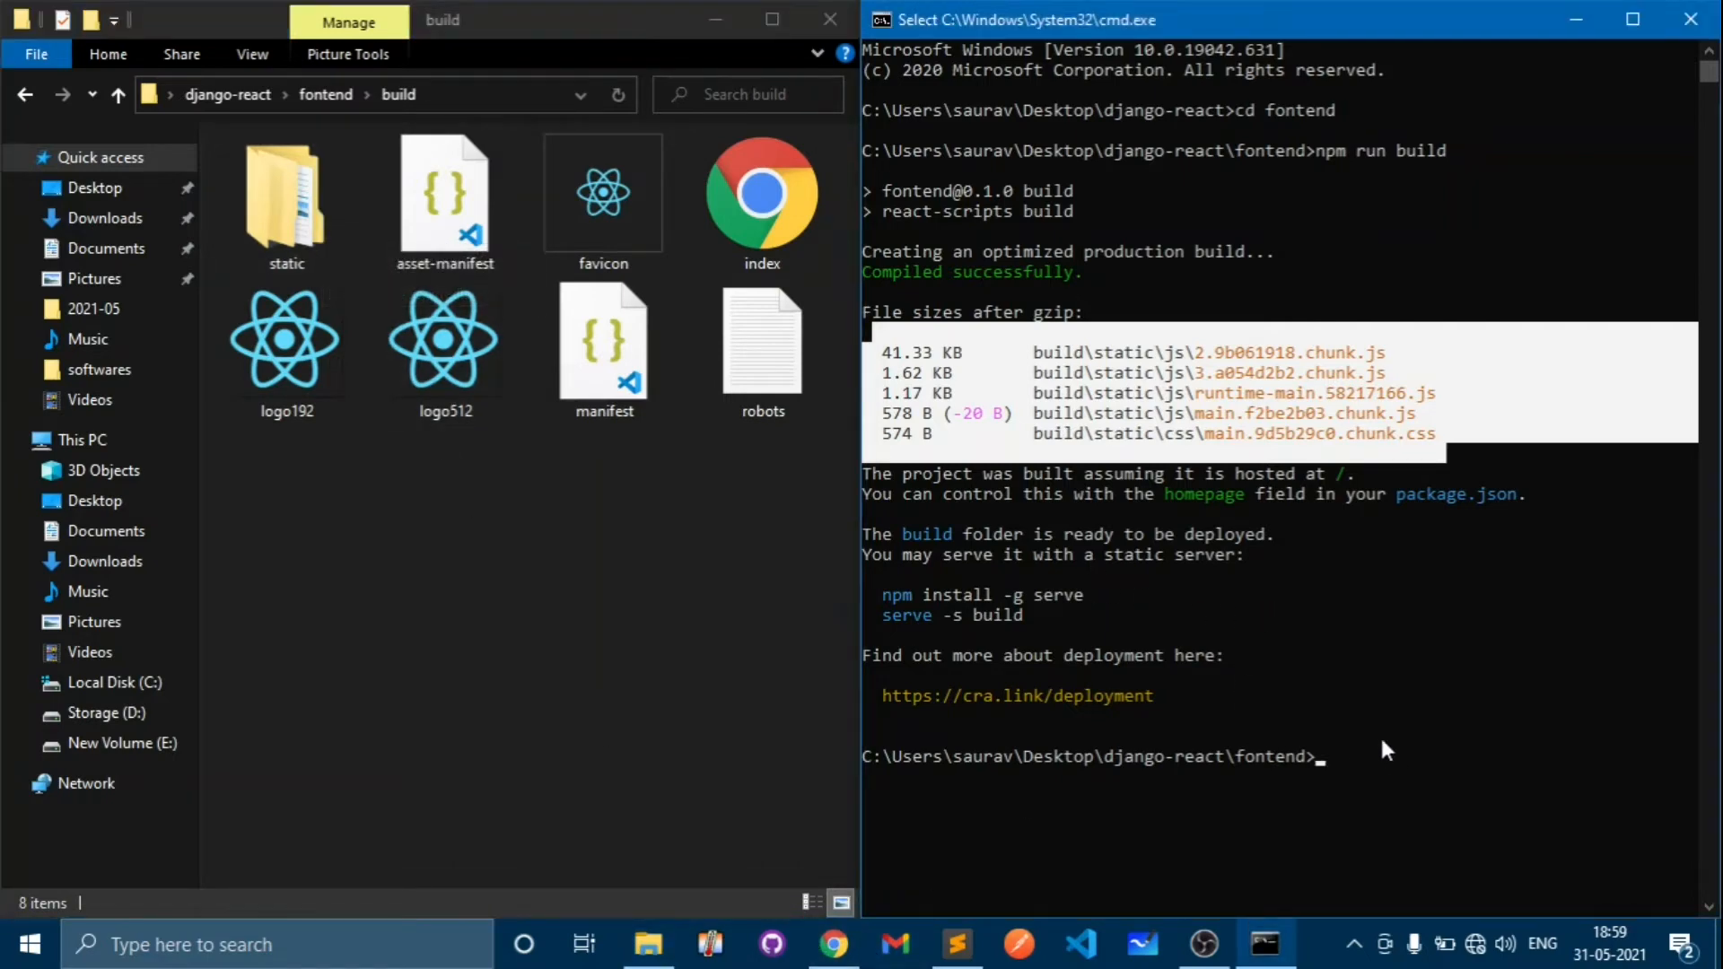
{"action": "mouse_move", "coordinate": [285, 203]}
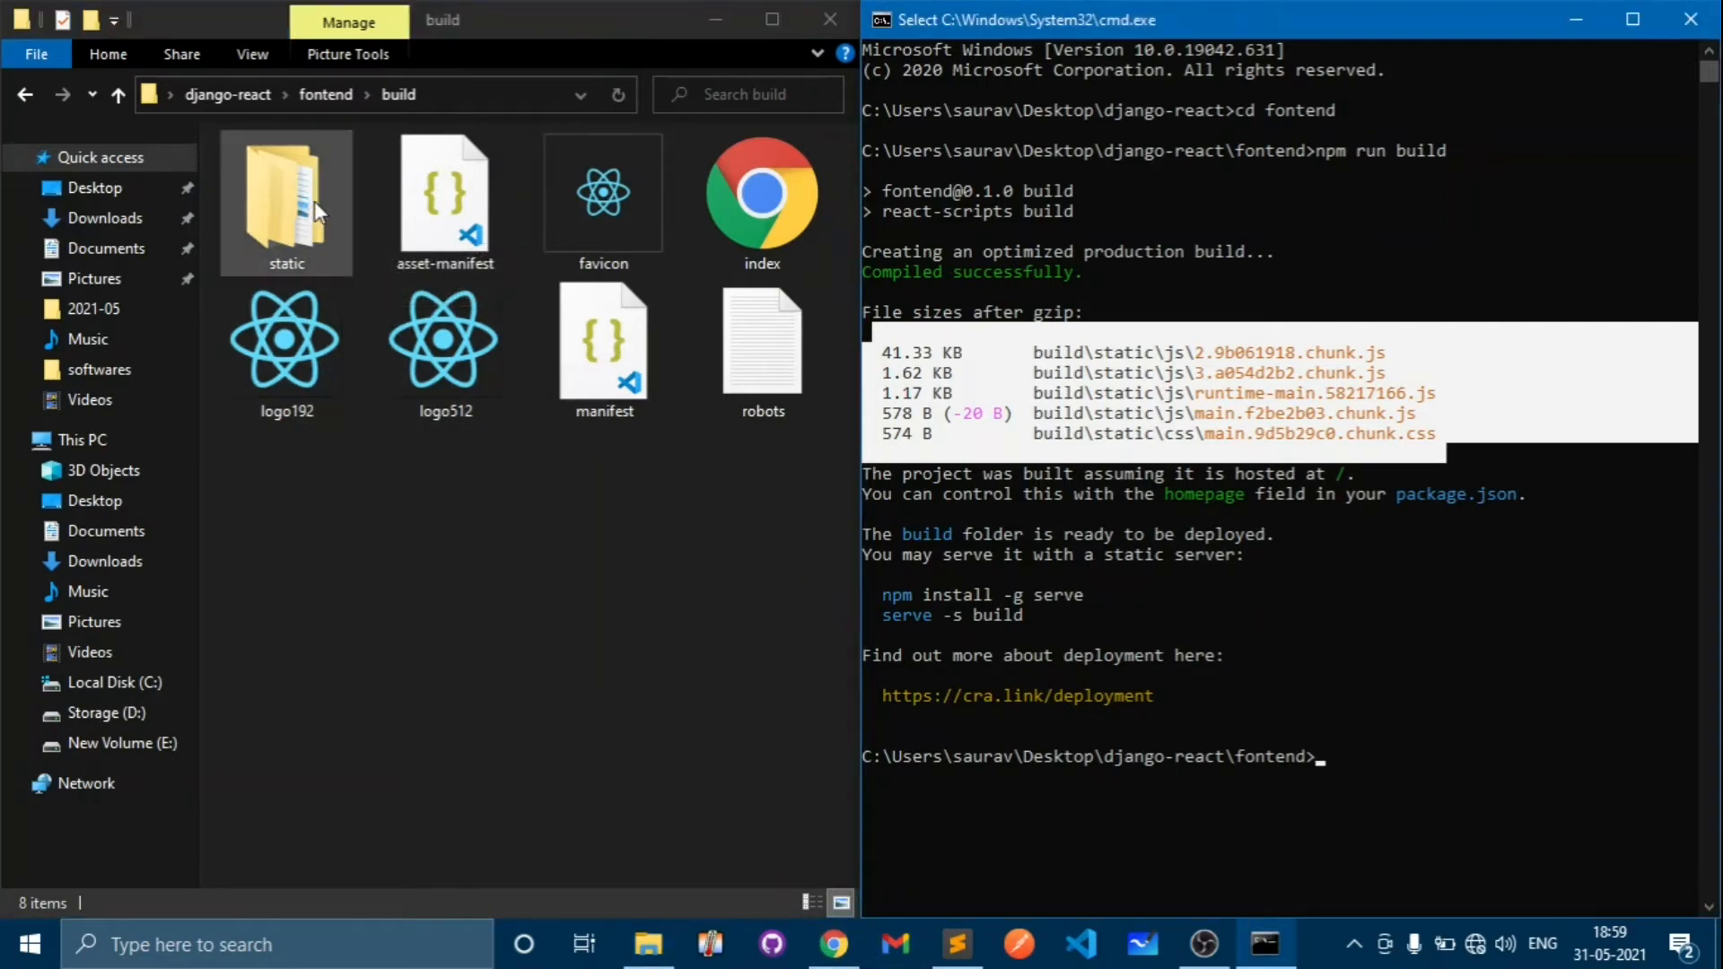
{"action": "left_click", "coordinate": [118, 93]}
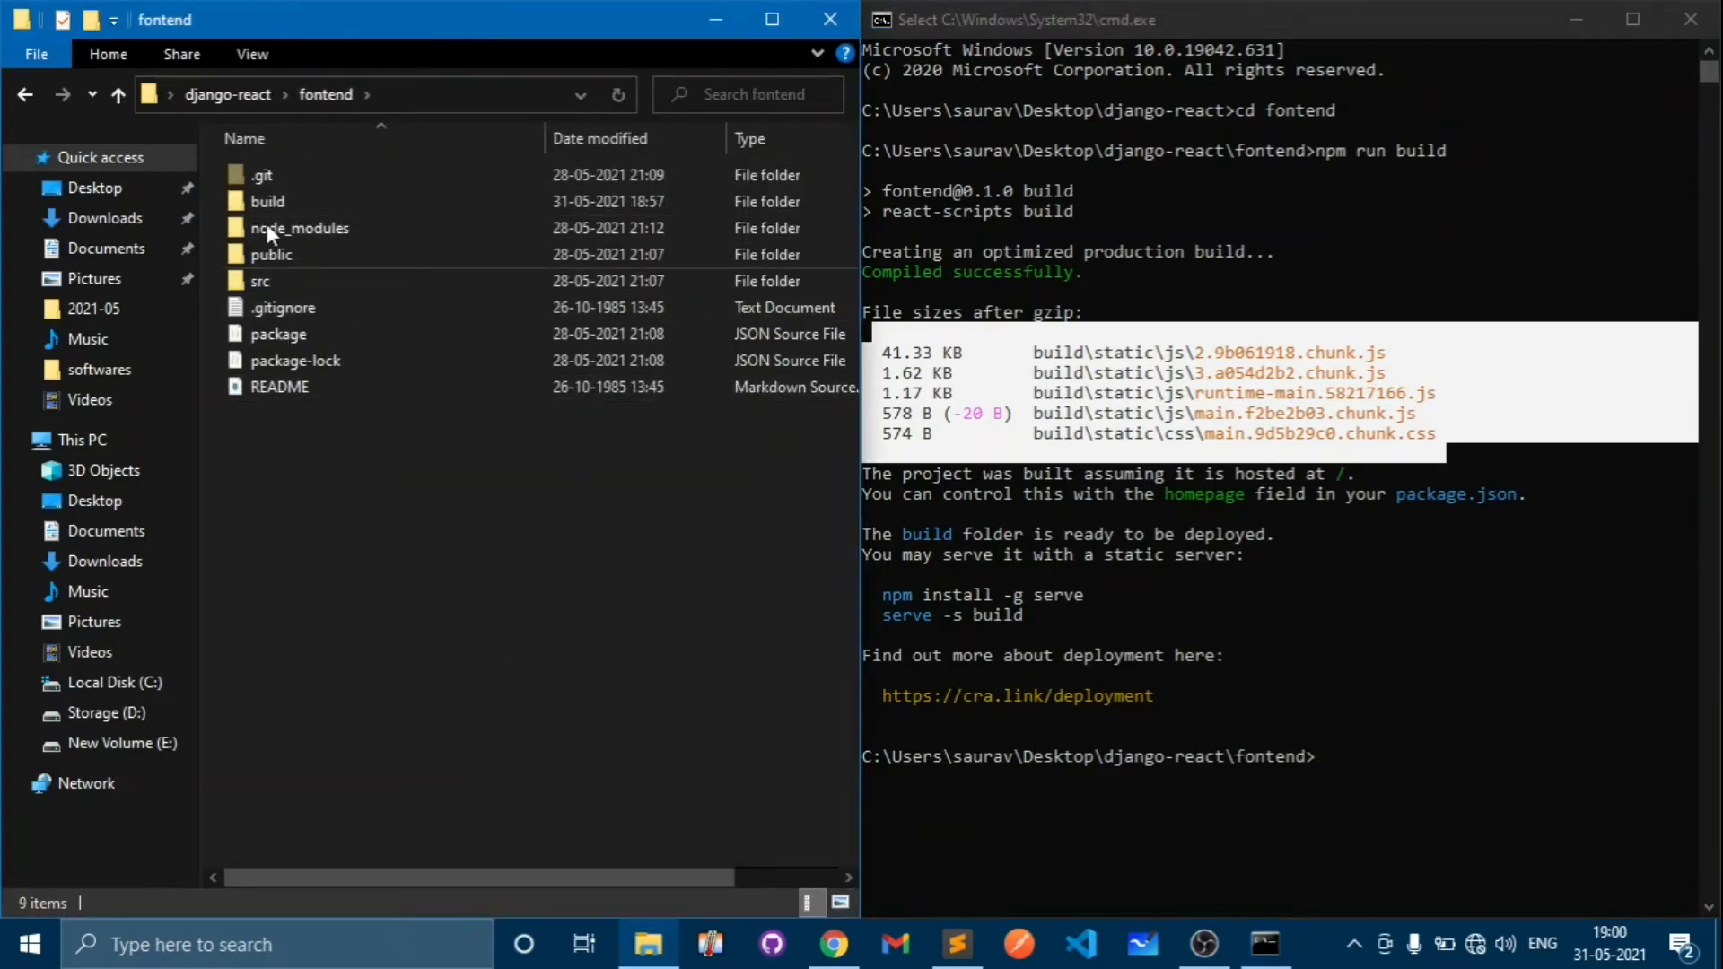
- Move up to django-react and run 'django-admin startproject backend .'
{"action": "left_click", "coordinate": [119, 93]}
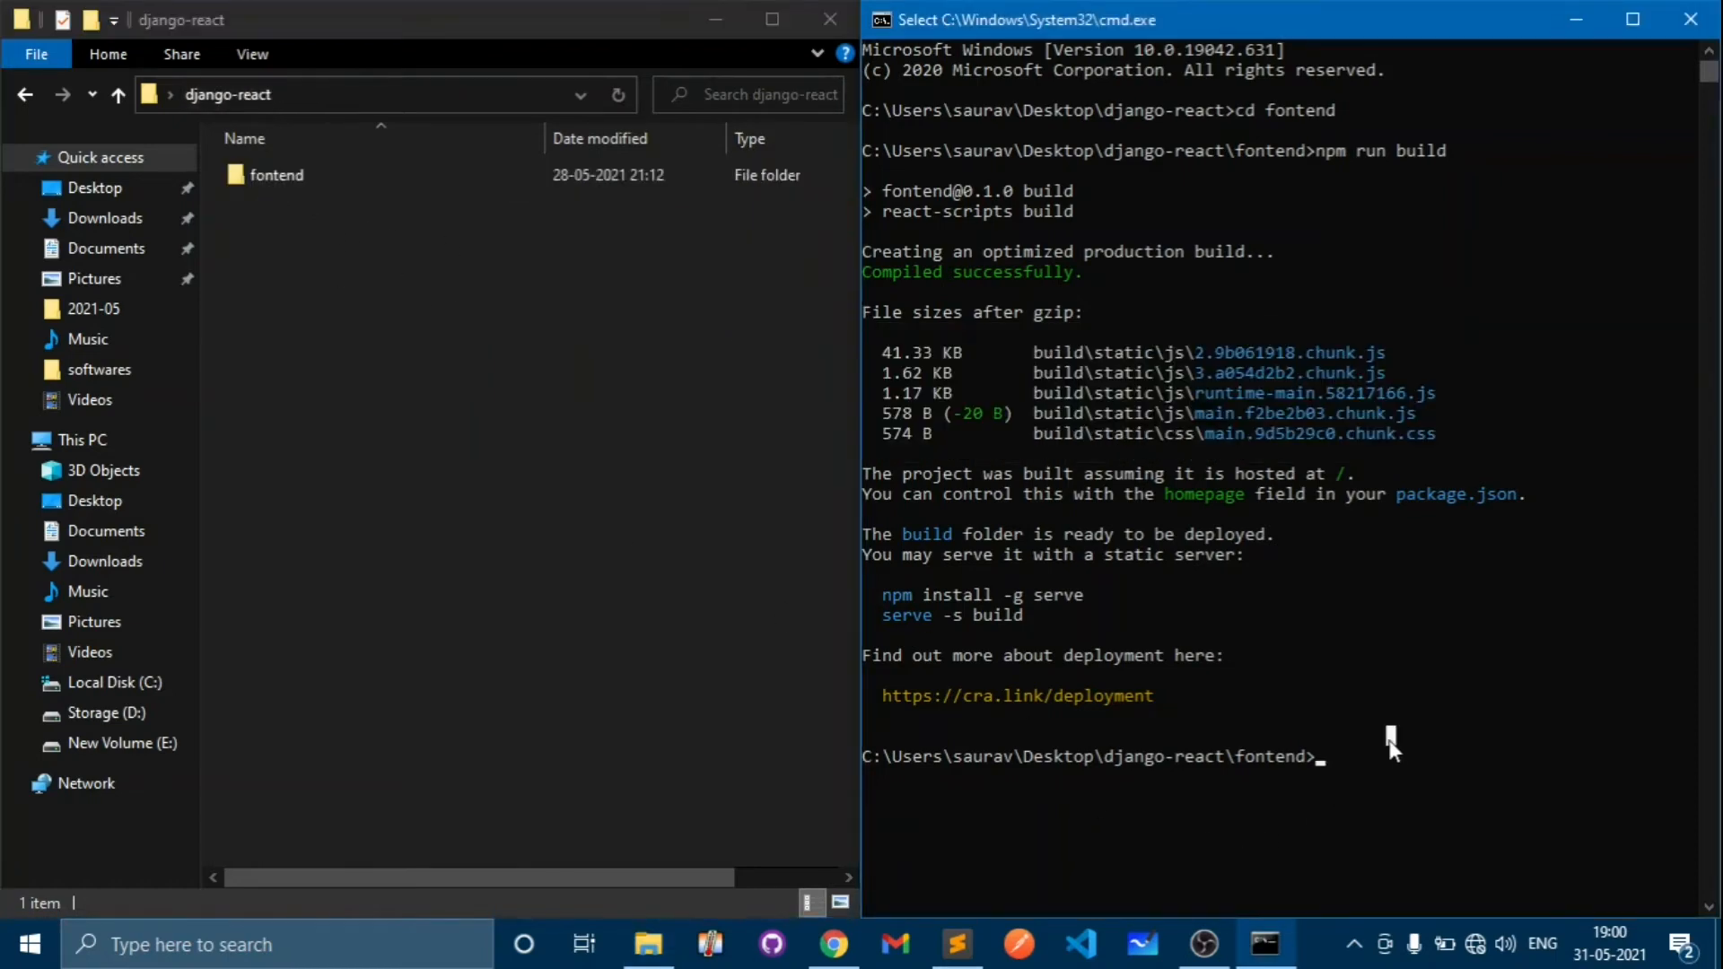
{"action": "type", "text": "cd .."}
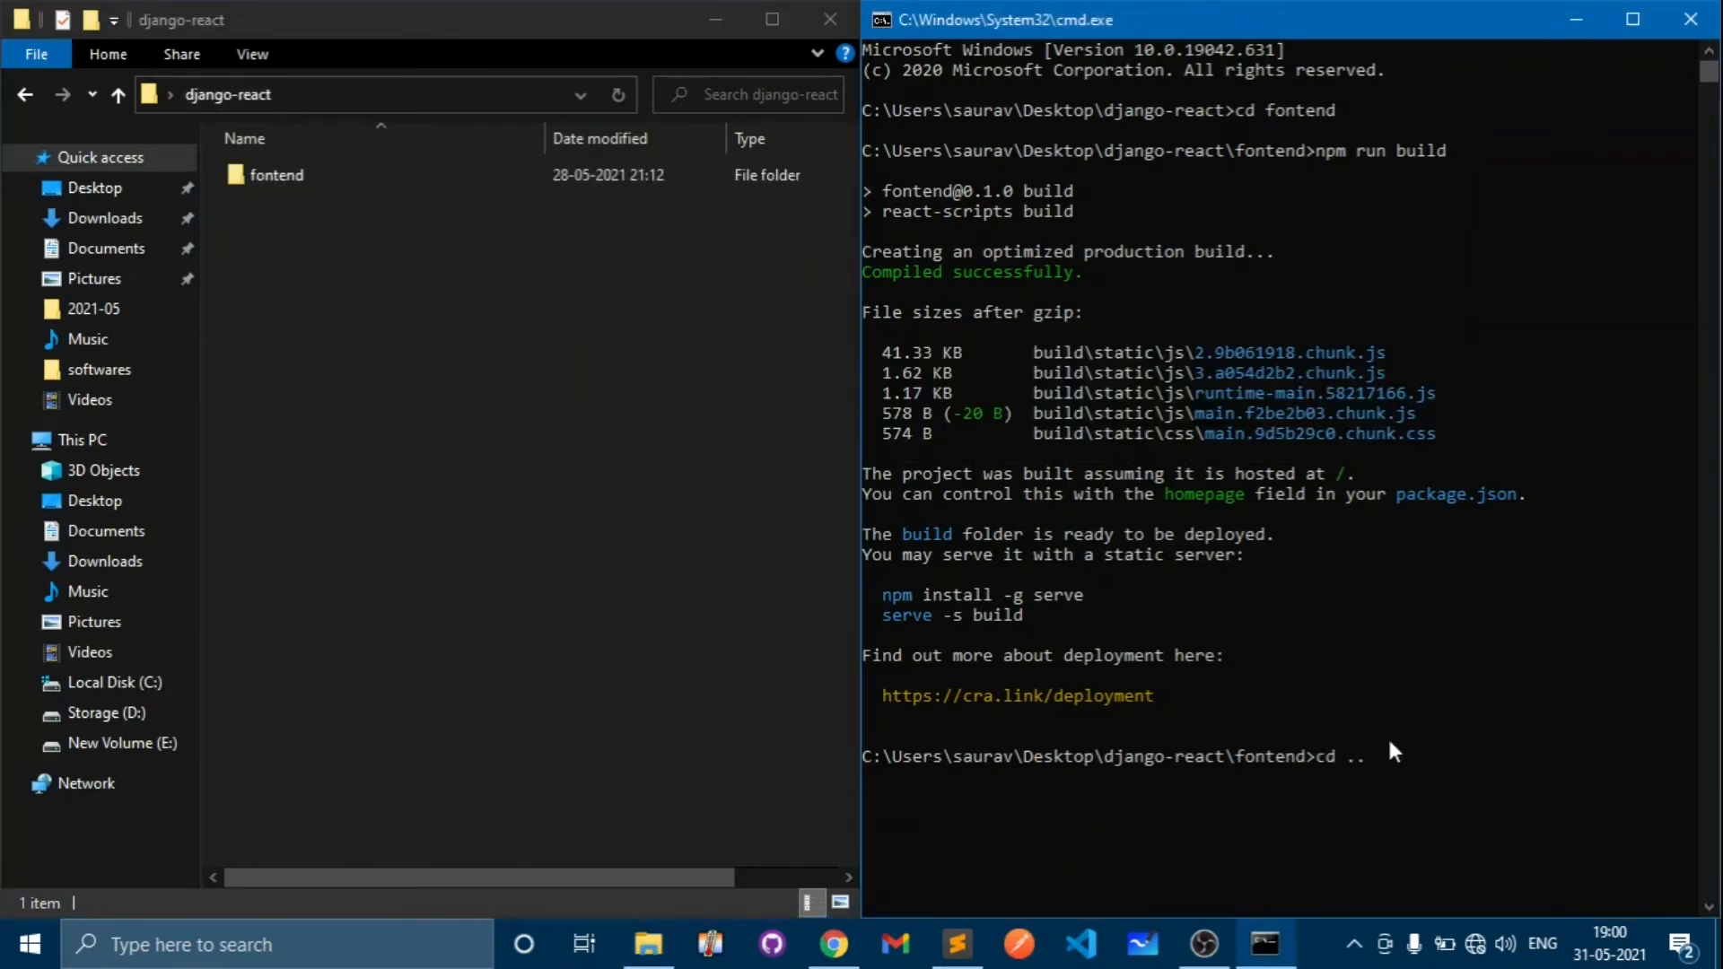
{"action": "key", "text": "Return"}
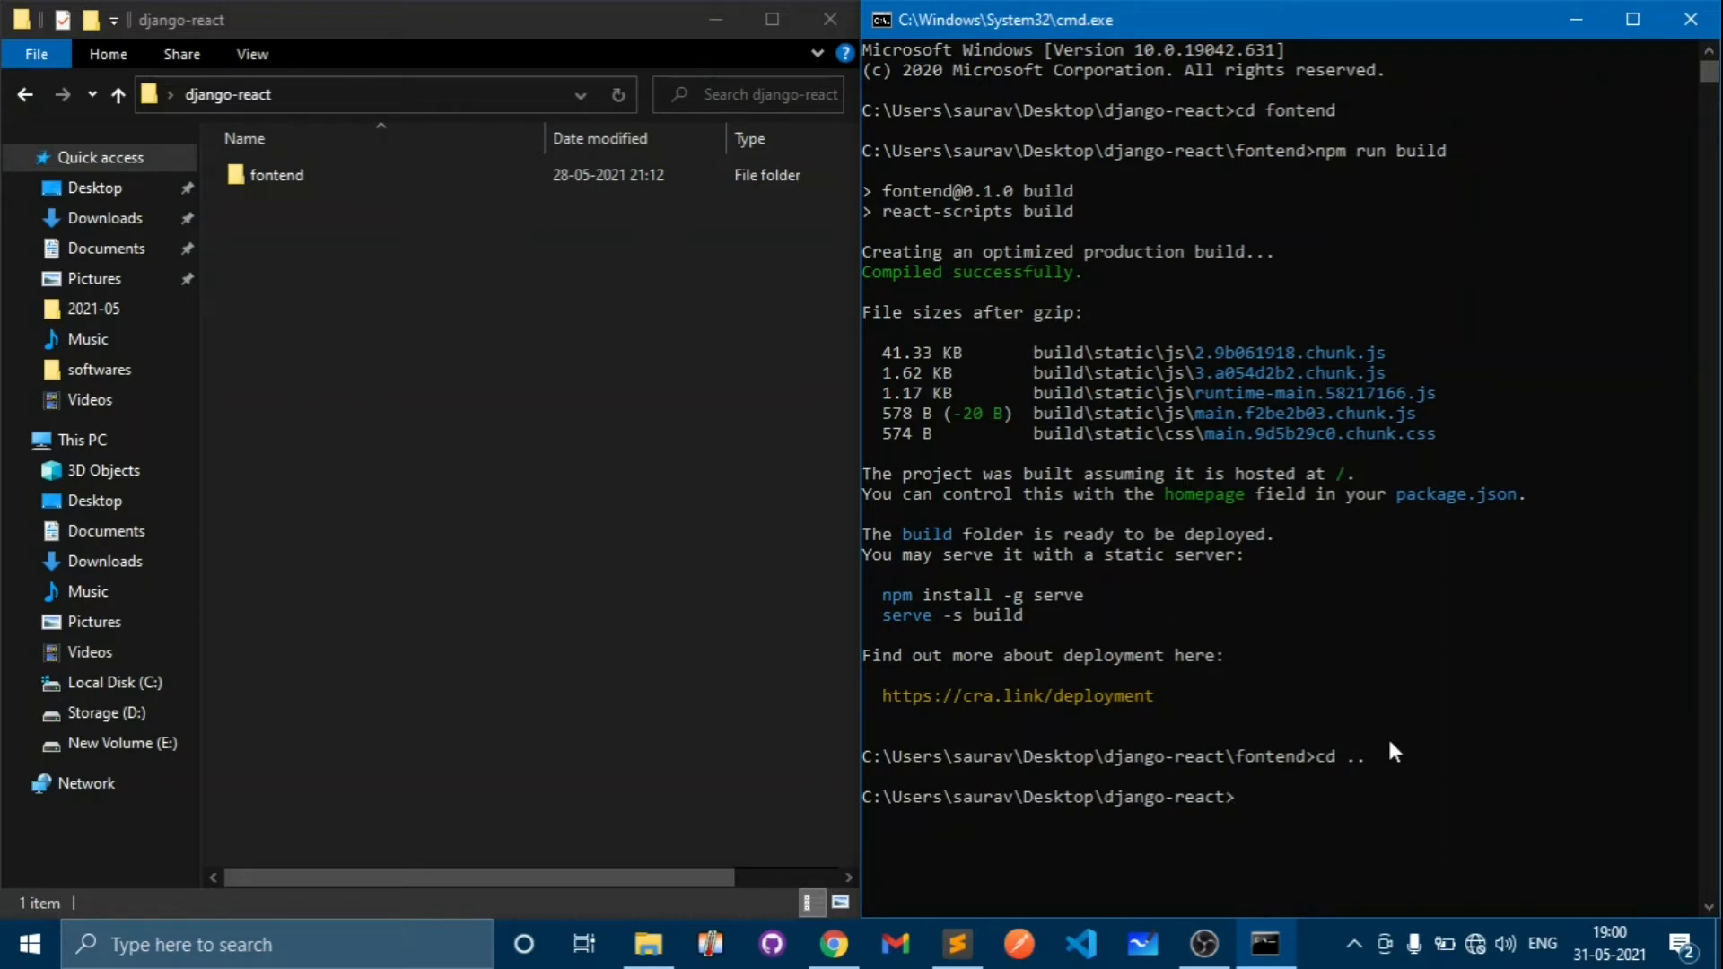
{"action": "type", "text": "djan"}
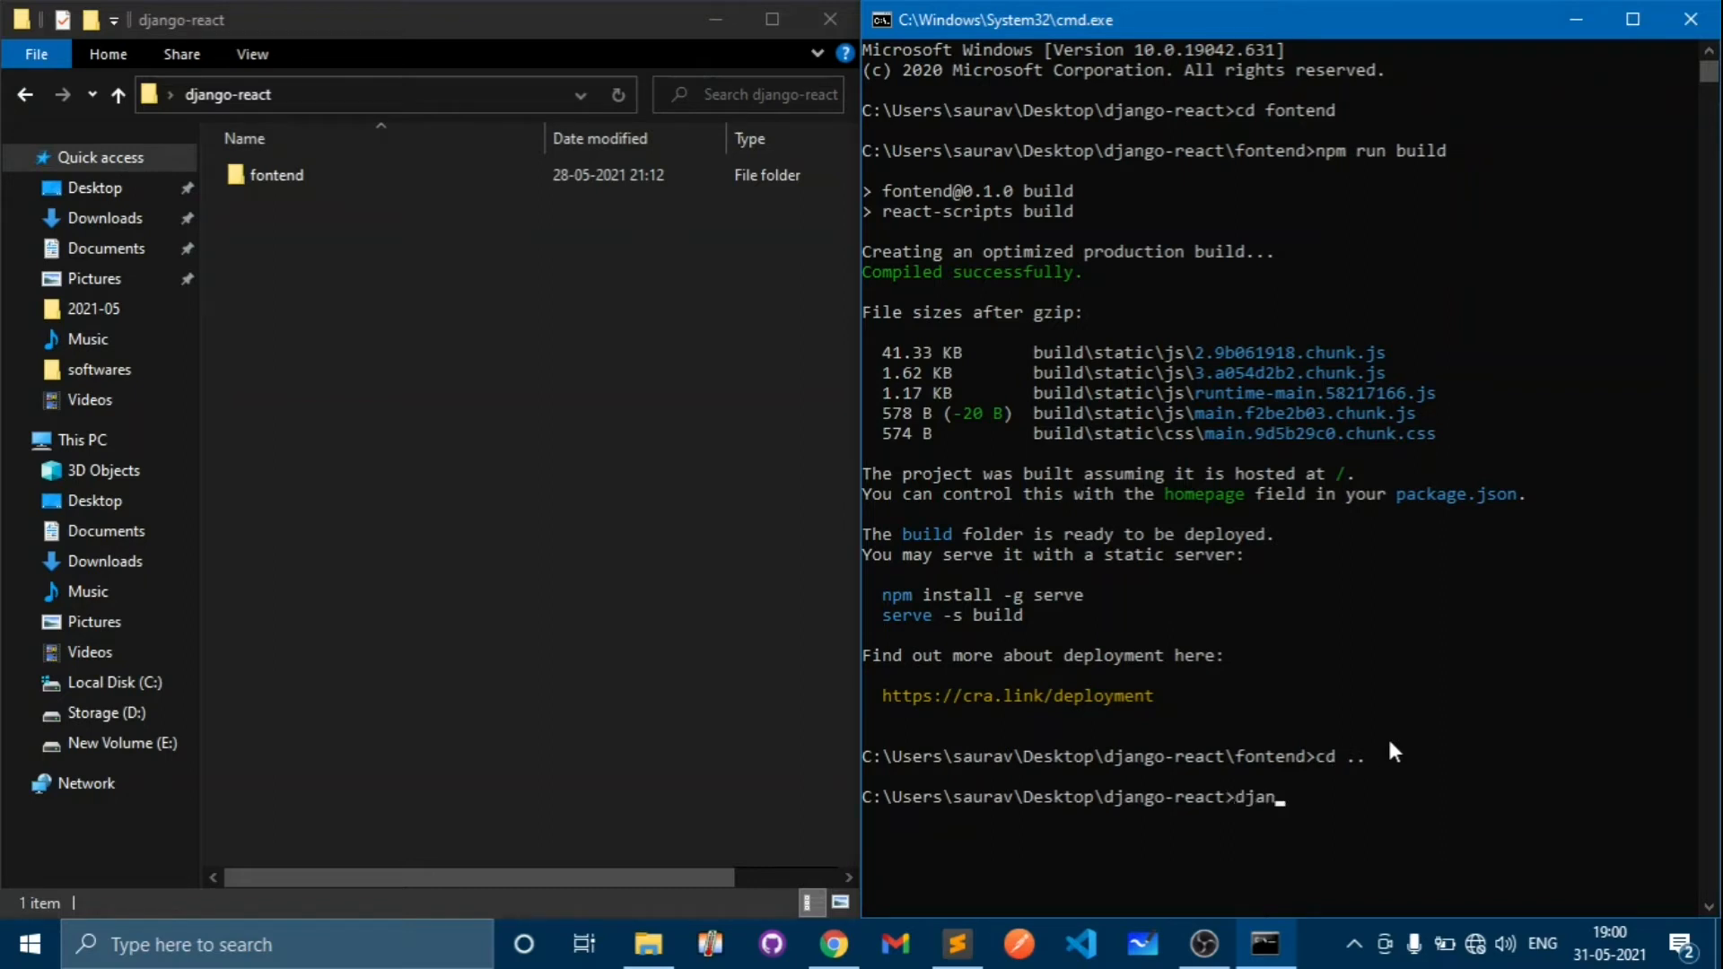
{"action": "type", "text": "go-admin"}
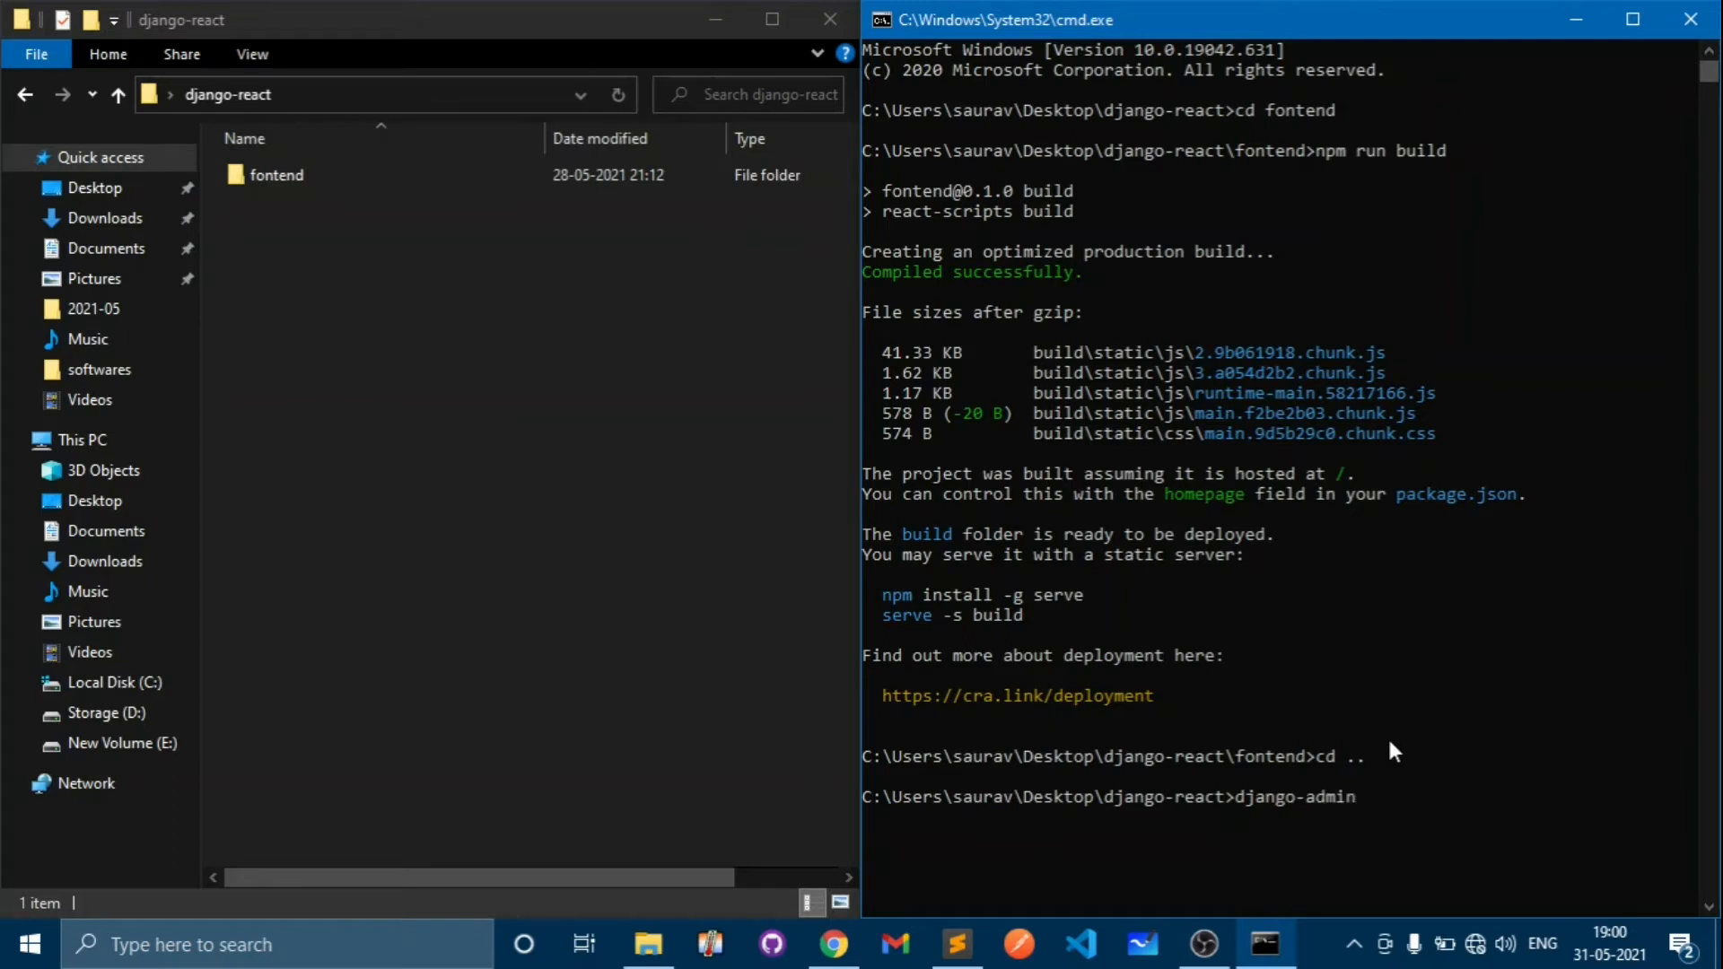
{"action": "type", "text": "startp"}
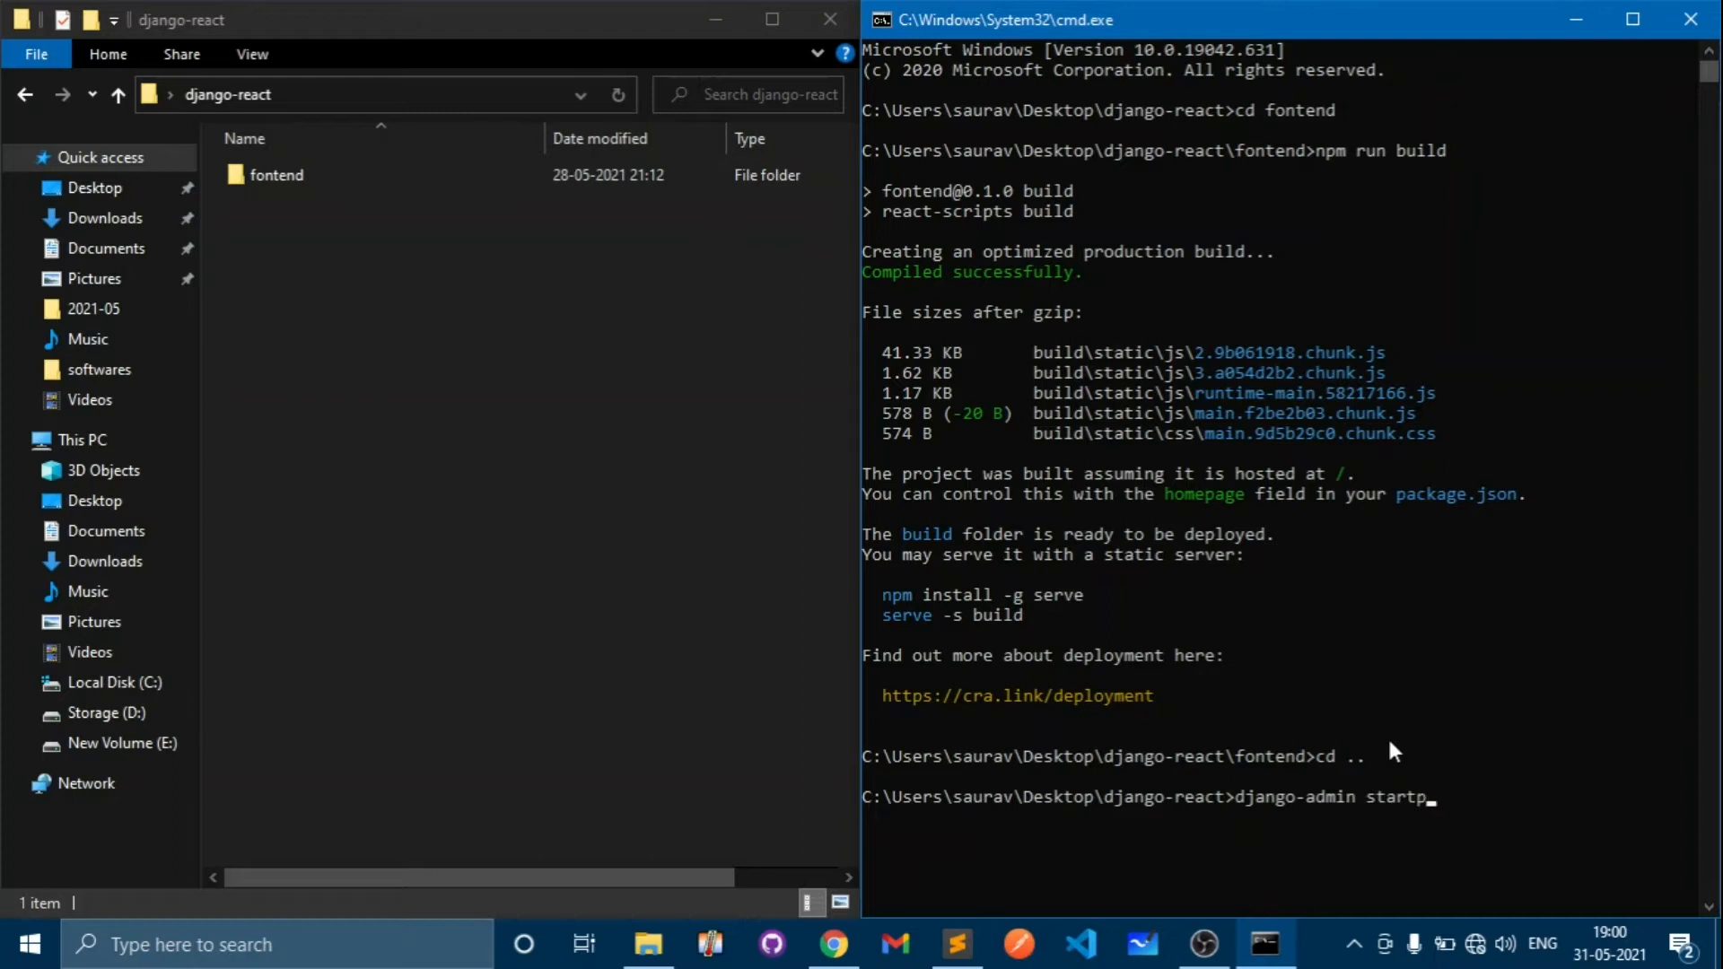
{"action": "type", "text": "roject"}
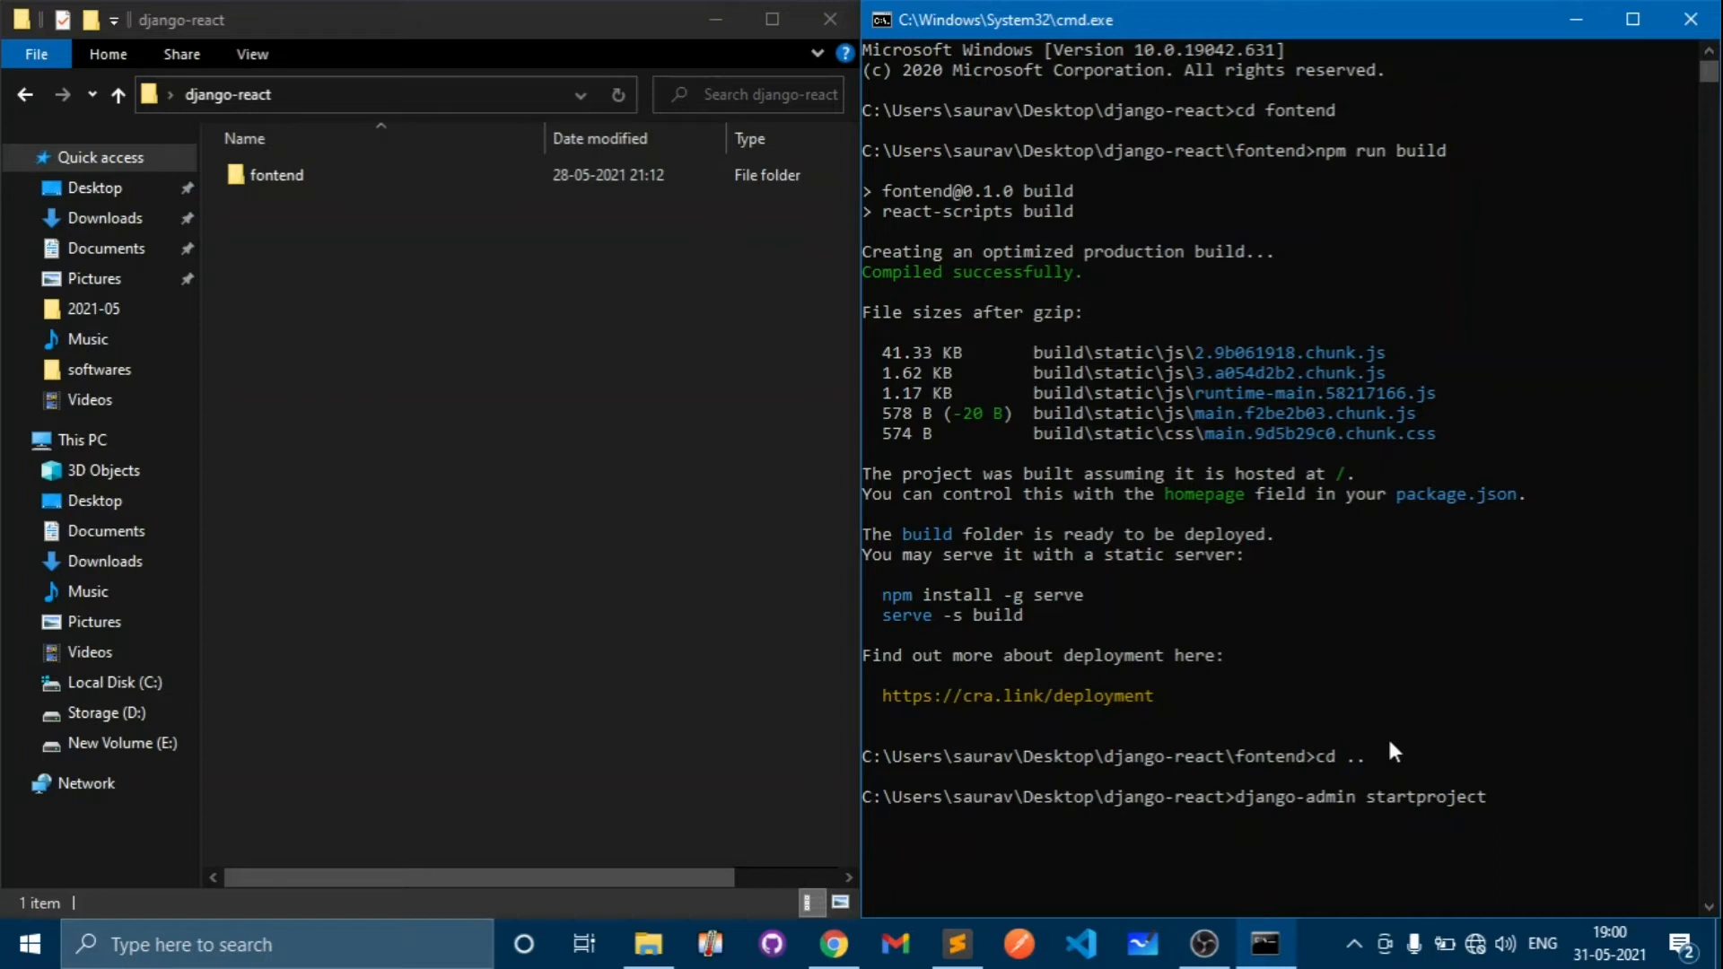
{"action": "mouse_move", "coordinate": [314, 225]}
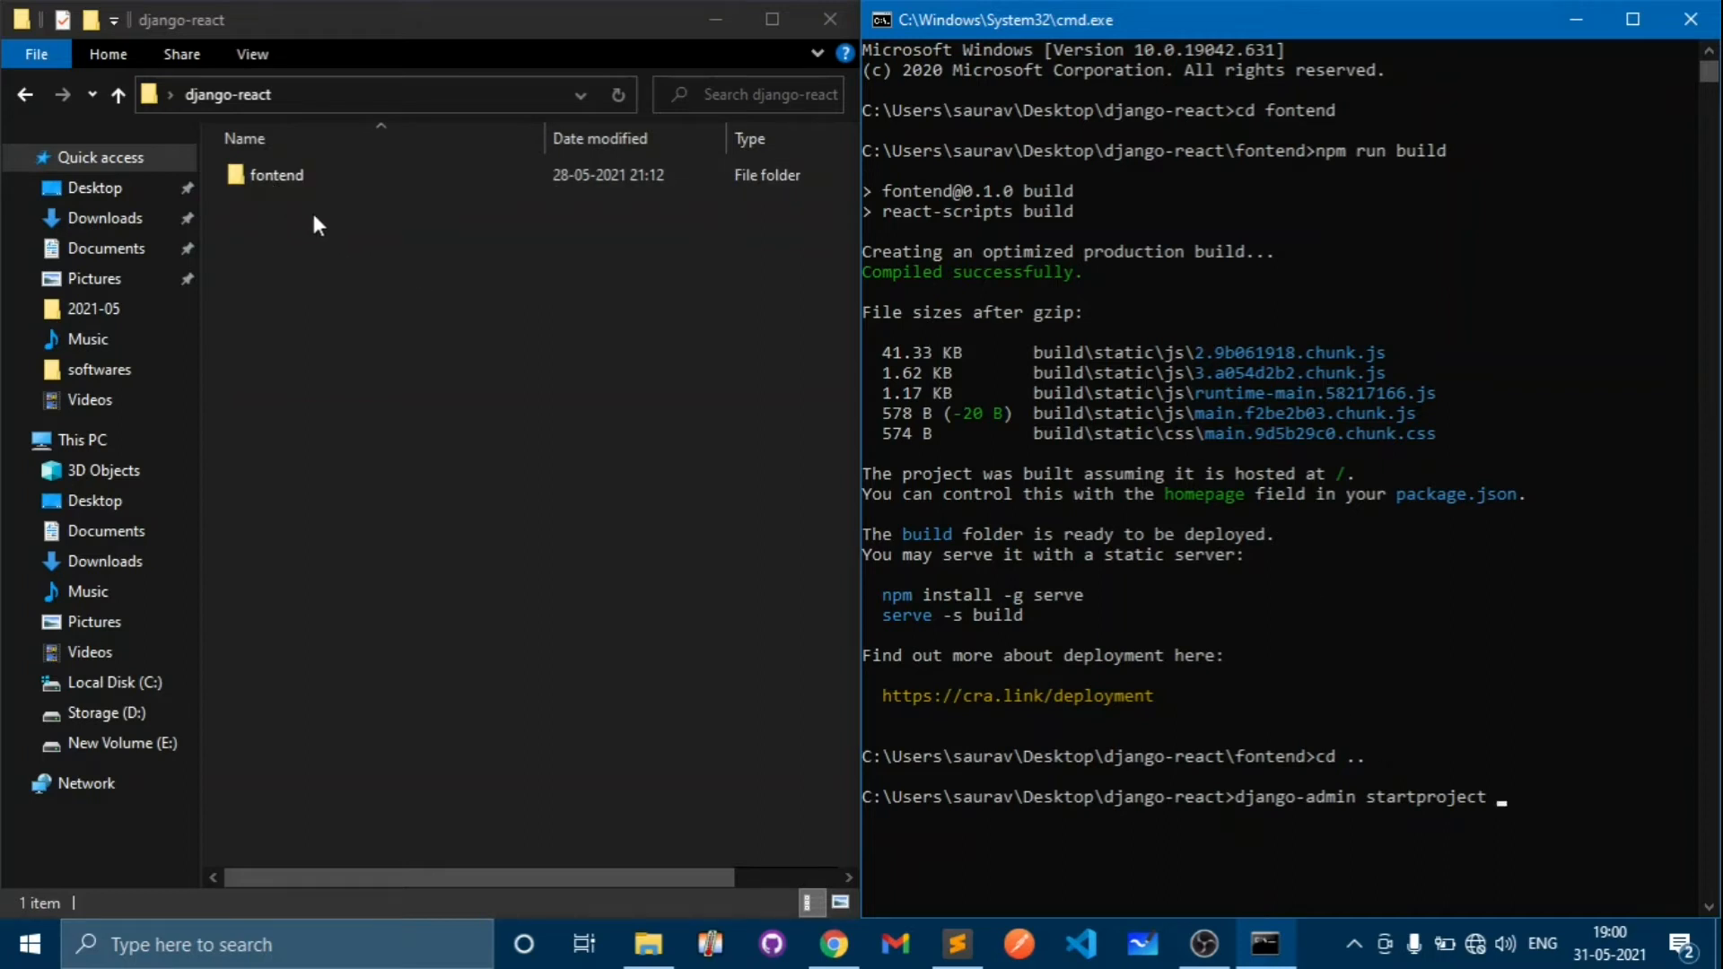
{"action": "mouse_move", "coordinate": [1516, 786]}
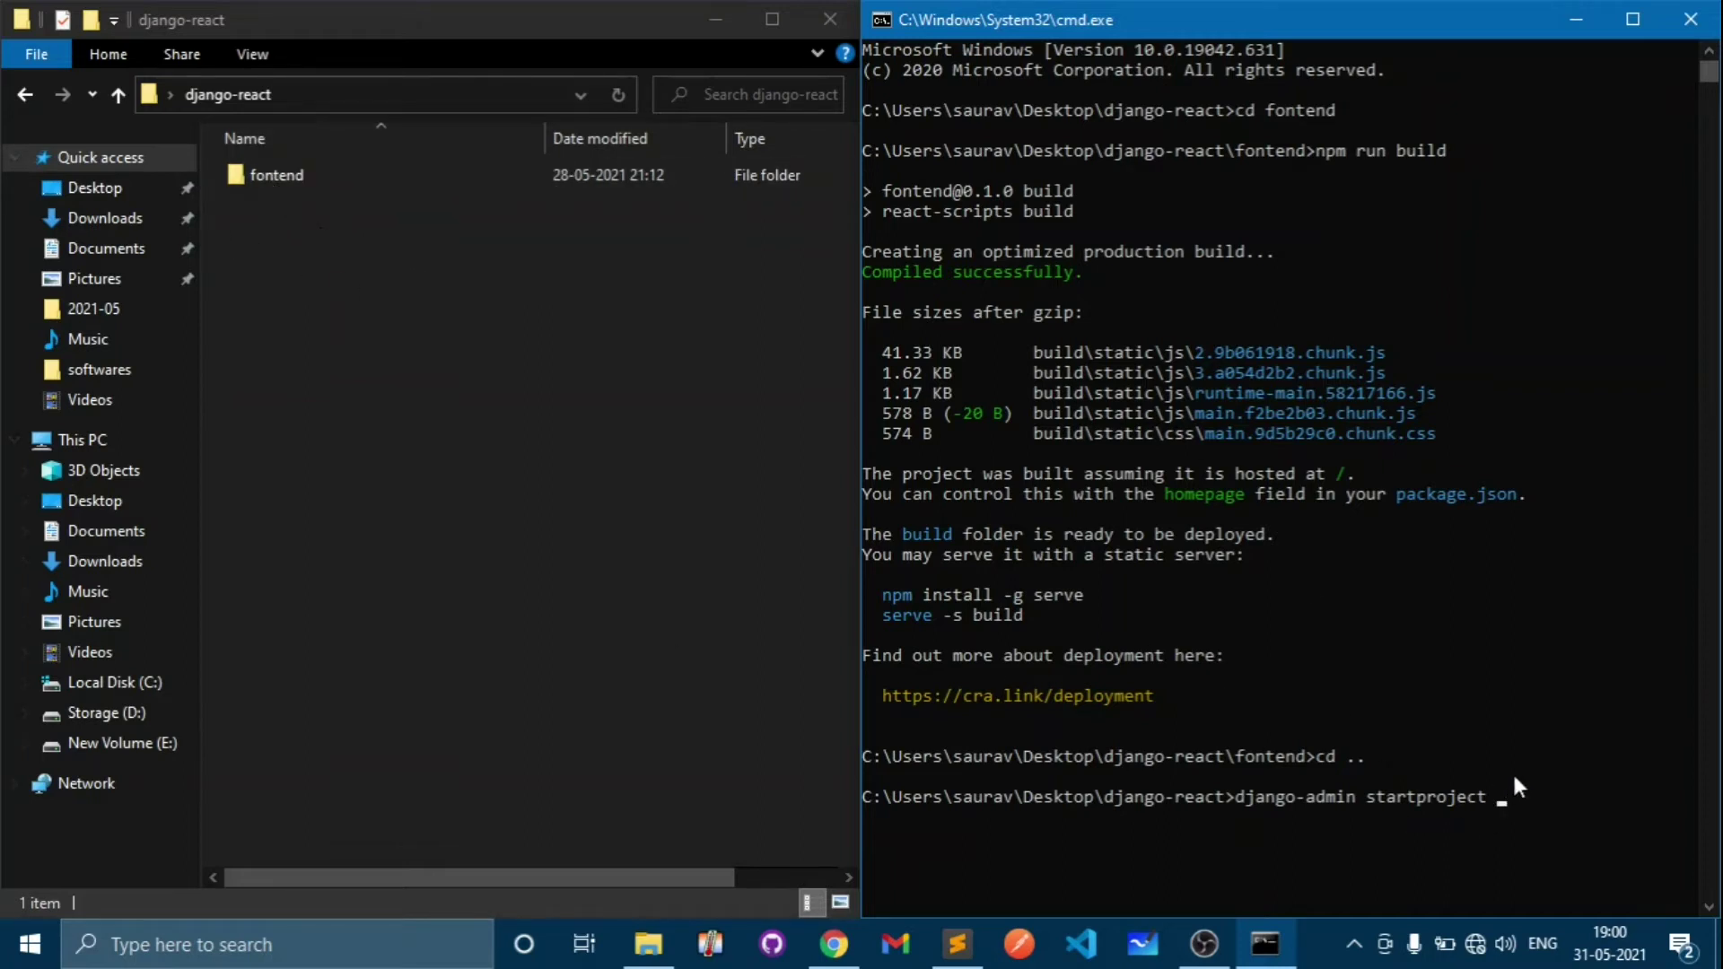
{"action": "type", "text": "b"}
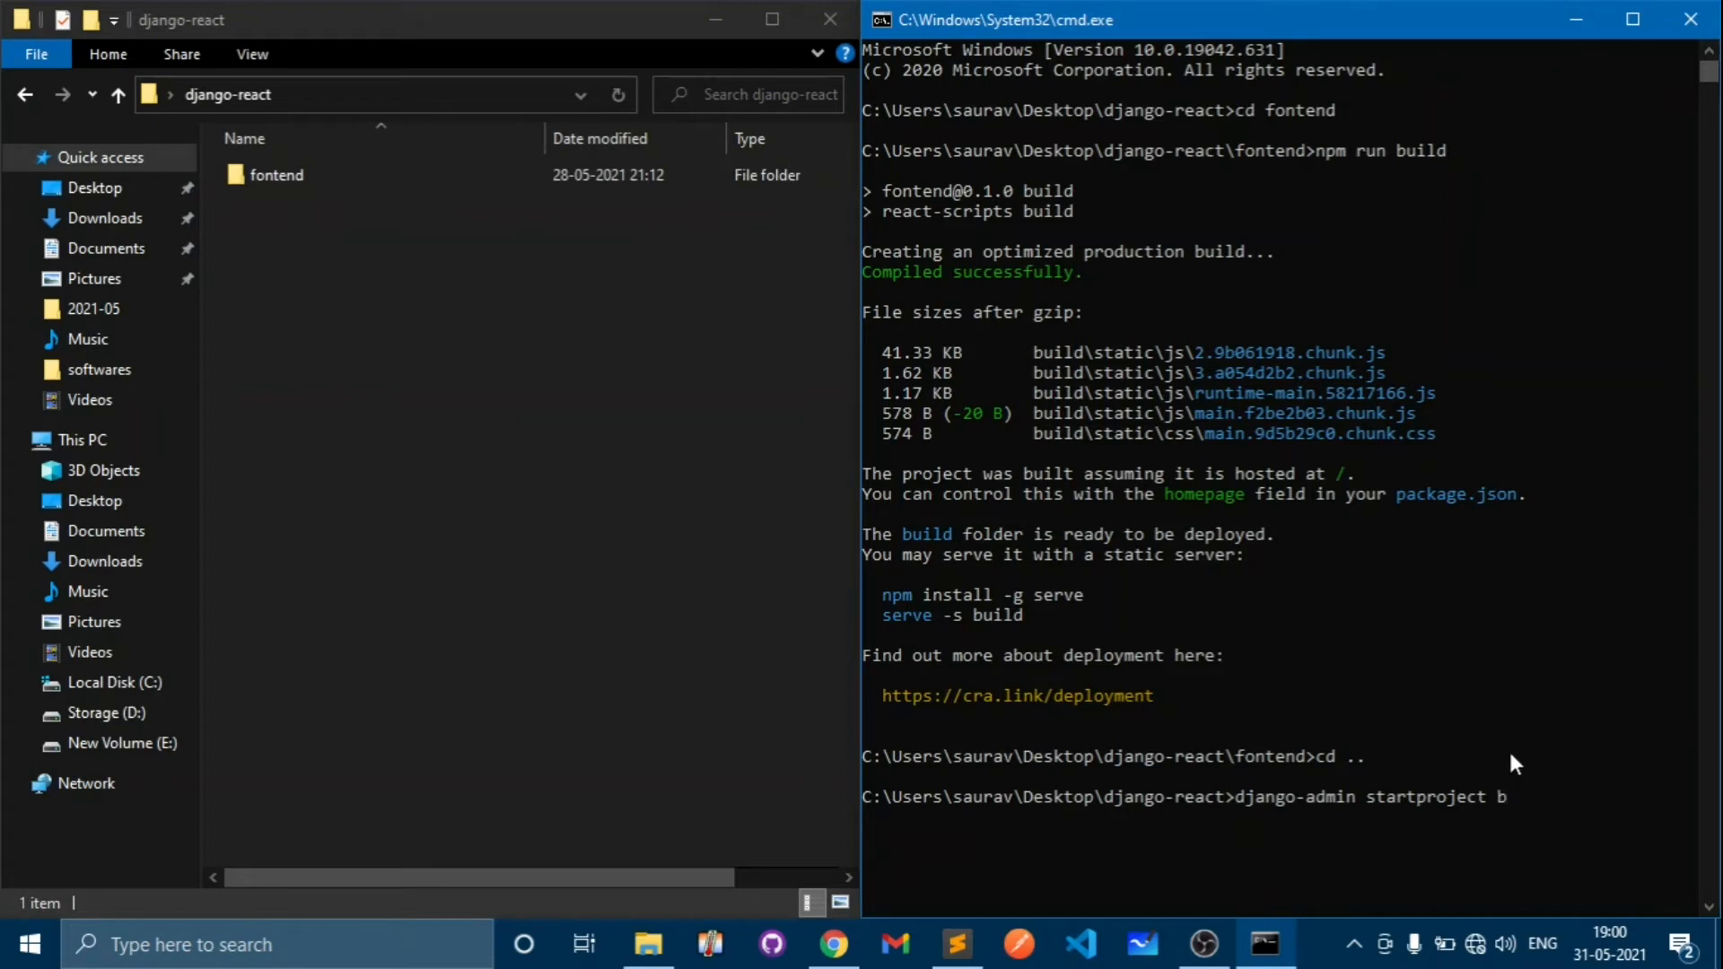
{"action": "type", "text": "ackend ."}
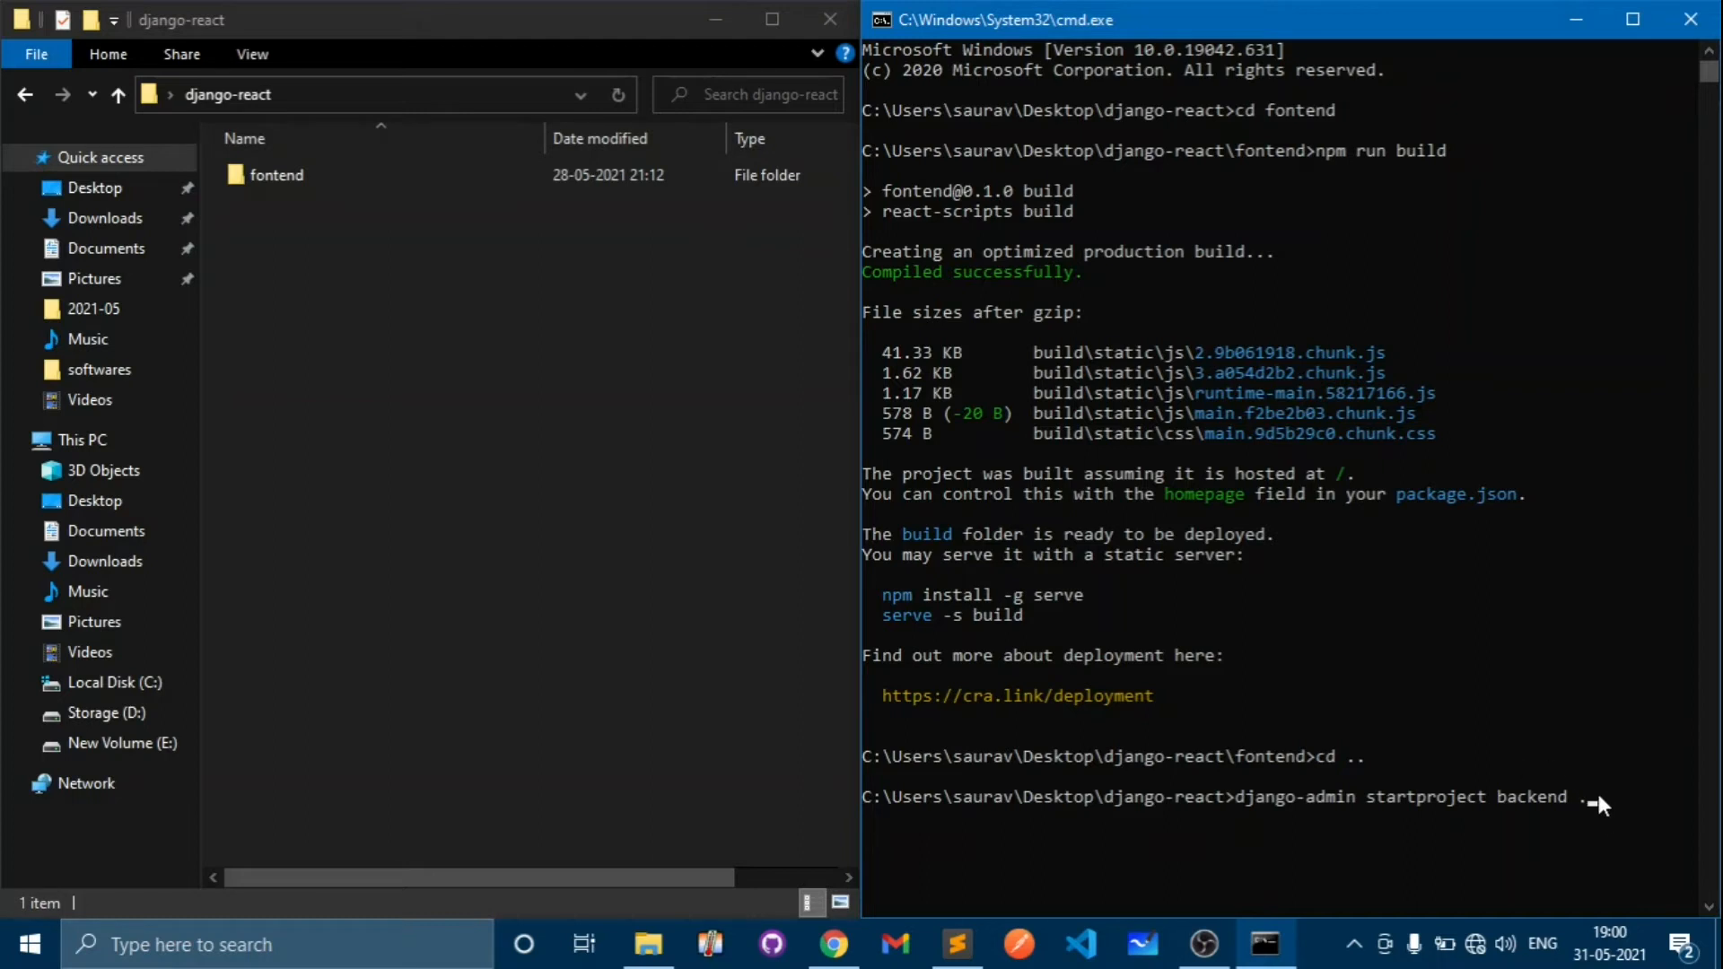
{"action": "mouse_move", "coordinate": [1492, 800]}
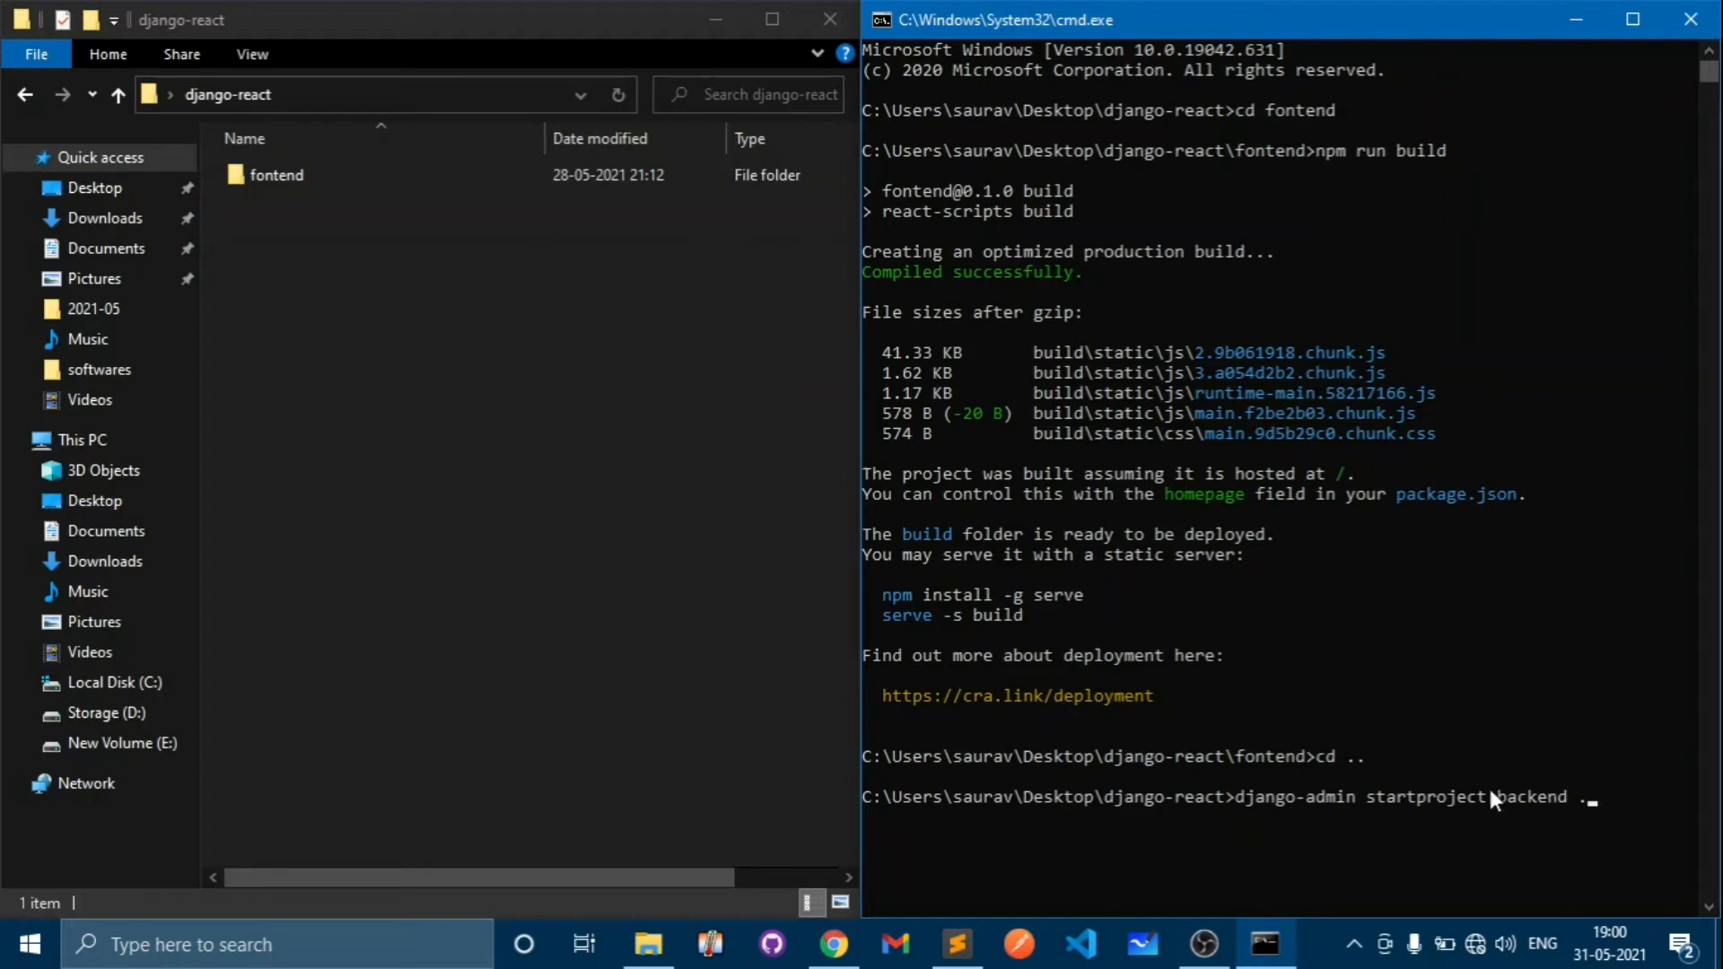
{"action": "mouse_move", "coordinate": [1656, 694]}
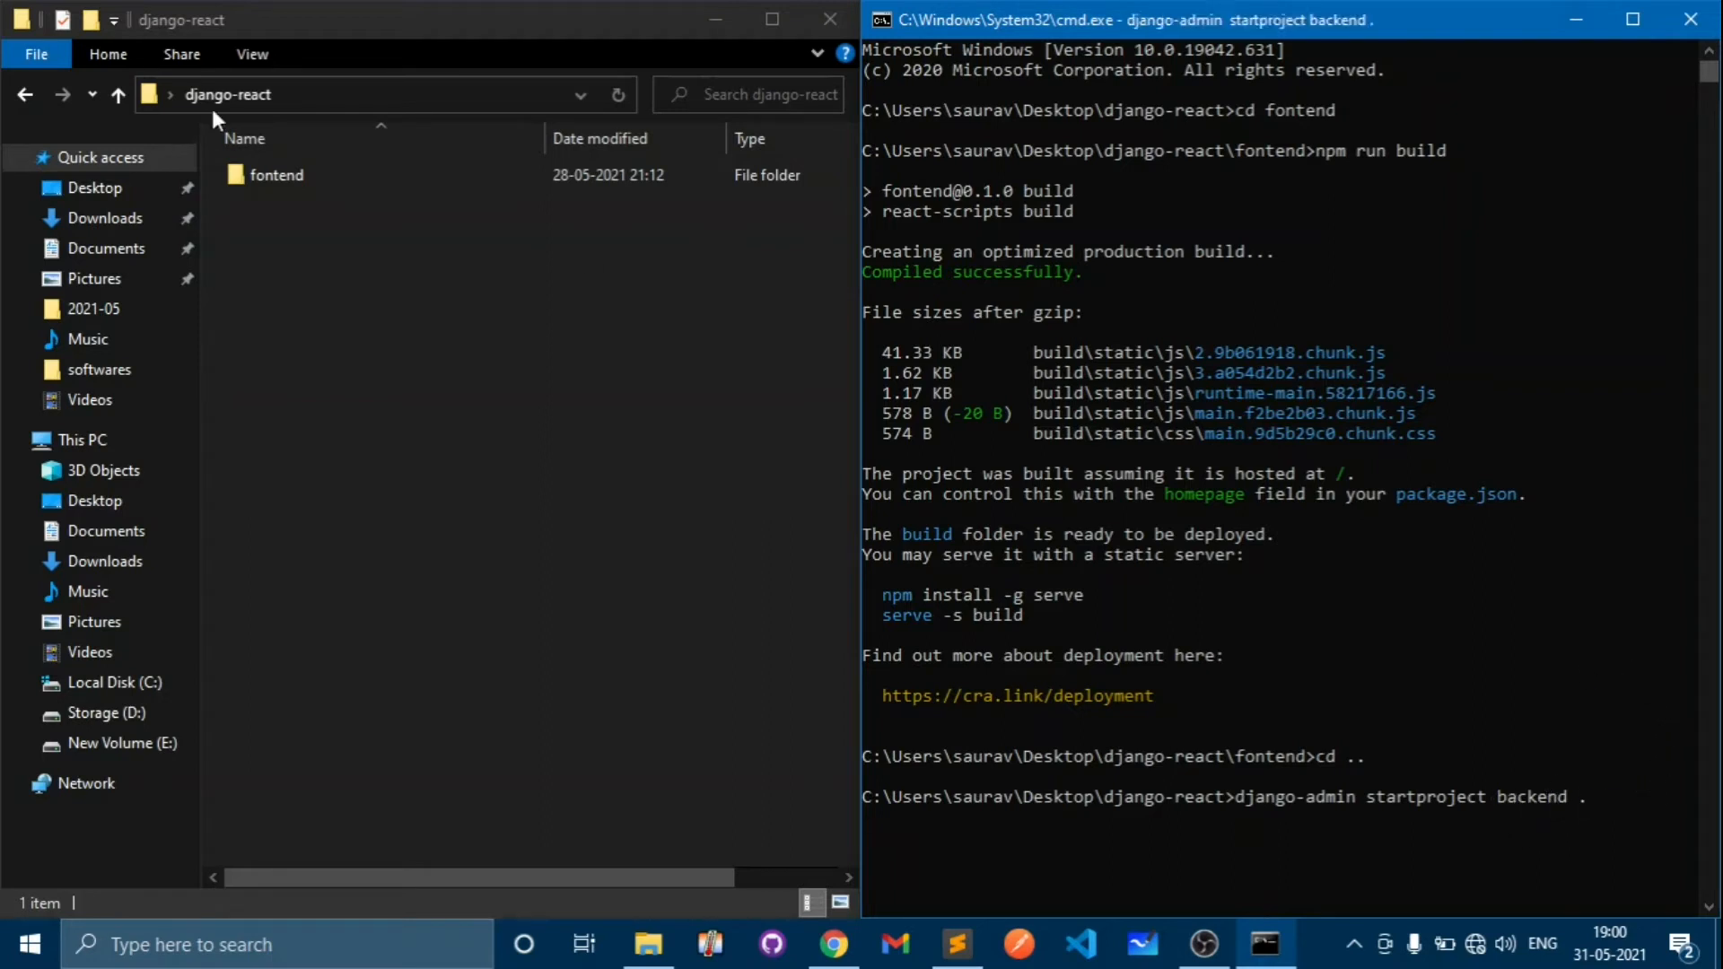
{"action": "mouse_move", "coordinate": [373, 257]}
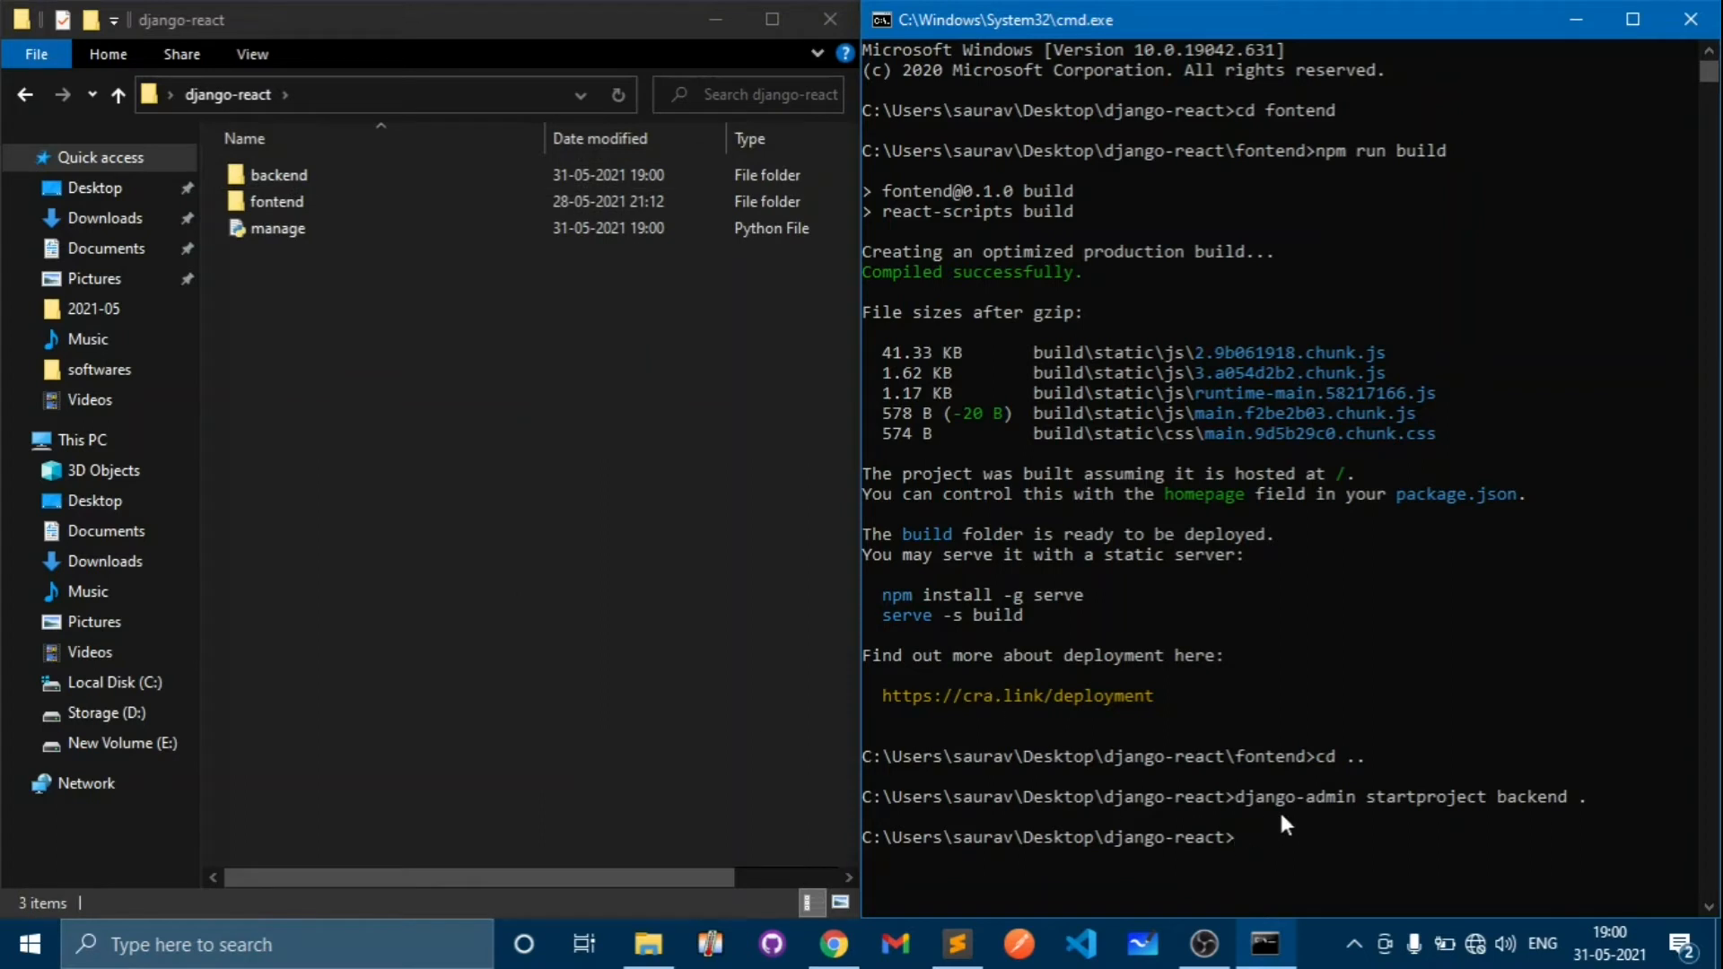
{"action": "mouse_move", "coordinate": [1510, 731]}
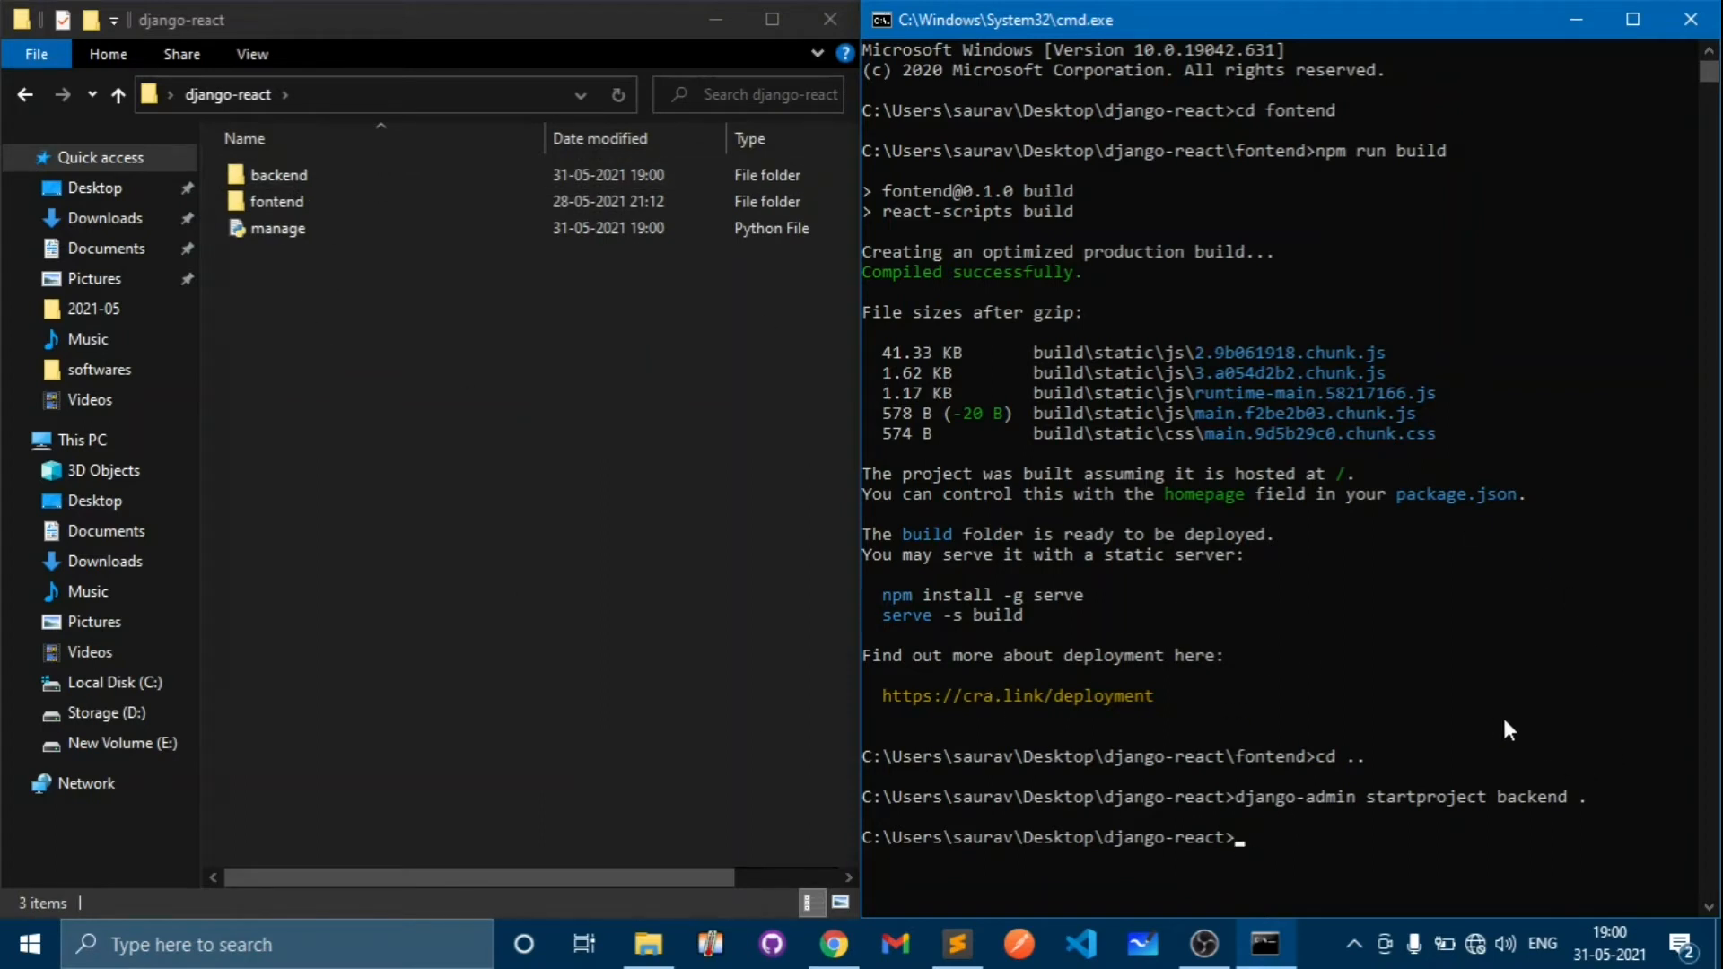
{"action": "mouse_move", "coordinate": [1509, 775]}
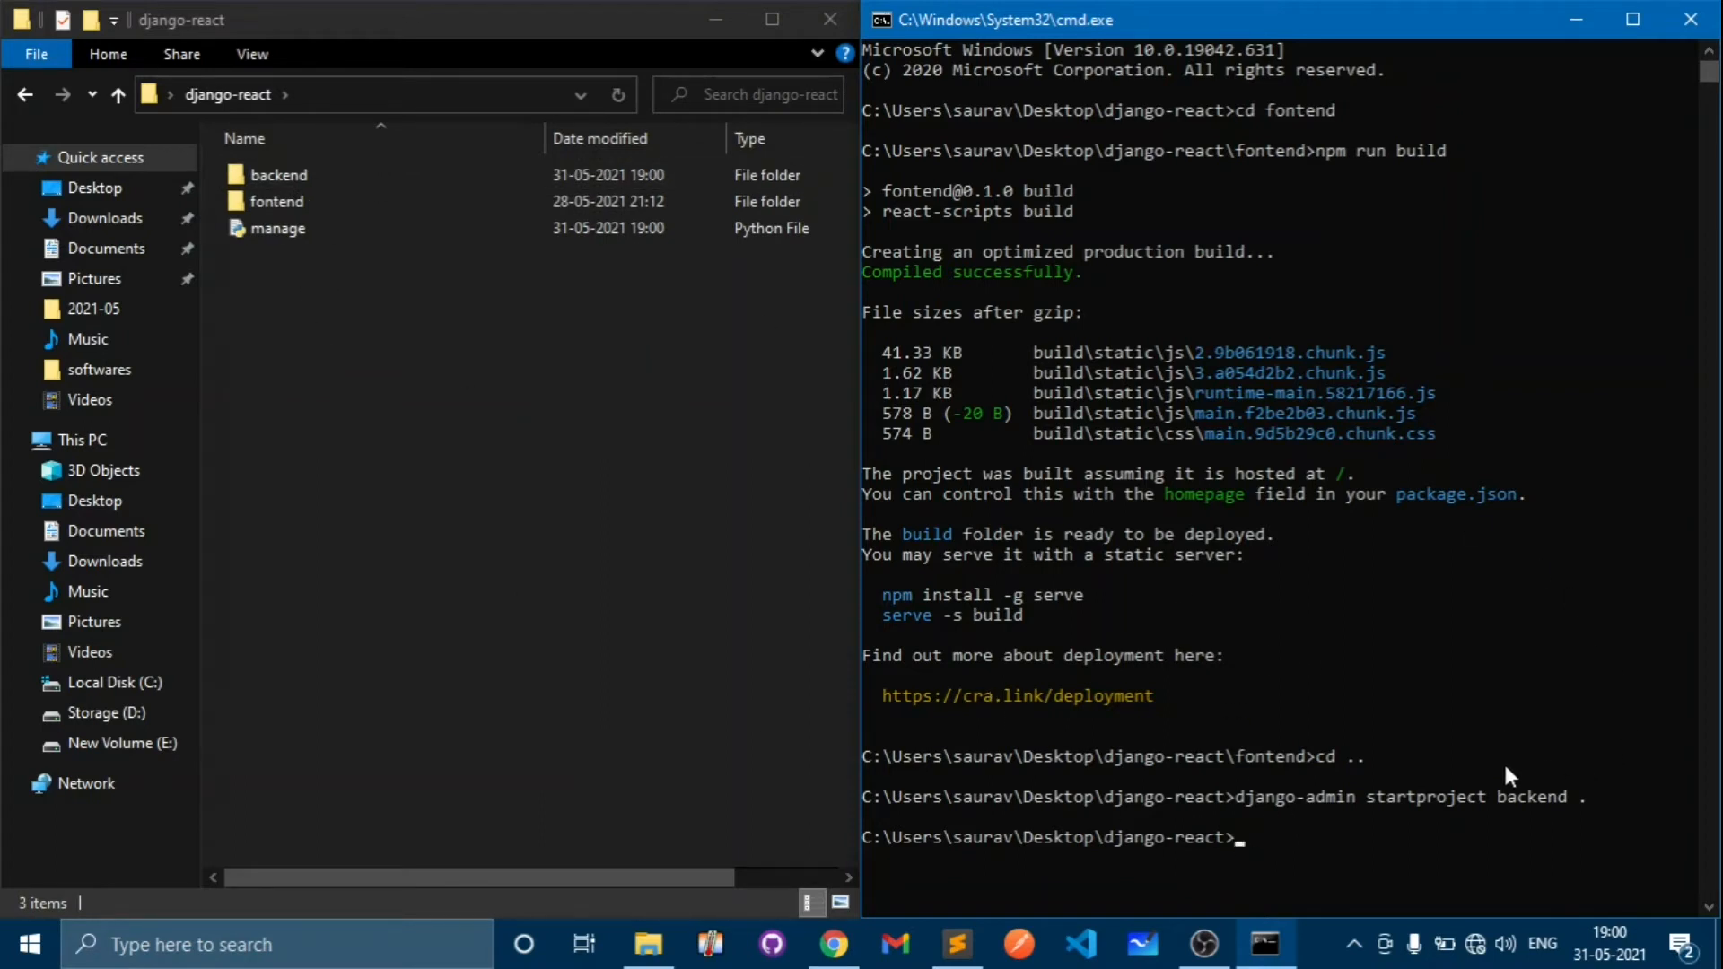
- Start the development server with 'python manage.py runserver'
{"action": "type", "text": "cd"}
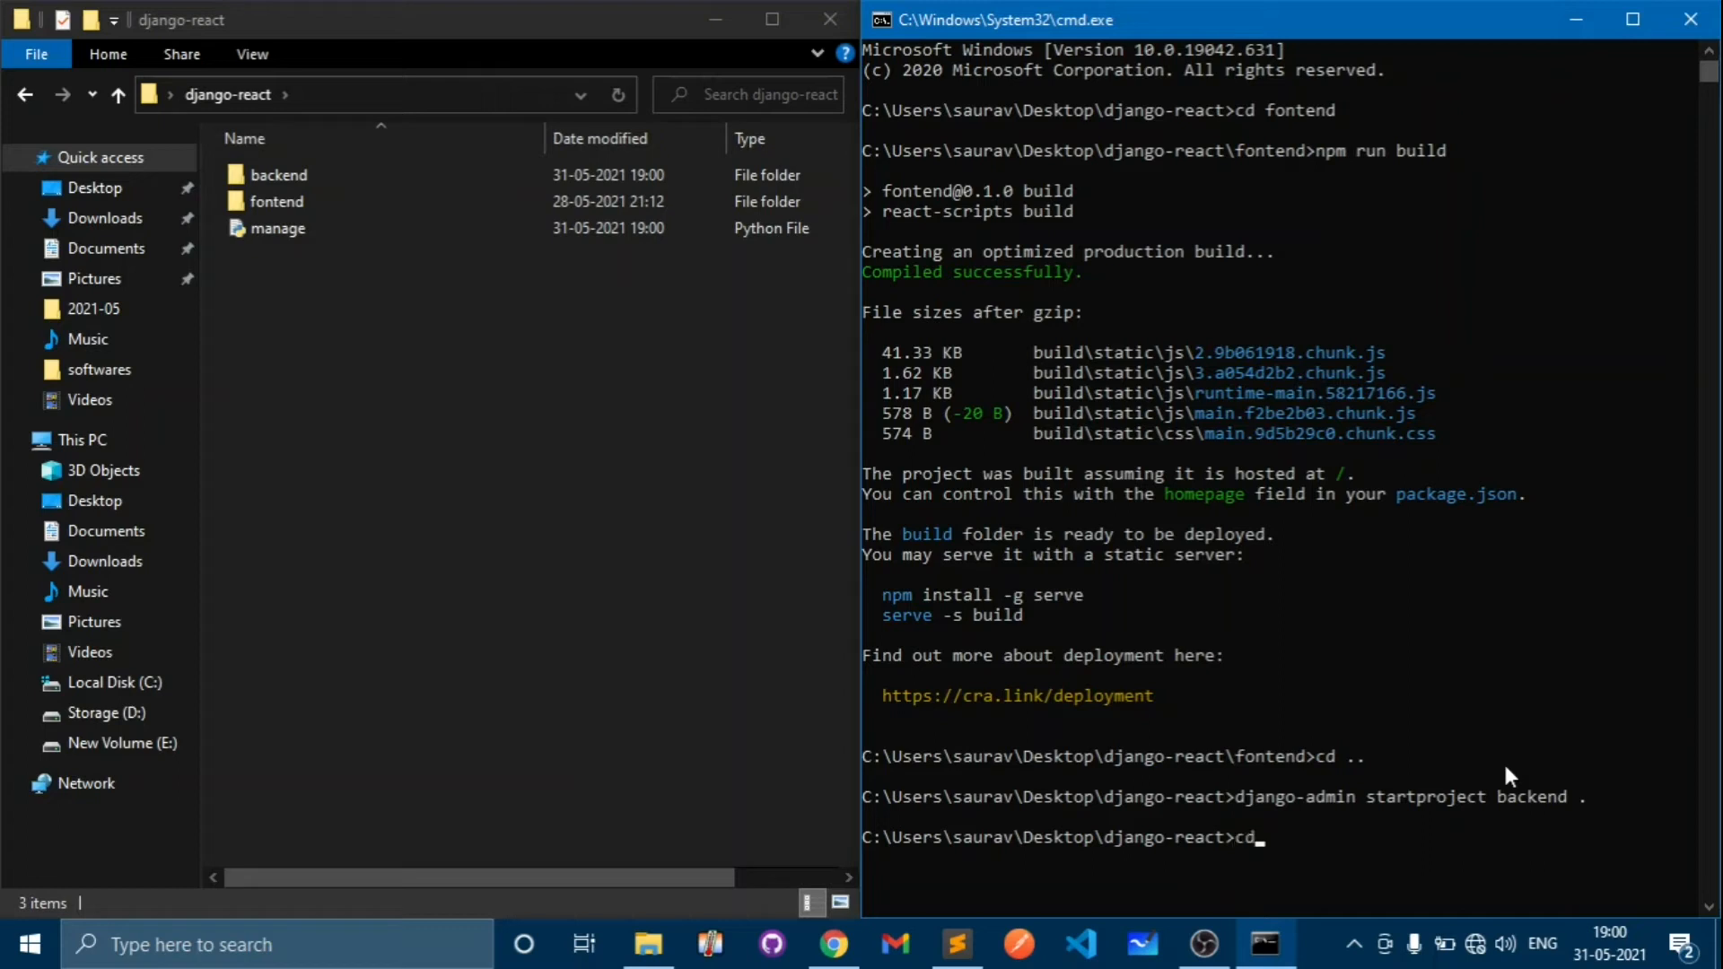
{"action": "key", "text": "Backspace"}
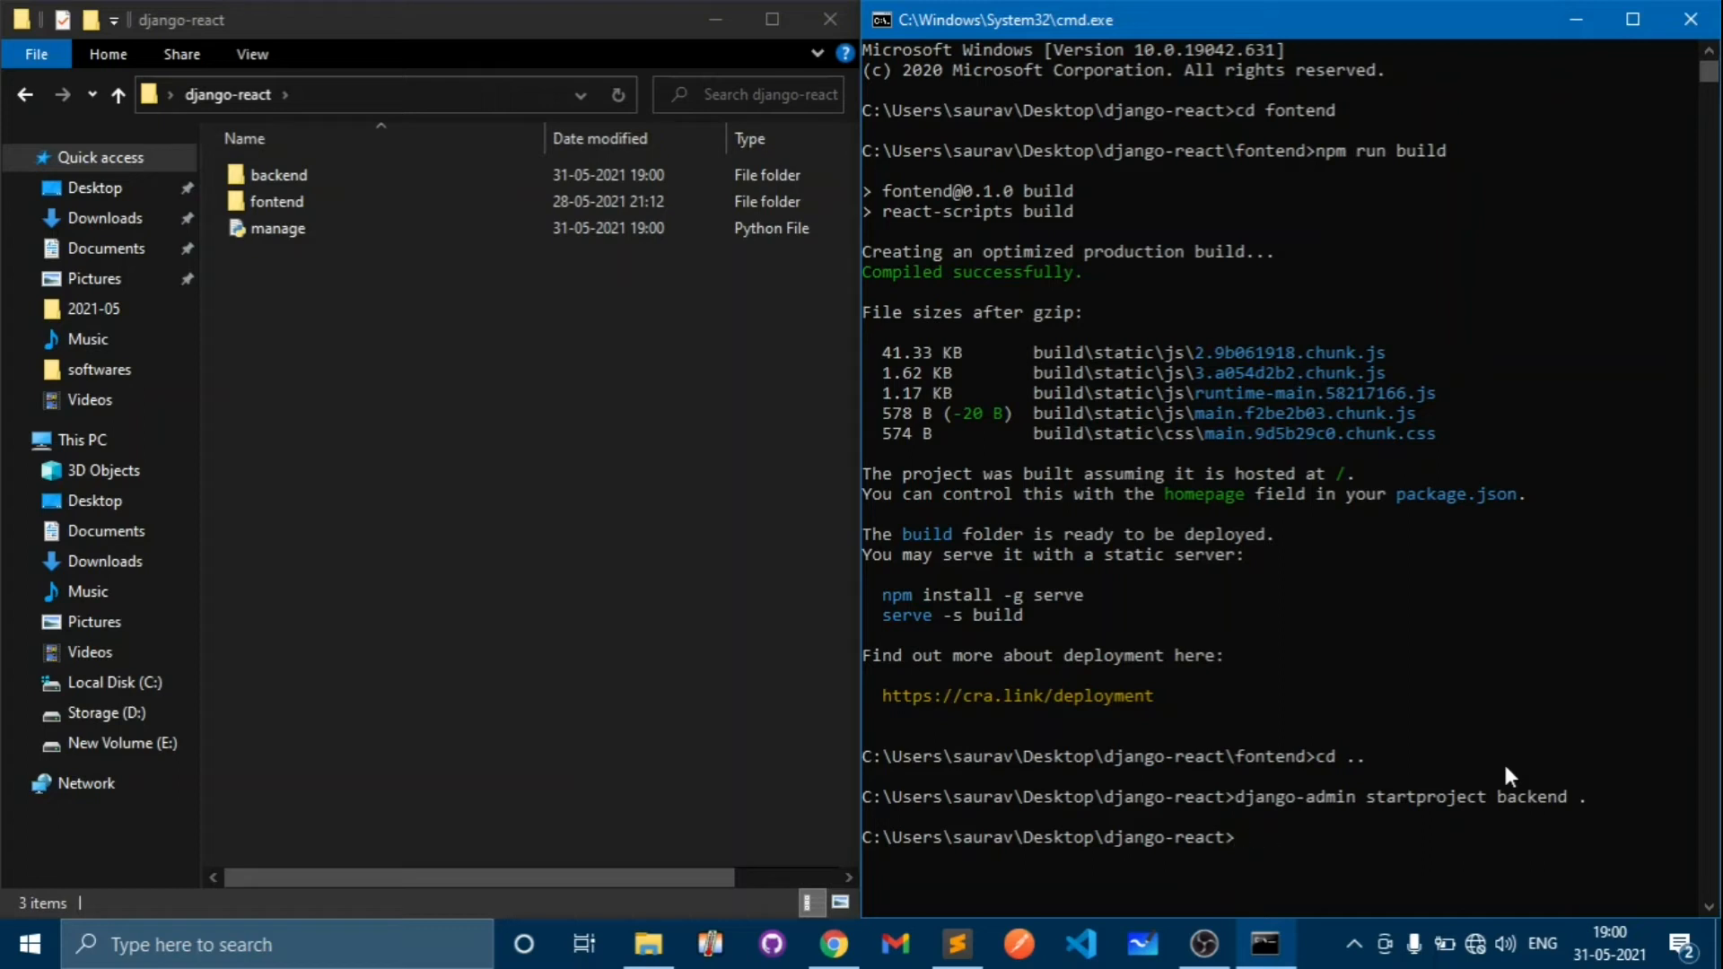
{"action": "type", "text": "pyth"}
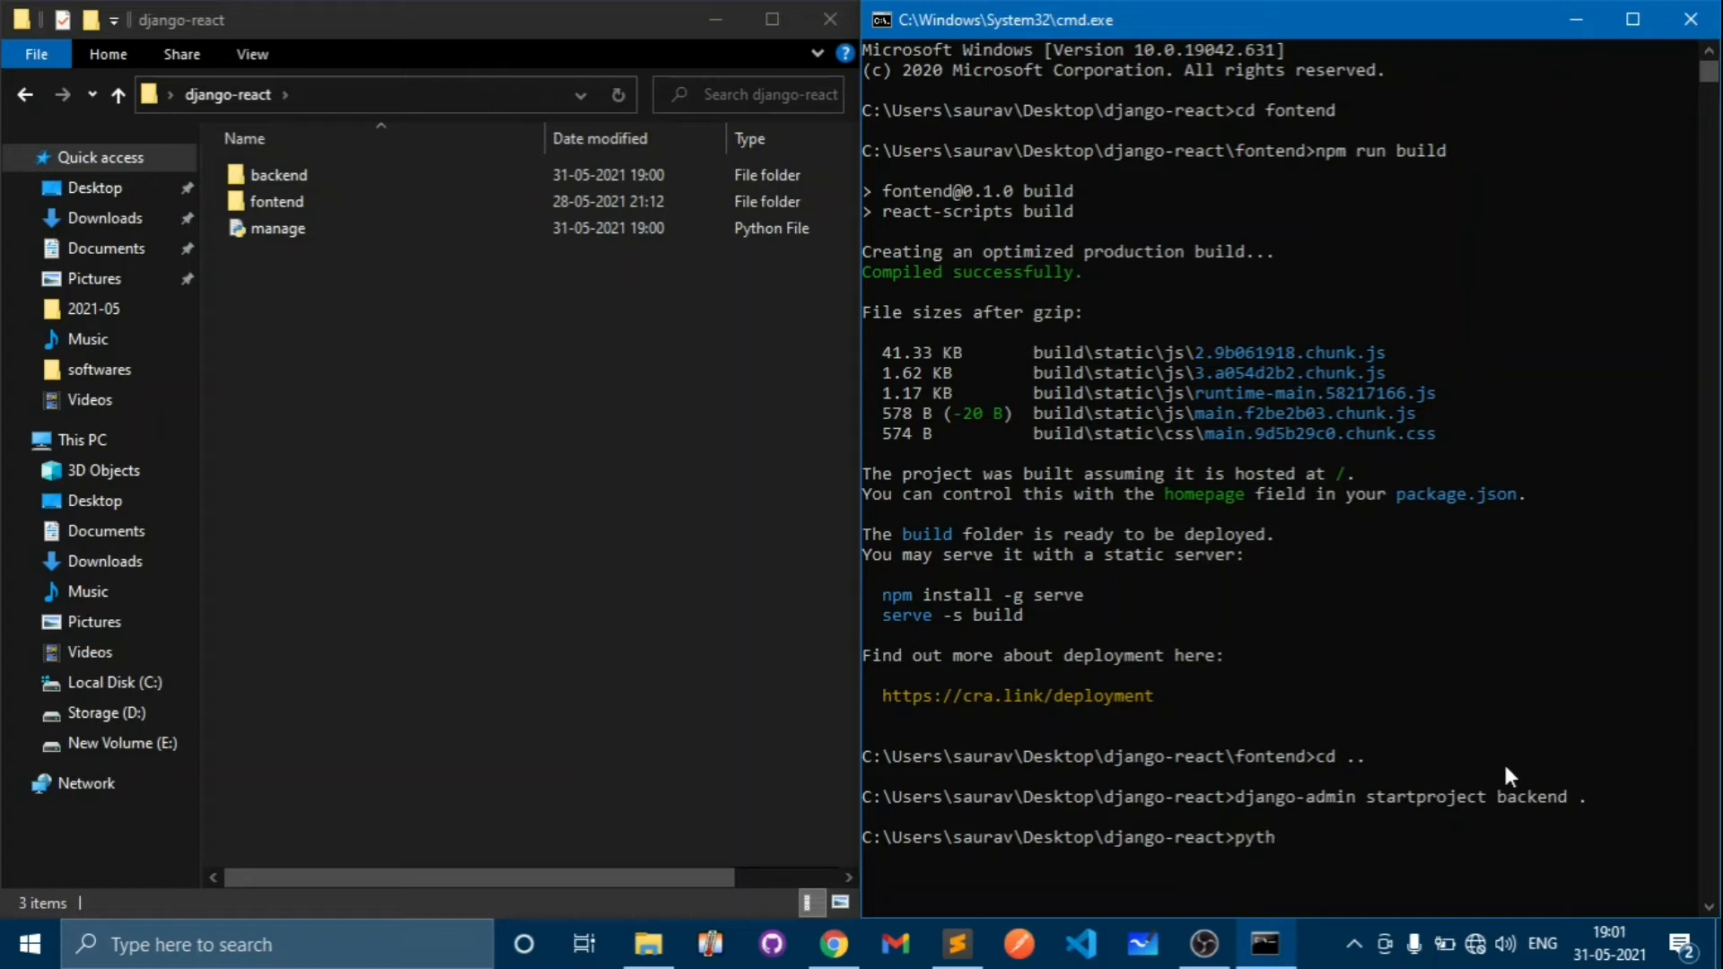
{"action": "type", "text": "on manage.py"}
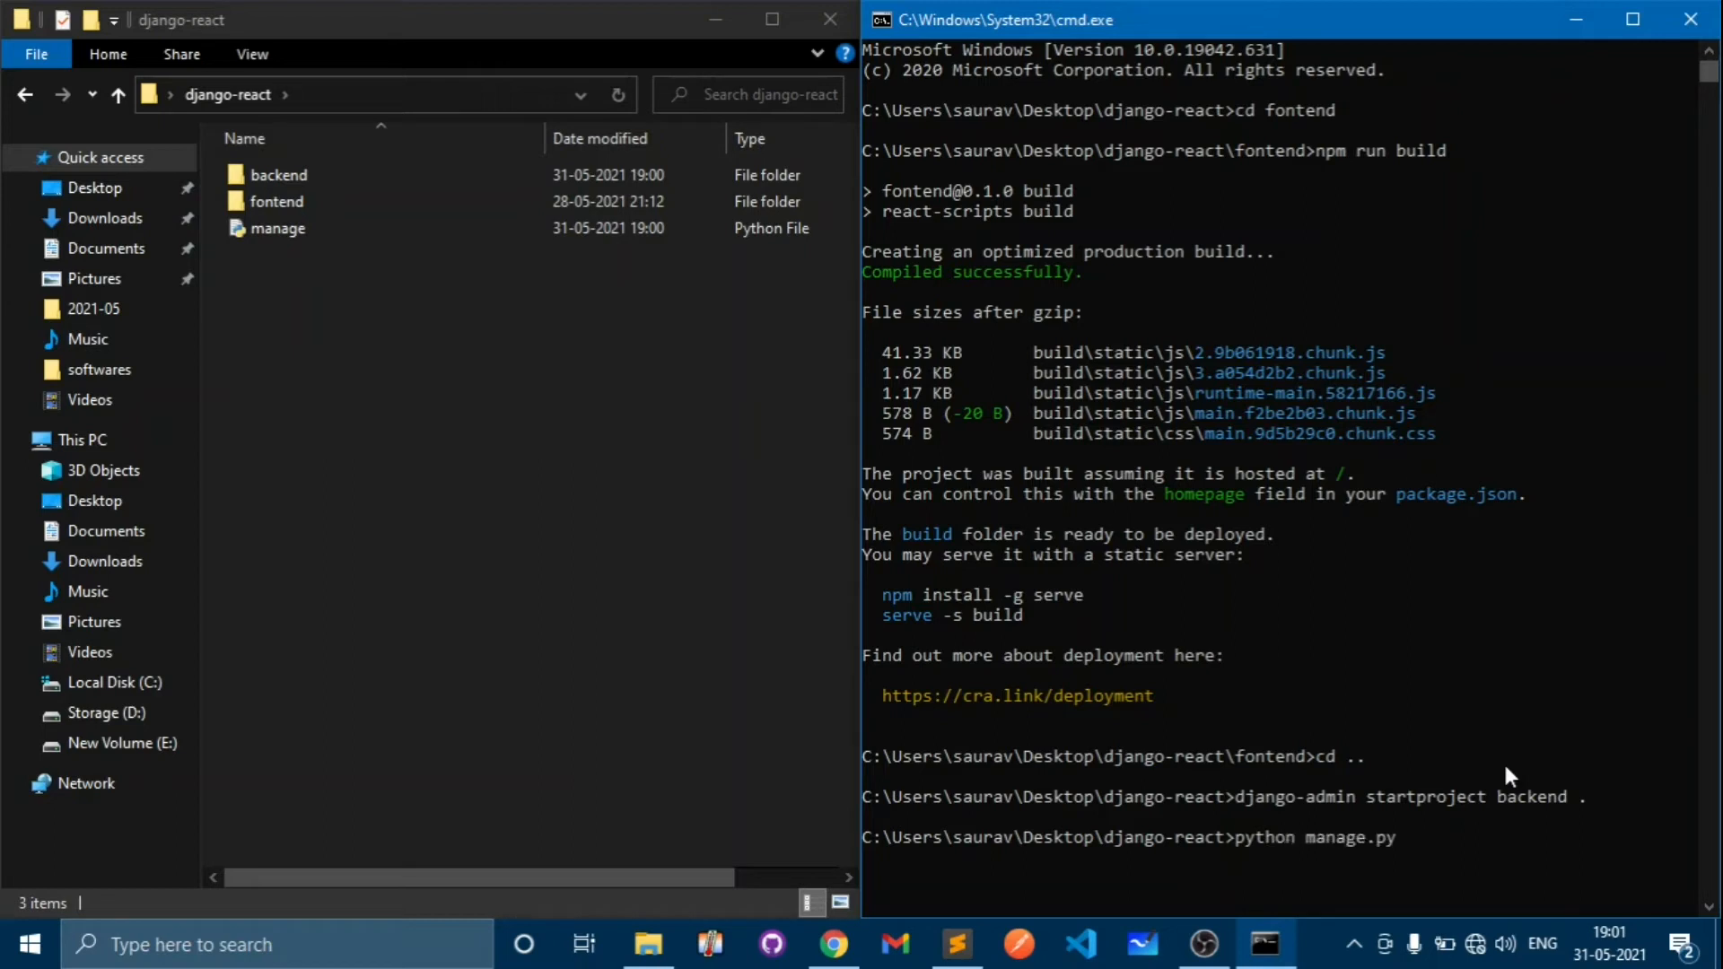
{"action": "type", "text": "rnse"}
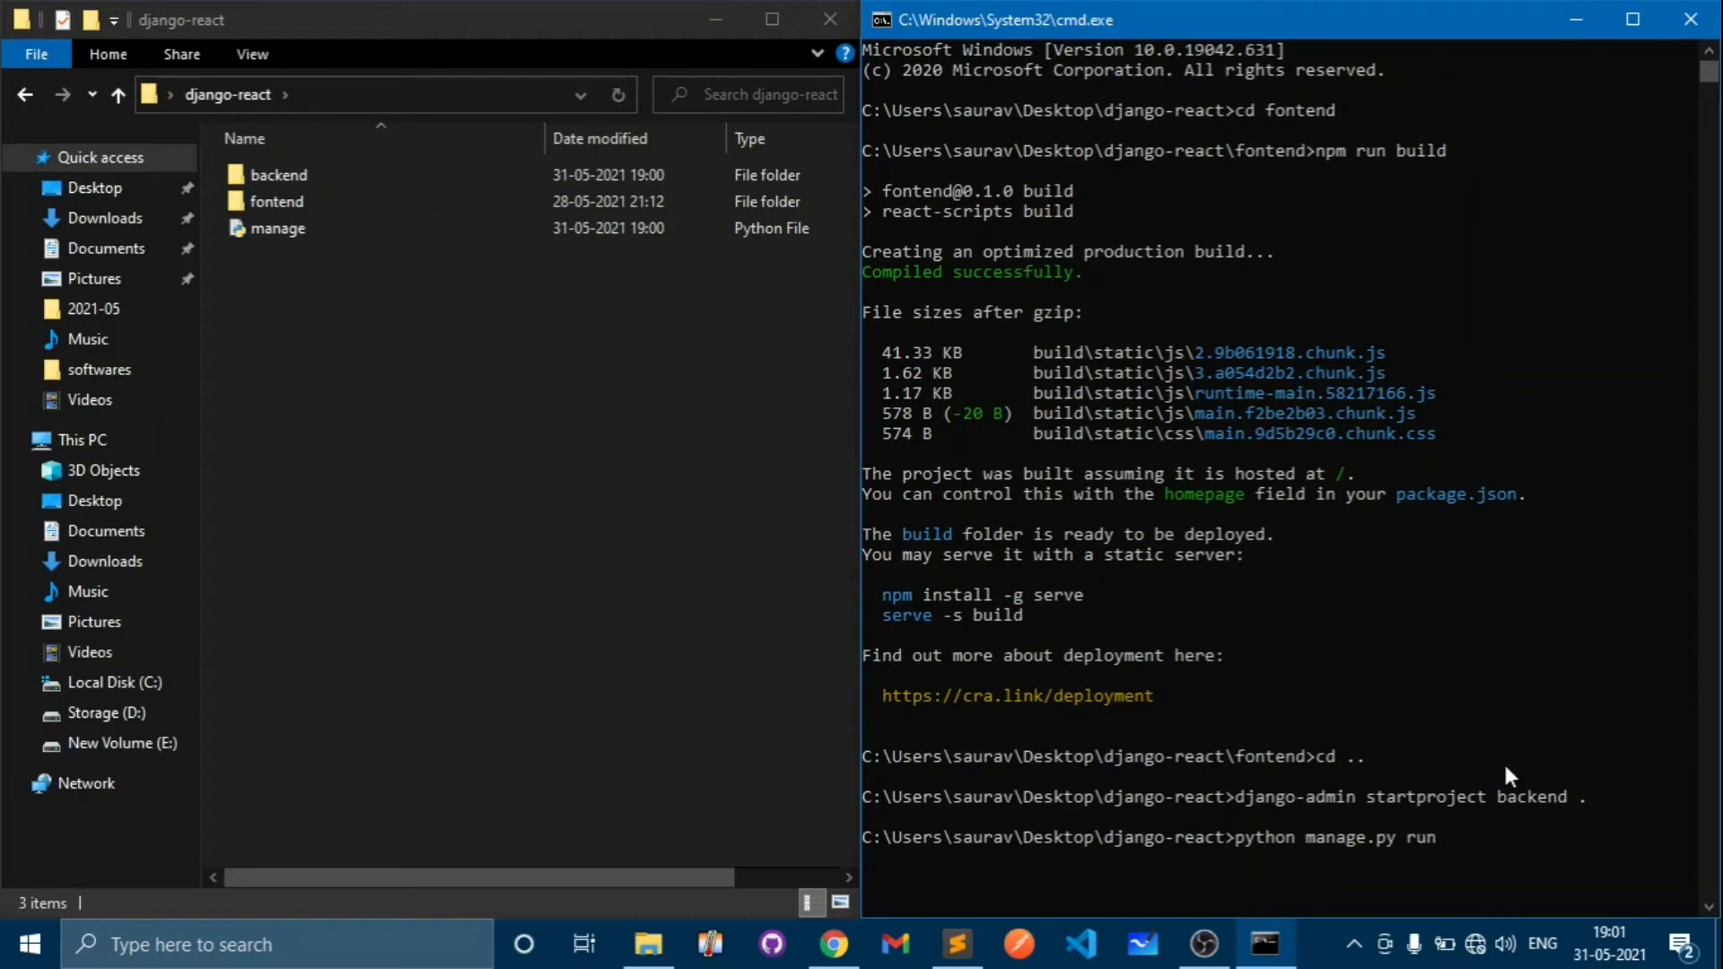
{"action": "type", "text": "server"}
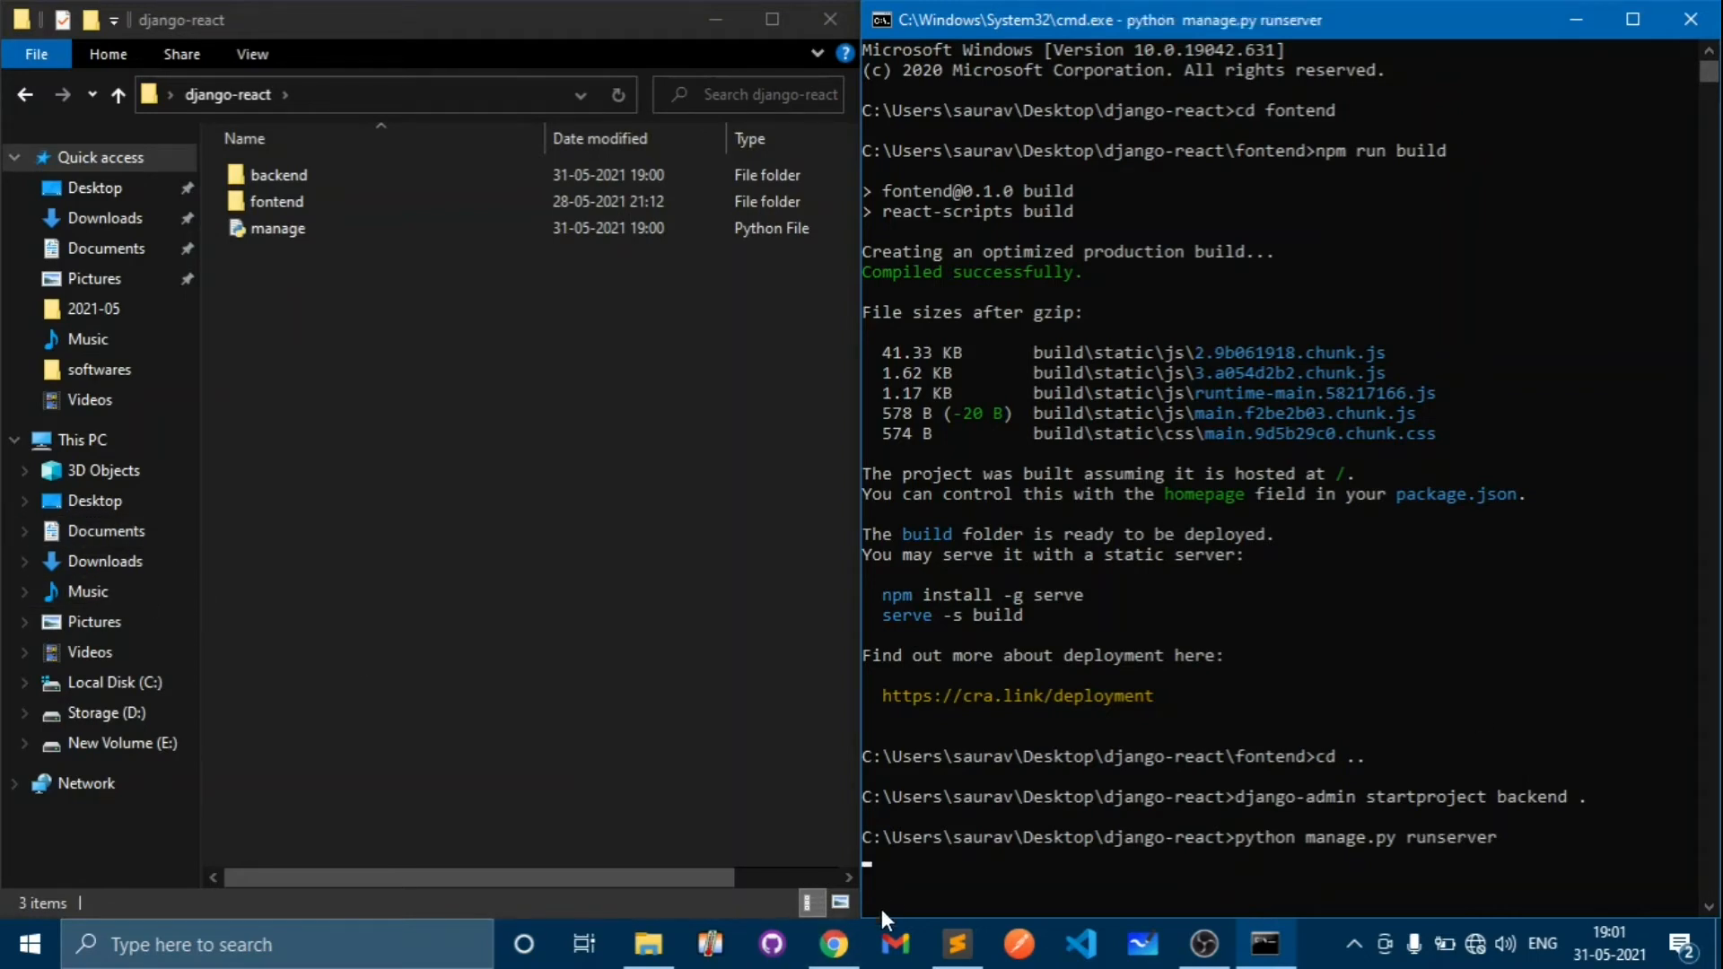
- Check Django's install-worked page at 127.0.0.1:8000 in Chrome, then return to the terminal
{"action": "left_click", "coordinate": [833, 944]}
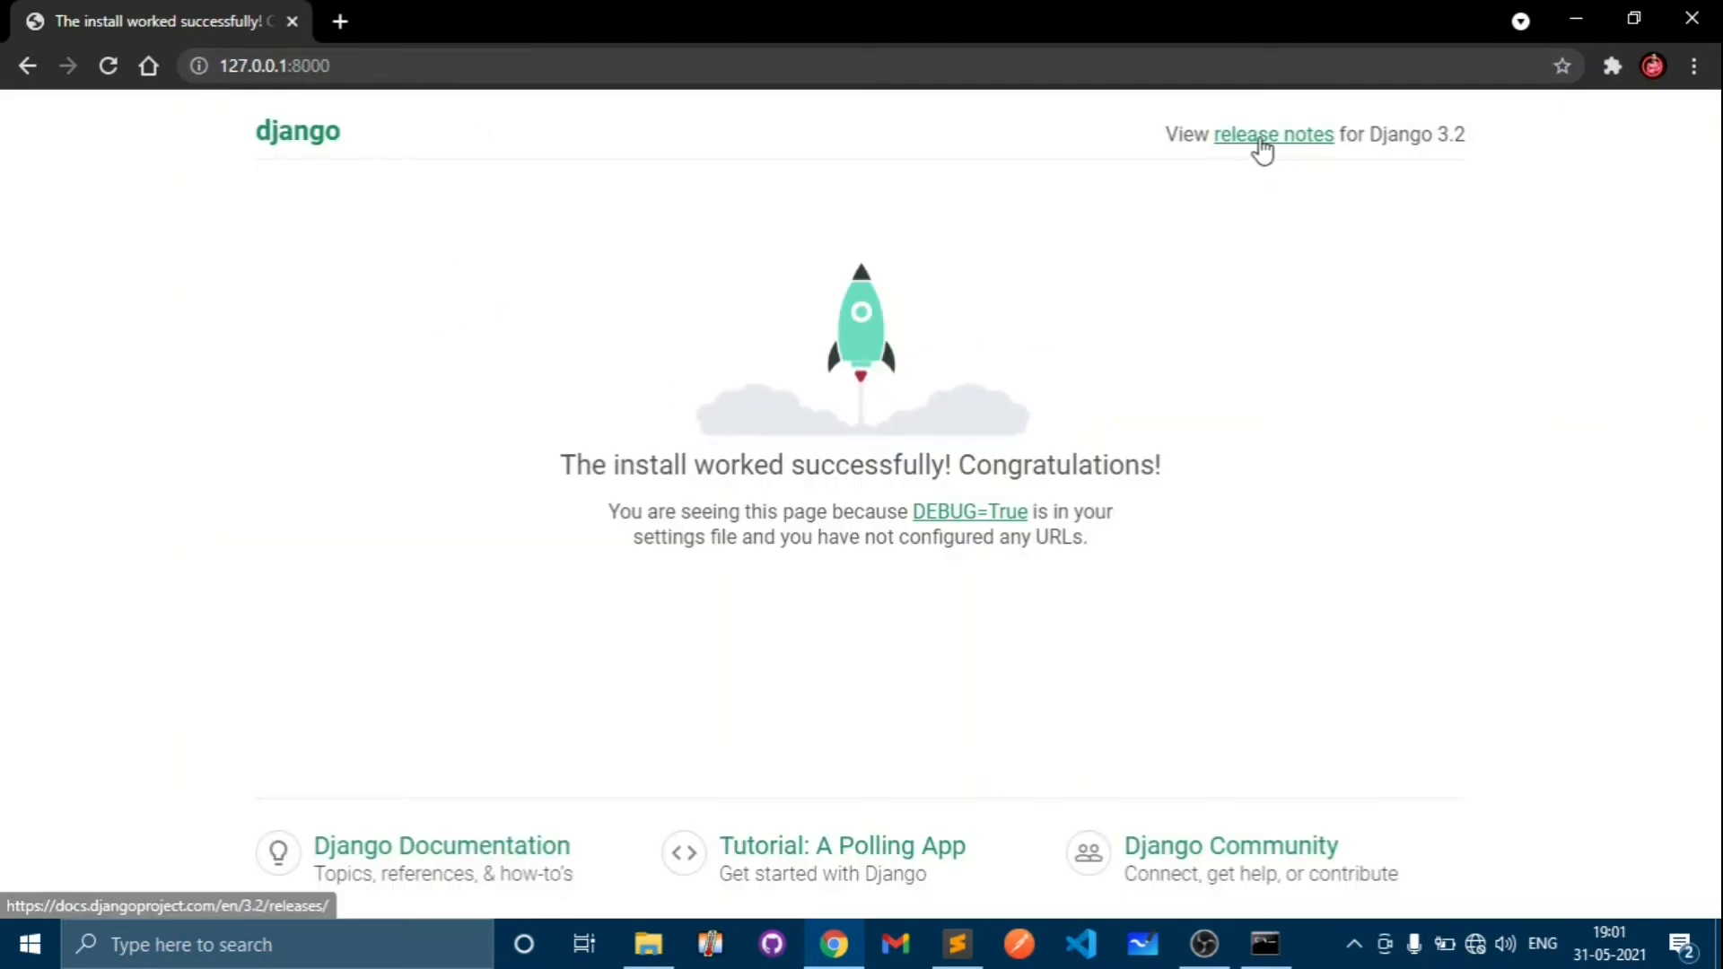
{"action": "mouse_move", "coordinate": [721, 571]}
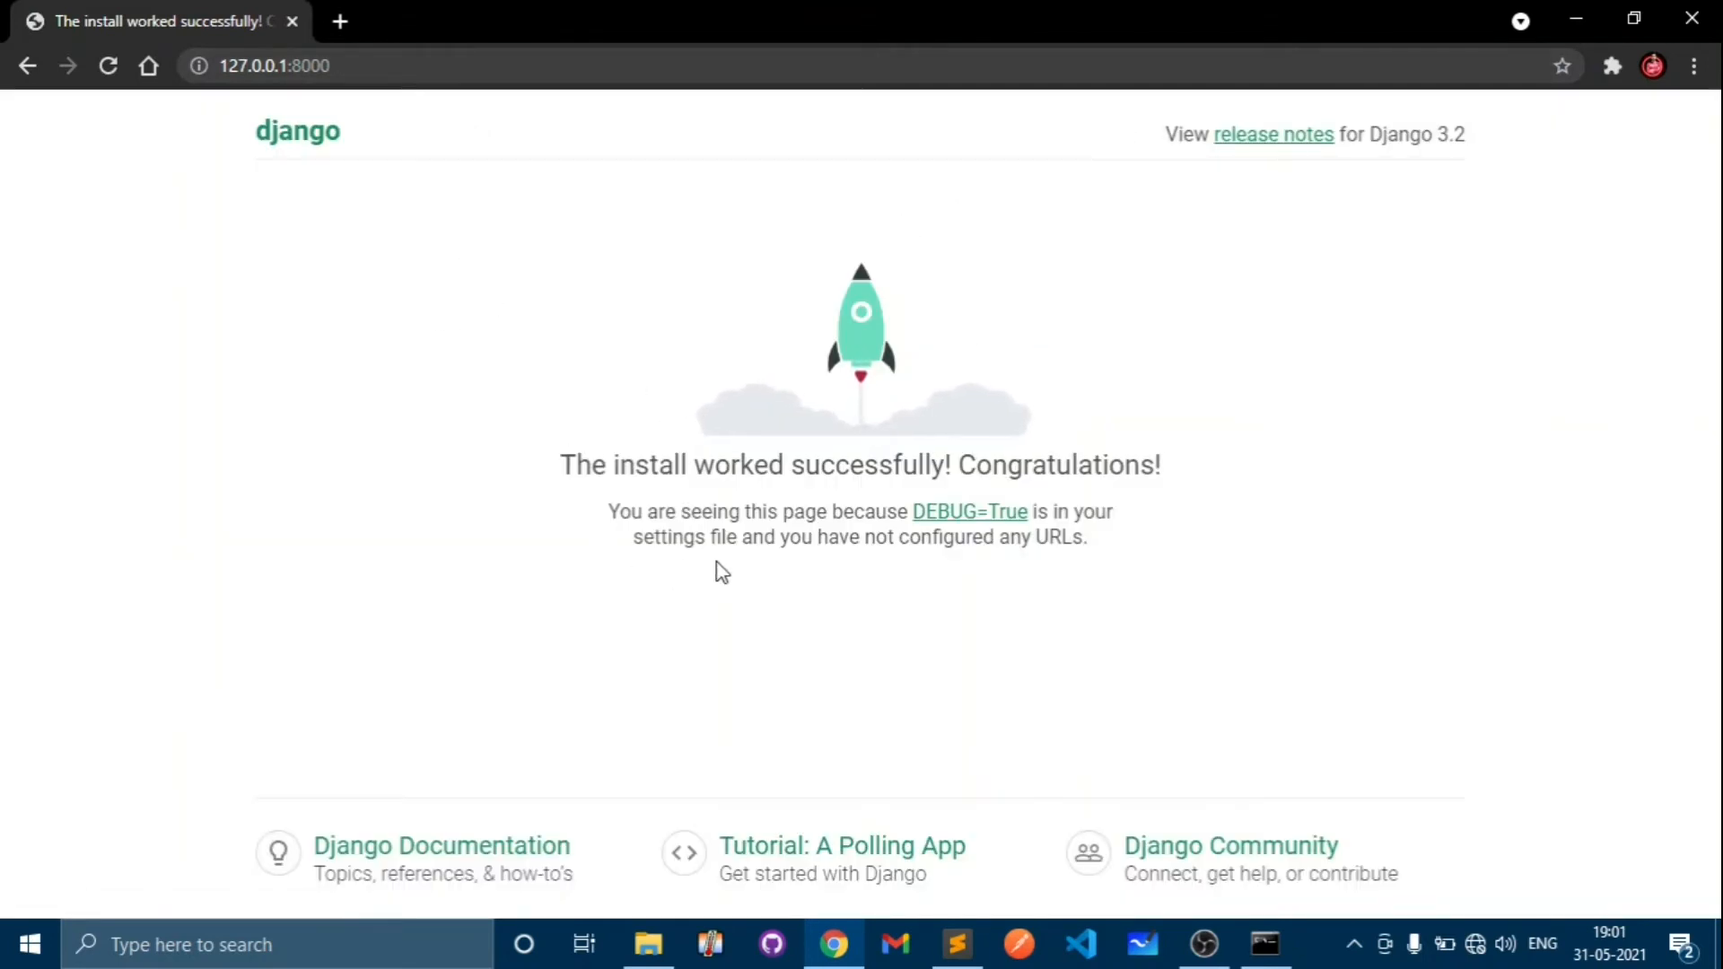
{"action": "left_click", "coordinate": [1357, 944]}
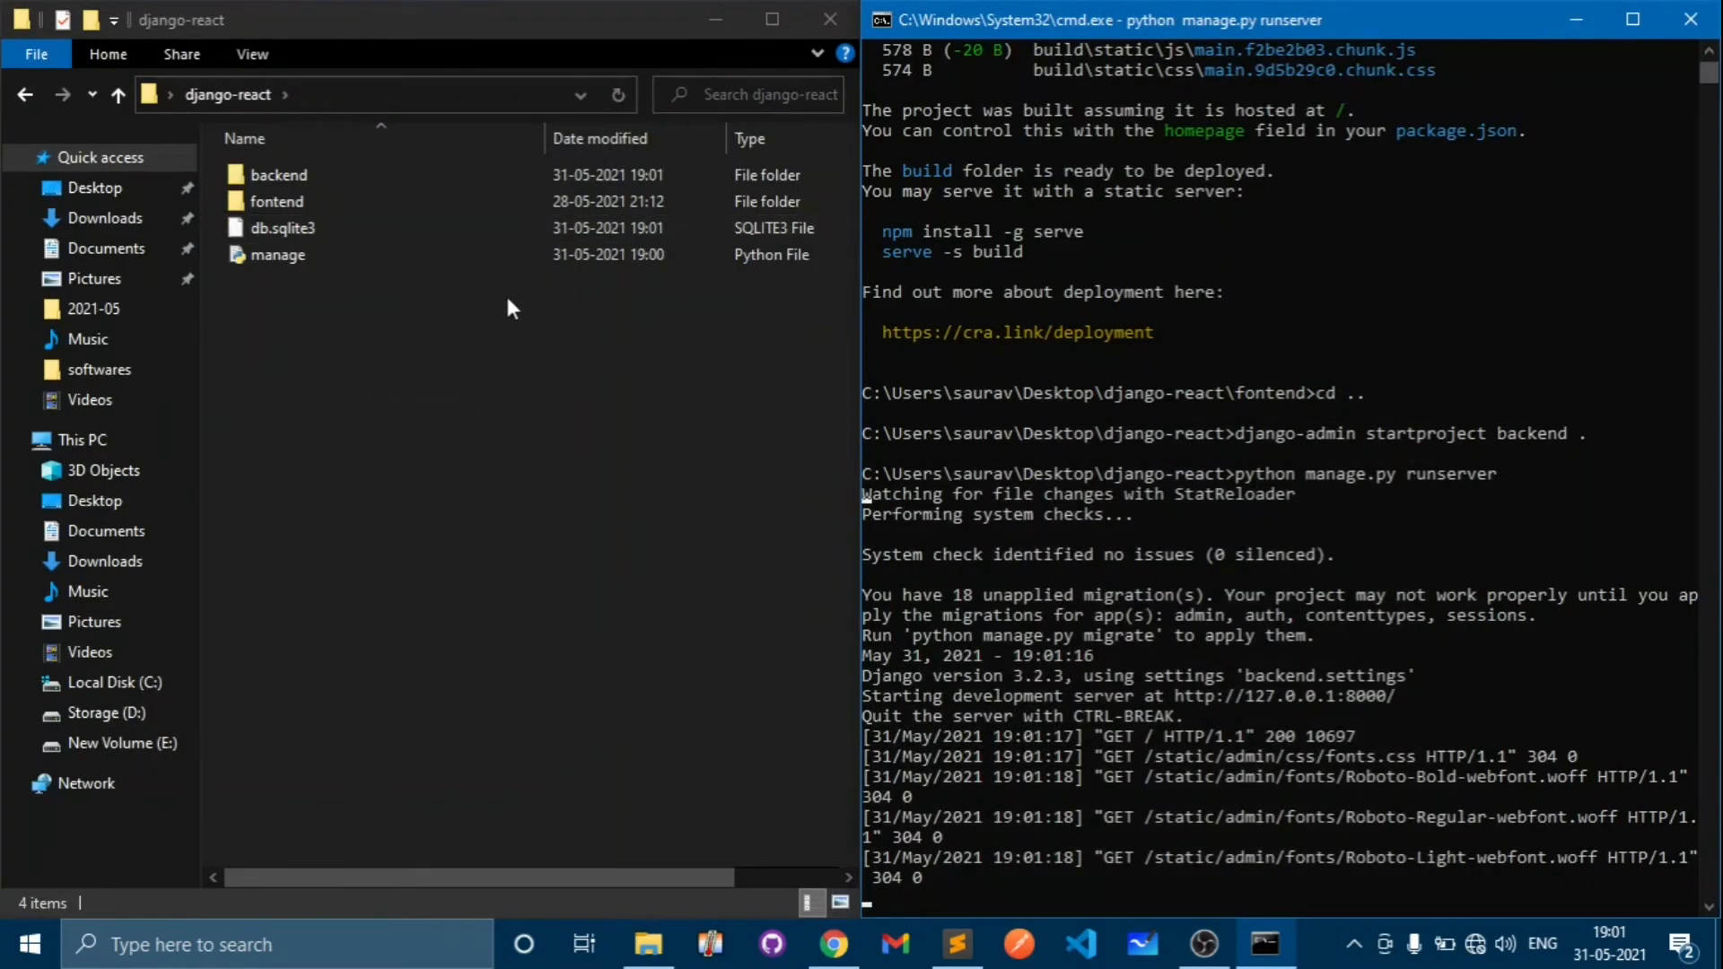
{"action": "mouse_move", "coordinate": [301, 355]}
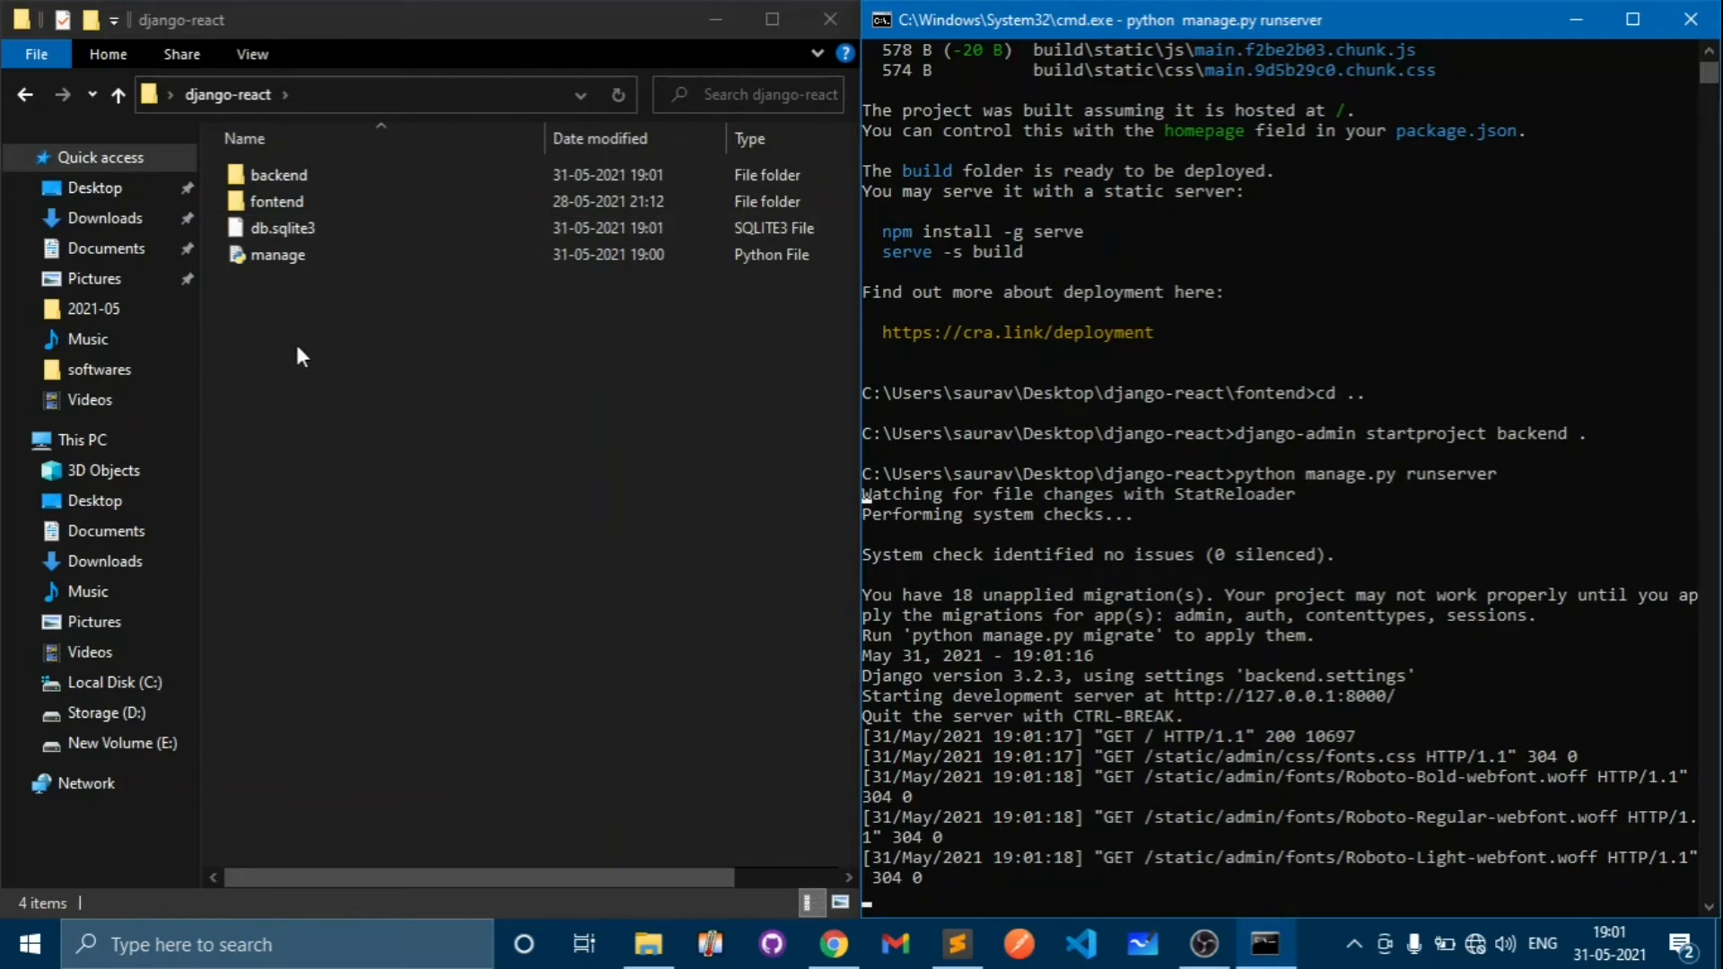
{"action": "mouse_move", "coordinate": [1060, 904]}
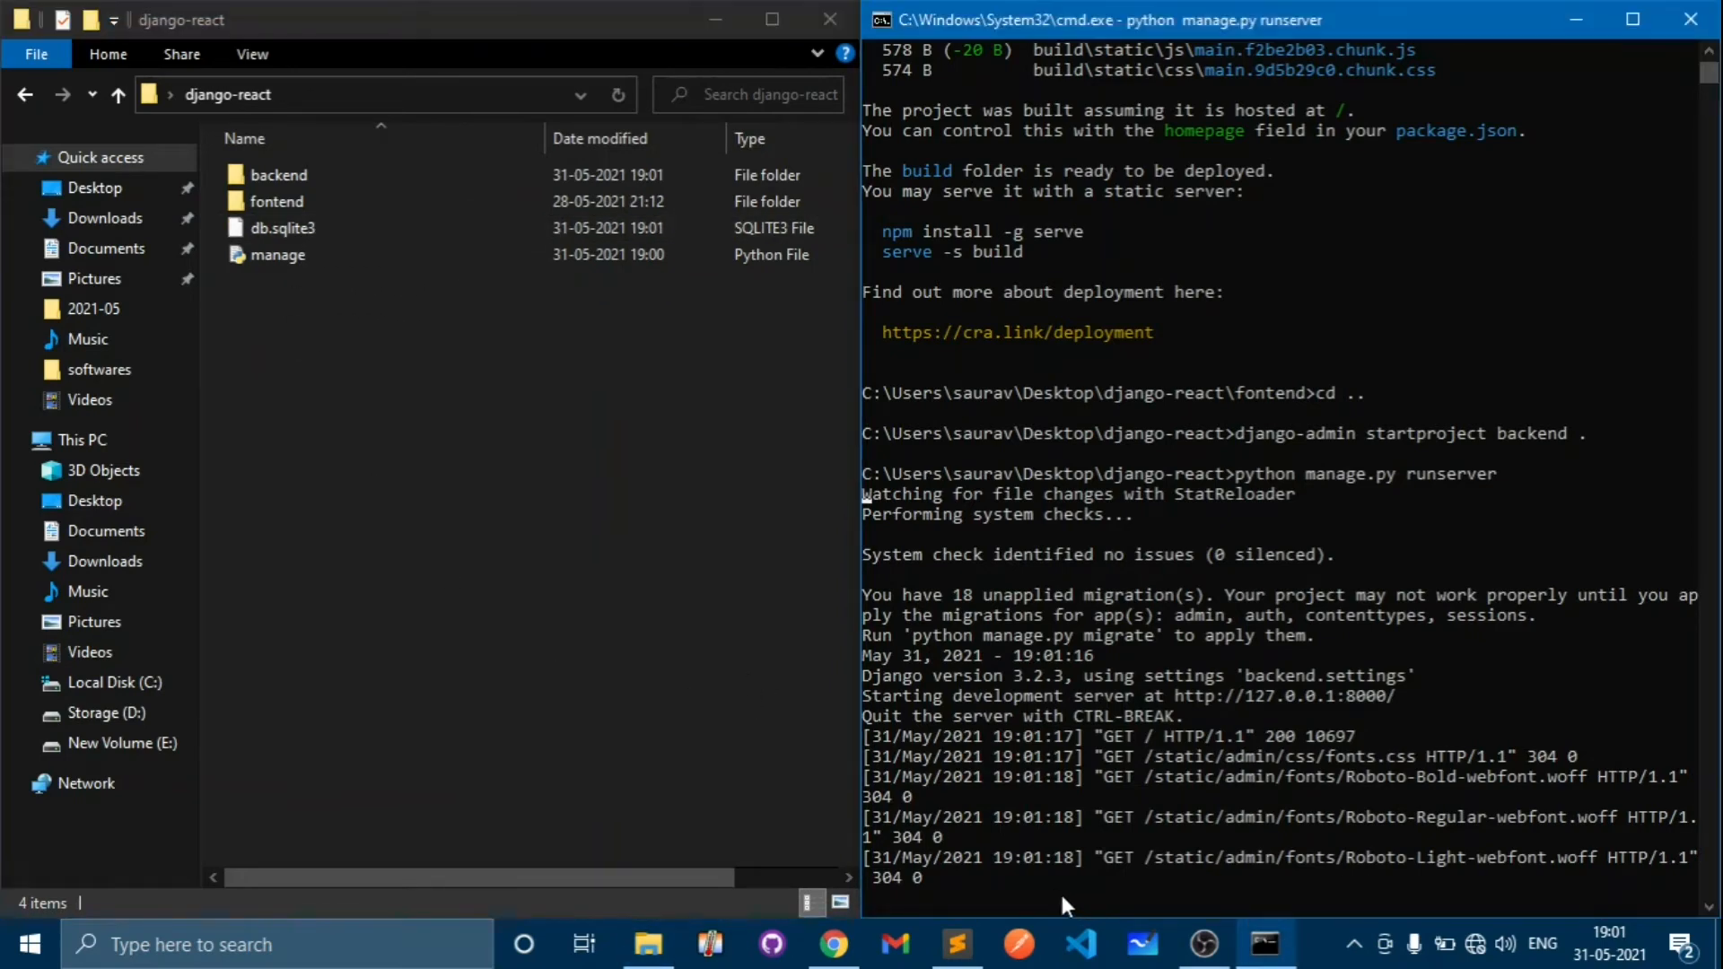
{"action": "mouse_move", "coordinate": [1093, 899]}
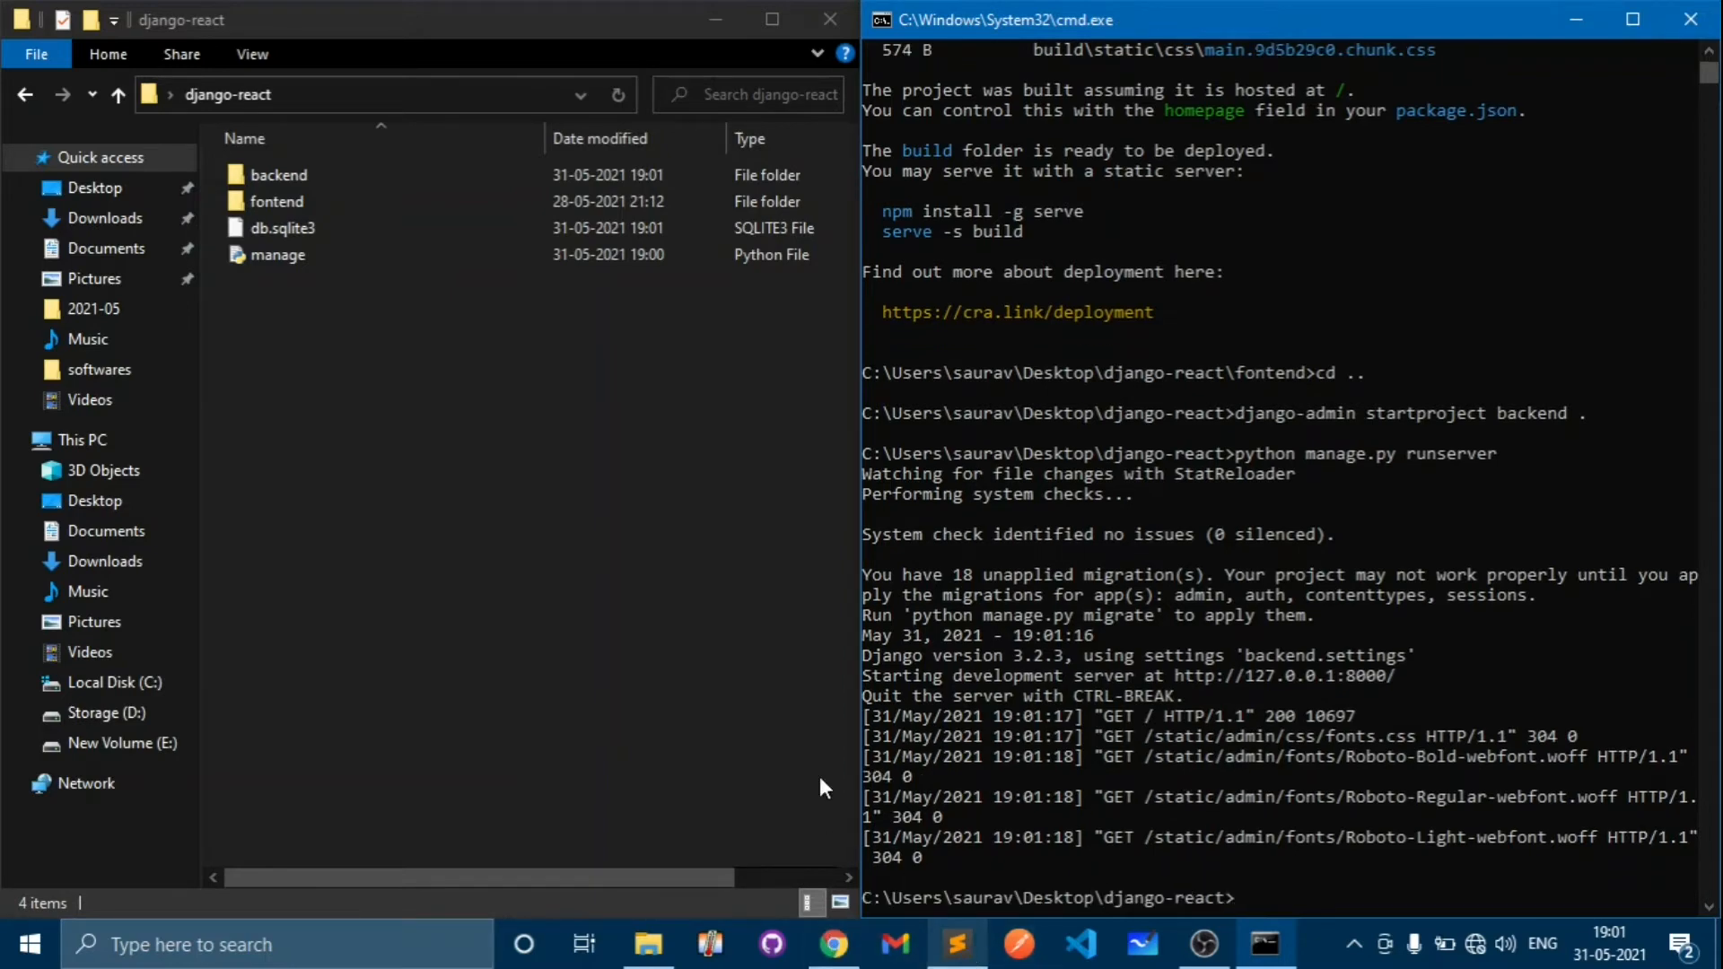
{"action": "mouse_move", "coordinate": [228, 94]}
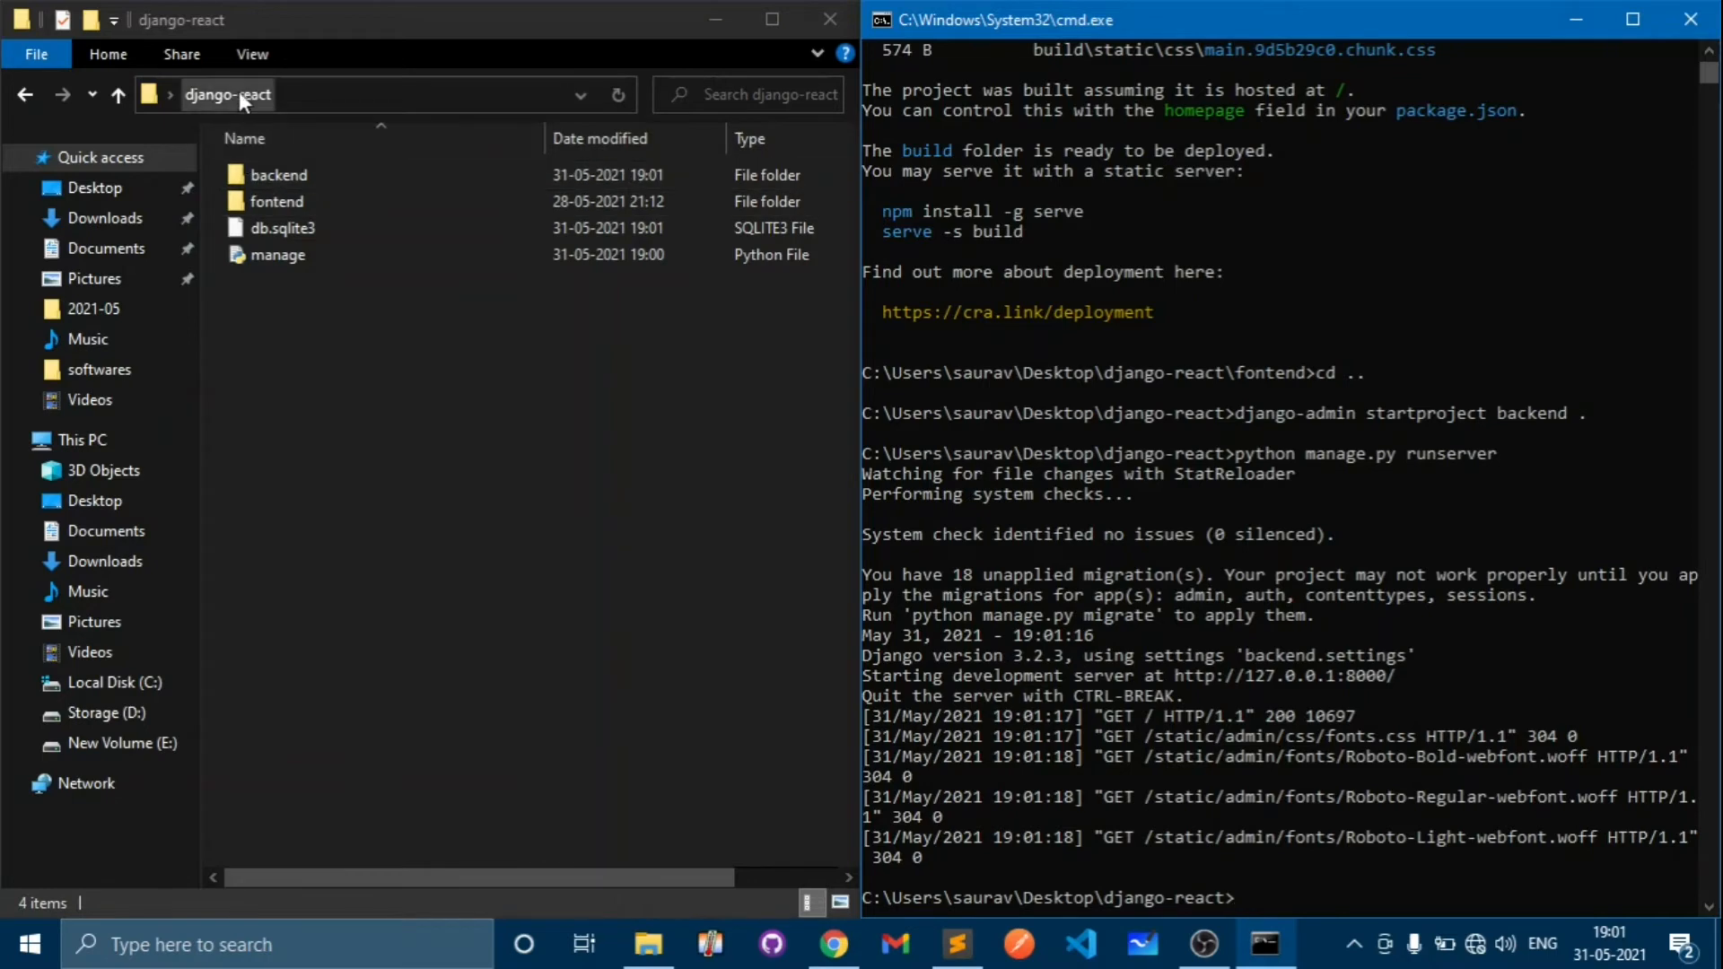
{"action": "mouse_move", "coordinate": [1149, 928]}
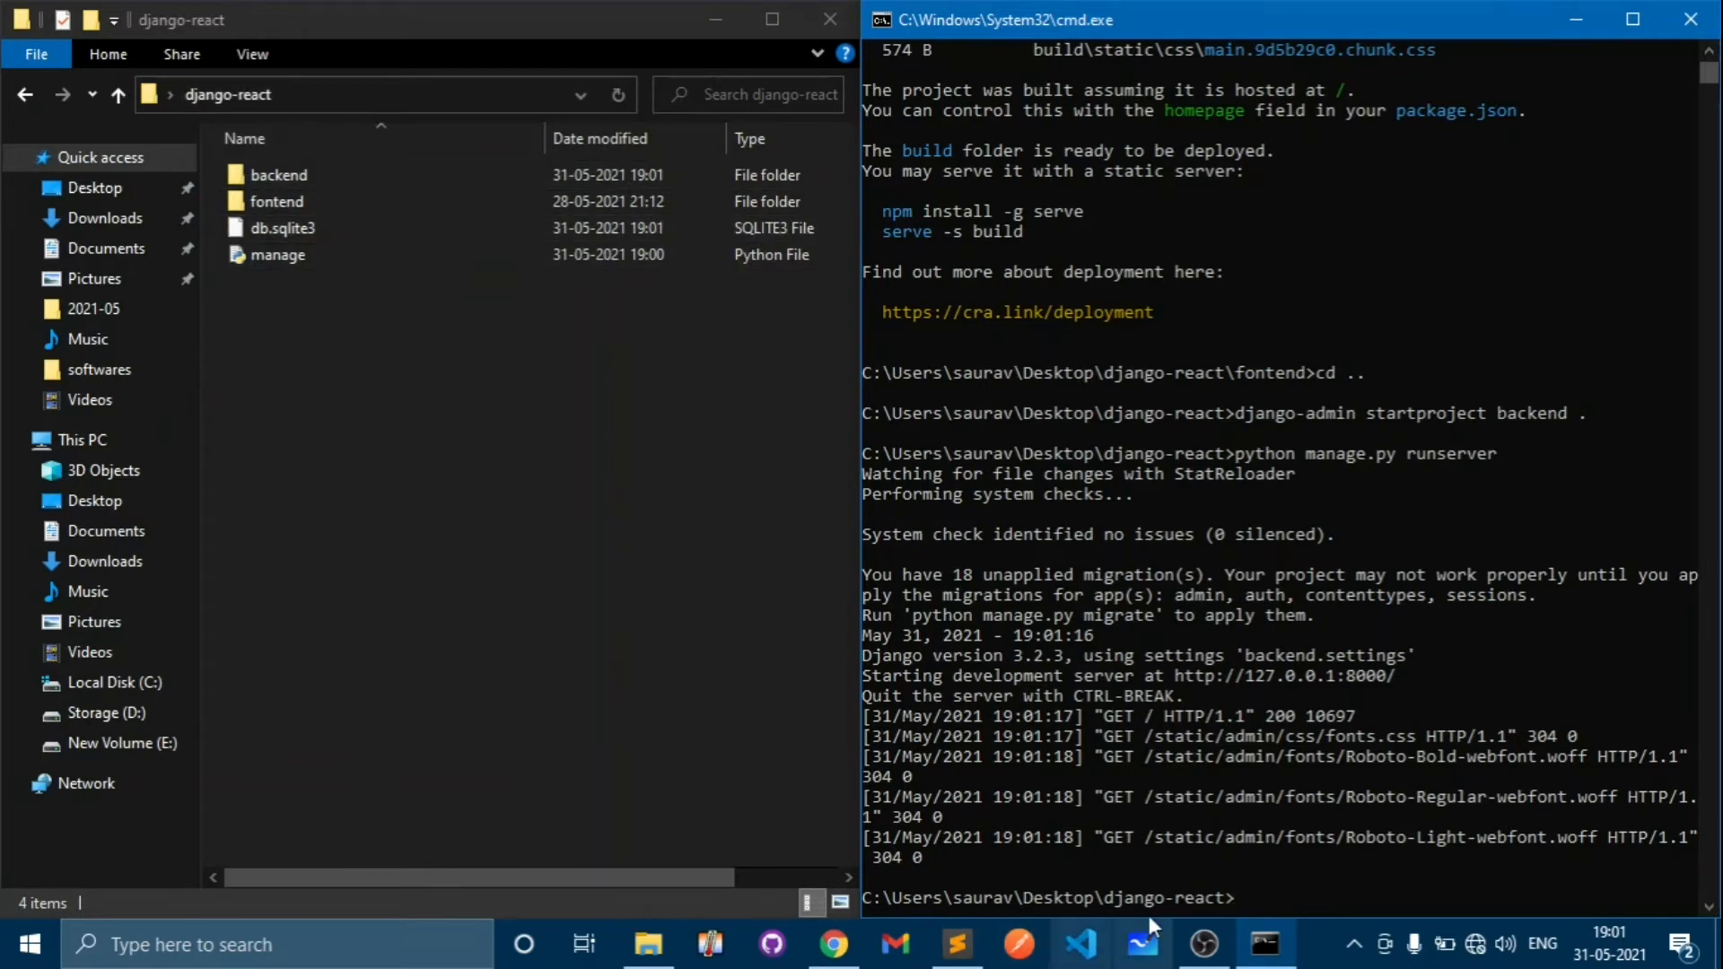
- Switch to Sublime Text and open the backend's settings.py from the sidebar
{"action": "left_click", "coordinate": [956, 944]}
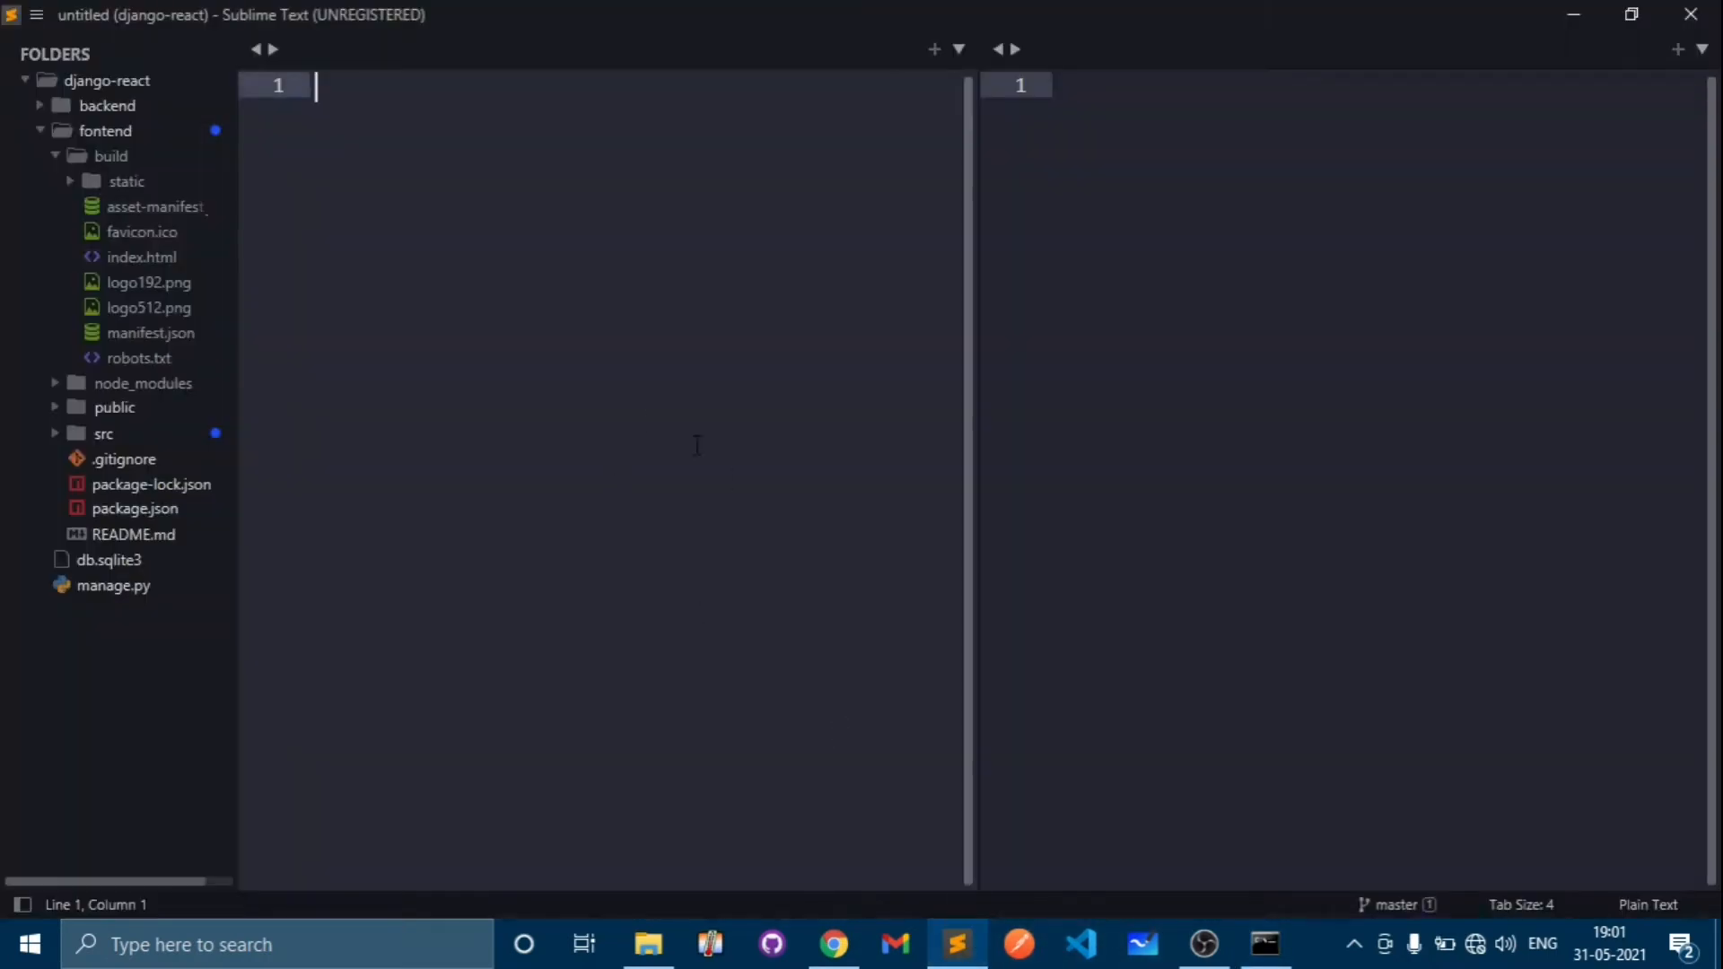
{"action": "mouse_move", "coordinate": [115, 282]}
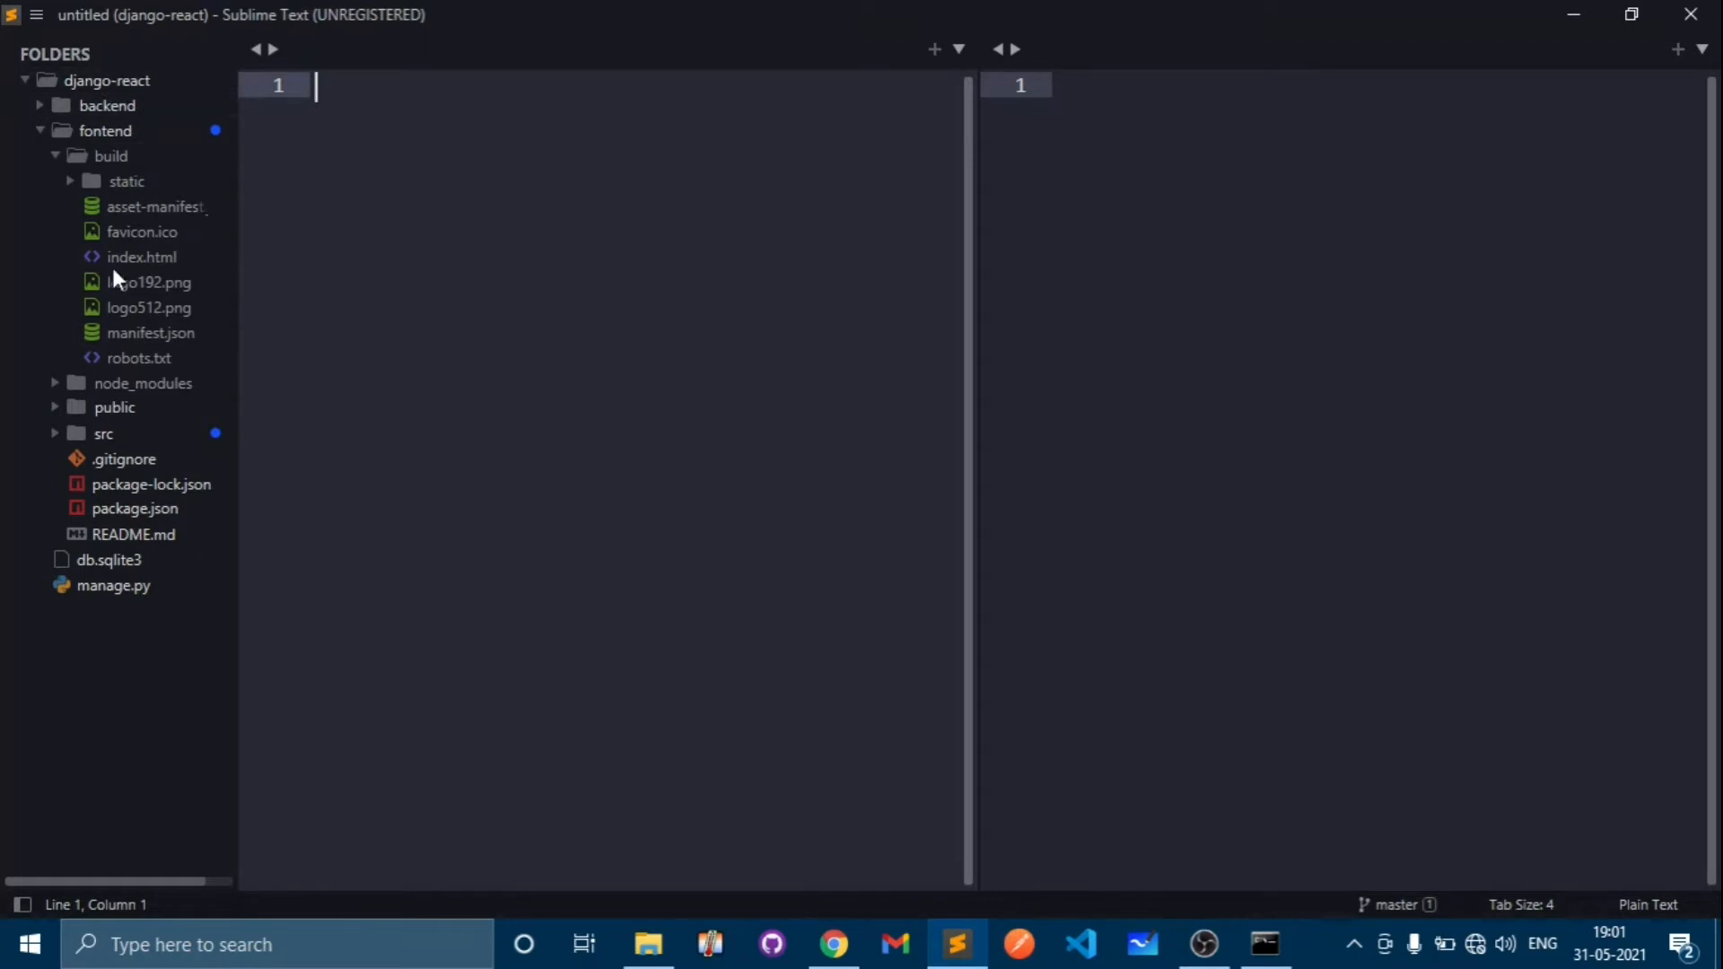
{"action": "mouse_move", "coordinate": [61, 131]}
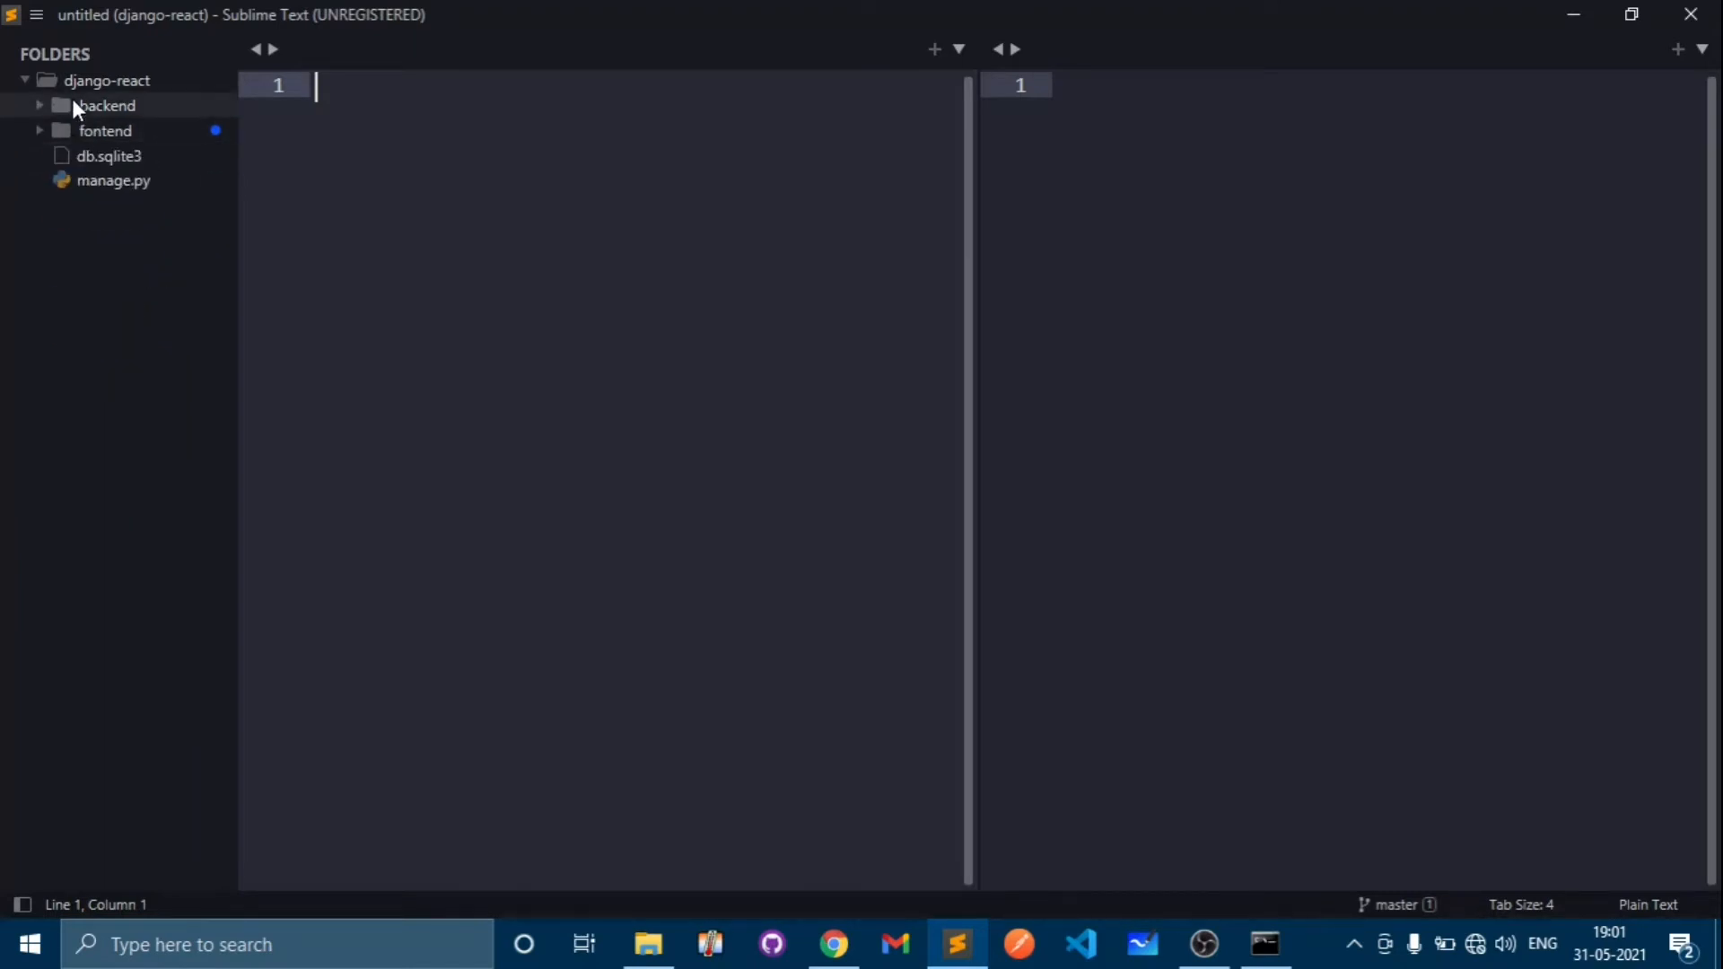
{"action": "mouse_move", "coordinate": [111, 180]}
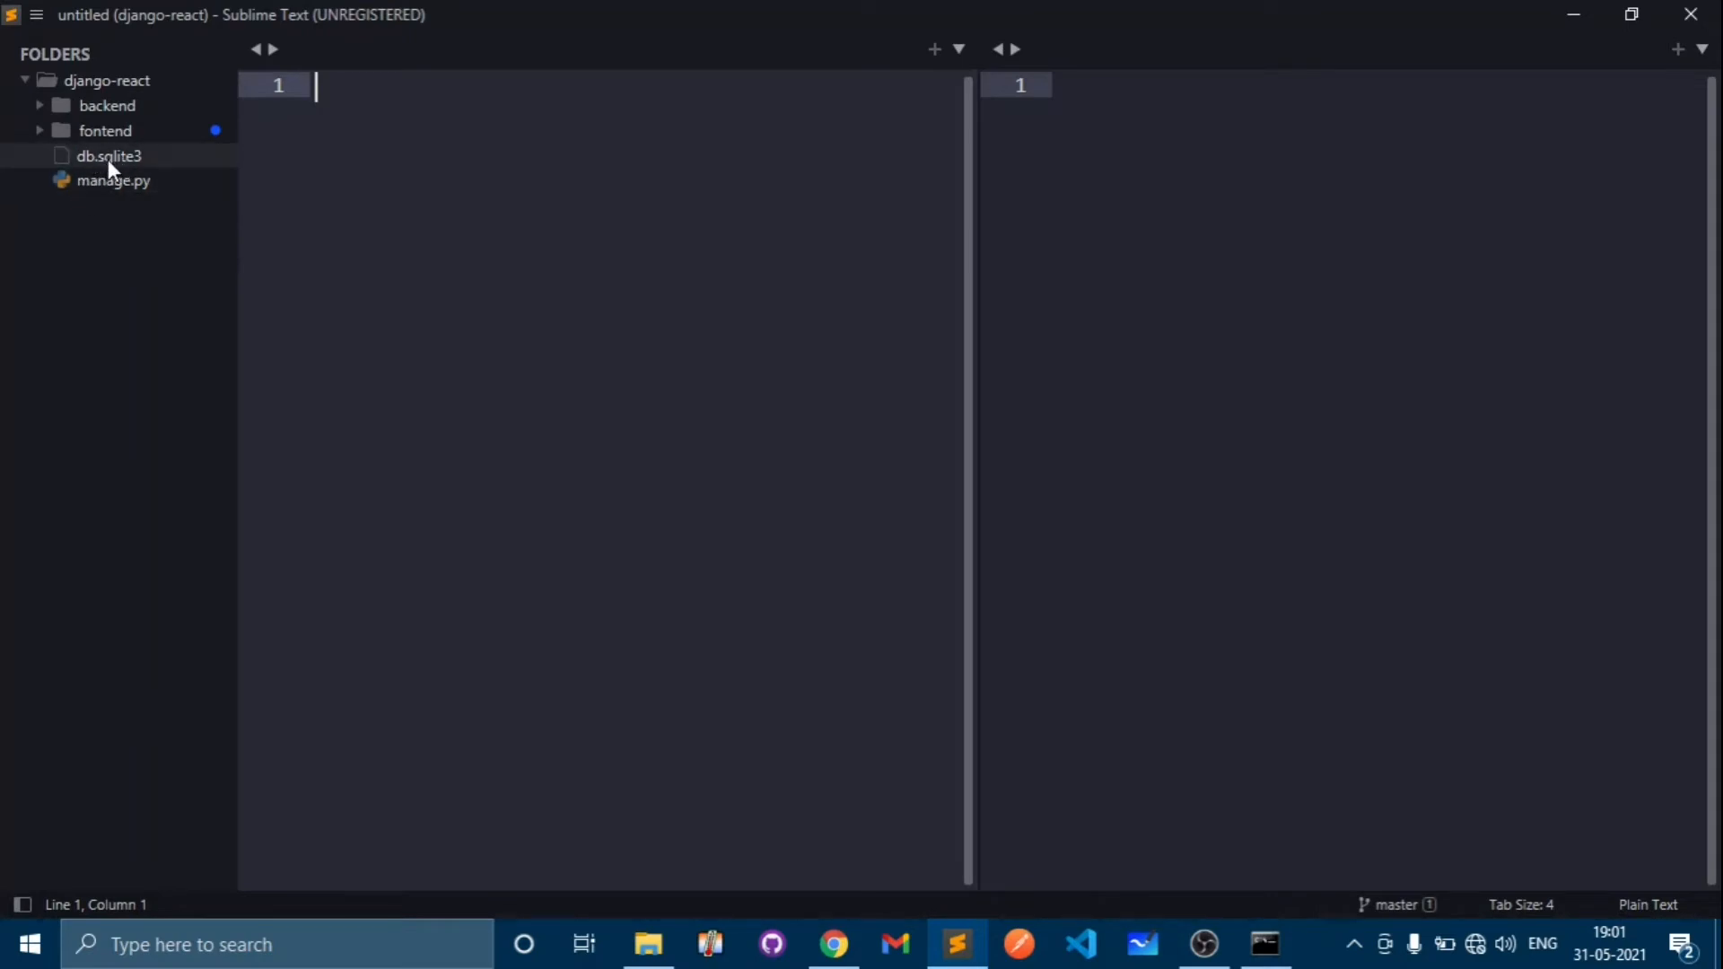
{"action": "mouse_move", "coordinate": [106, 105]}
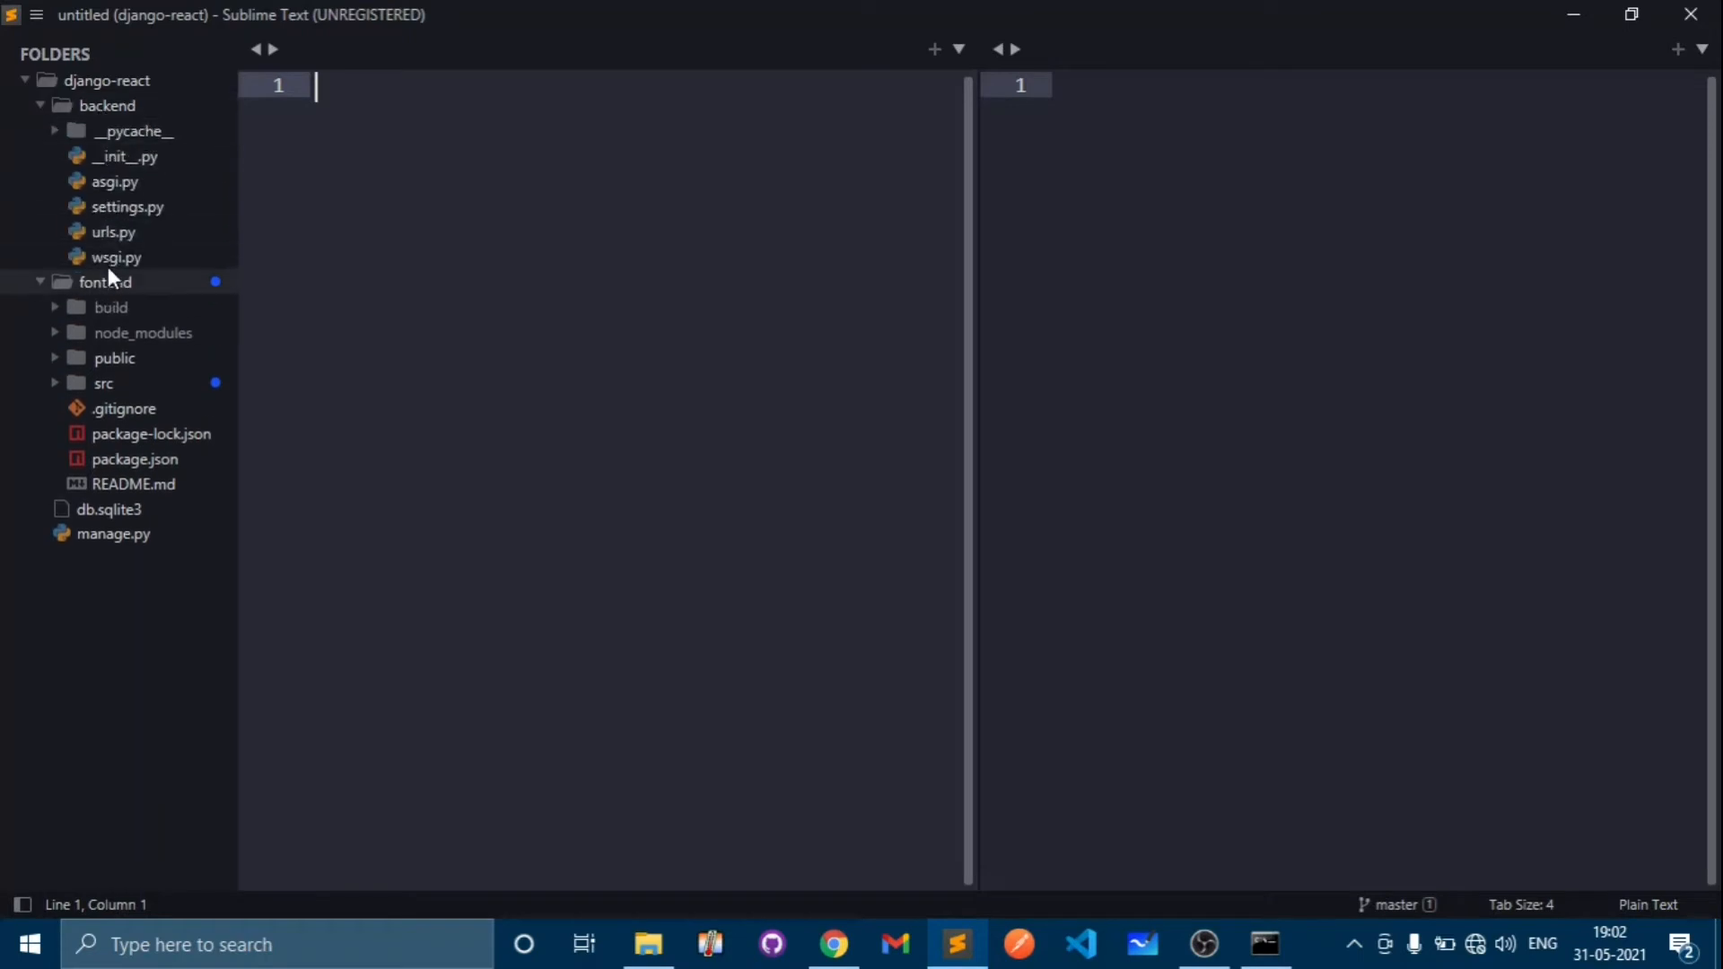
{"action": "left_click", "coordinate": [126, 206]}
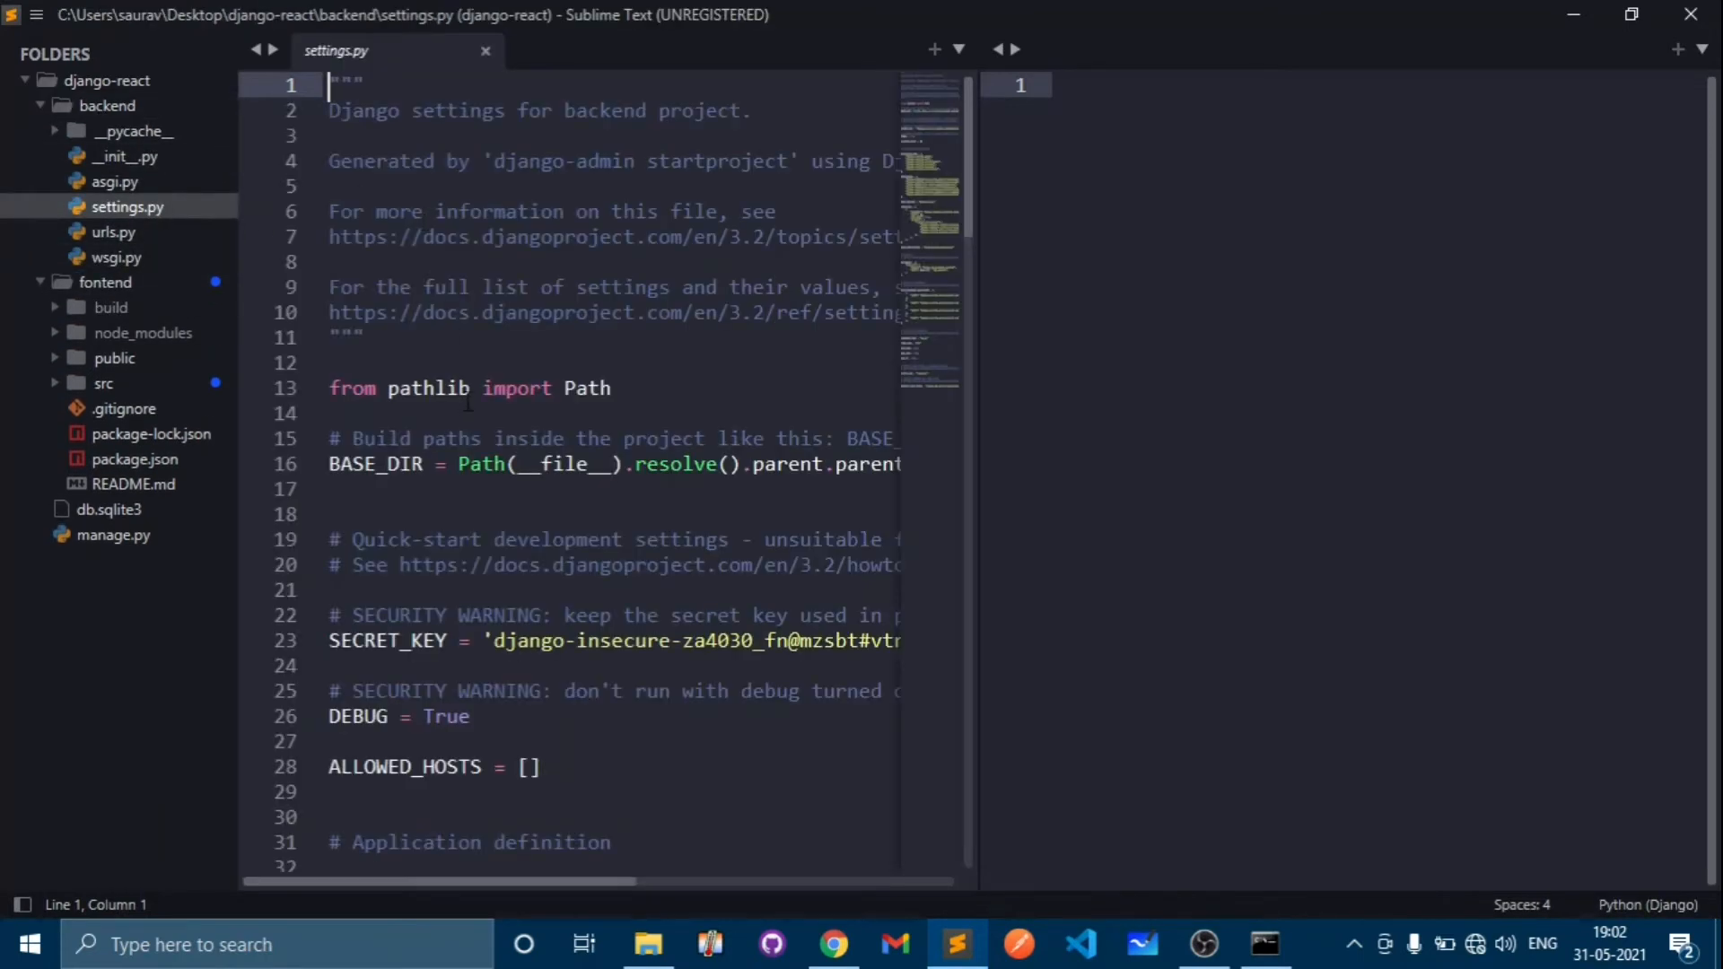
- Add an 'import os' line above 'from pathlib import Path' in settings.py
{"action": "scroll", "scroll_direction": "down", "scroll_amount": 3}
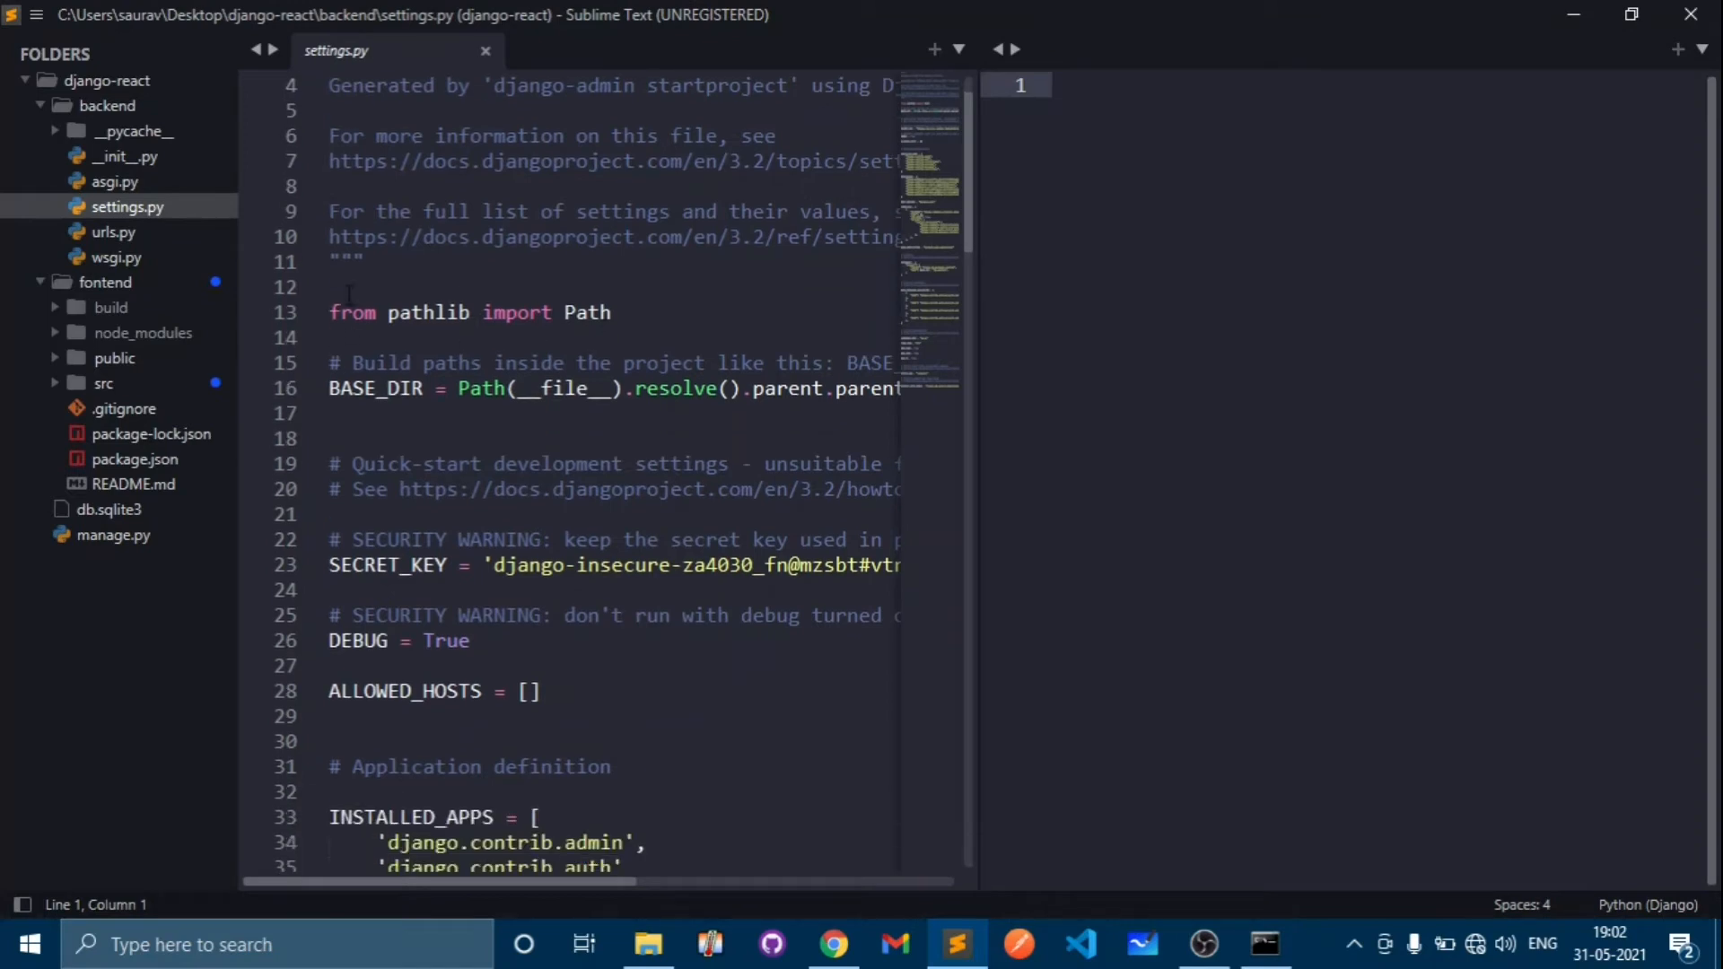
{"action": "type", "text": "import"}
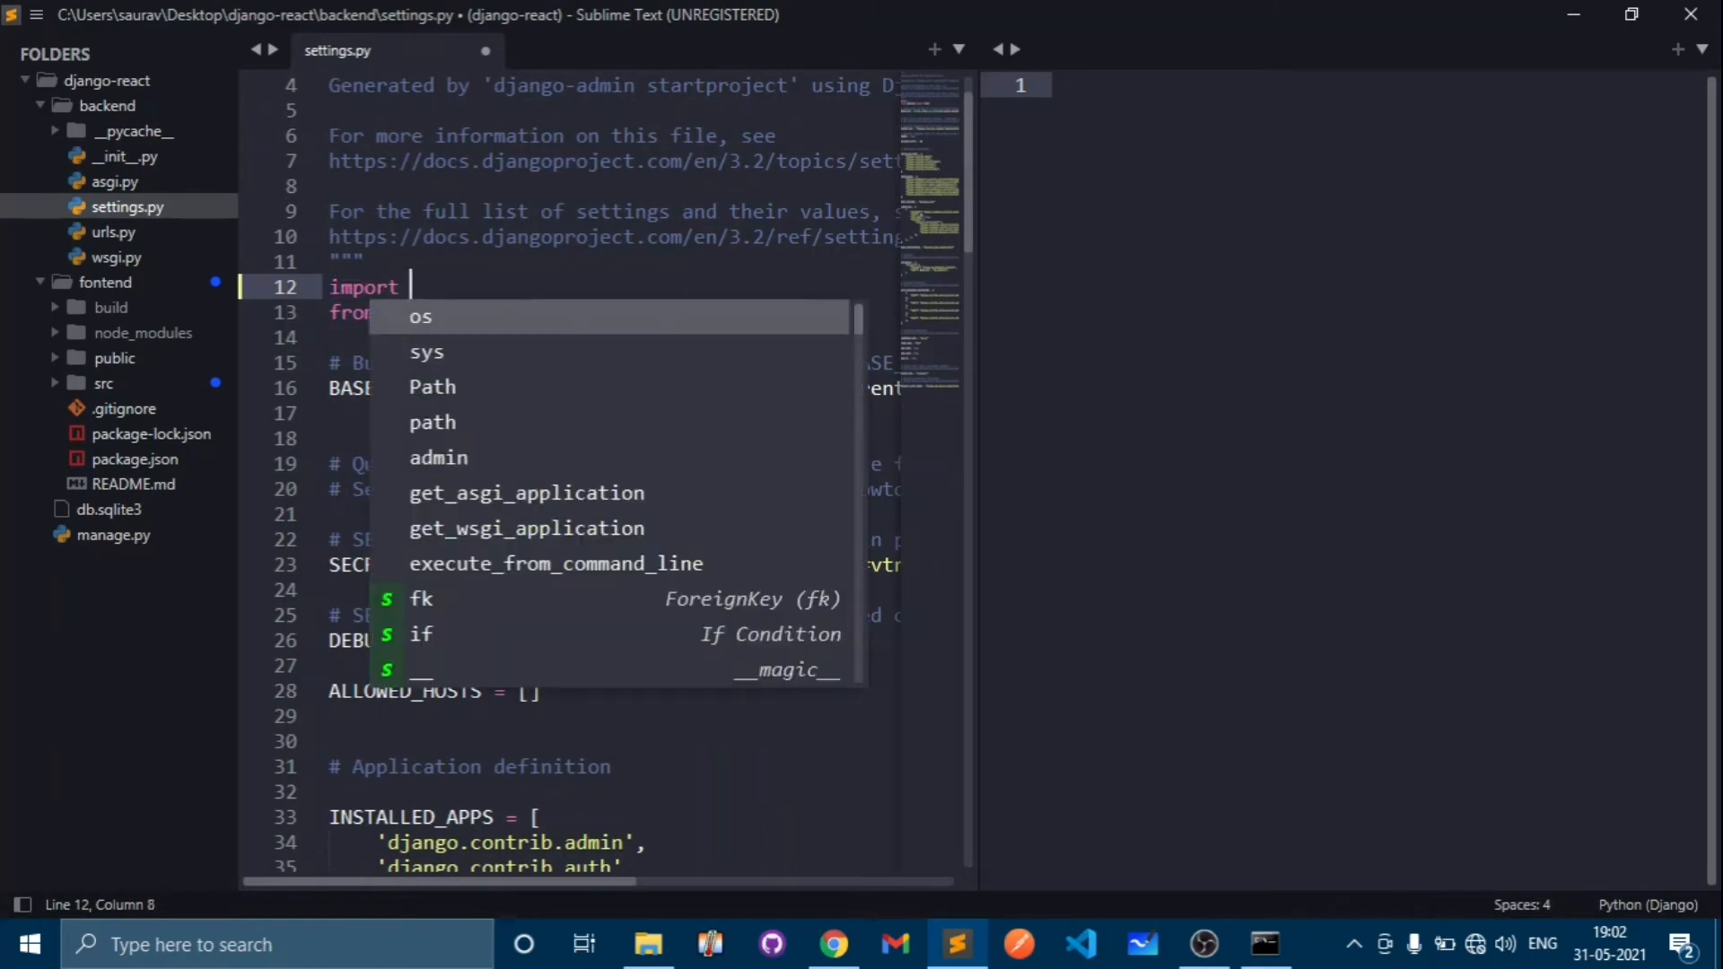
{"action": "type", "text": "os"}
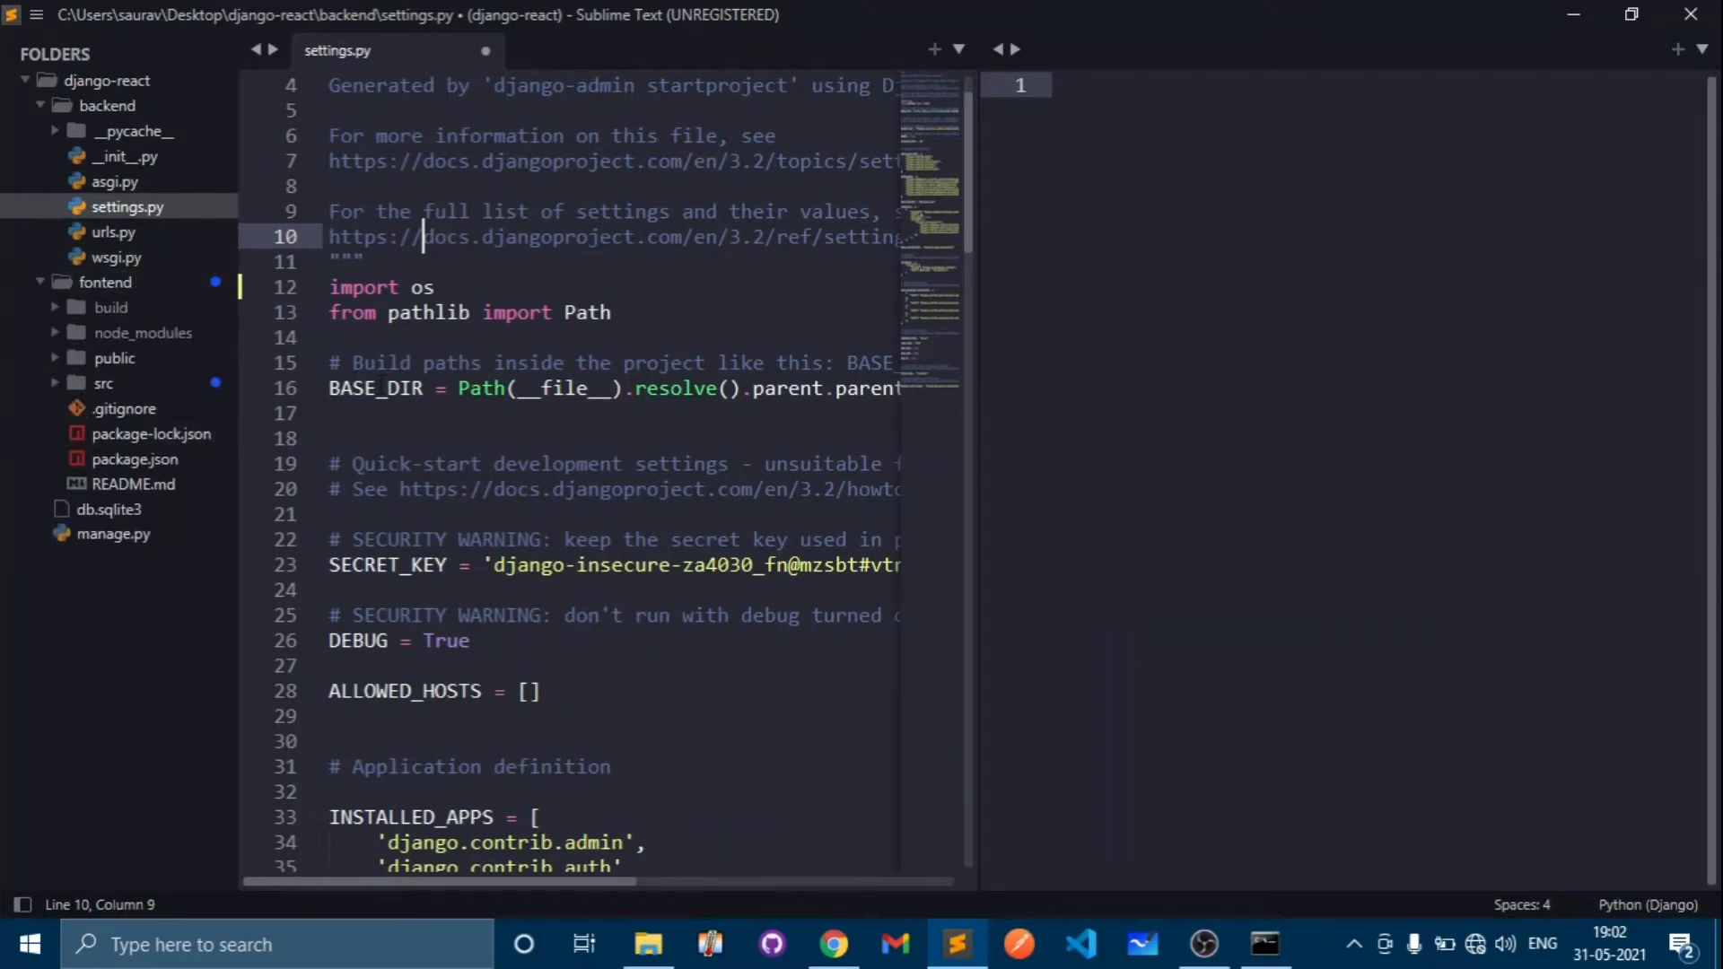
{"action": "left_click", "coordinate": [109, 307]}
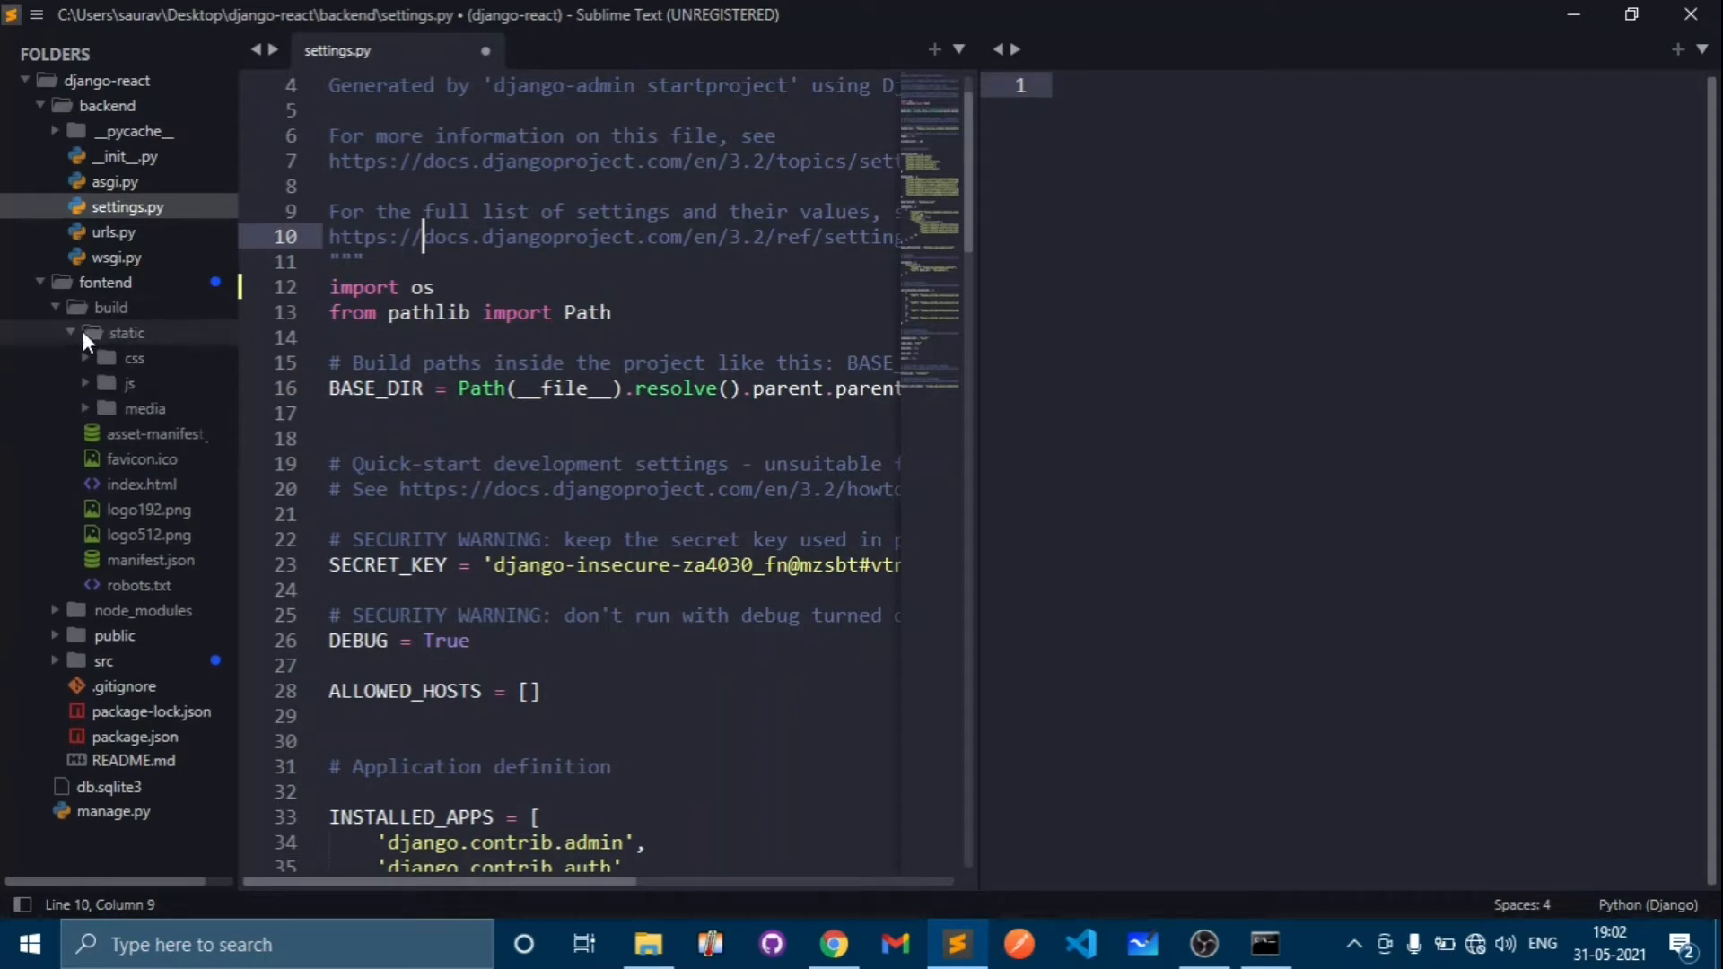
{"action": "mouse_move", "coordinate": [140, 483]}
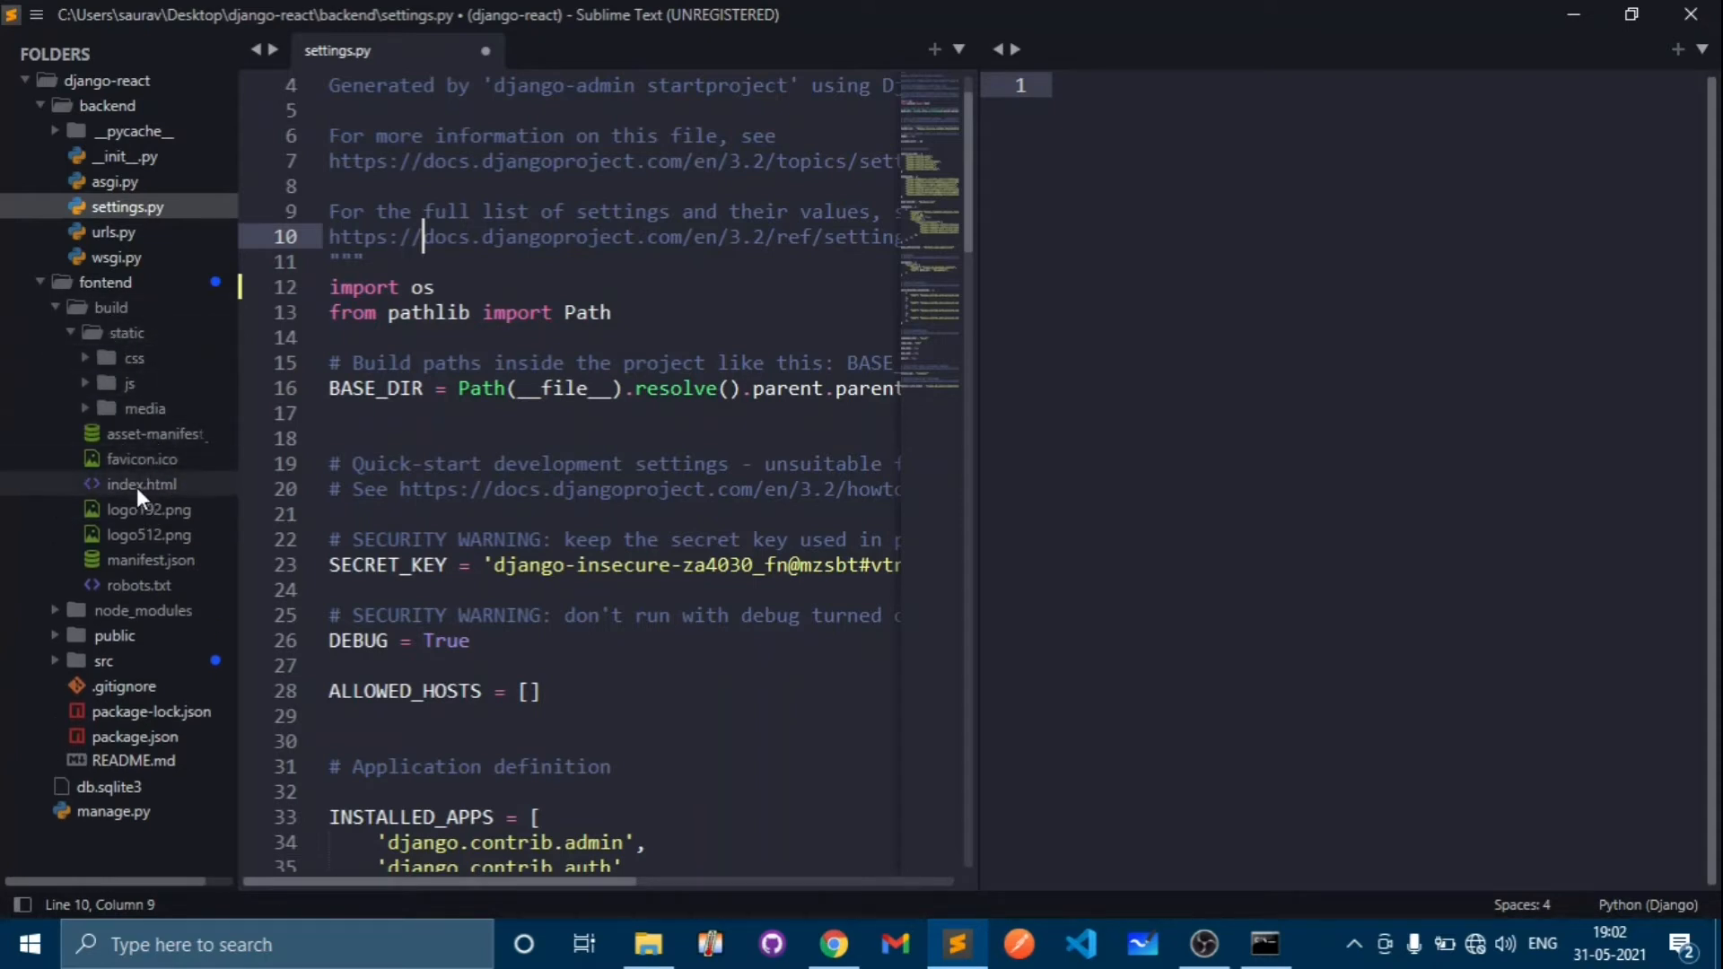
{"action": "mouse_move", "coordinate": [96, 492]}
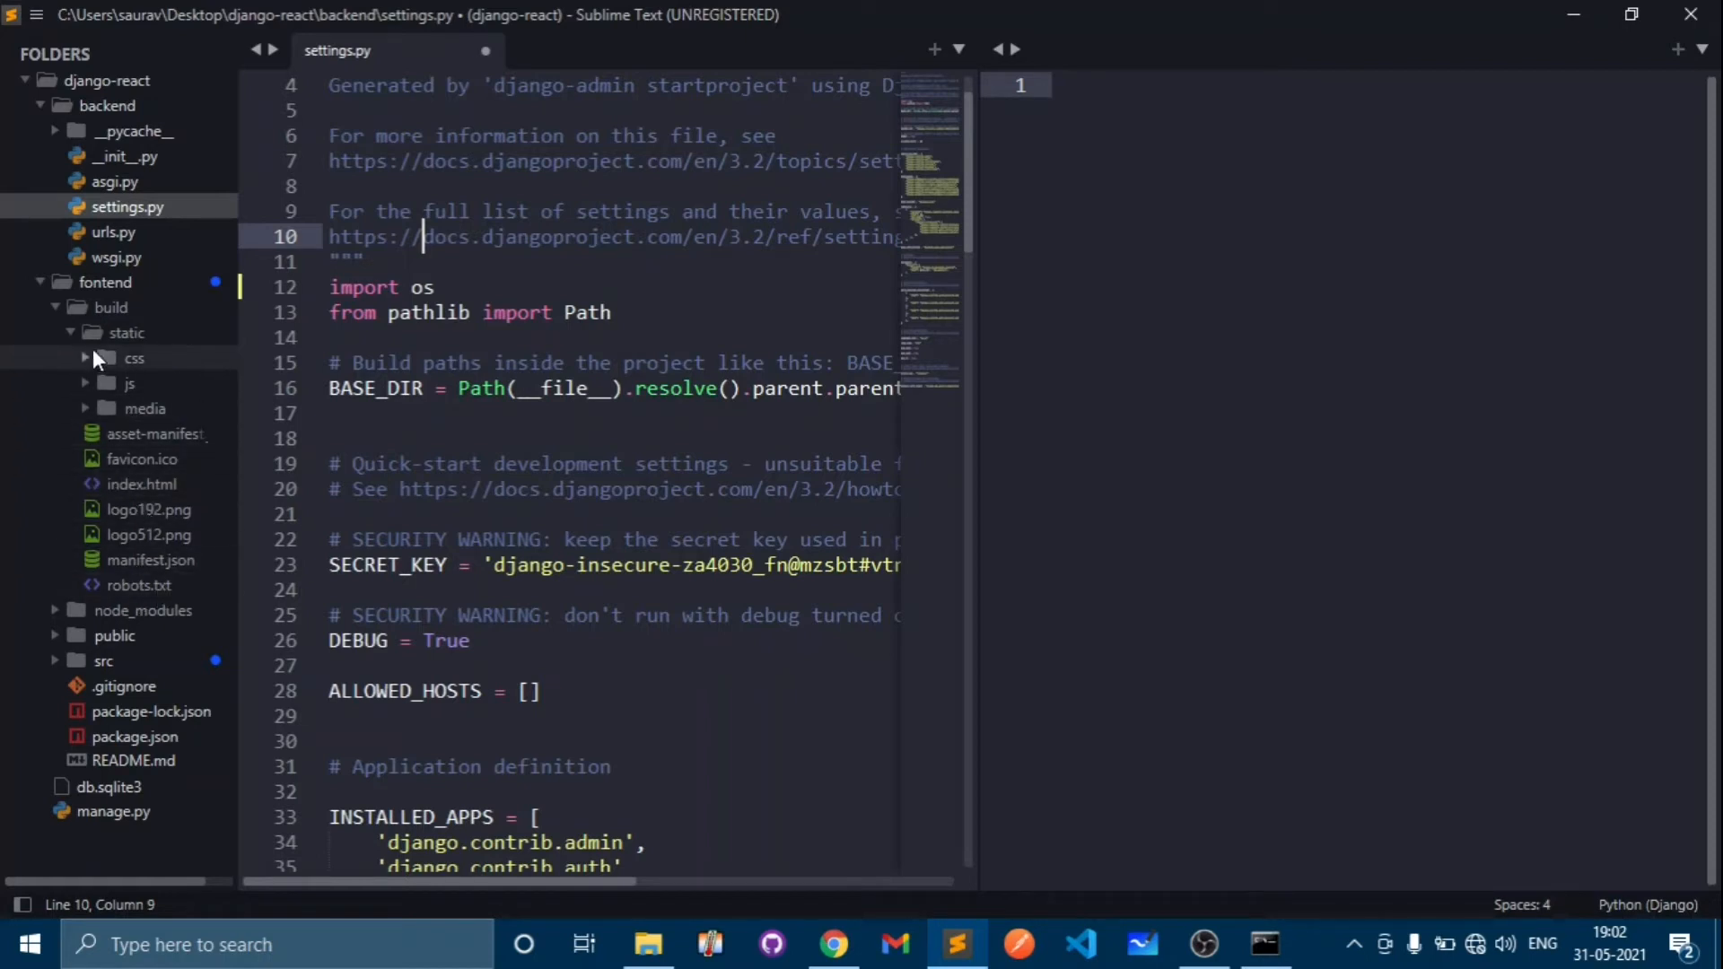
{"action": "mouse_move", "coordinate": [109, 319]}
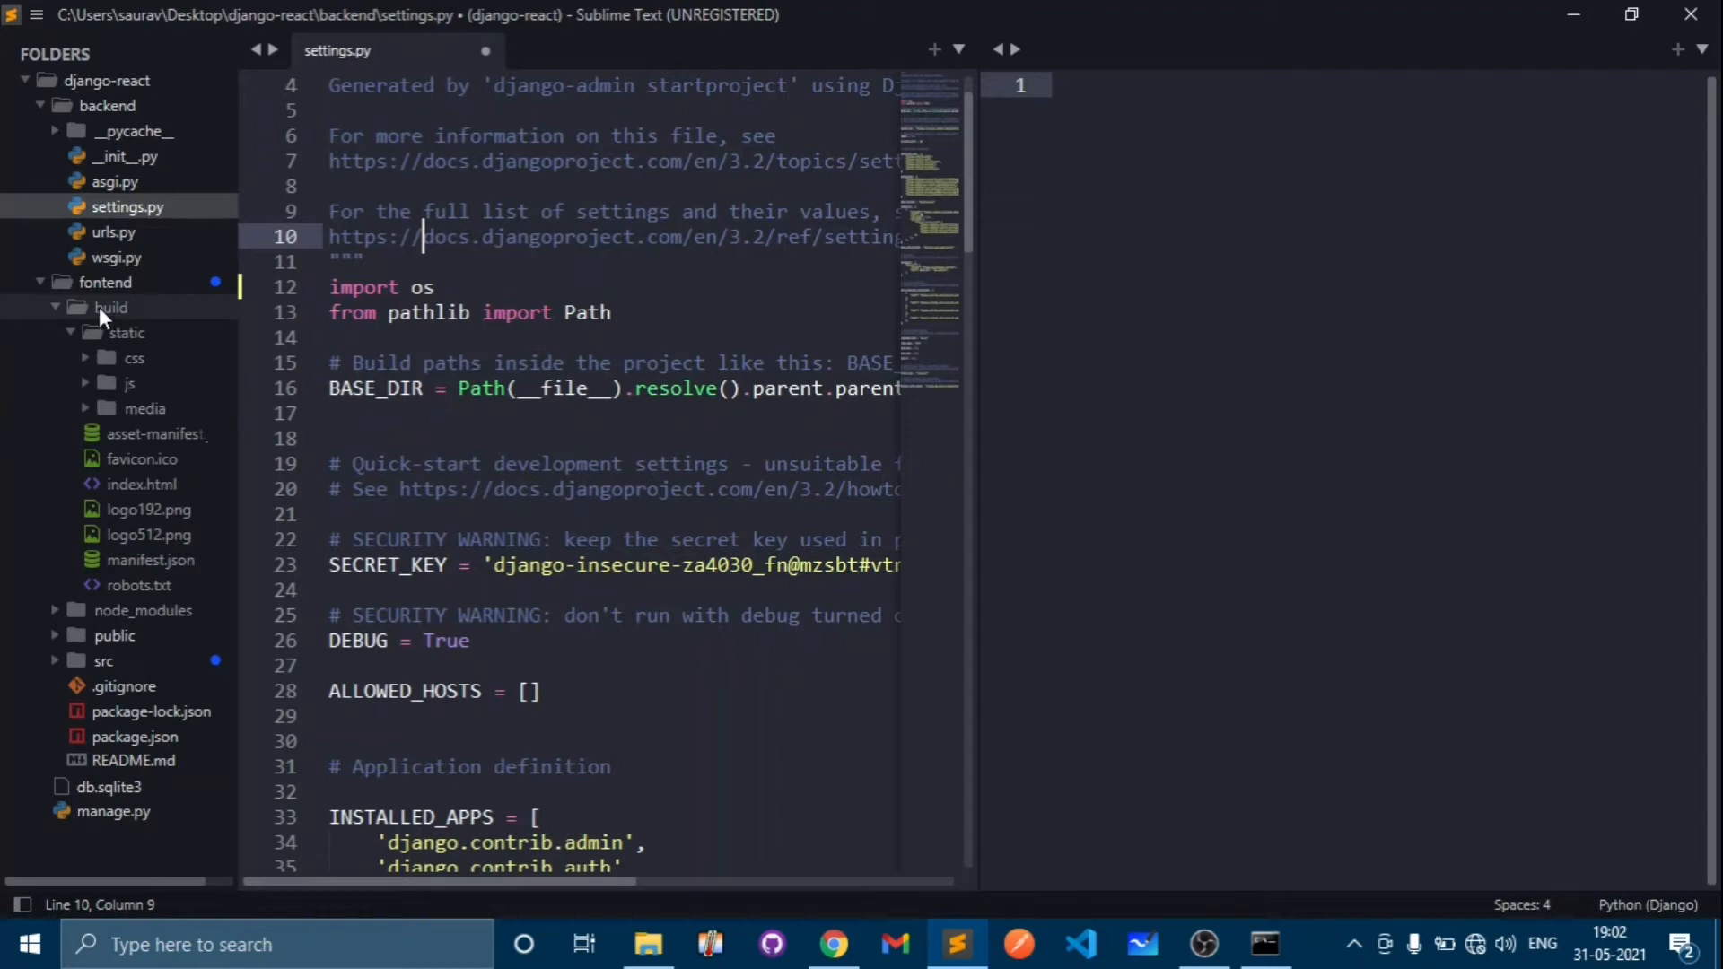
- Start the TEMPLATES 'DIRS' value as os.path.join(BASE_DIR, in settings.py
{"action": "scroll", "scroll_direction": "down", "scroll_amount": 3}
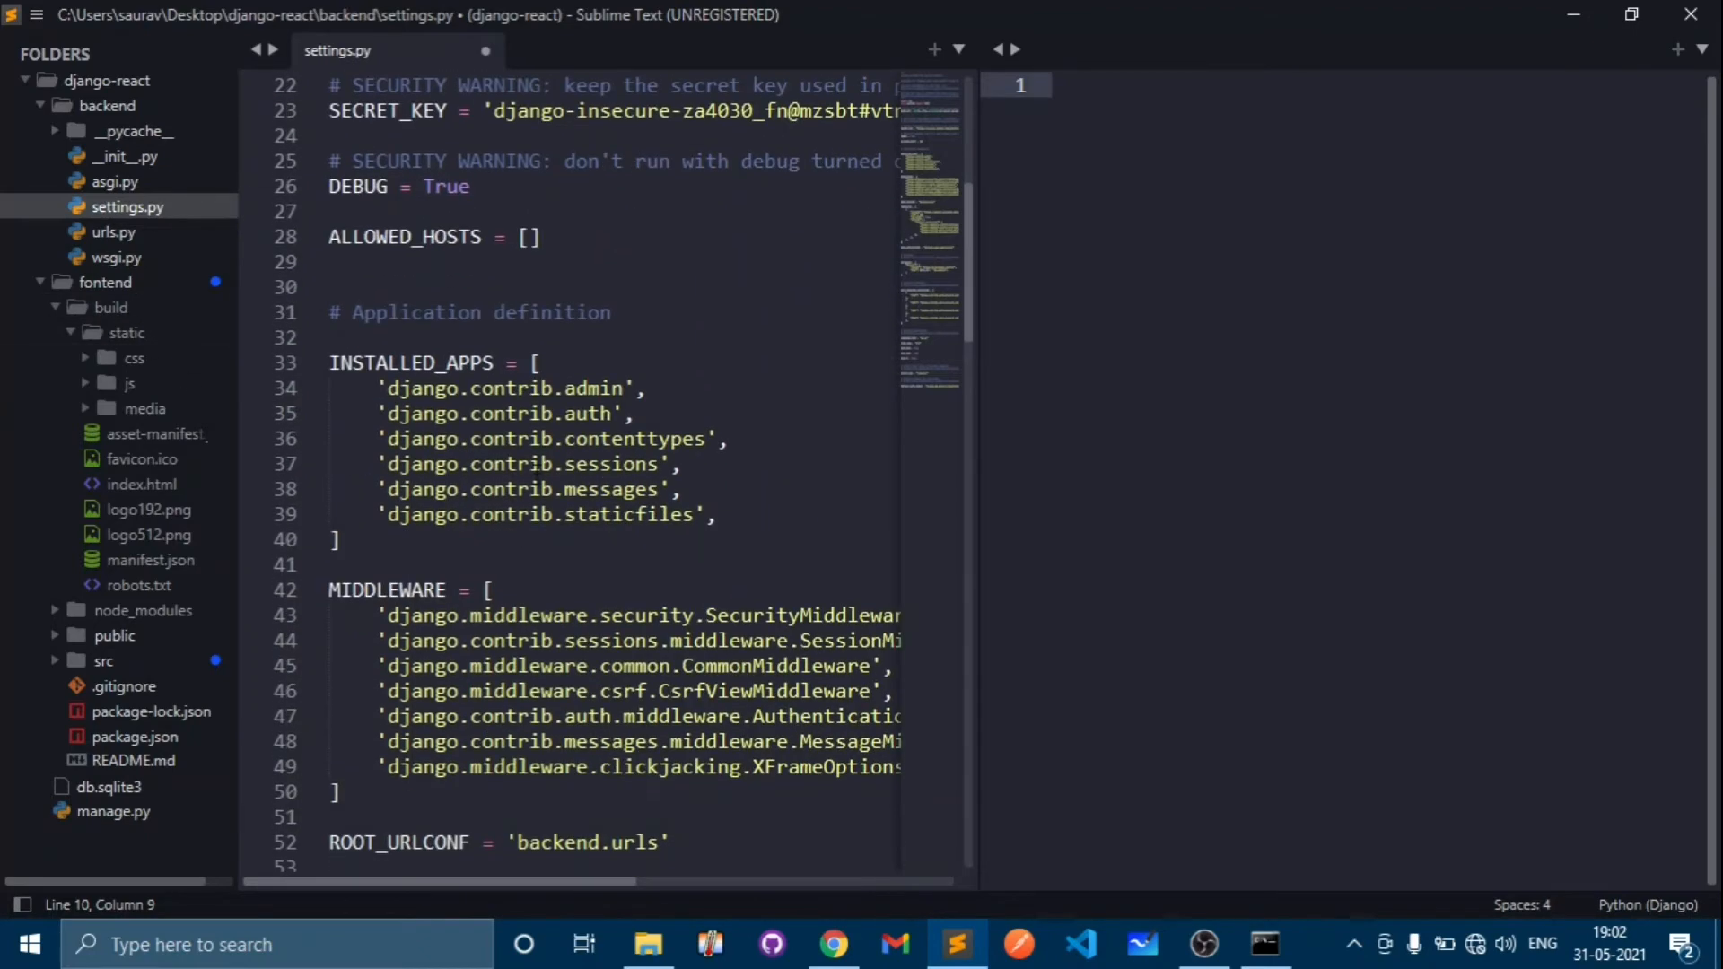
{"action": "scroll", "scroll_direction": "down", "scroll_amount": 3}
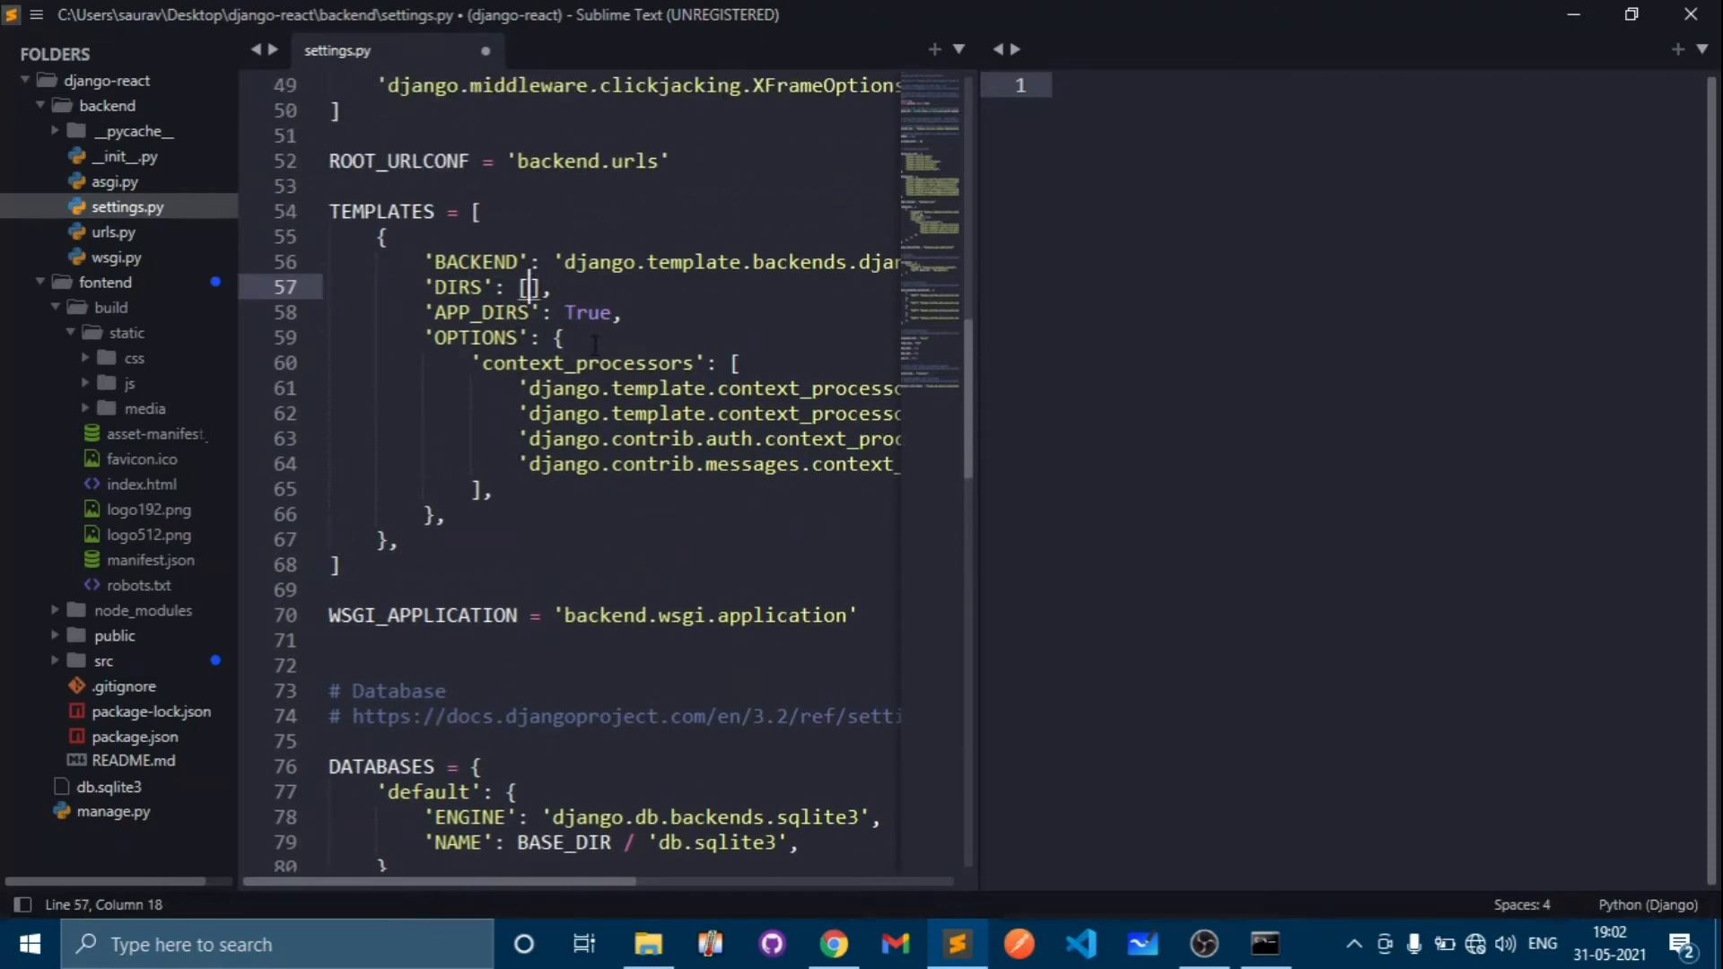
{"action": "type", "text": "os"}
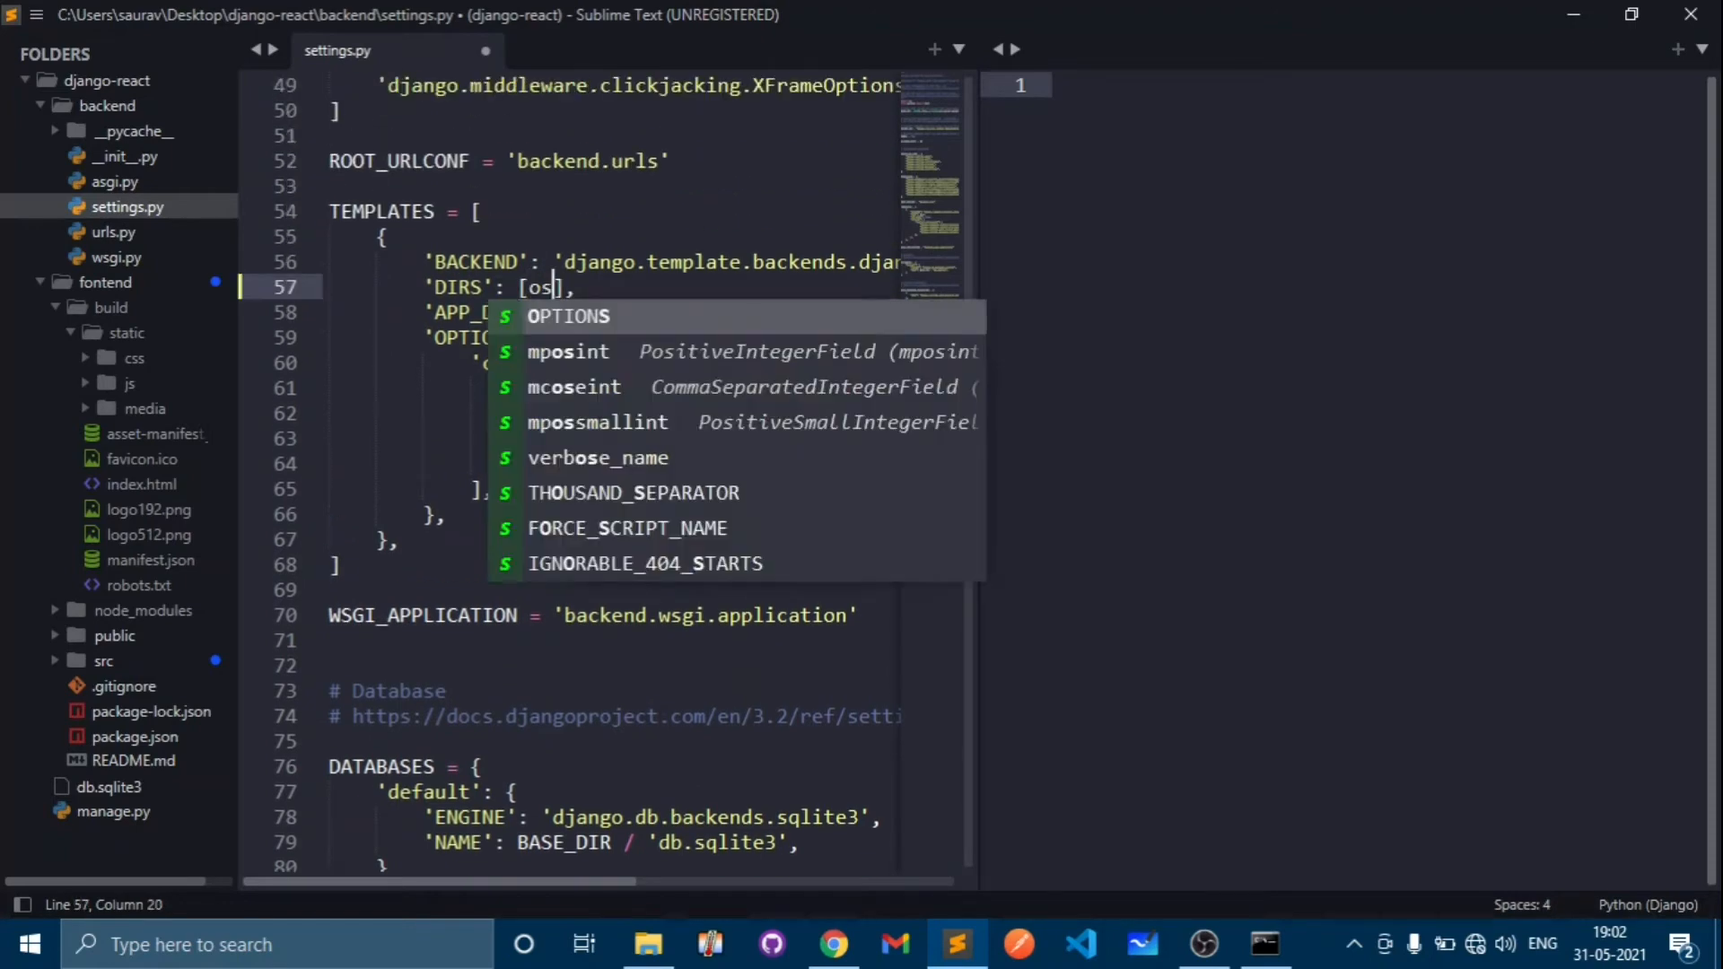
{"action": "type", "text": ".par"}
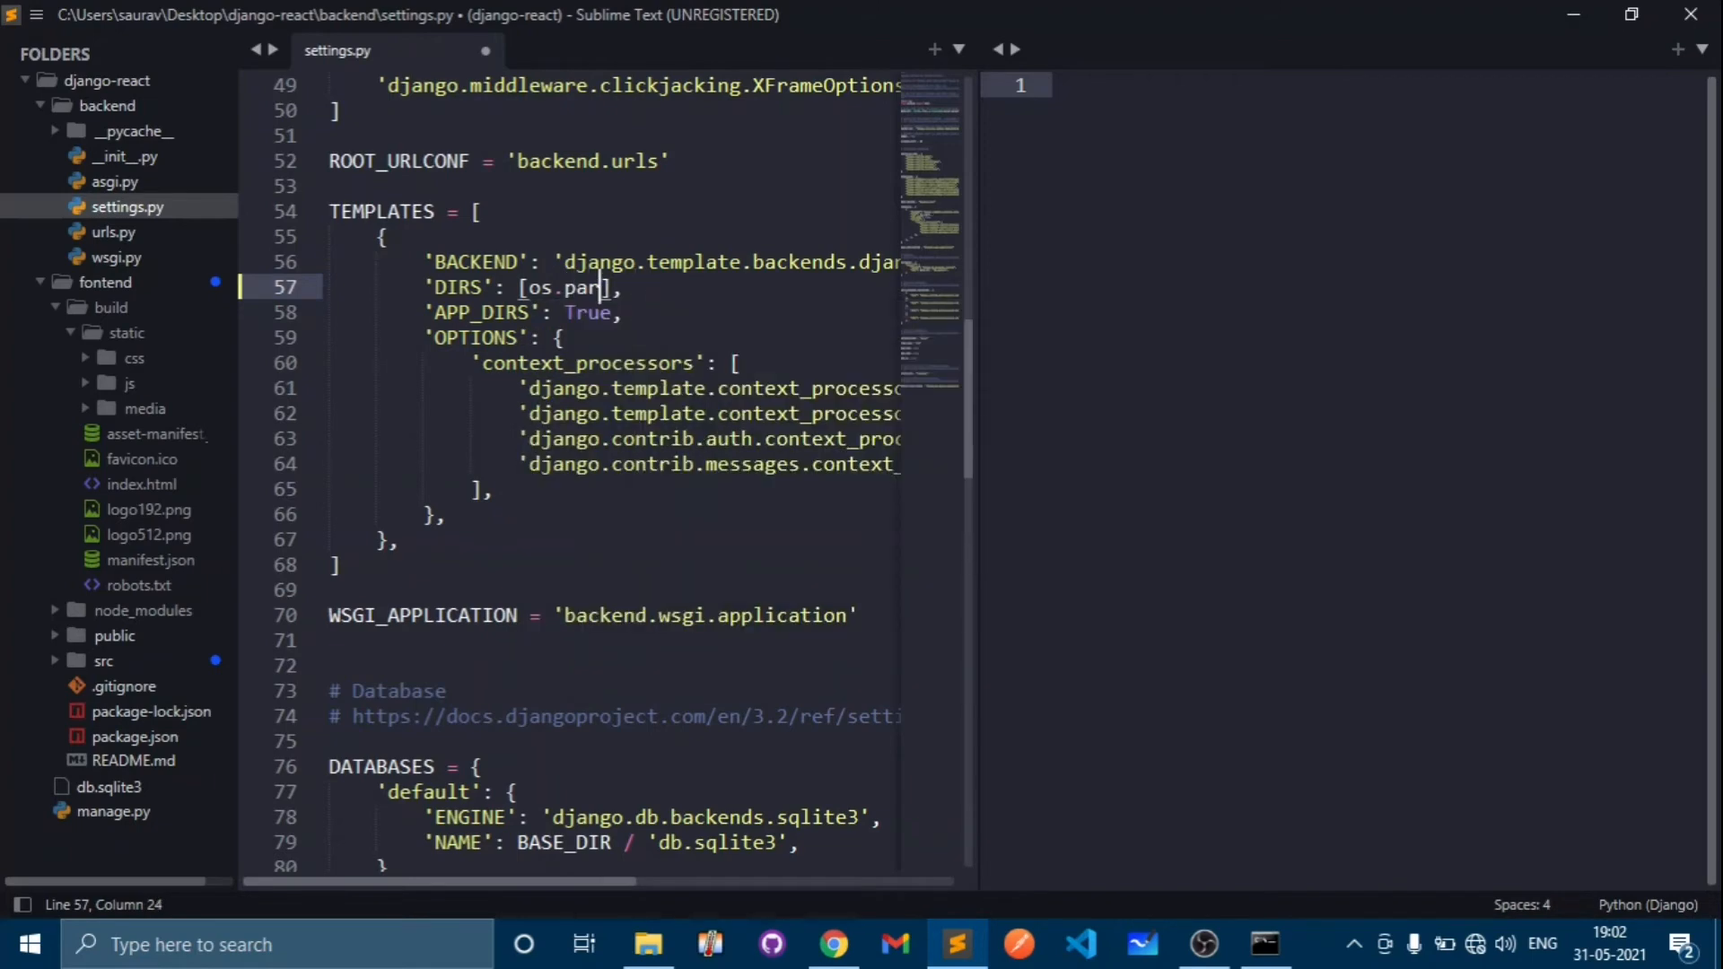
{"action": "type", "text": "h"}
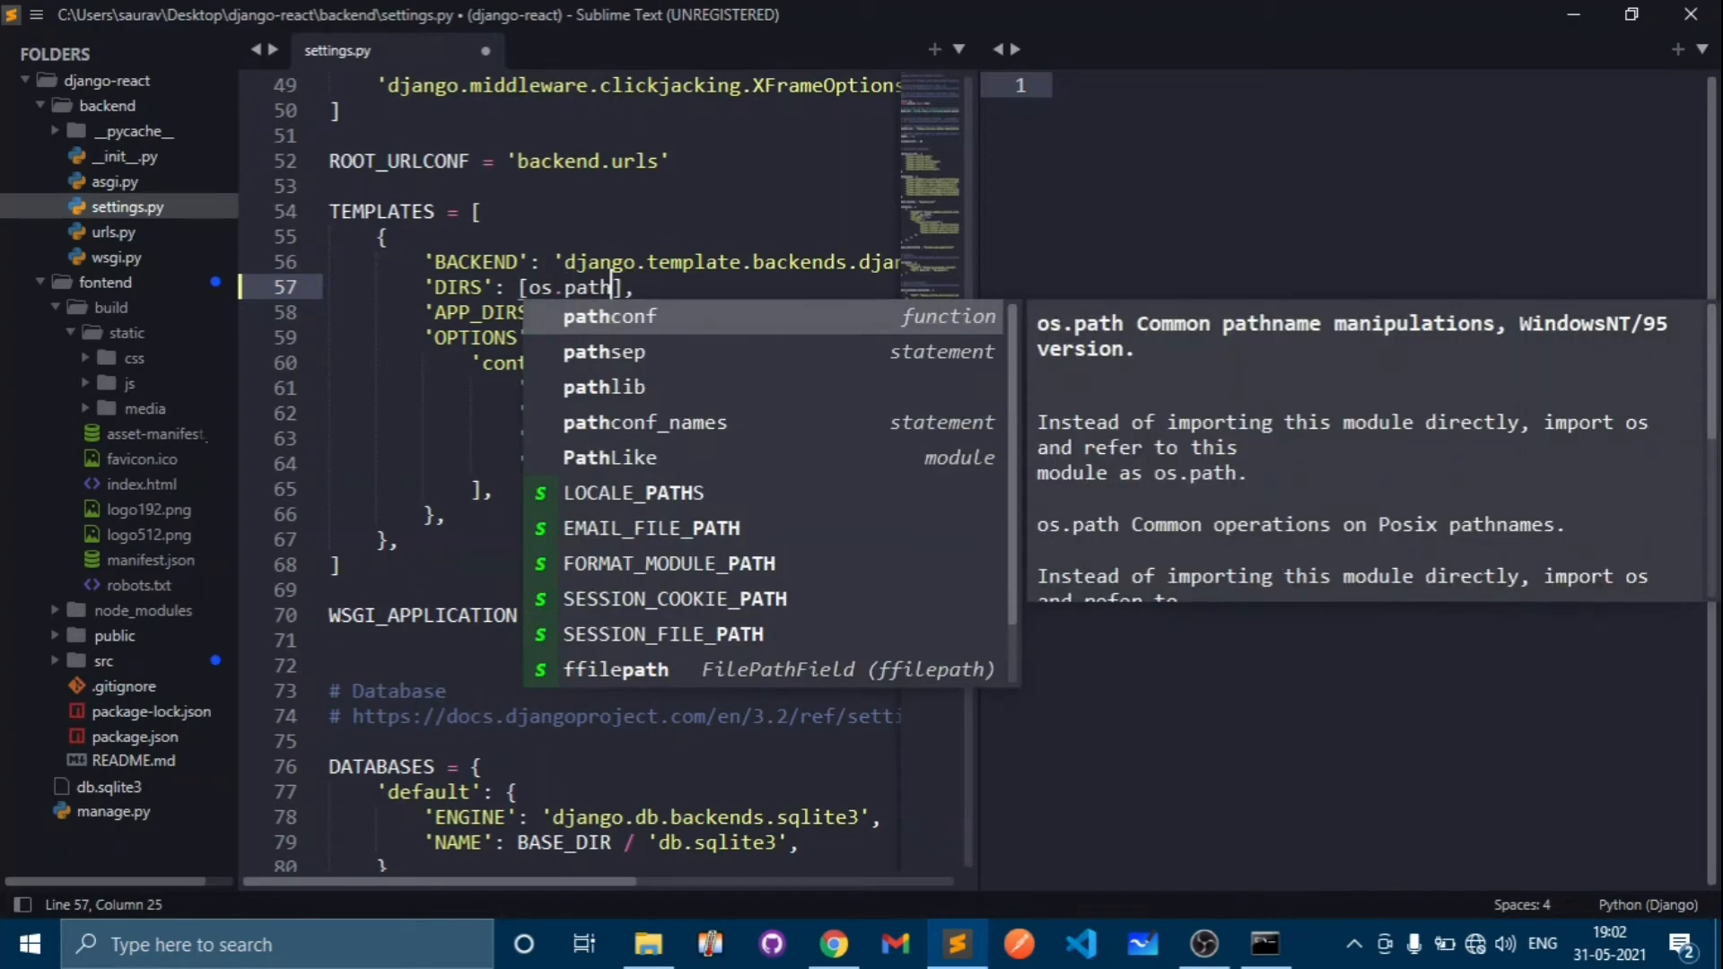
{"action": "type", "text": "."}
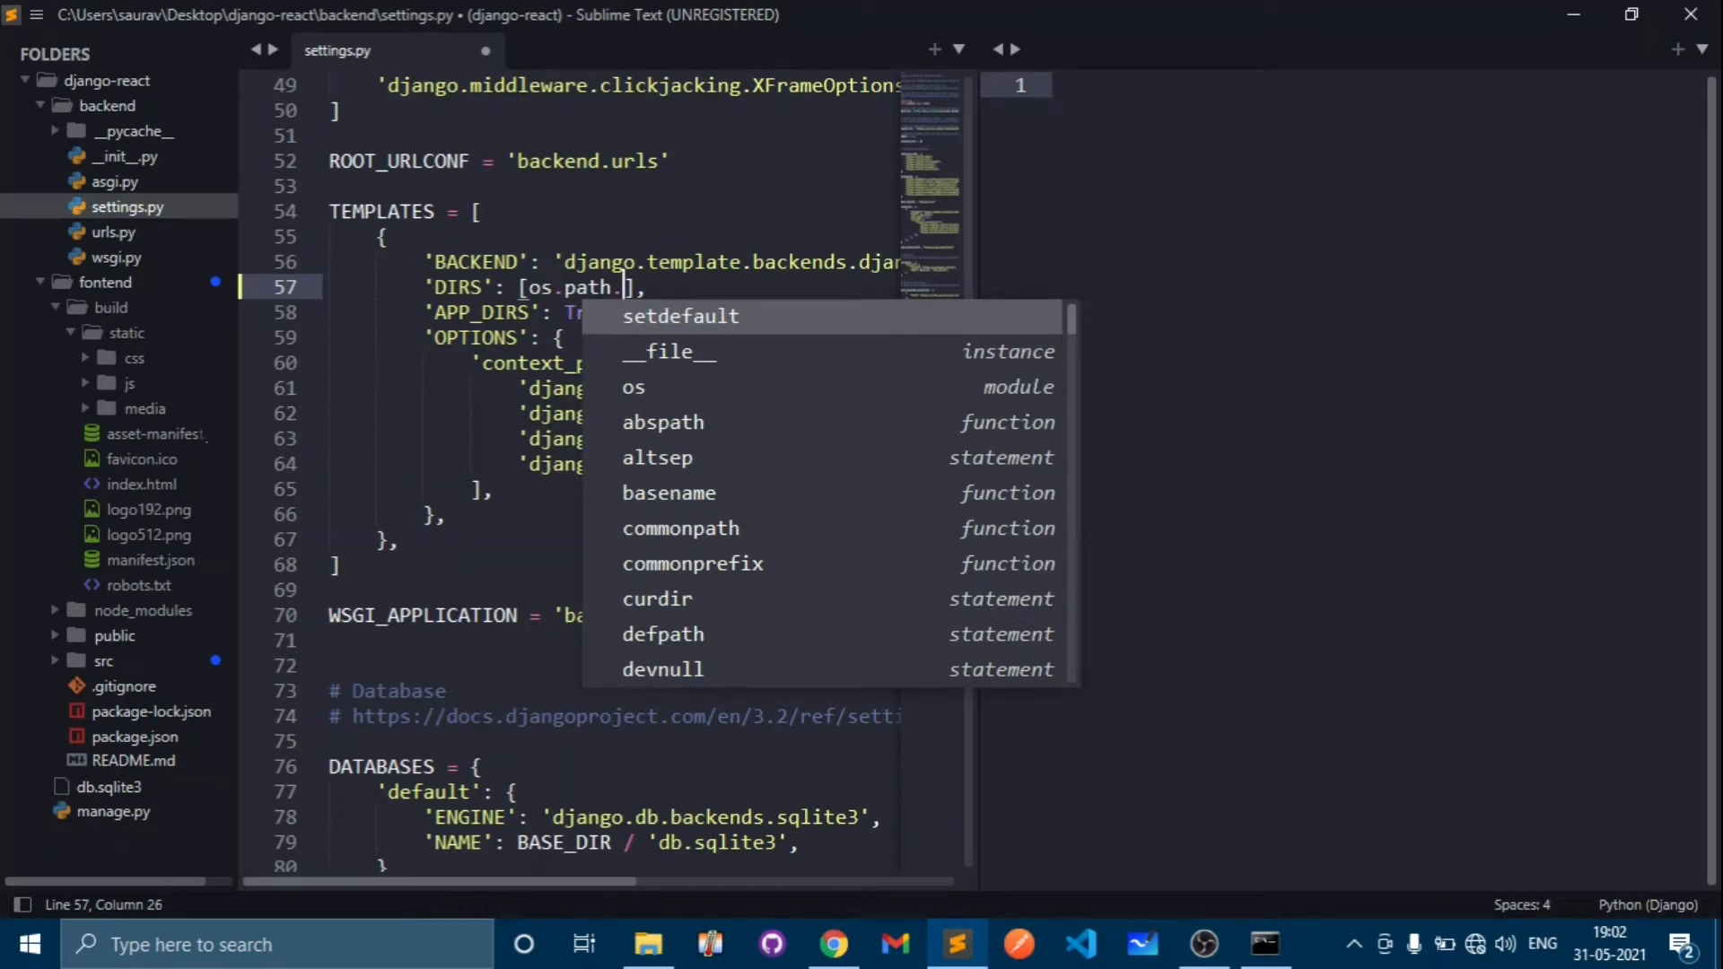
{"action": "type", "text": "join"}
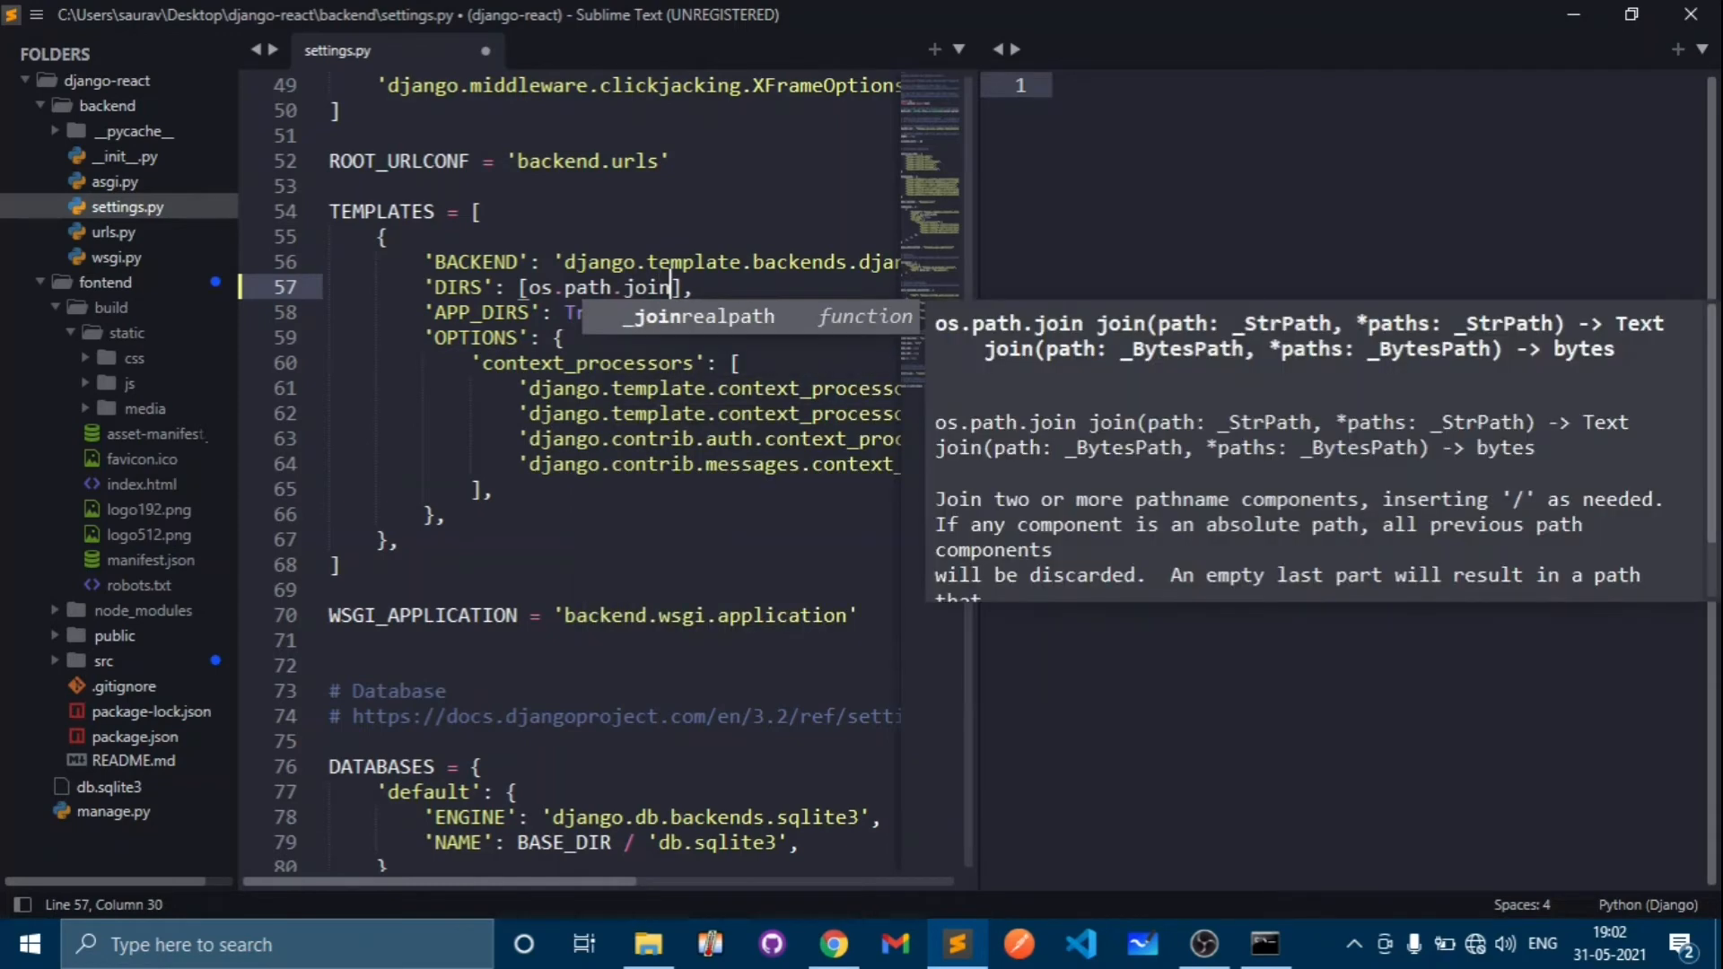
{"action": "type", "text": "("}
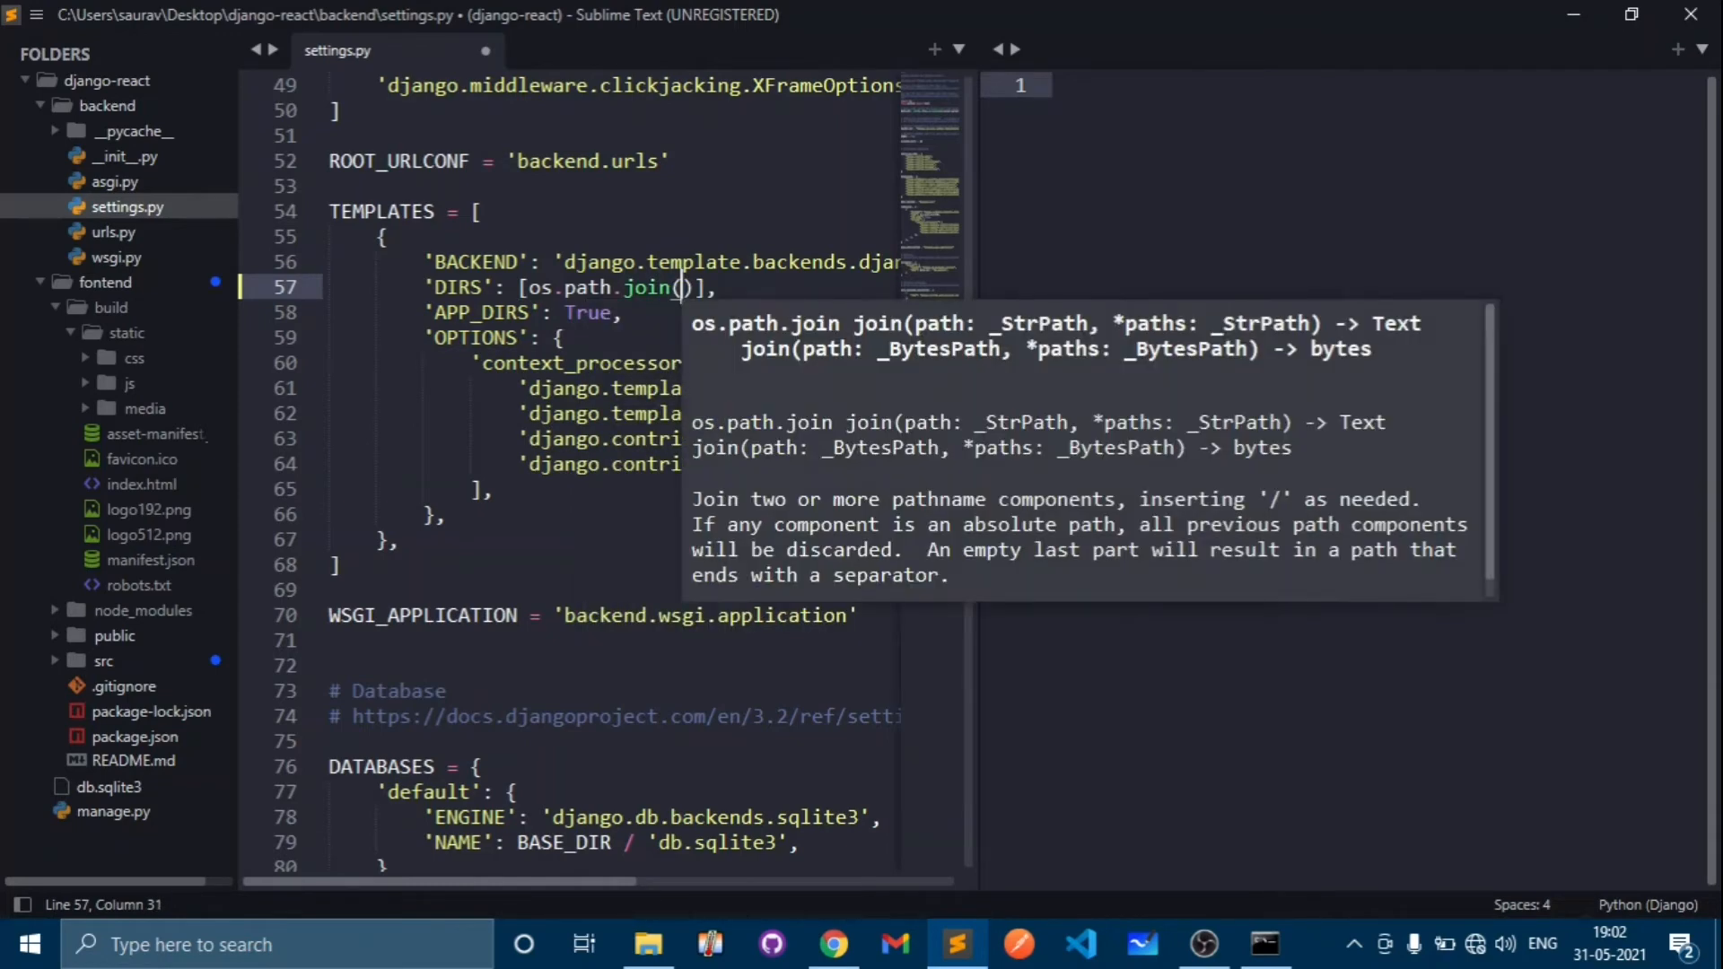
{"action": "type", "text": "bas"}
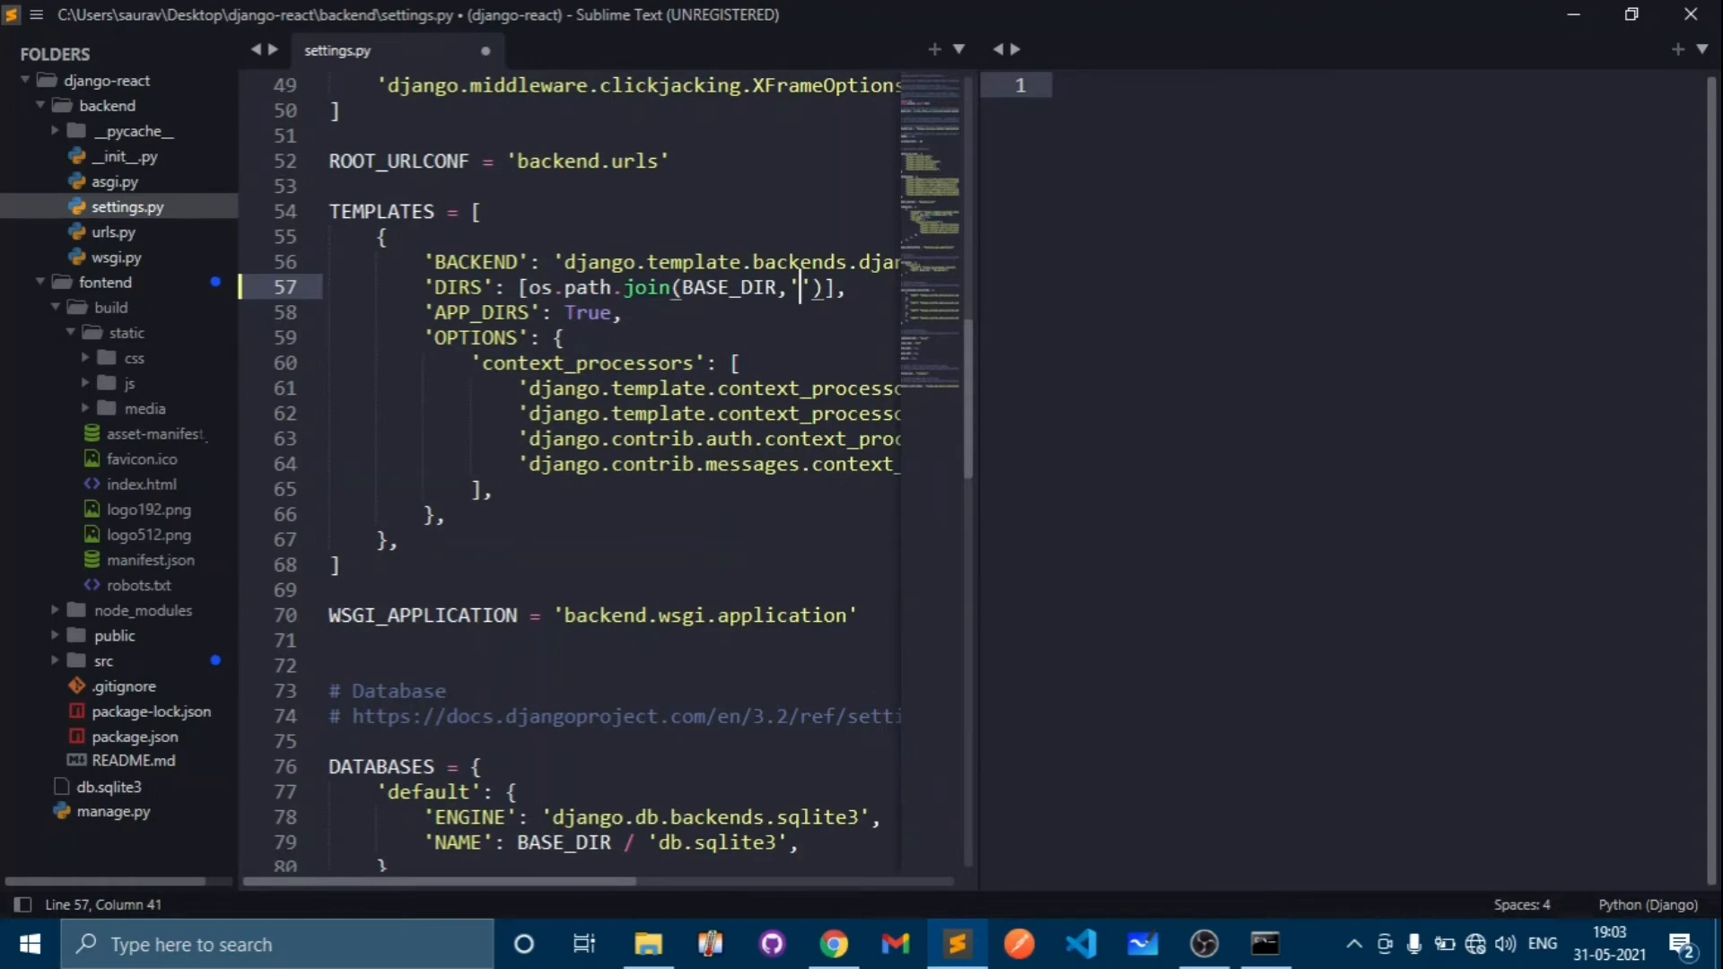
{"action": "mouse_move", "coordinate": [296, 363]}
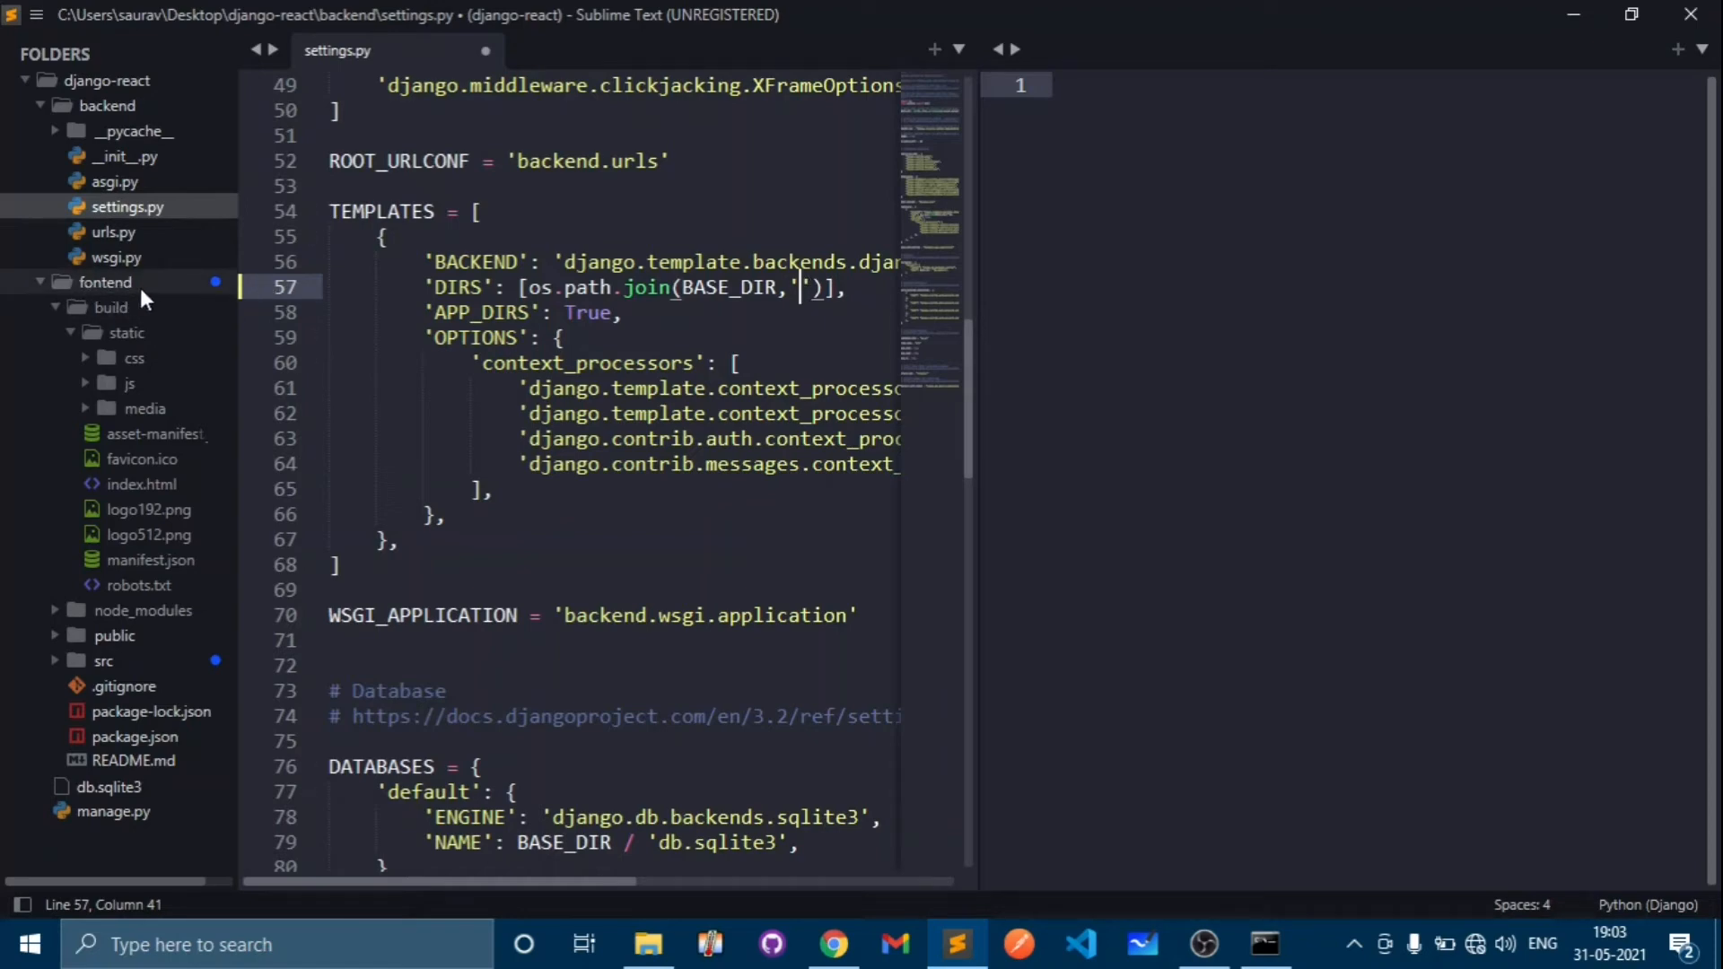
{"action": "mouse_move", "coordinate": [130, 321]}
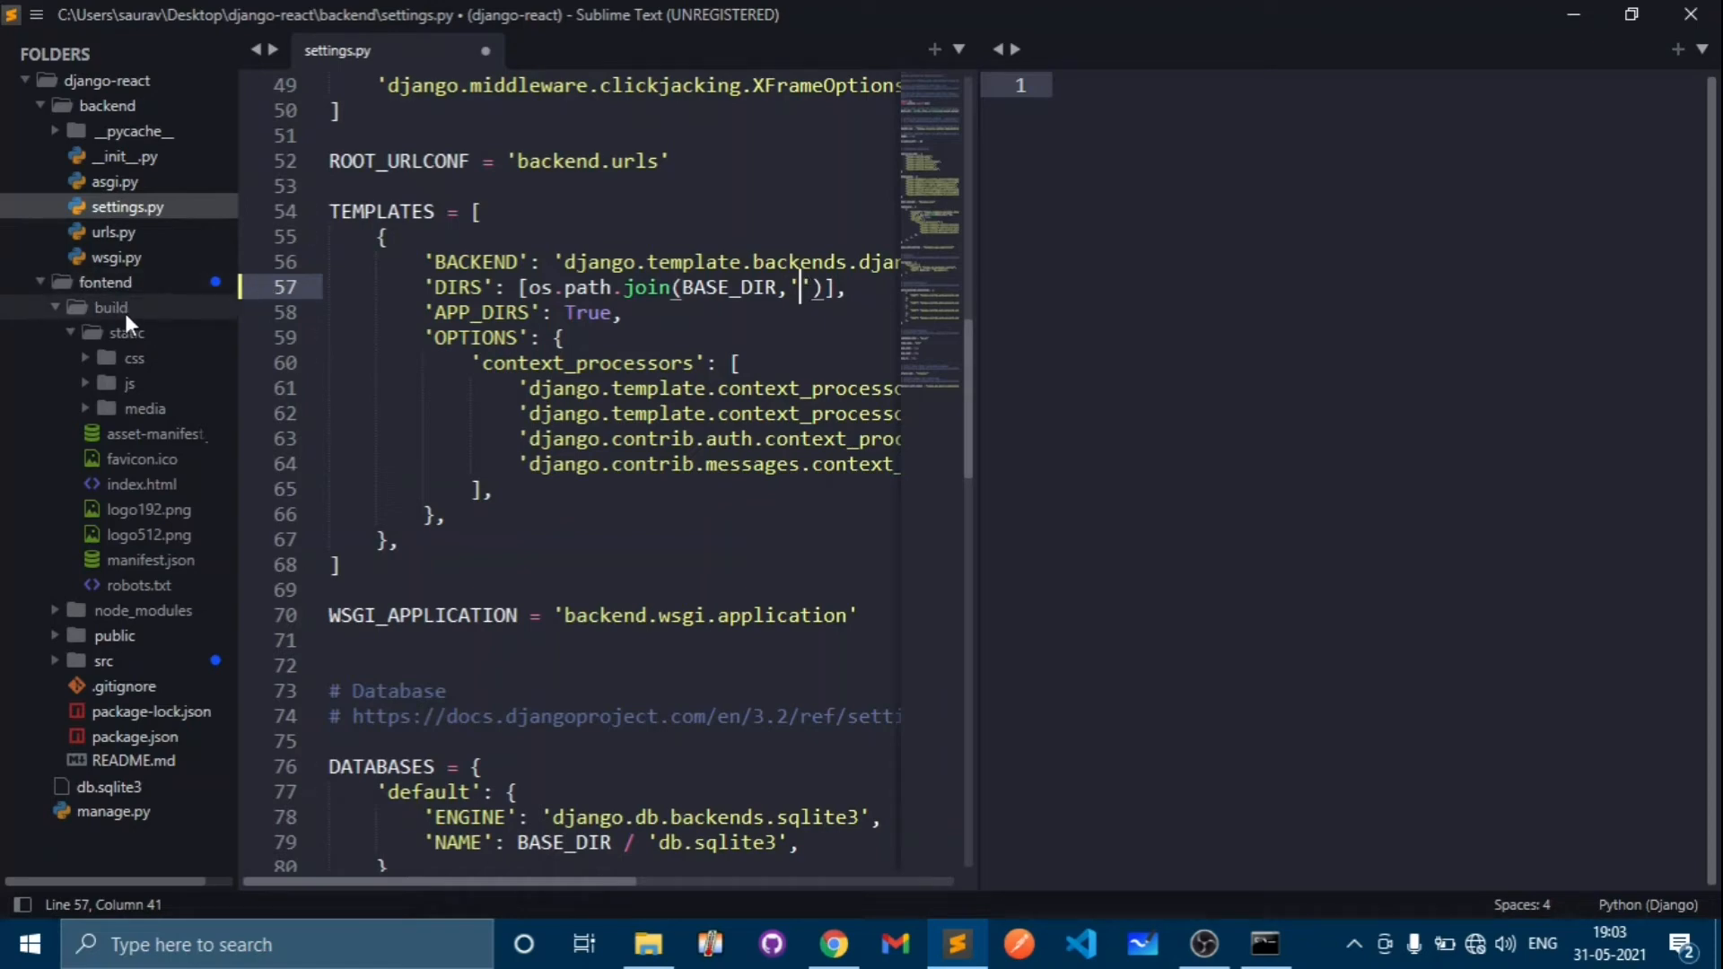
- Check the build folder contents and complete DIRS with the 'fontend/build' path
{"action": "left_click", "coordinate": [108, 307]}
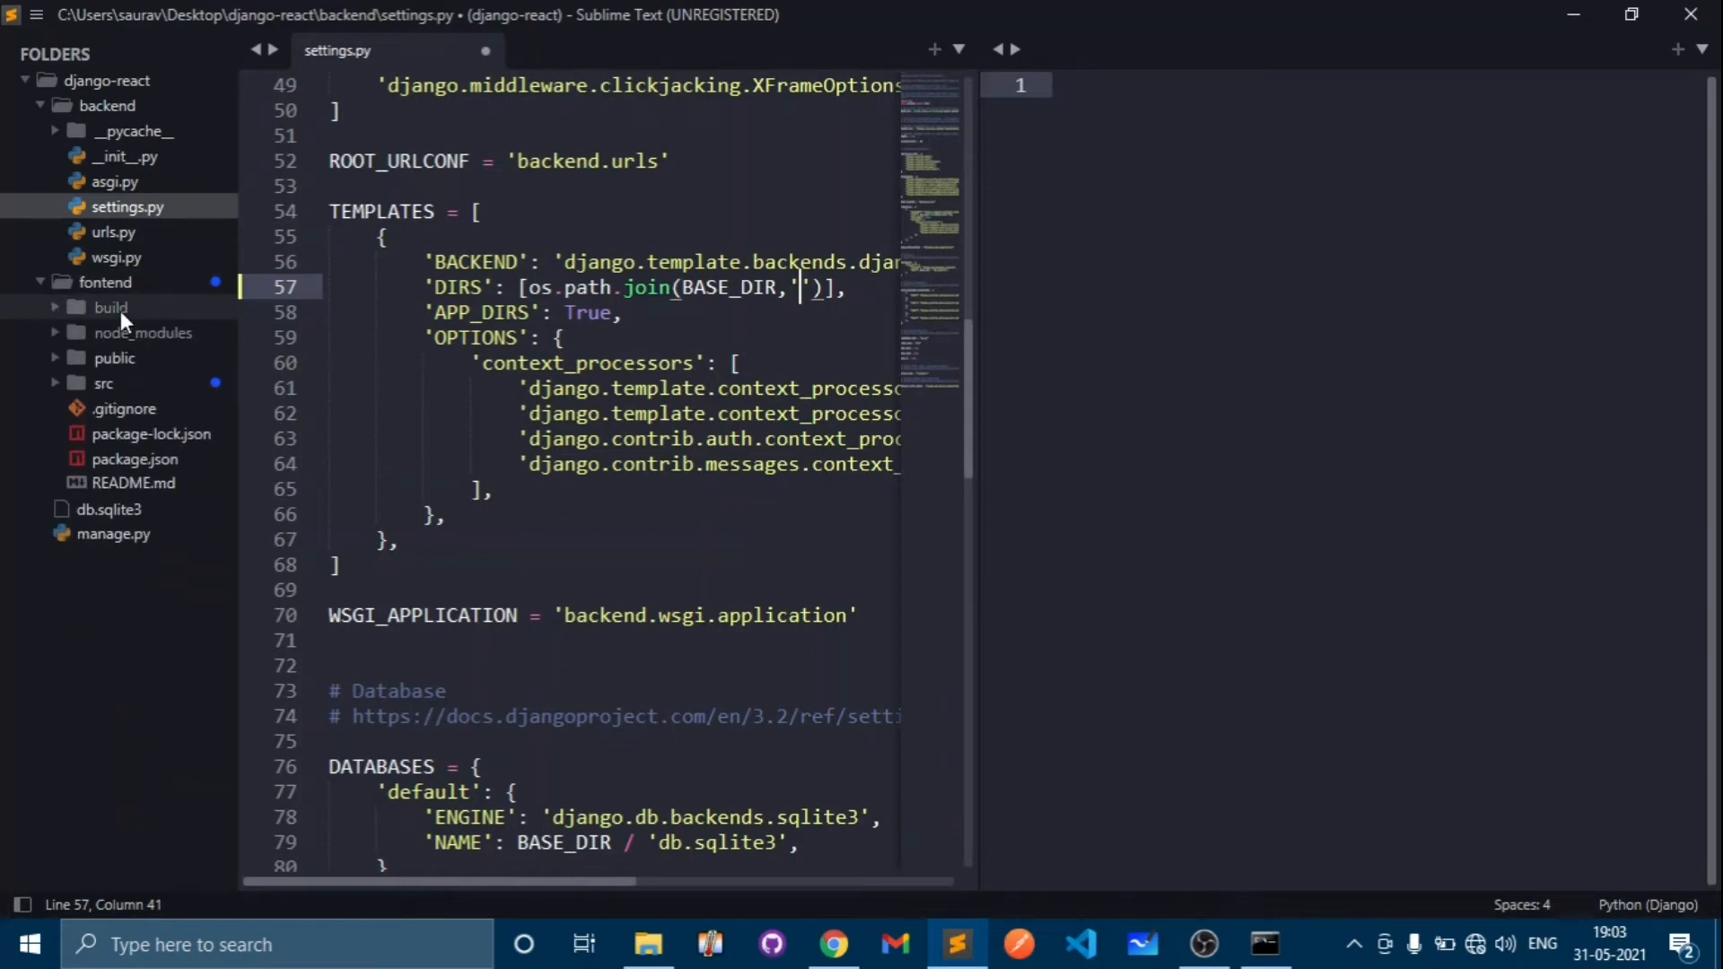
{"action": "left_click", "coordinate": [110, 306]}
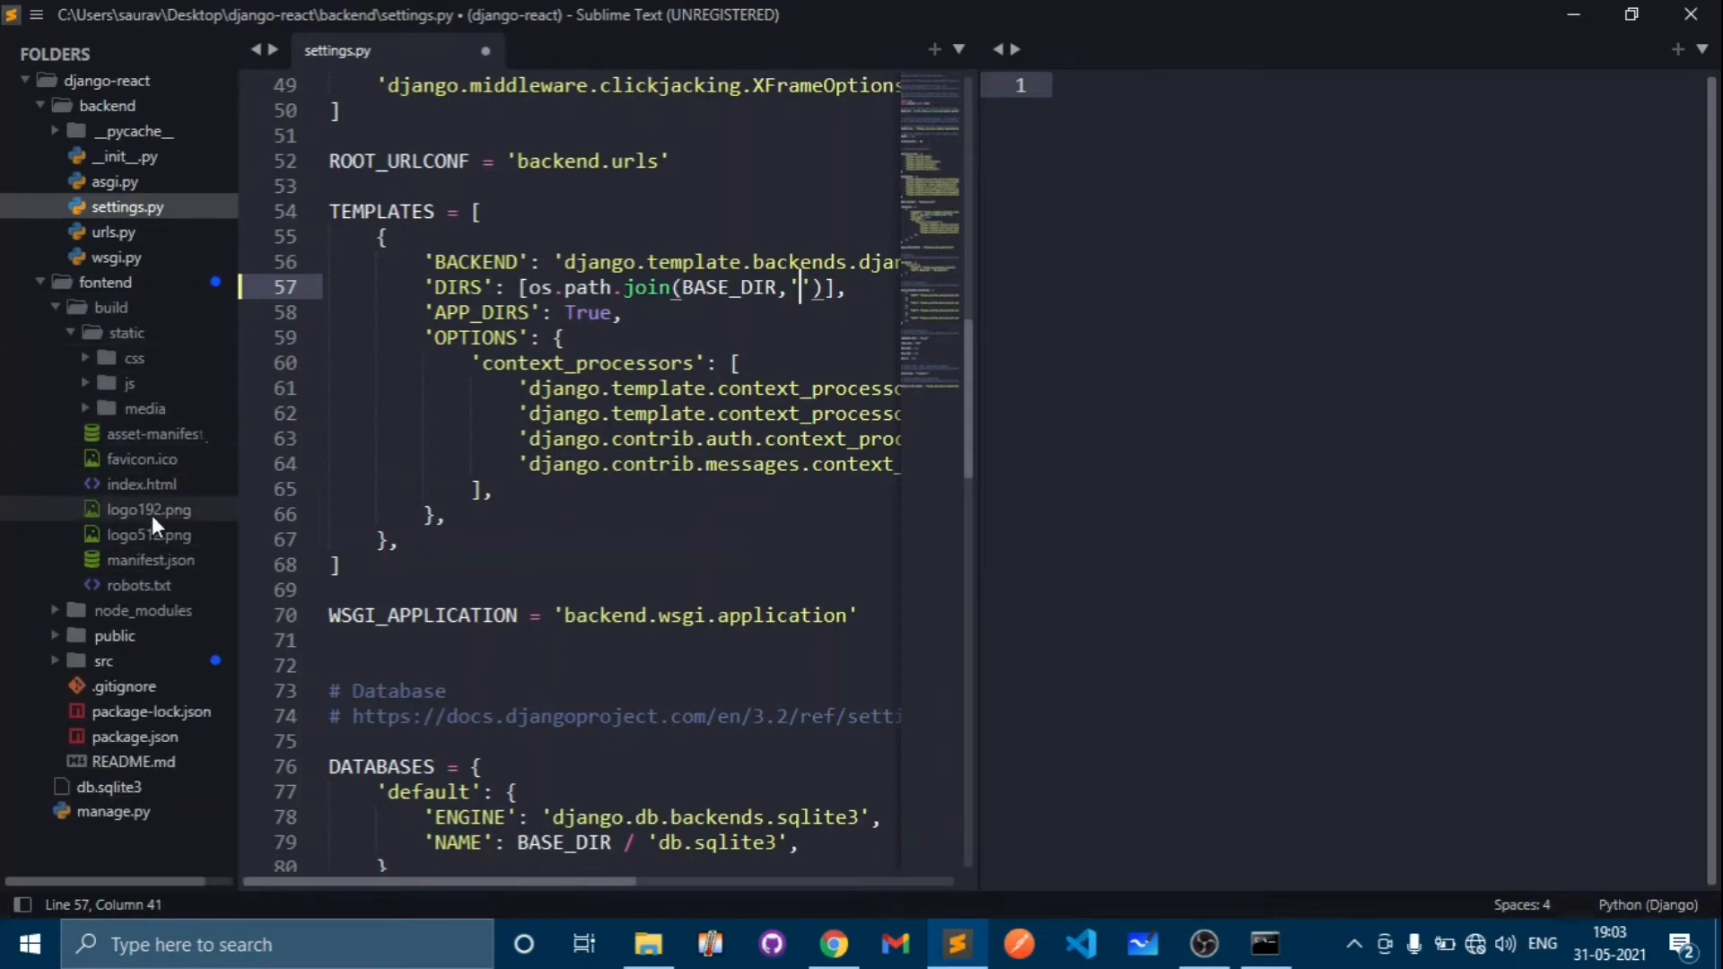
{"action": "mouse_move", "coordinate": [140, 496]}
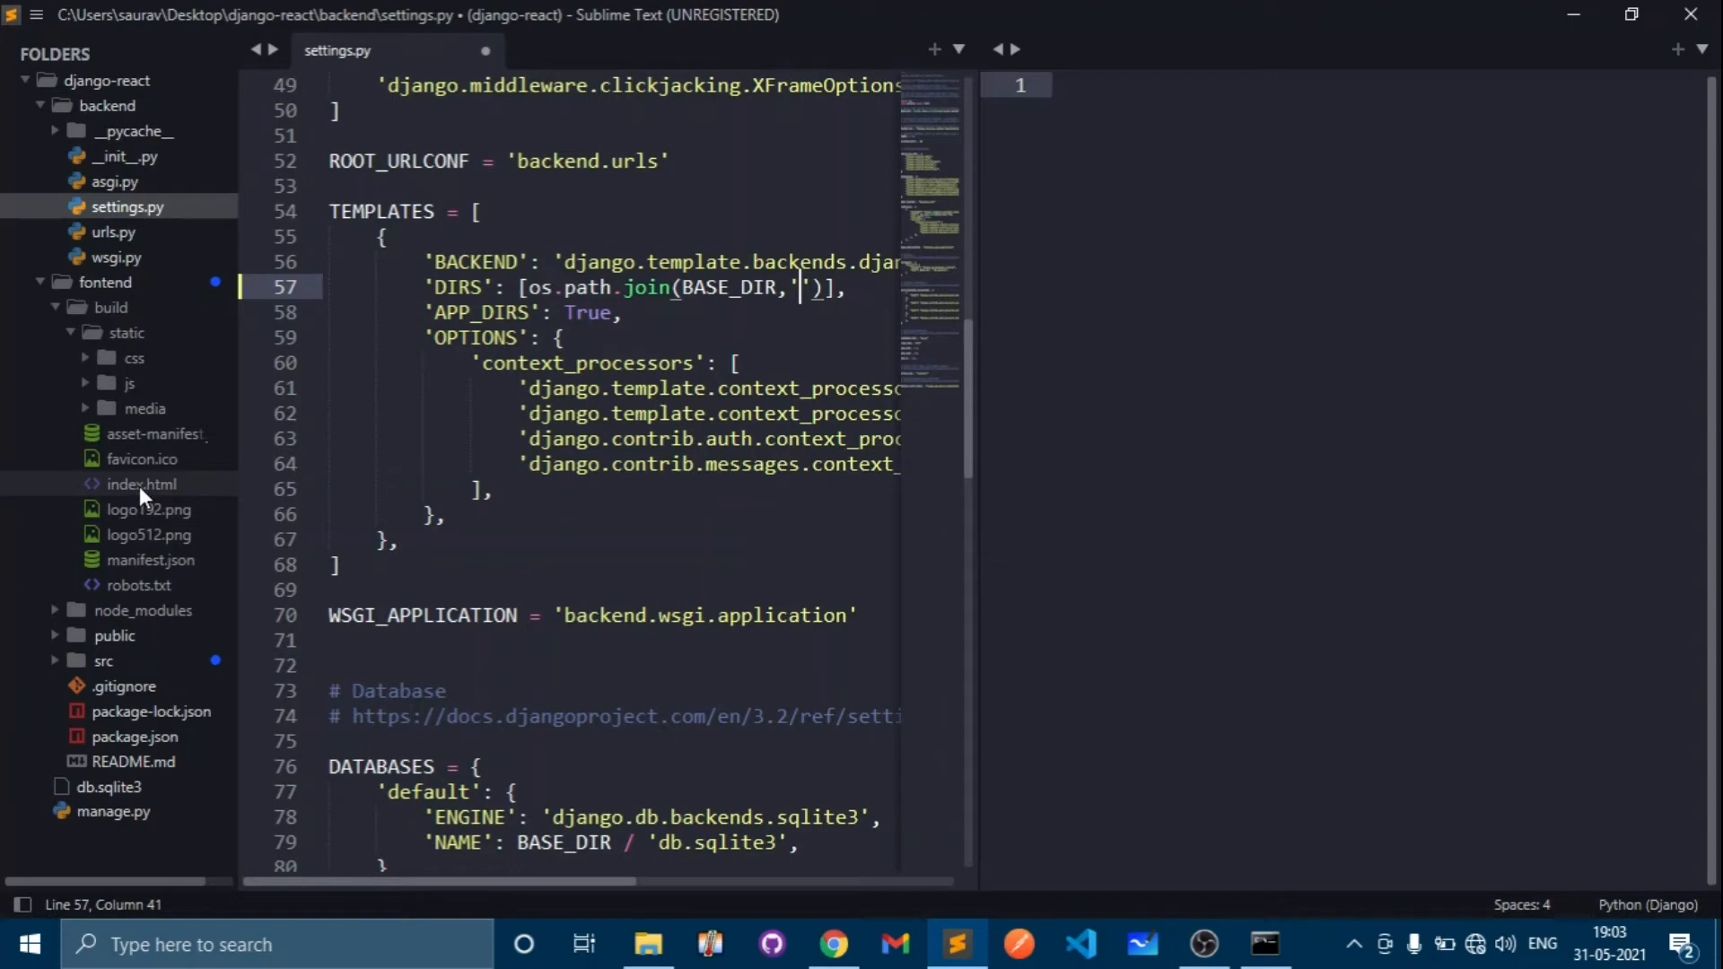
{"action": "mouse_move", "coordinate": [167, 497]}
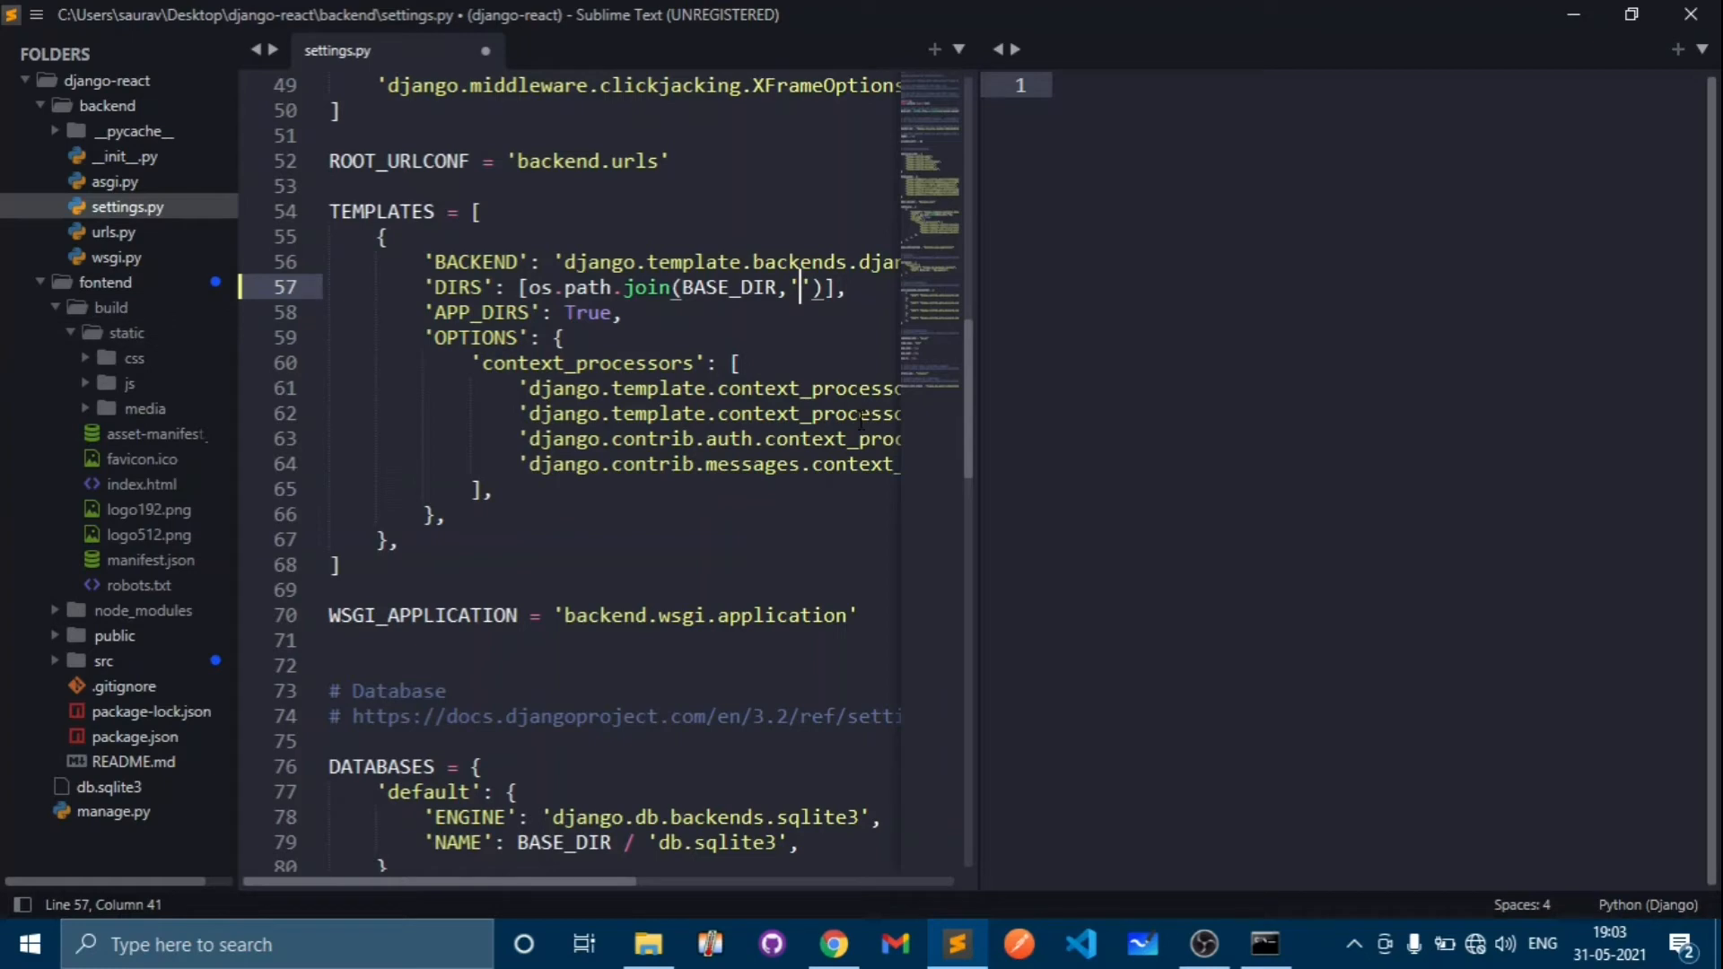
{"action": "type", "text": "fontend"}
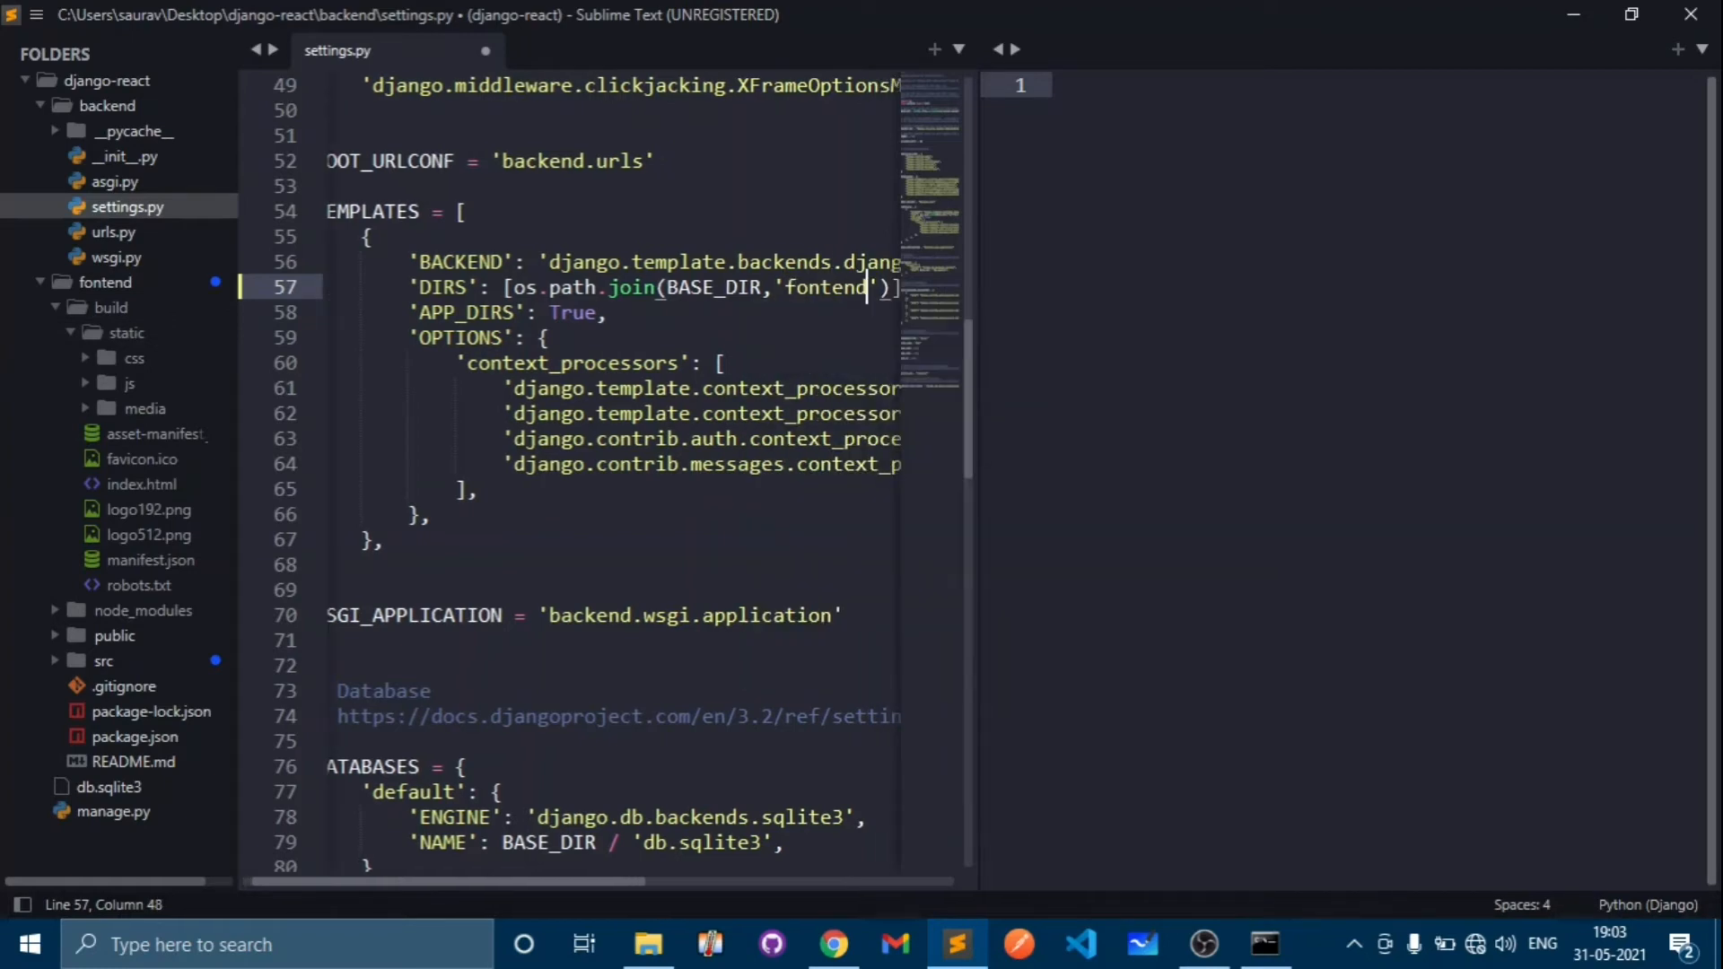
{"action": "type", "text": "/bui"}
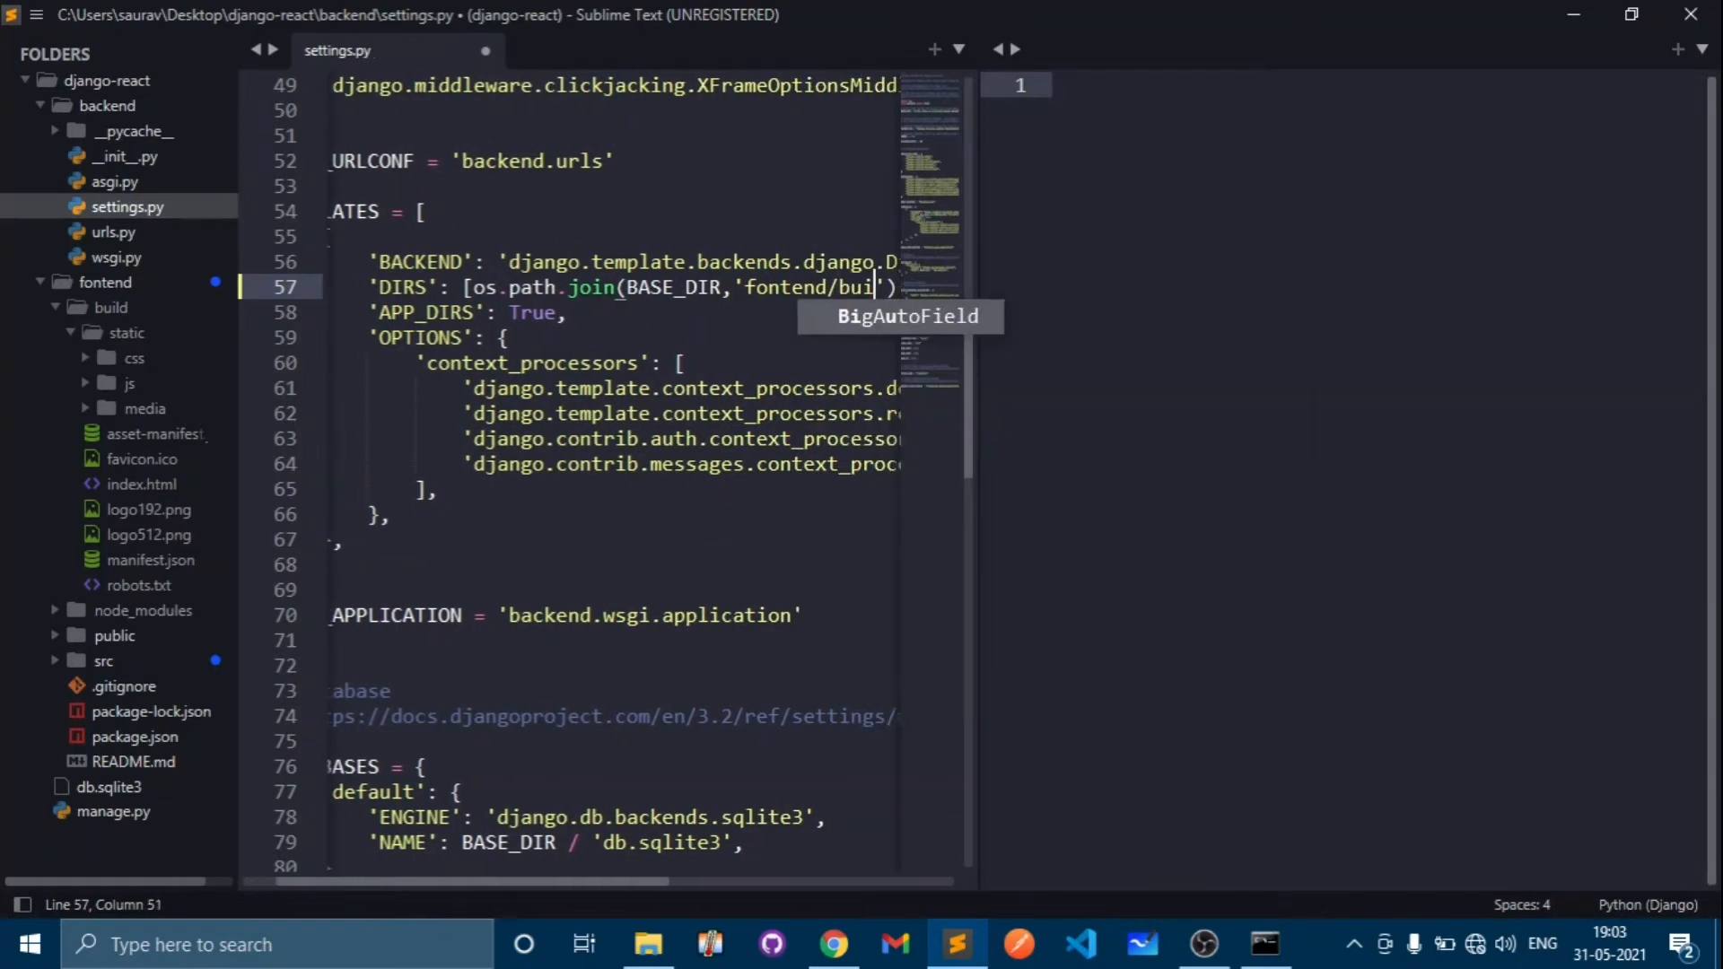
{"action": "type", "text": "ld"}
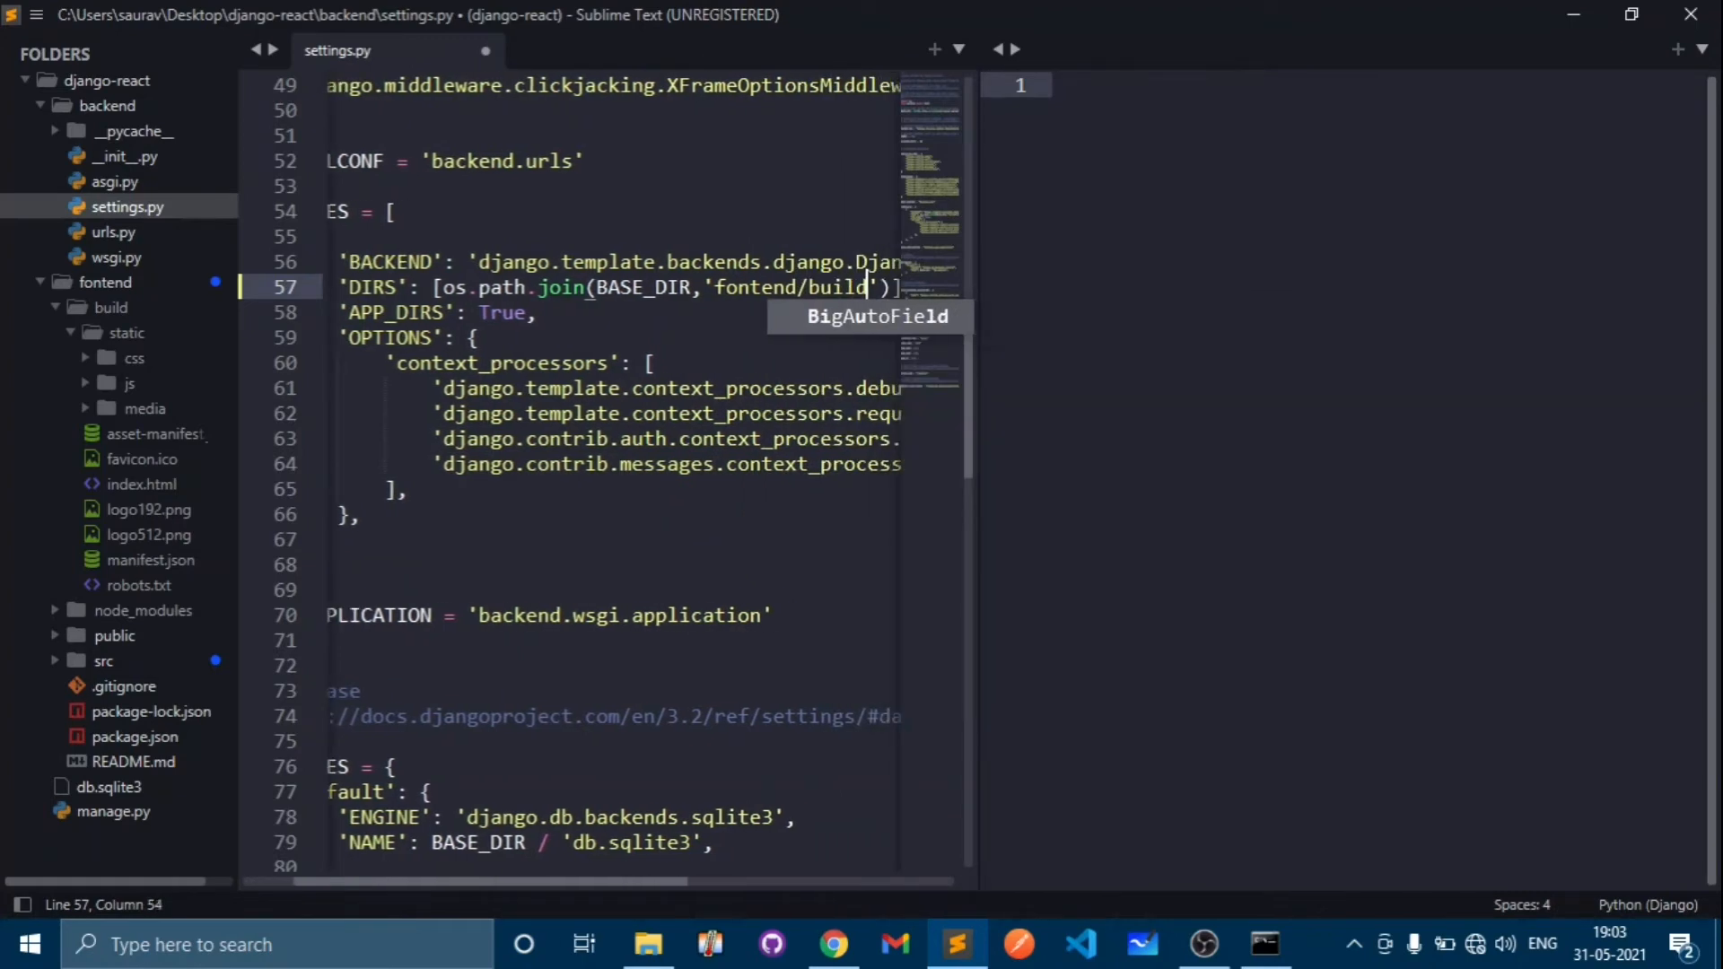
{"action": "left_click", "coordinate": [537, 313]}
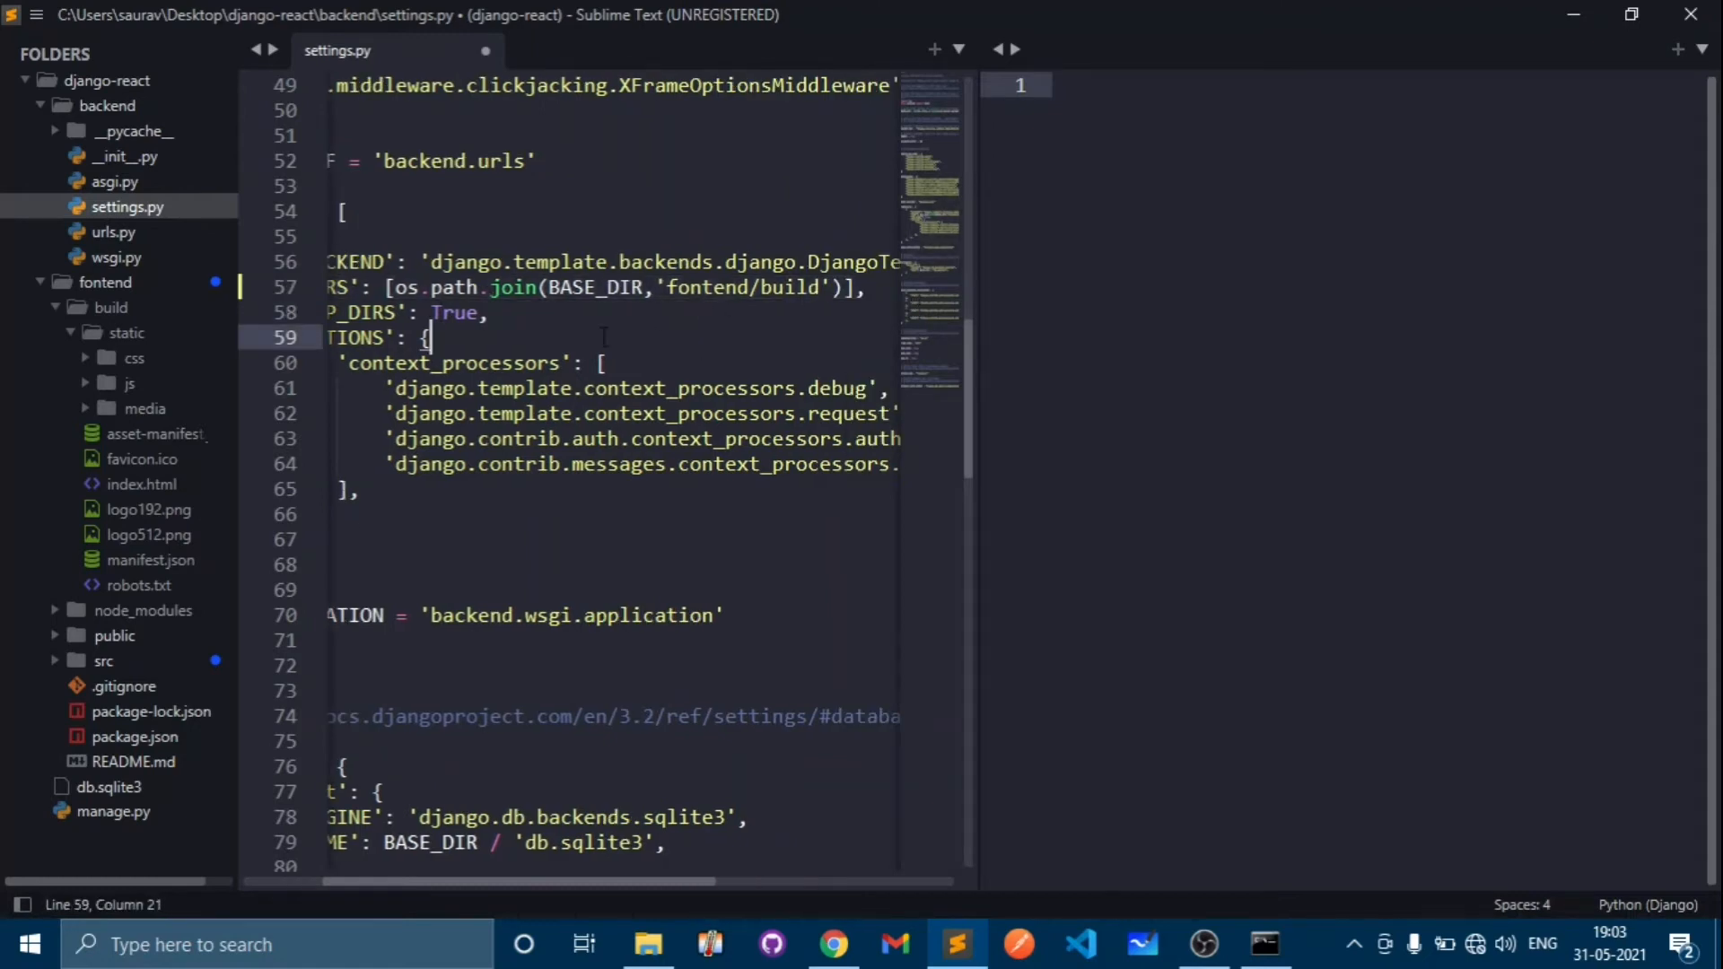
{"action": "scroll", "scroll_direction": "down", "scroll_amount": 3}
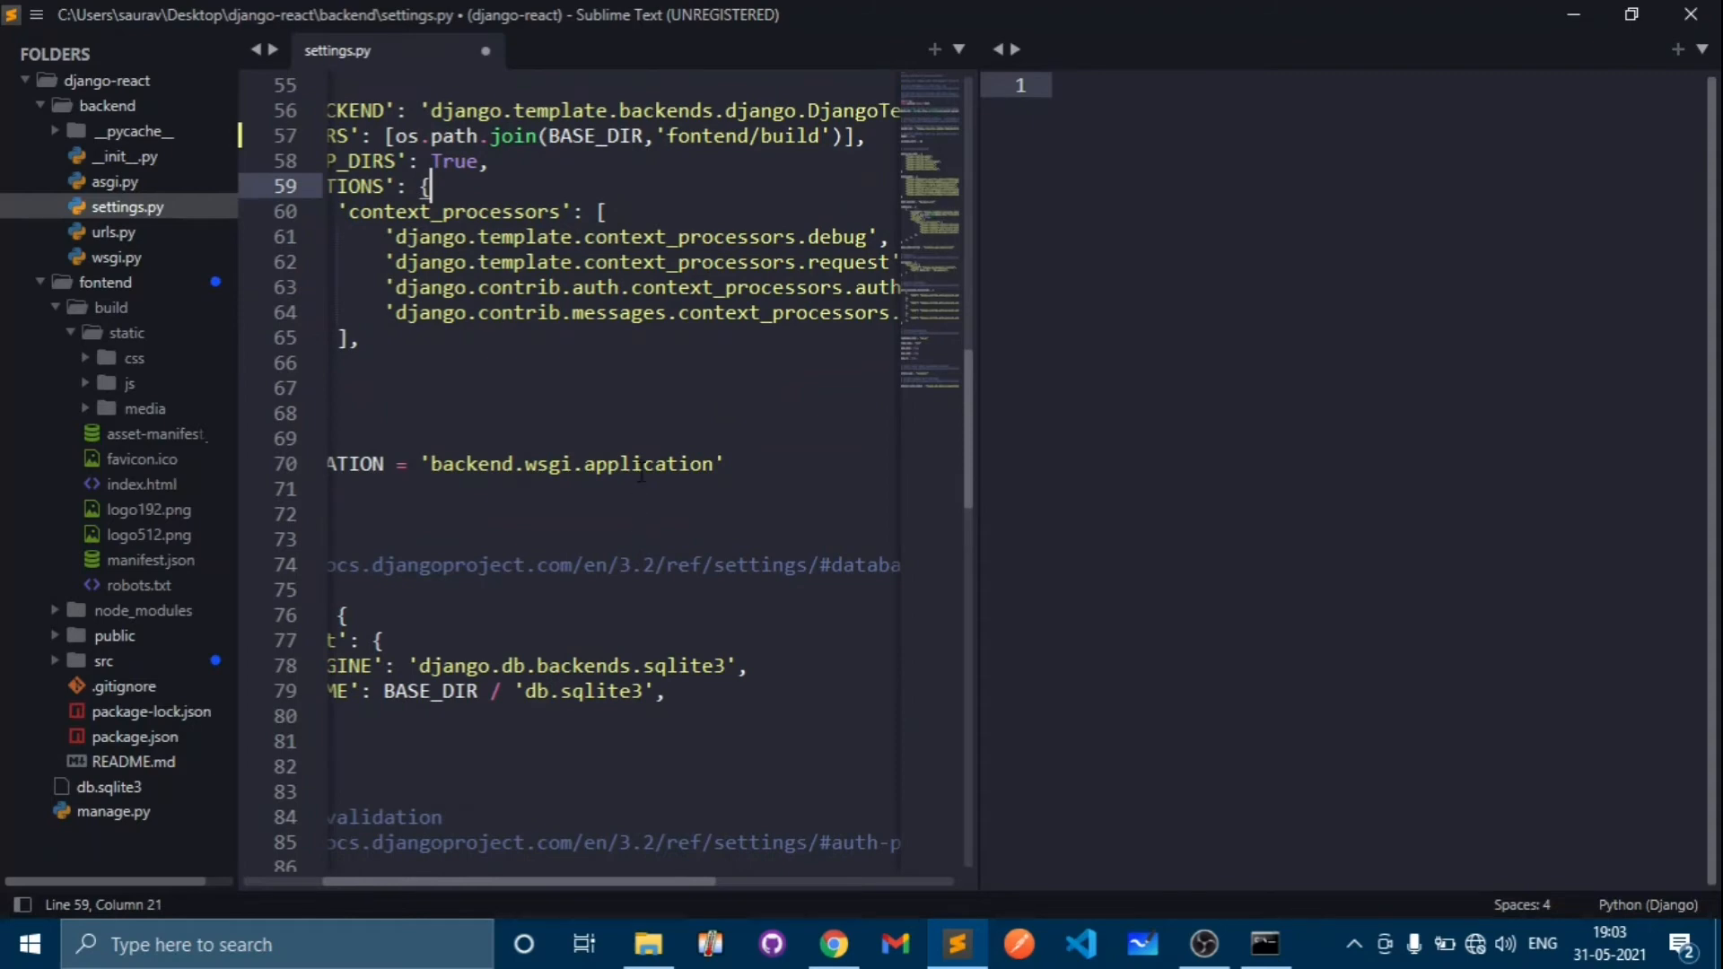
- Add STATICFILES_DIRS= [os.path.join(BASE_DIR, '')] at the end of settings.py
{"action": "scroll", "scroll_direction": "down", "scroll_amount": 3}
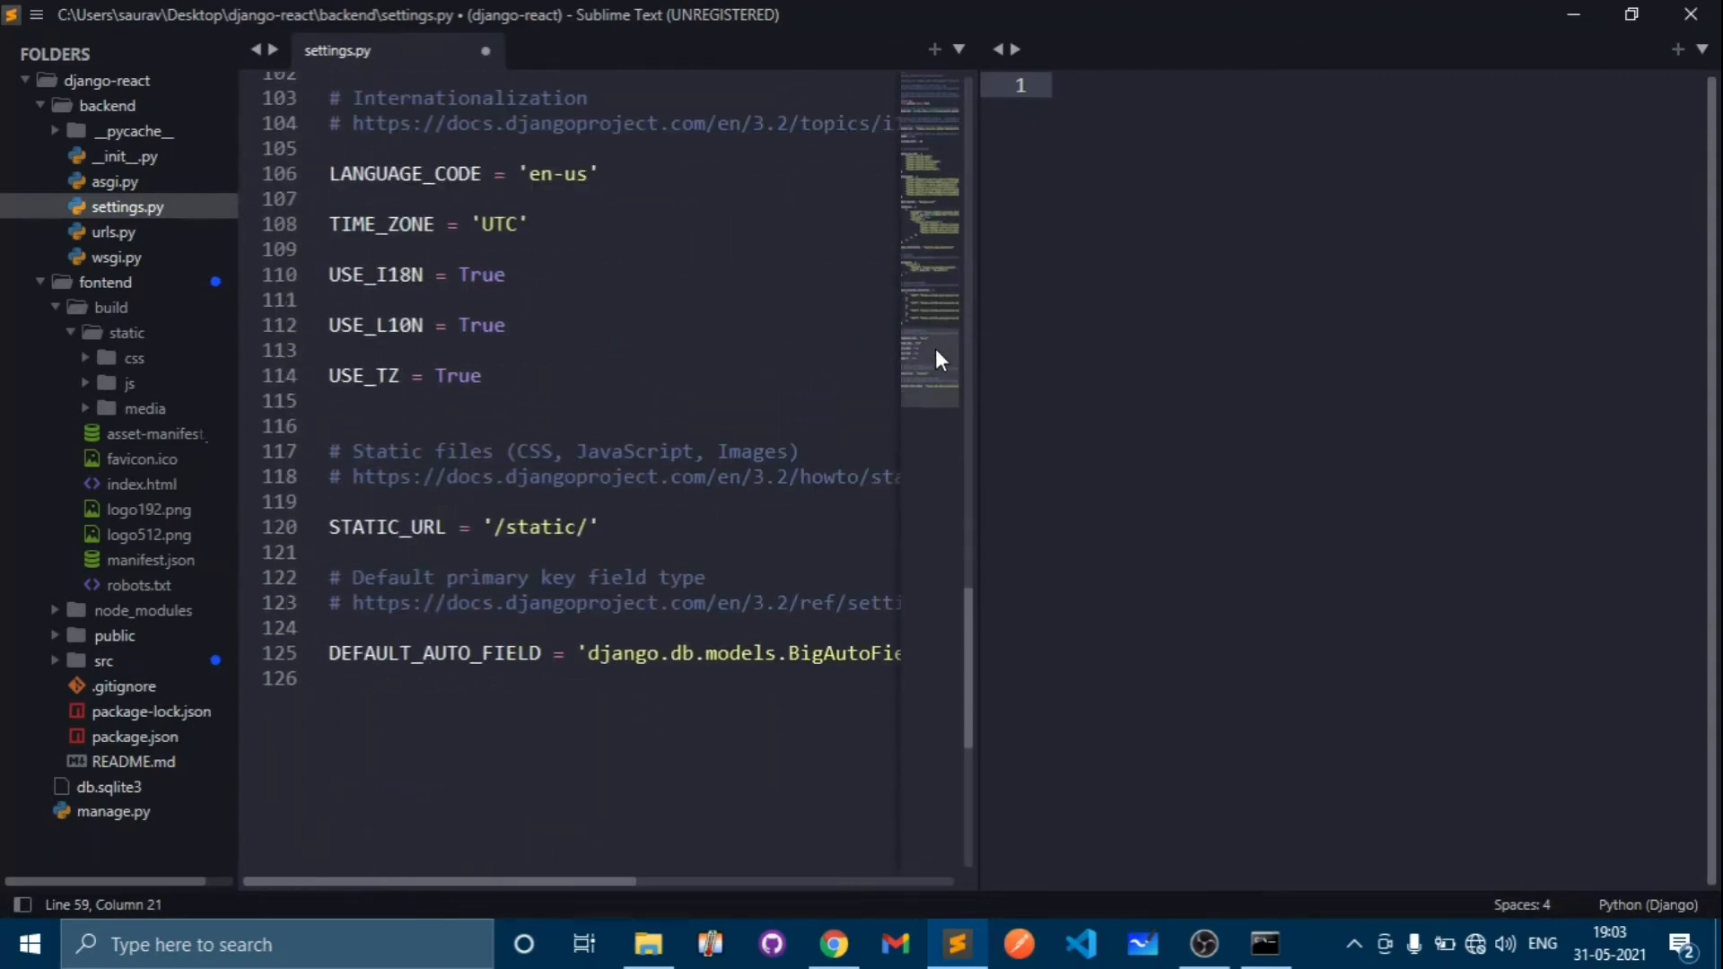
{"action": "scroll", "scroll_direction": "up", "scroll_amount": 3}
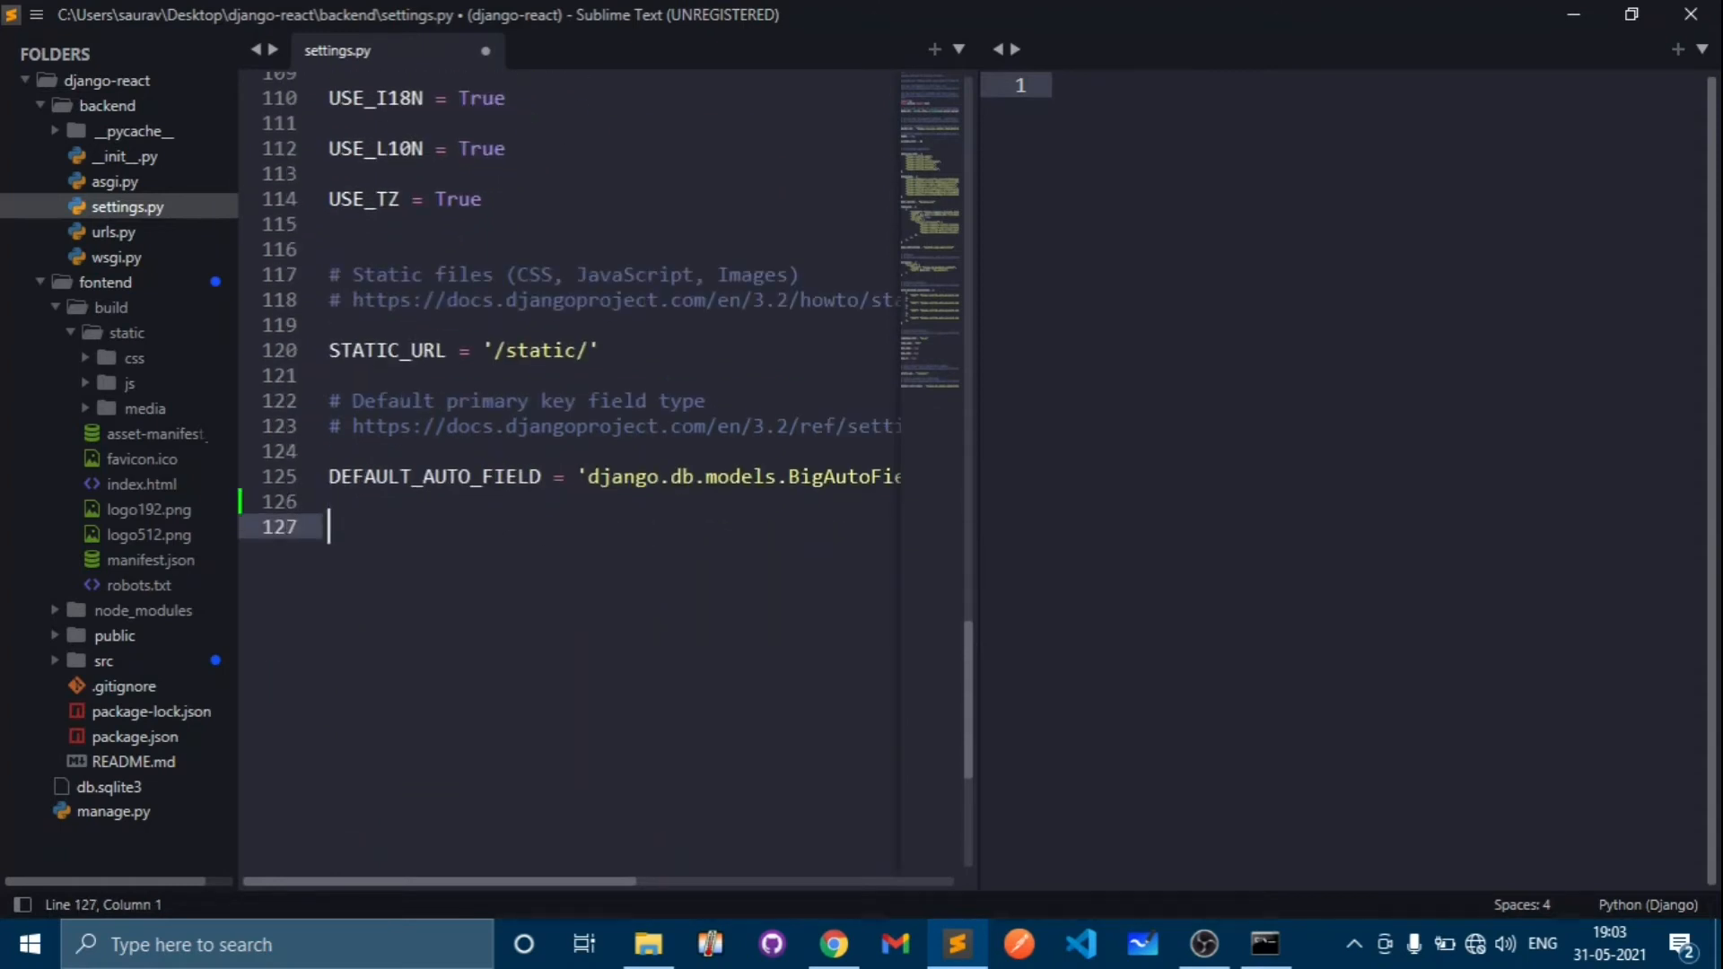
{"action": "type", "text": "STAT"}
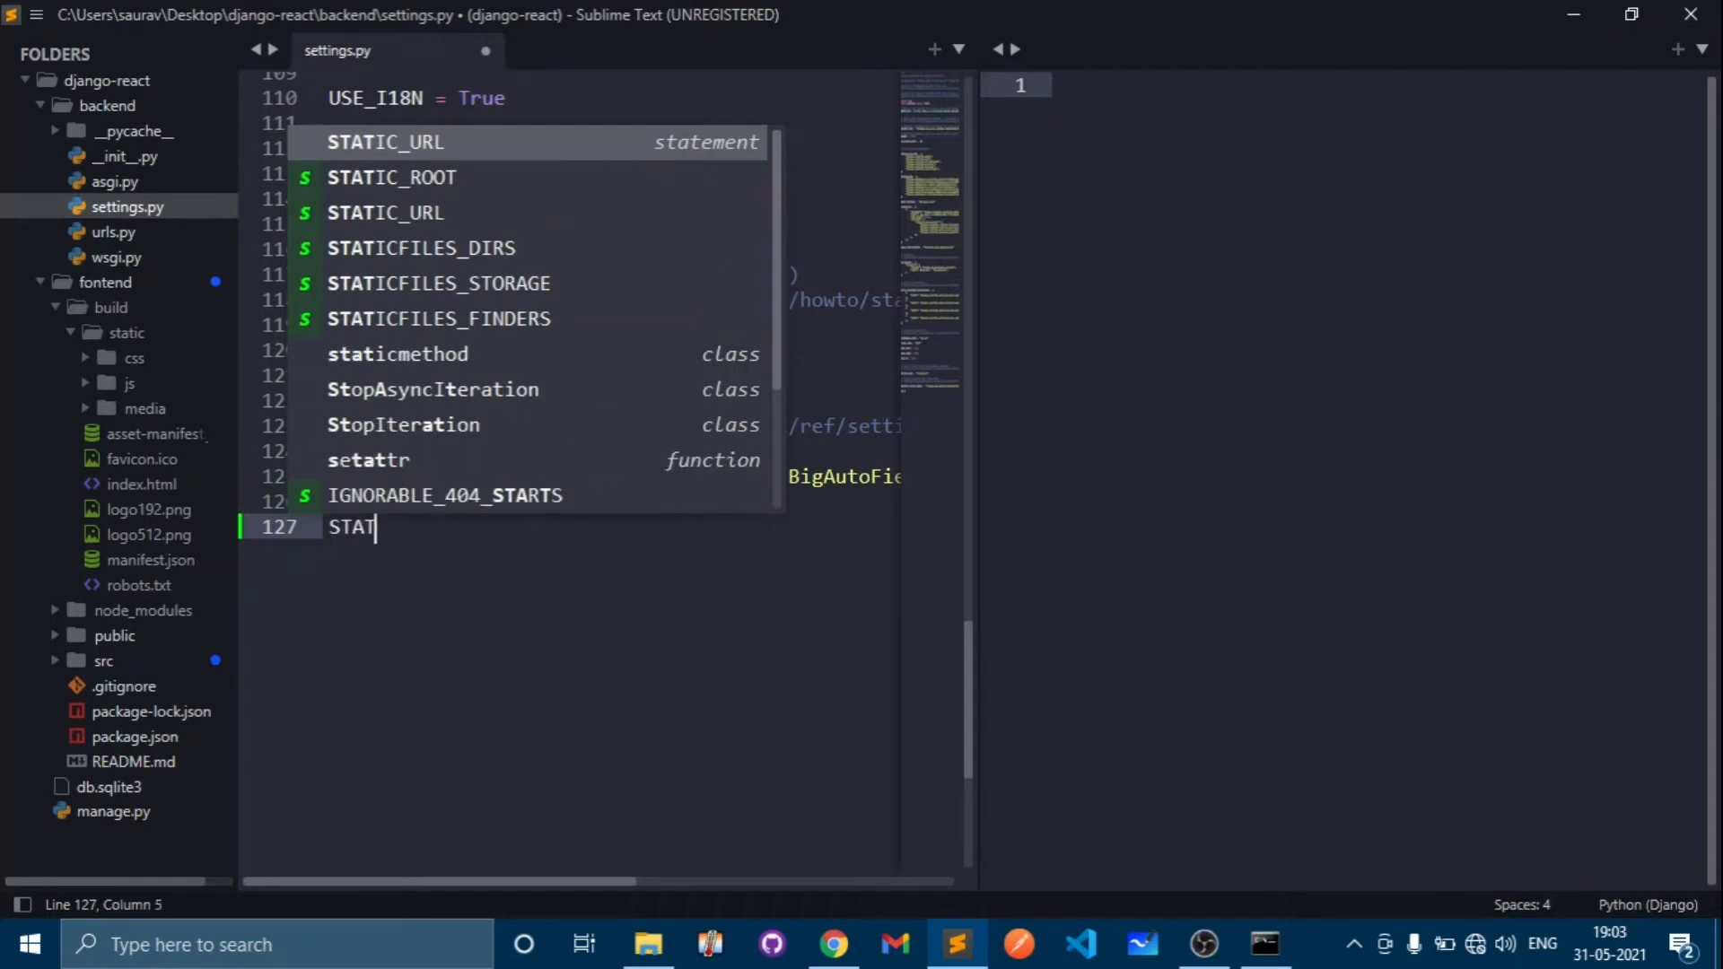
{"action": "type", "text": "IC"}
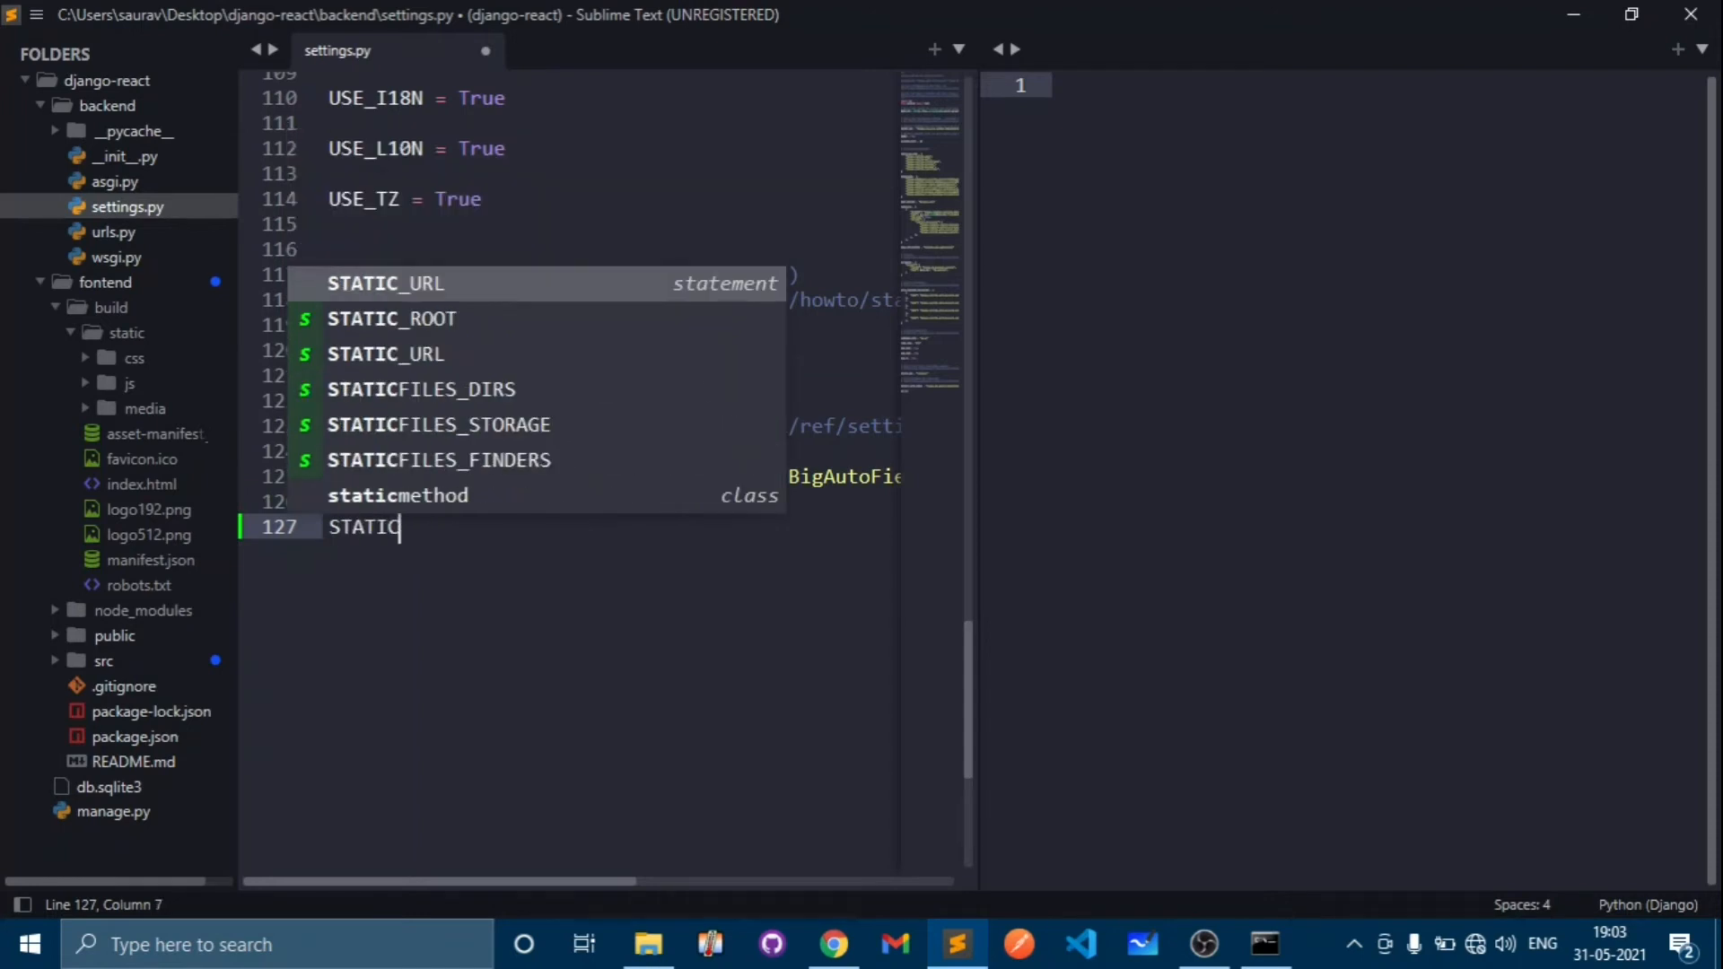
{"action": "key", "text": "Escape"}
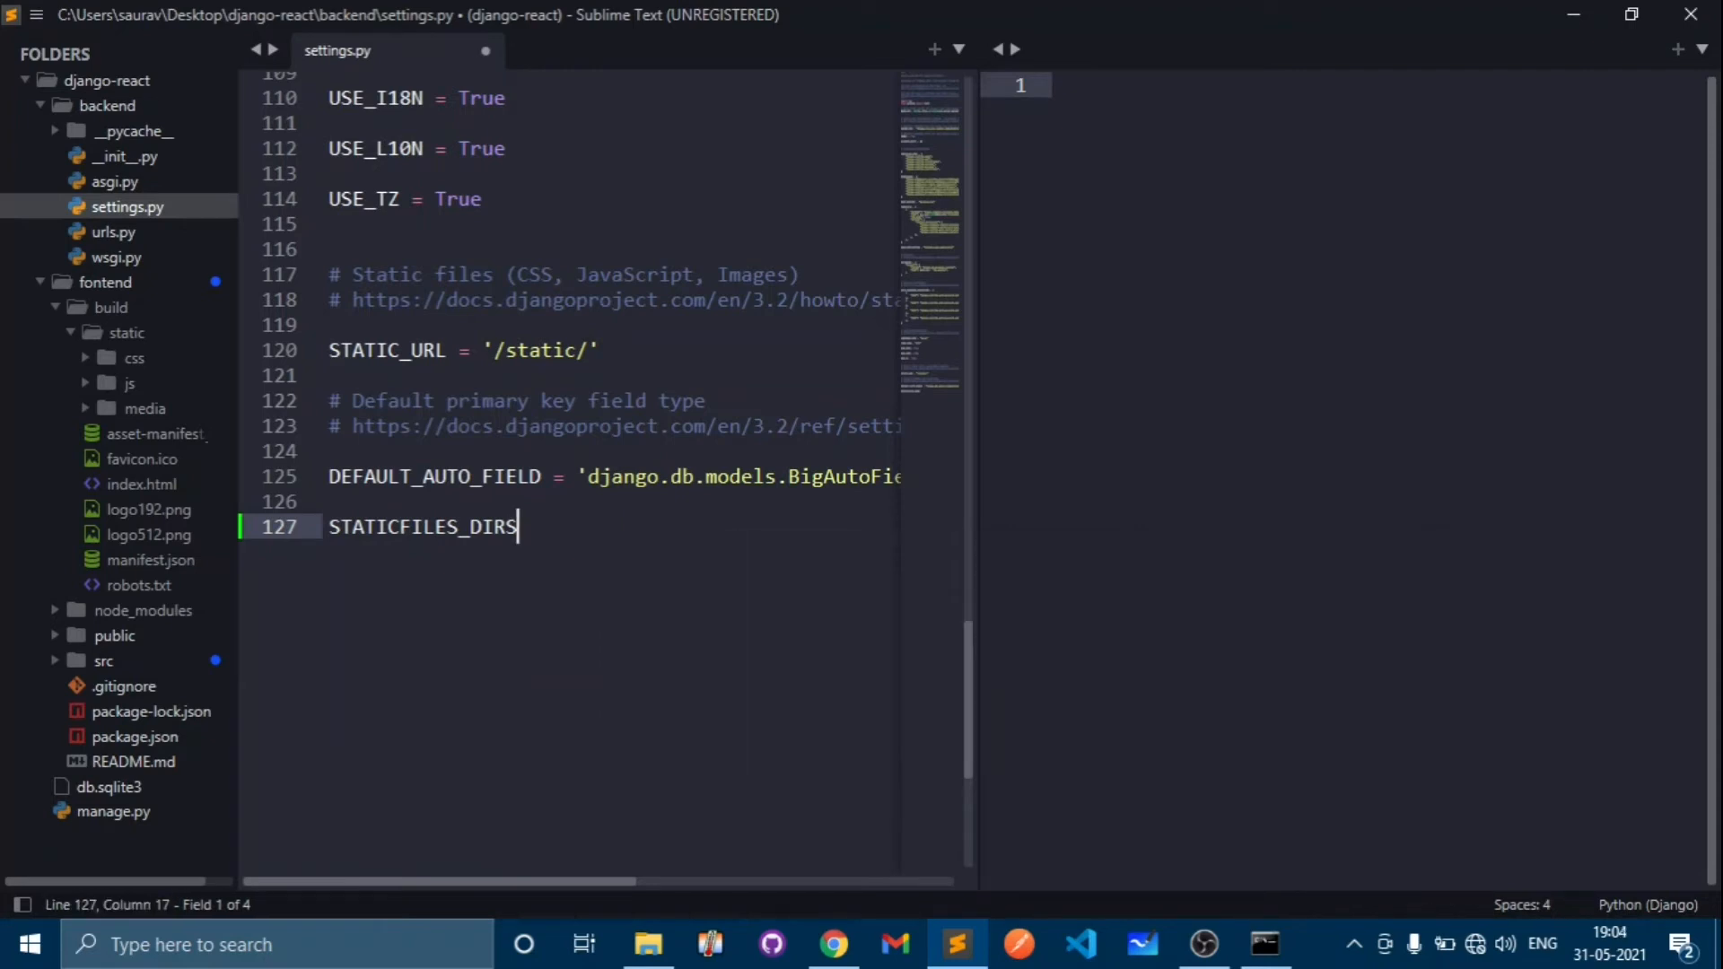
{"action": "type", "text": "="}
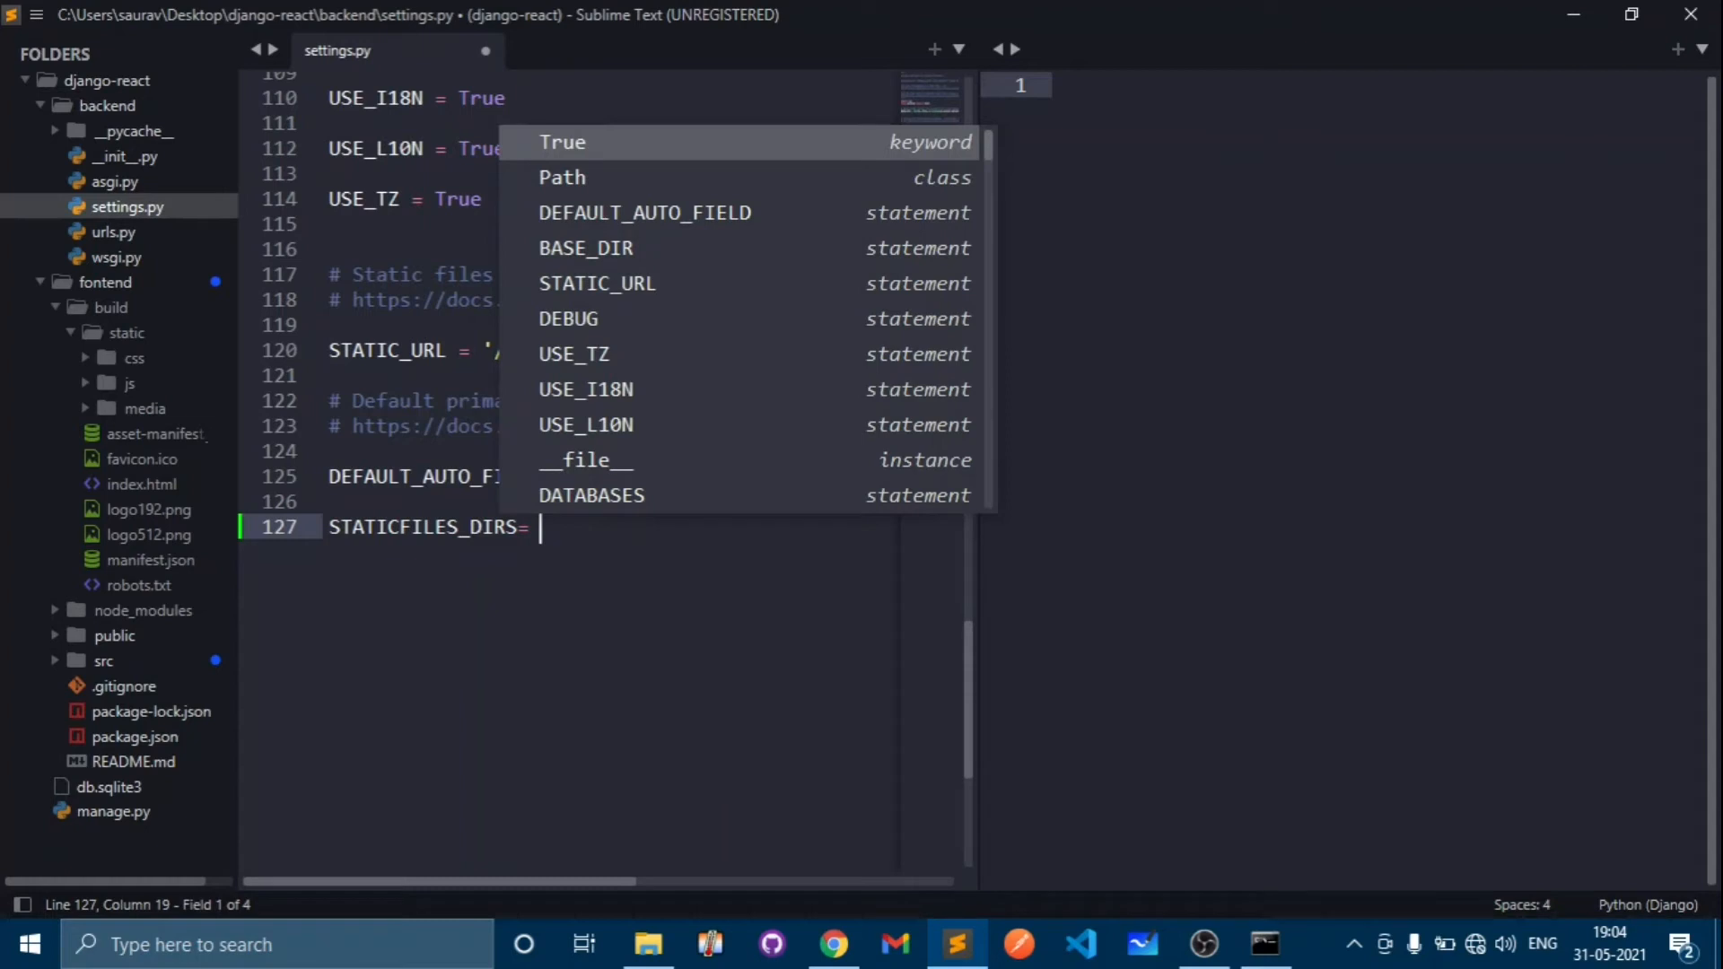
{"action": "type", "text": "os"}
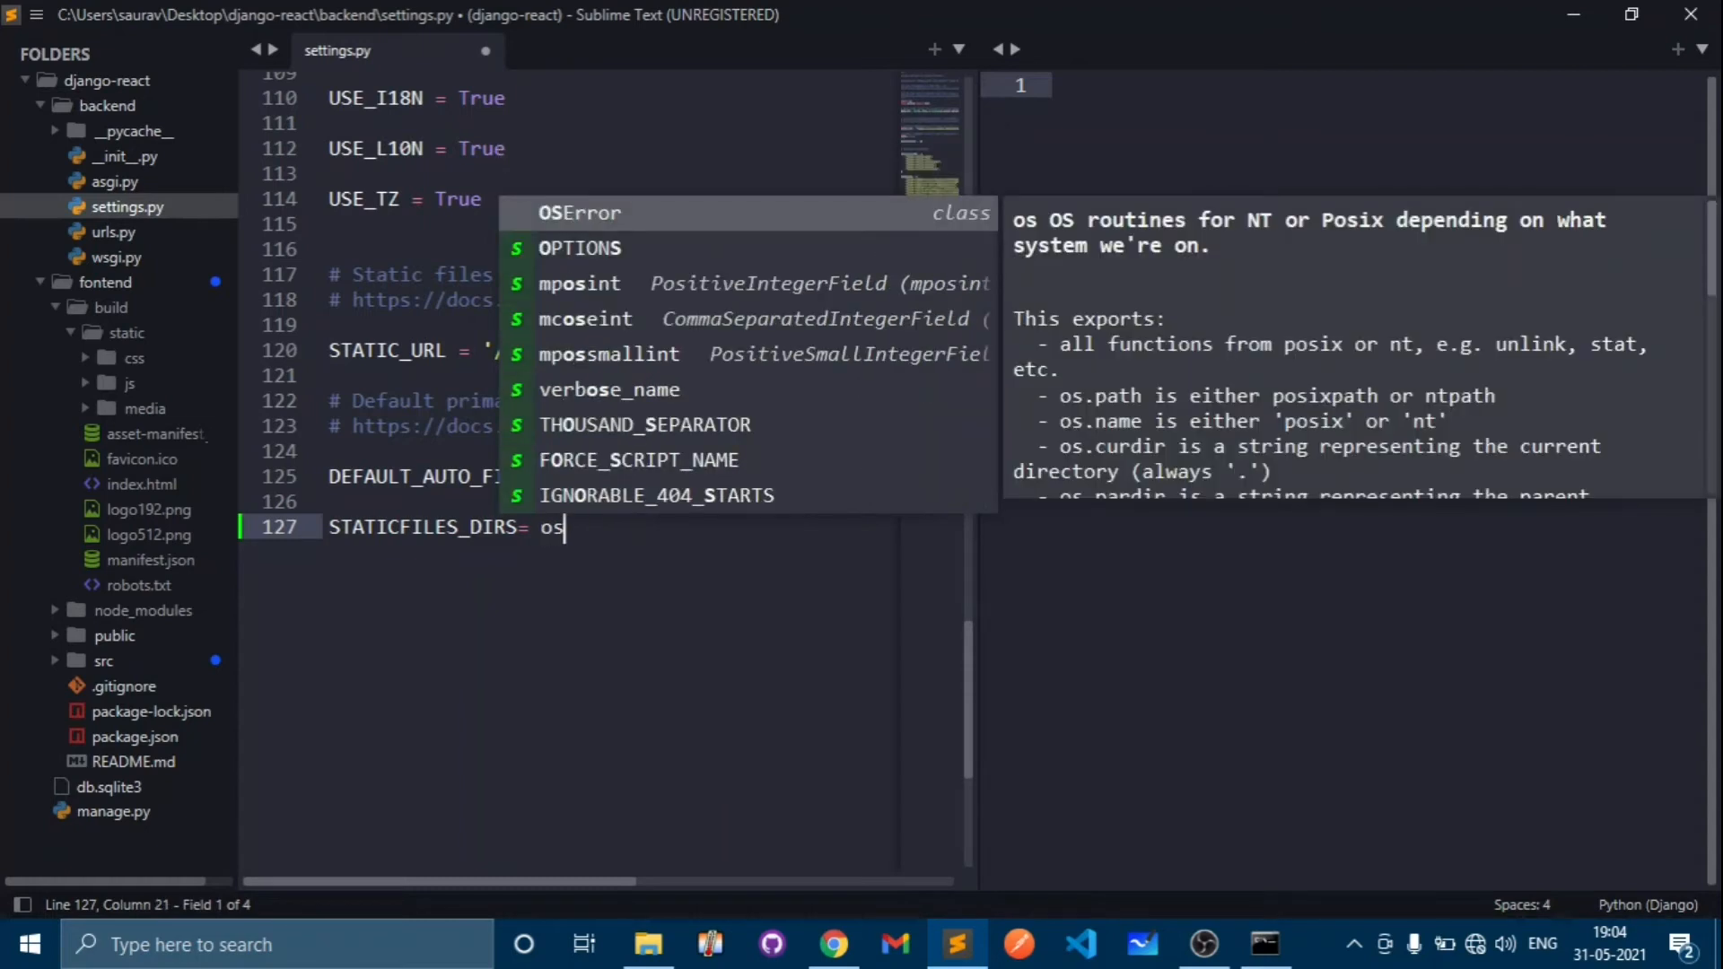
{"action": "key", "text": "backspace"}
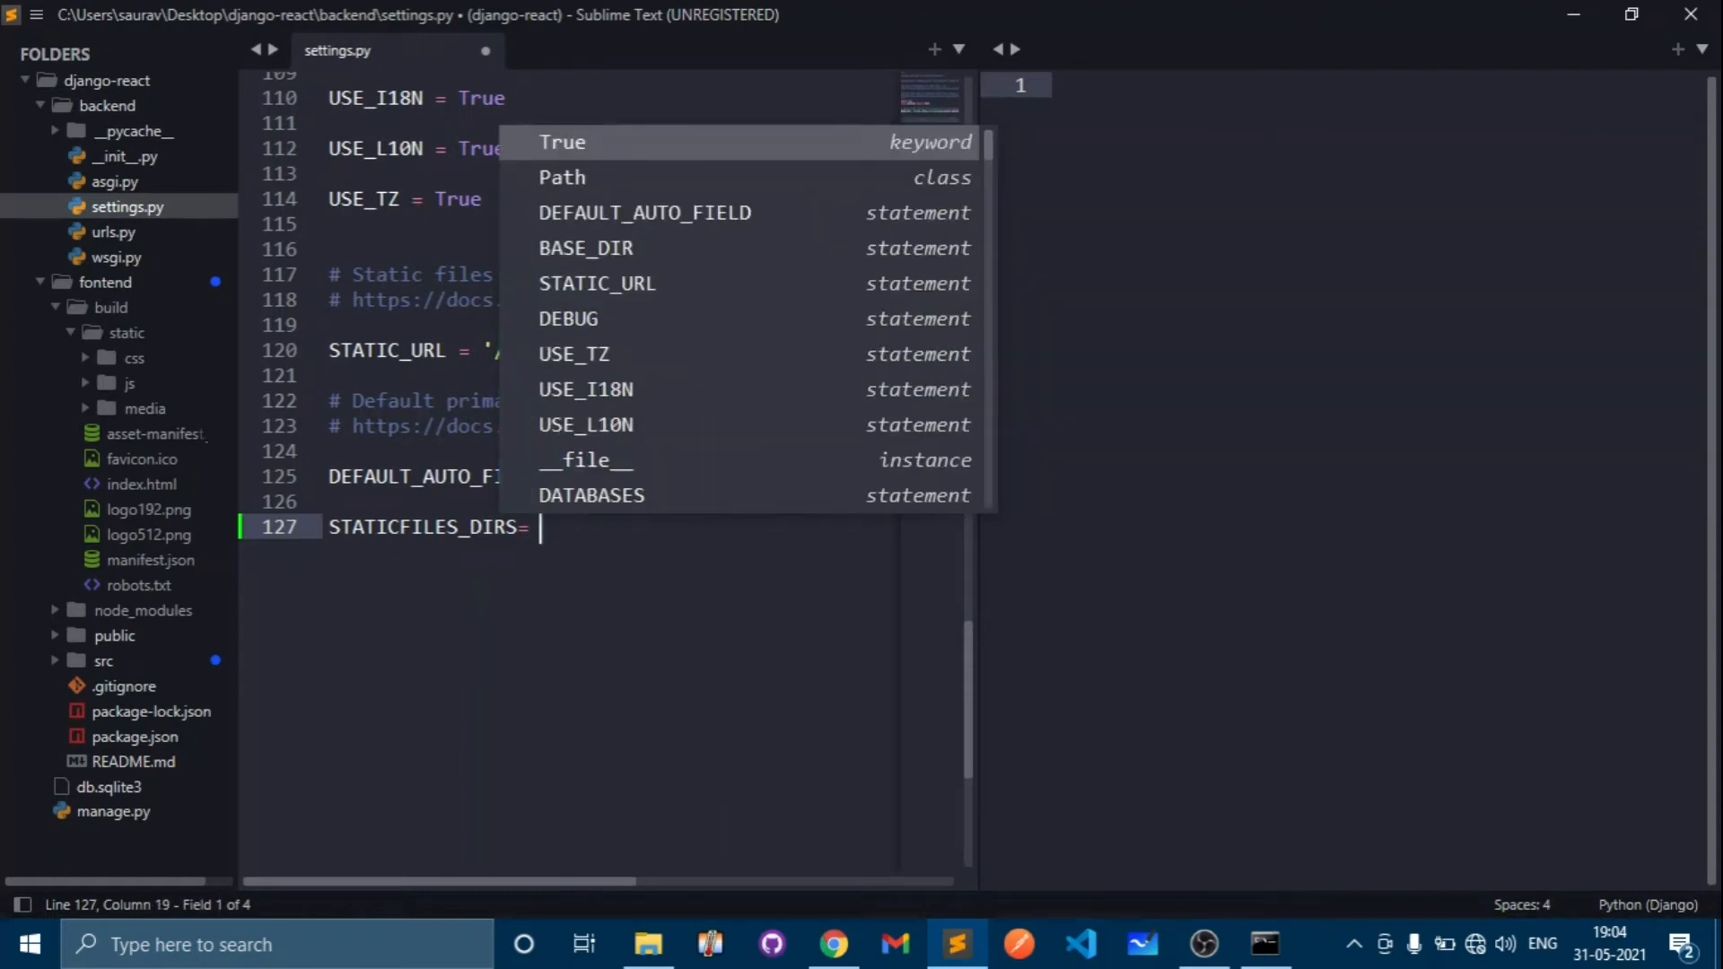
{"action": "type", "text": "["}
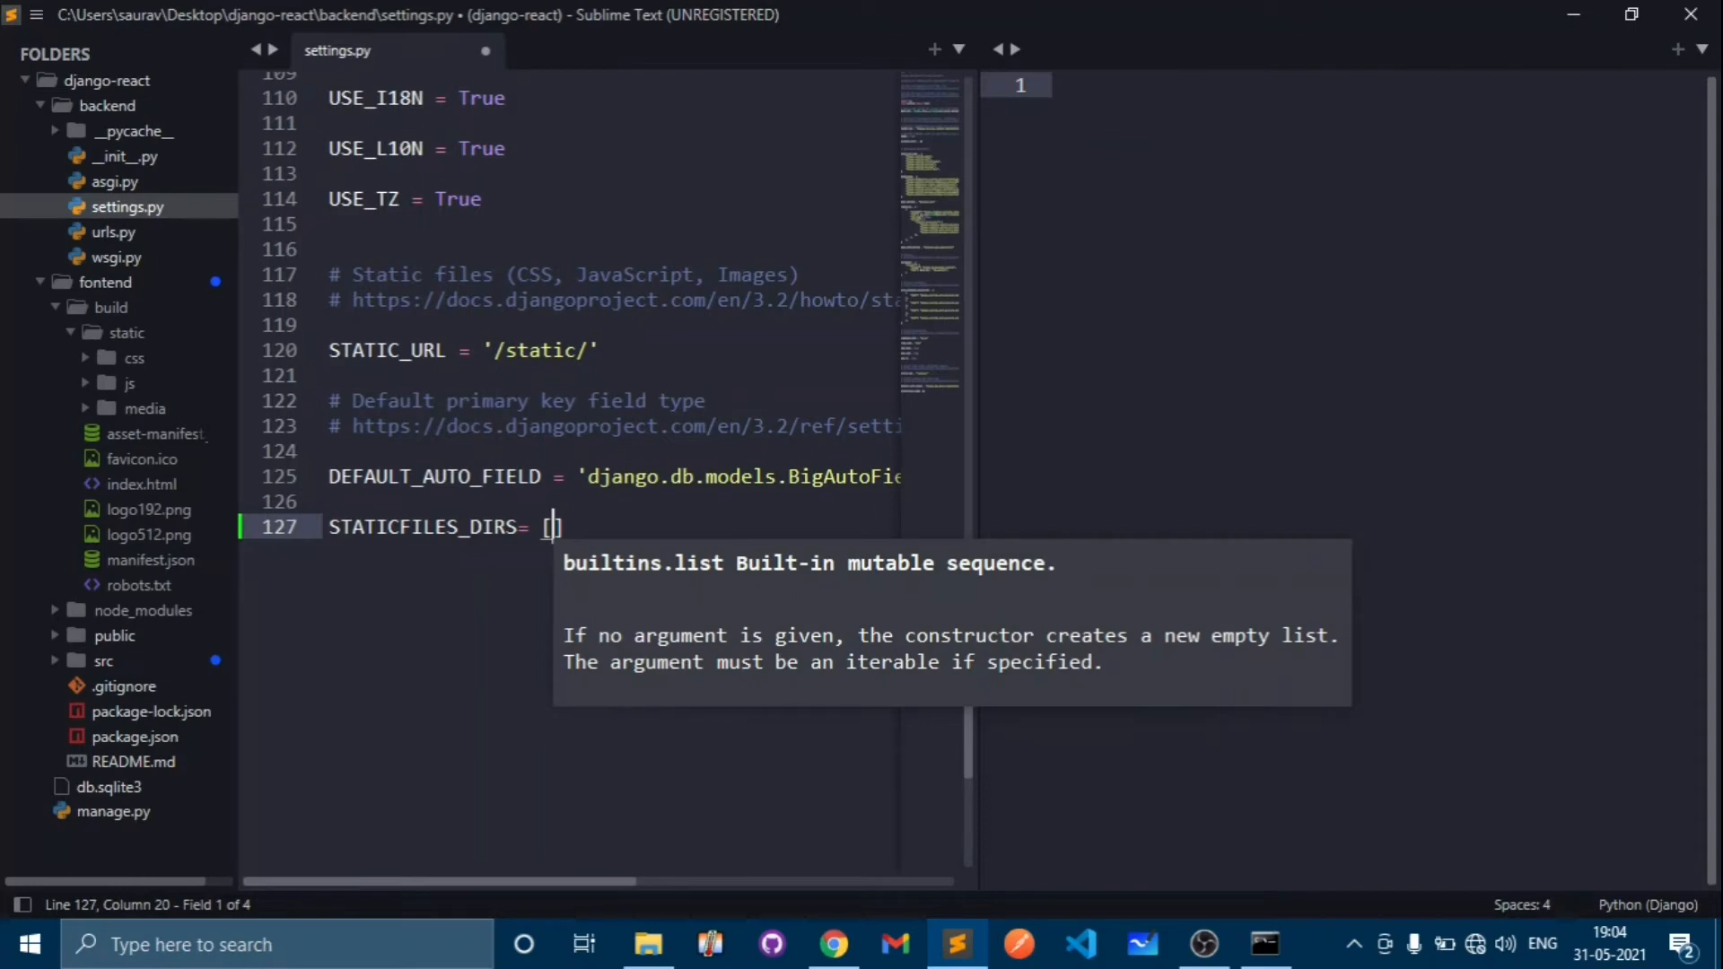
{"action": "type", "text": "os"}
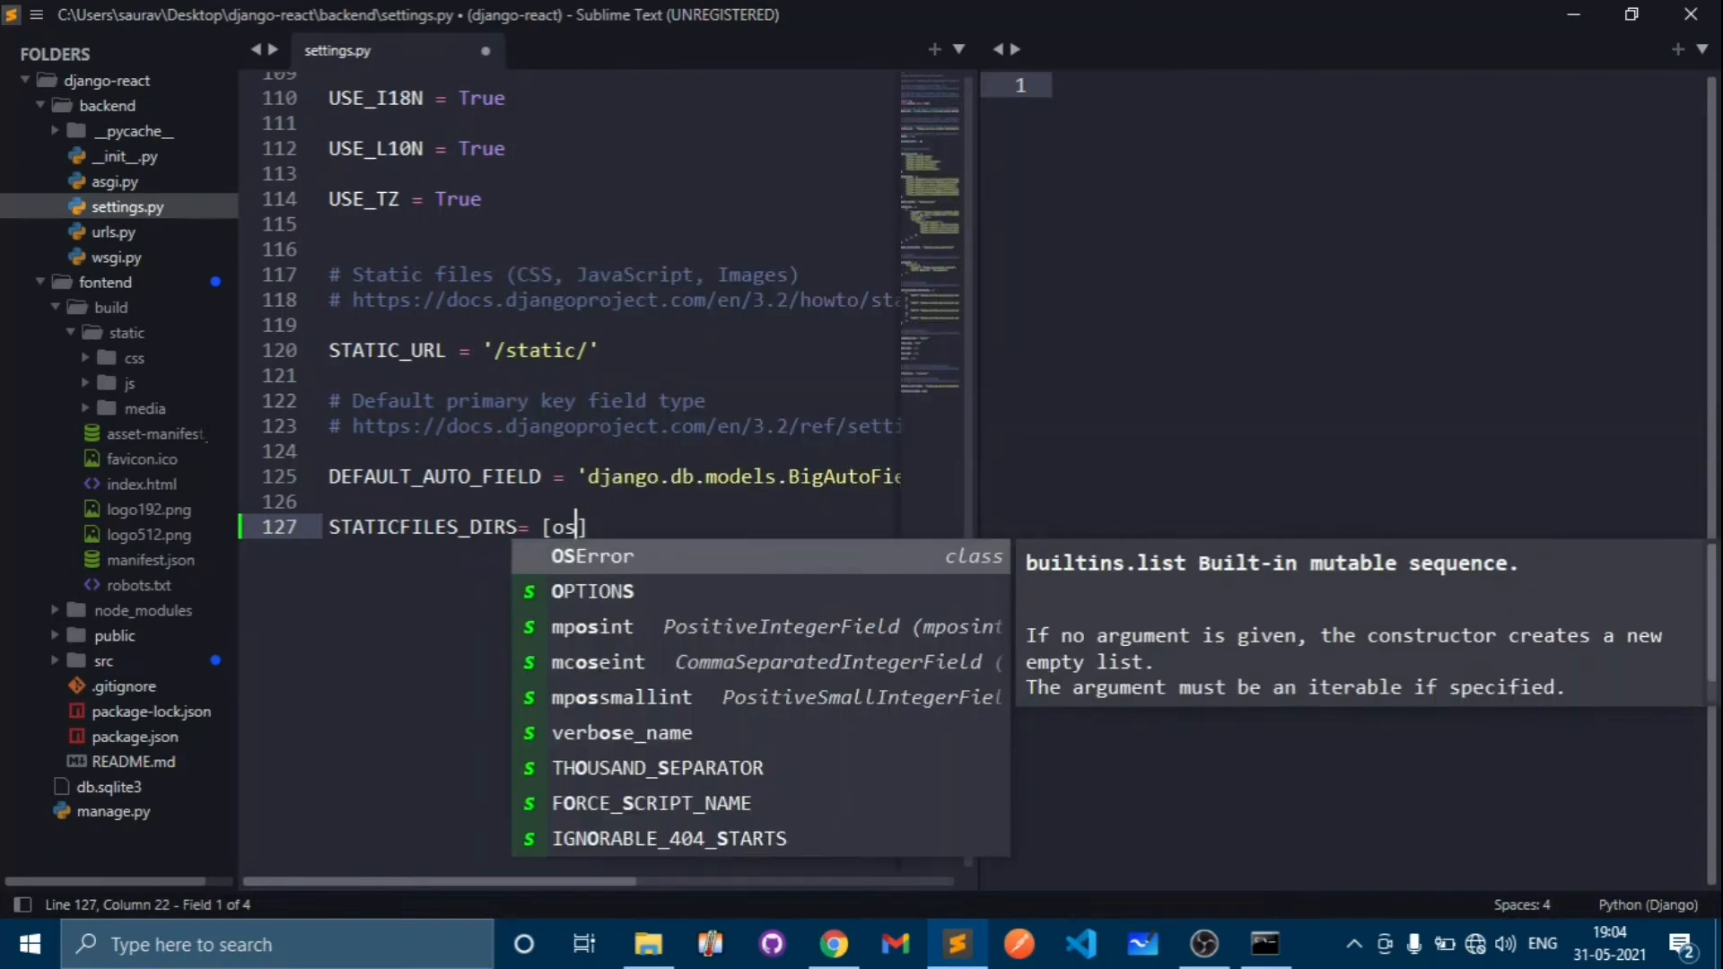
{"action": "type", "text": ".path.join("}
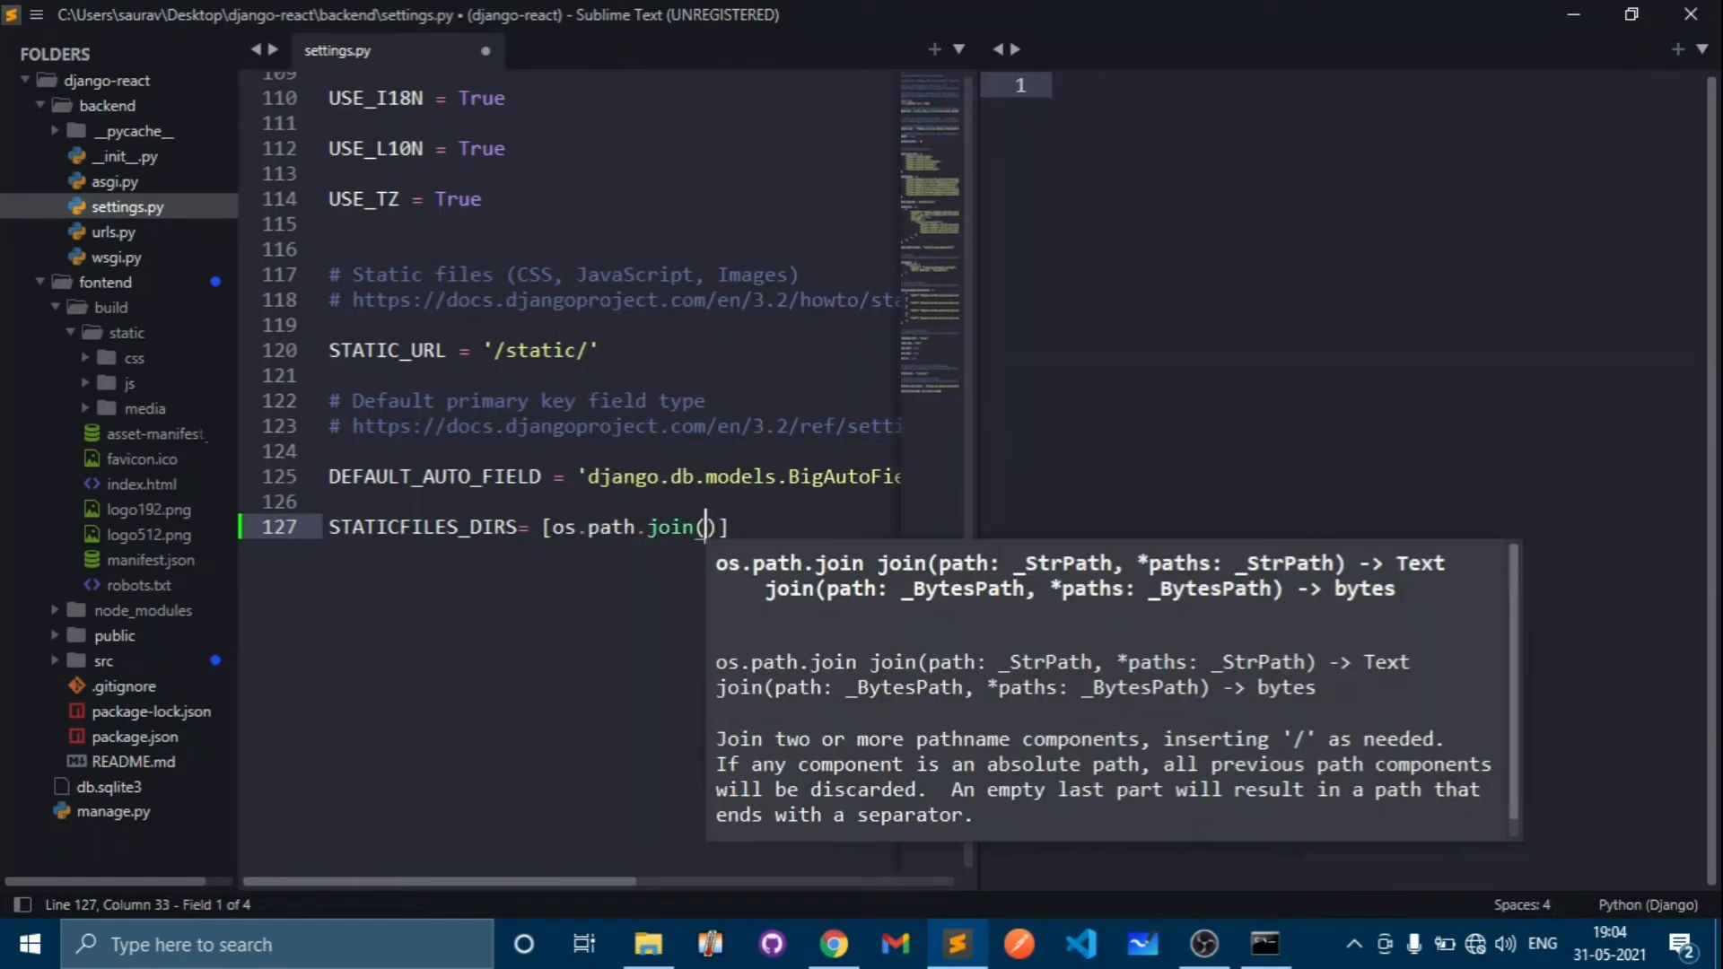
{"action": "type", "text": "BASE_DIR"}
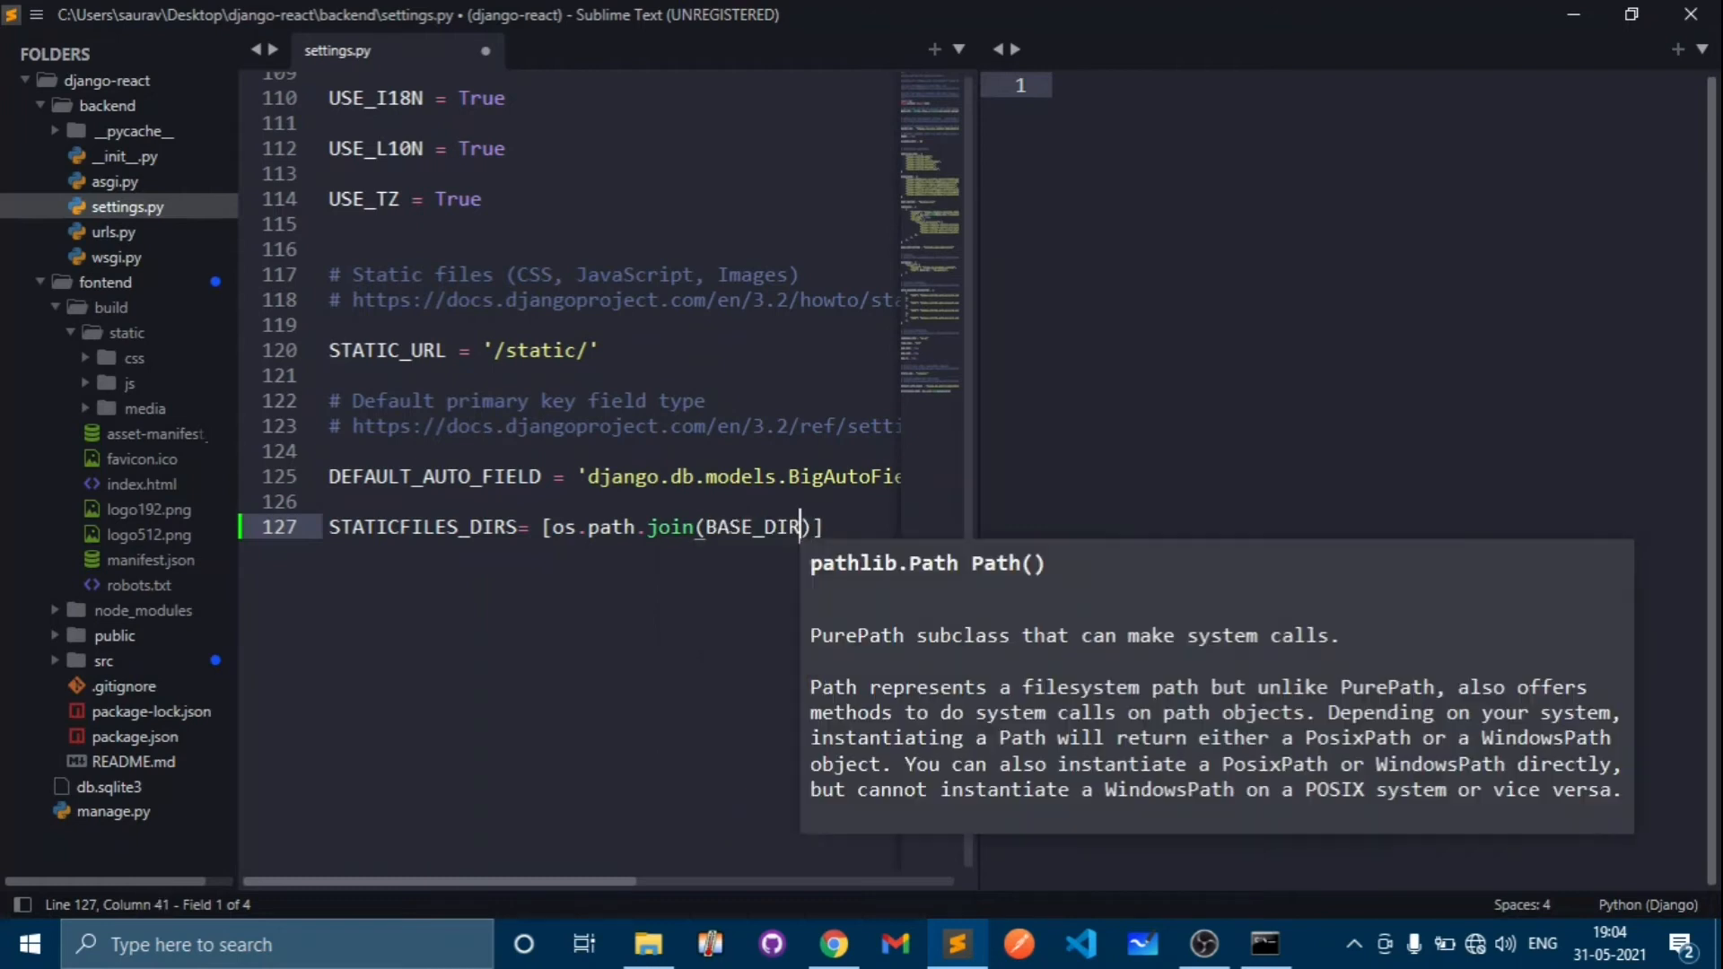
{"action": "type", "text": ", ''"}
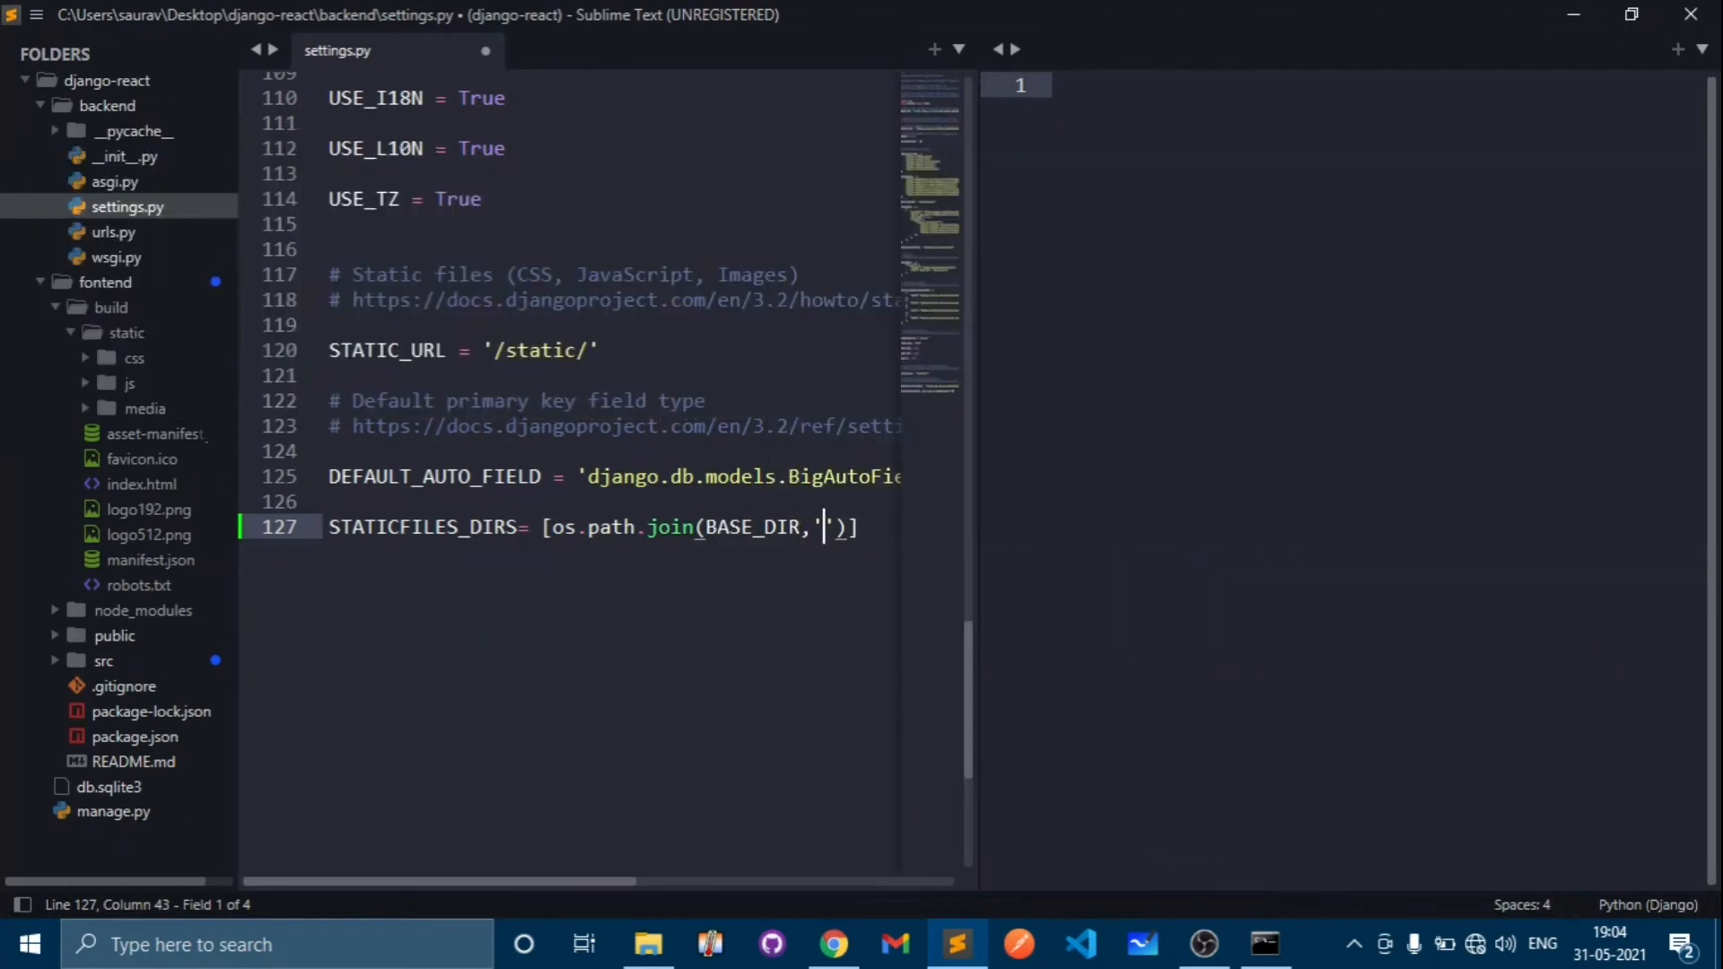
{"action": "mouse_move", "coordinate": [155, 432]}
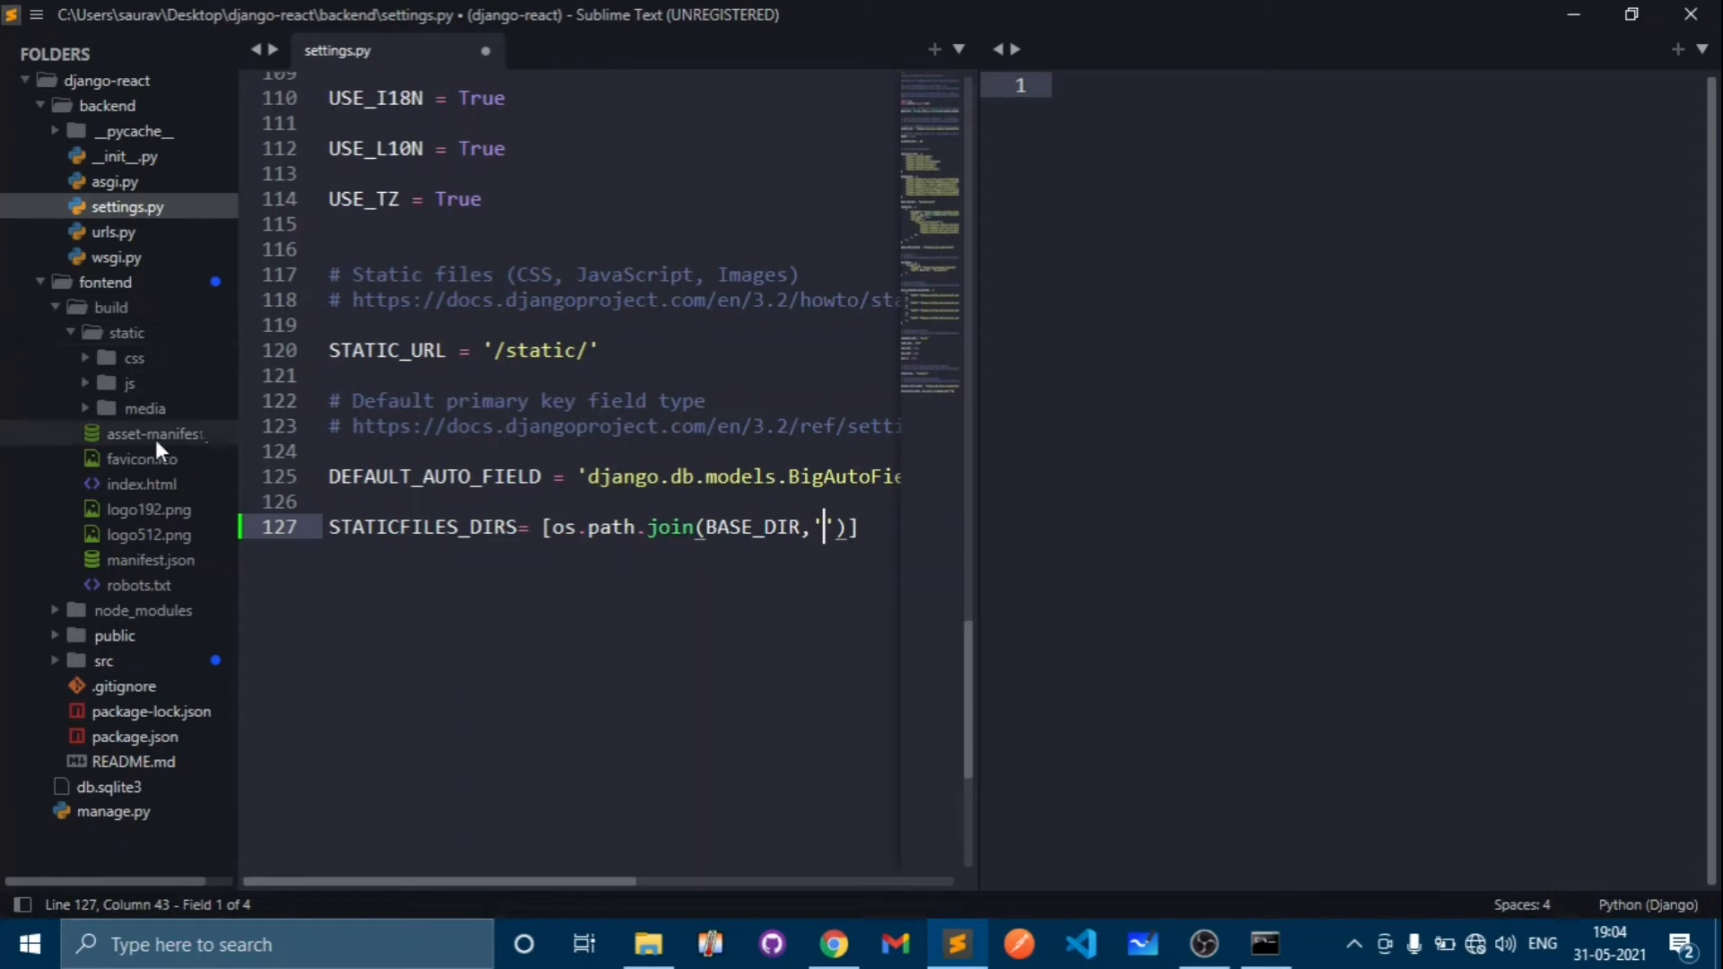
{"action": "mouse_move", "coordinate": [126, 332]}
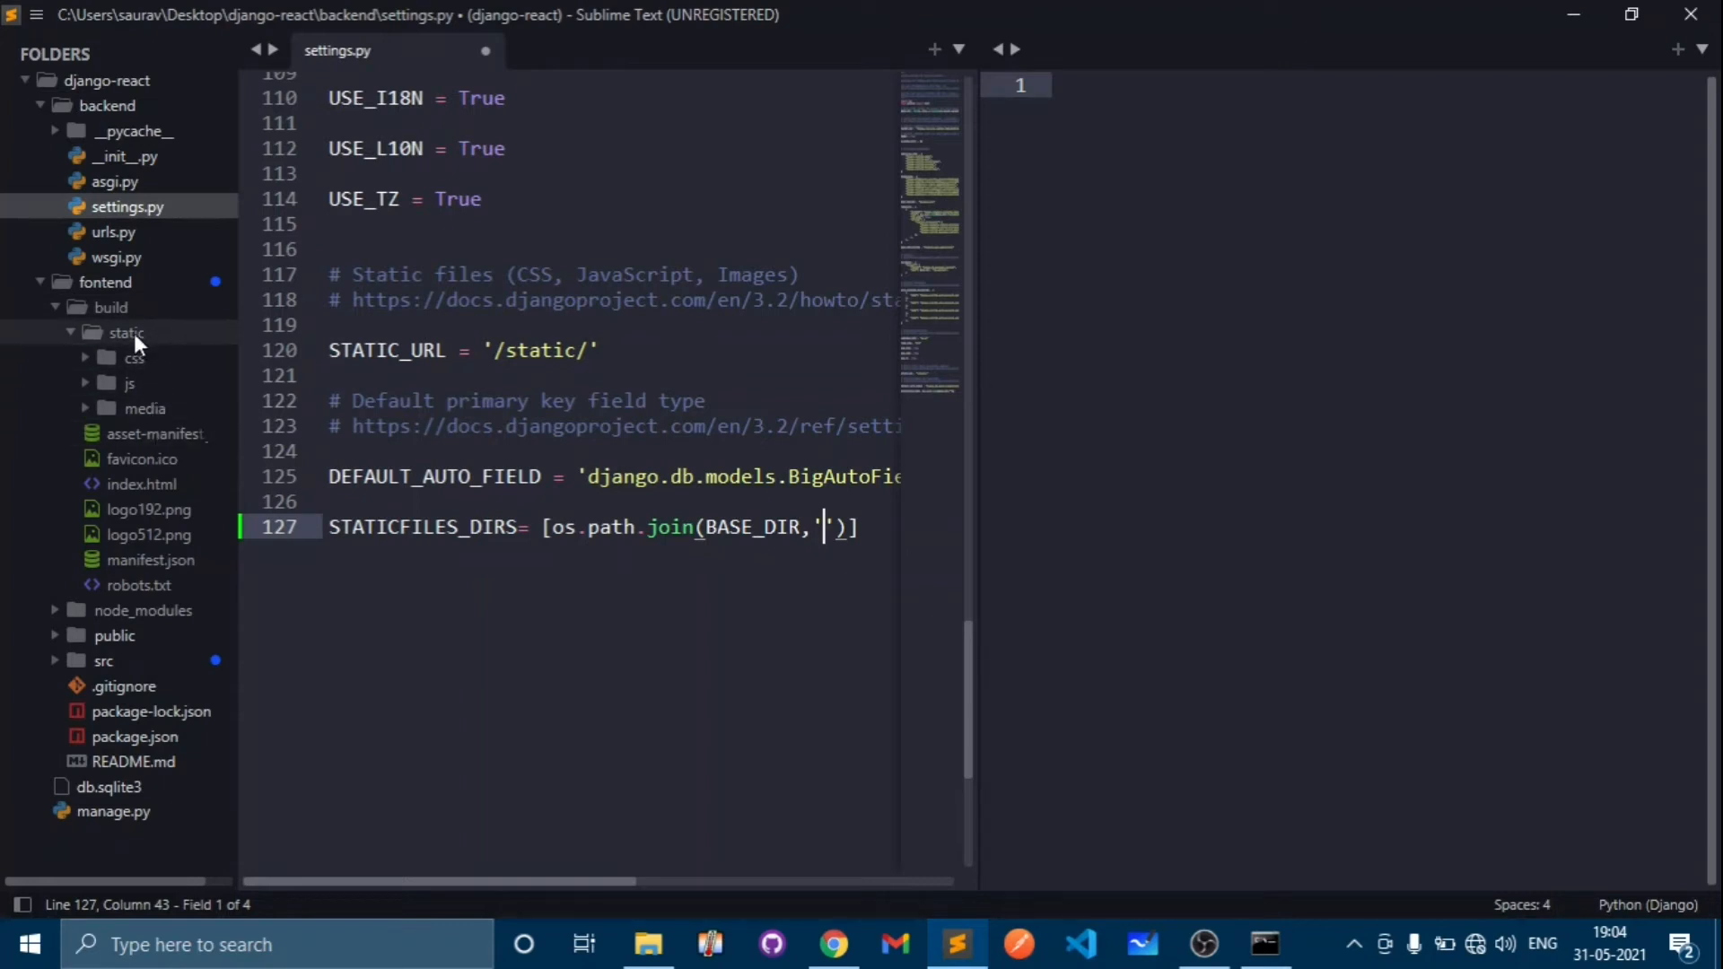
{"action": "mouse_move", "coordinate": [108, 350]}
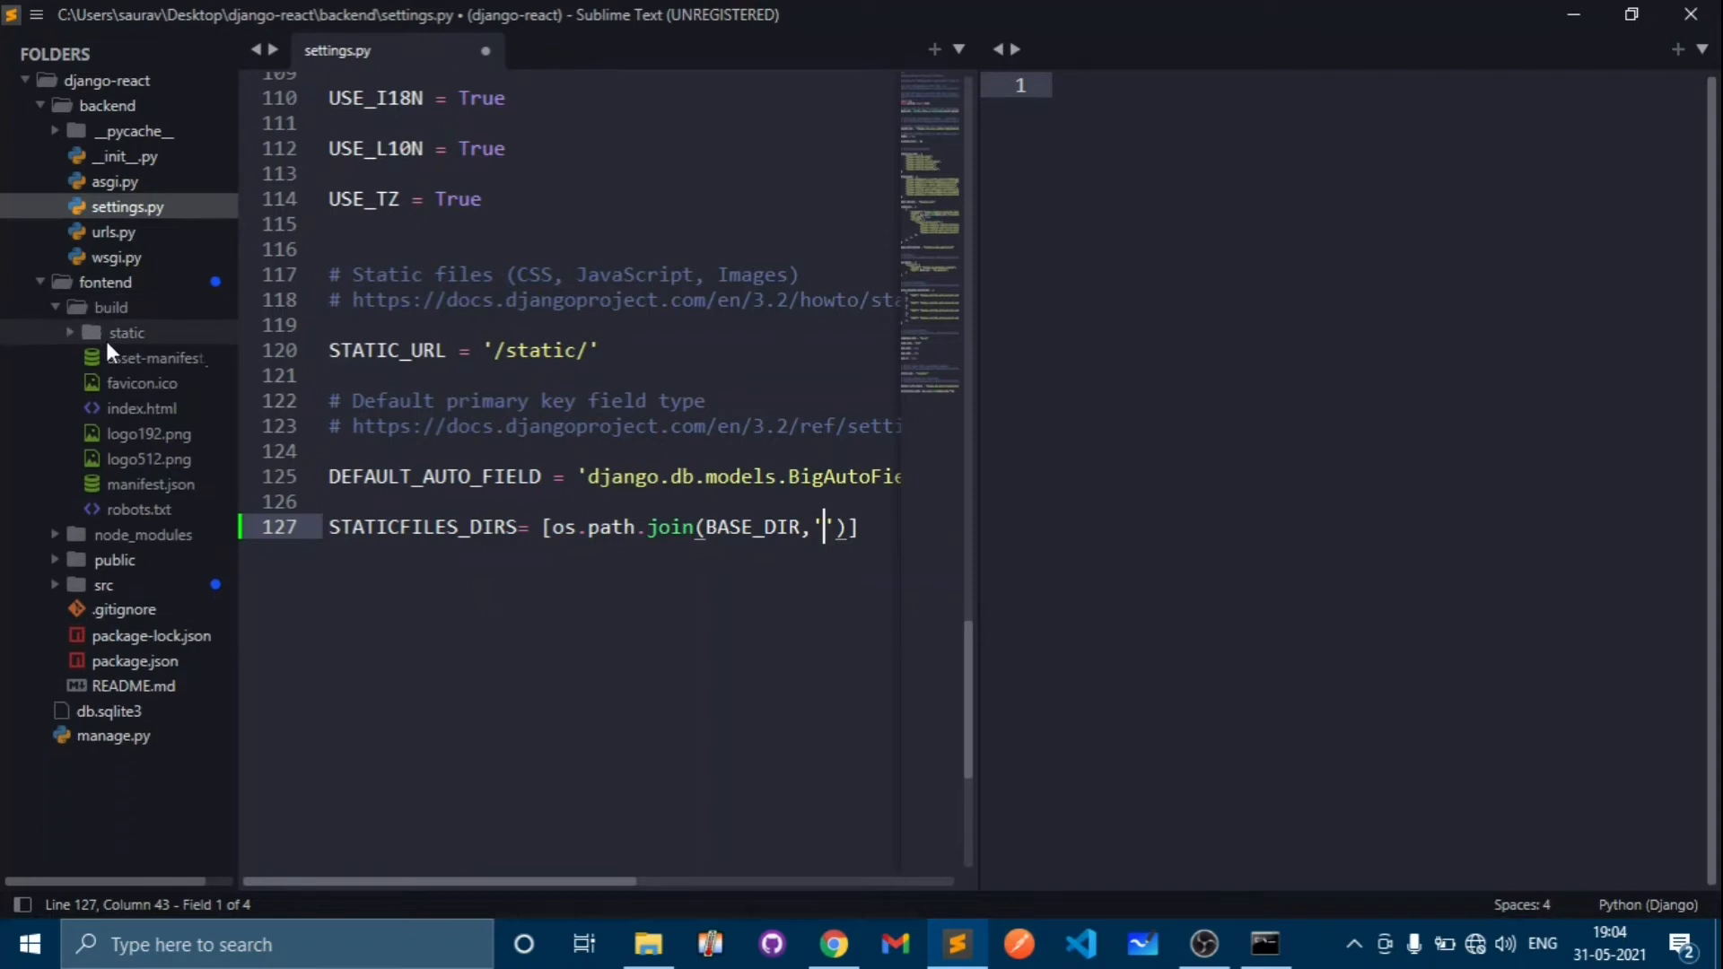
- Fill the path as 'fontend/build/static' after checking the static folder, and save settings.py
{"action": "left_click", "coordinate": [126, 332]}
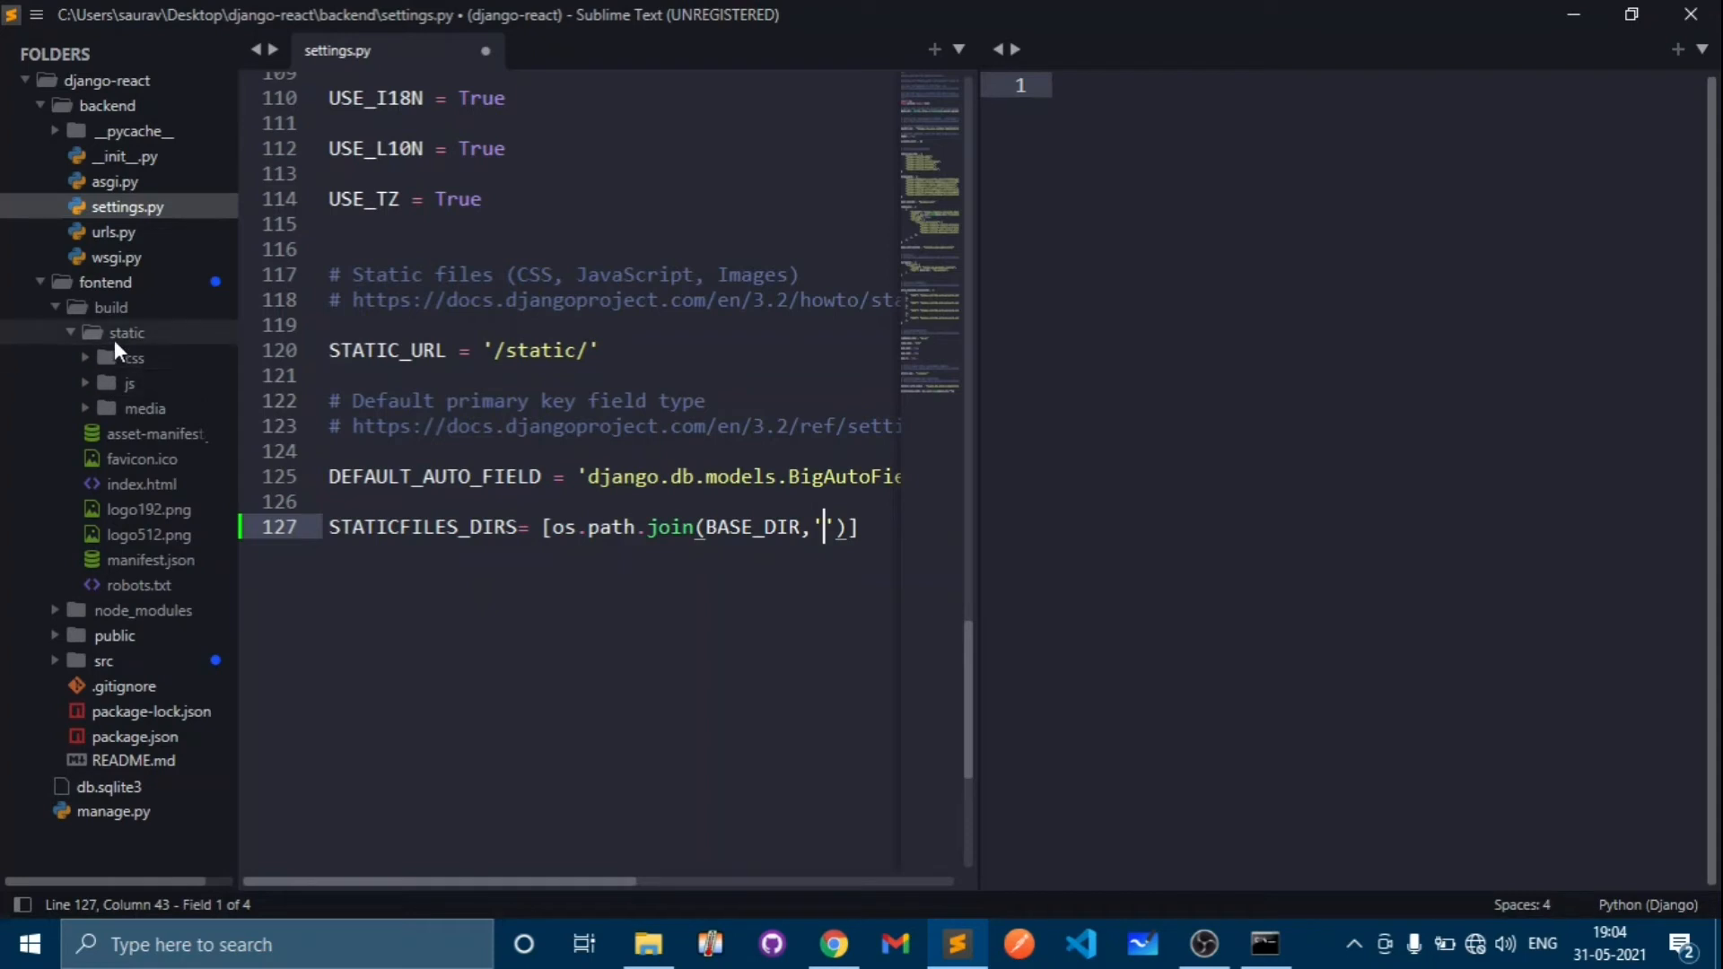
{"action": "mouse_move", "coordinate": [261, 384]}
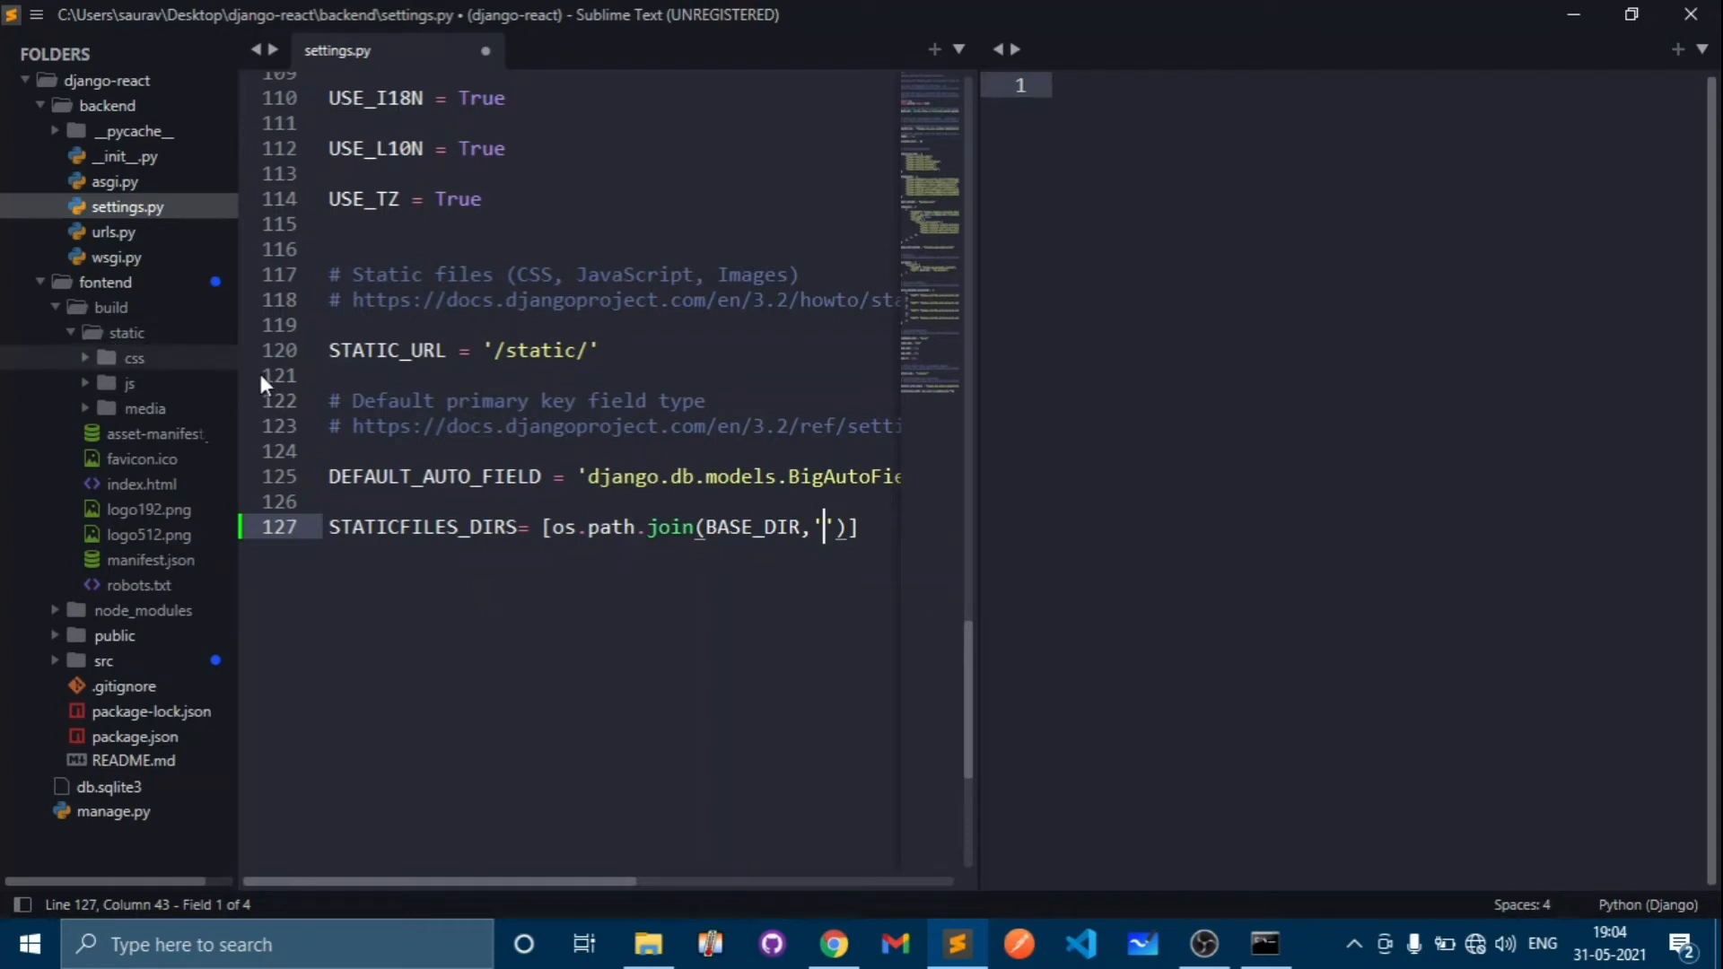
{"action": "mouse_move", "coordinate": [919, 628]}
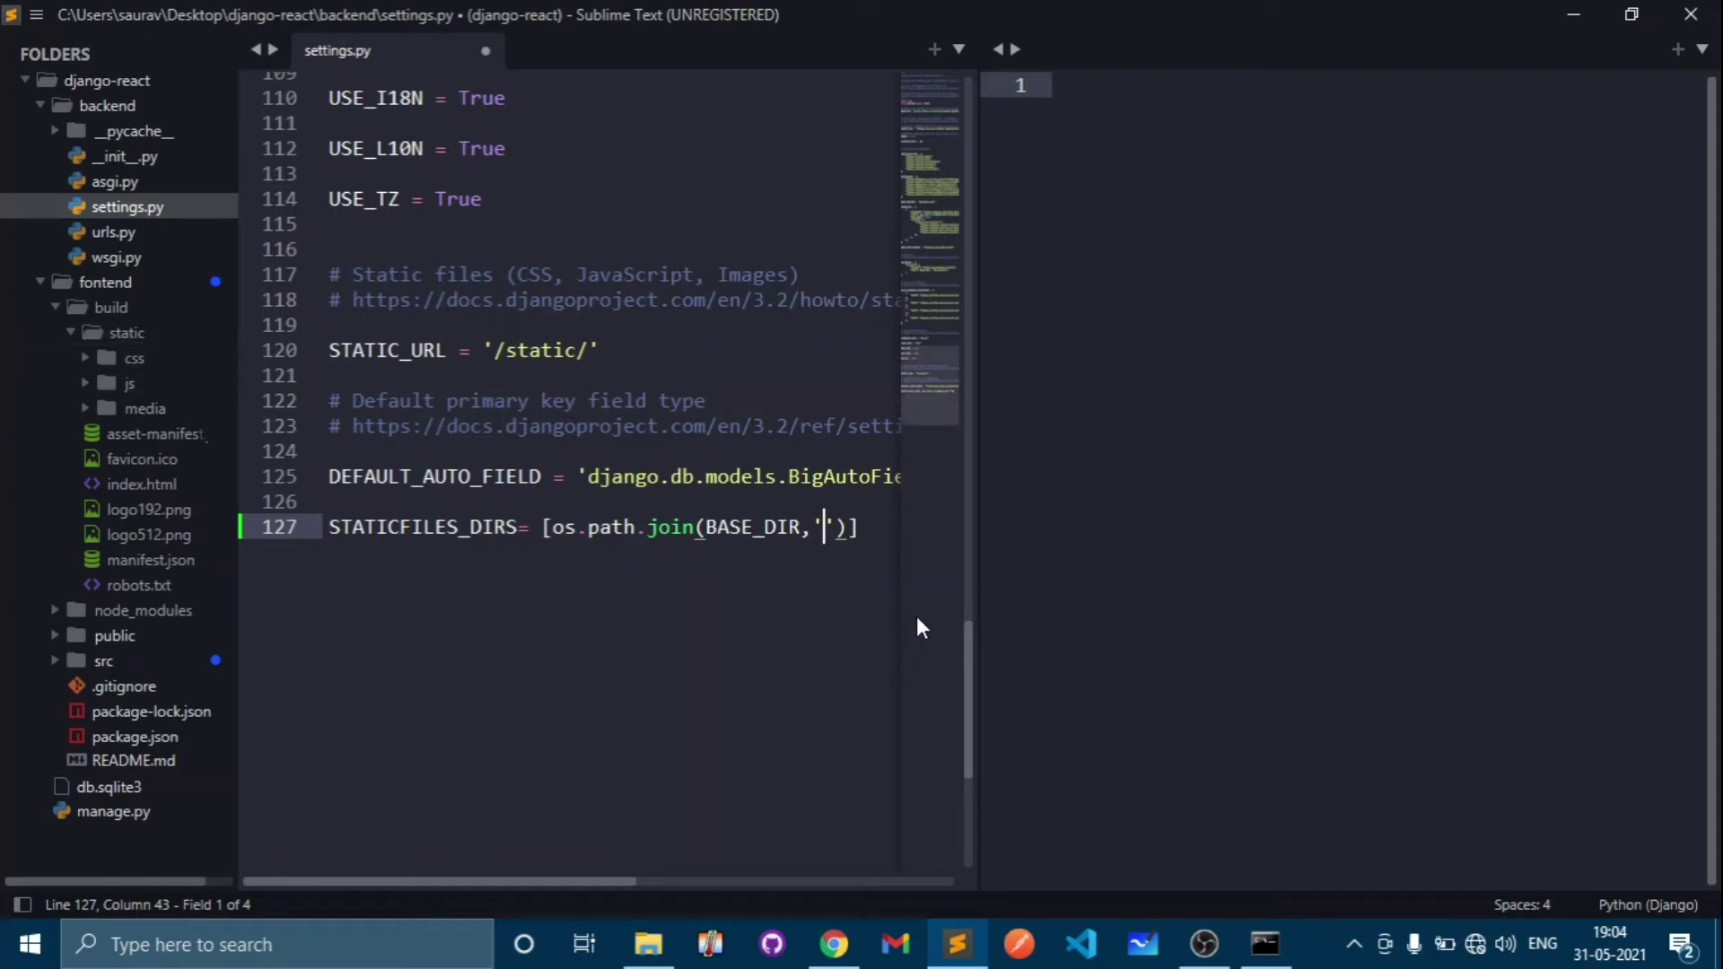
{"action": "type", "text": "fontend/"}
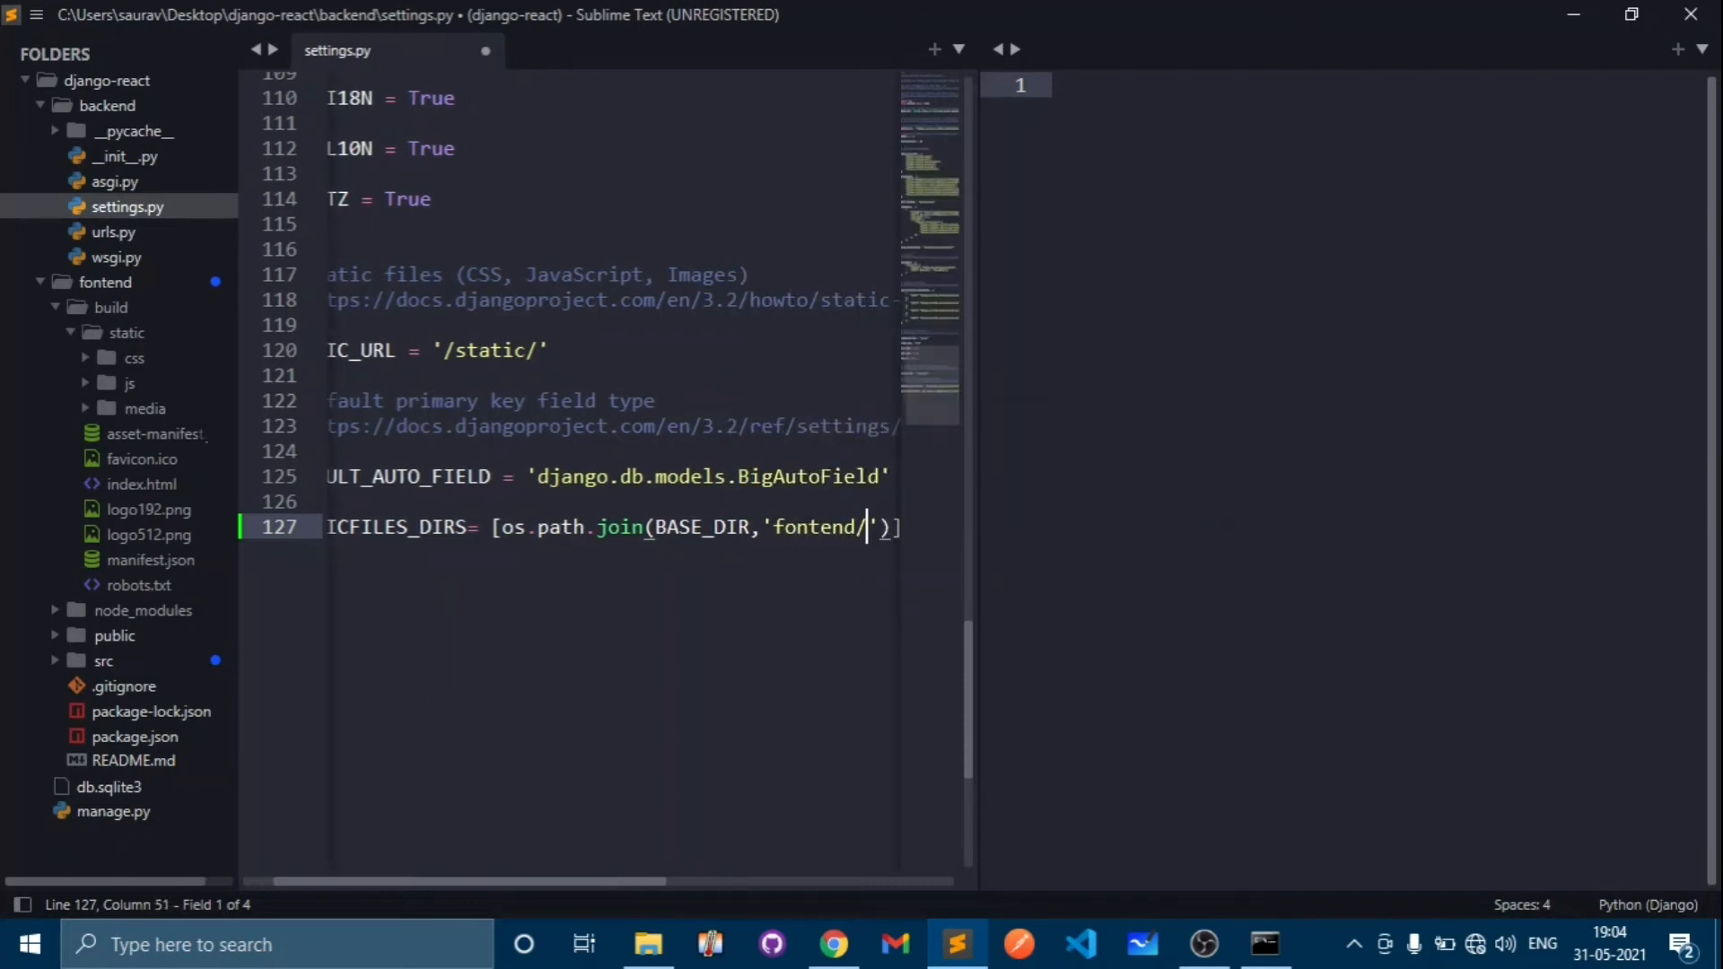
{"action": "type", "text": "build/"}
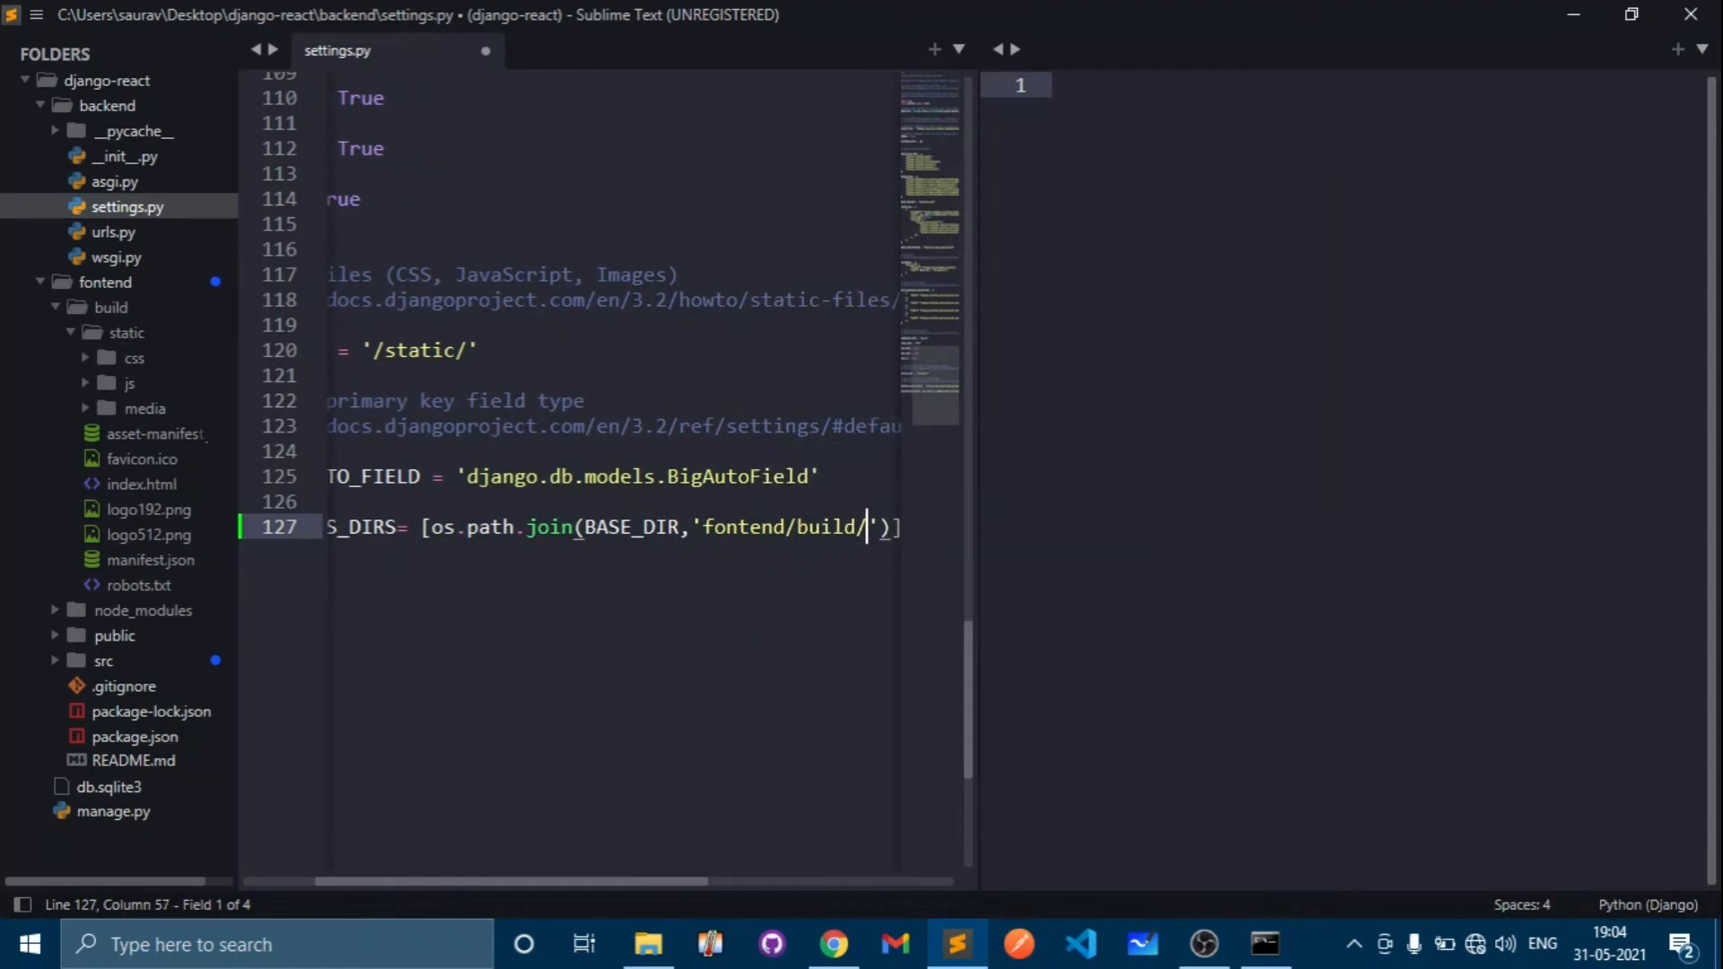
{"action": "type", "text": "sta"}
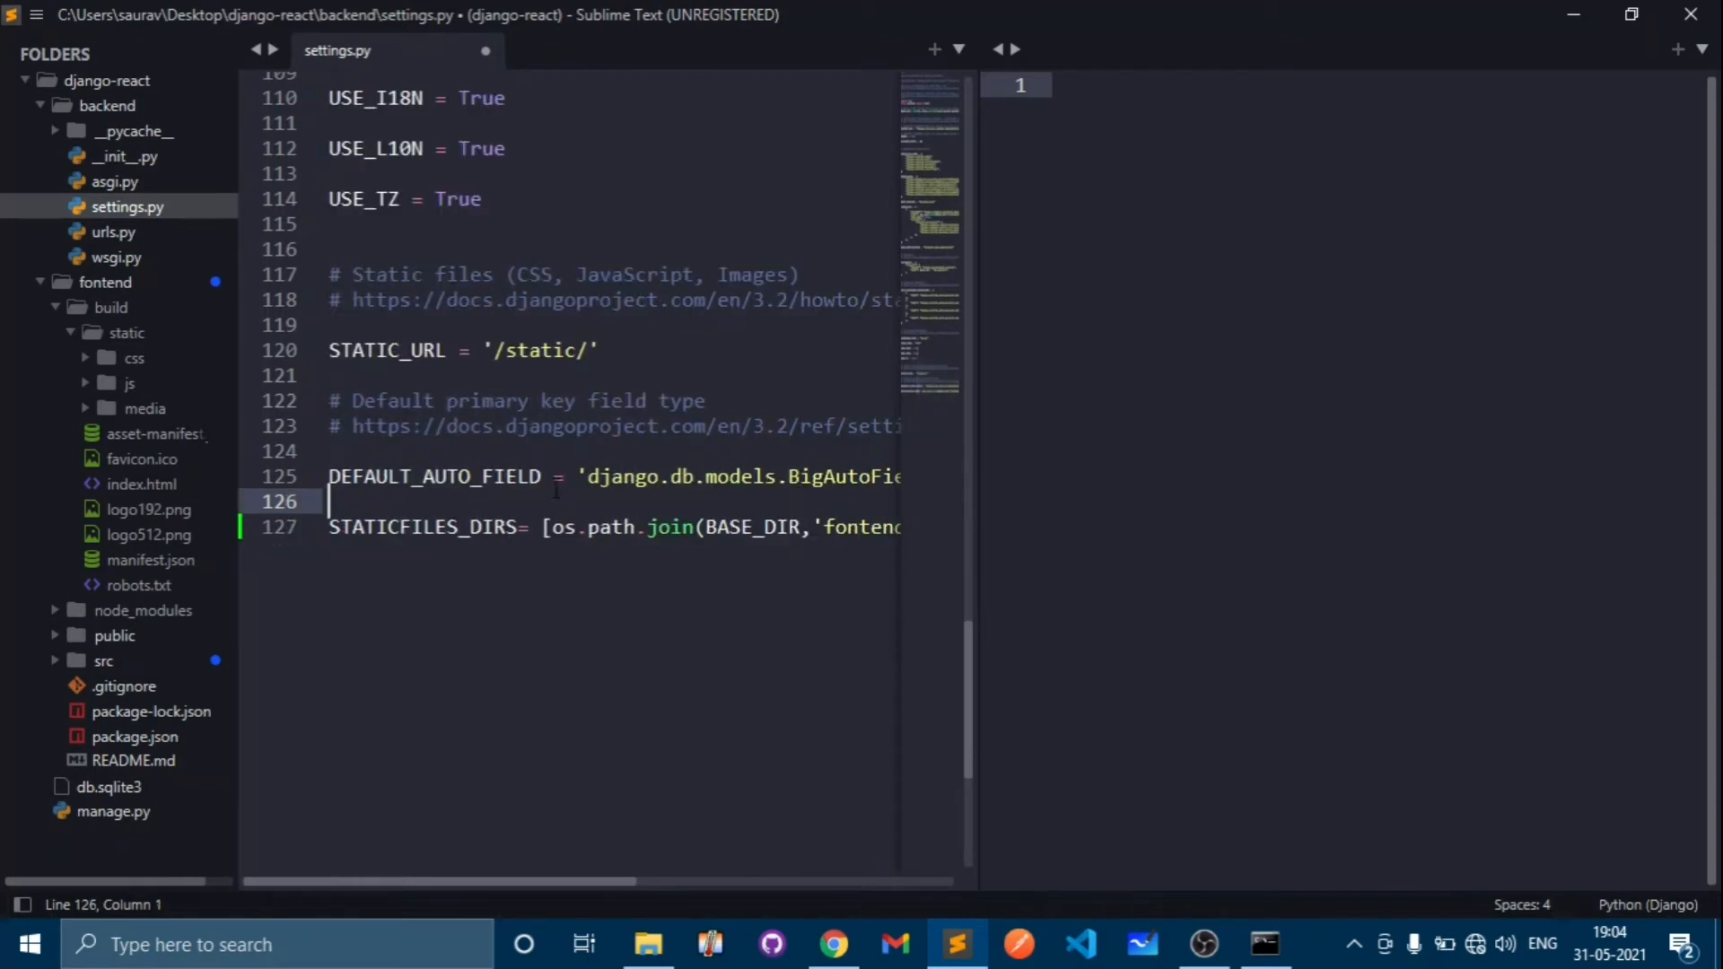
{"action": "key", "text": "ctrl+s"}
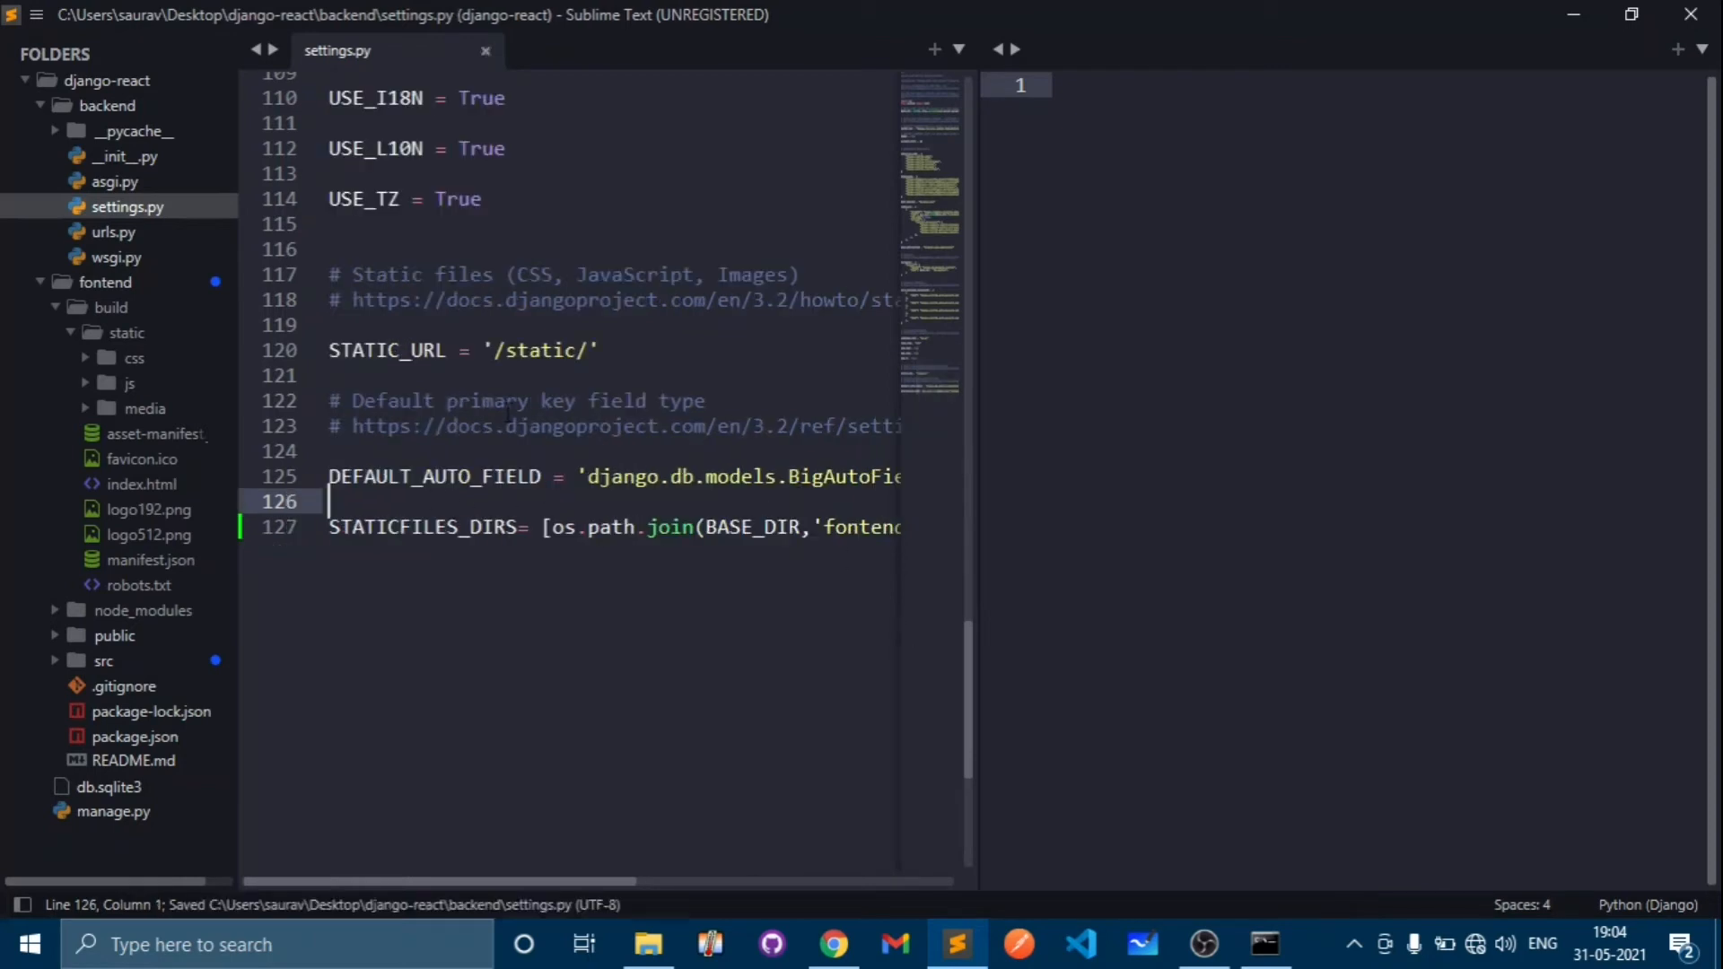
- In urls.py add a path('',views) entry to urlpatterns after the admin path
{"action": "scroll", "scroll_direction": "up", "scroll_amount": 3}
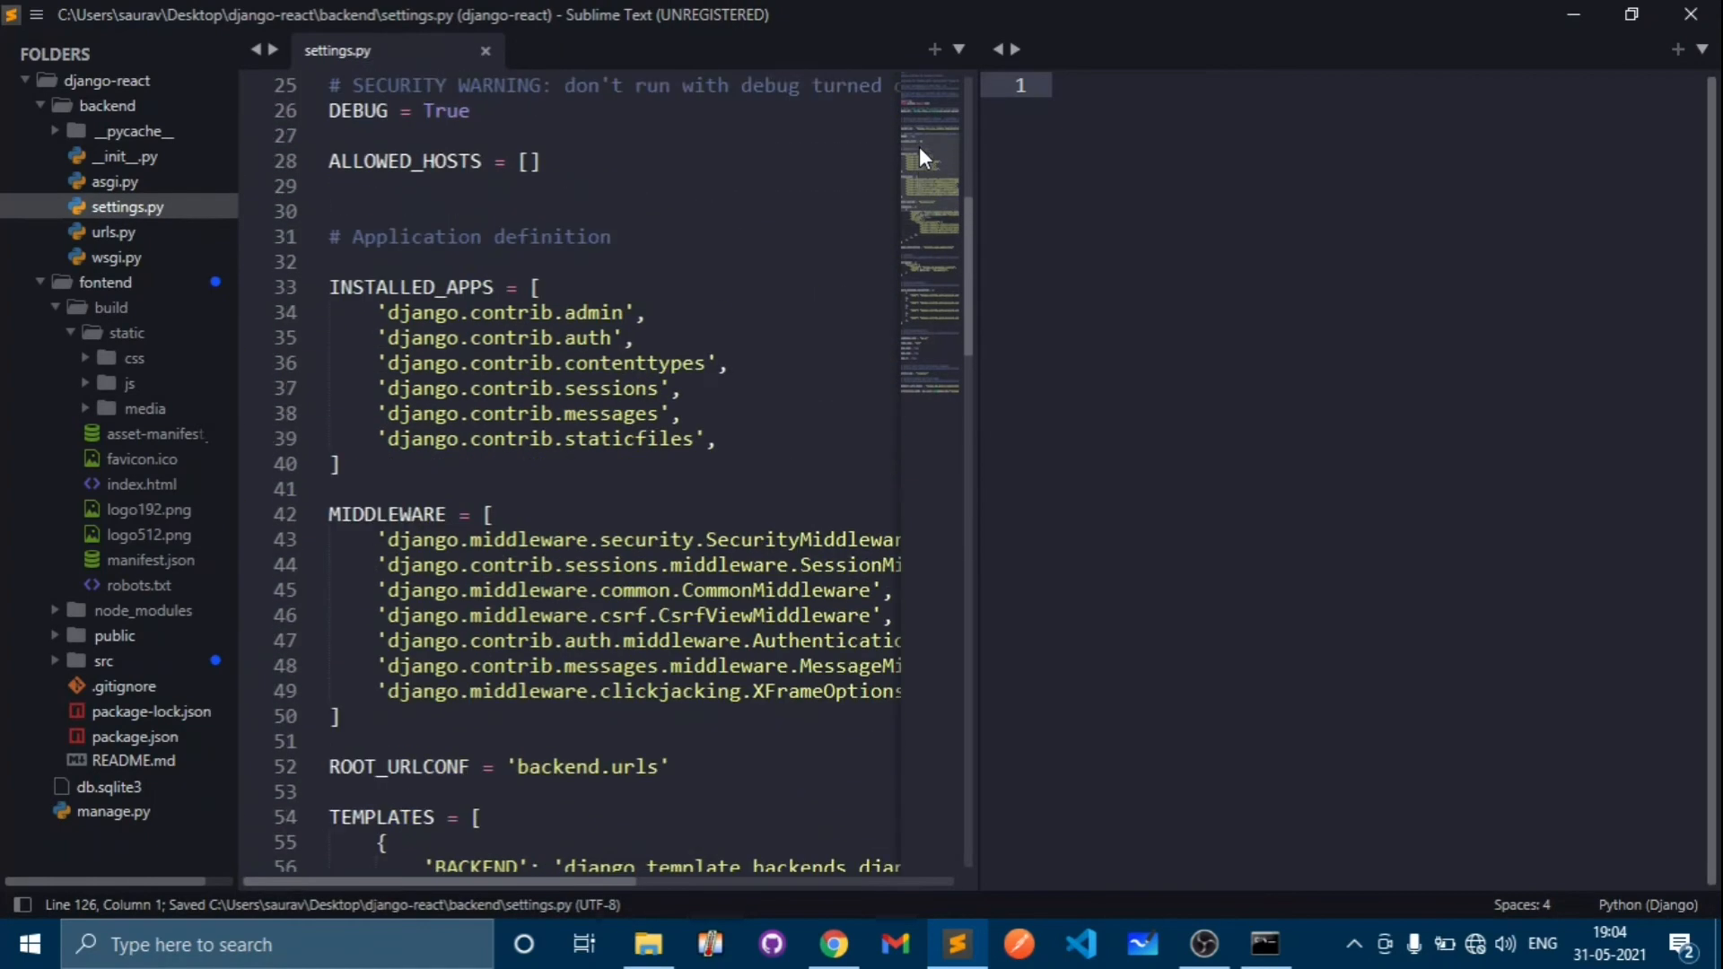
{"action": "scroll", "scroll_direction": "up", "scroll_amount": 3}
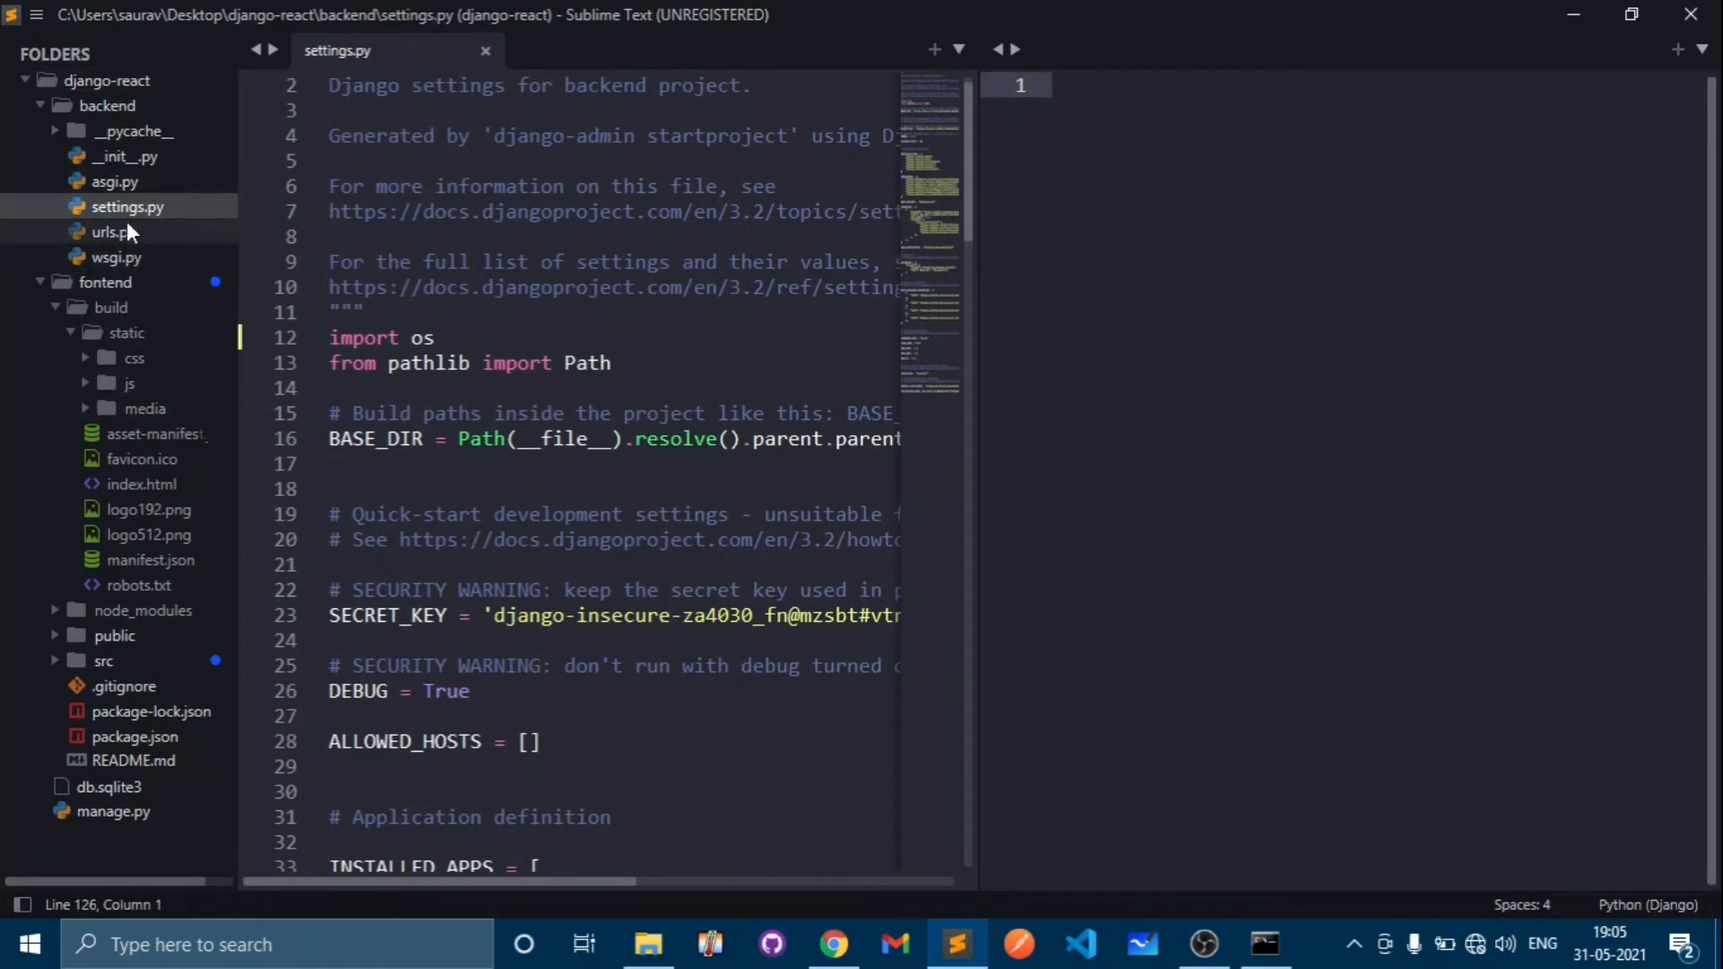
{"action": "mouse_move", "coordinate": [99, 118]}
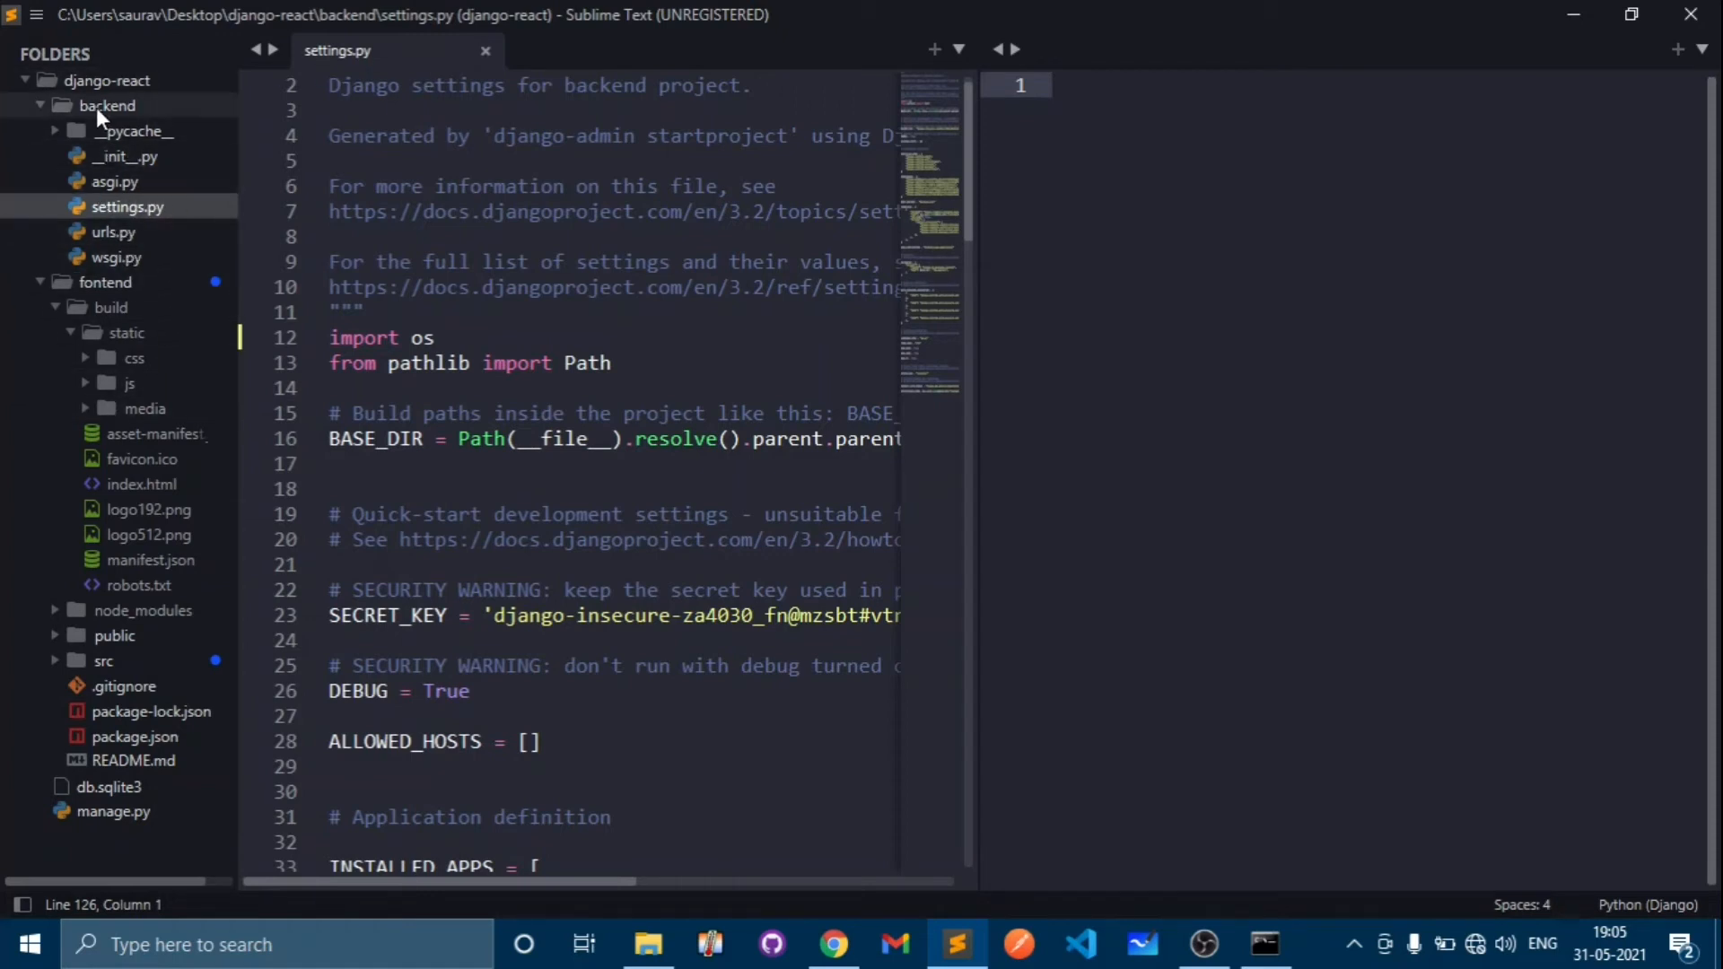
{"action": "mouse_move", "coordinate": [129, 131]}
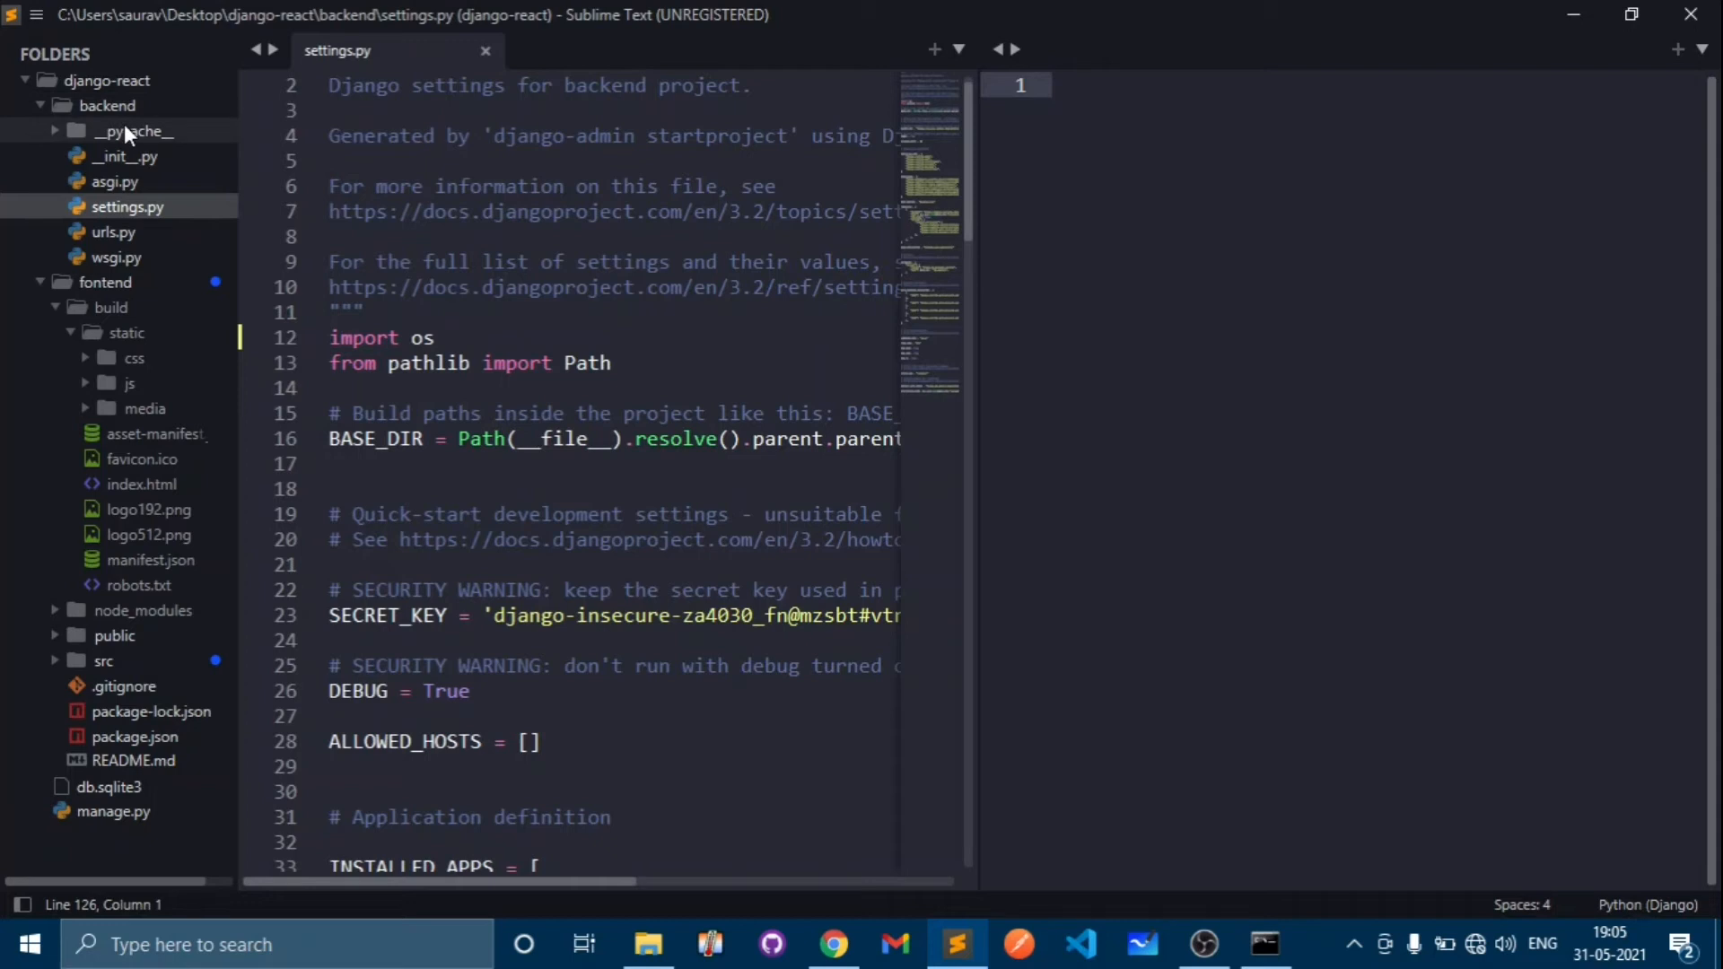
{"action": "mouse_move", "coordinate": [145, 168]}
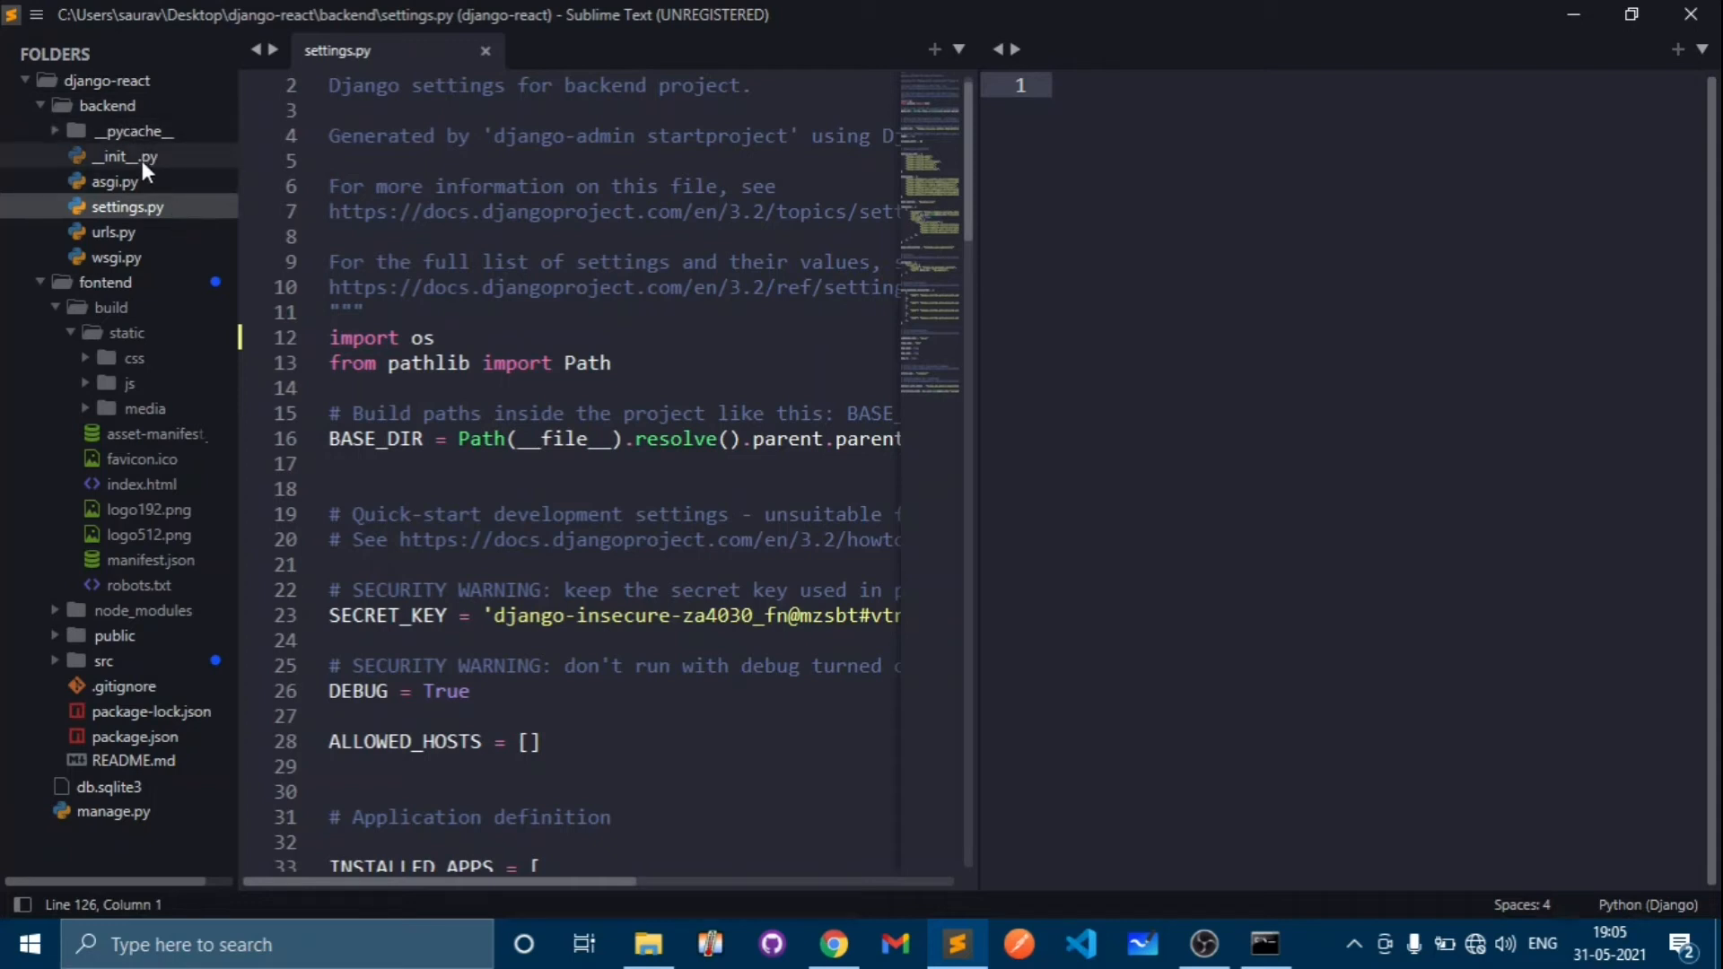
{"action": "mouse_move", "coordinate": [158, 251]}
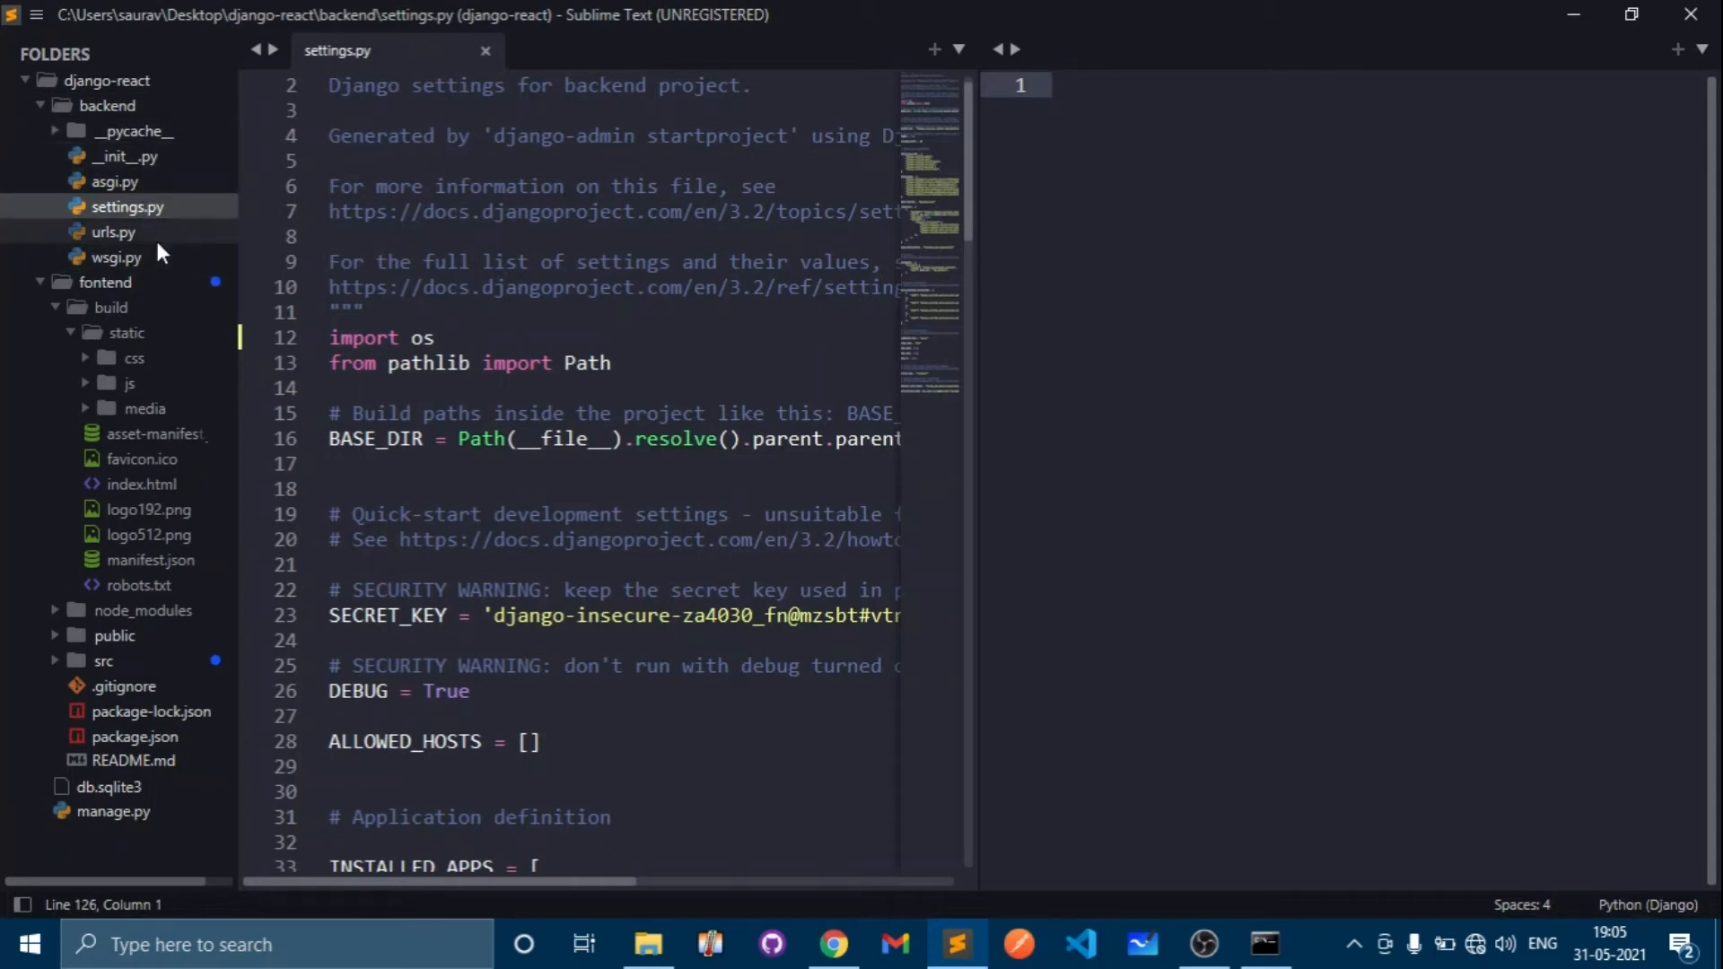
{"action": "mouse_move", "coordinate": [138, 239]}
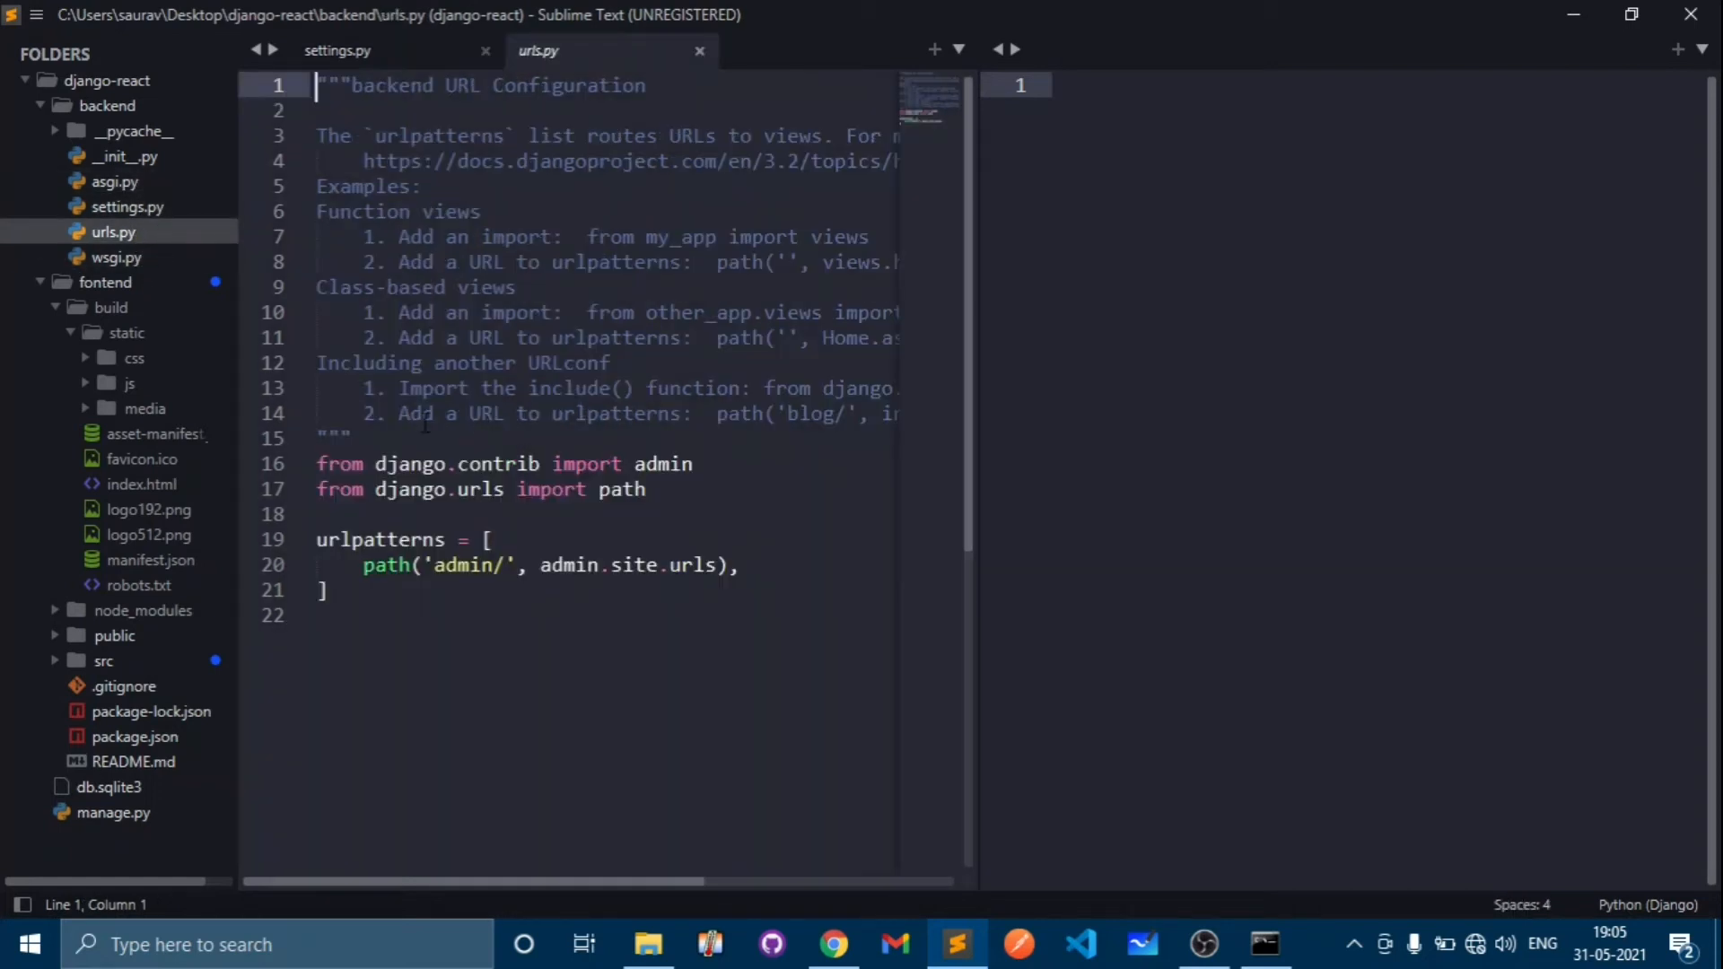
{"action": "left_click", "coordinate": [741, 565]}
{"action": "type", "text": "p"}
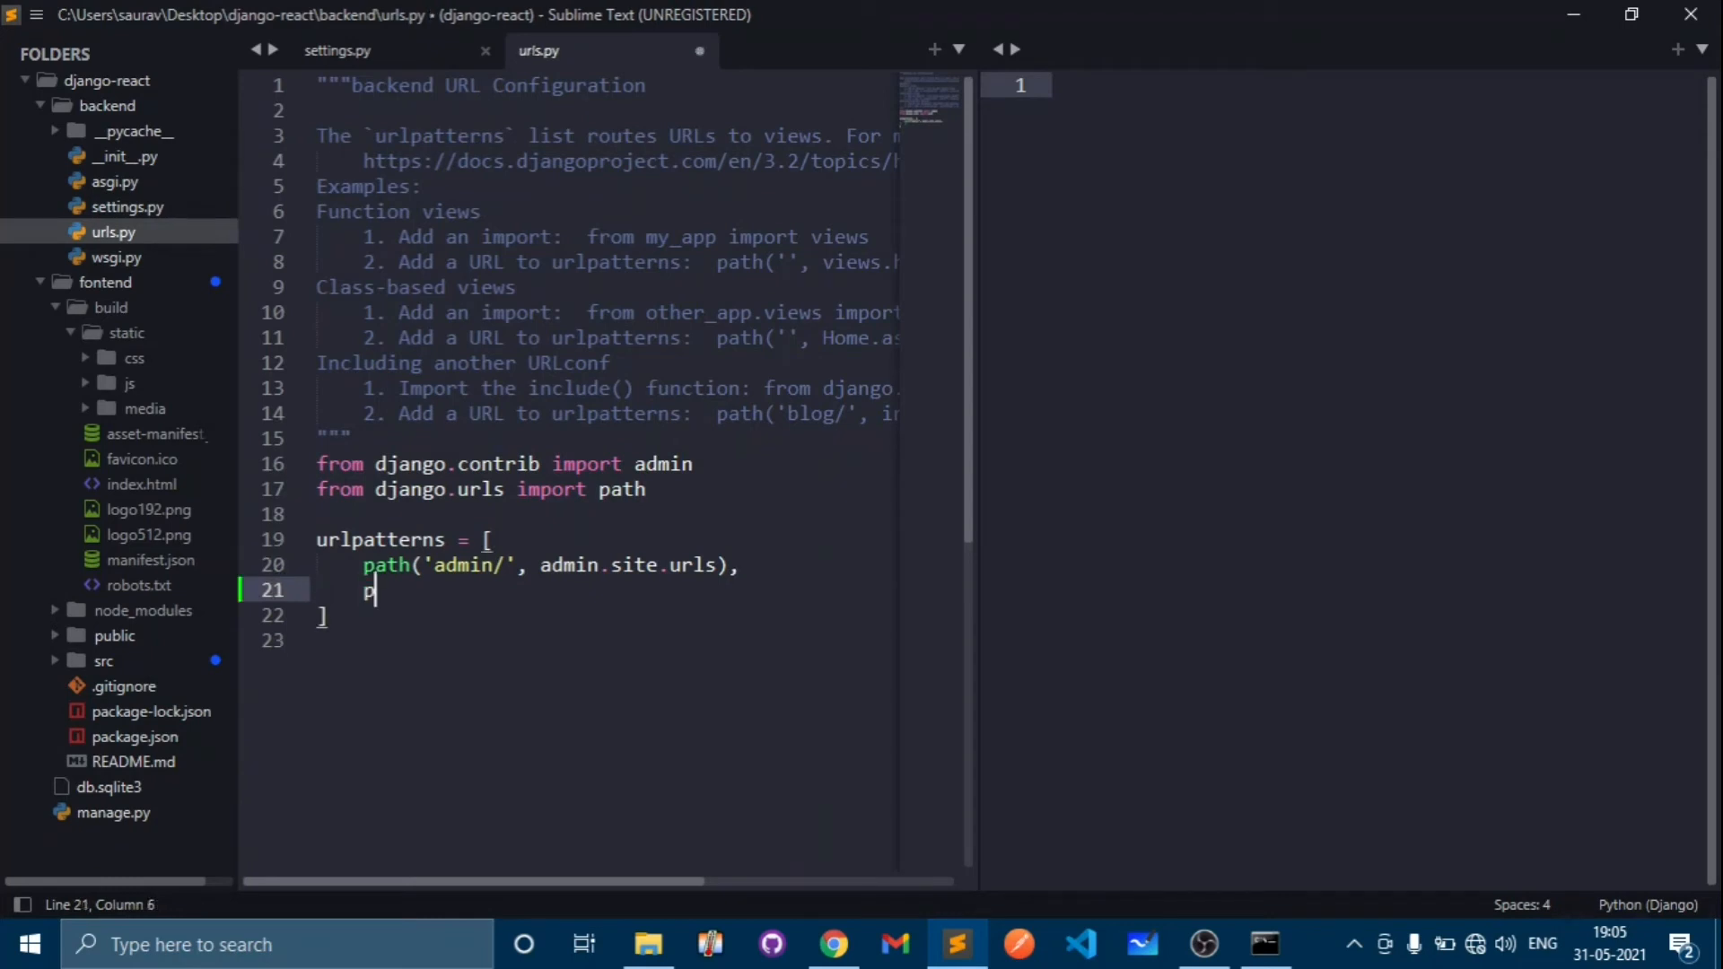
{"action": "type", "text": "ath("}
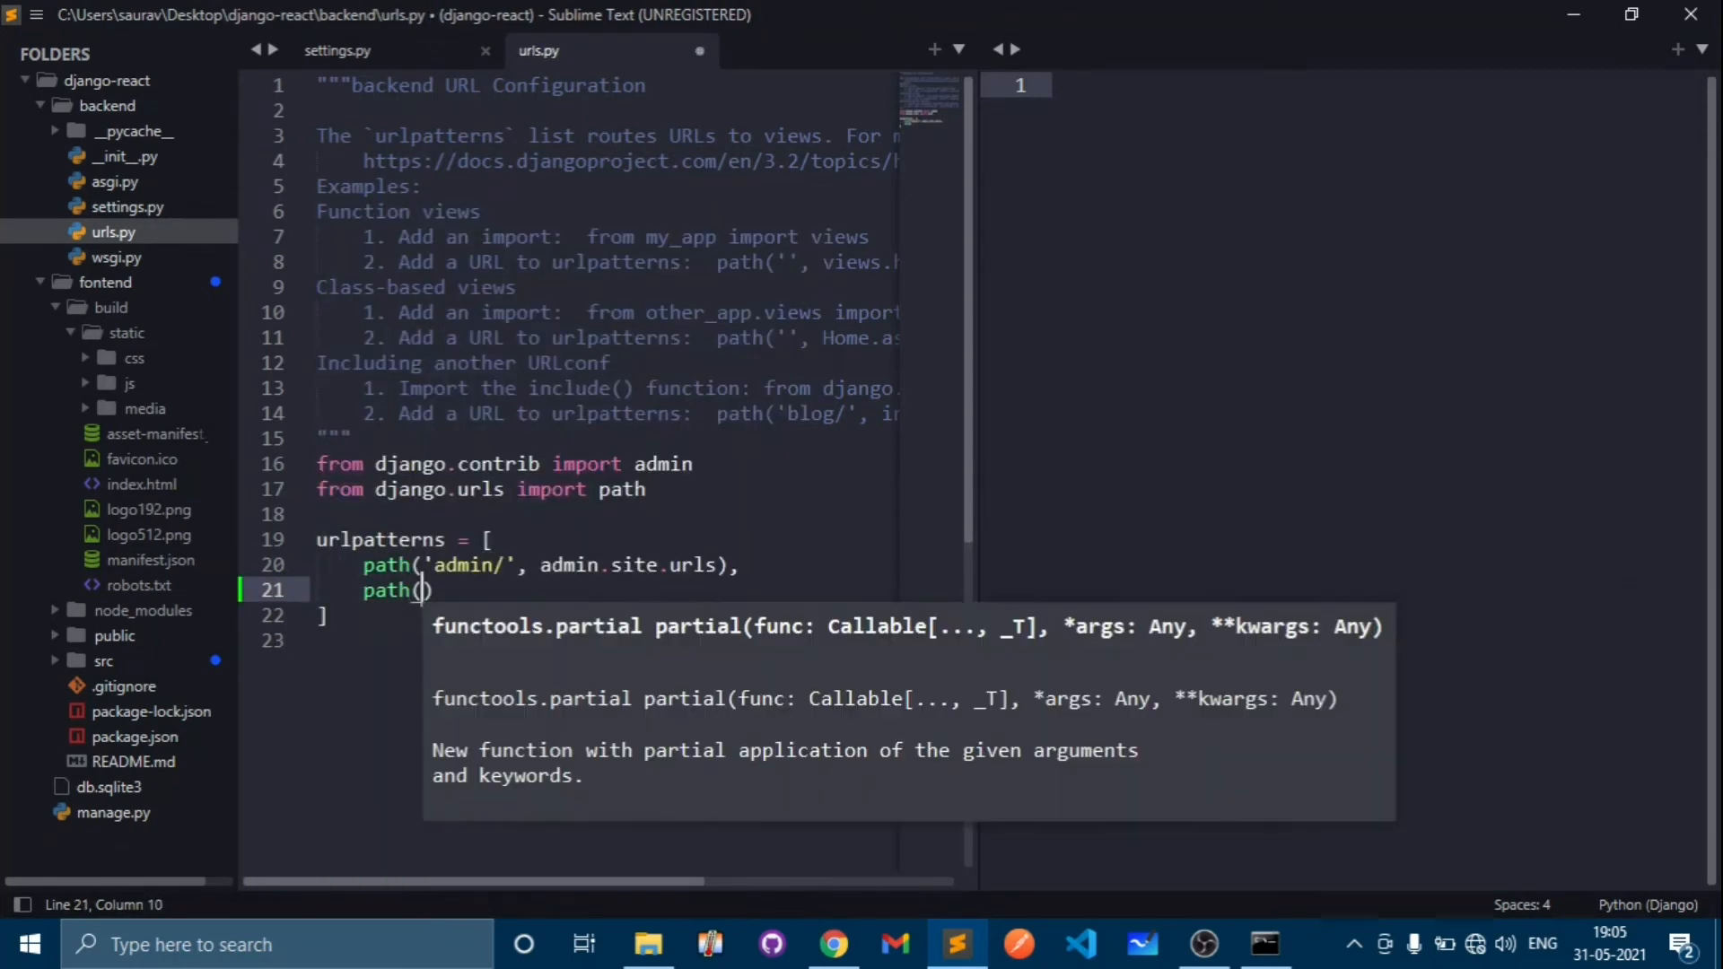
{"action": "type", "text": "''"}
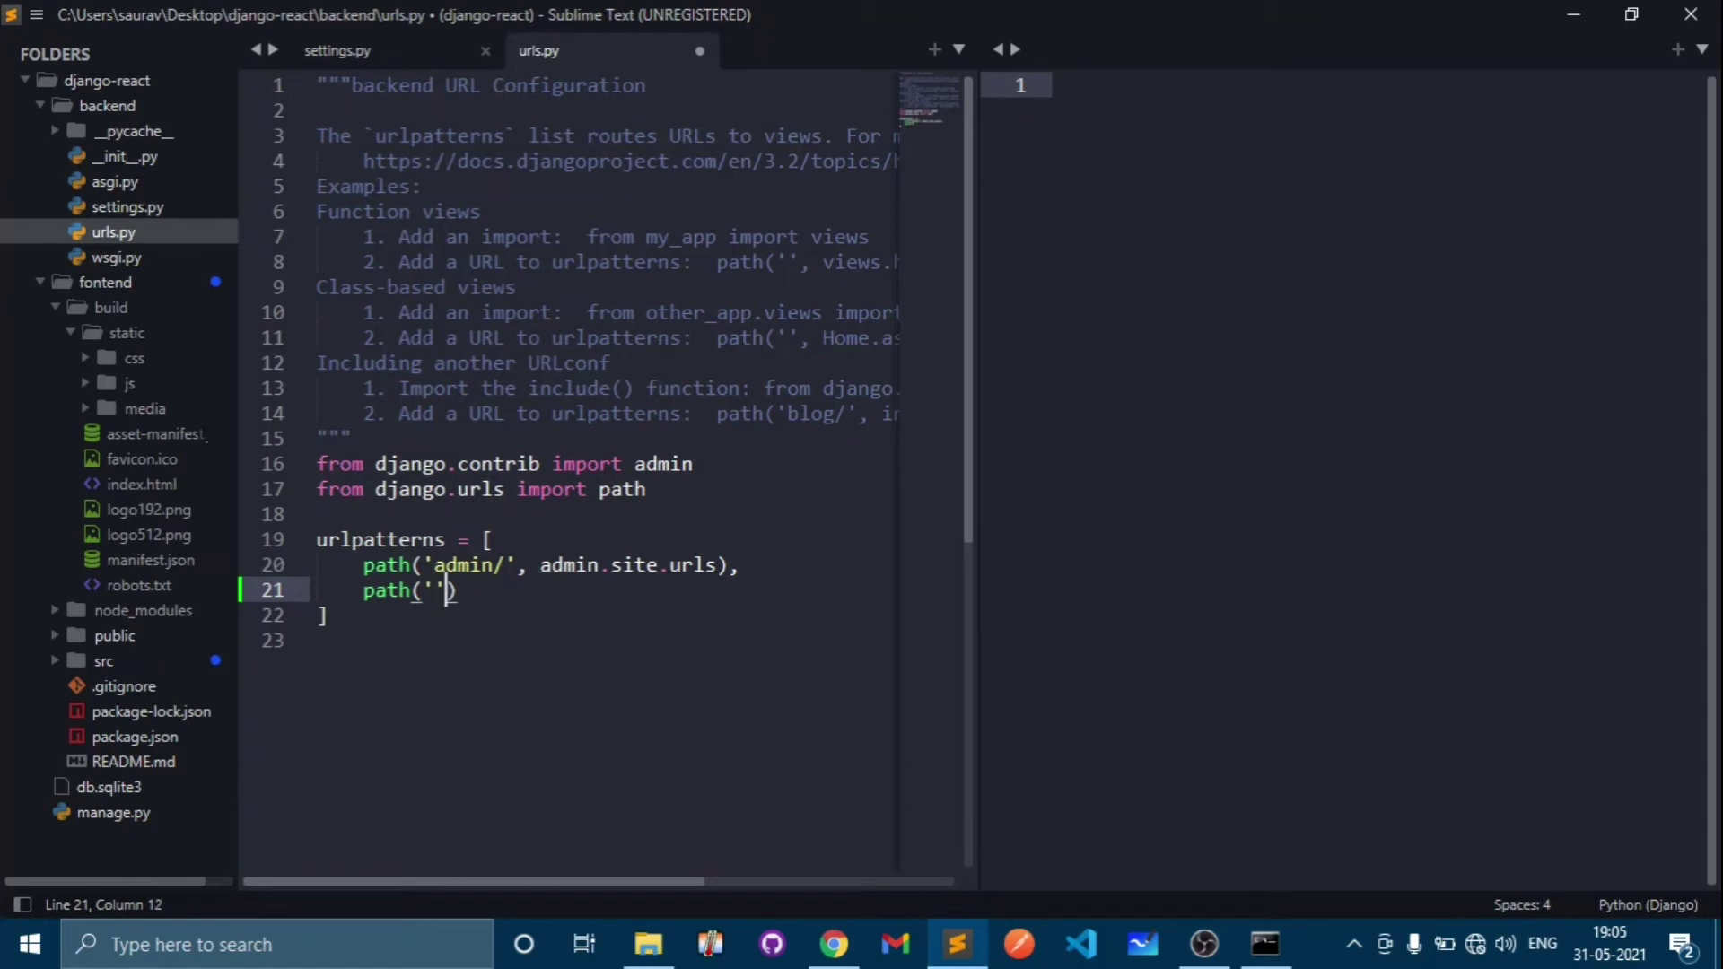
{"action": "type", "text": ","}
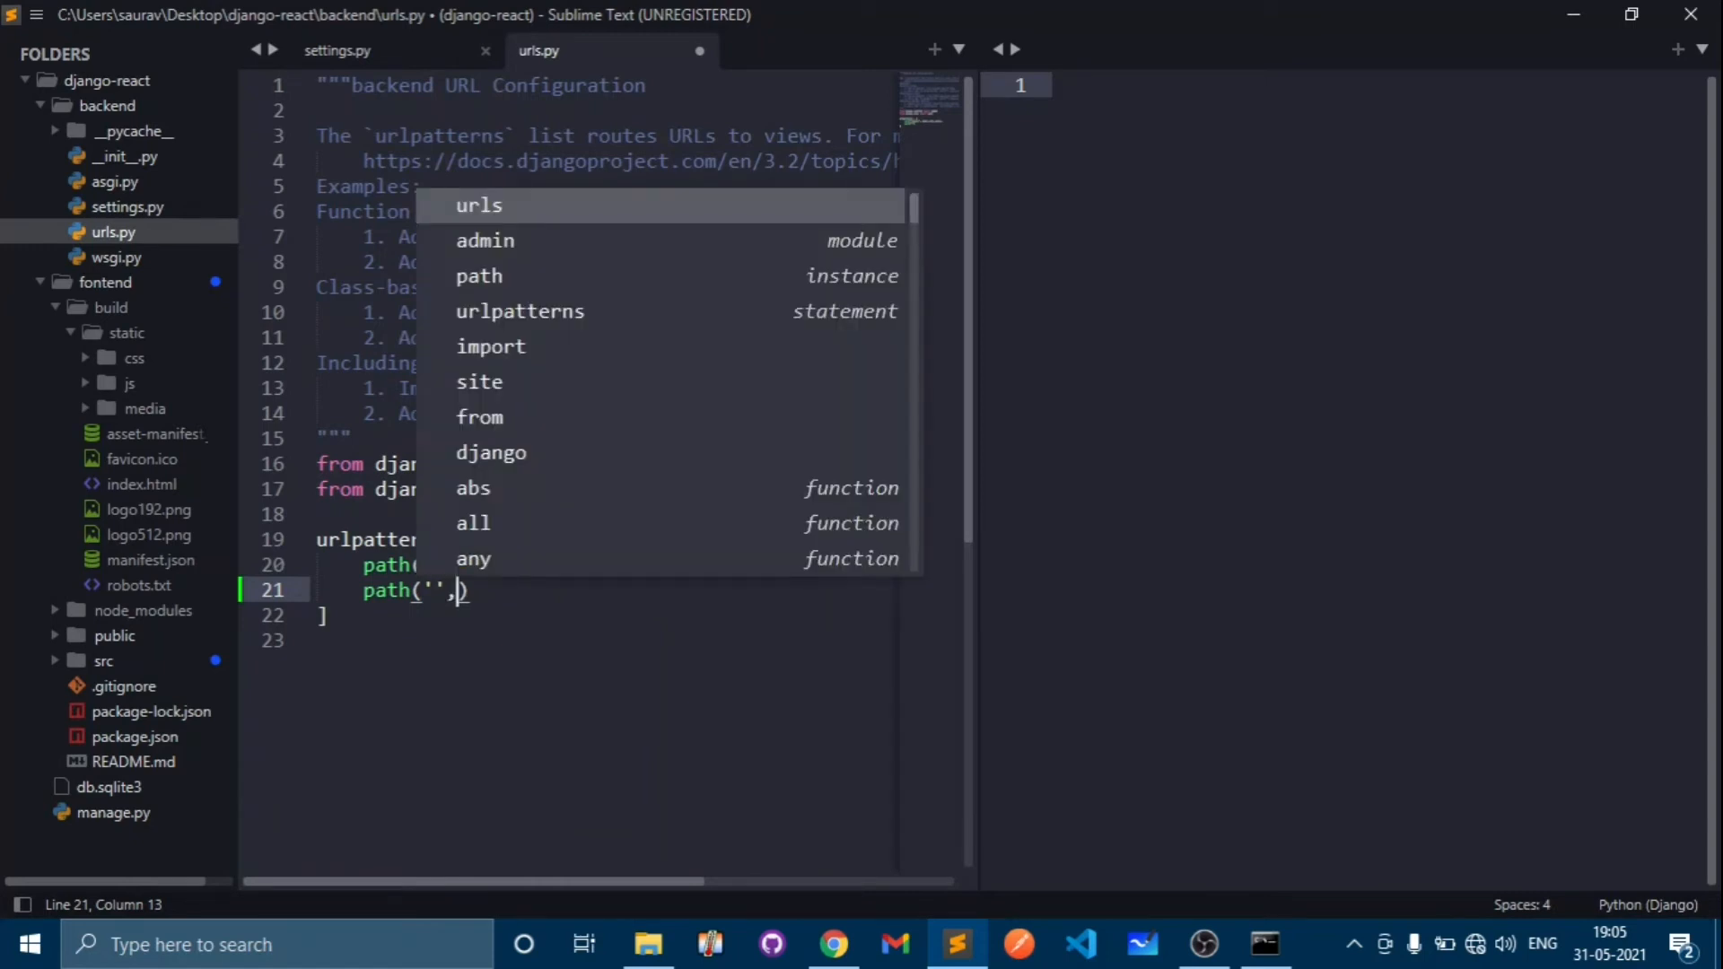
{"action": "type", "text": "views"}
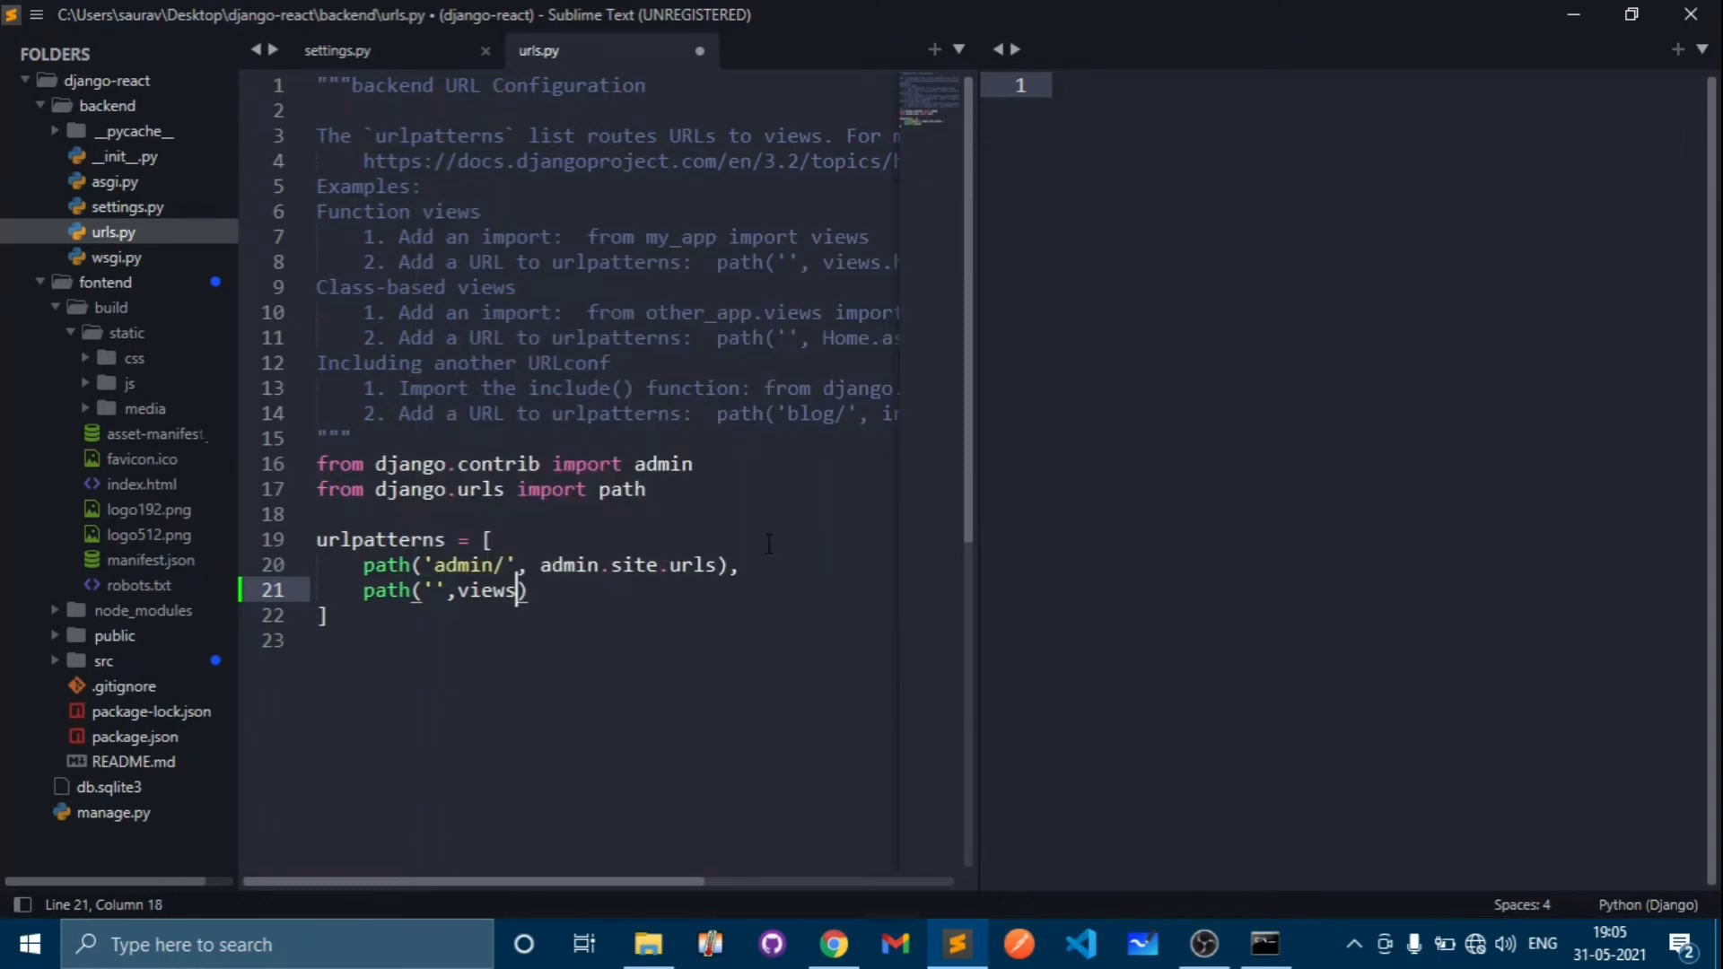
{"action": "mouse_move", "coordinate": [113, 149]}
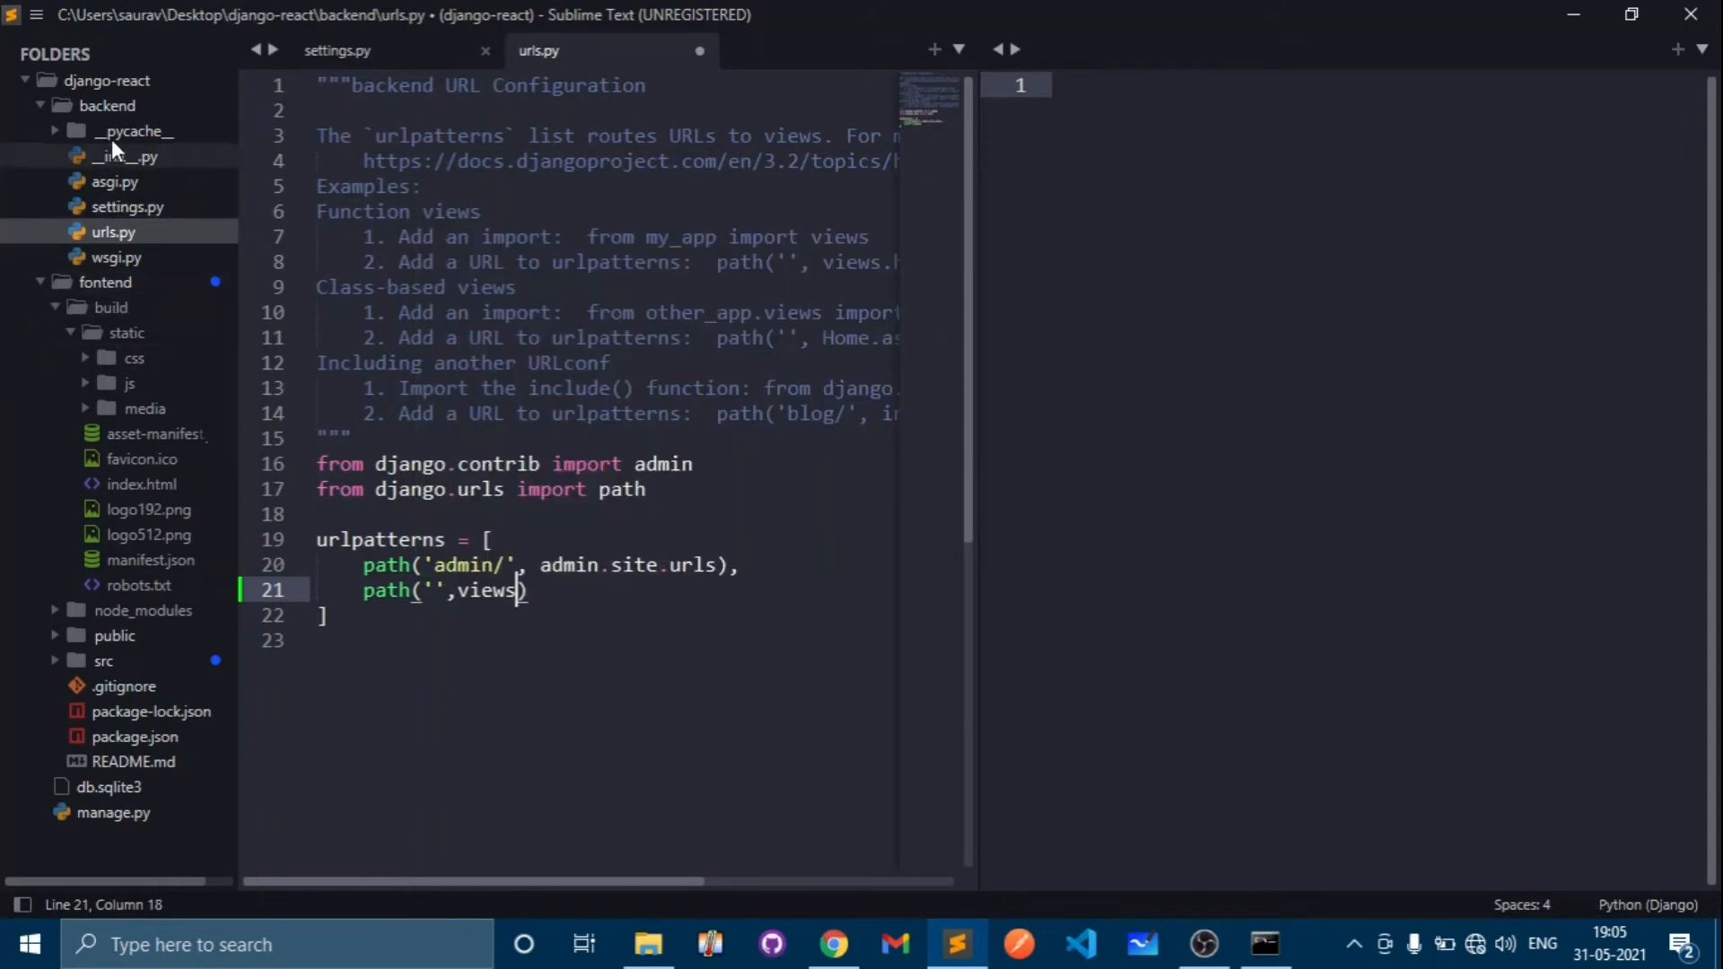
- Create a new file and save it as views.py in the backend folder
{"action": "key", "text": "ctrl+n"}
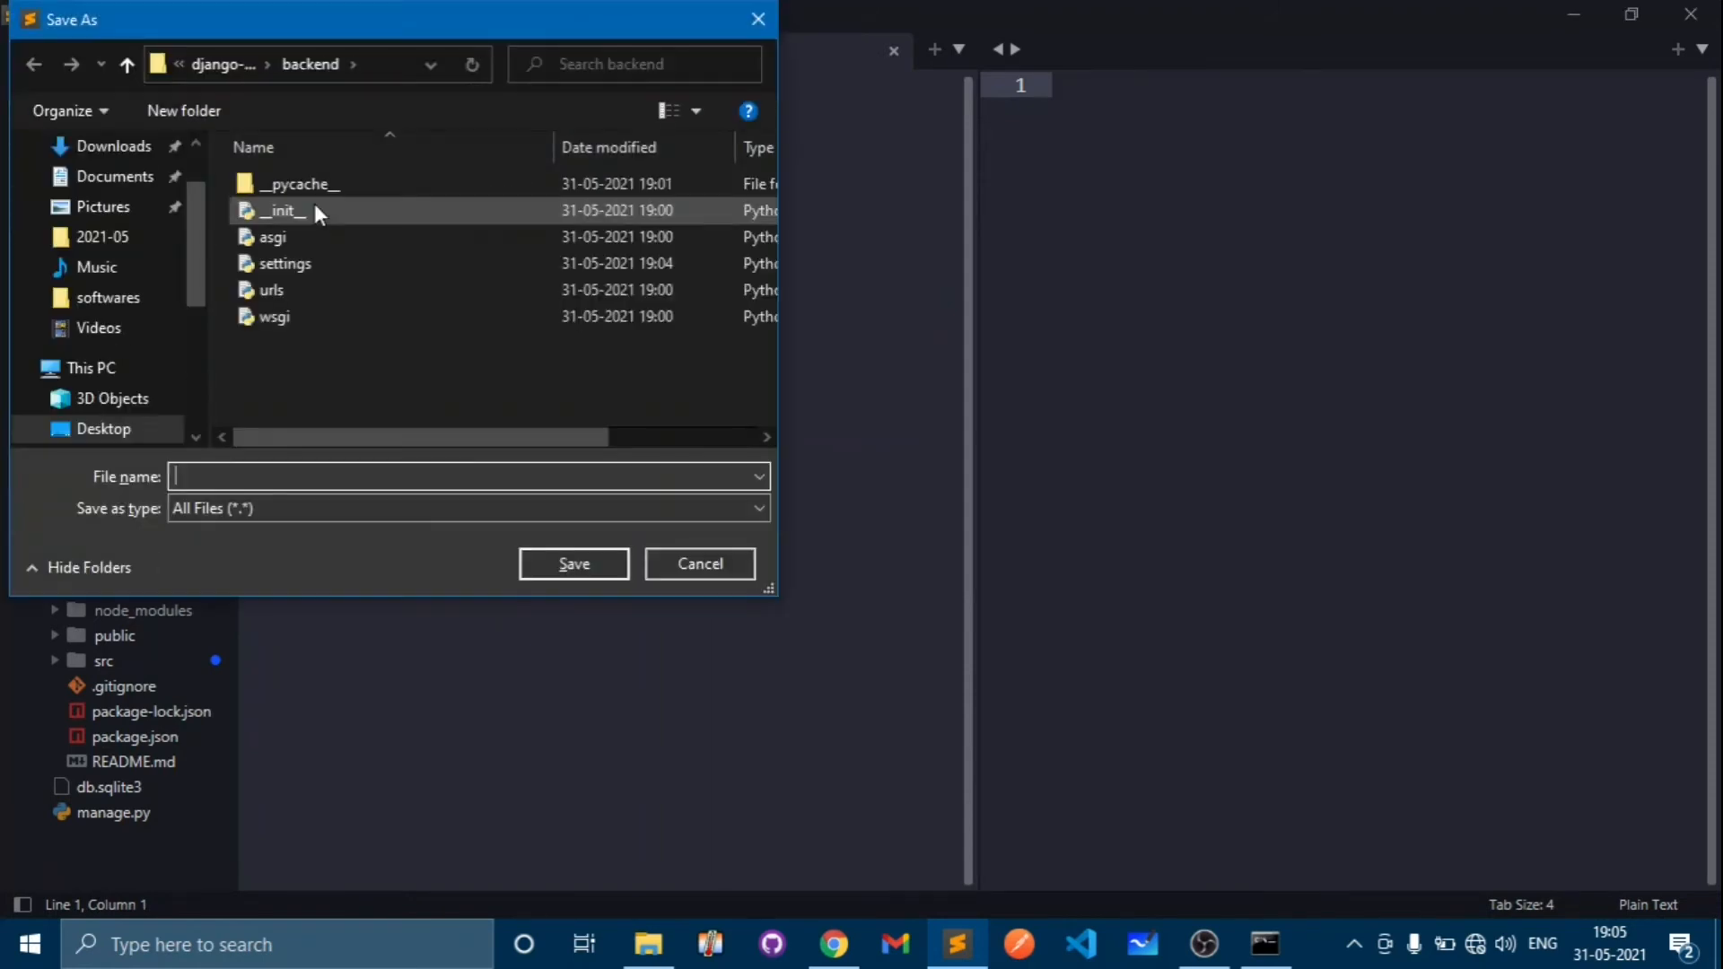
{"action": "type", "text": "views"}
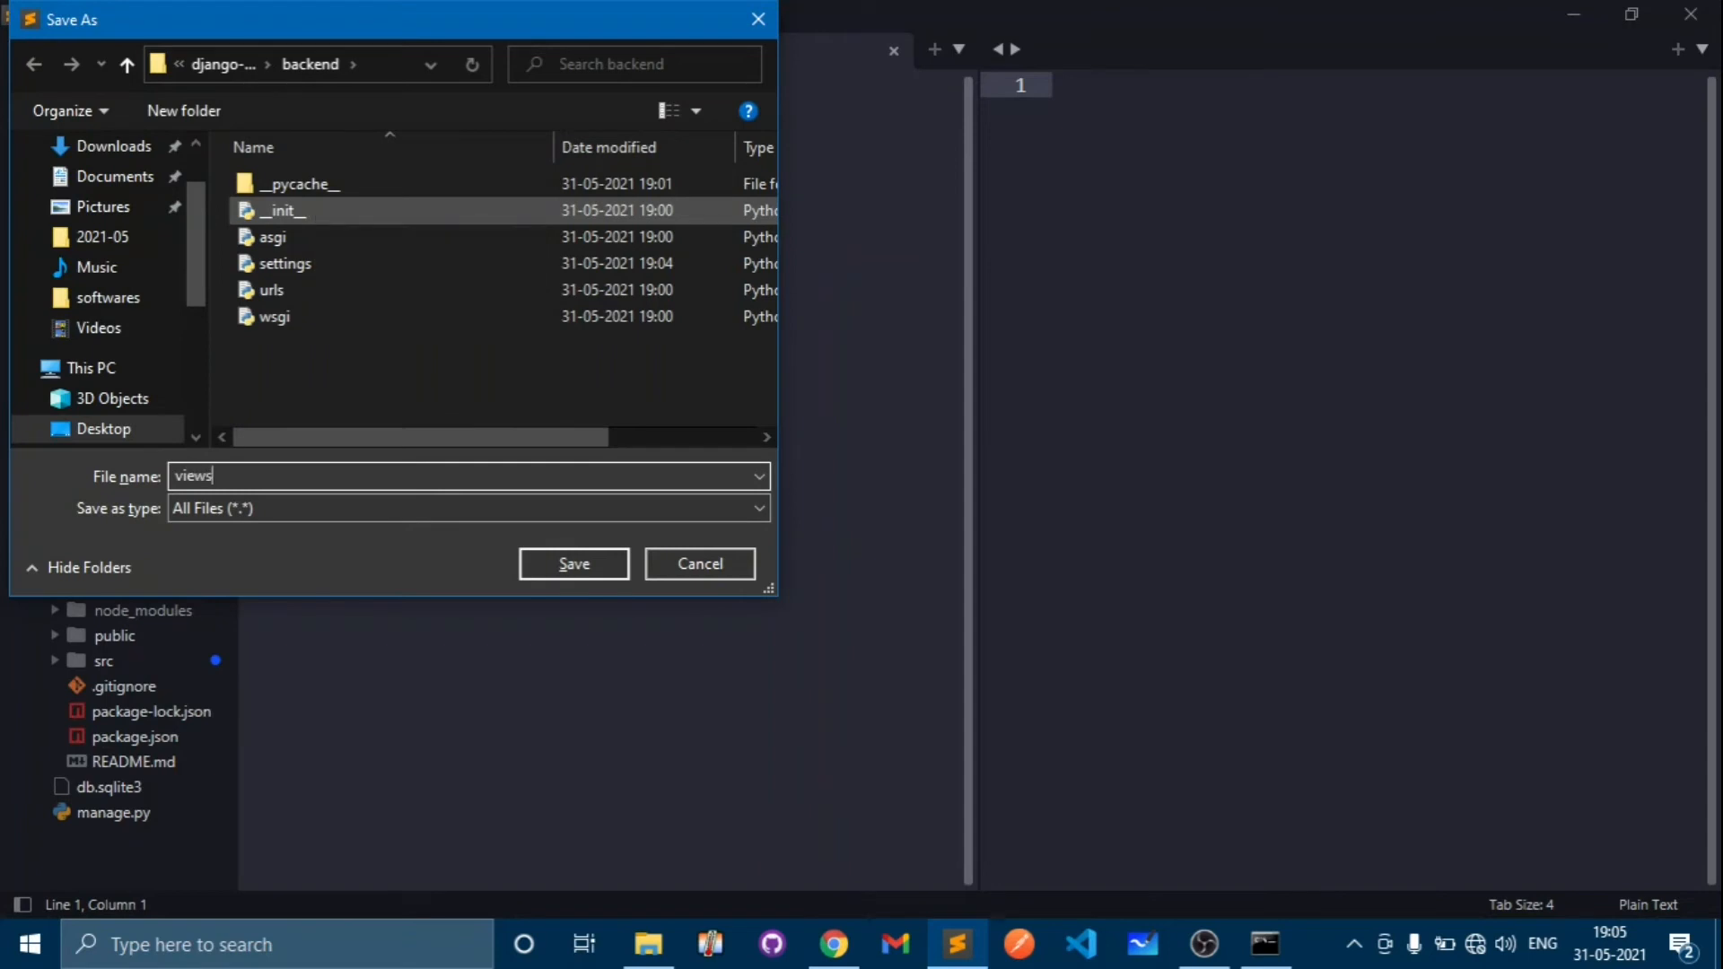
{"action": "type", "text": ".py"}
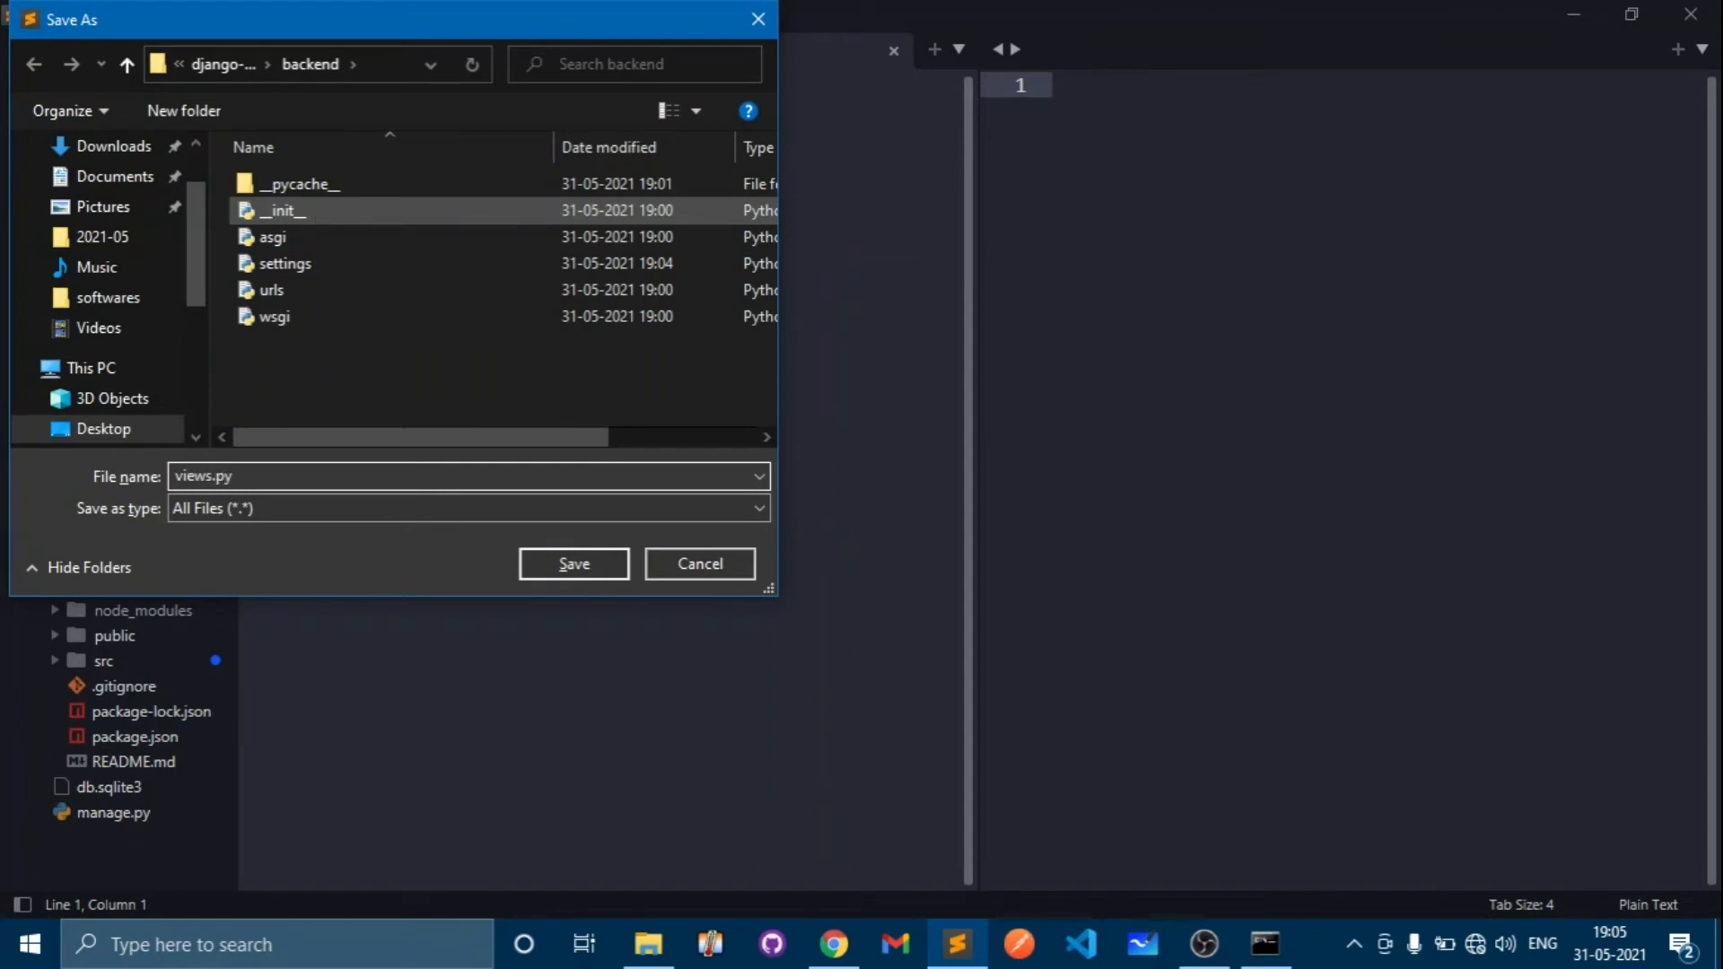
{"action": "left_click", "coordinate": [573, 562]}
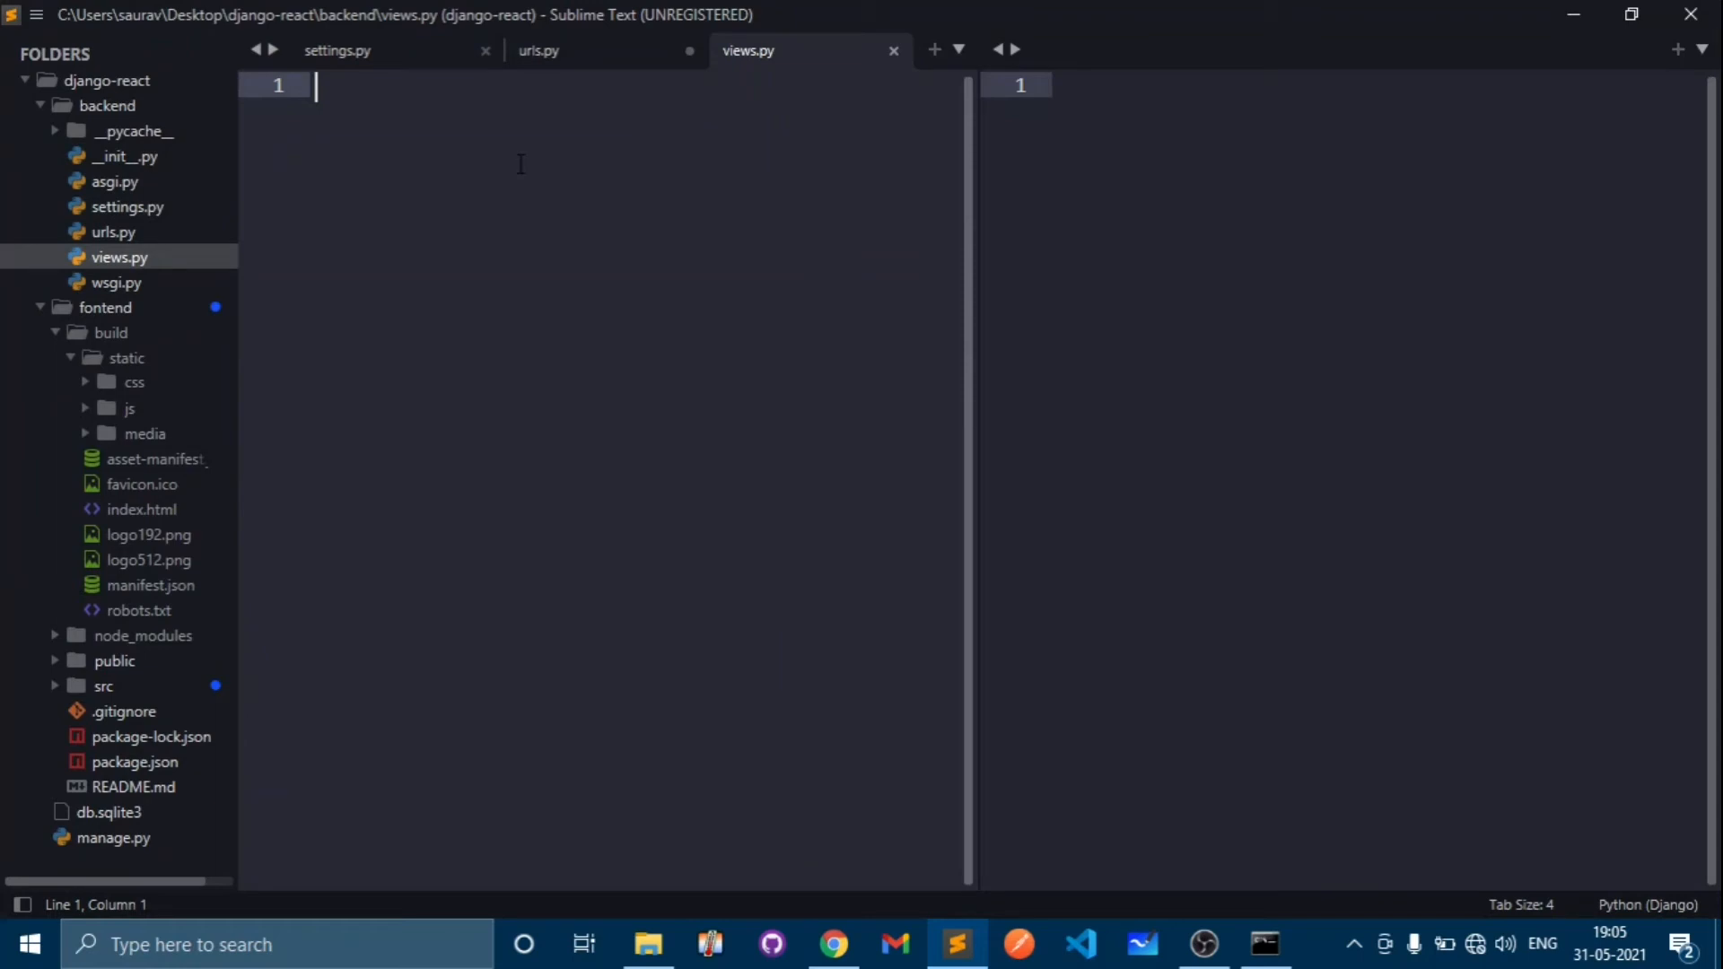
- Write def index(request): return render() in views.py
{"action": "type", "text": "def"}
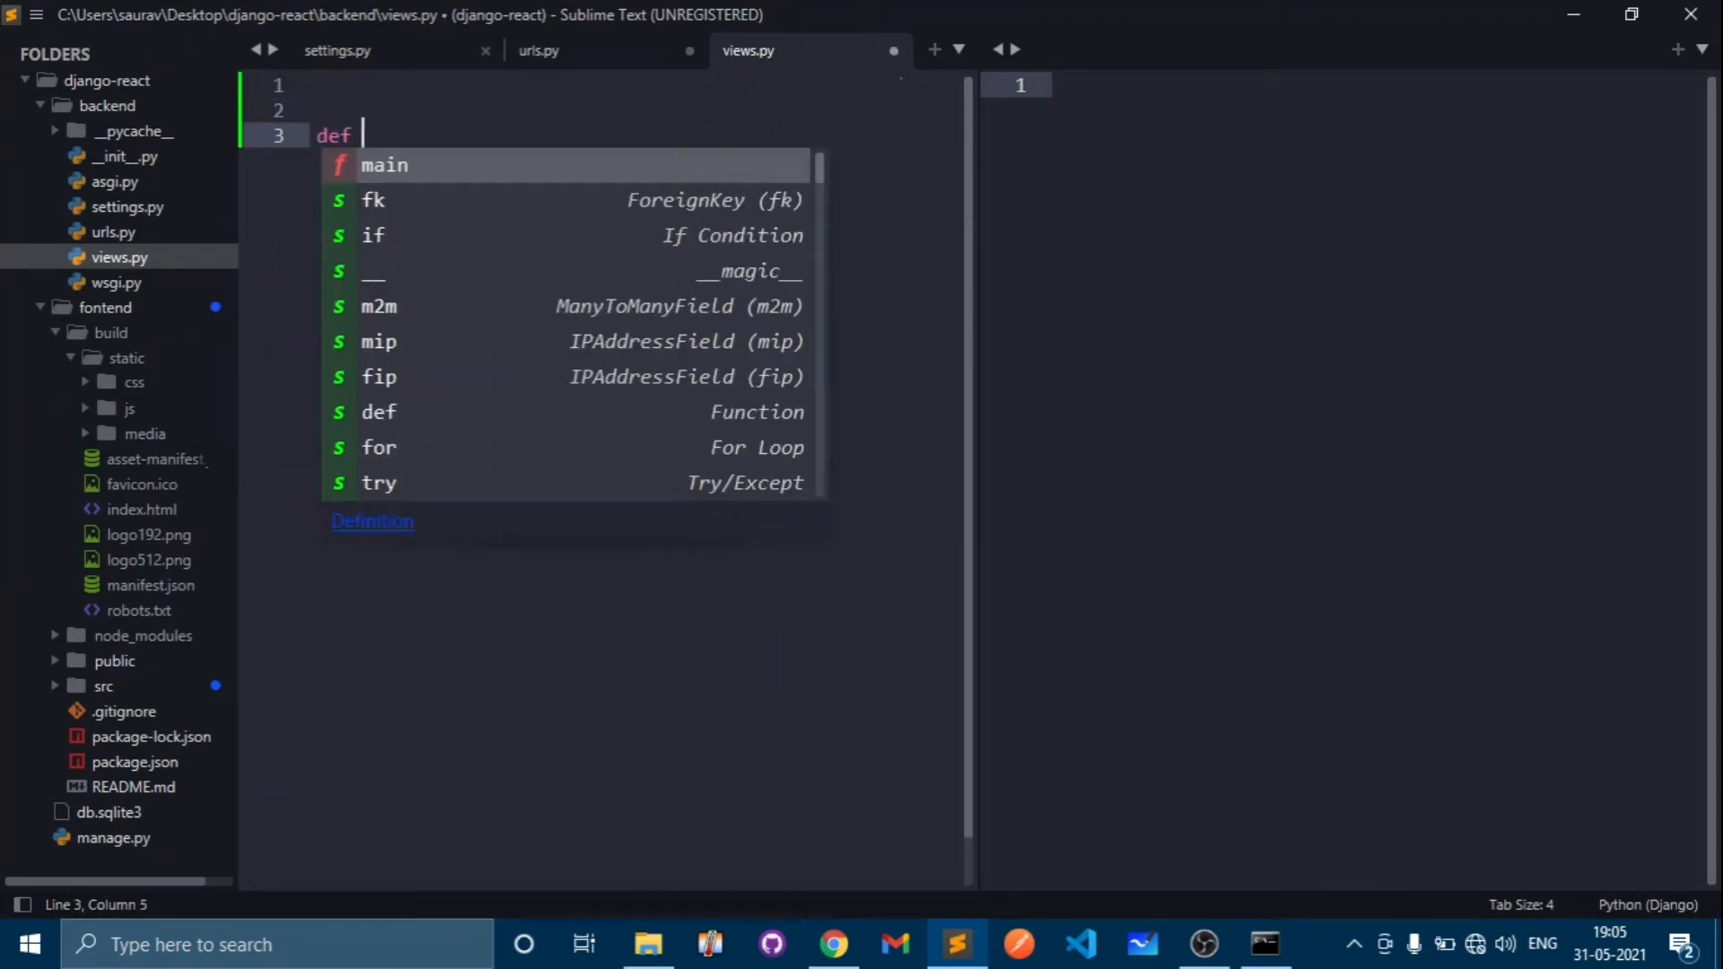
{"action": "type", "text": "index("}
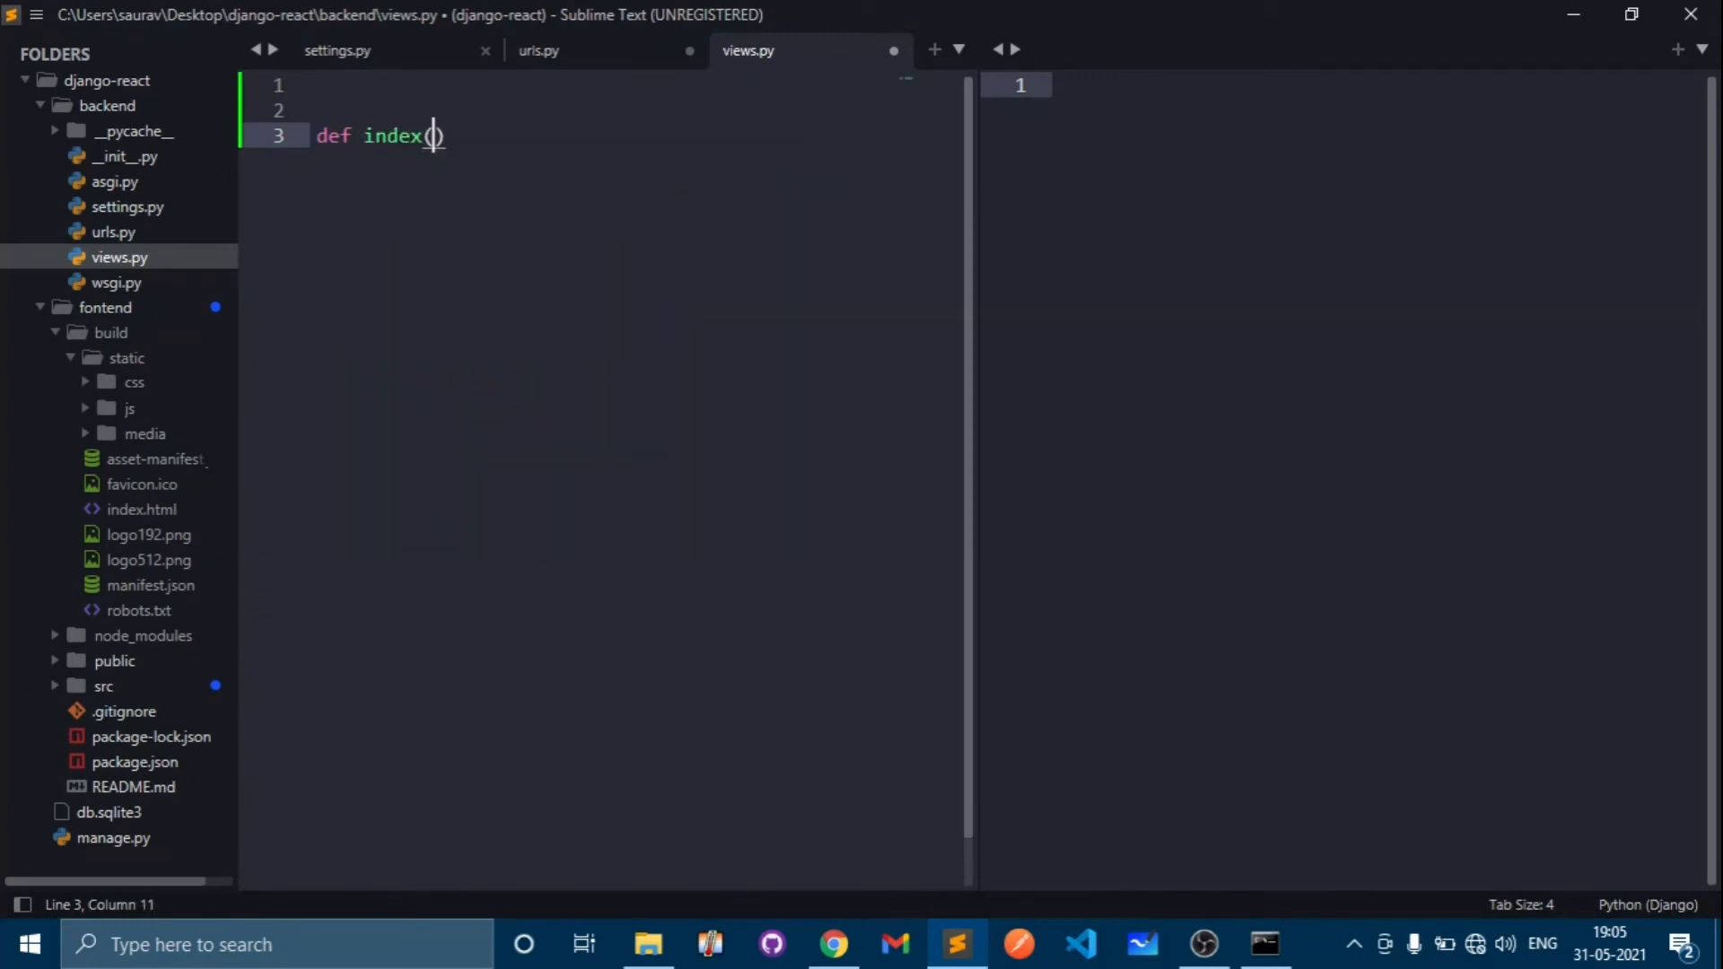
{"action": "type", "text": "re"}
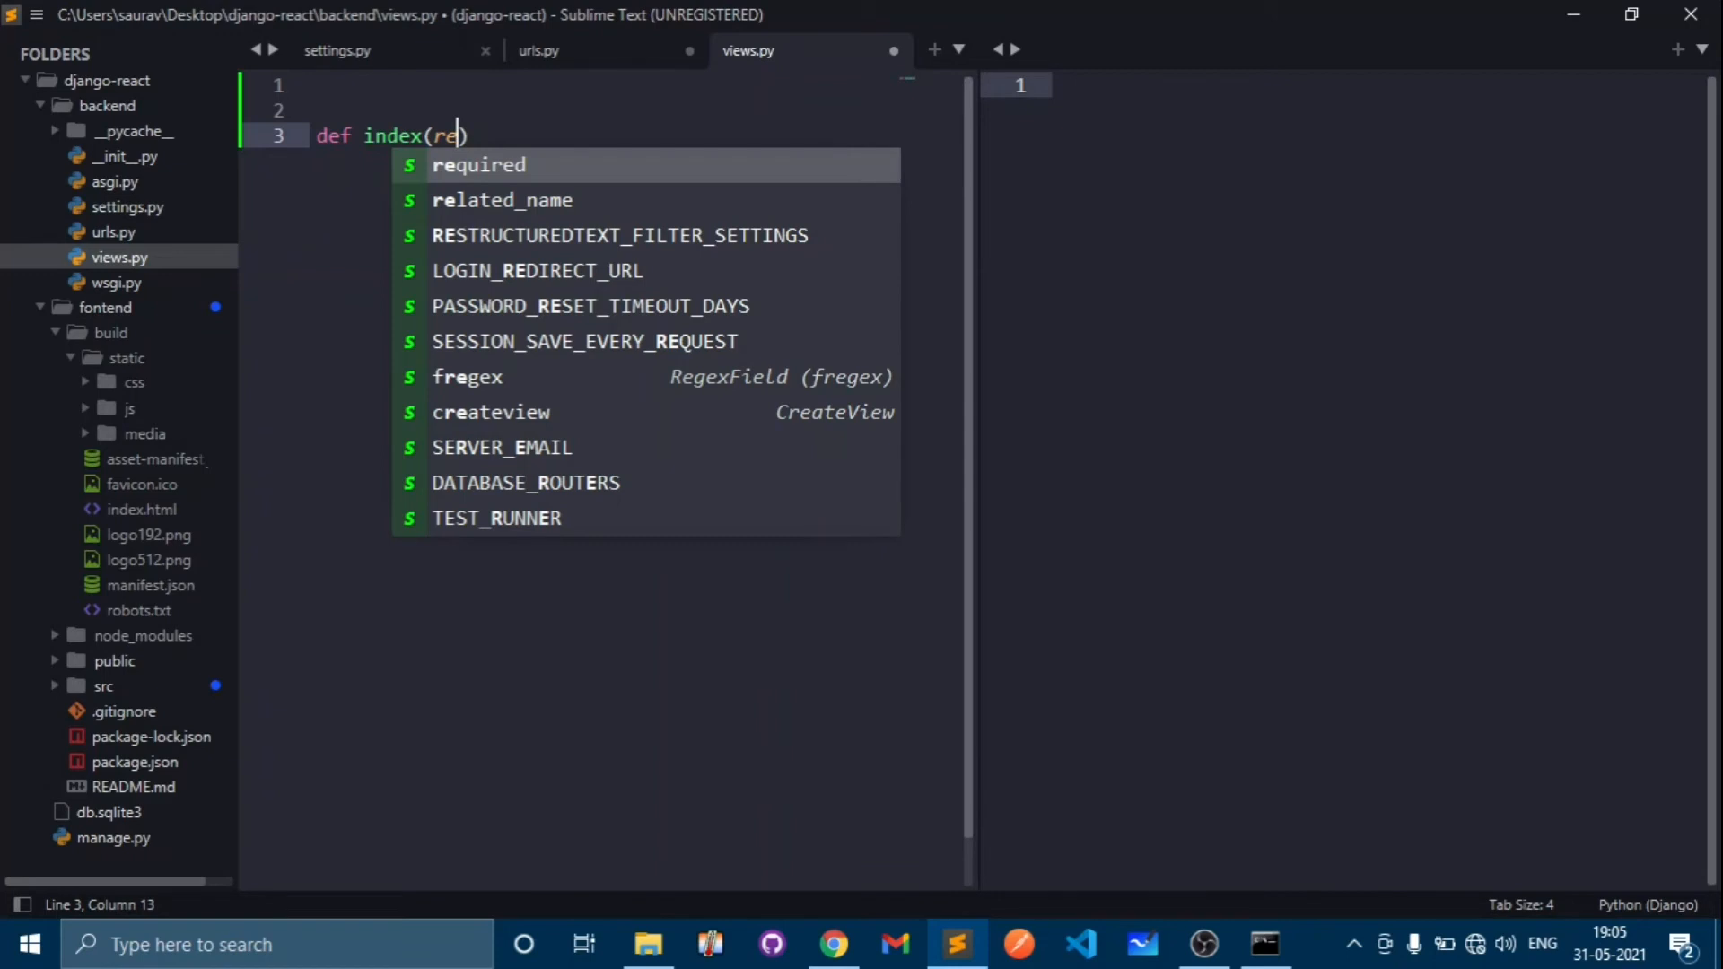
{"action": "type", "text": "quest"}
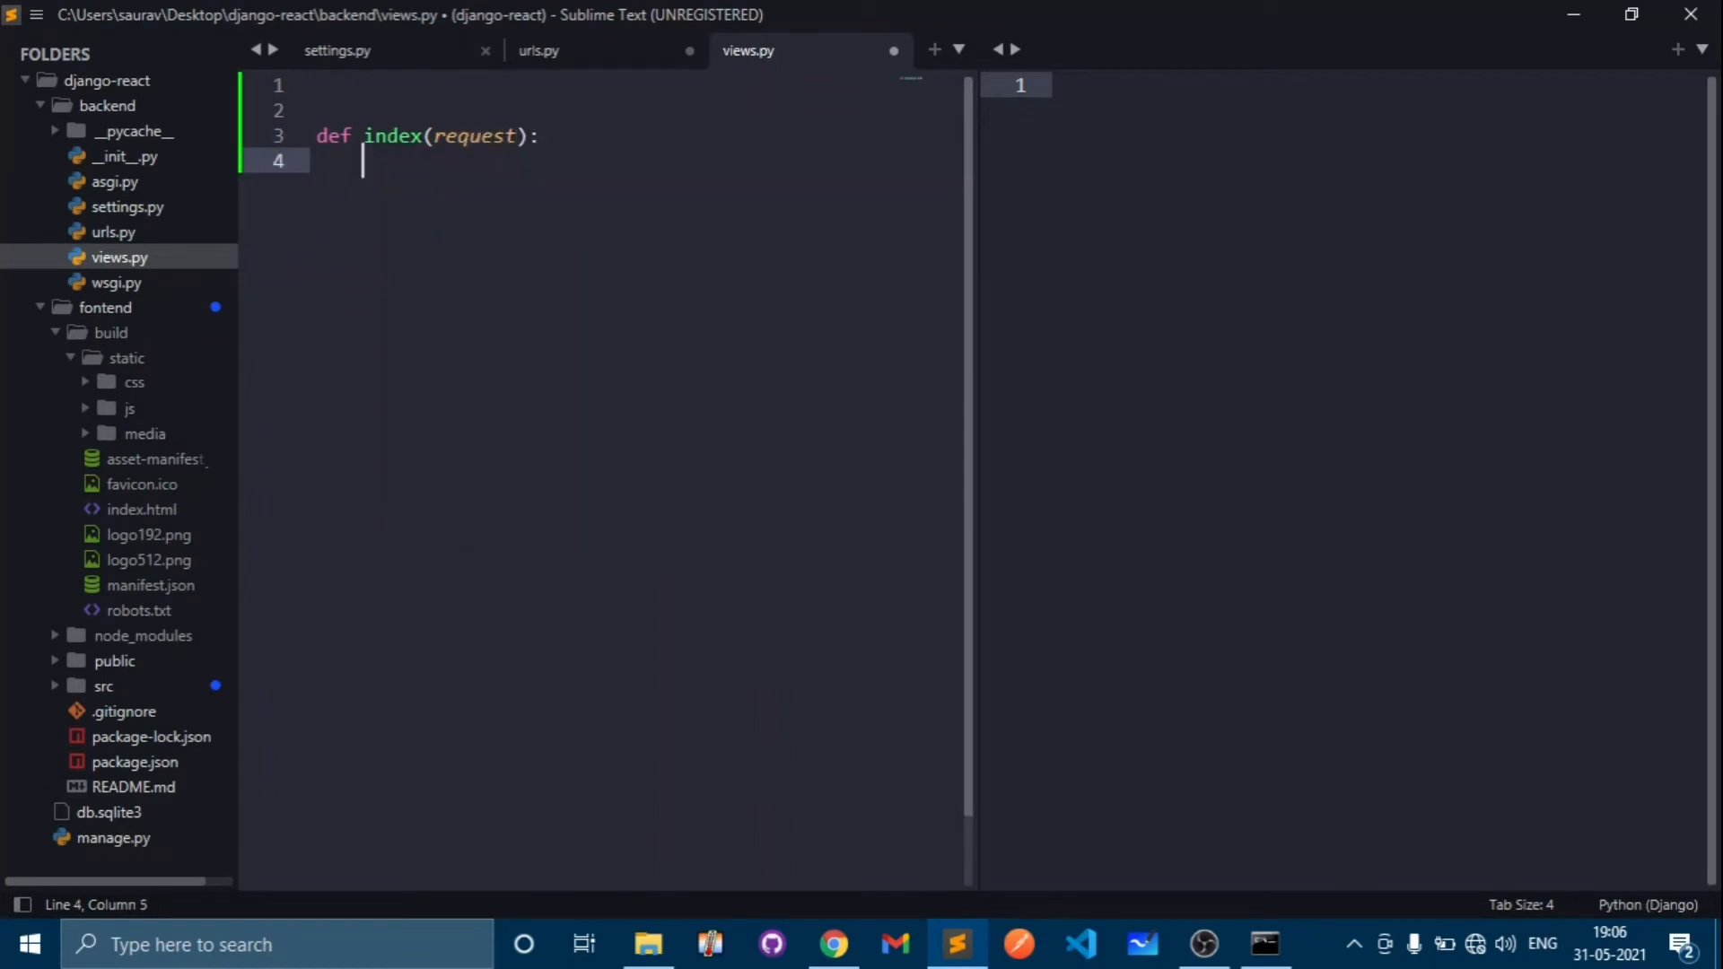
{"action": "type", "text": "re"}
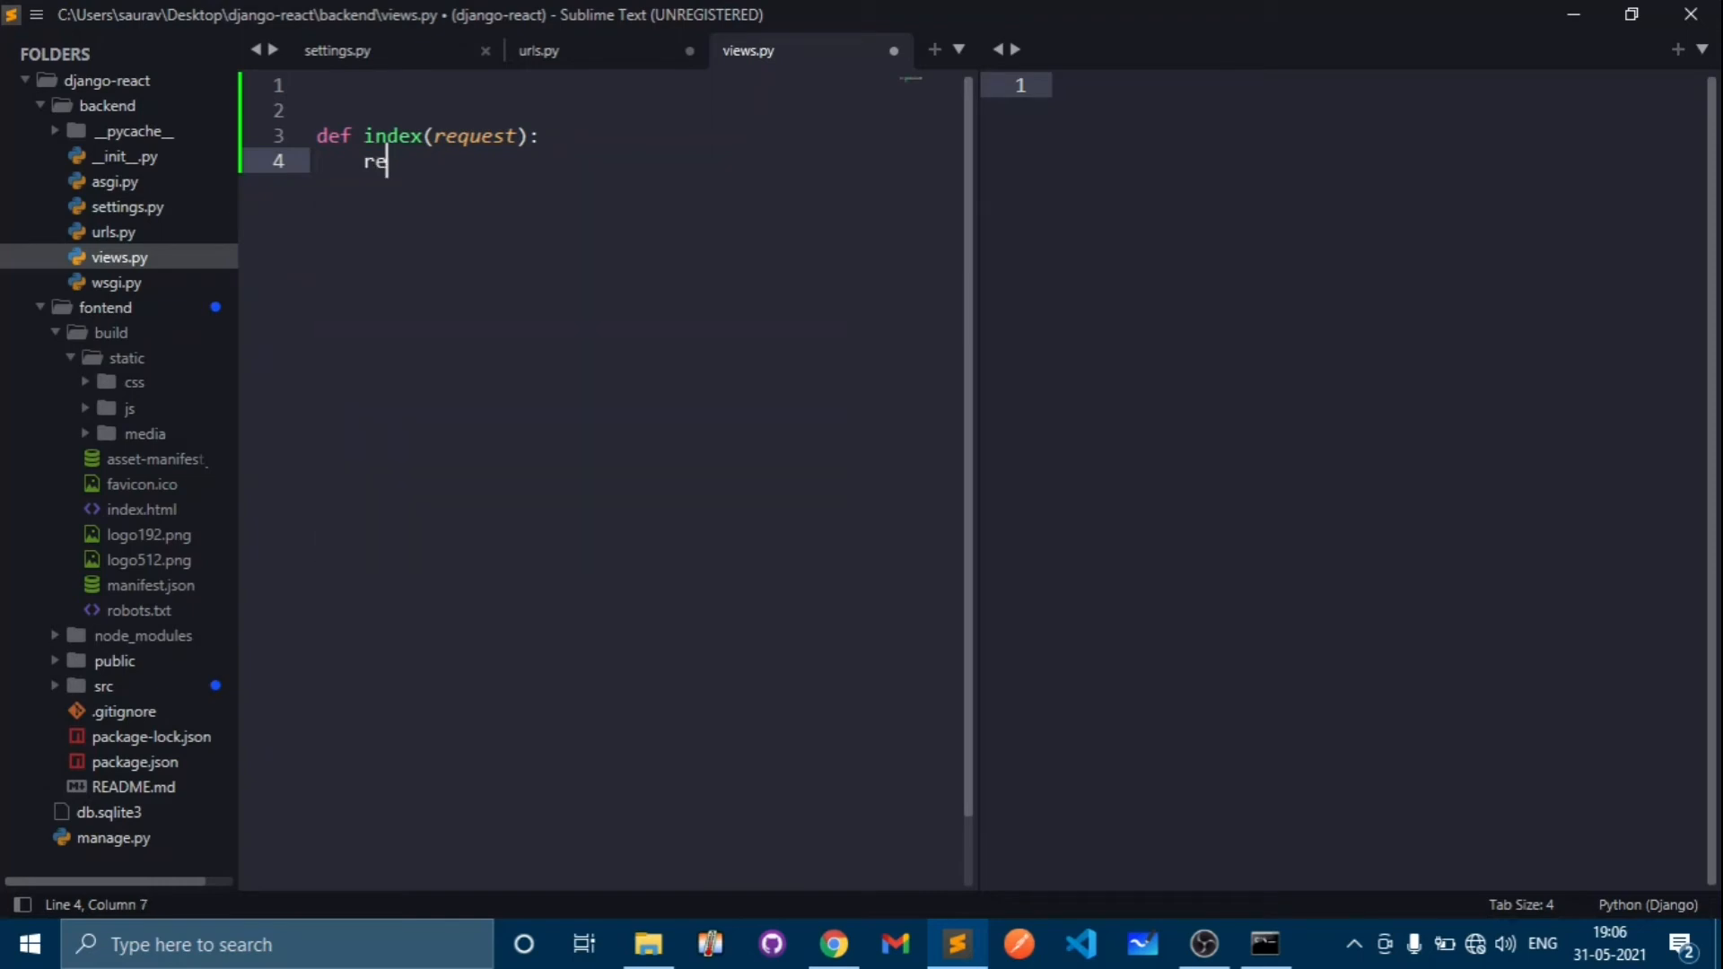
{"action": "type", "text": "tun"}
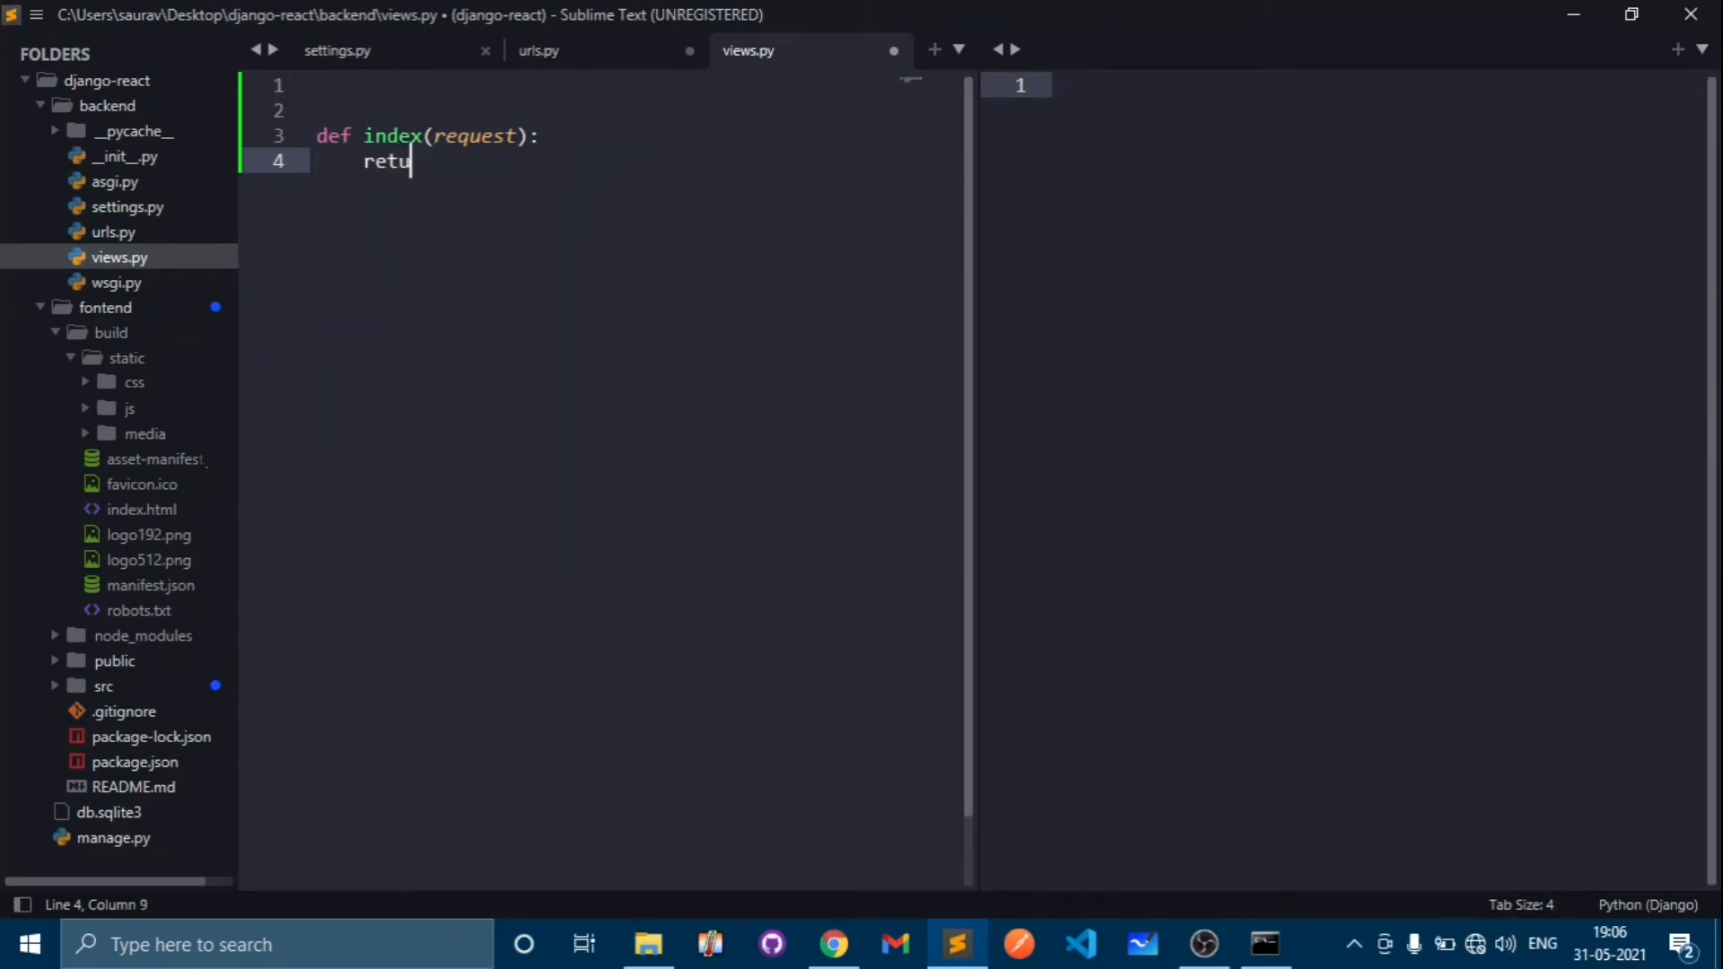
{"action": "type", "text": "rn ren"}
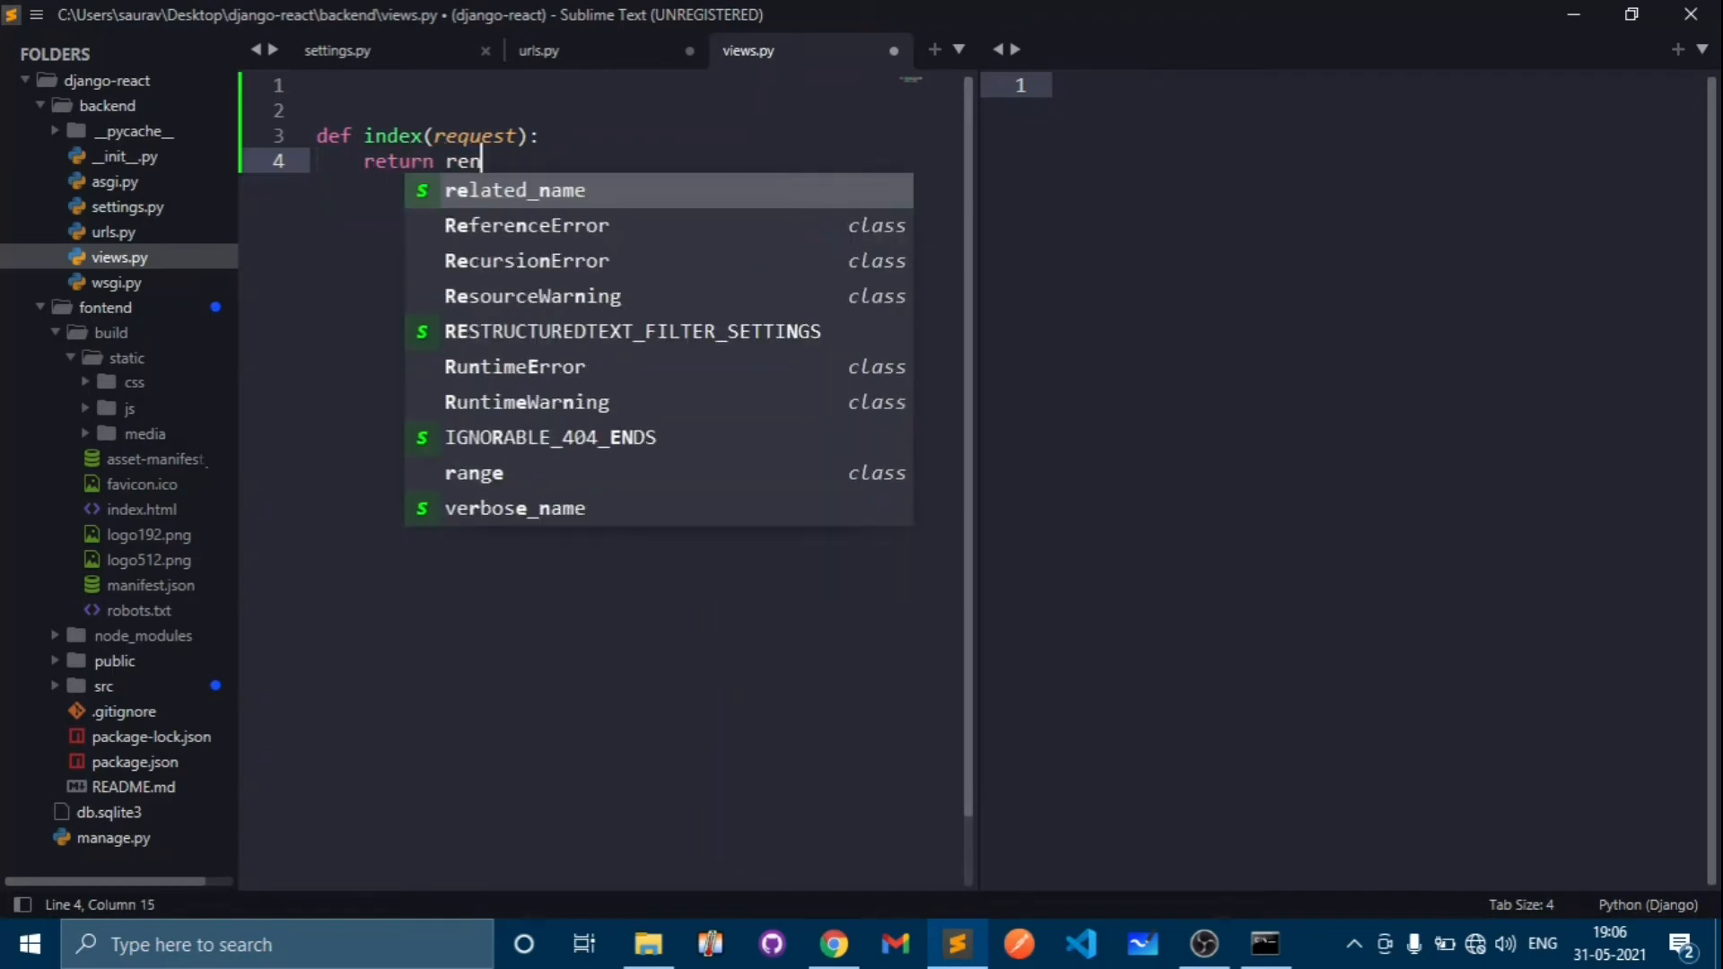
{"action": "type", "text": "der"}
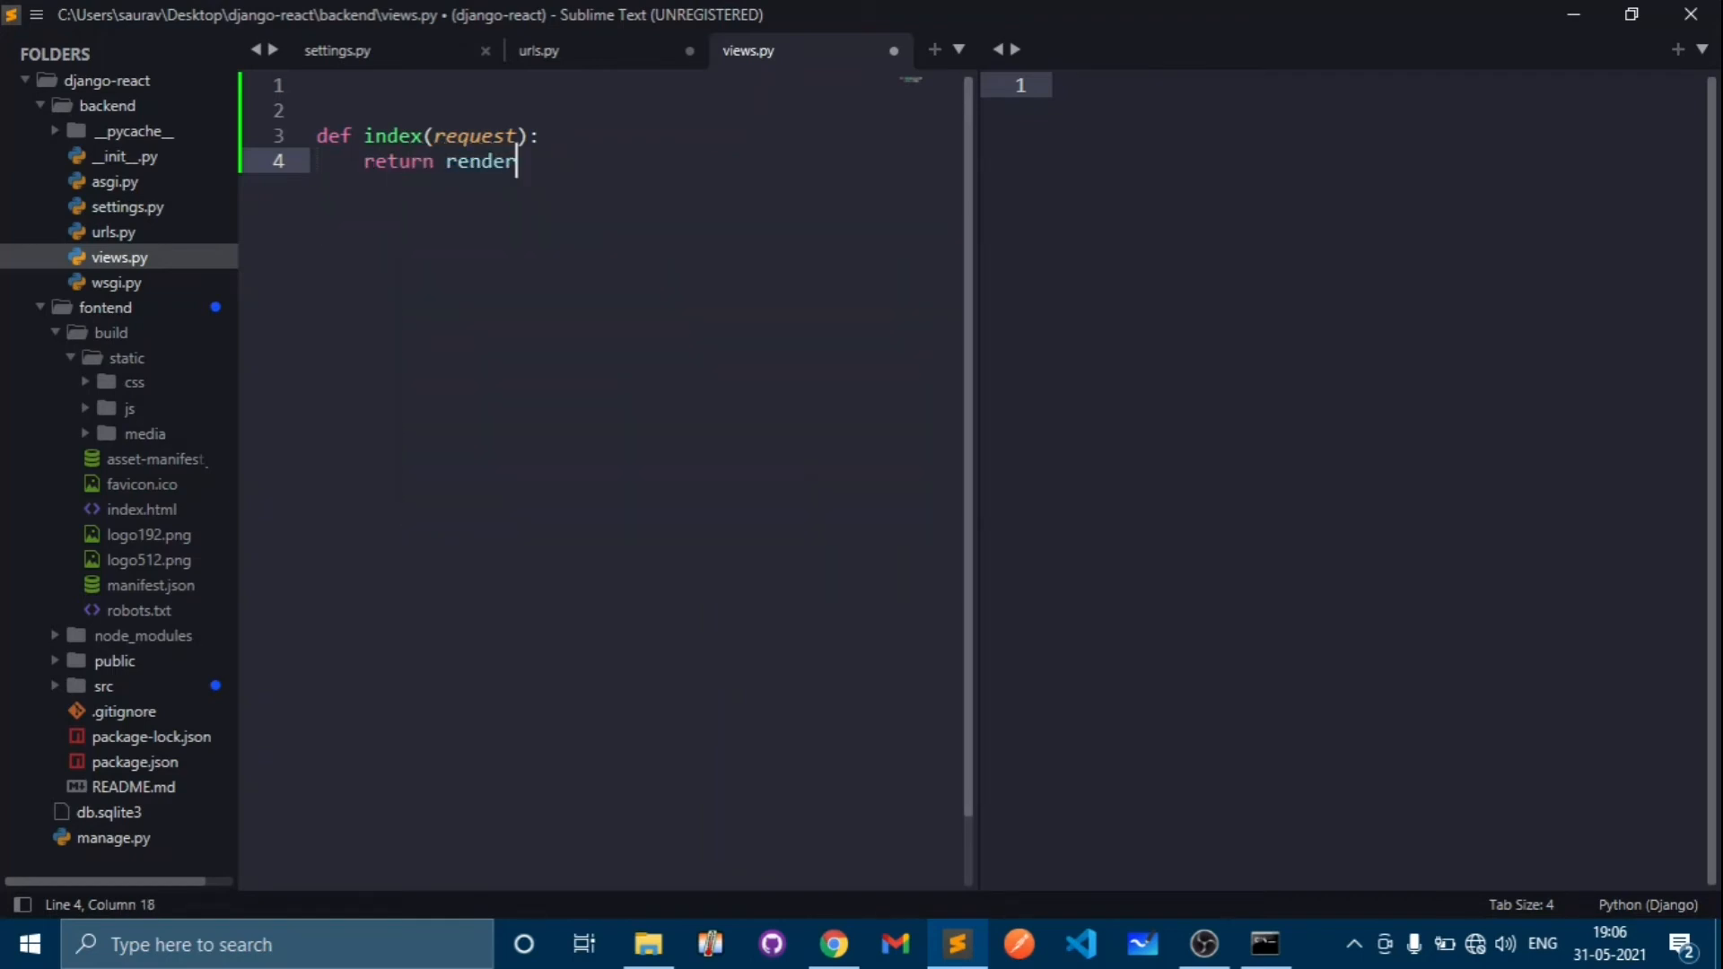
{"action": "type", "text": "()"}
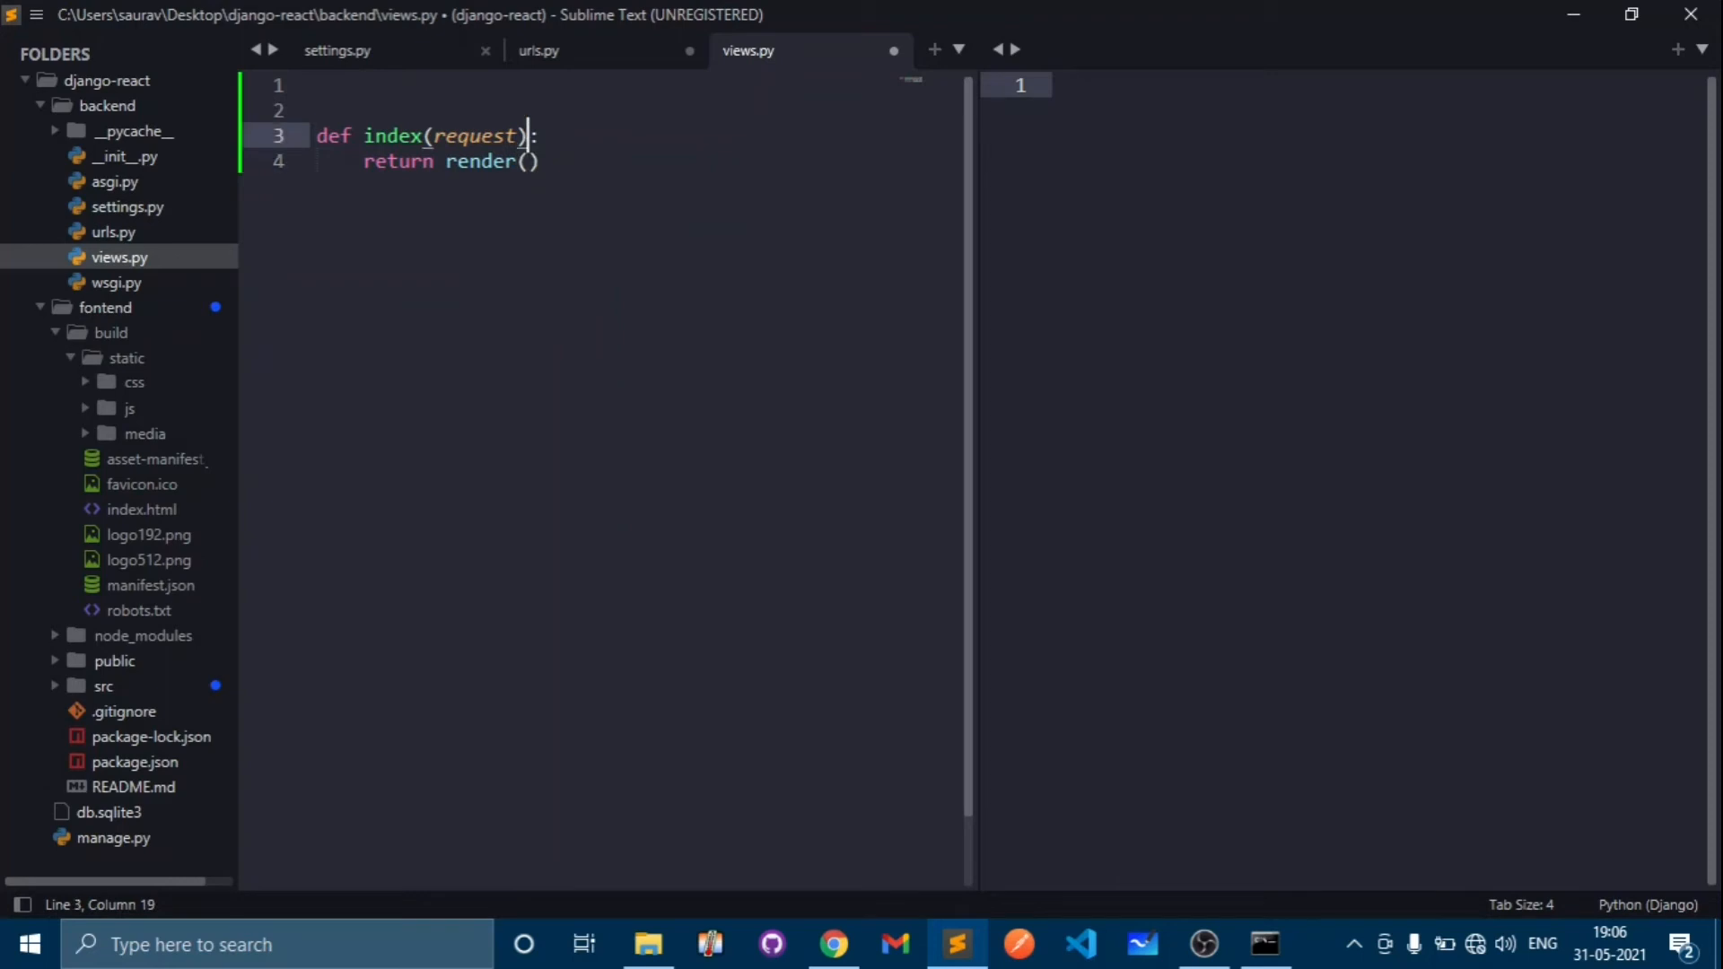
- Add 'from django.shortcuts import render' as the first line of views.py
{"action": "left_click", "coordinate": [319, 86]}
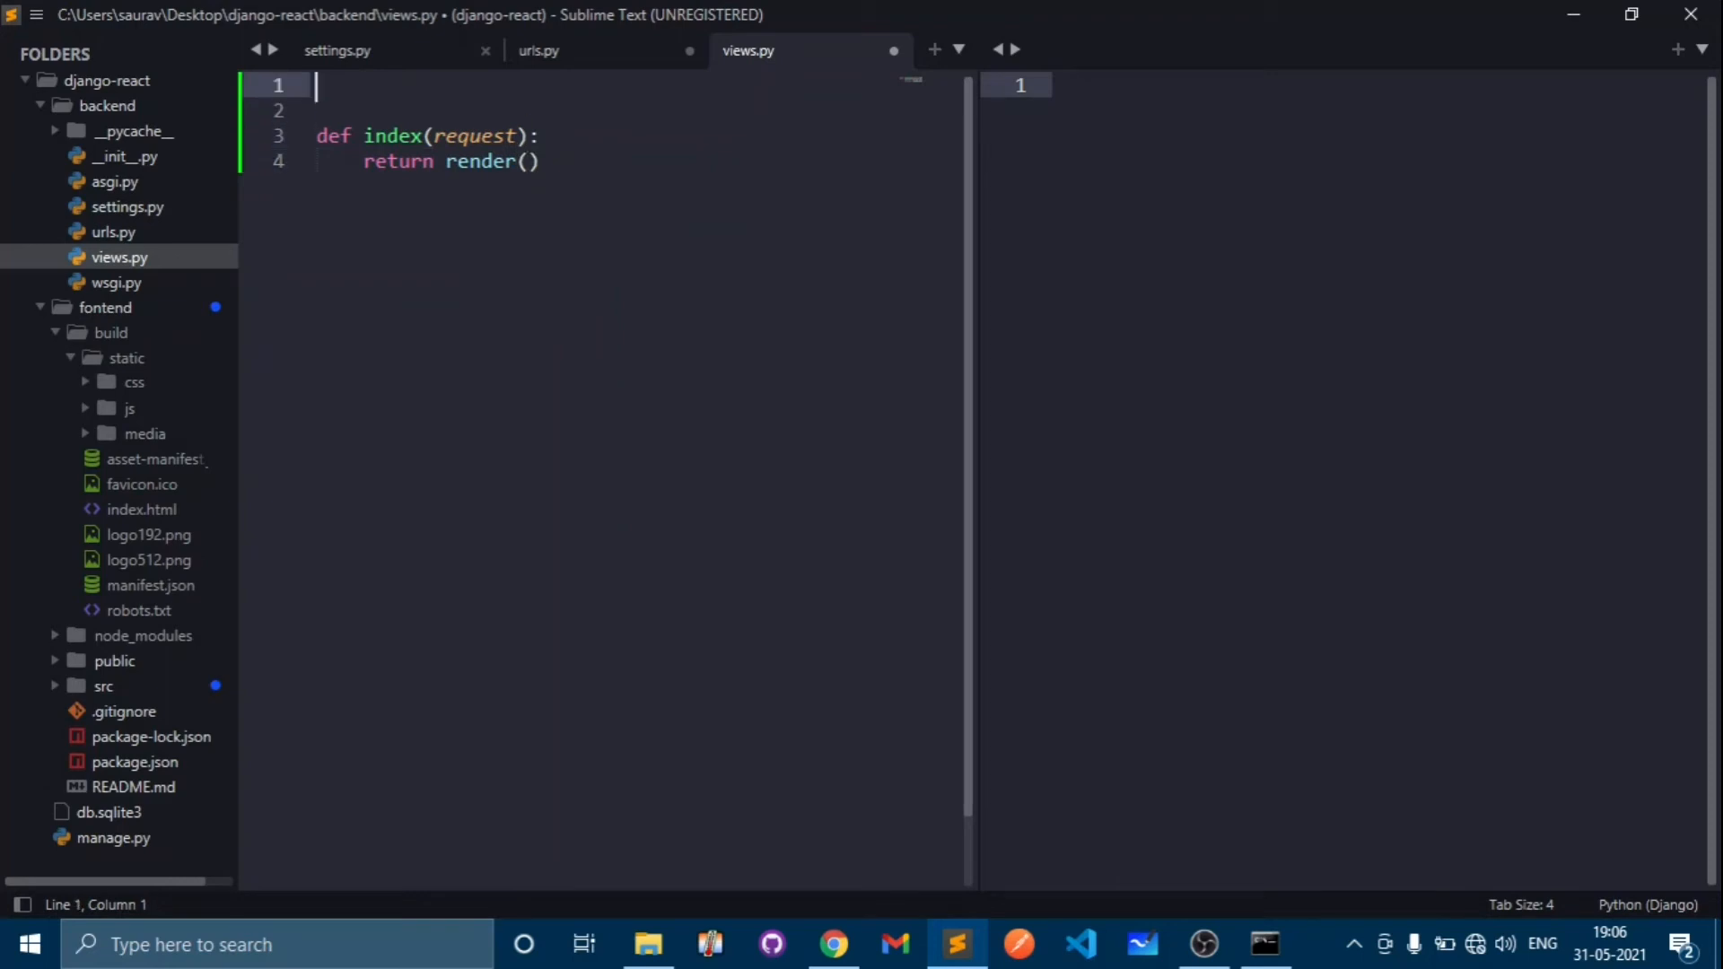
{"action": "type", "text": "from django.sh"}
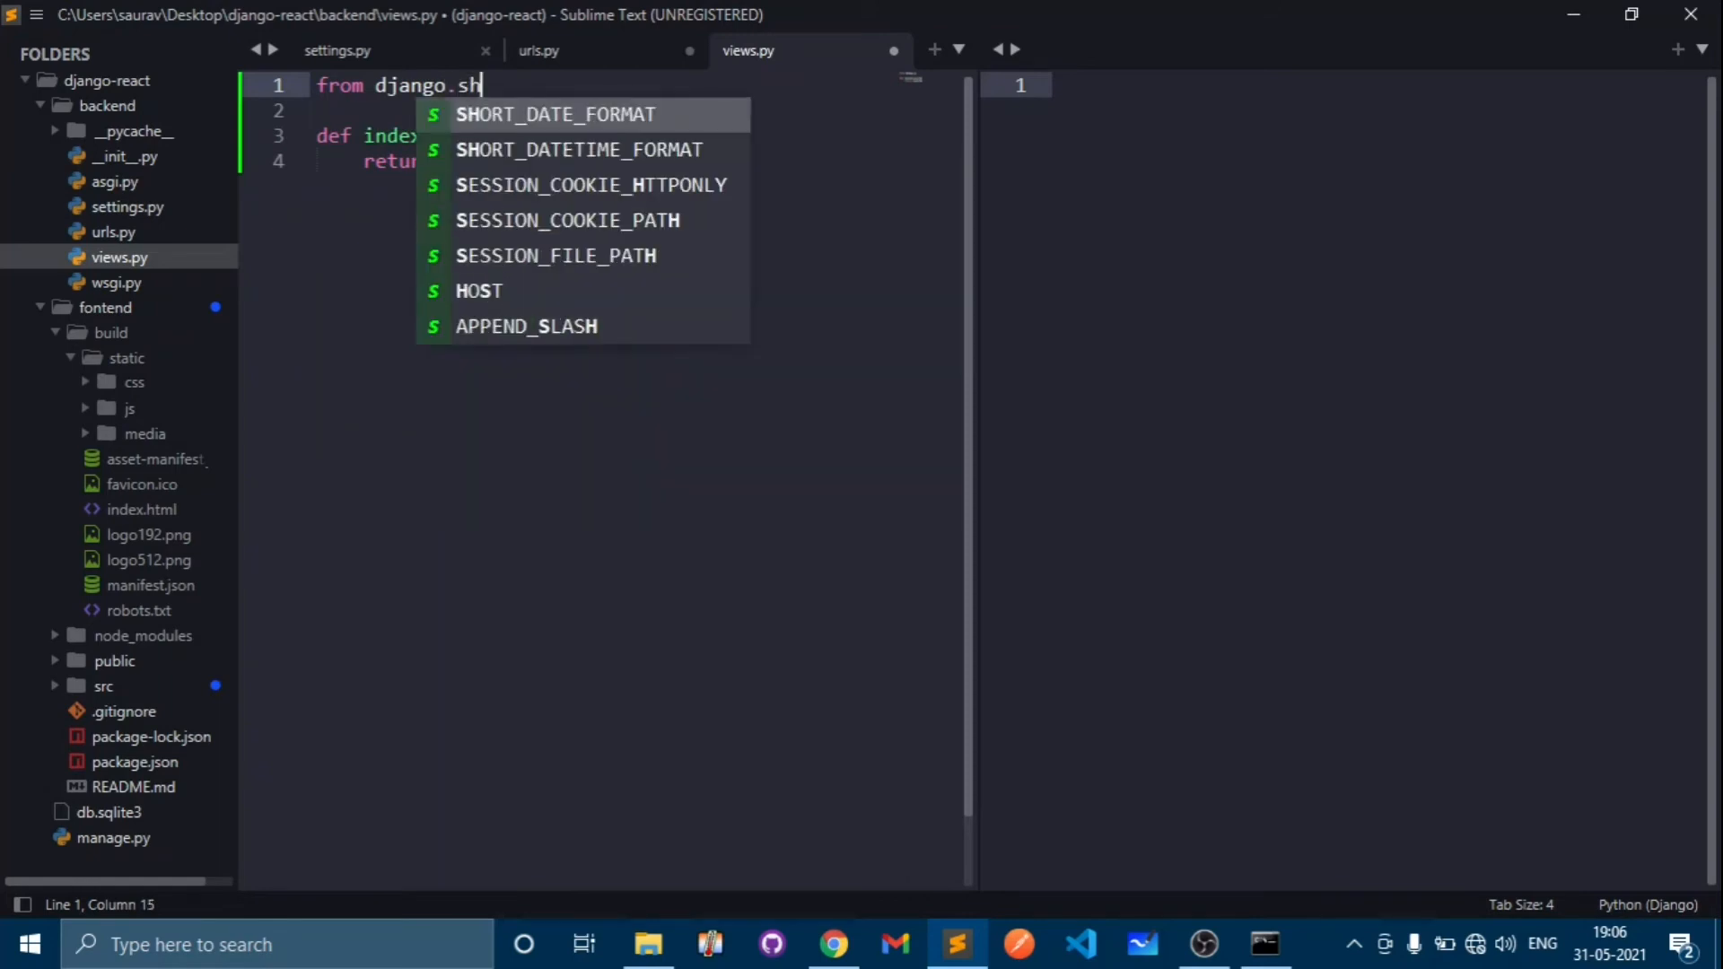
{"action": "type", "text": "ortcuts import render"}
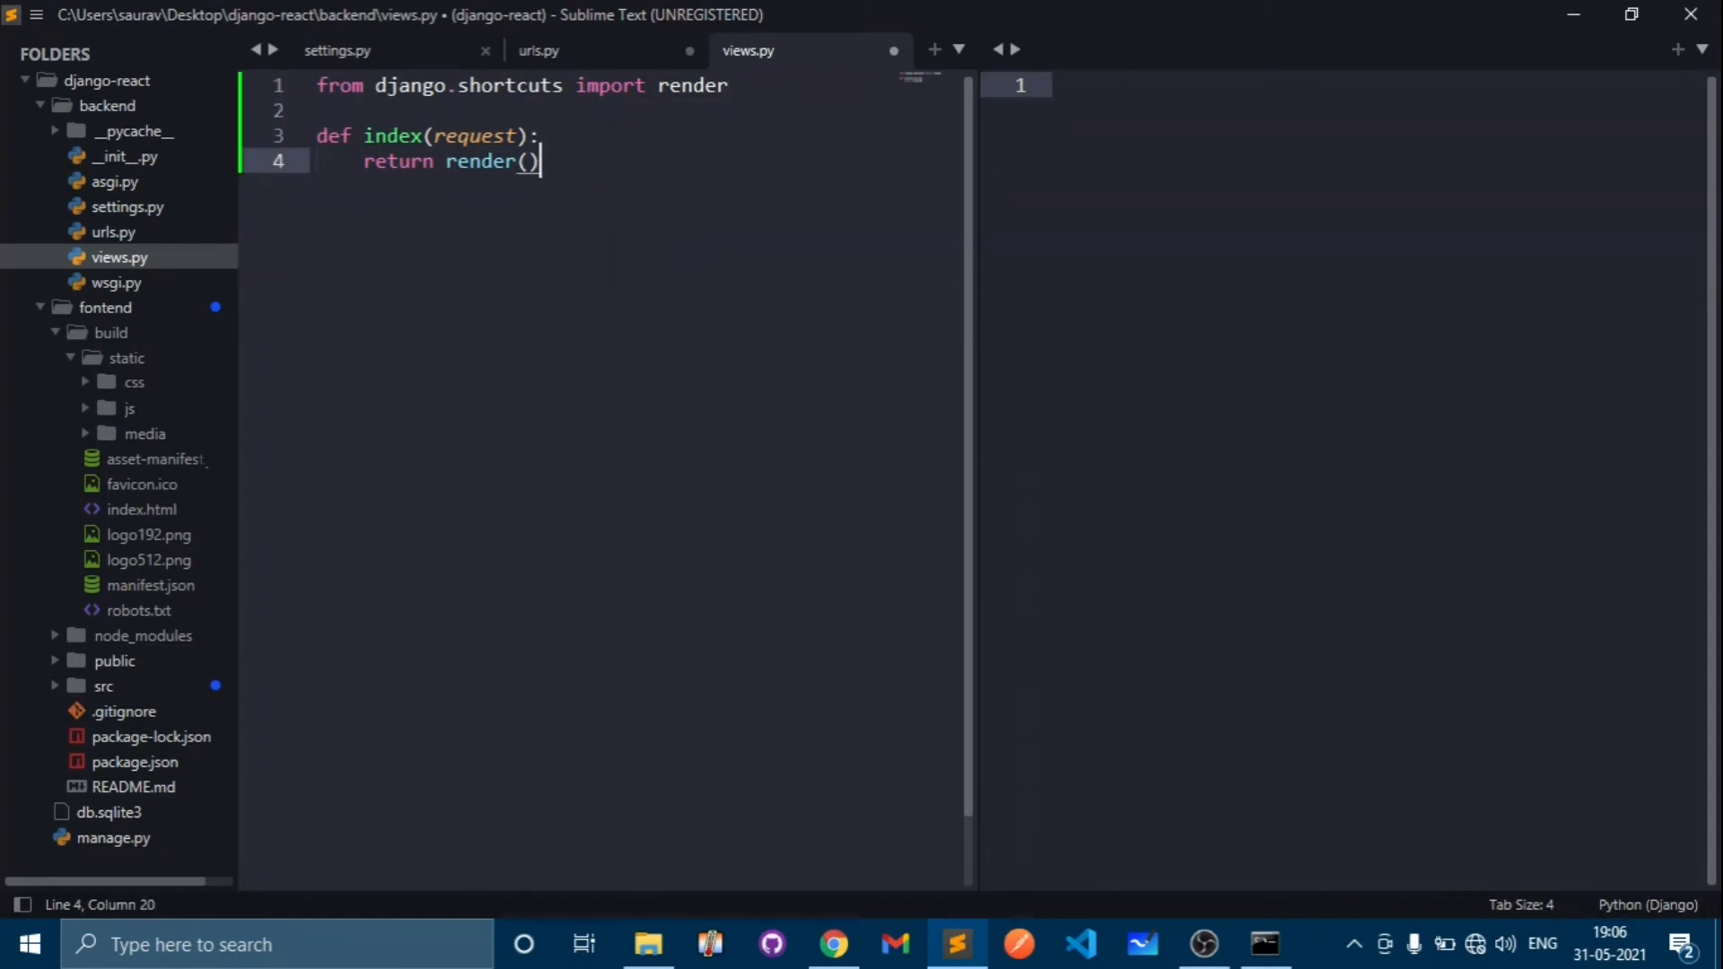
- Add 'from django.http import request' on the second line of views.py
{"action": "left_click", "coordinate": [320, 109]}
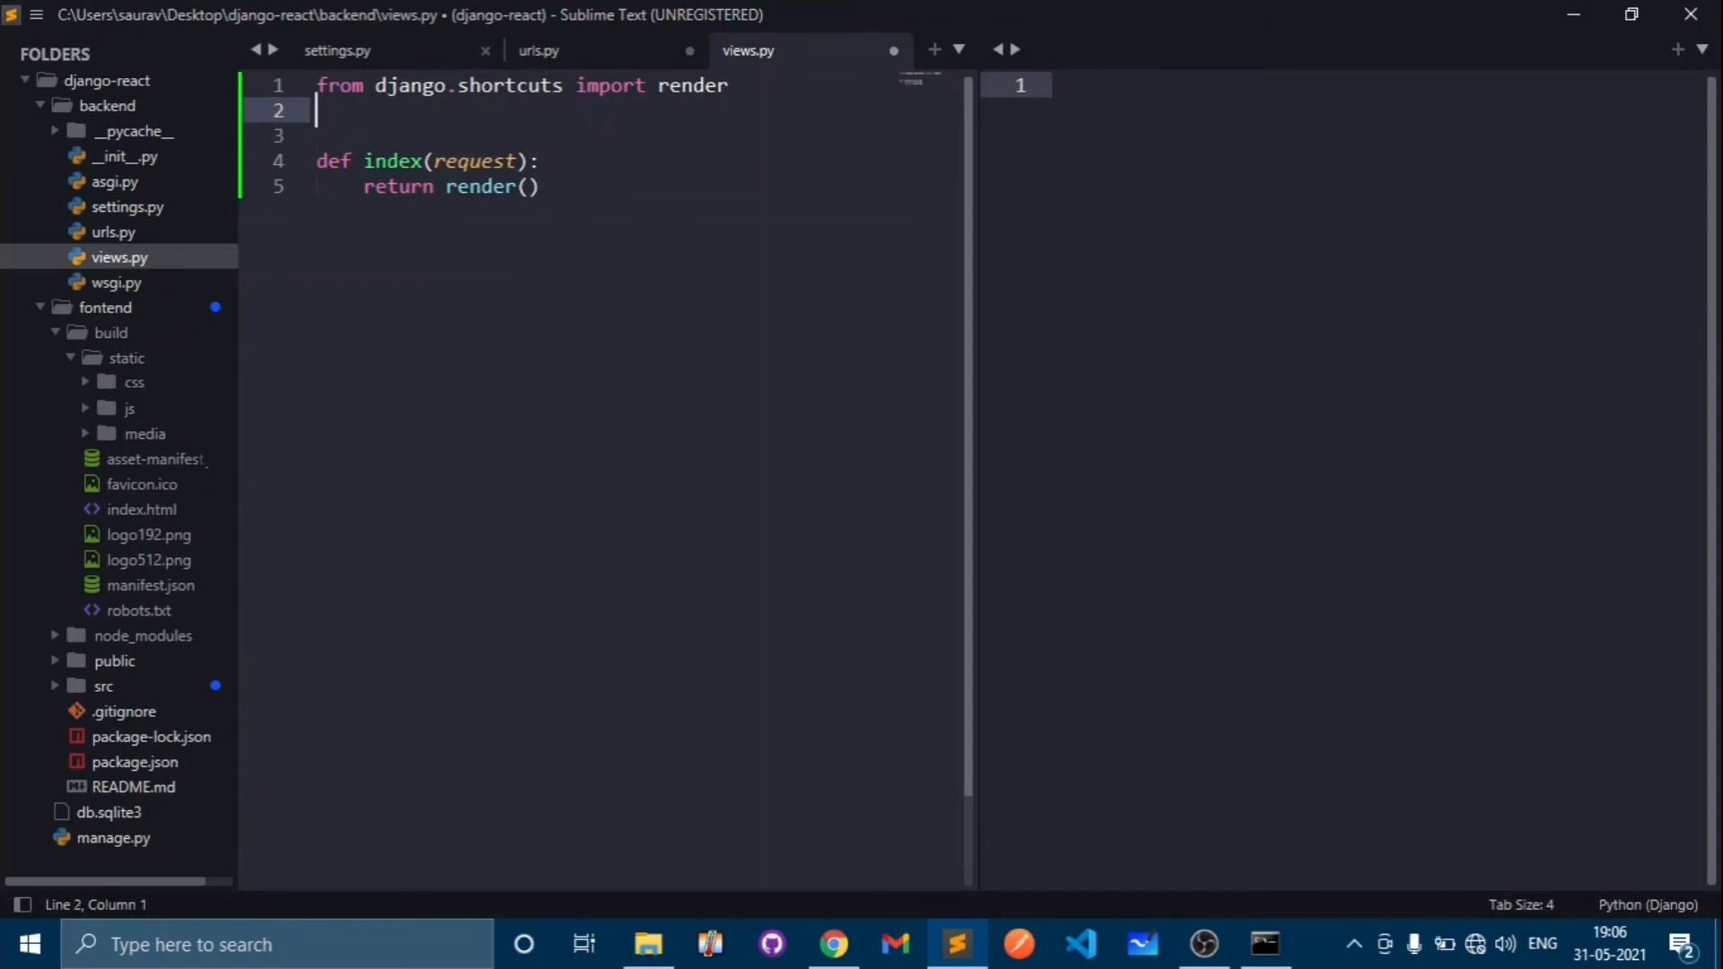
{"action": "type", "text": "from"}
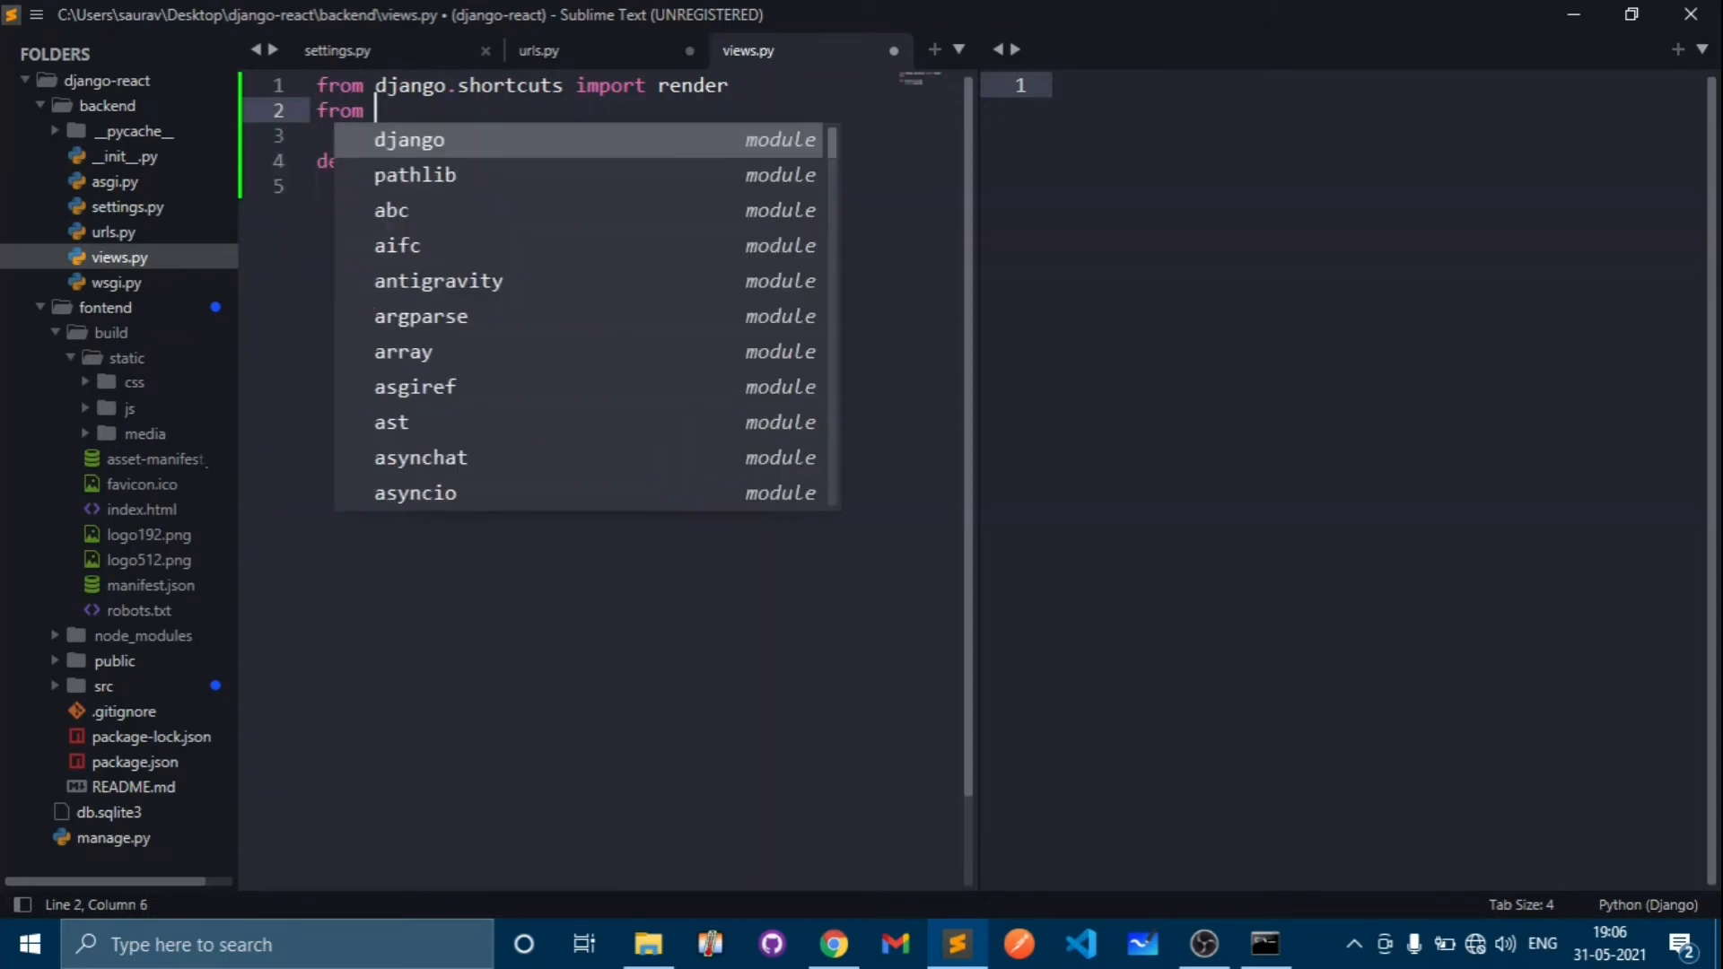
{"action": "type", "text": "djan"}
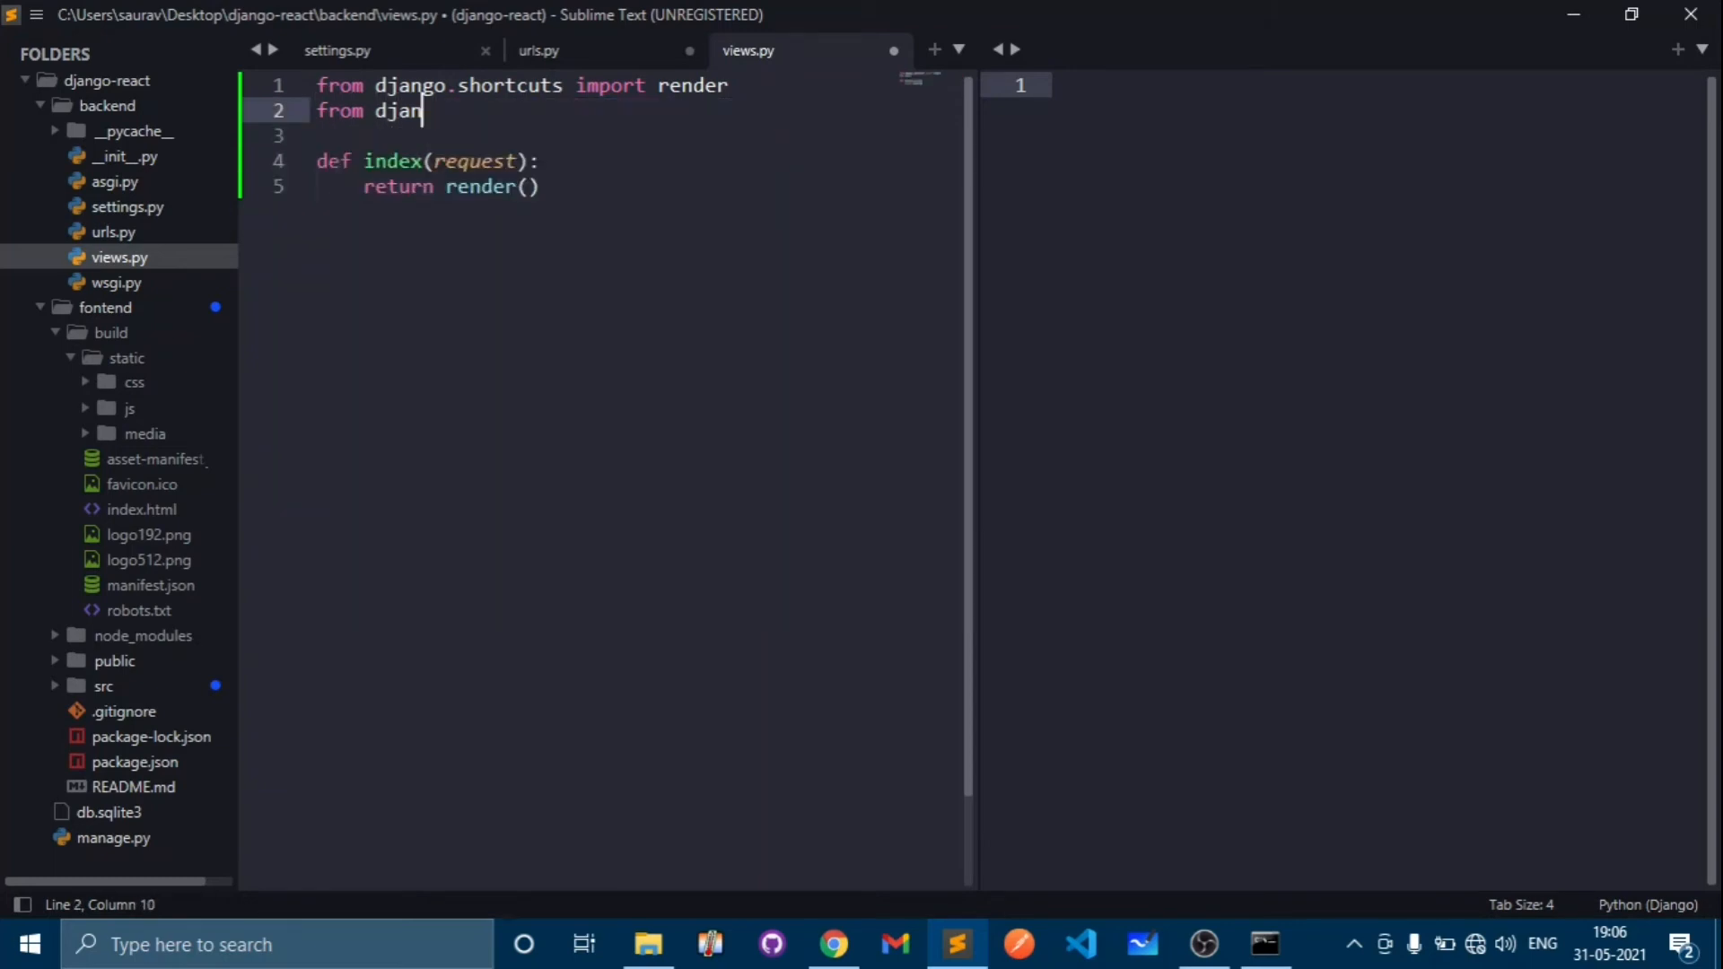
{"action": "type", "text": "go"}
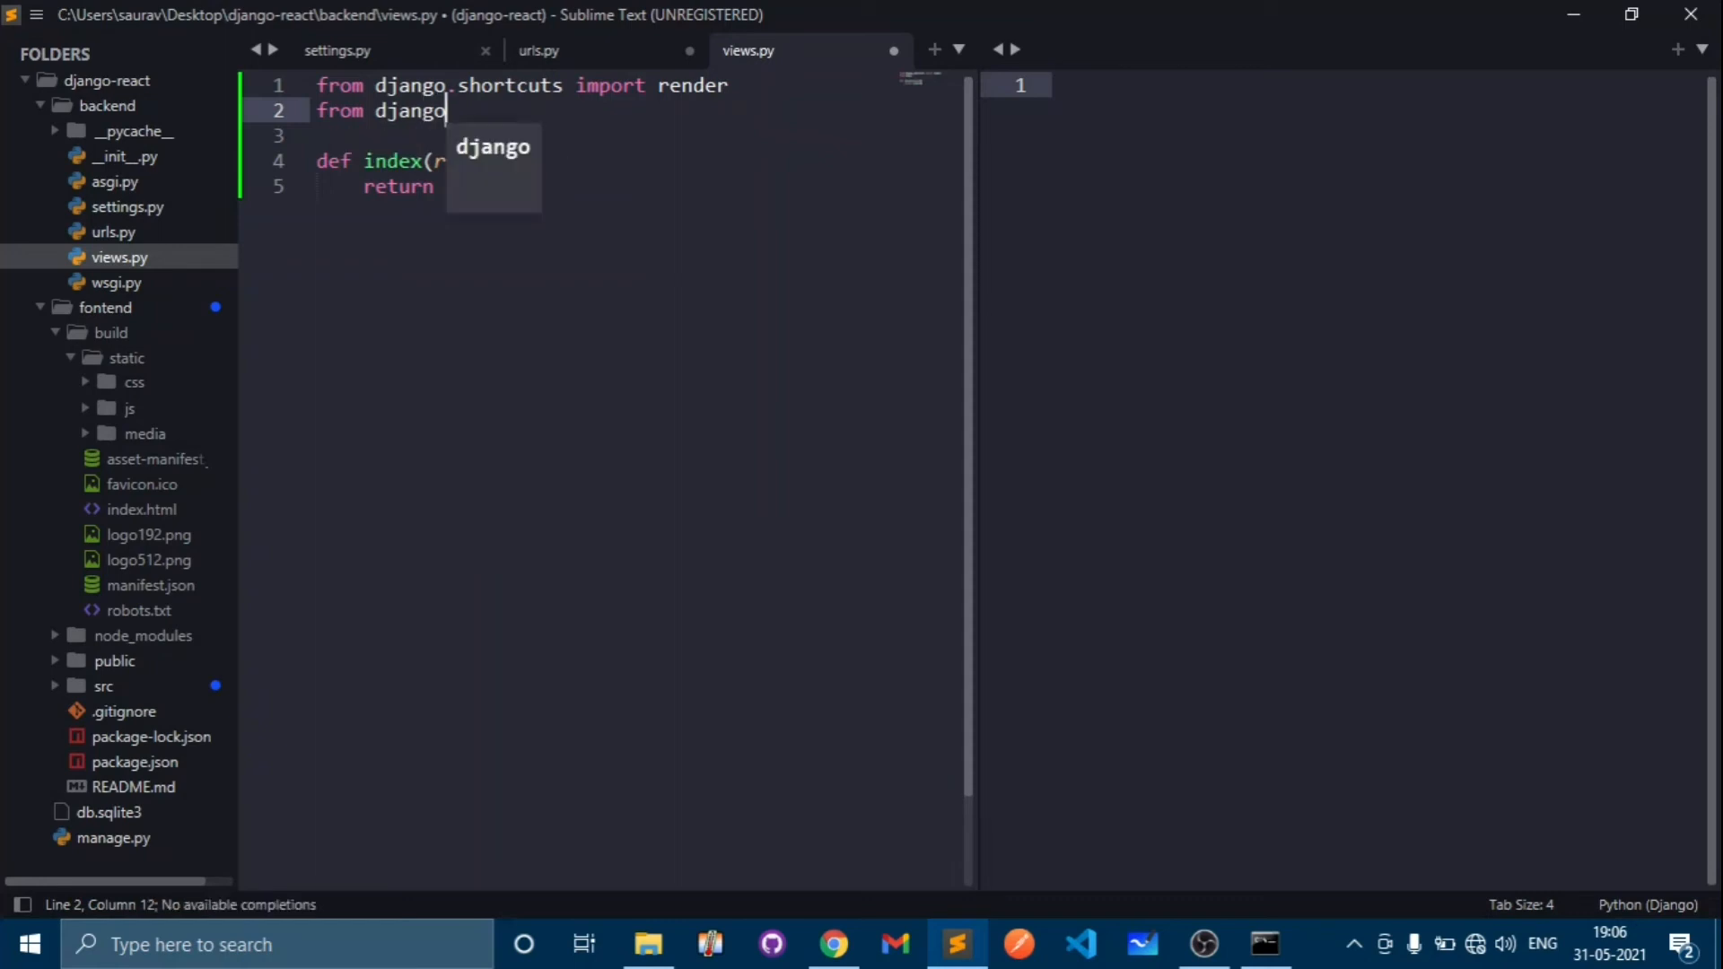
{"action": "type", "text": ".ht"}
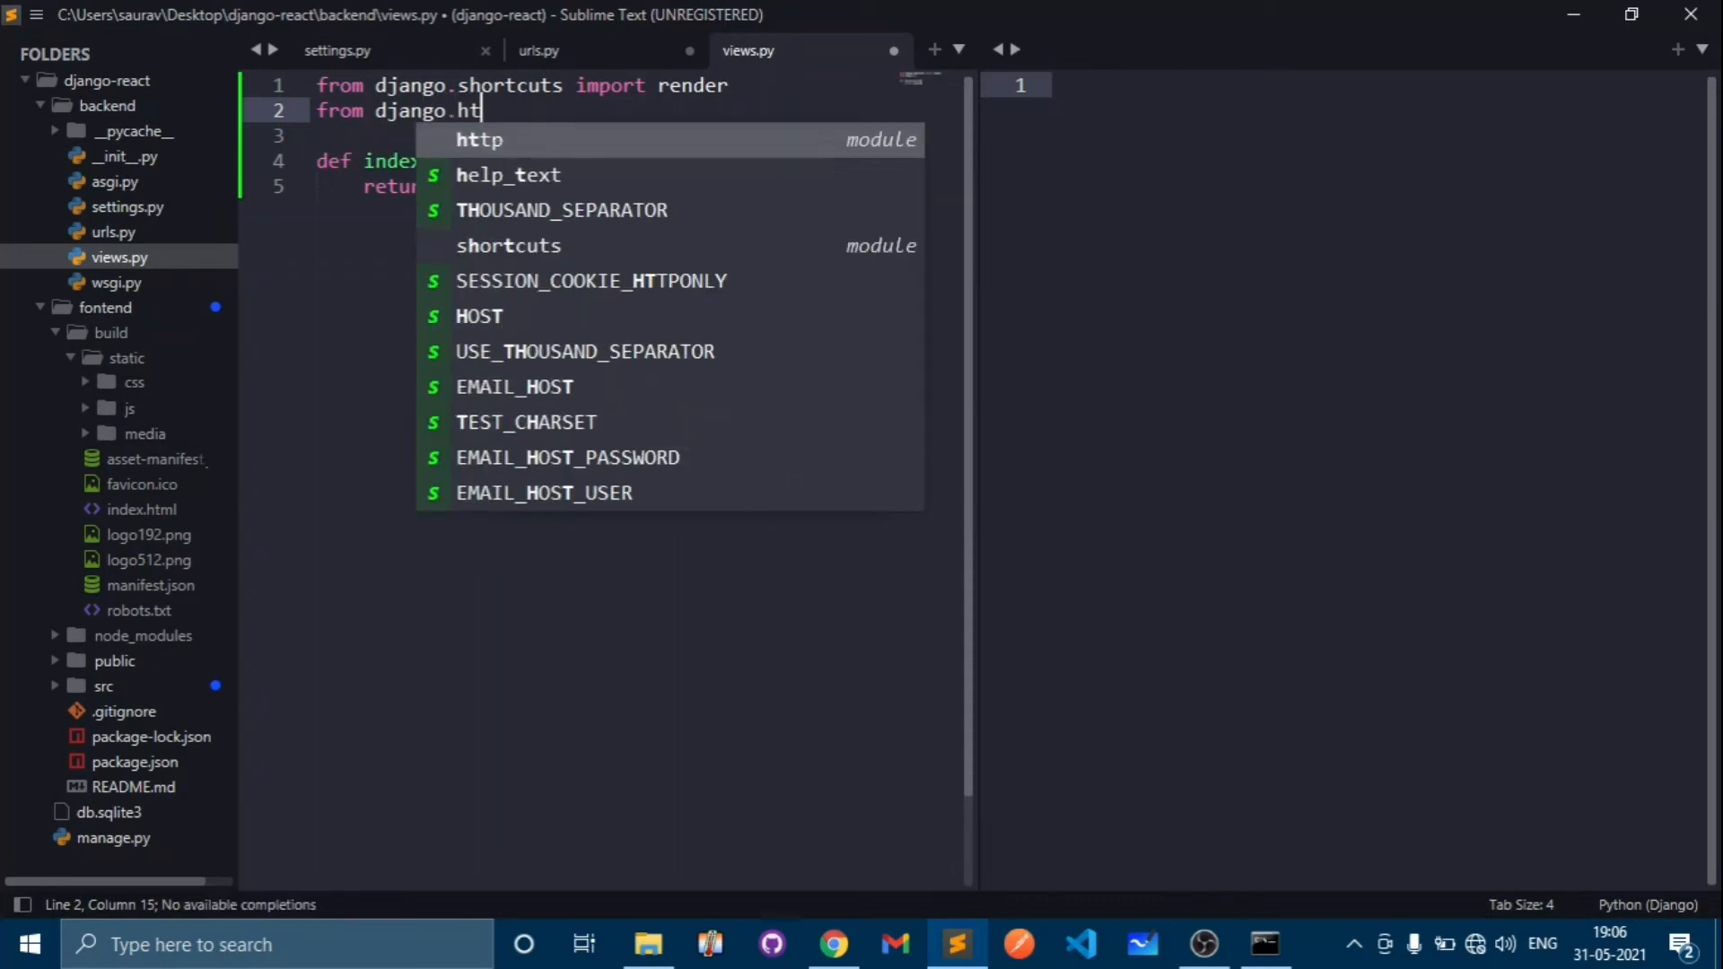
{"action": "type", "text": "tp import"}
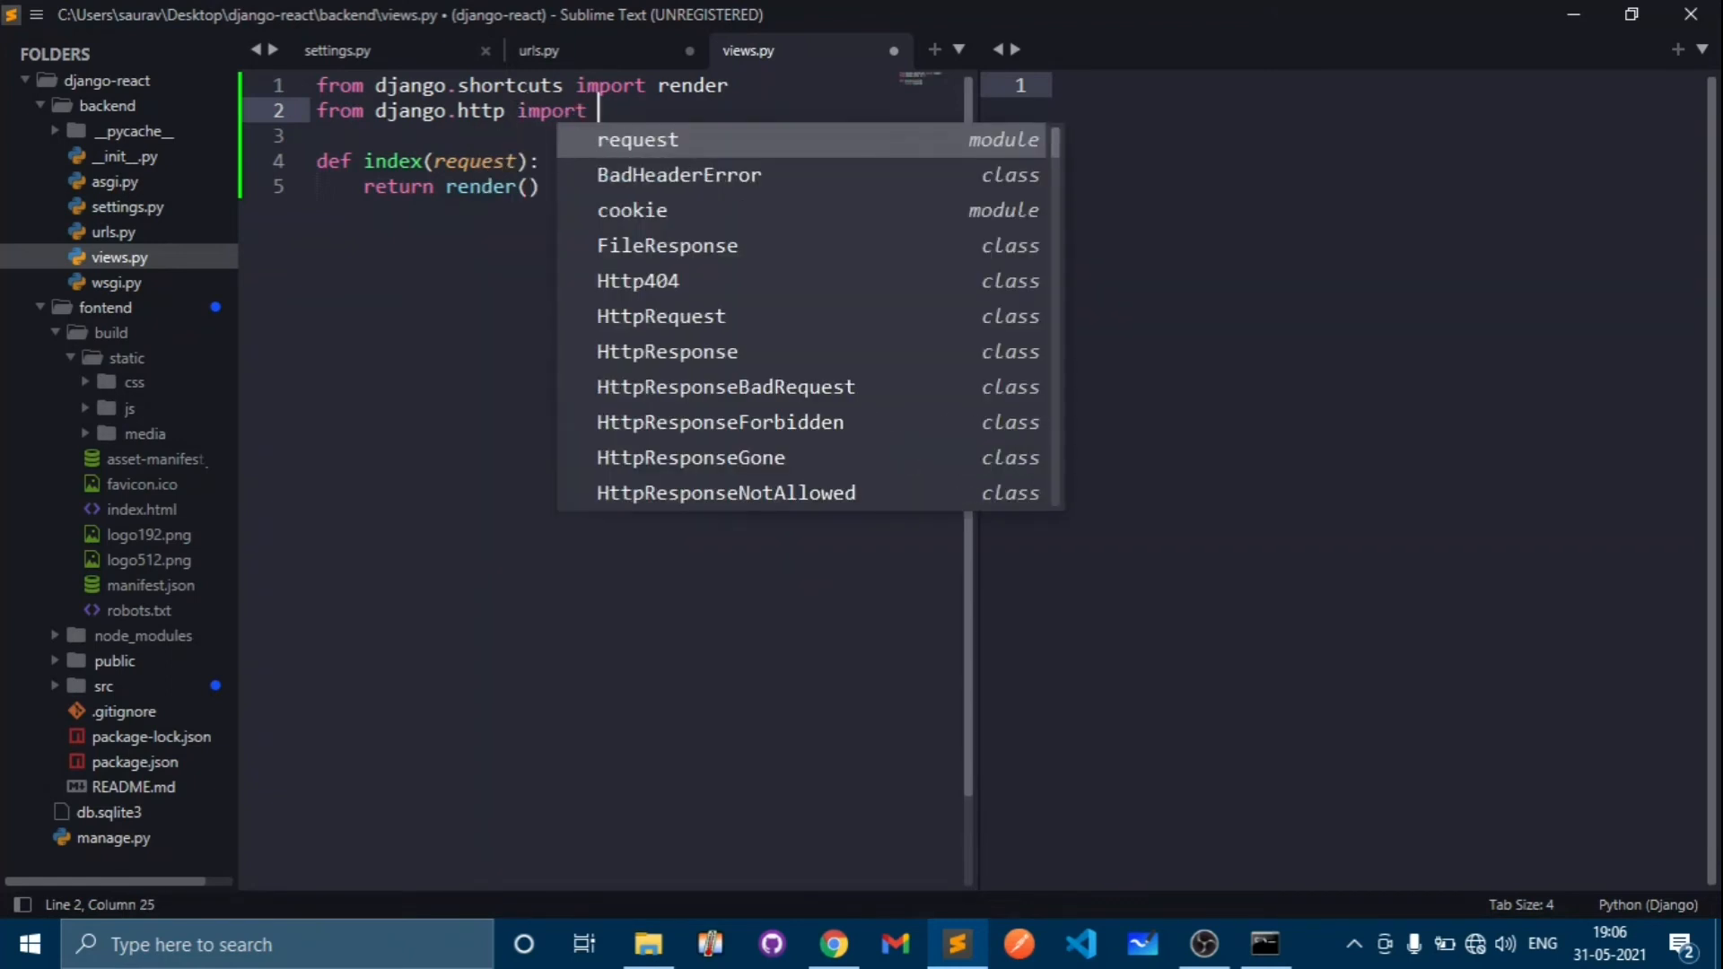
{"action": "type", "text": "request"}
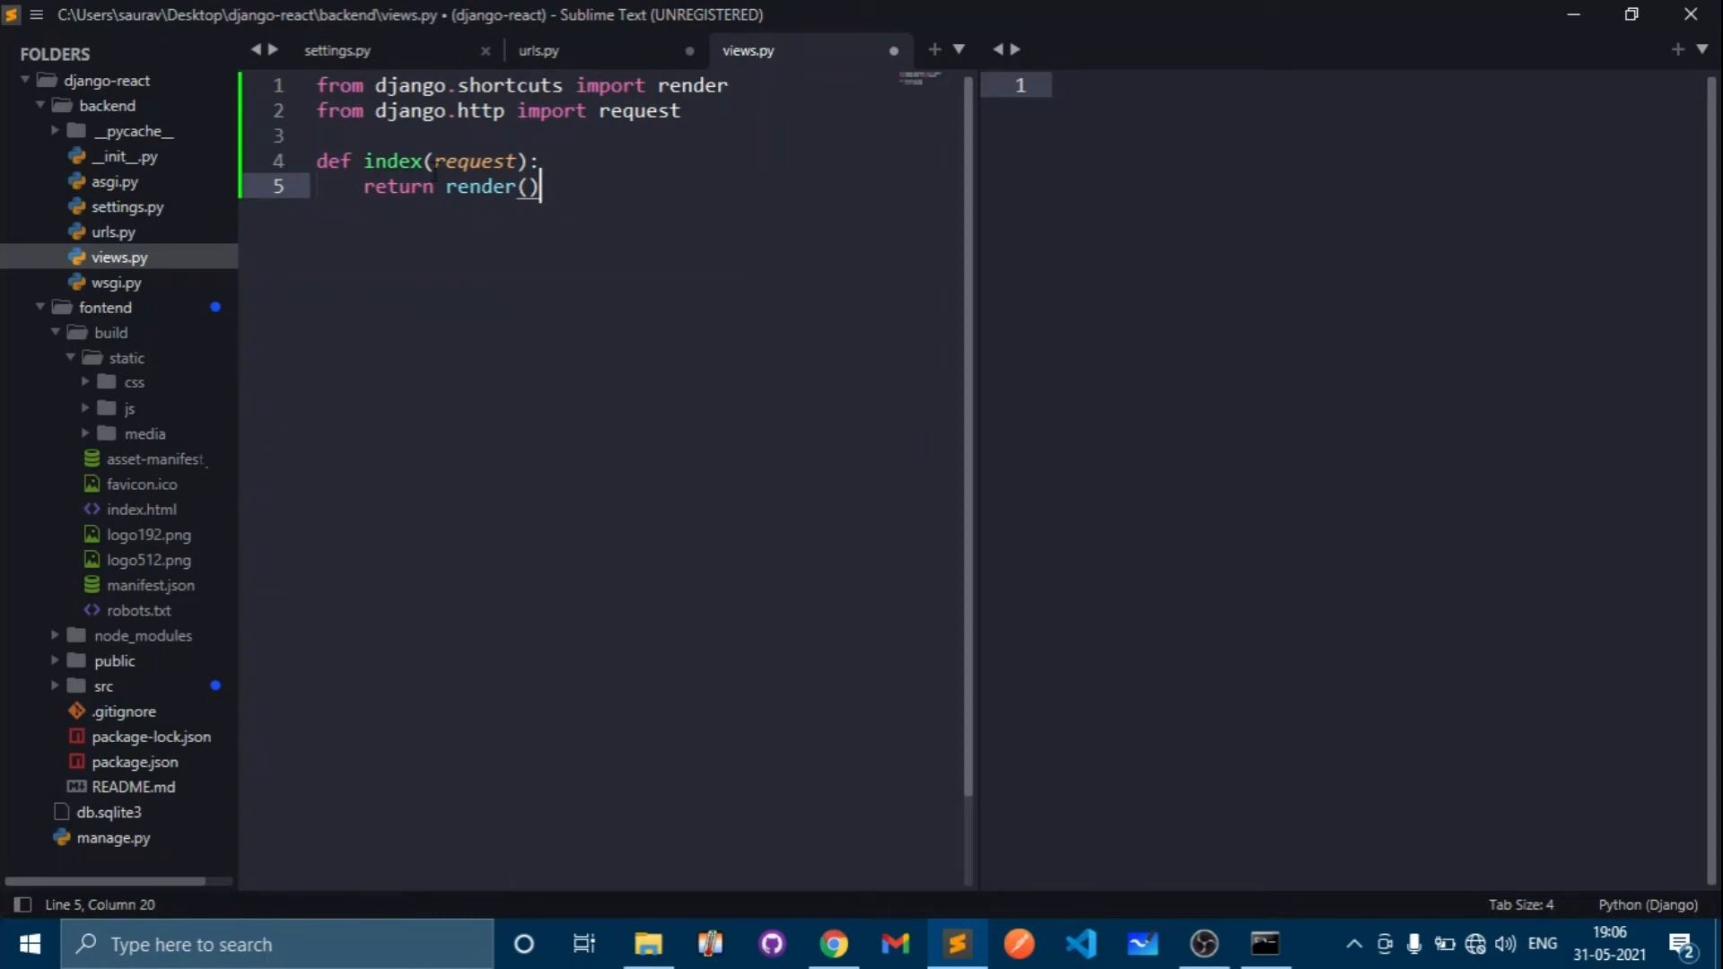
{"action": "mouse_move", "coordinate": [642, 185]}
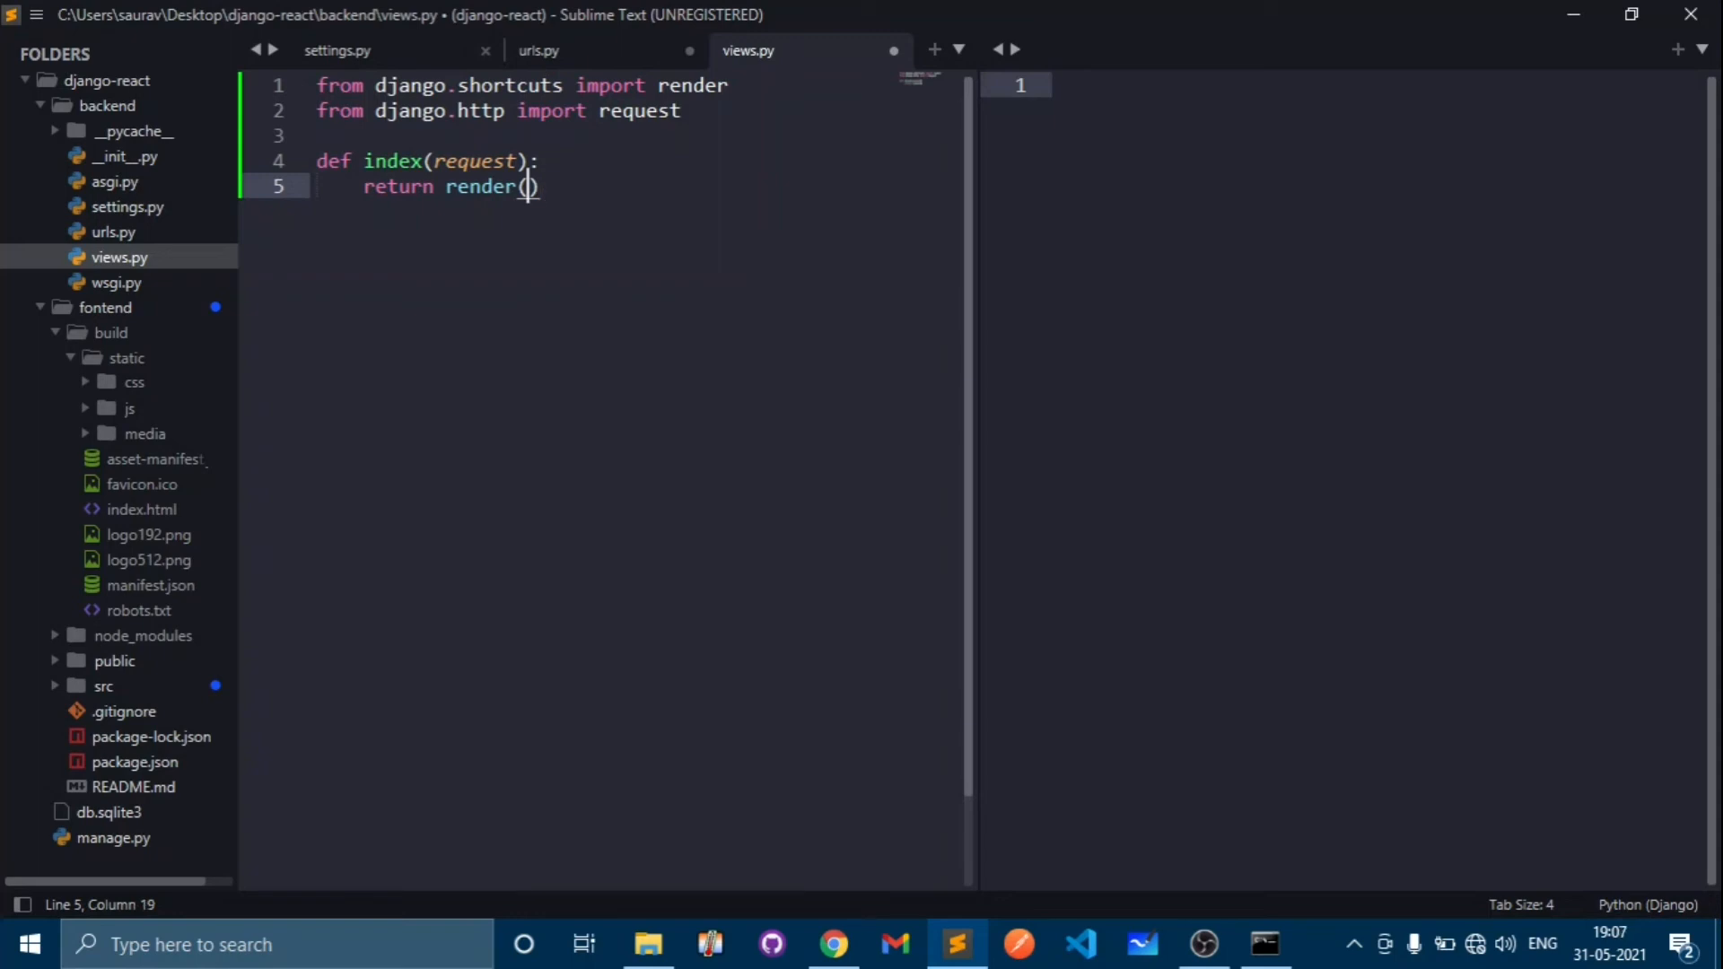
- Complete the index view's return as render(request, 'index.html')
{"action": "type", "text": "request,"}
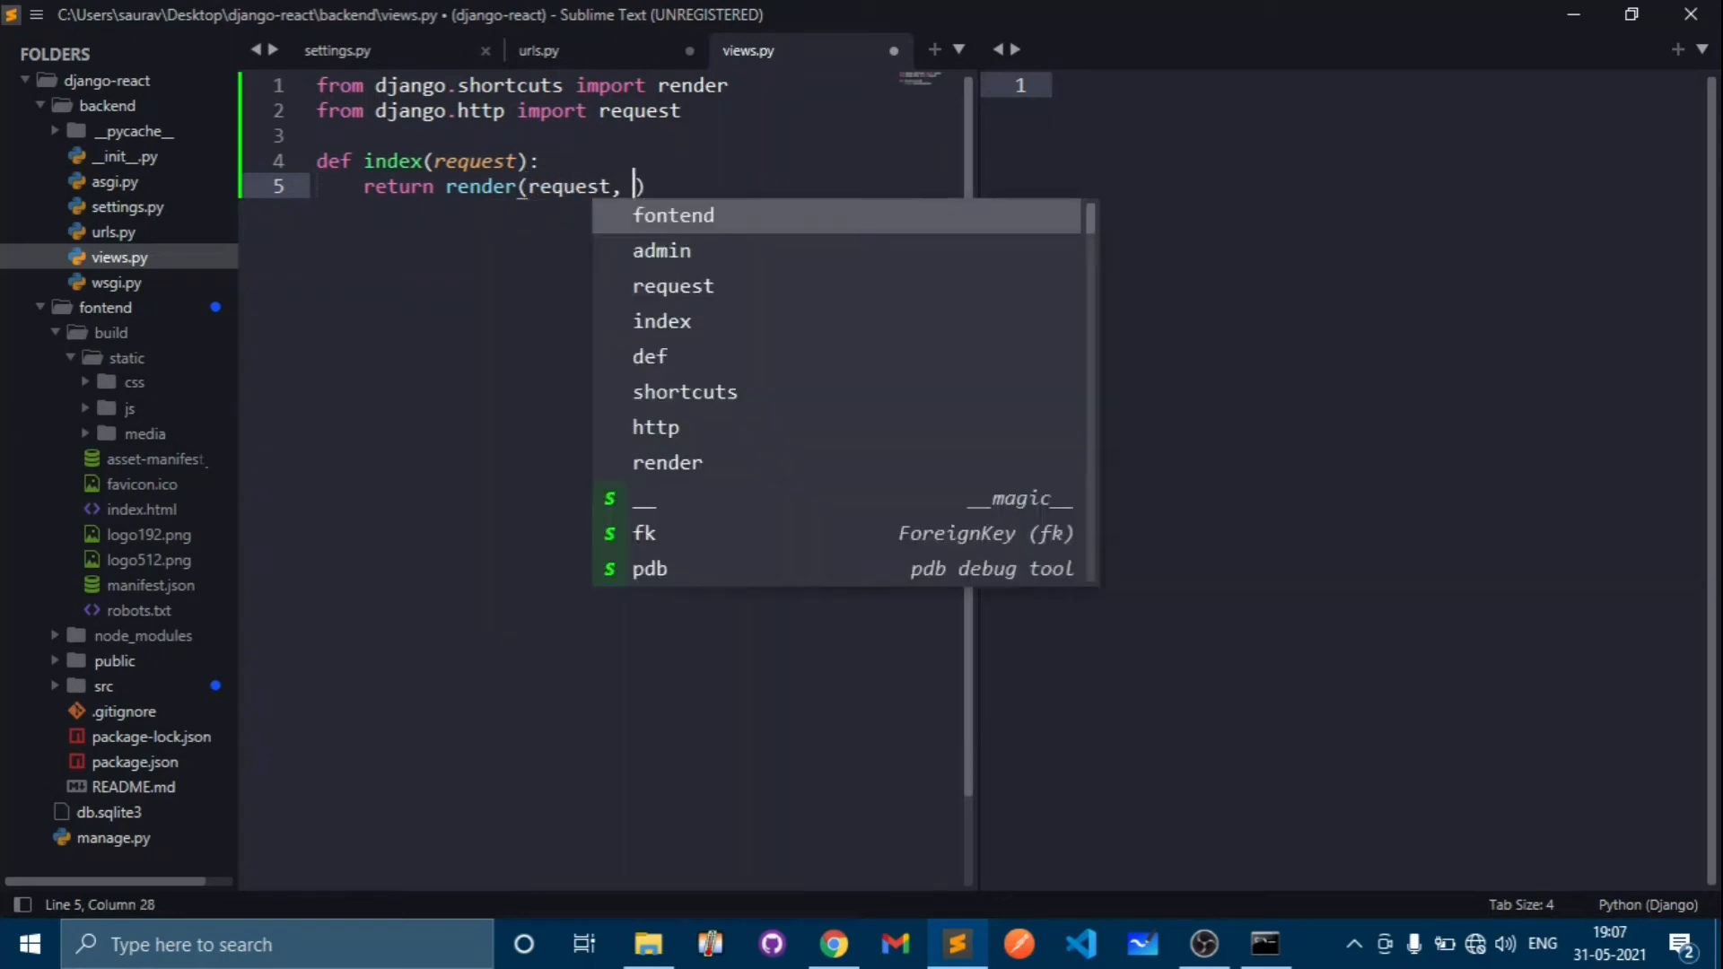
{"action": "type", "text": "\""}
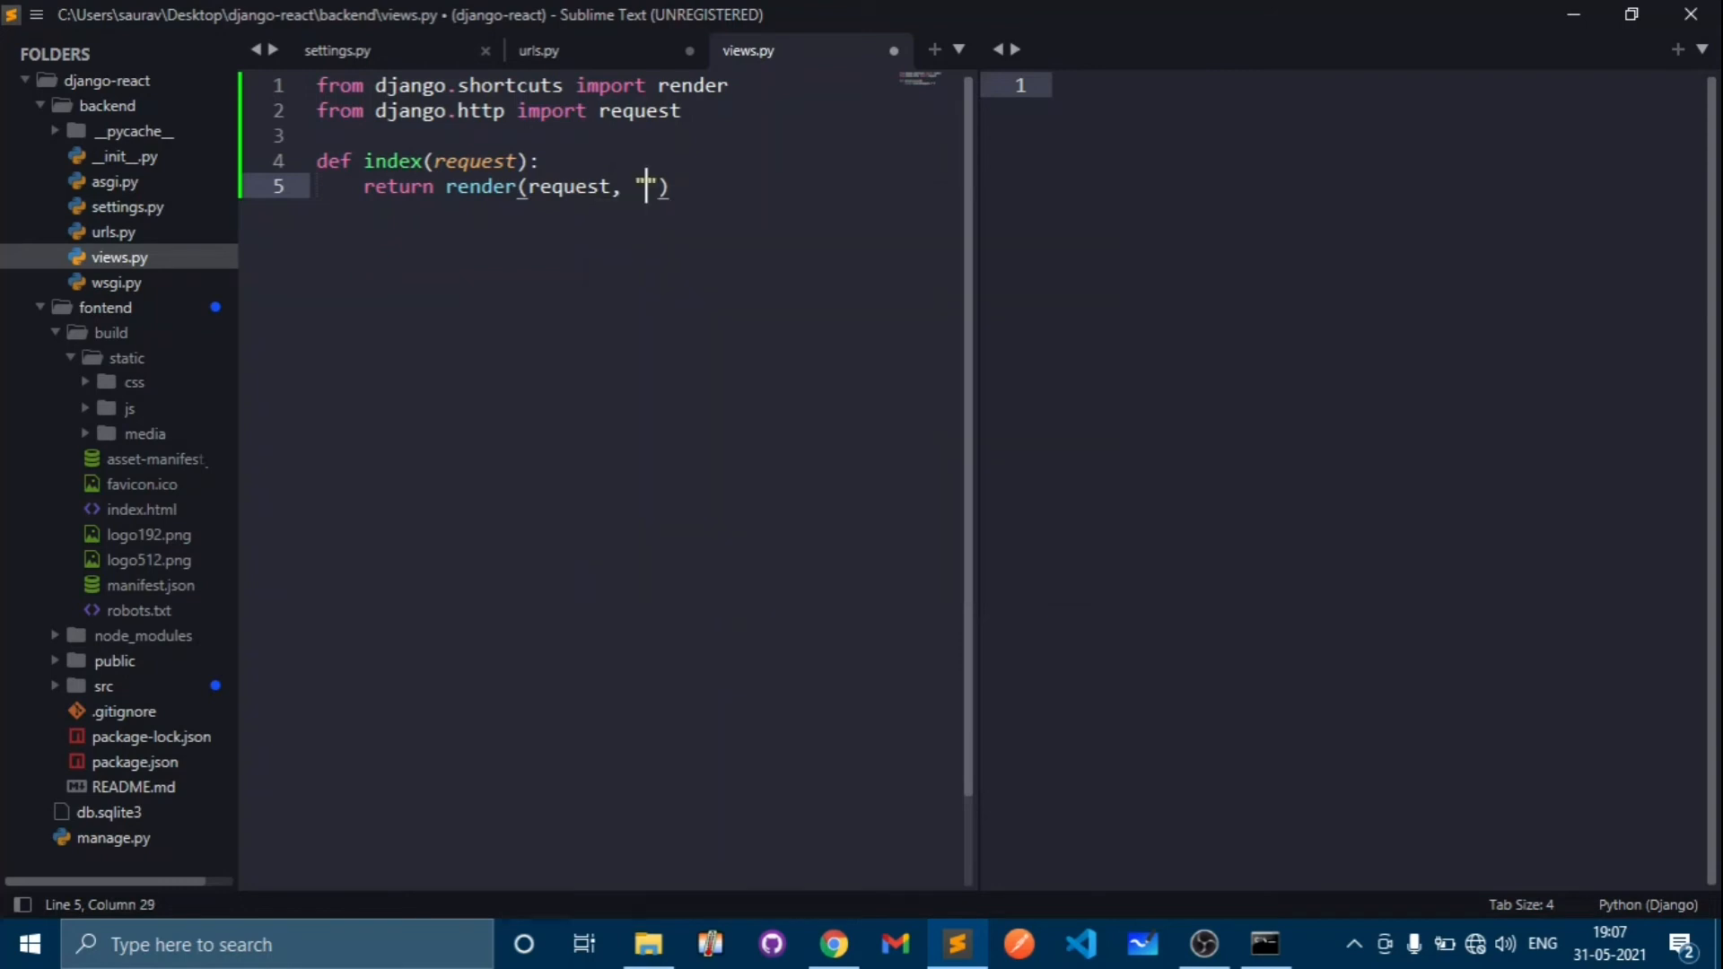
{"action": "type", "text": "'"}
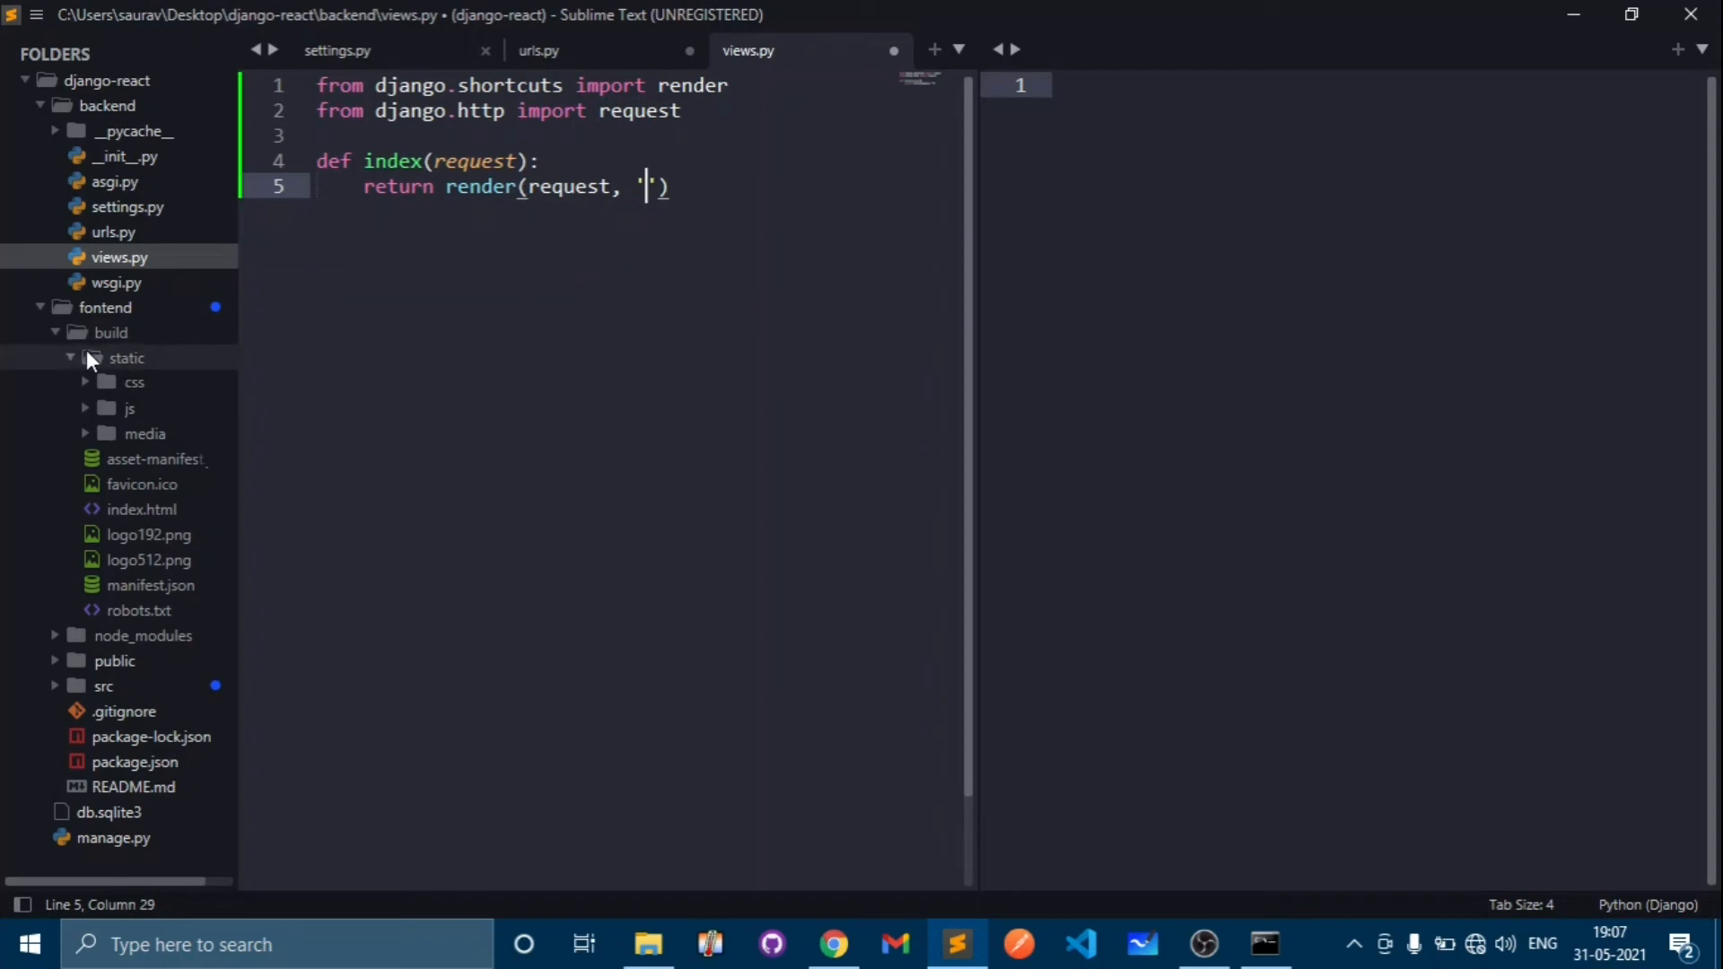
{"action": "left_click", "coordinate": [109, 332]}
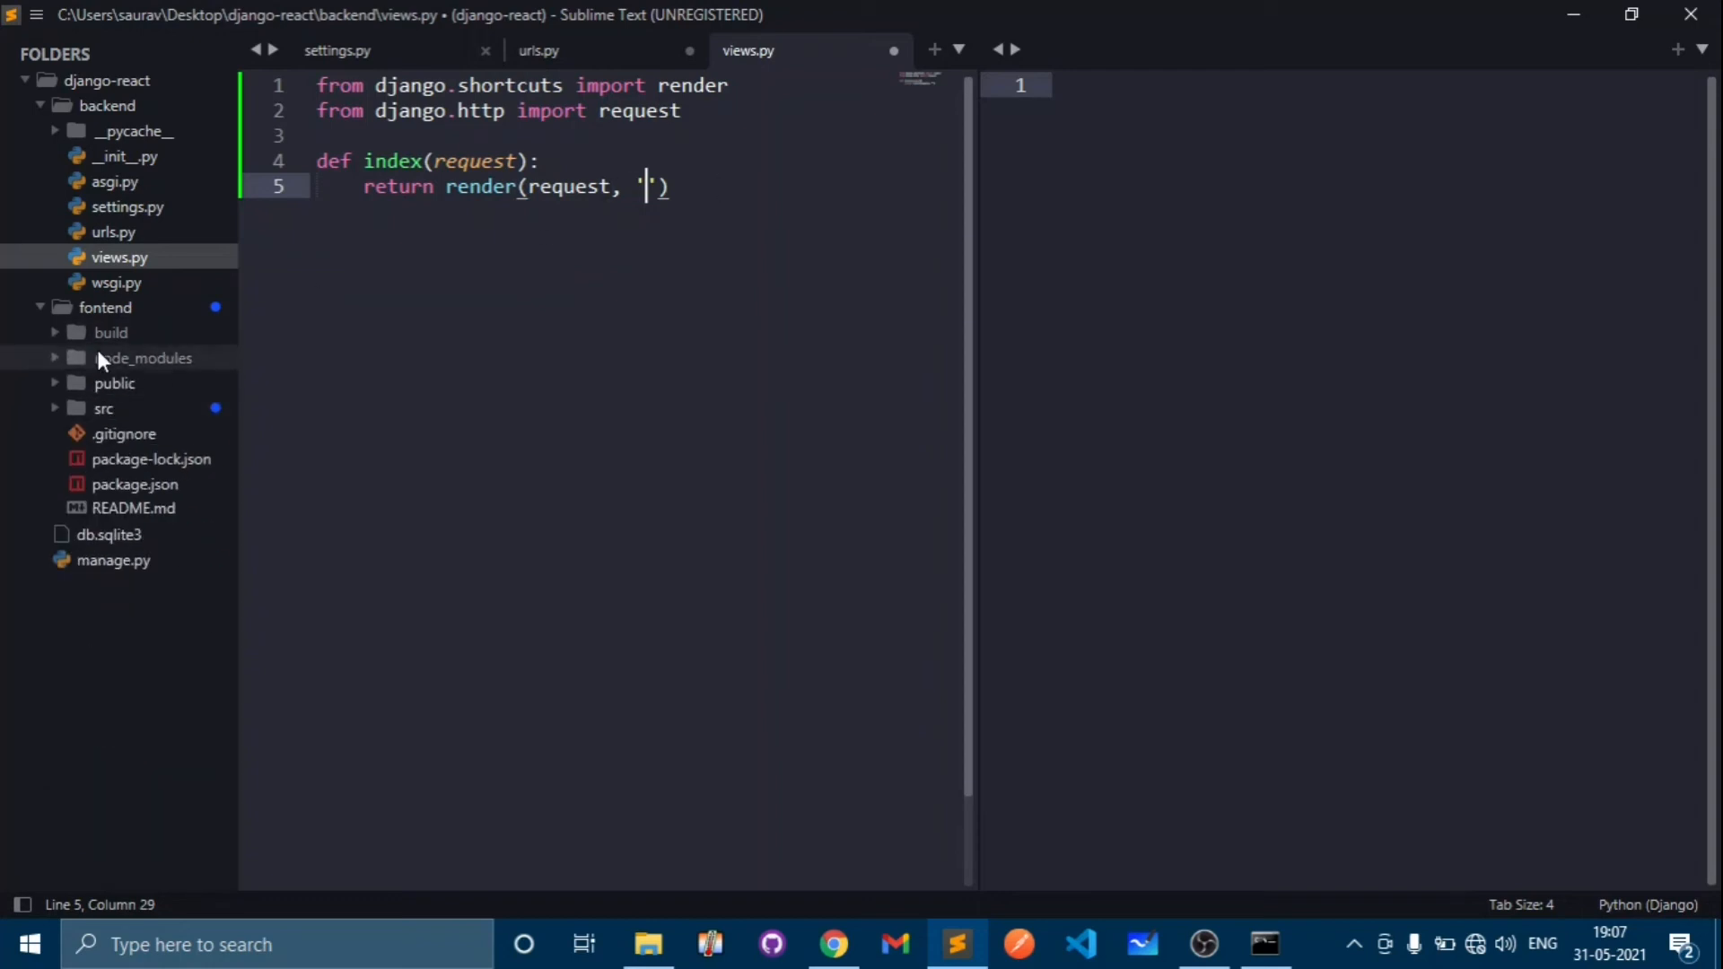
{"action": "left_click", "coordinate": [110, 332]}
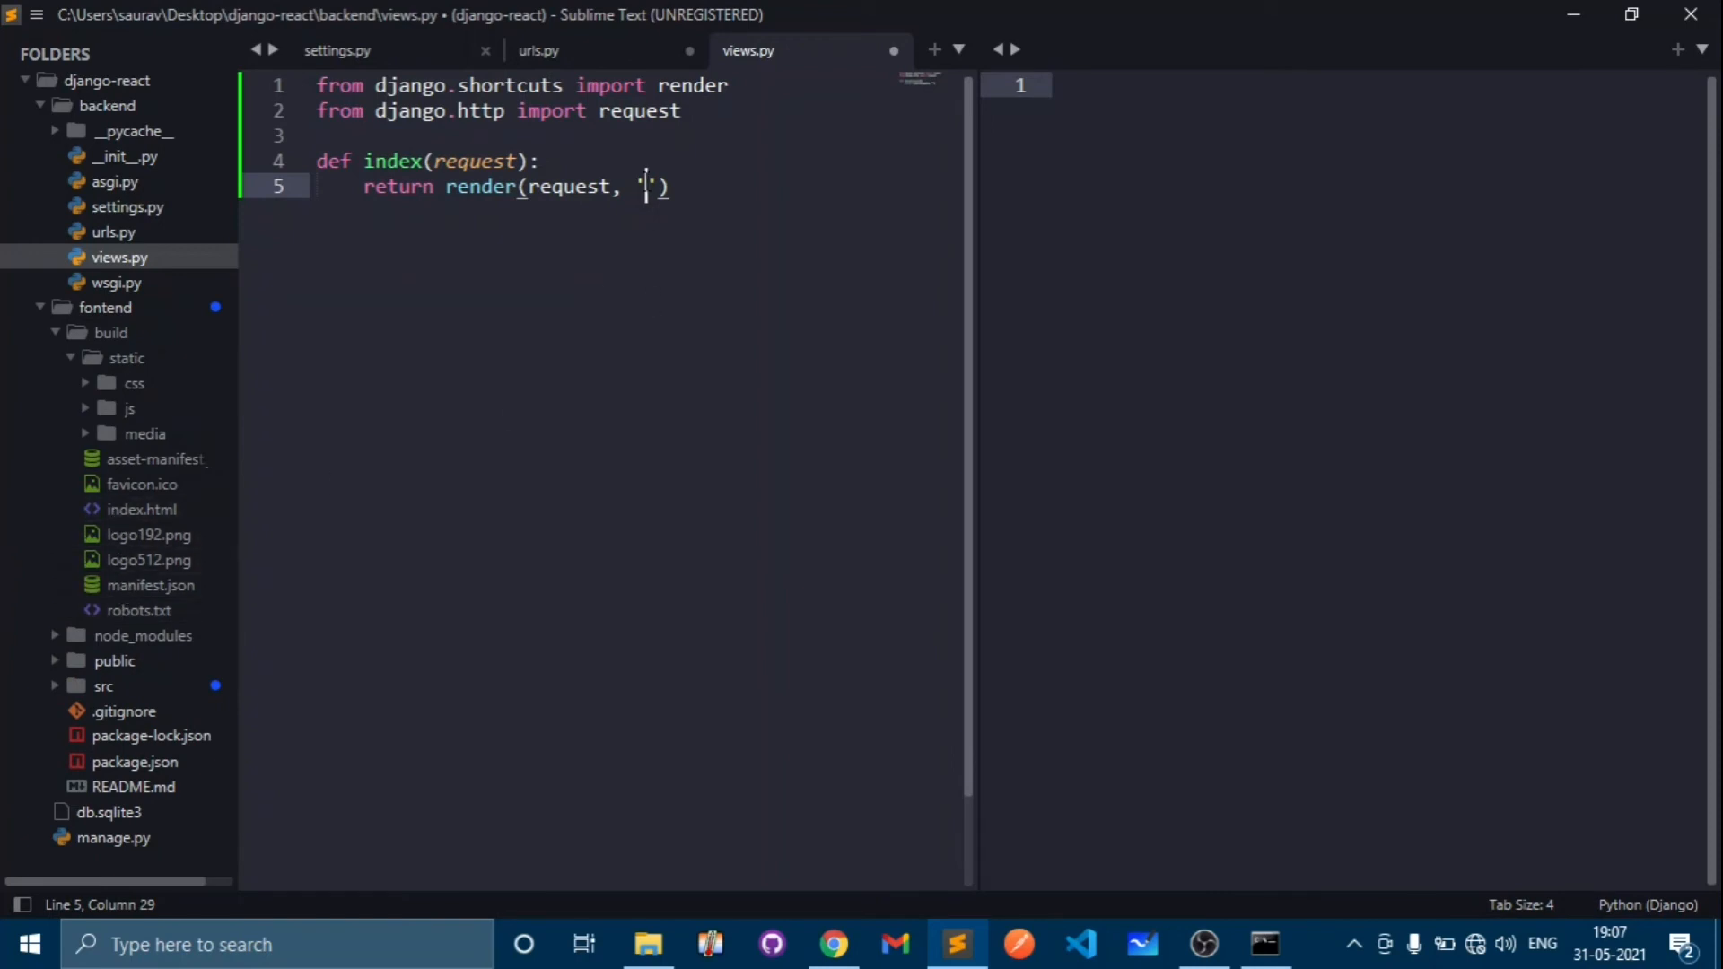
{"action": "mouse_move", "coordinate": [684, 410]}
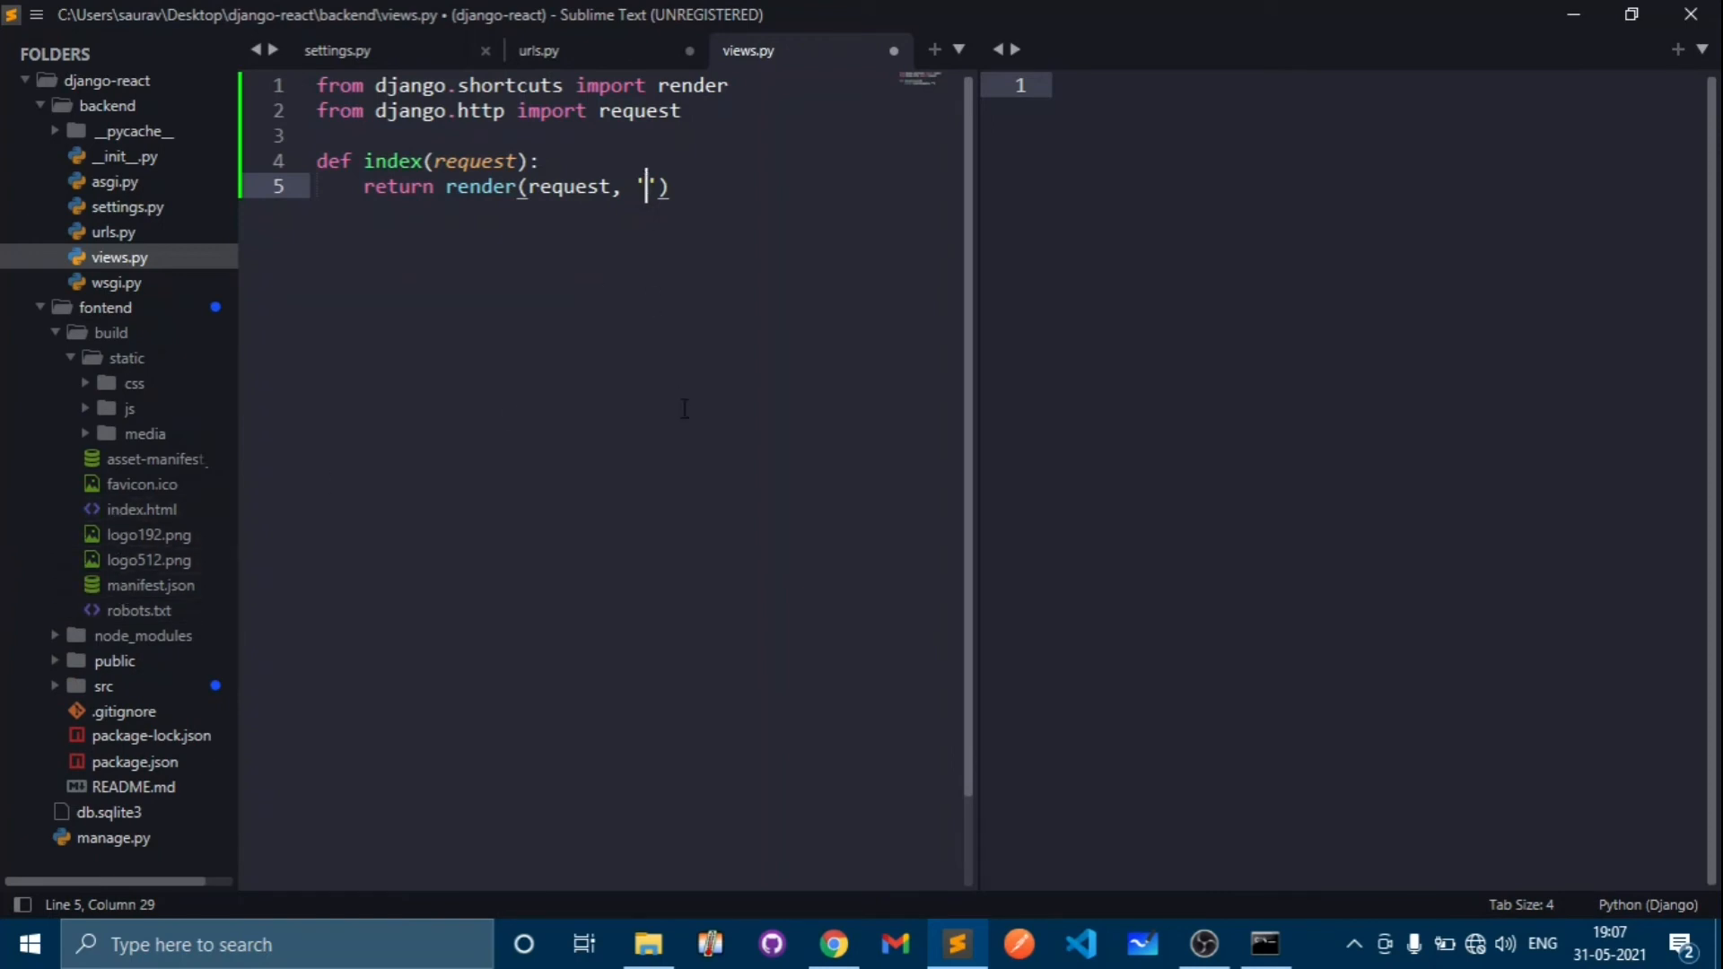
{"action": "type", "text": "index"}
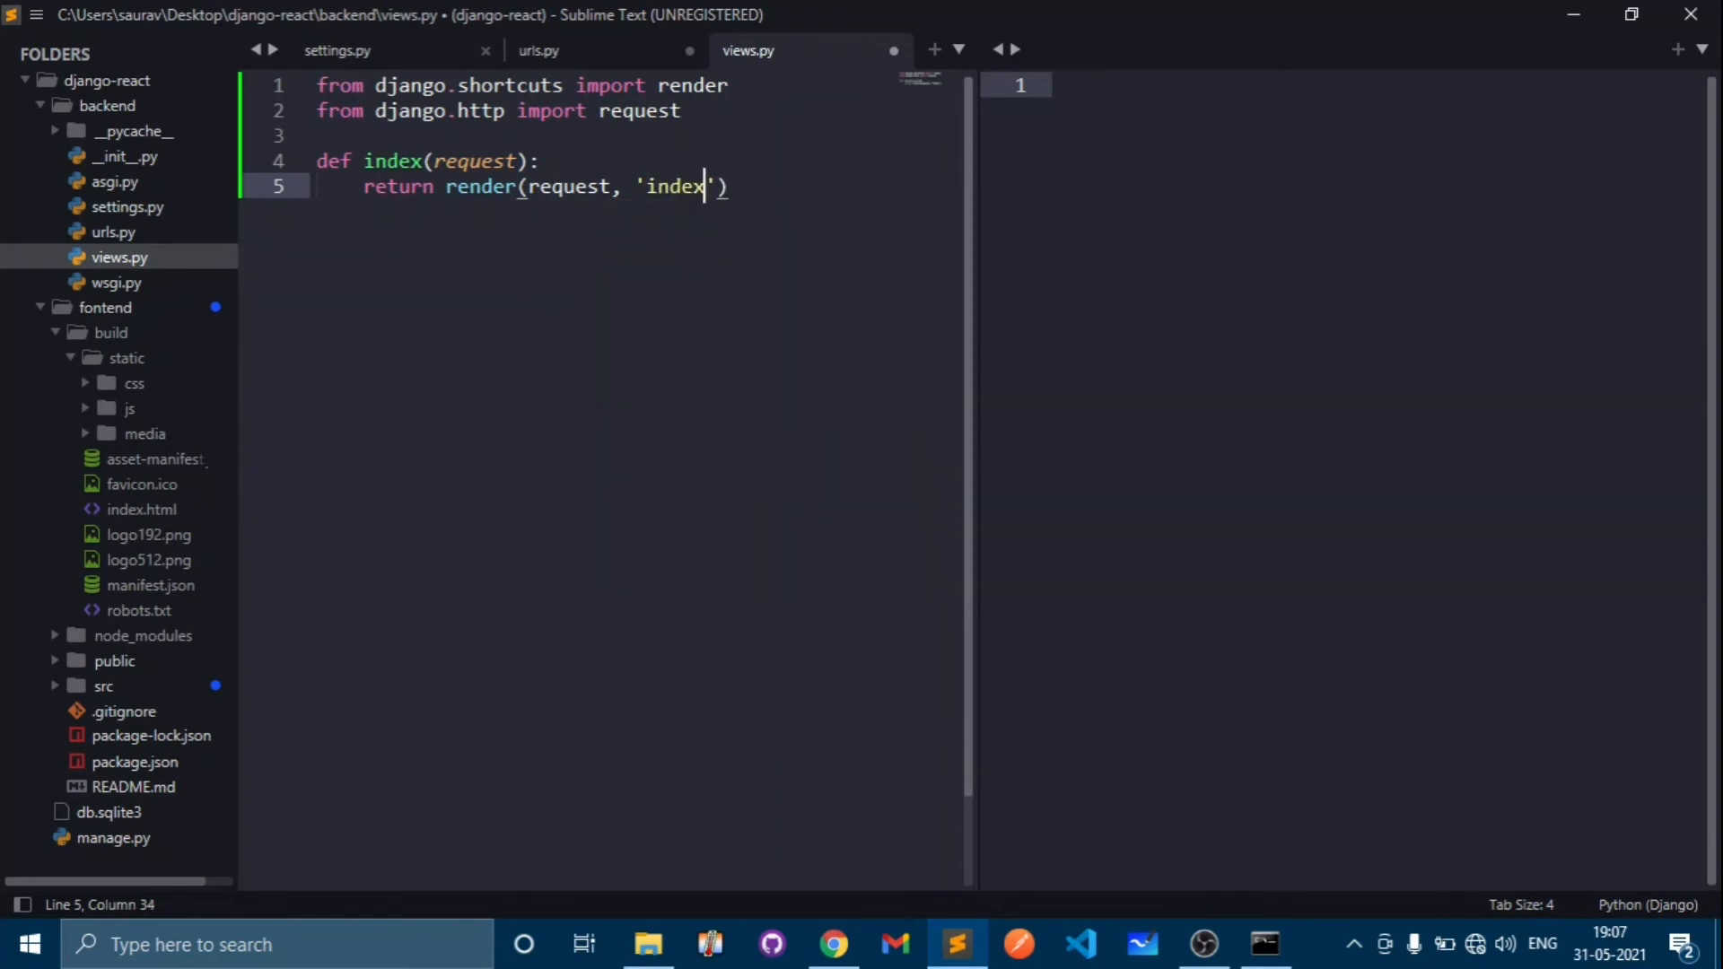
{"action": "type", "text": ".ht"}
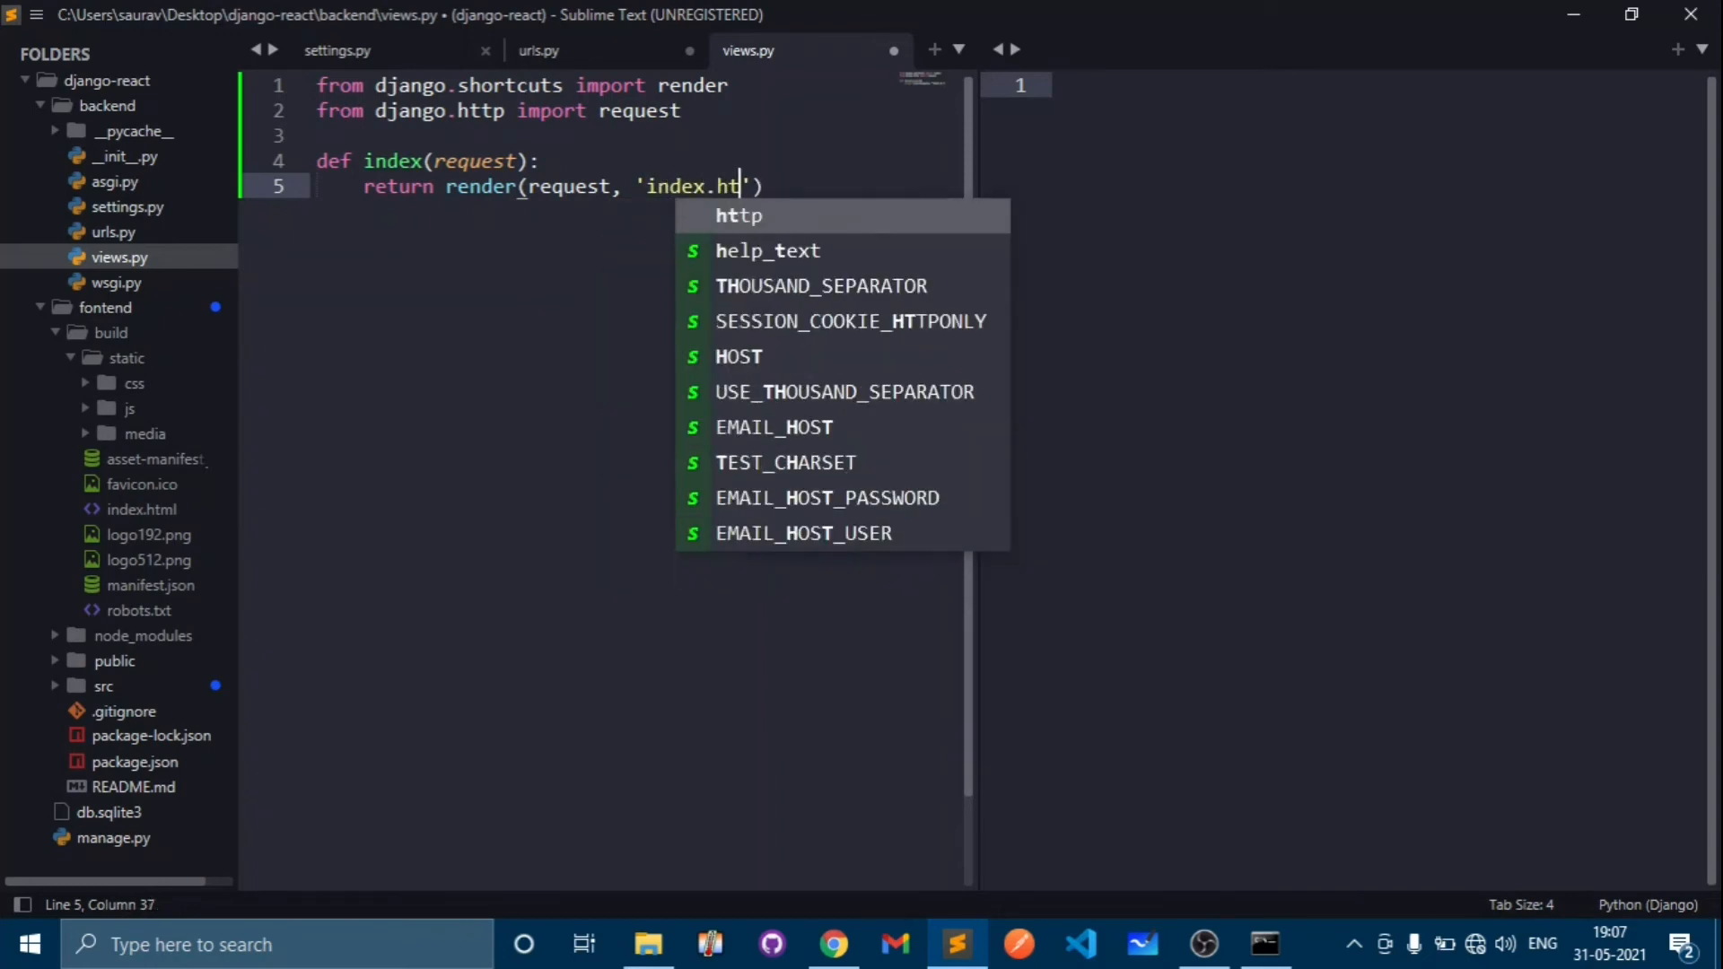
{"action": "type", "text": "ml"}
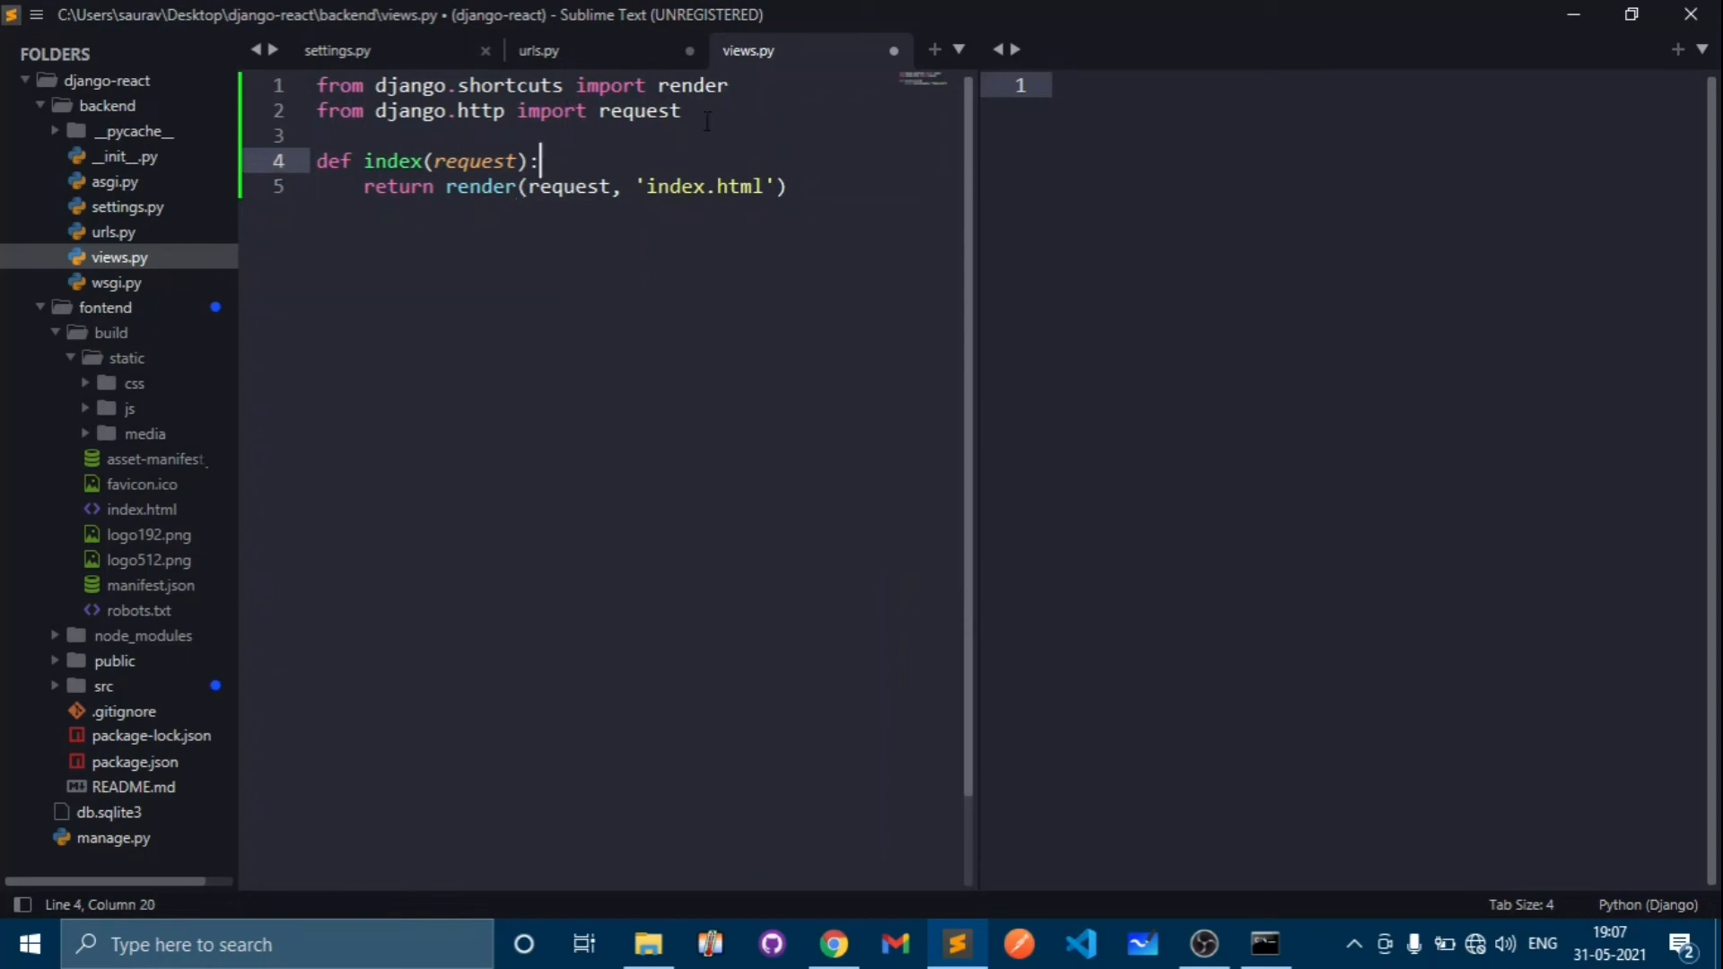
{"action": "left_click", "coordinate": [680, 110]}
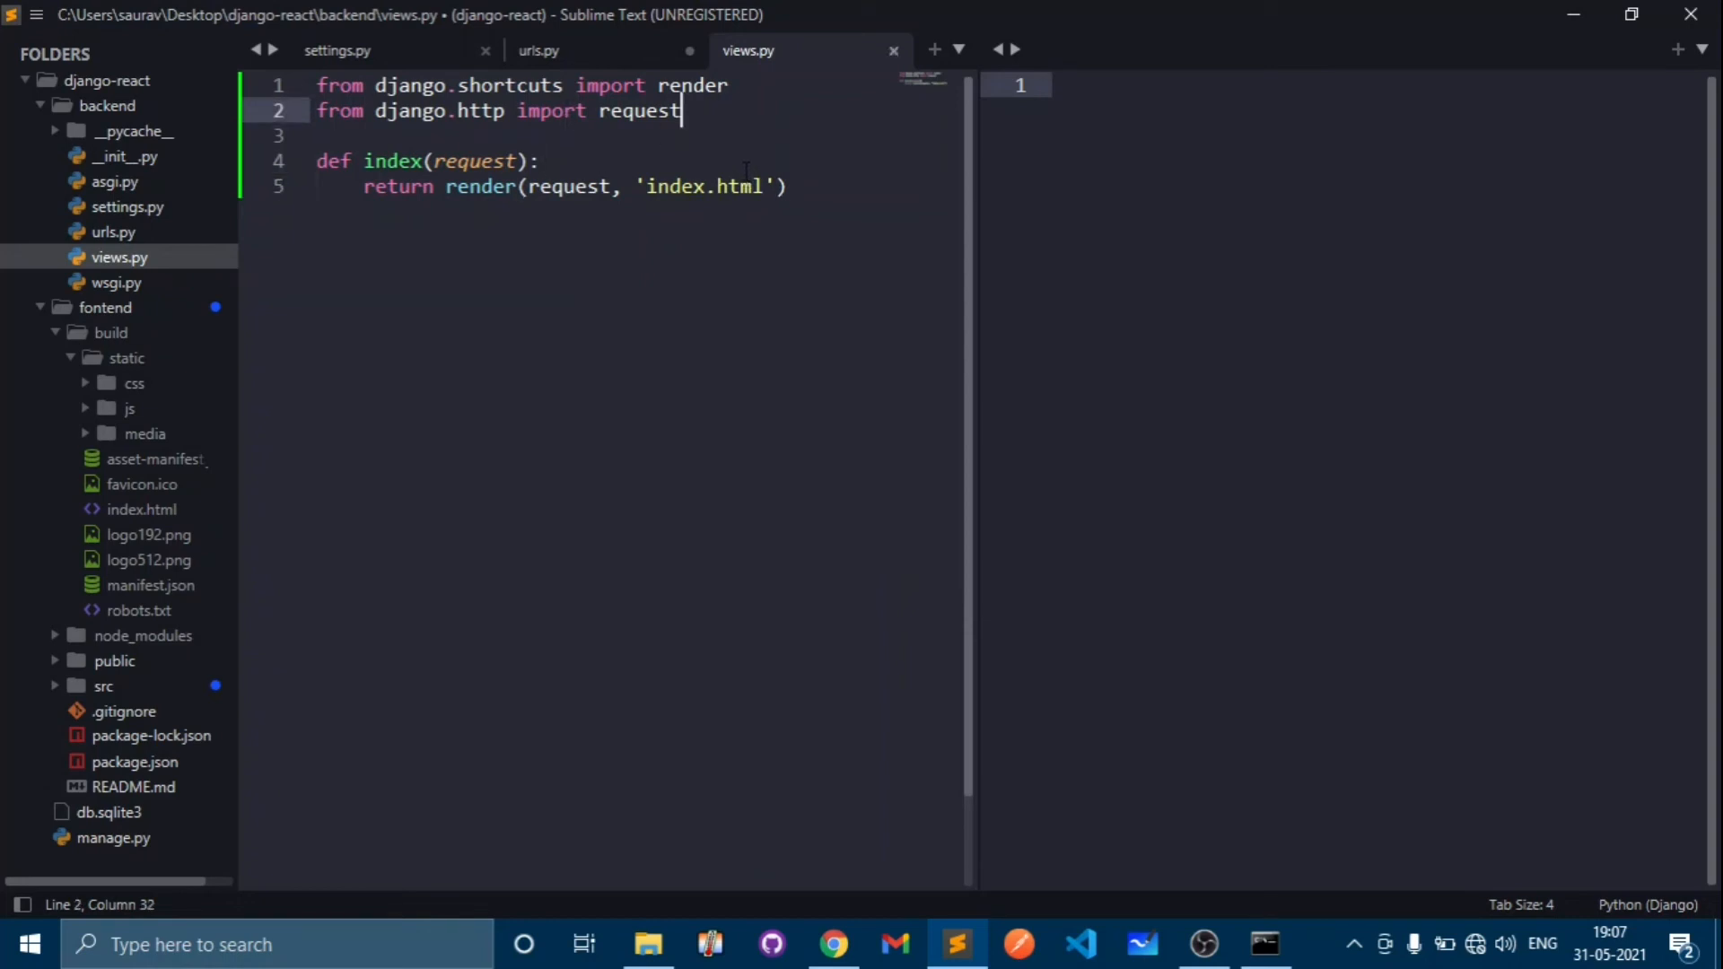
- In urls.py add 'from . import views' and route the empty path to views.index
{"action": "left_click", "coordinate": [538, 50]}
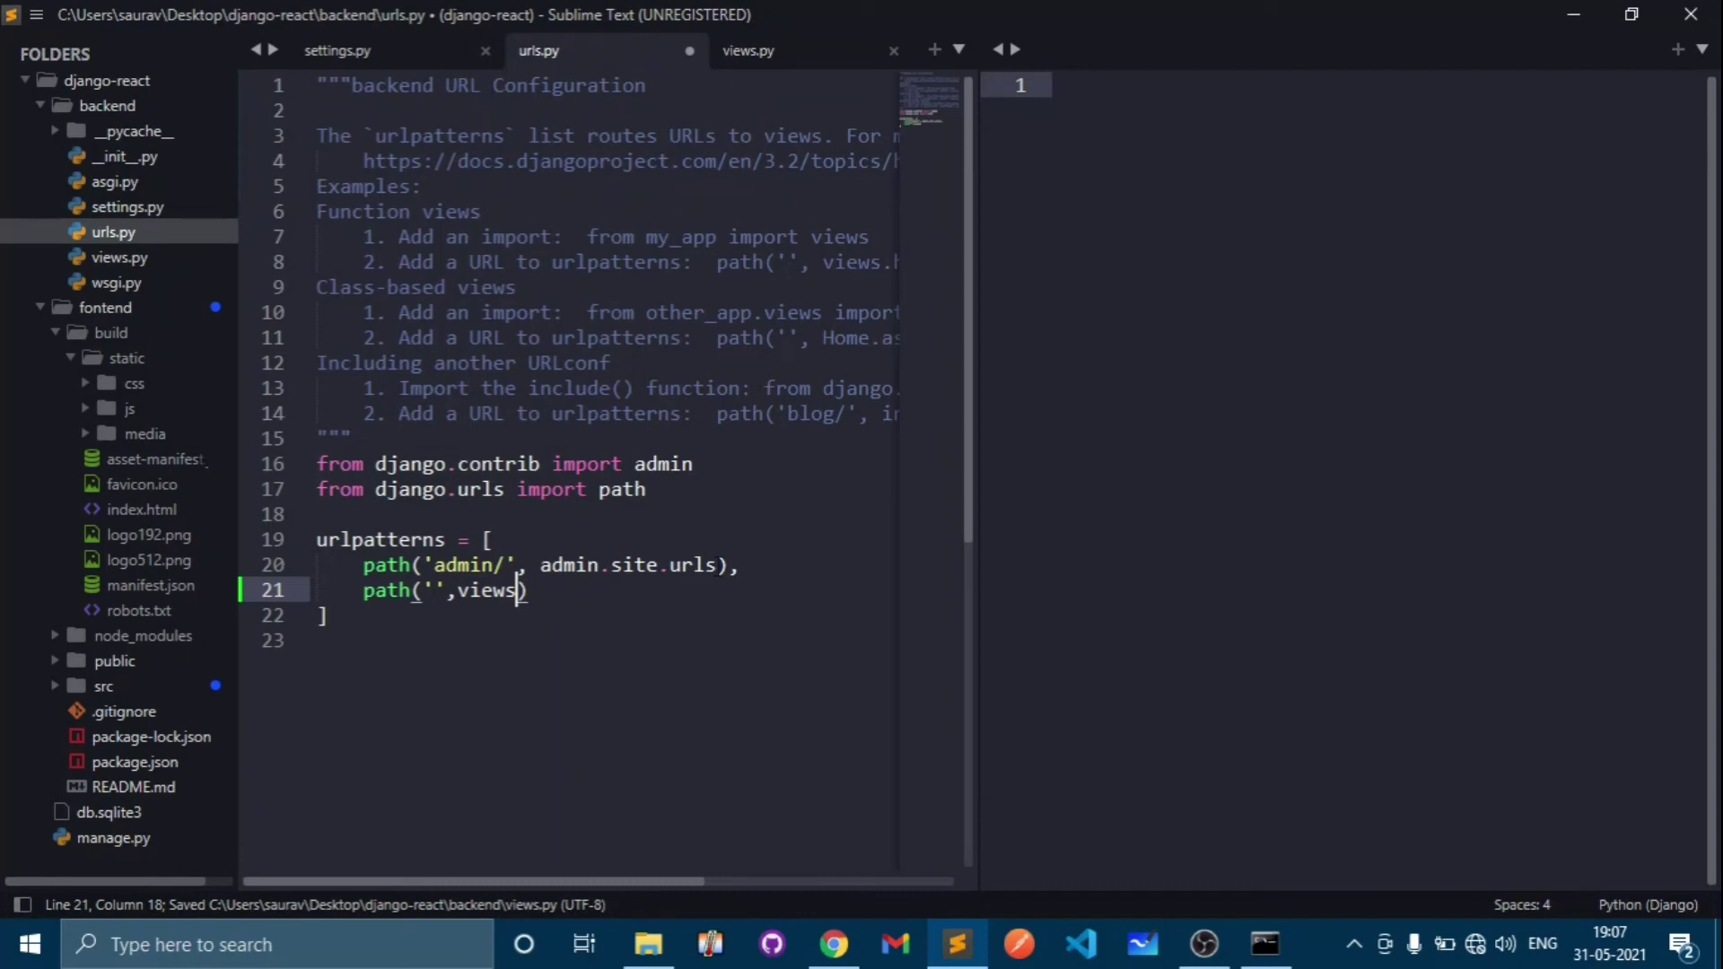
{"action": "left_click", "coordinate": [648, 488]}
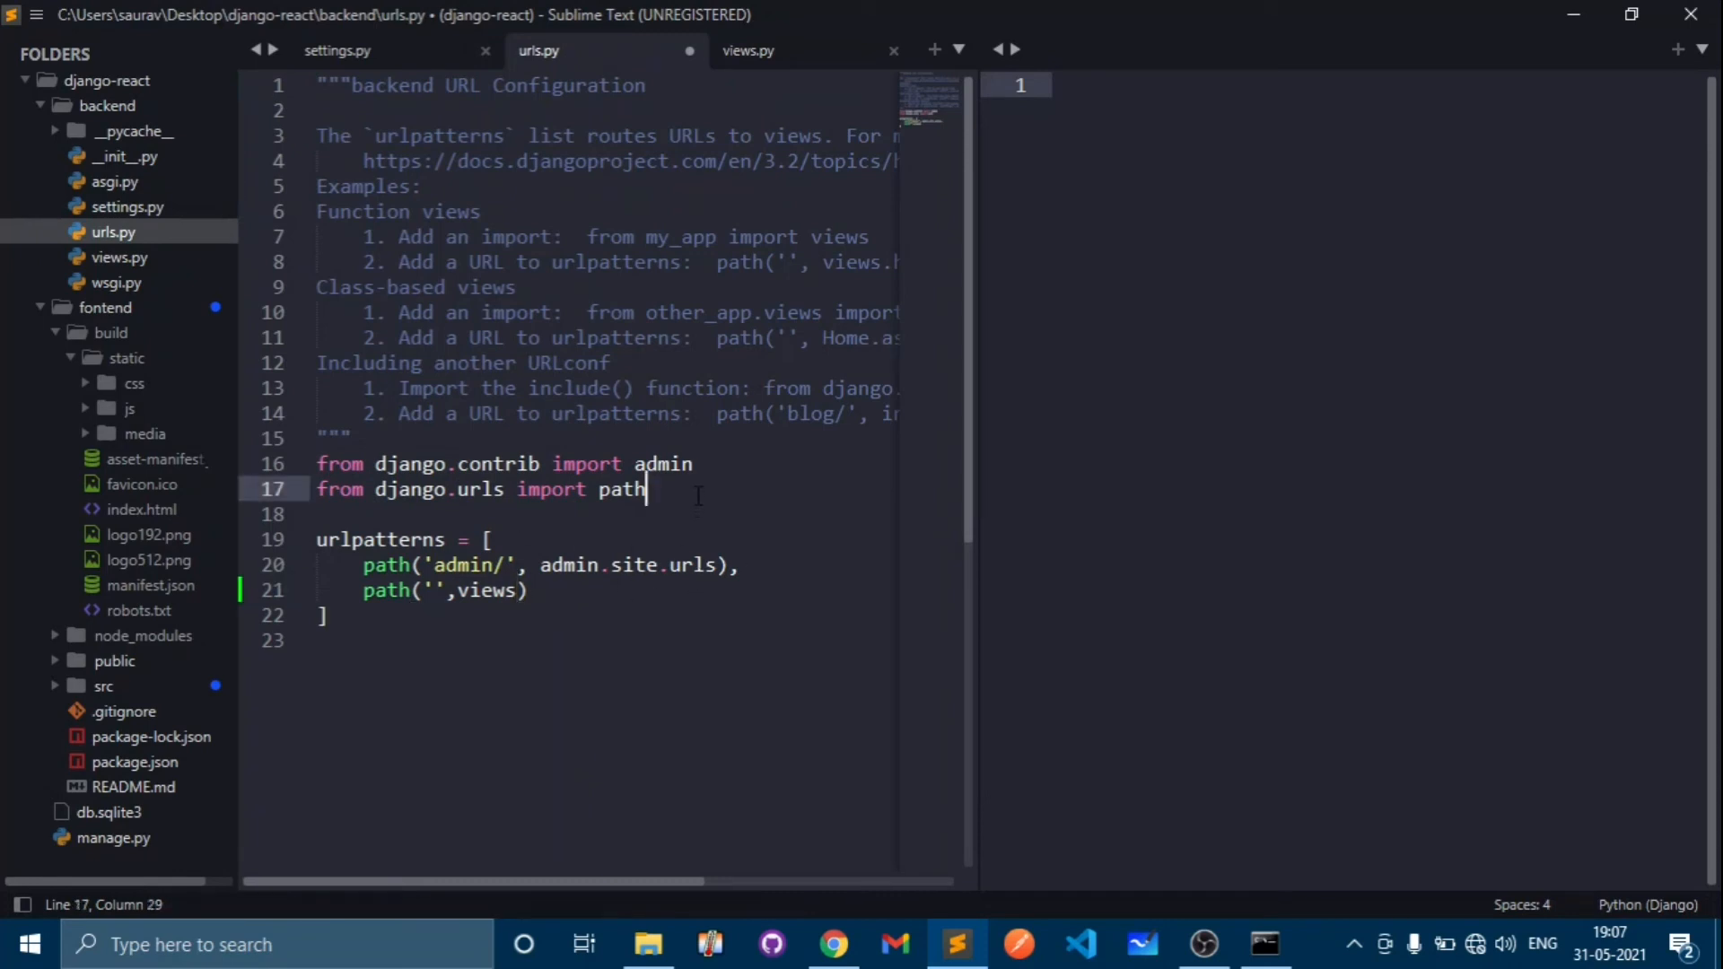
{"action": "type", "text": "from"}
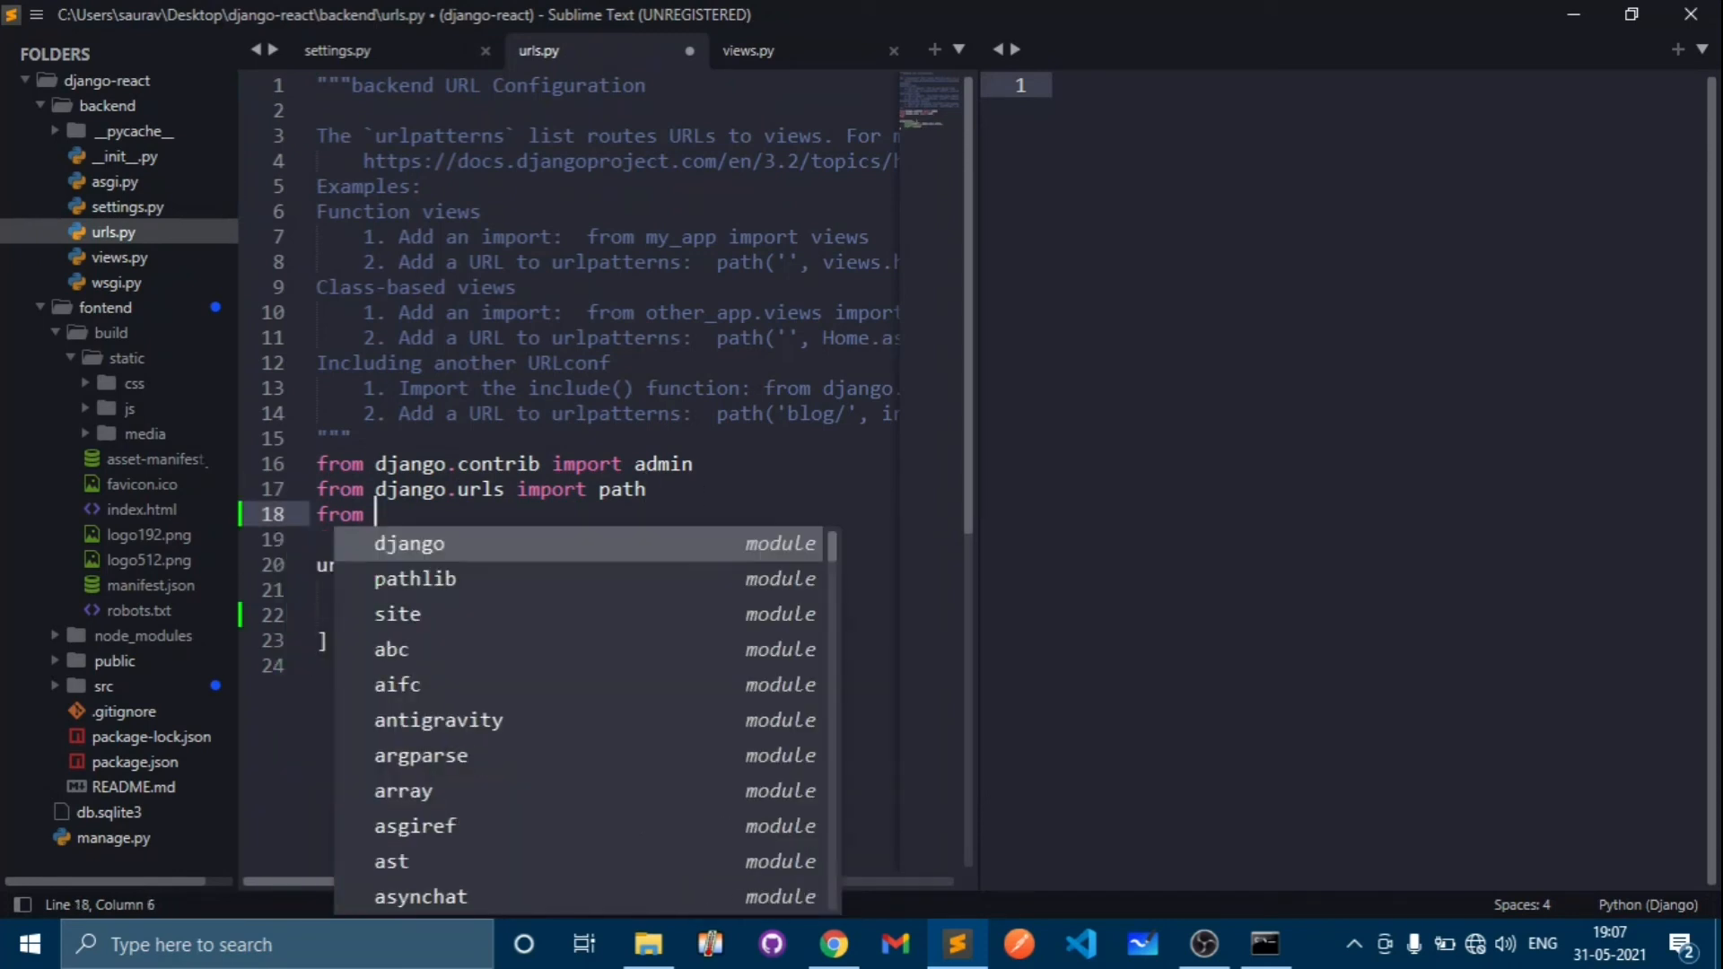
{"action": "type", "text": ". import"}
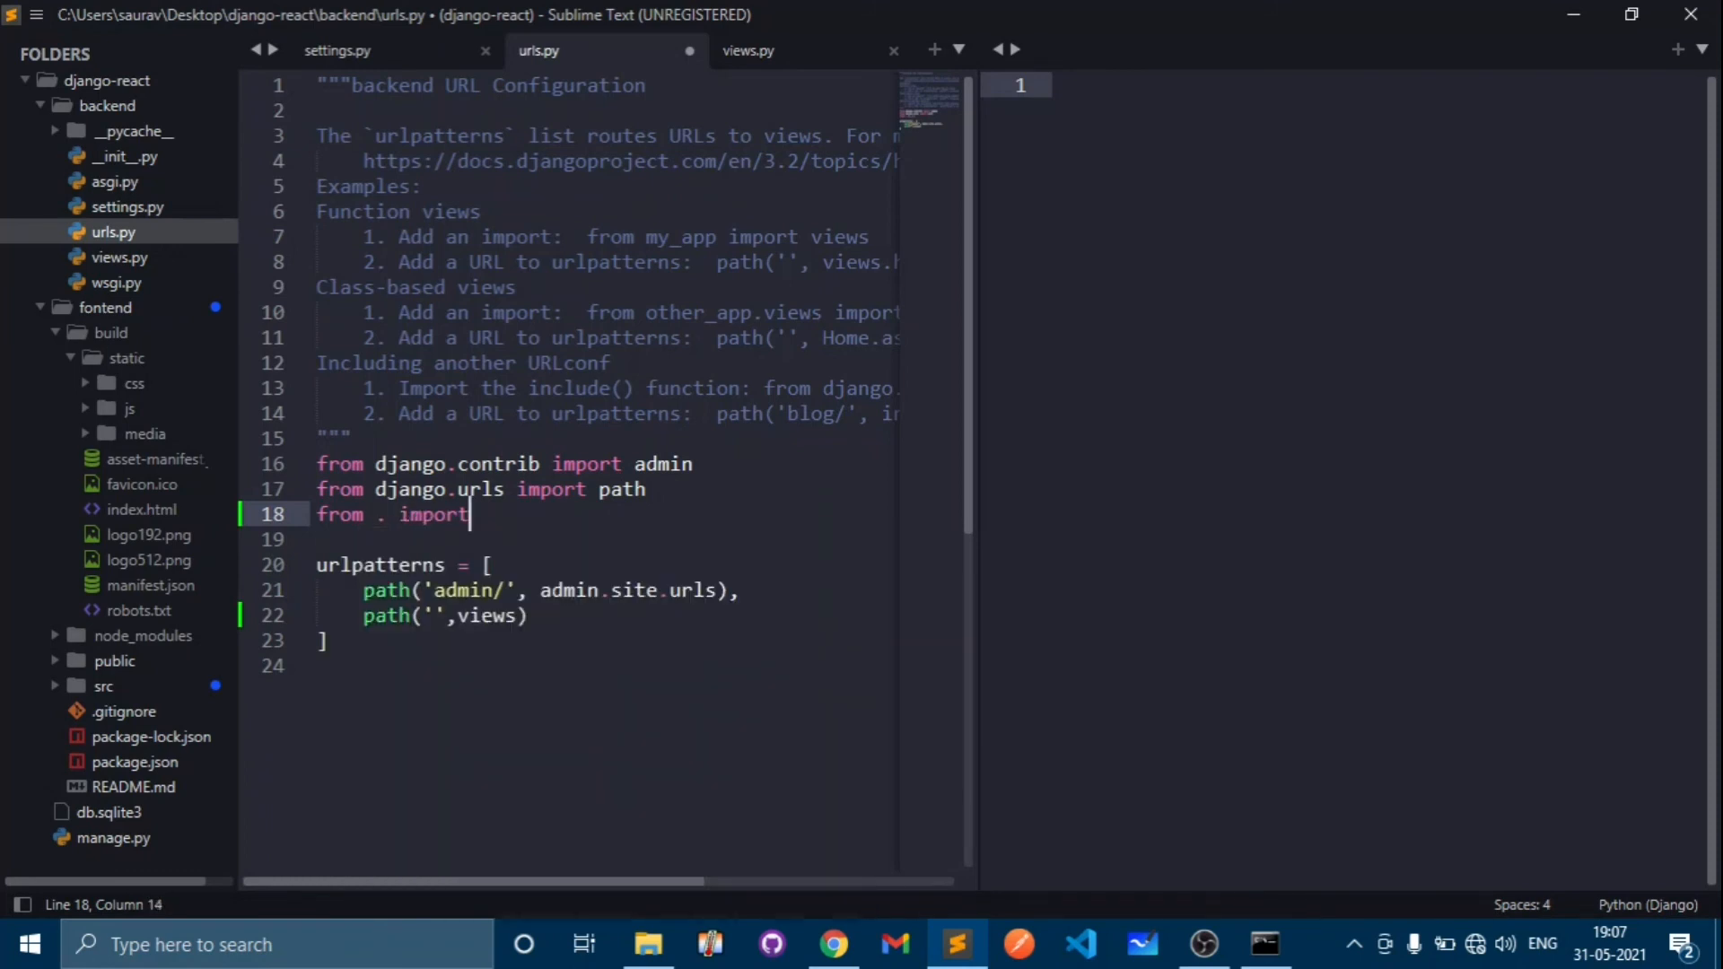
{"action": "type", "text": "views"}
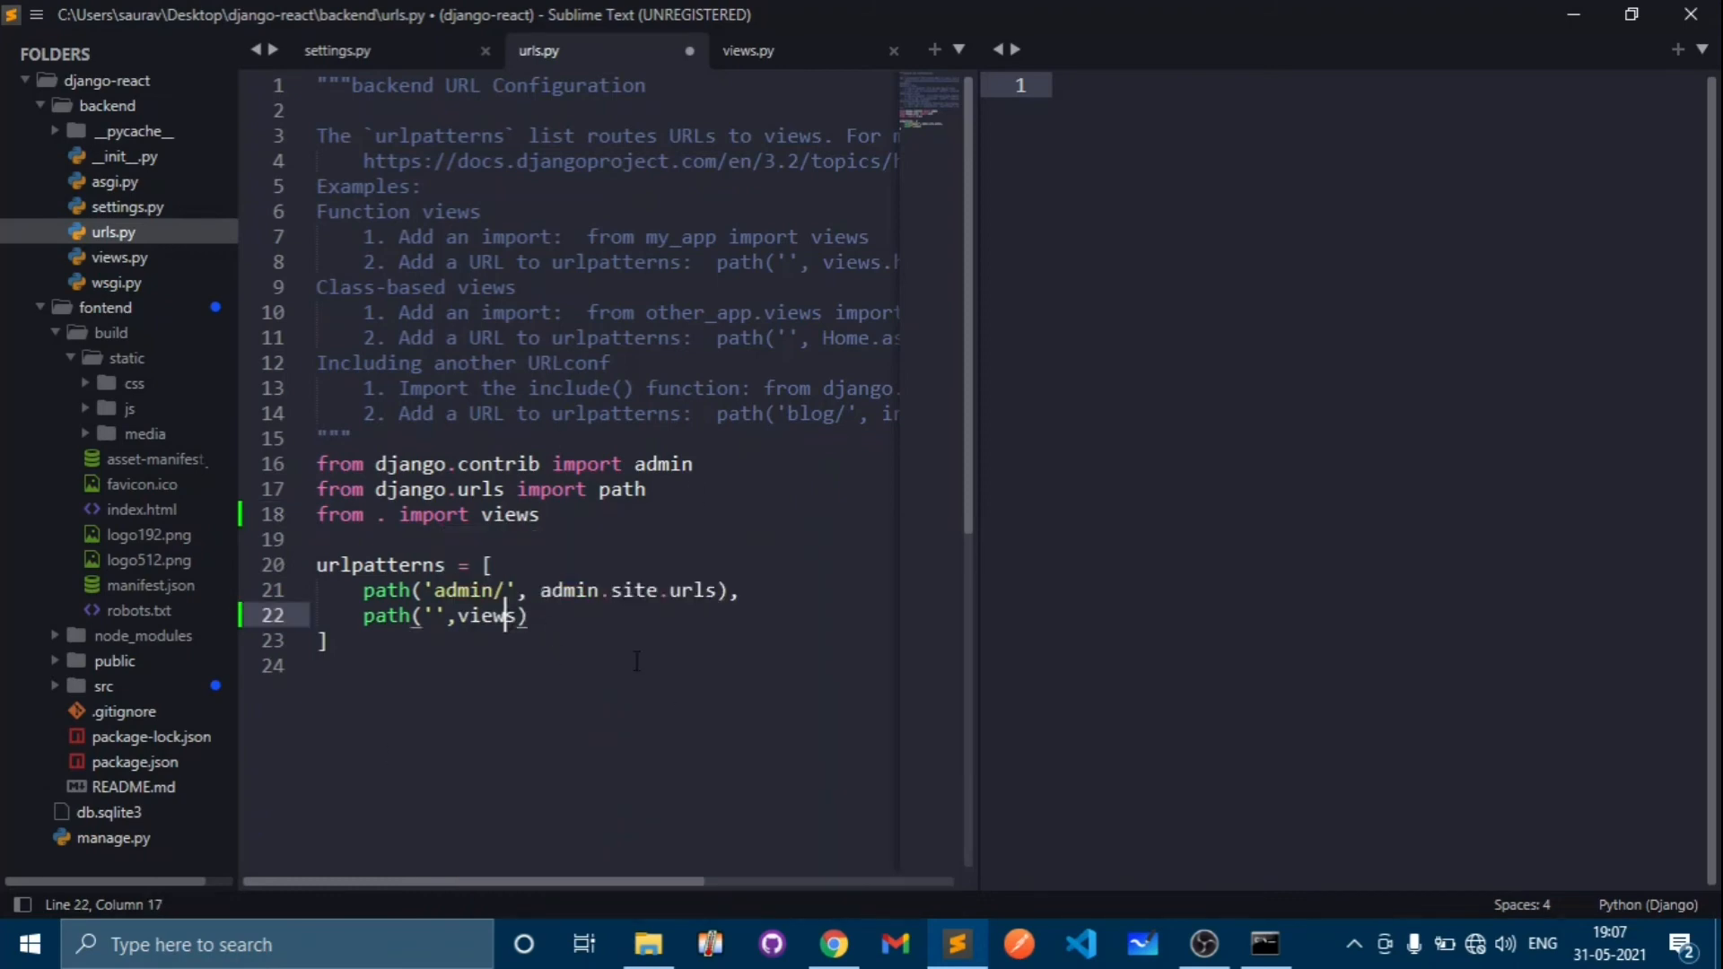
{"action": "type", "text": ".index"}
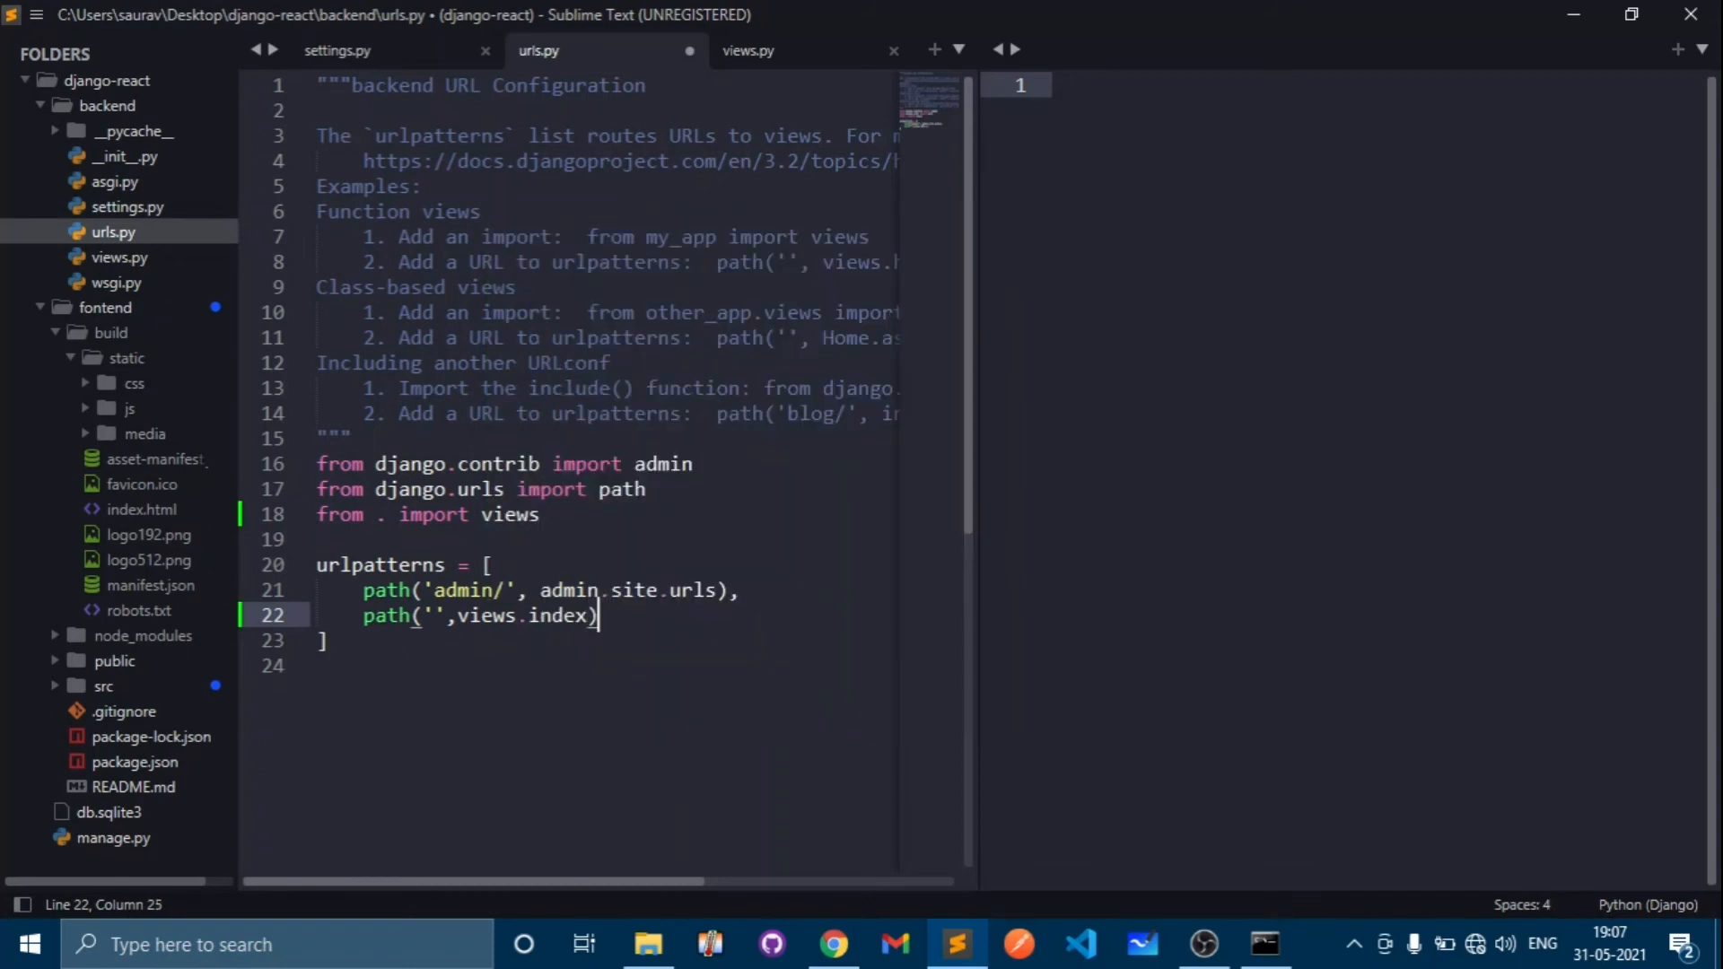
{"action": "type", "text": ","}
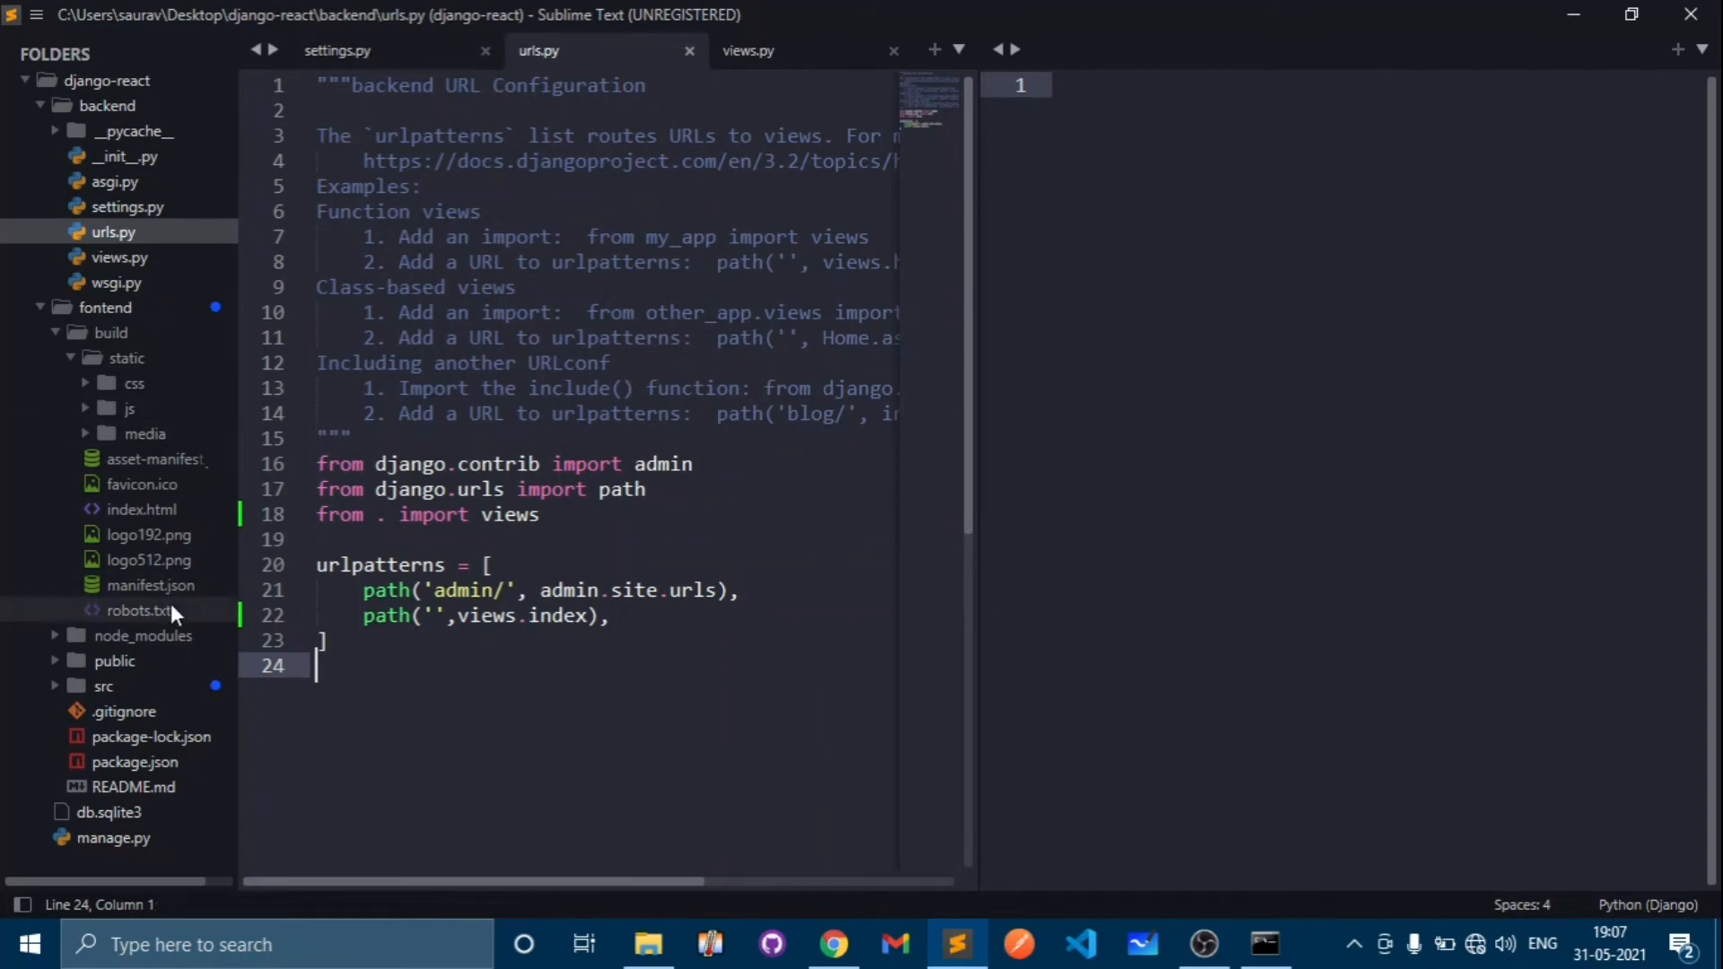
{"action": "mouse_move", "coordinate": [138, 673]}
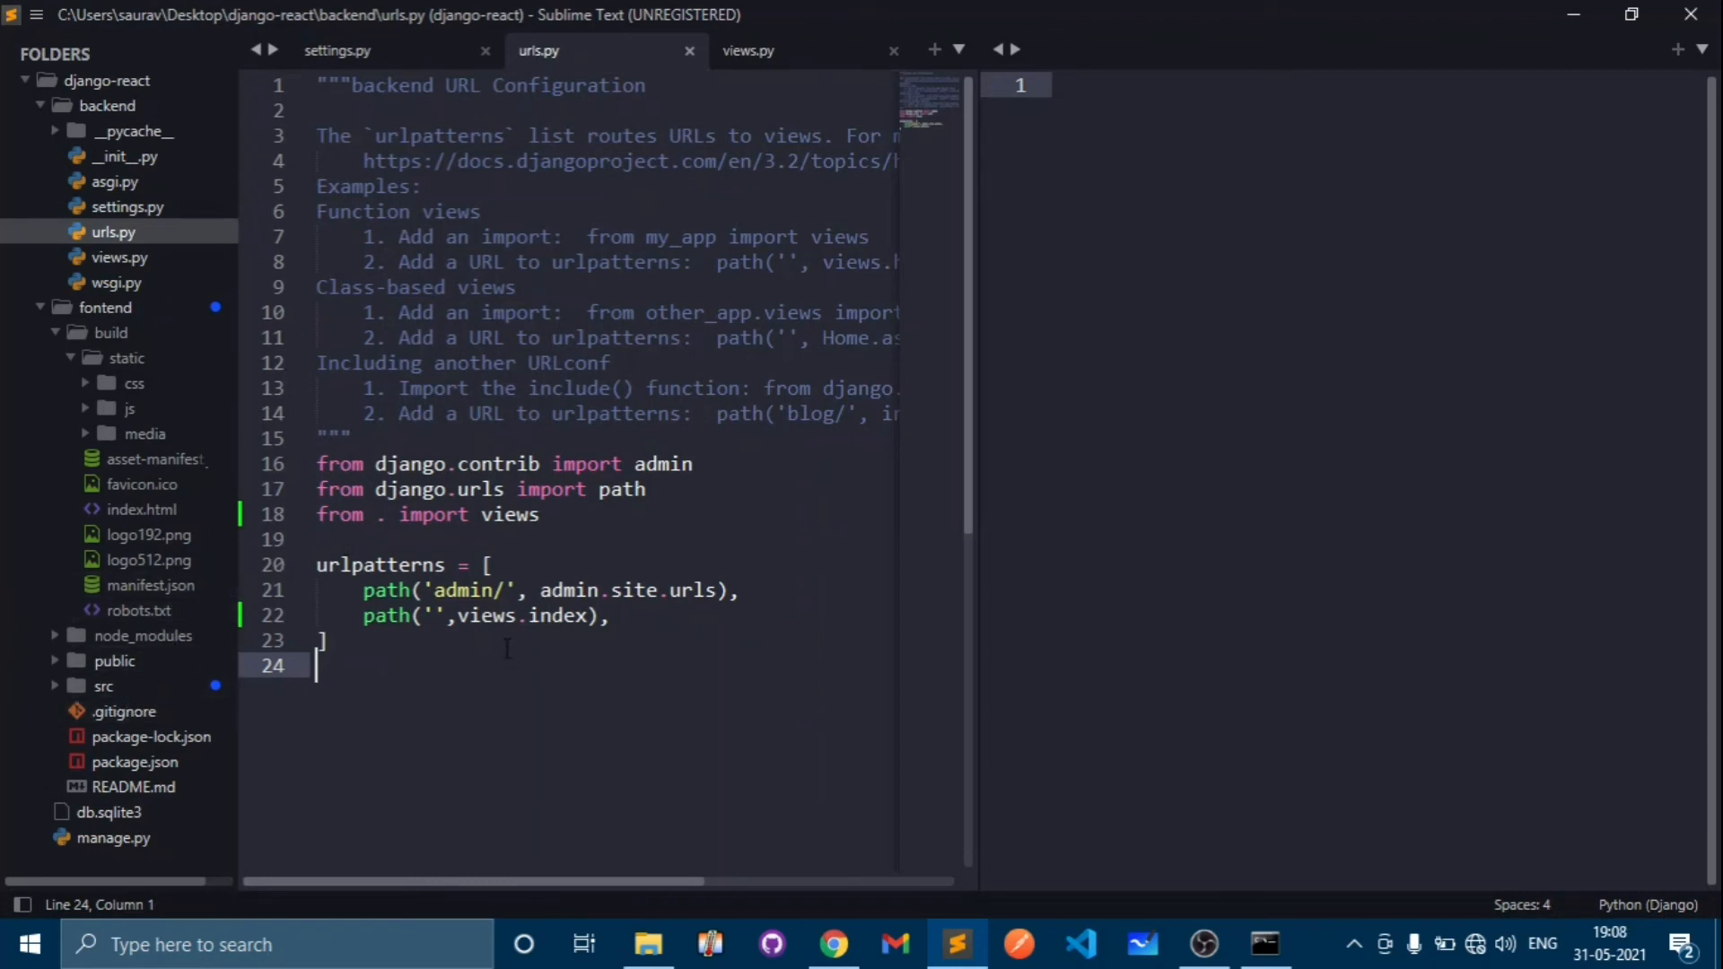
- Switch through the views.py tab and set a two-column layout showing settings.py and urls.py
{"action": "left_click", "coordinate": [747, 50]}
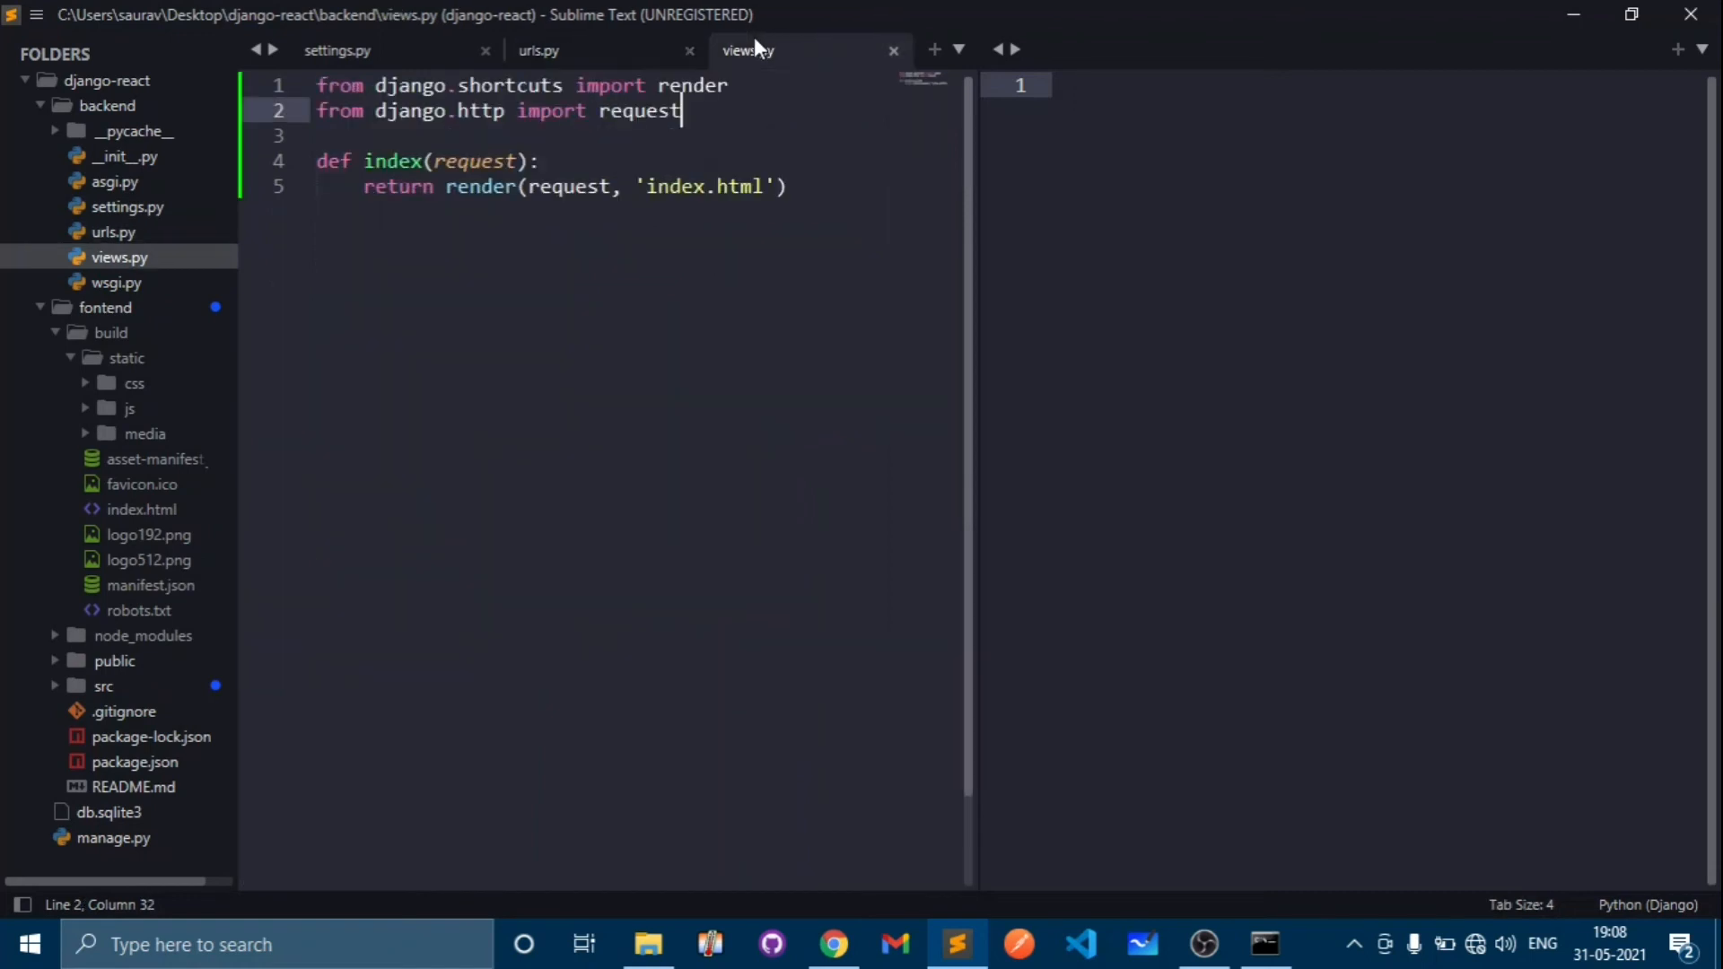
{"action": "left_click", "coordinate": [893, 50]}
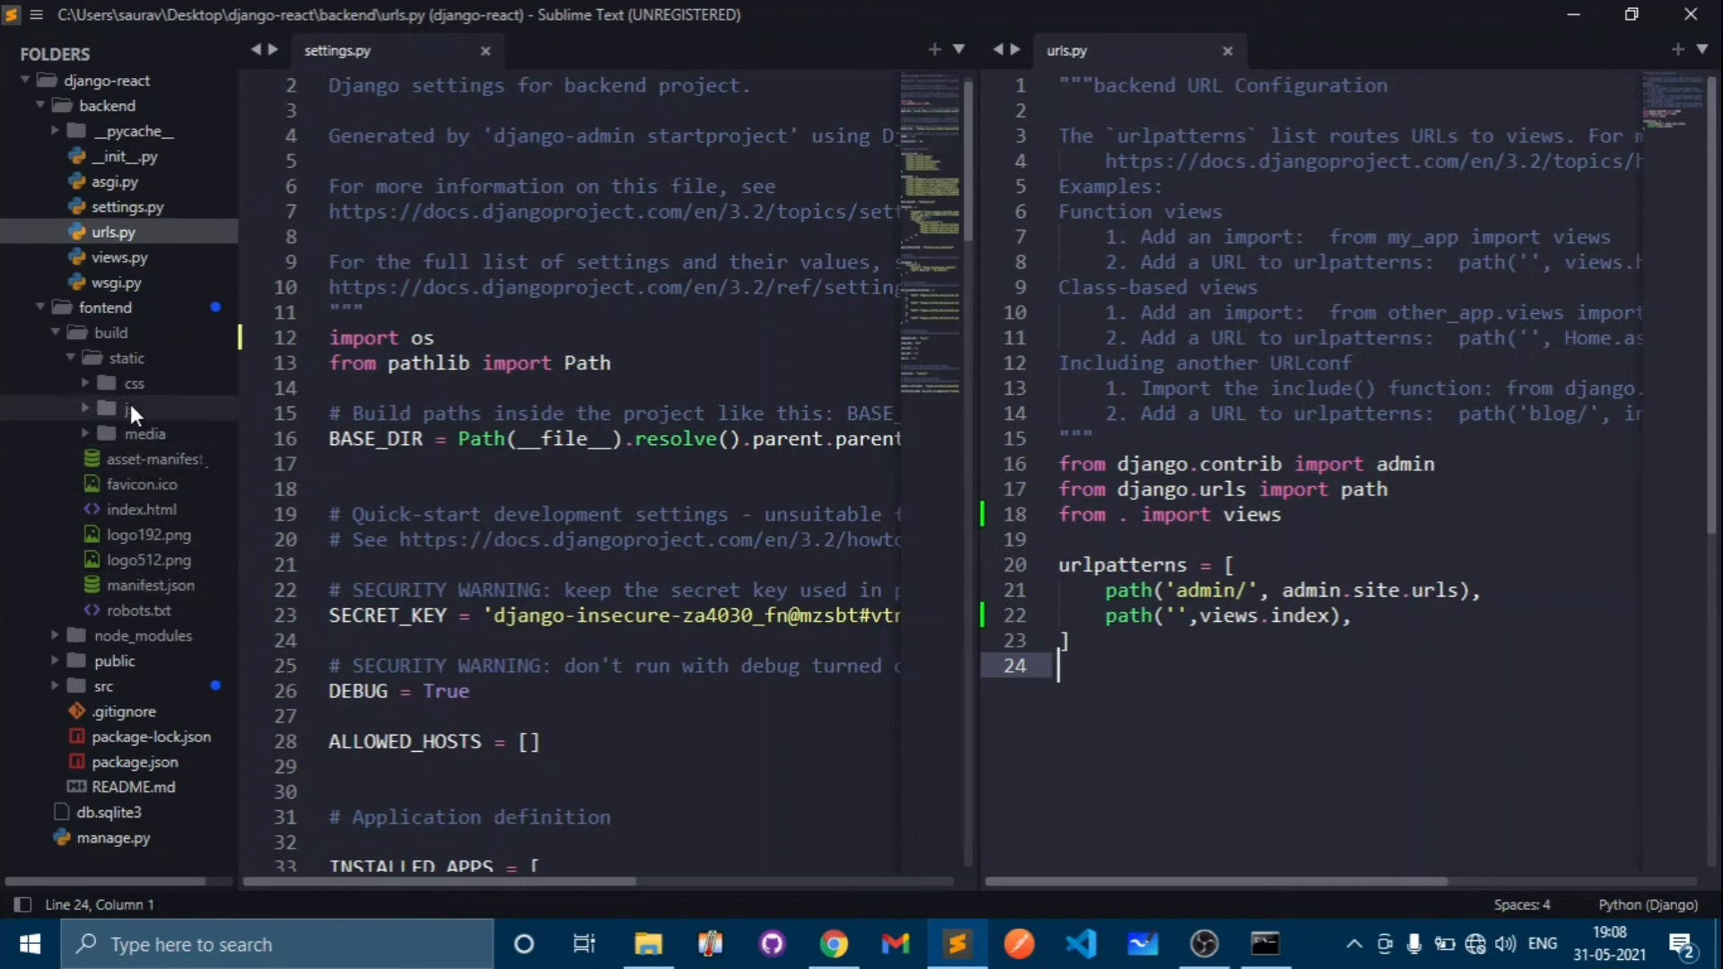
- Bring up App.js from the React src folder and look over its code
{"action": "left_click", "coordinate": [107, 332]}
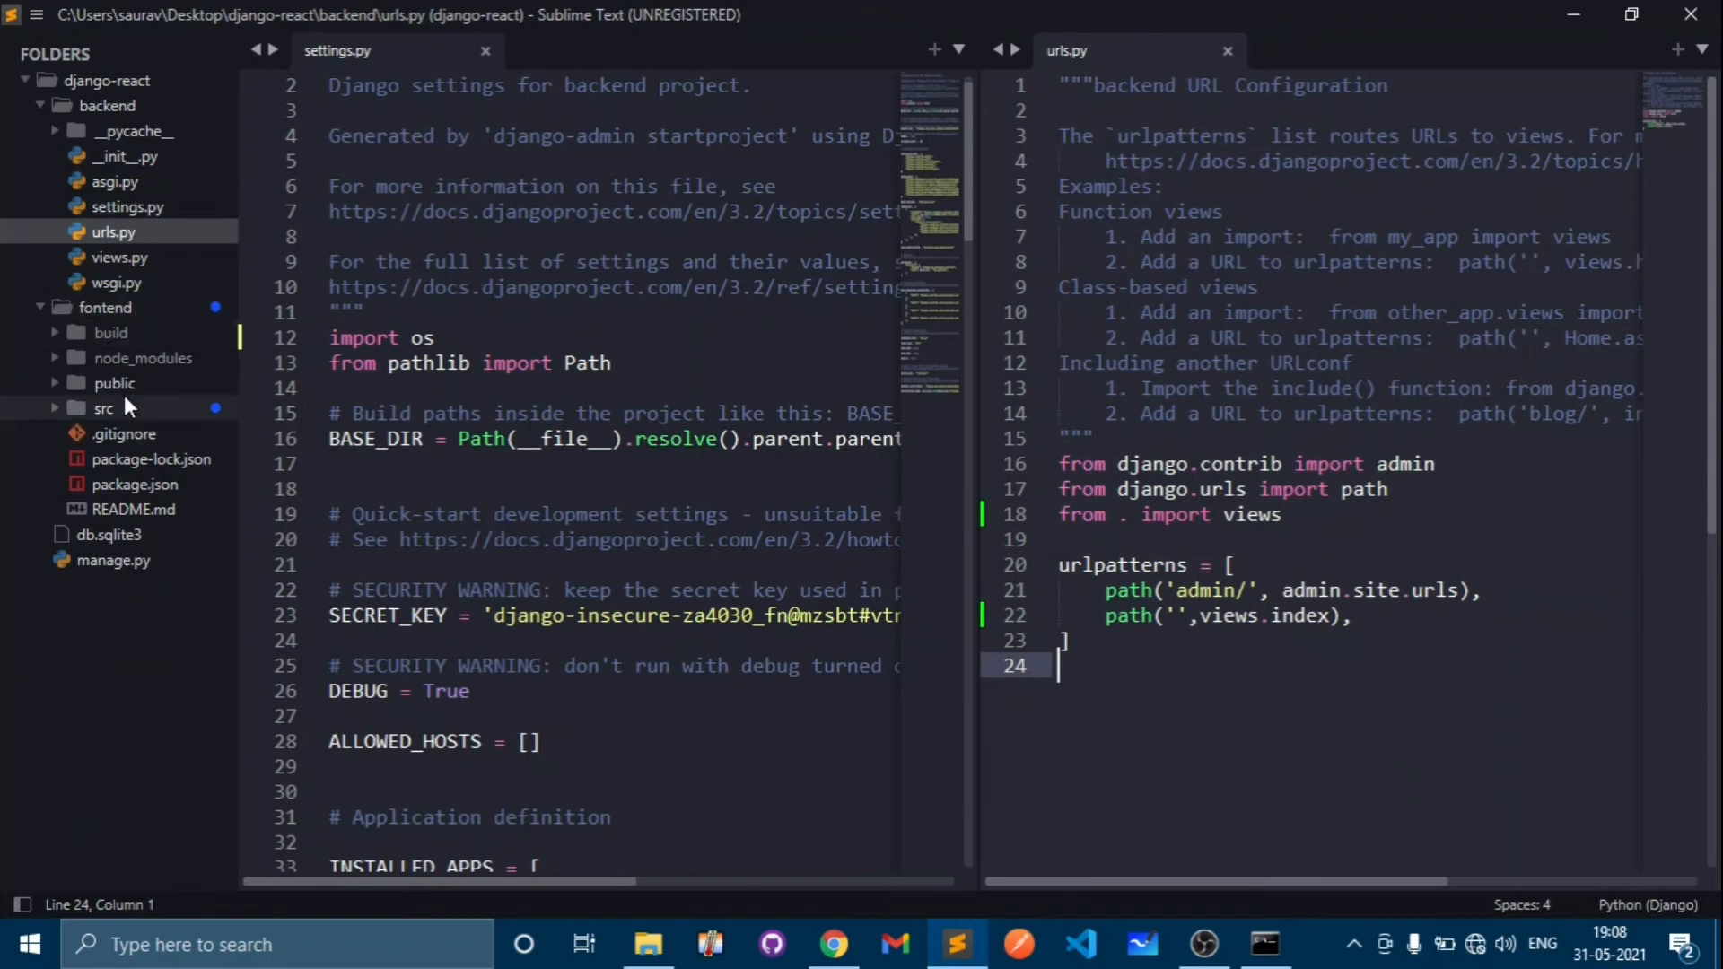
{"action": "left_click", "coordinate": [104, 407]}
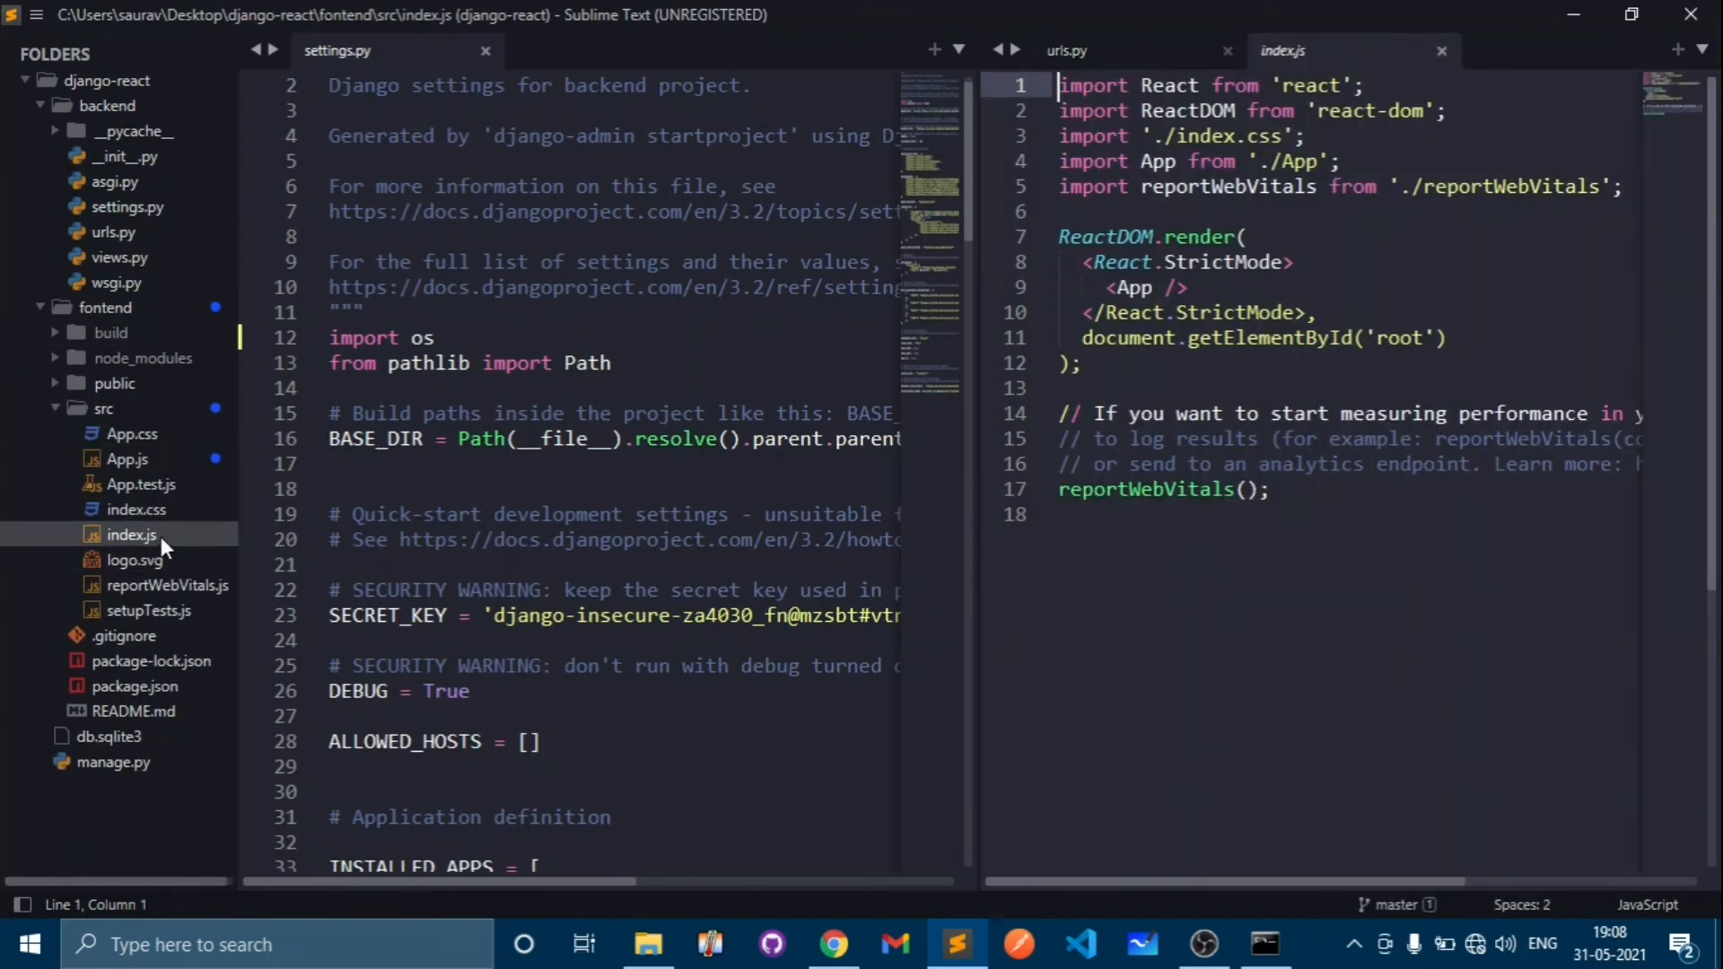
{"action": "left_click", "coordinate": [127, 458]}
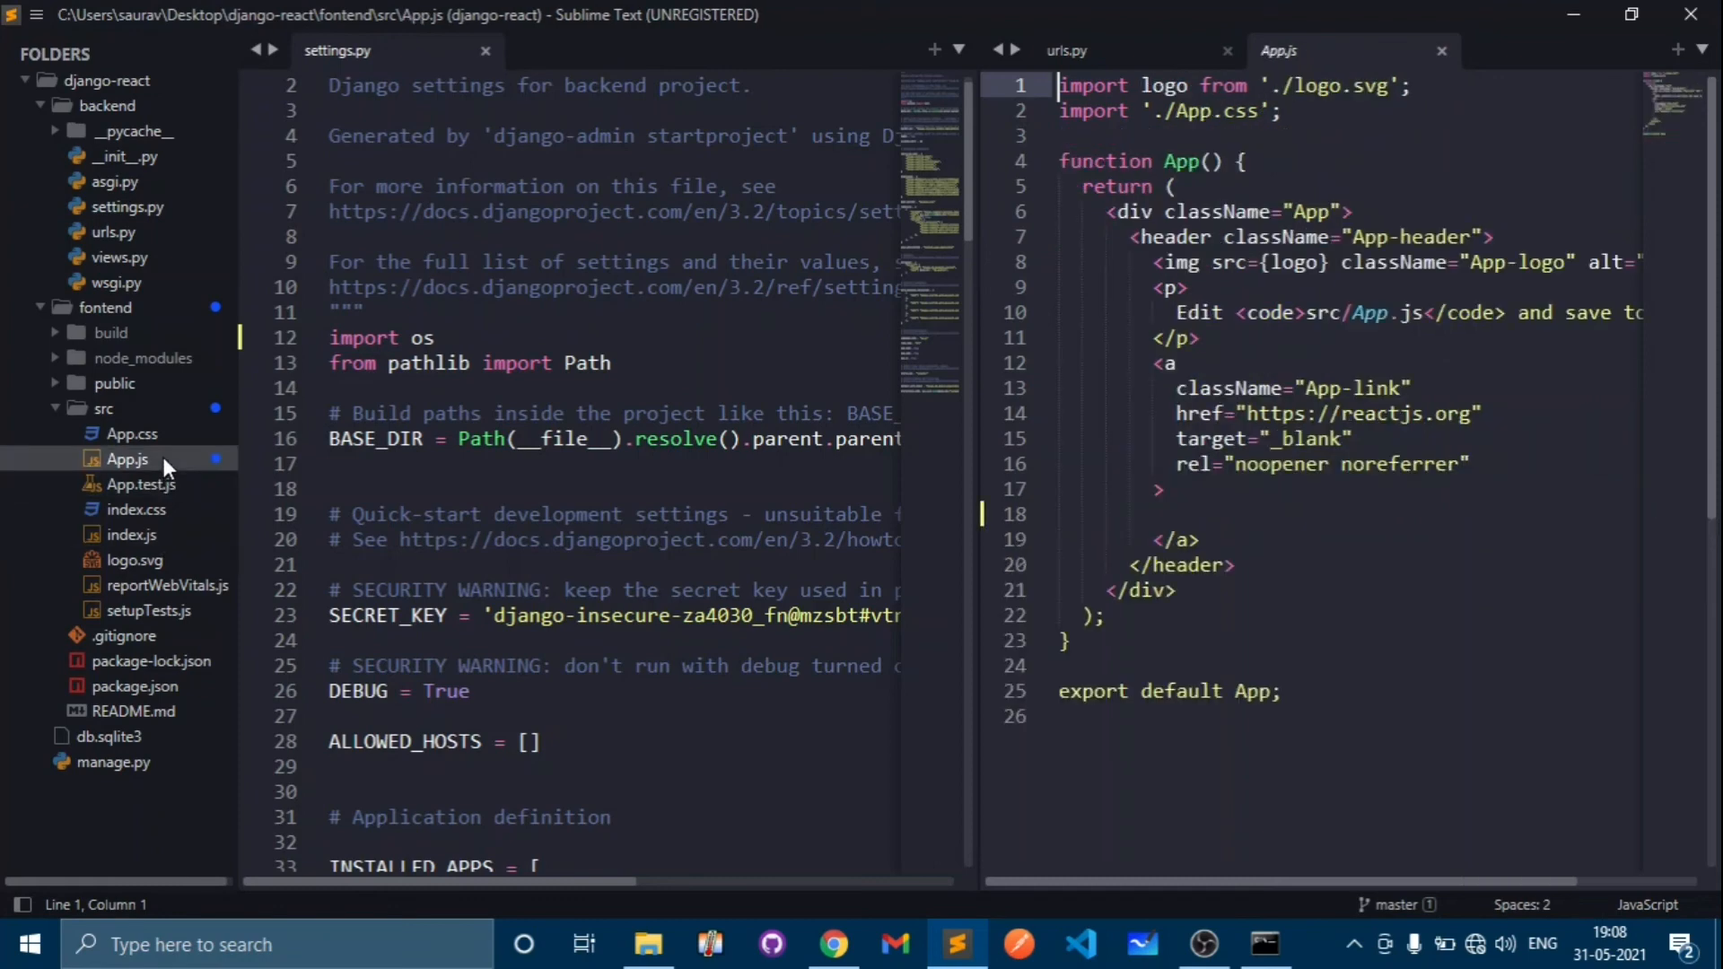
{"action": "mouse_move", "coordinate": [1341, 692]}
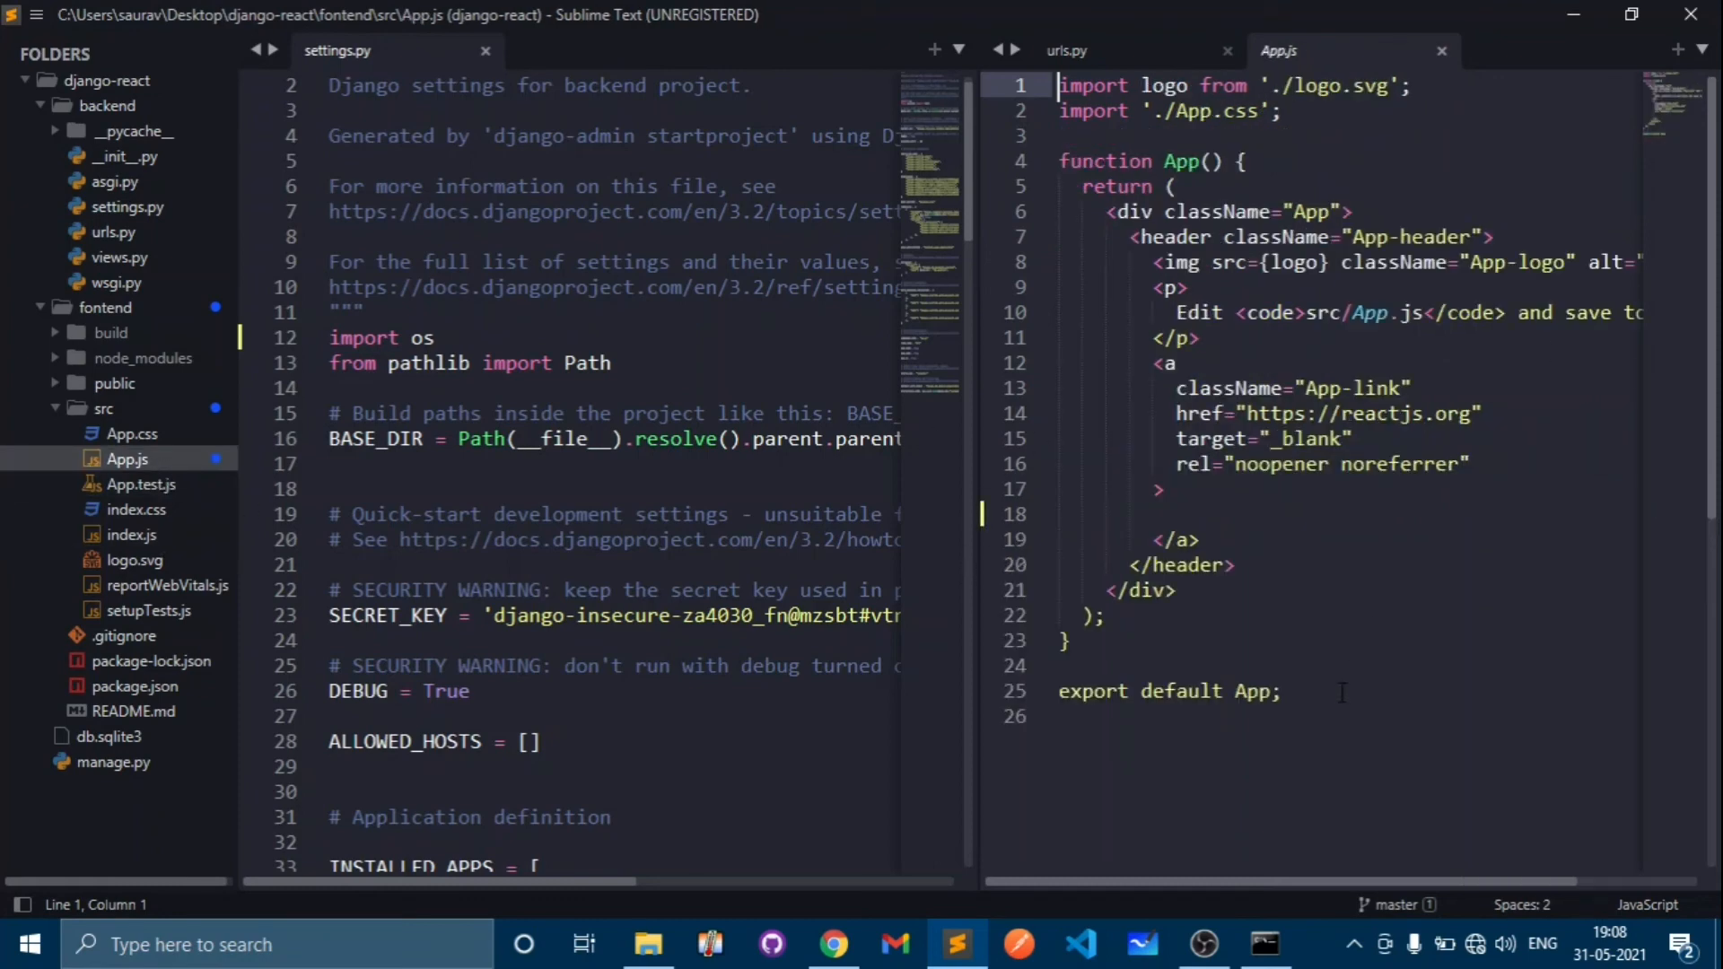
{"action": "key", "text": "ctrl+a"}
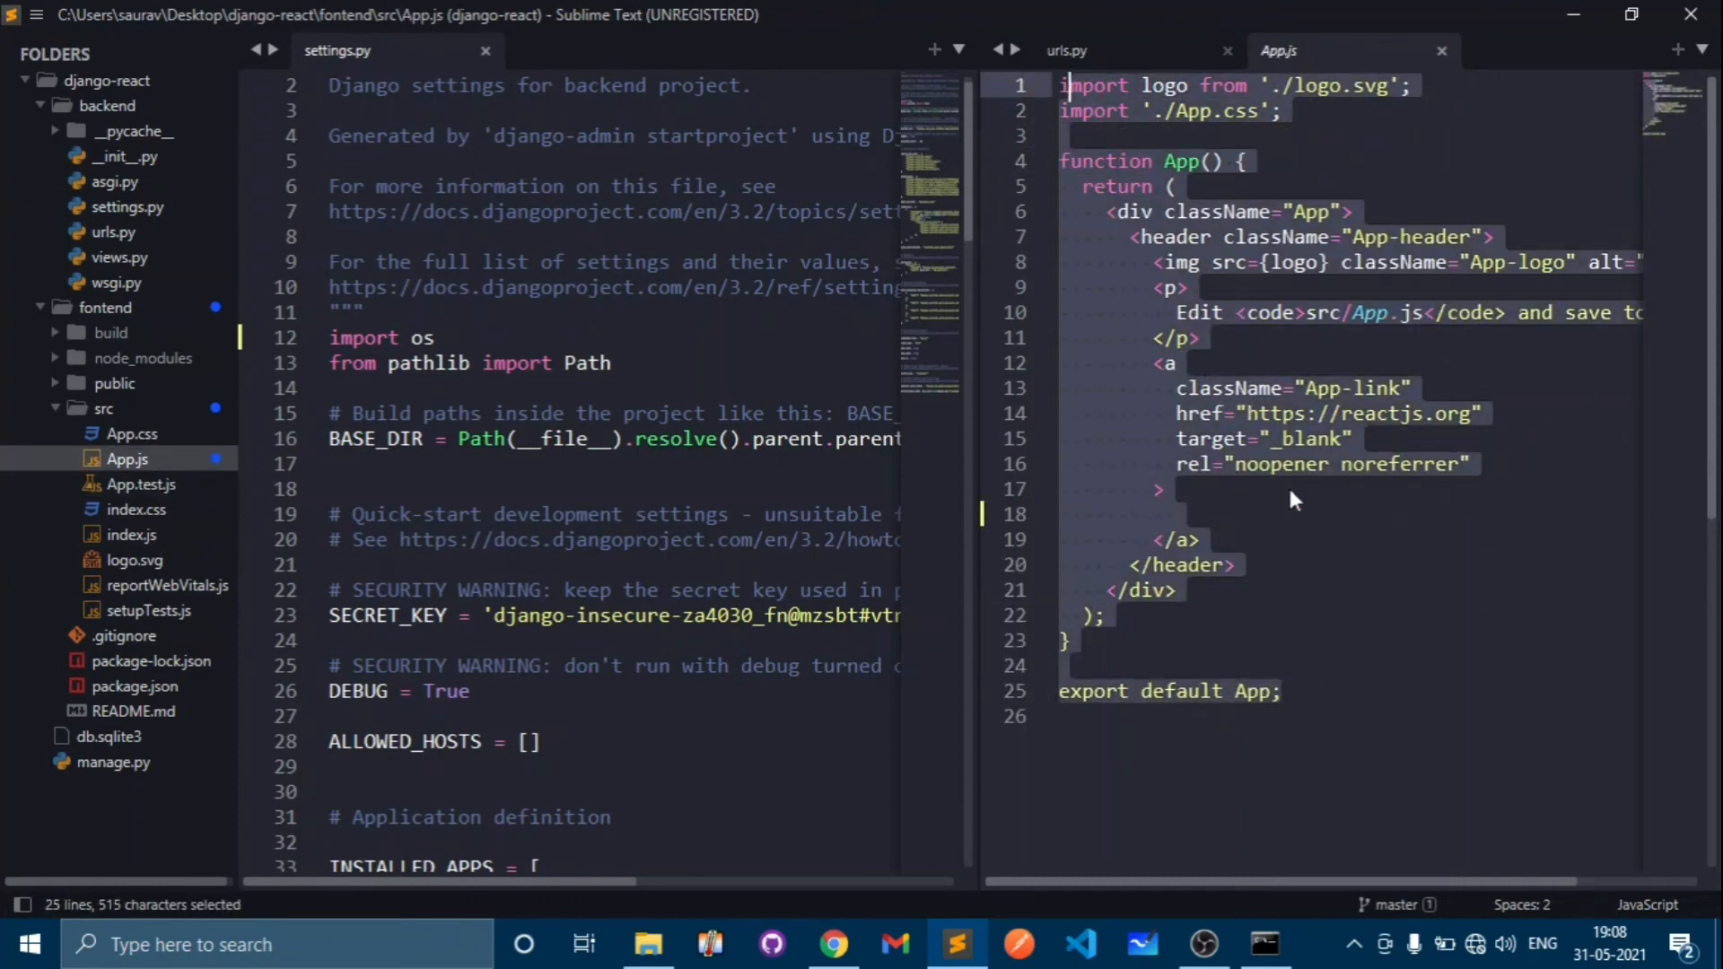
{"action": "left_click", "coordinate": [1176, 363]}
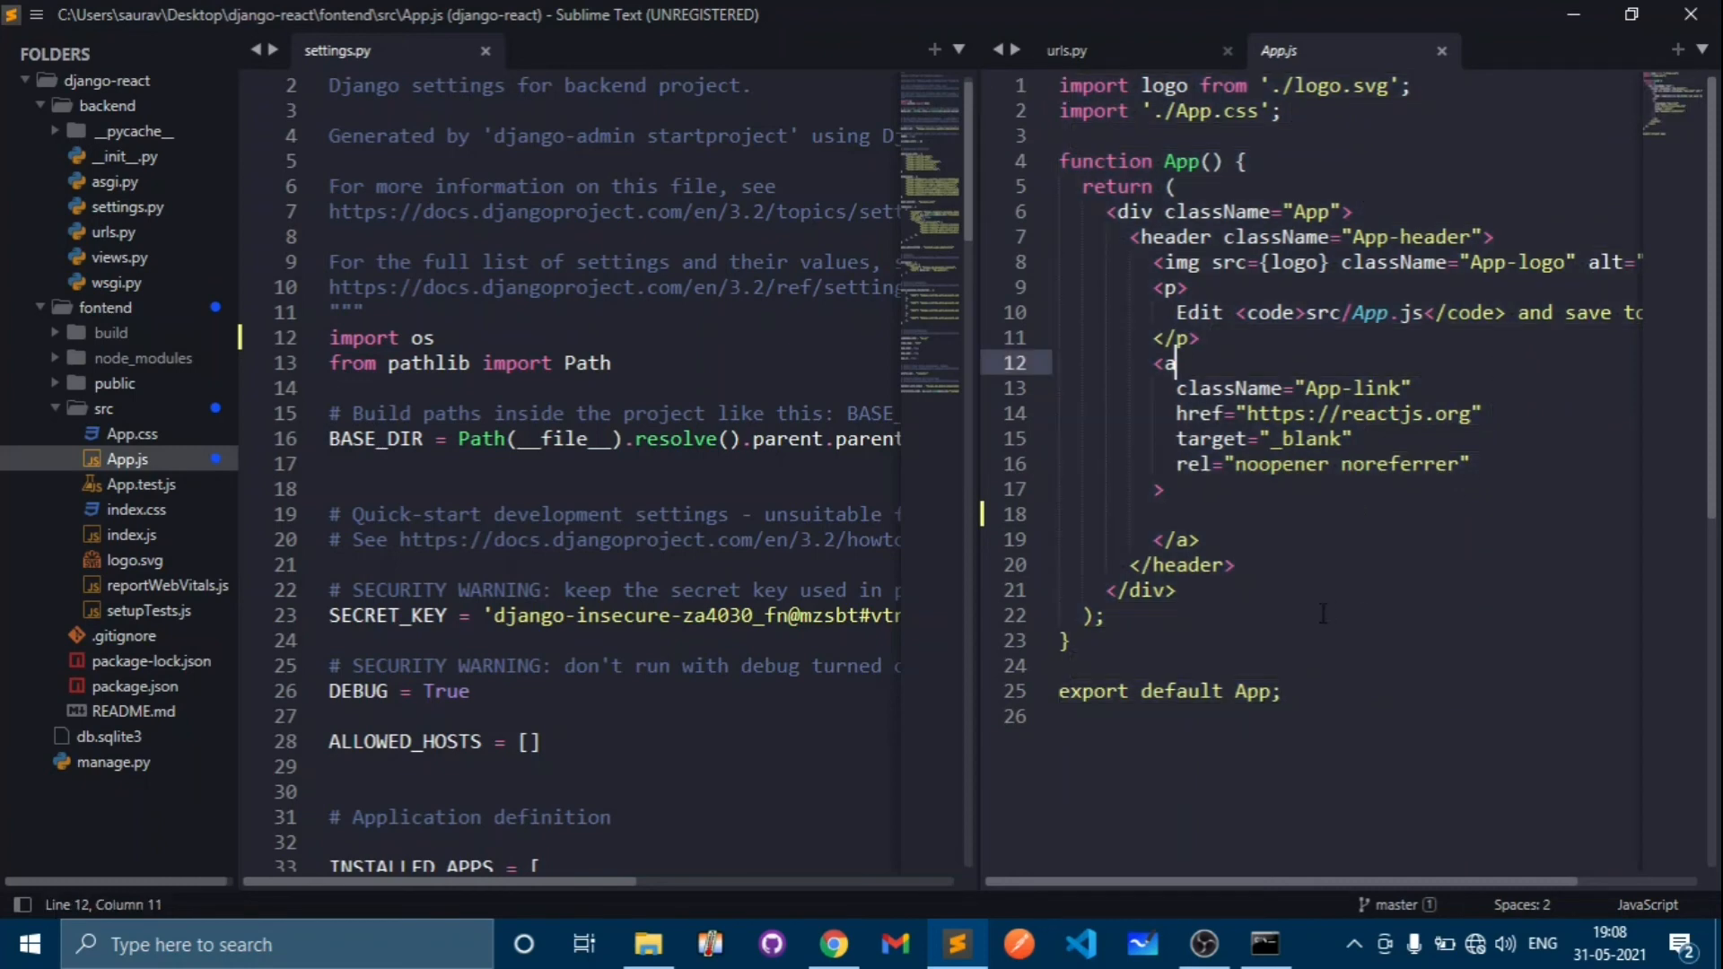
{"action": "mouse_move", "coordinate": [192, 433]}
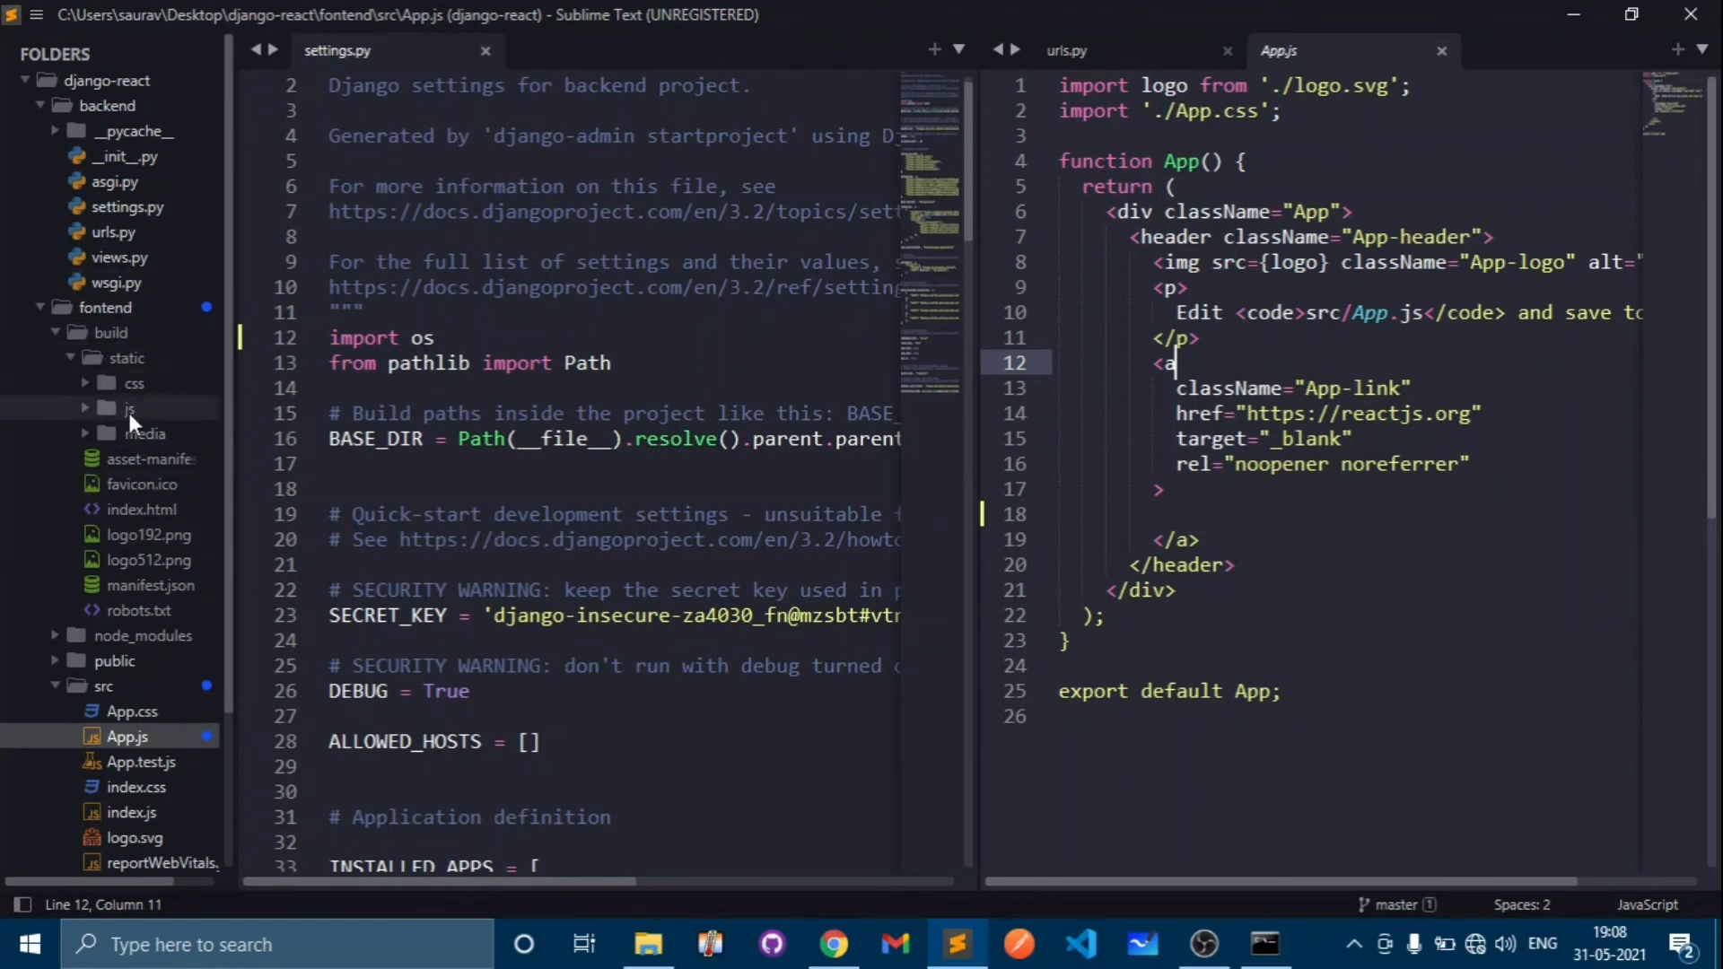
{"action": "mouse_move", "coordinate": [97, 334]}
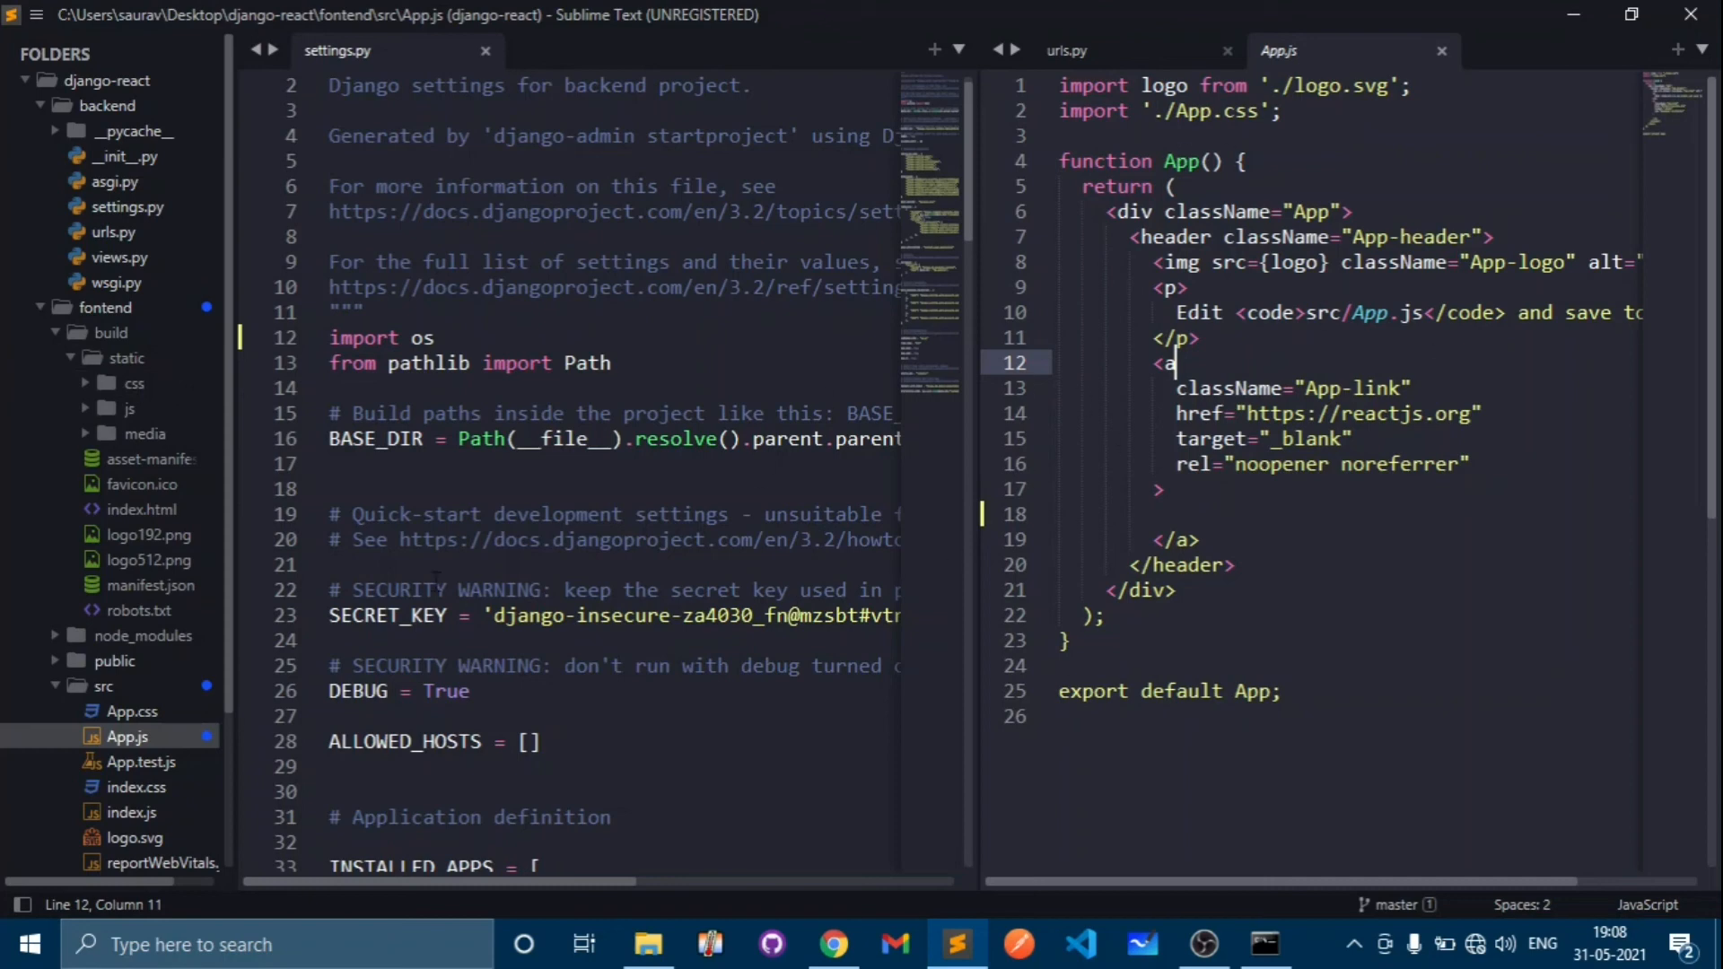
- Browse the frontend's public and src folders in the project tree
{"action": "scroll", "scroll_direction": "down", "scroll_amount": 3}
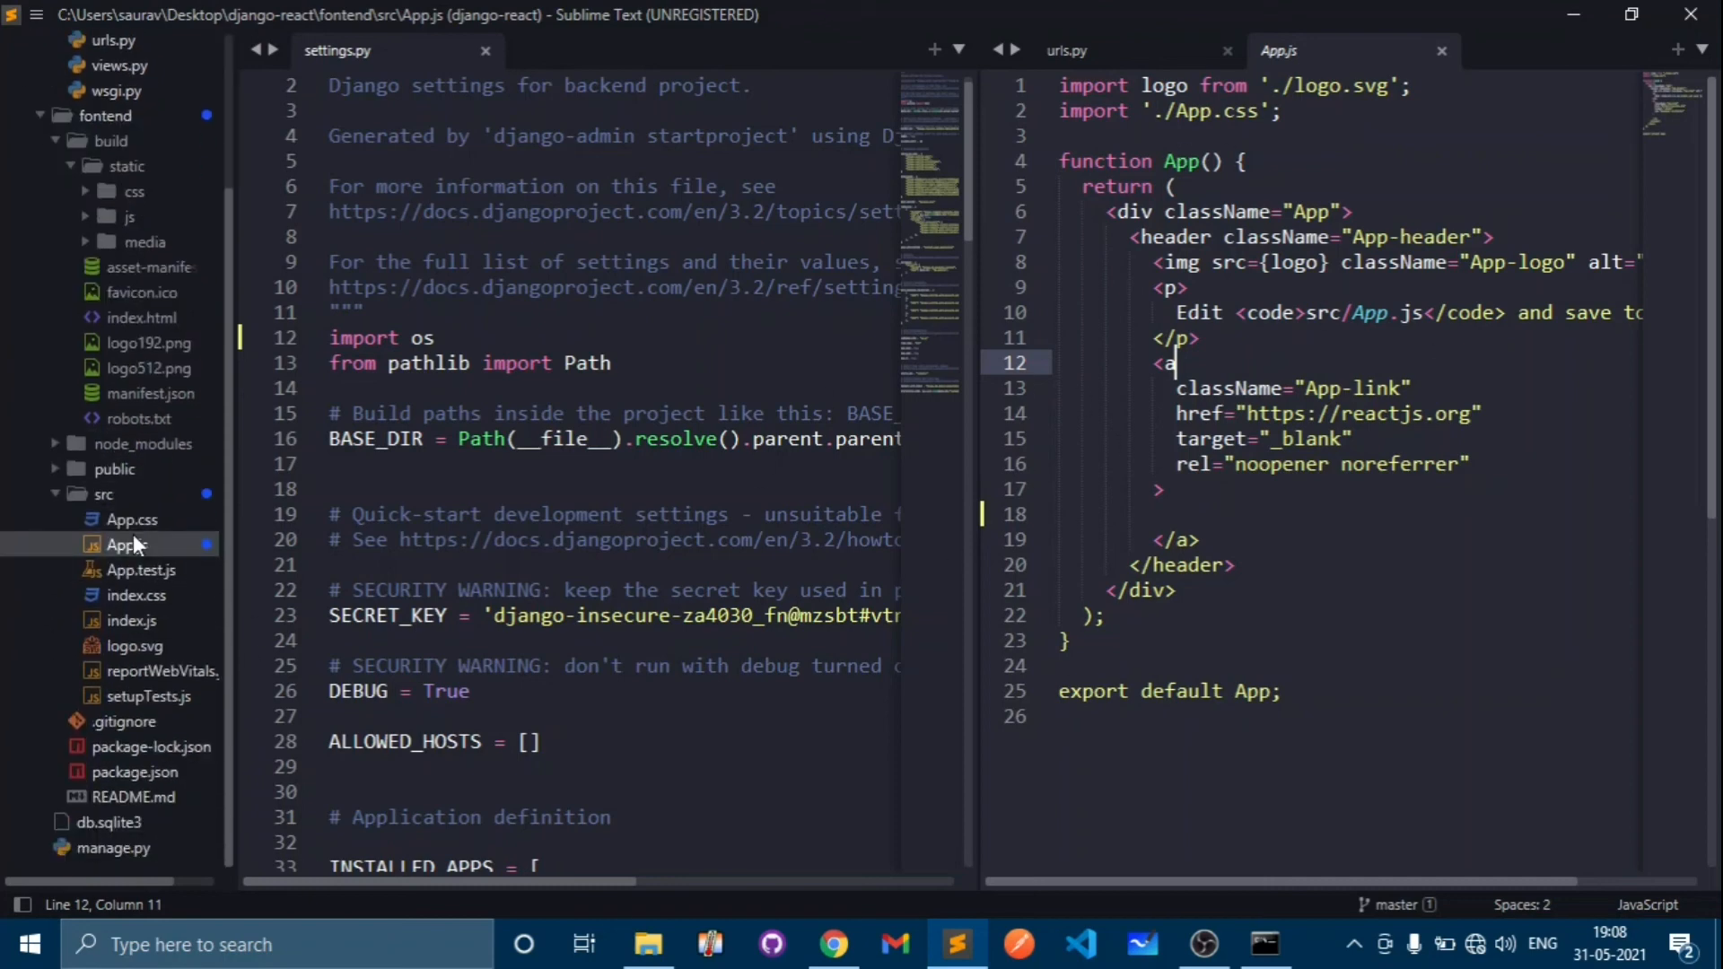
{"action": "left_click", "coordinate": [113, 468]}
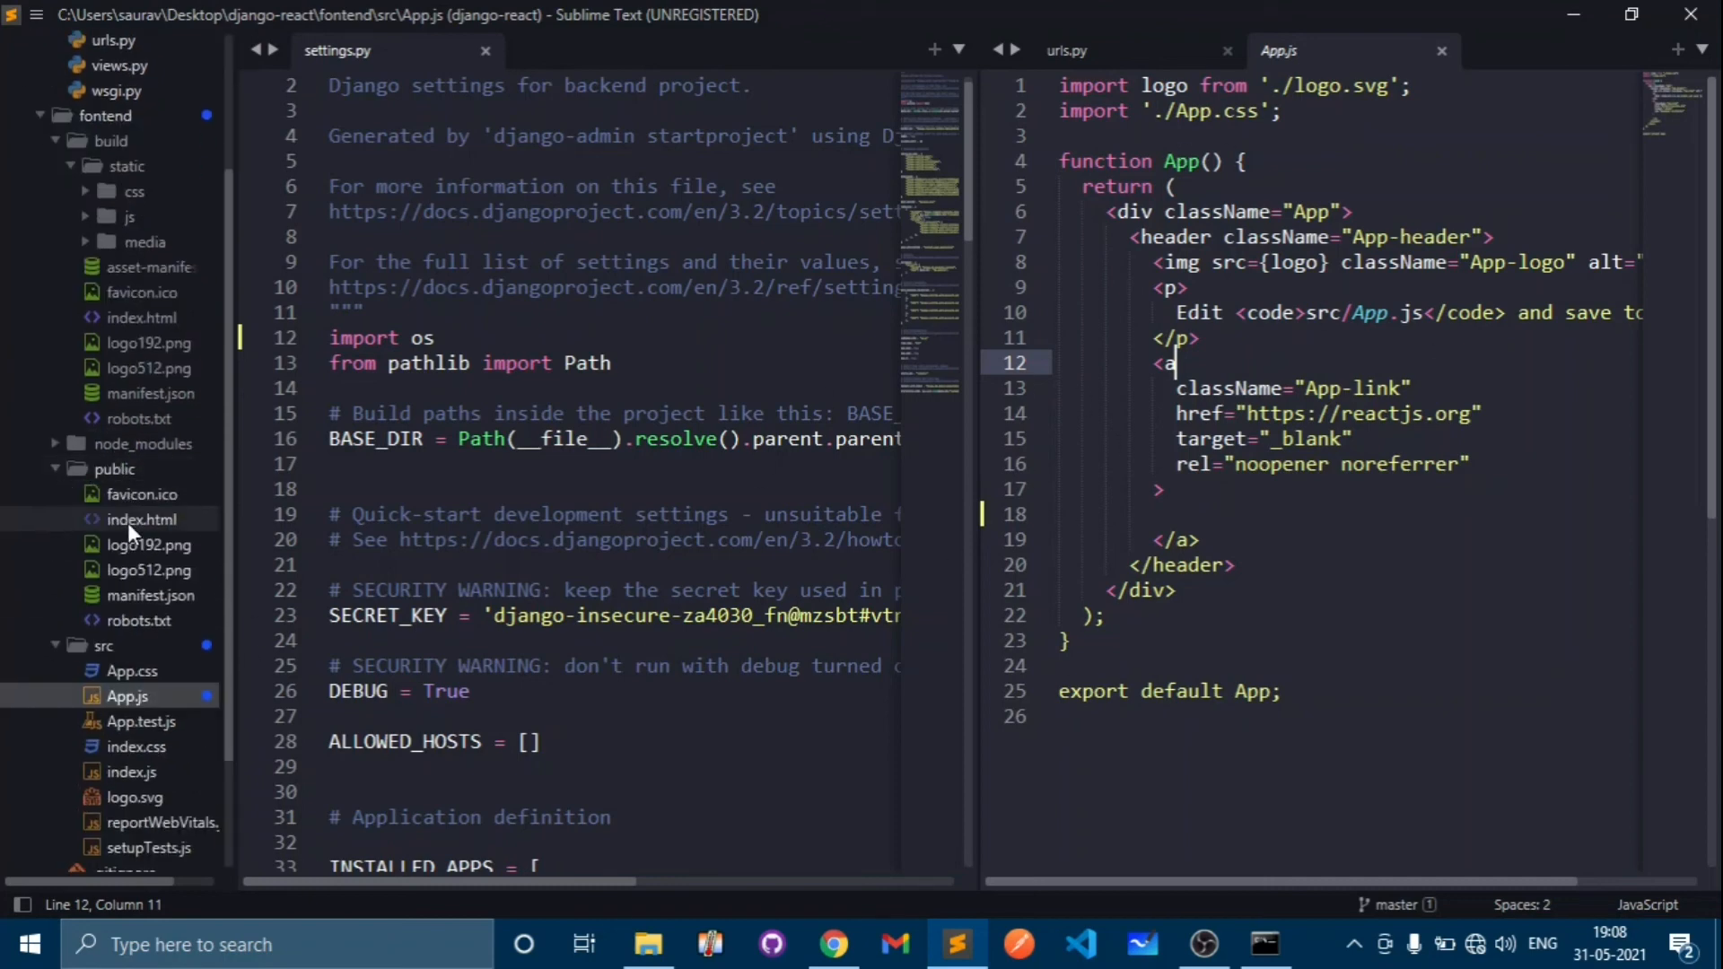
{"action": "left_click", "coordinate": [113, 468]}
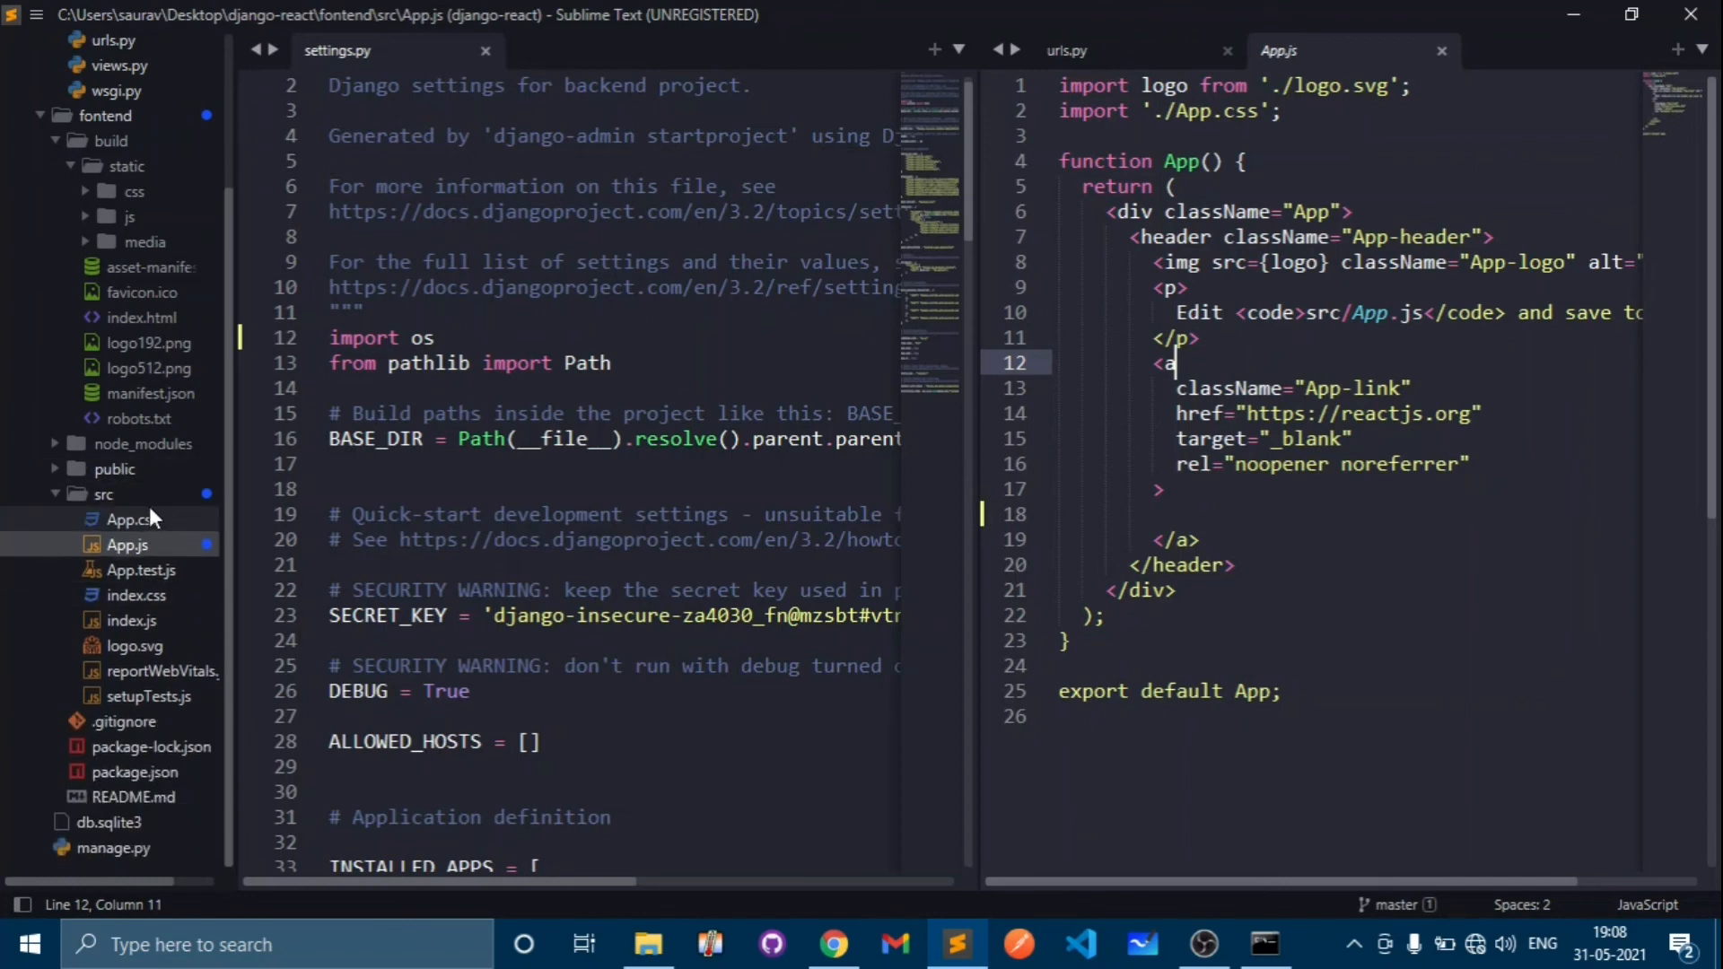
{"action": "left_click", "coordinate": [104, 493]}
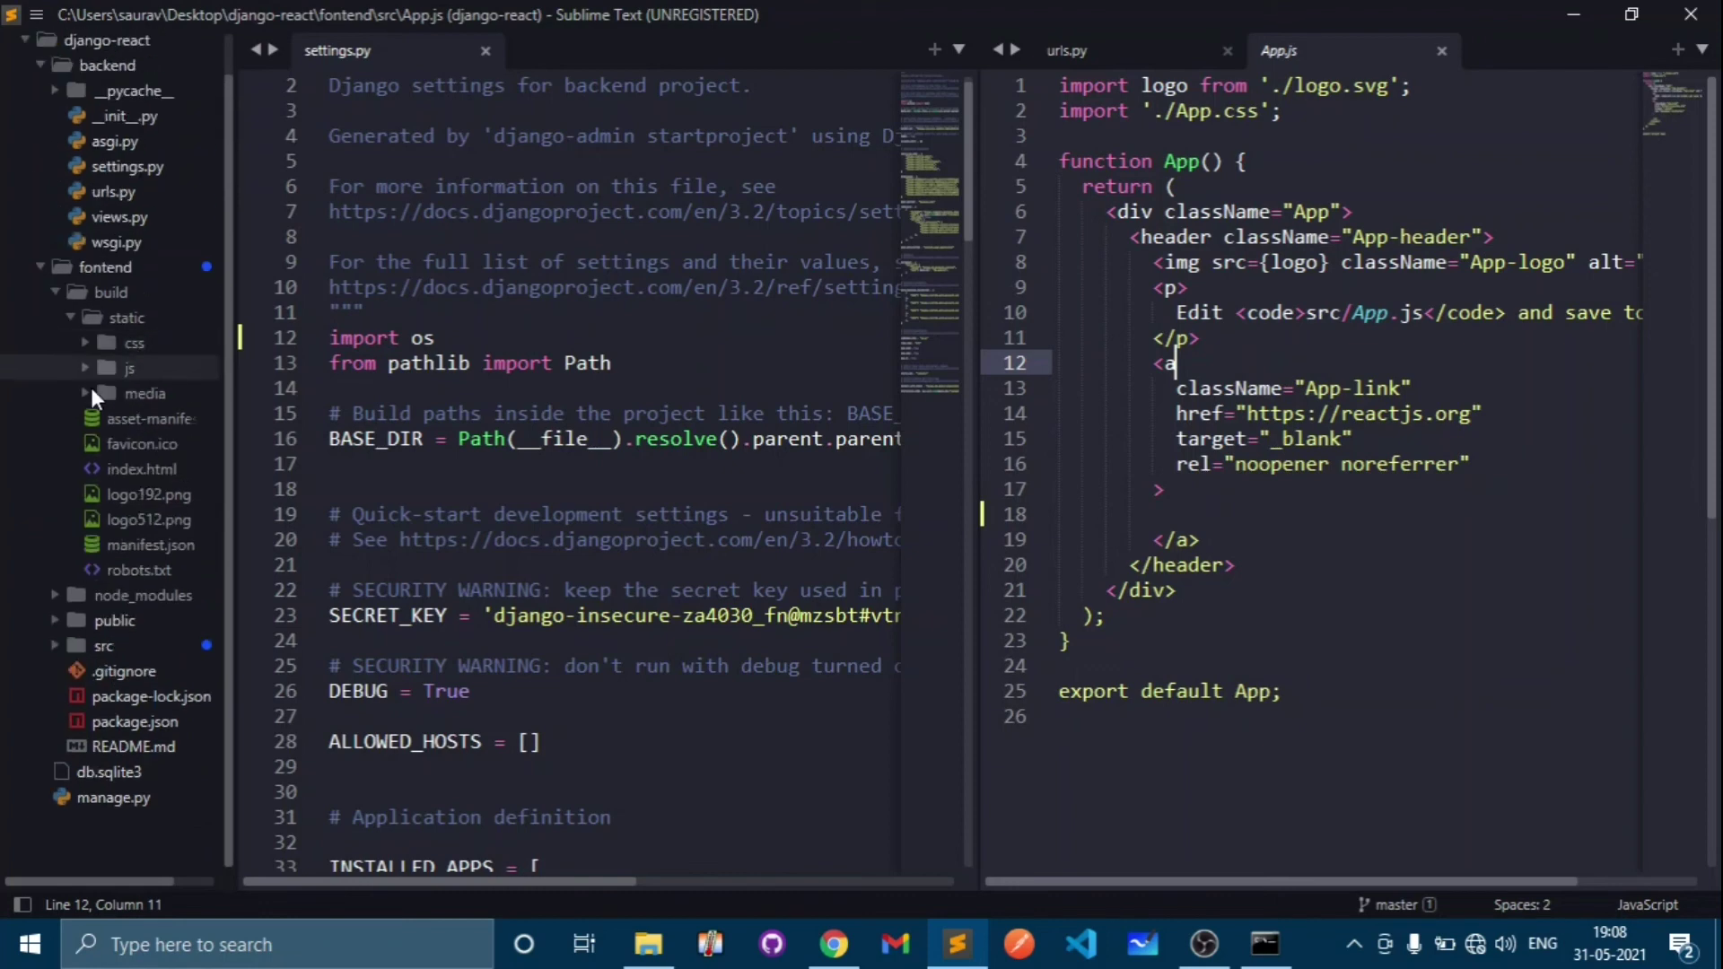
{"action": "mouse_move", "coordinate": [140, 468]}
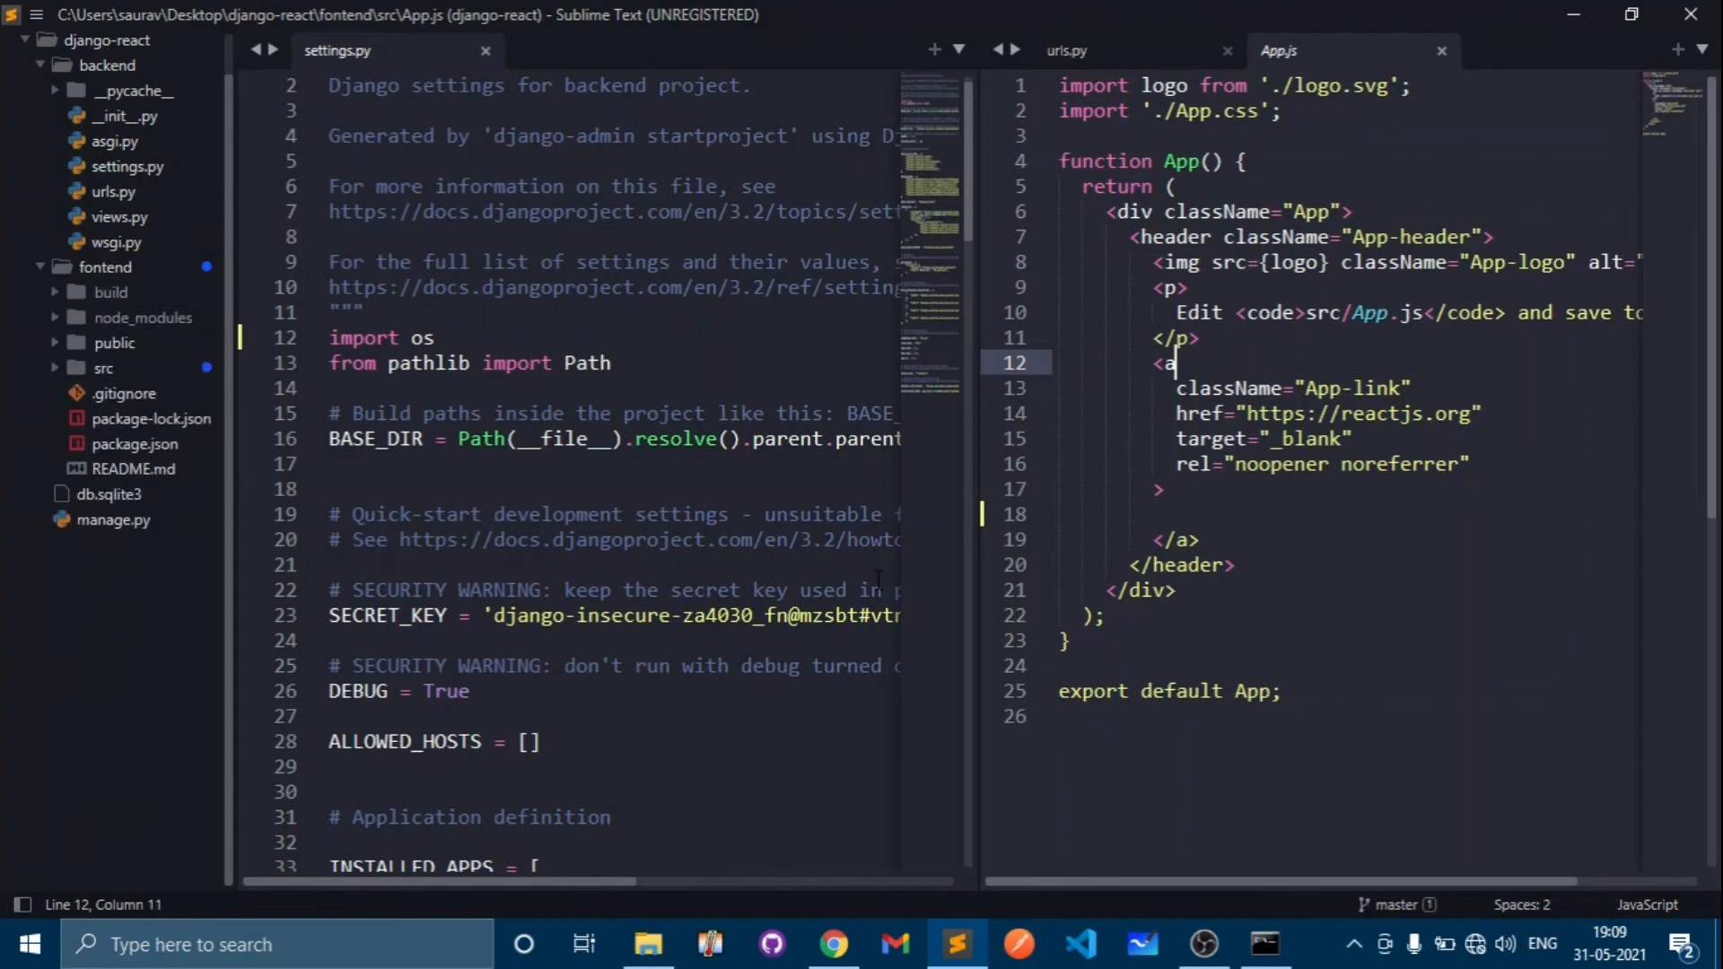
{"action": "mouse_move", "coordinate": [892, 943]}
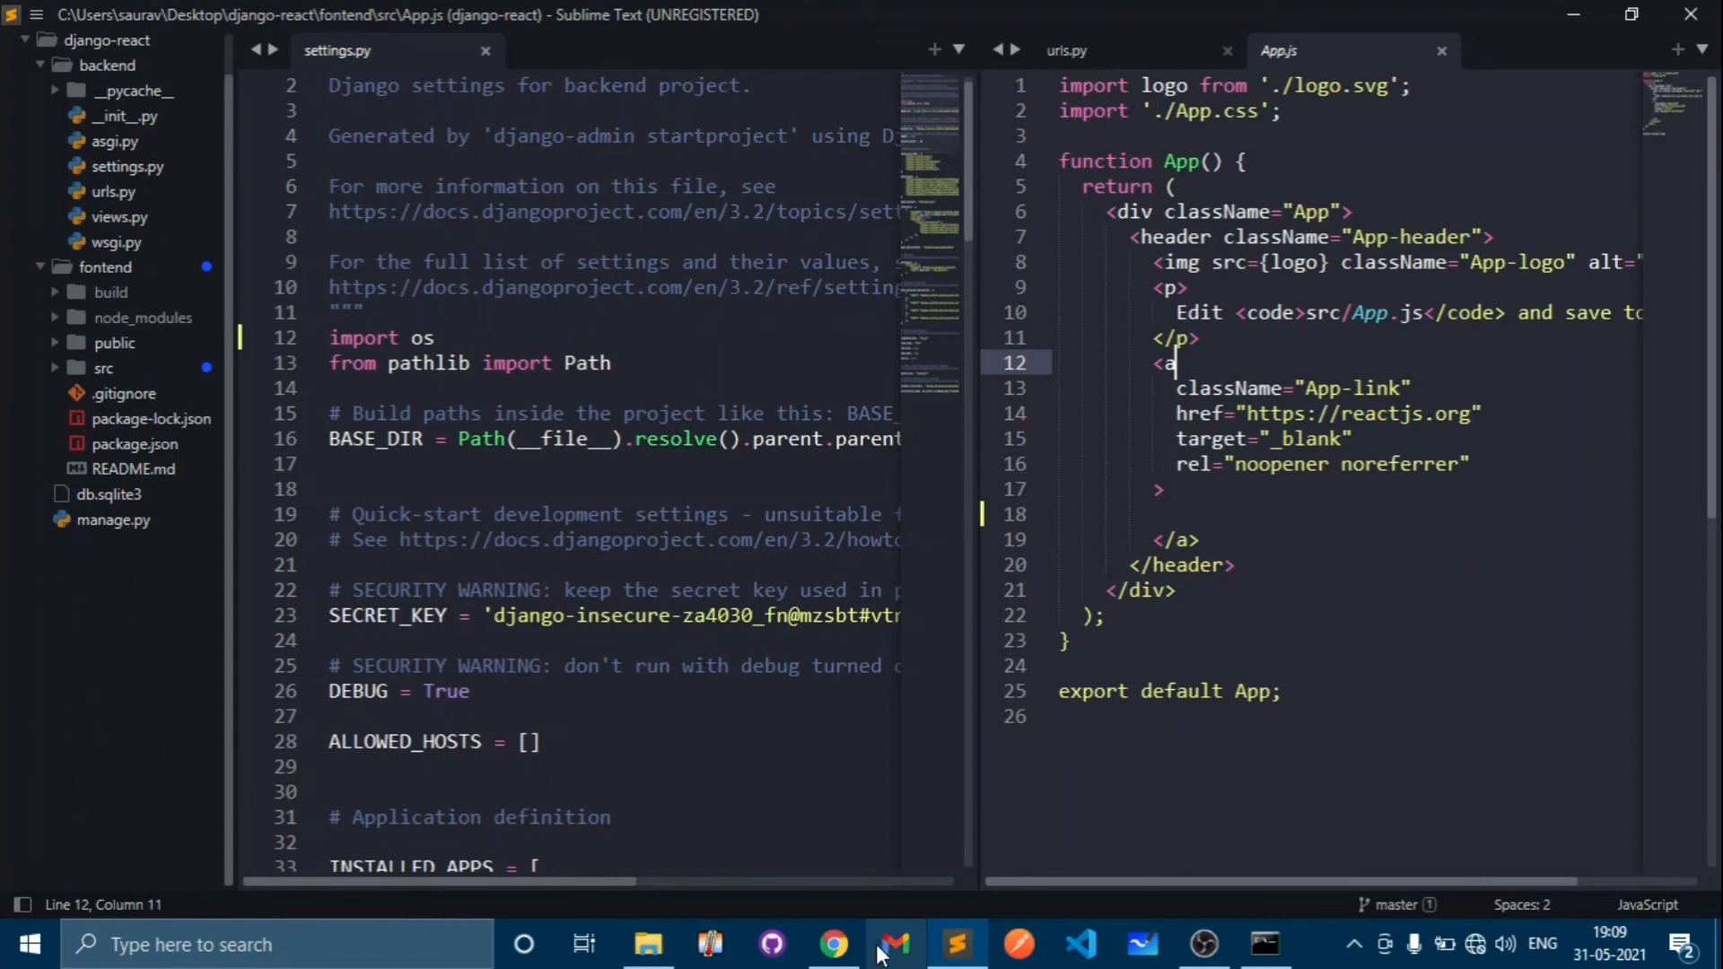
- Run python manage.py runserver in the console, then switch to Chrome at 127.0.0.1:8000
{"action": "left_click", "coordinate": [1261, 944]}
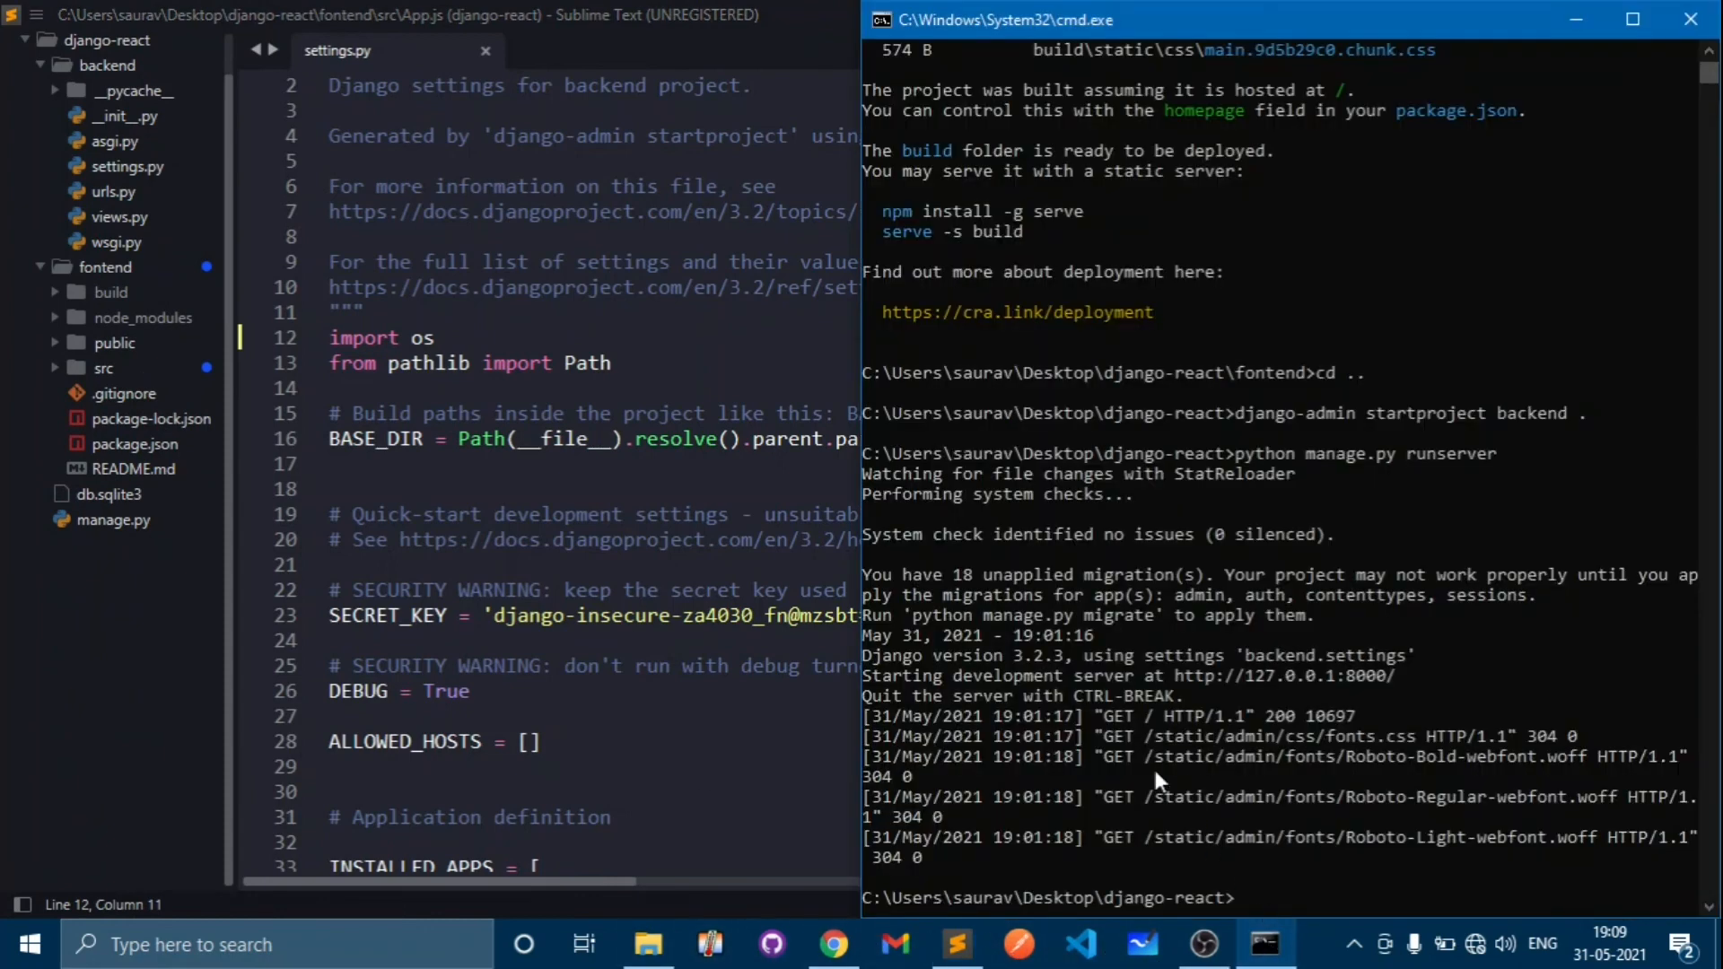
{"action": "type", "text": "python manage.py runserver"}
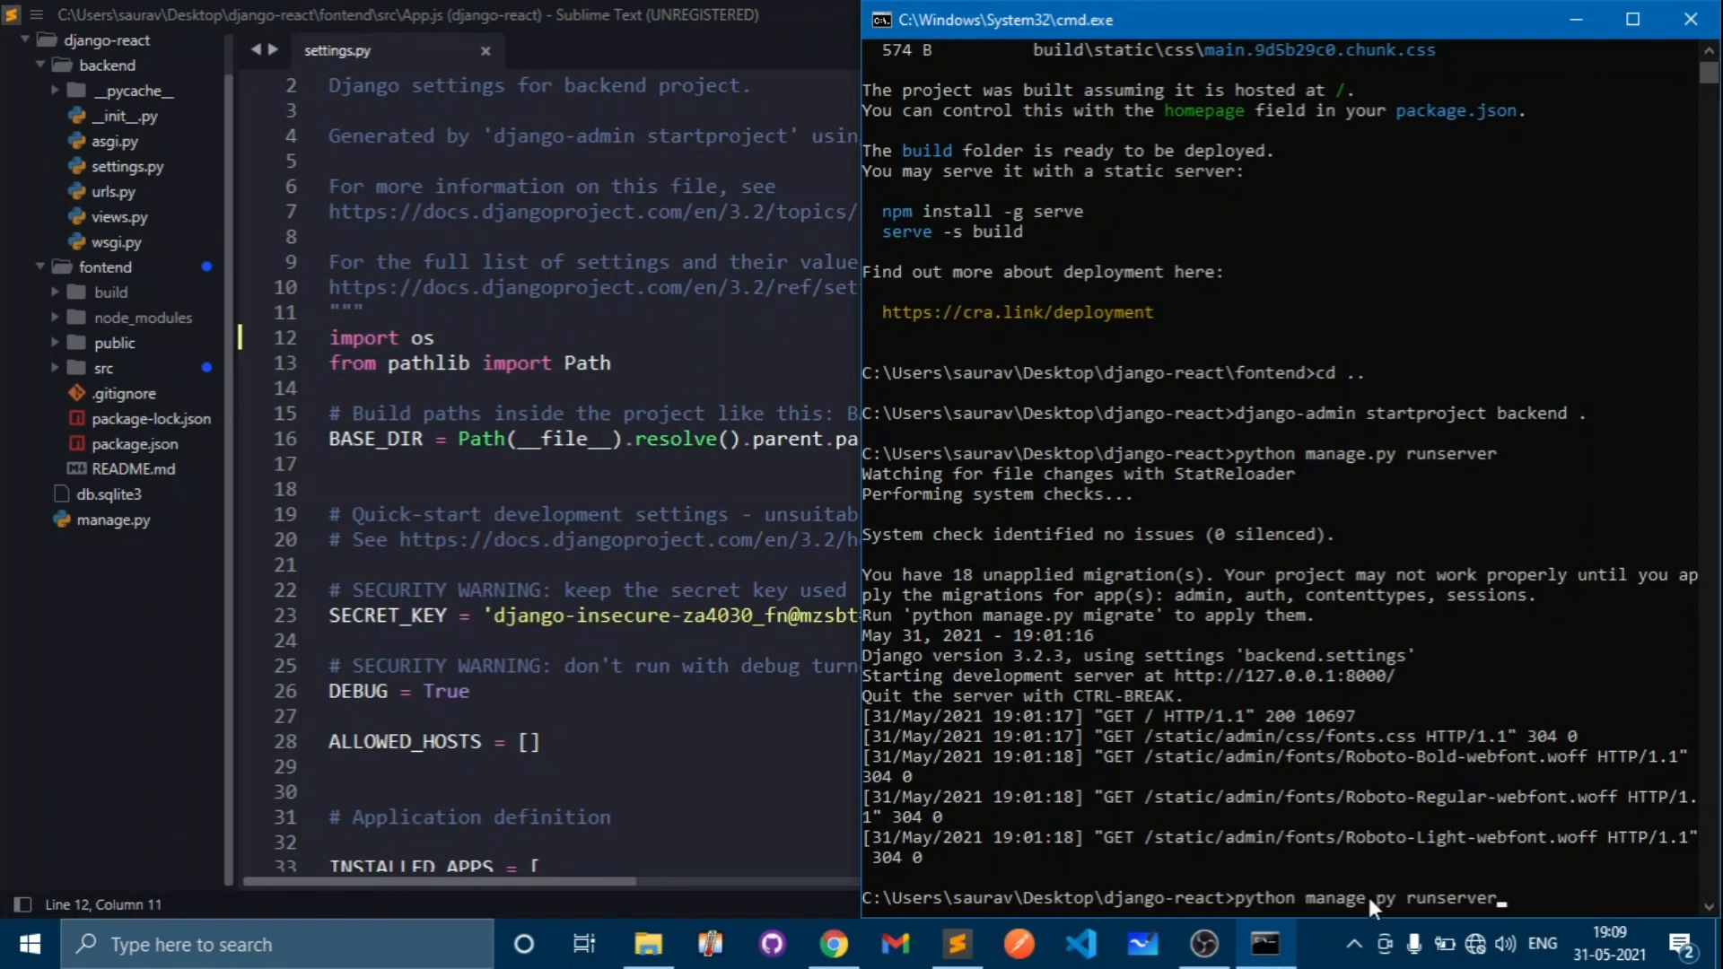
{"action": "key", "text": "Return"}
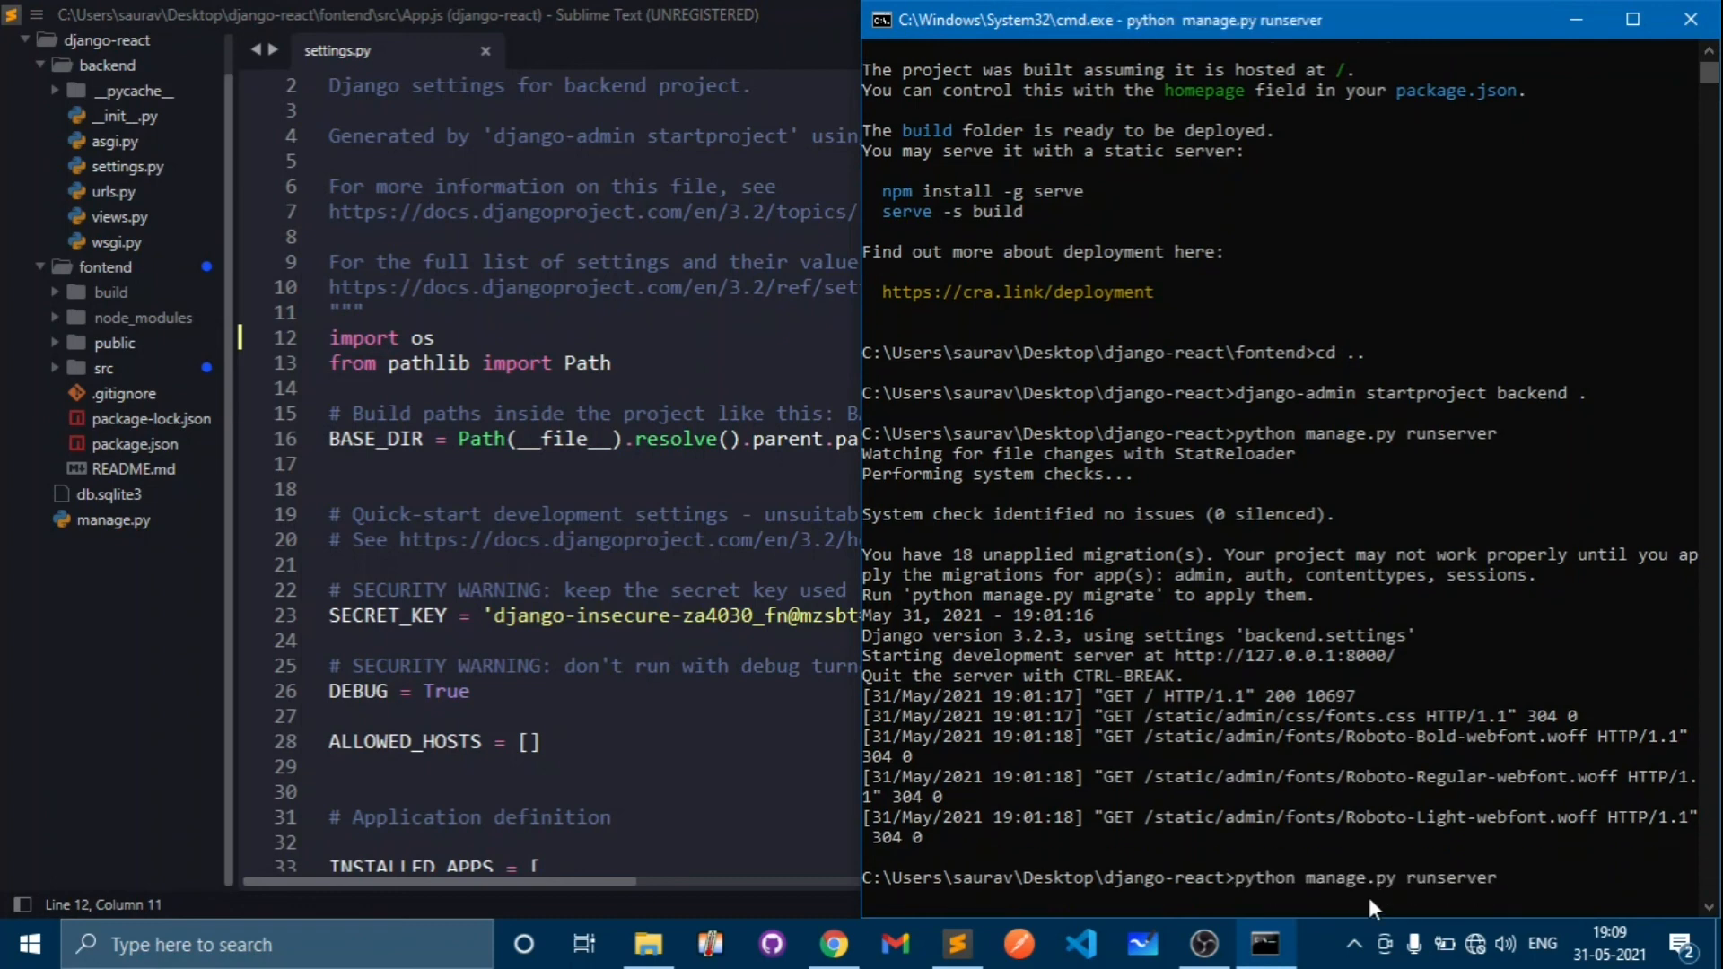
{"action": "left_click", "coordinate": [832, 944]}
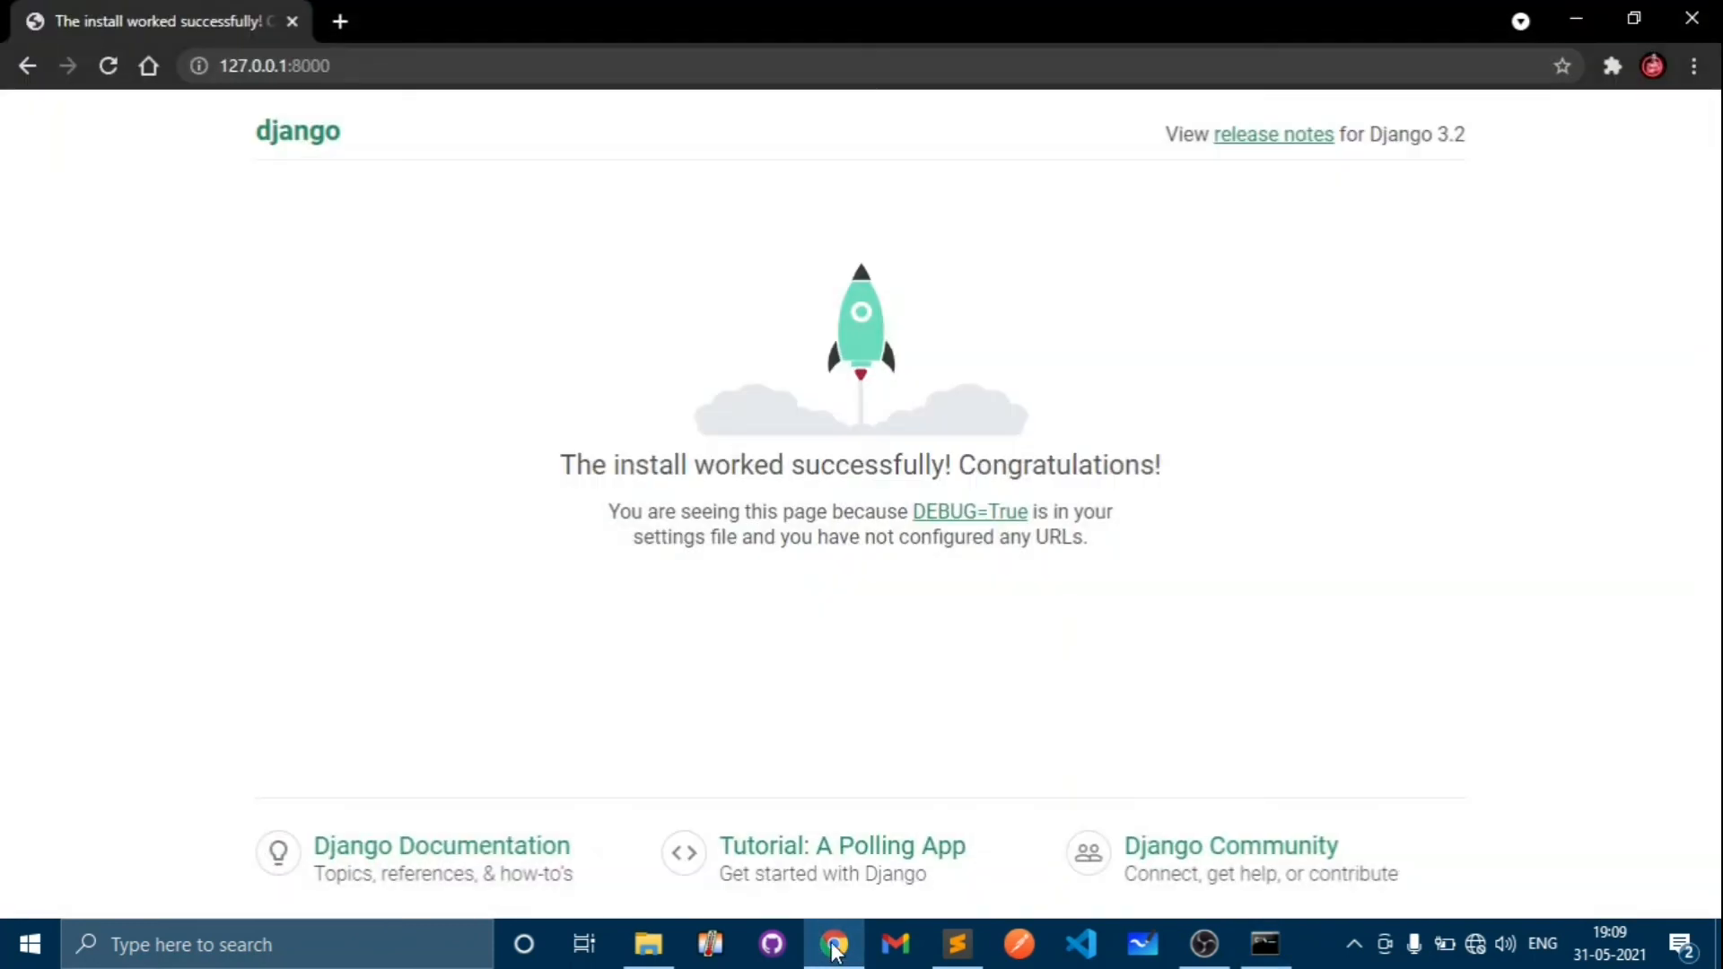
- Reload 127.0.0.1:8000 until the tab shows the React App page
{"action": "left_click", "coordinate": [107, 66]}
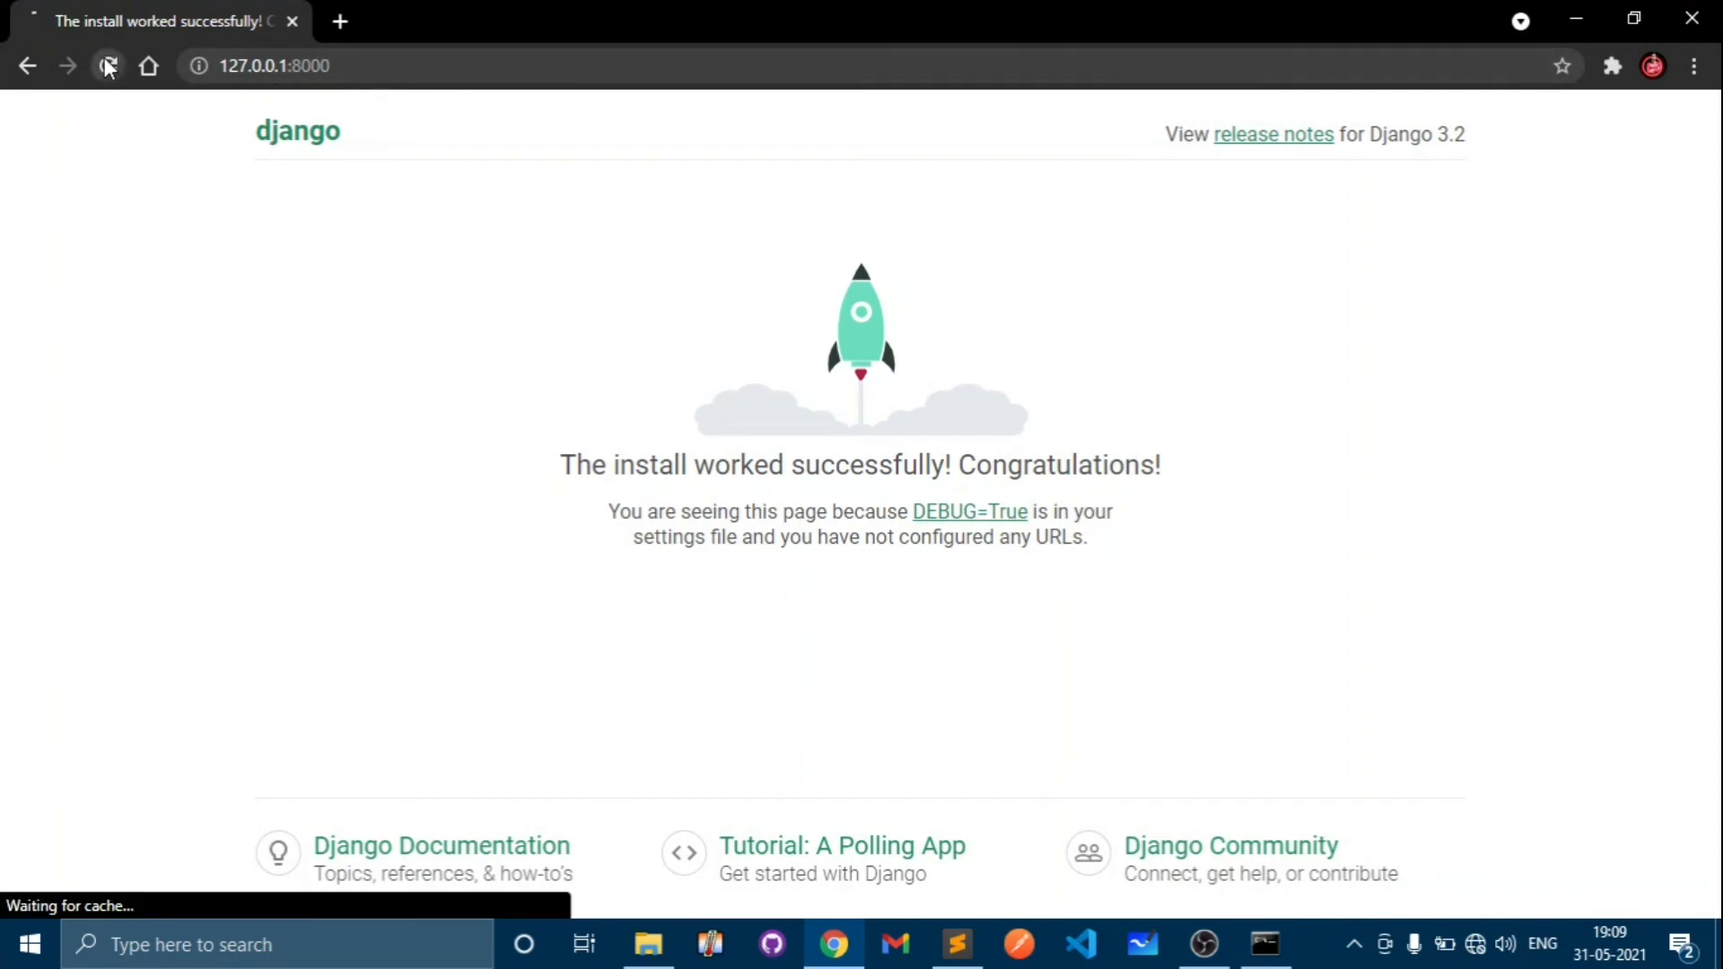
{"action": "left_click", "coordinate": [106, 67]}
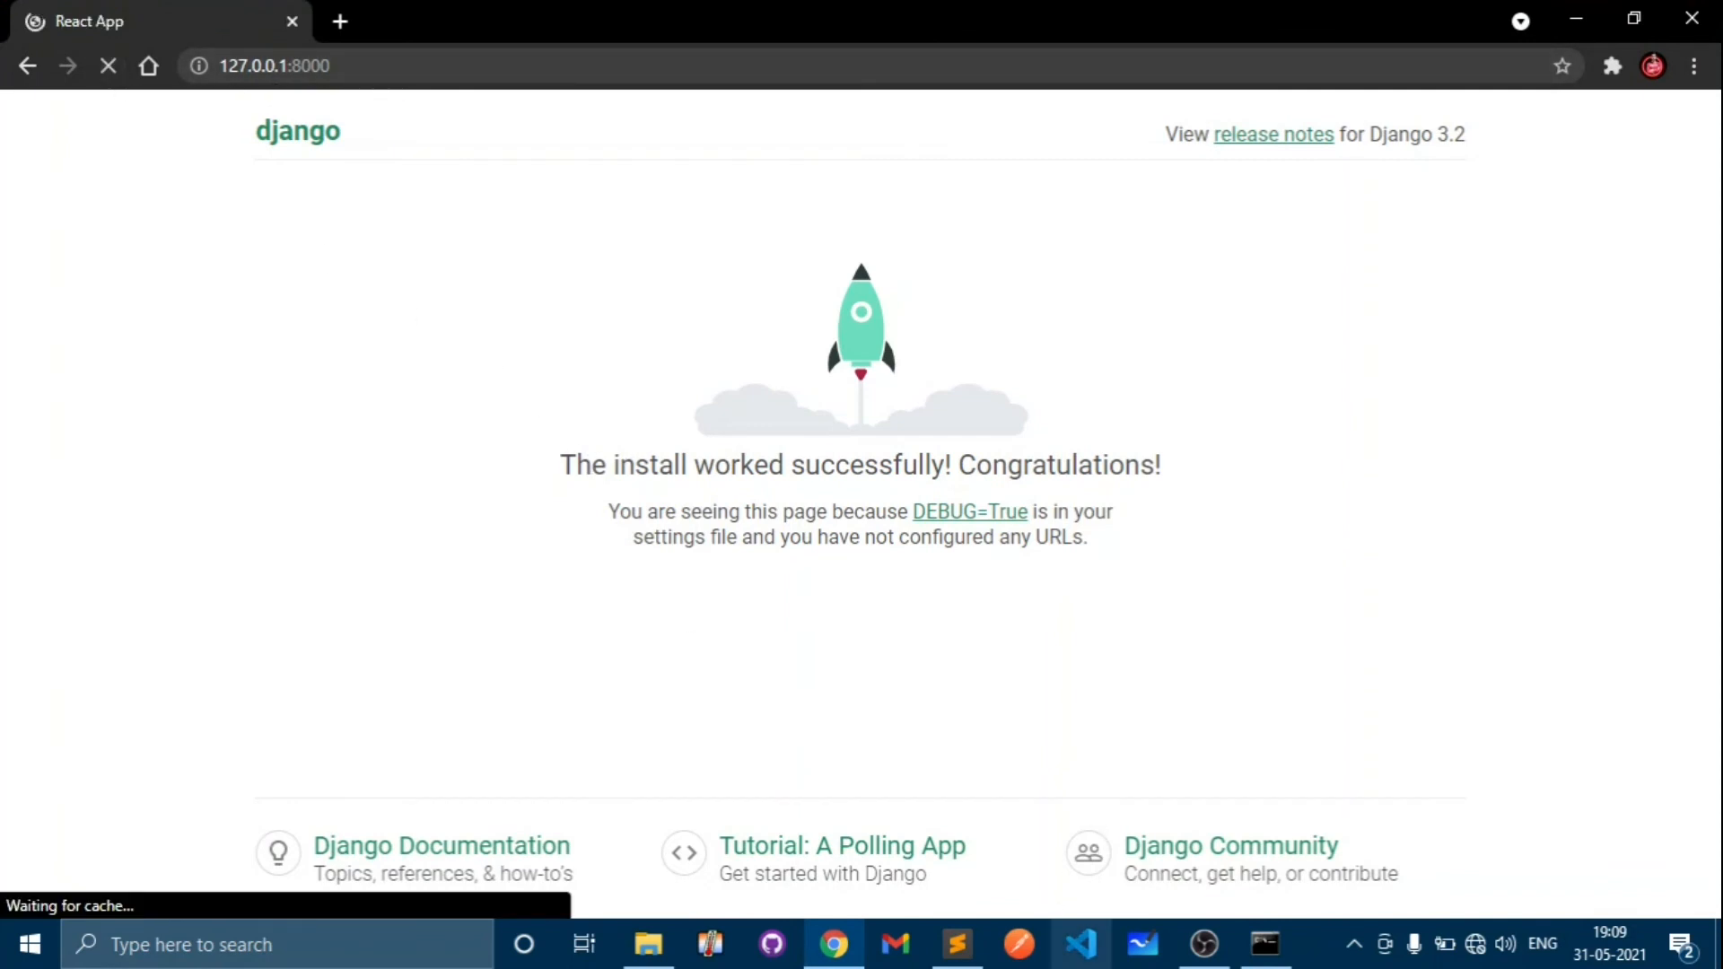
{"action": "mouse_move", "coordinate": [1265, 942]}
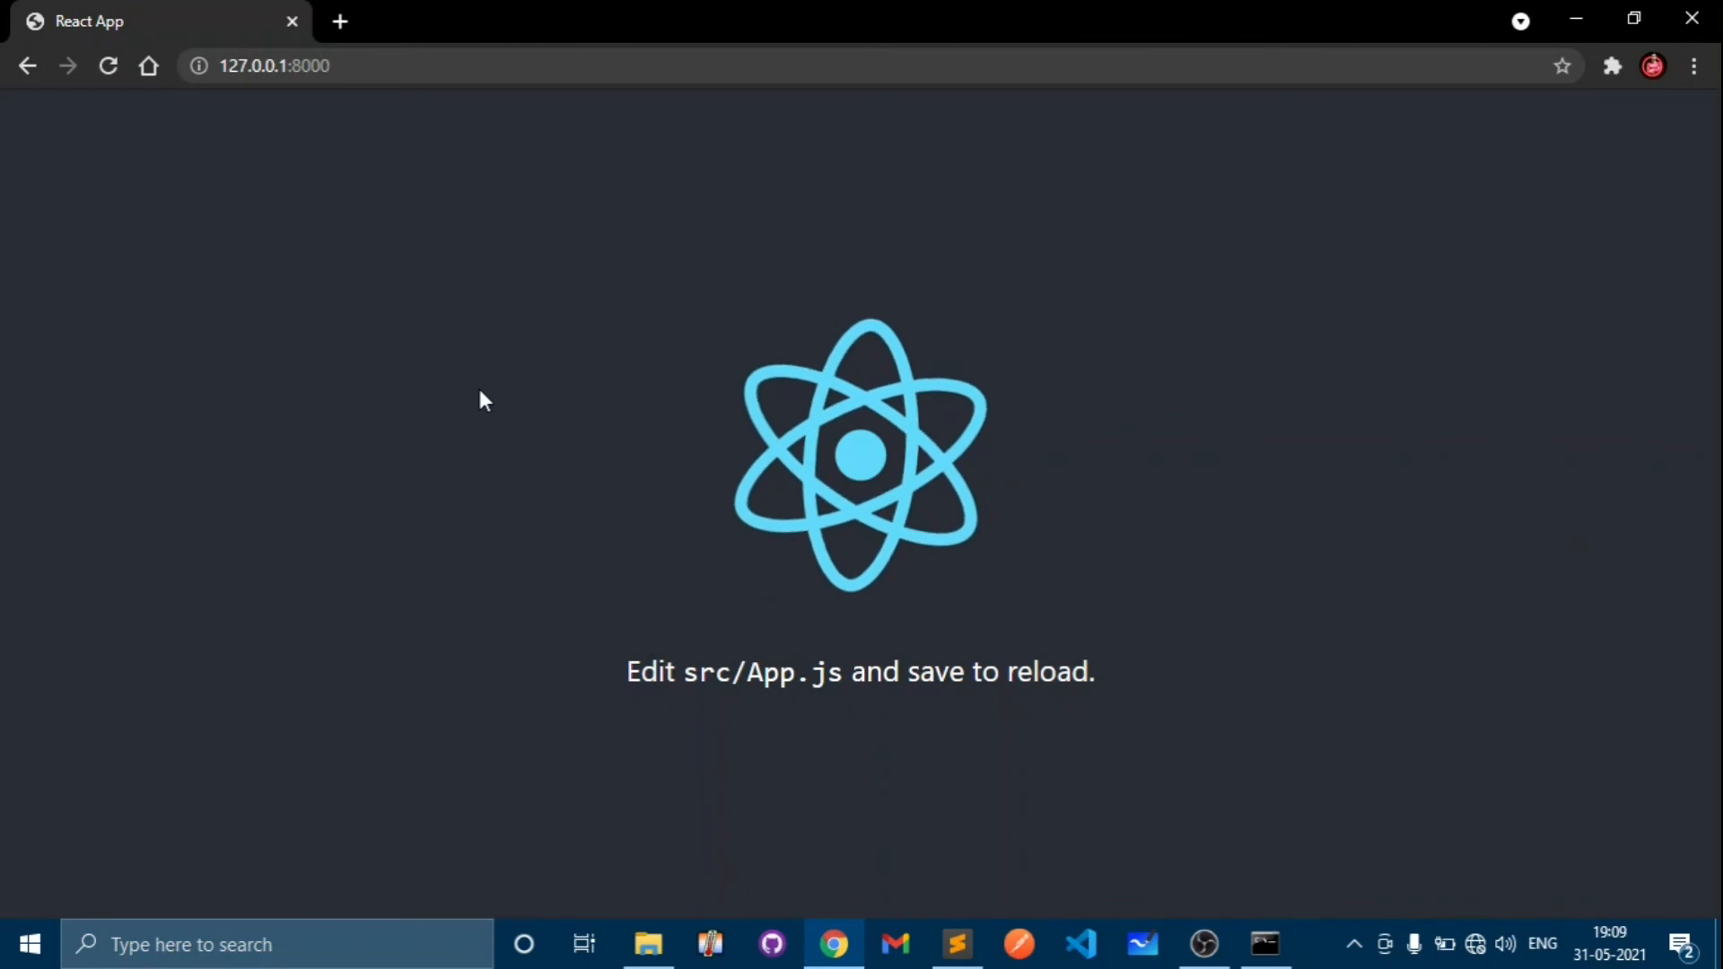
{"action": "mouse_move", "coordinate": [643, 213]}
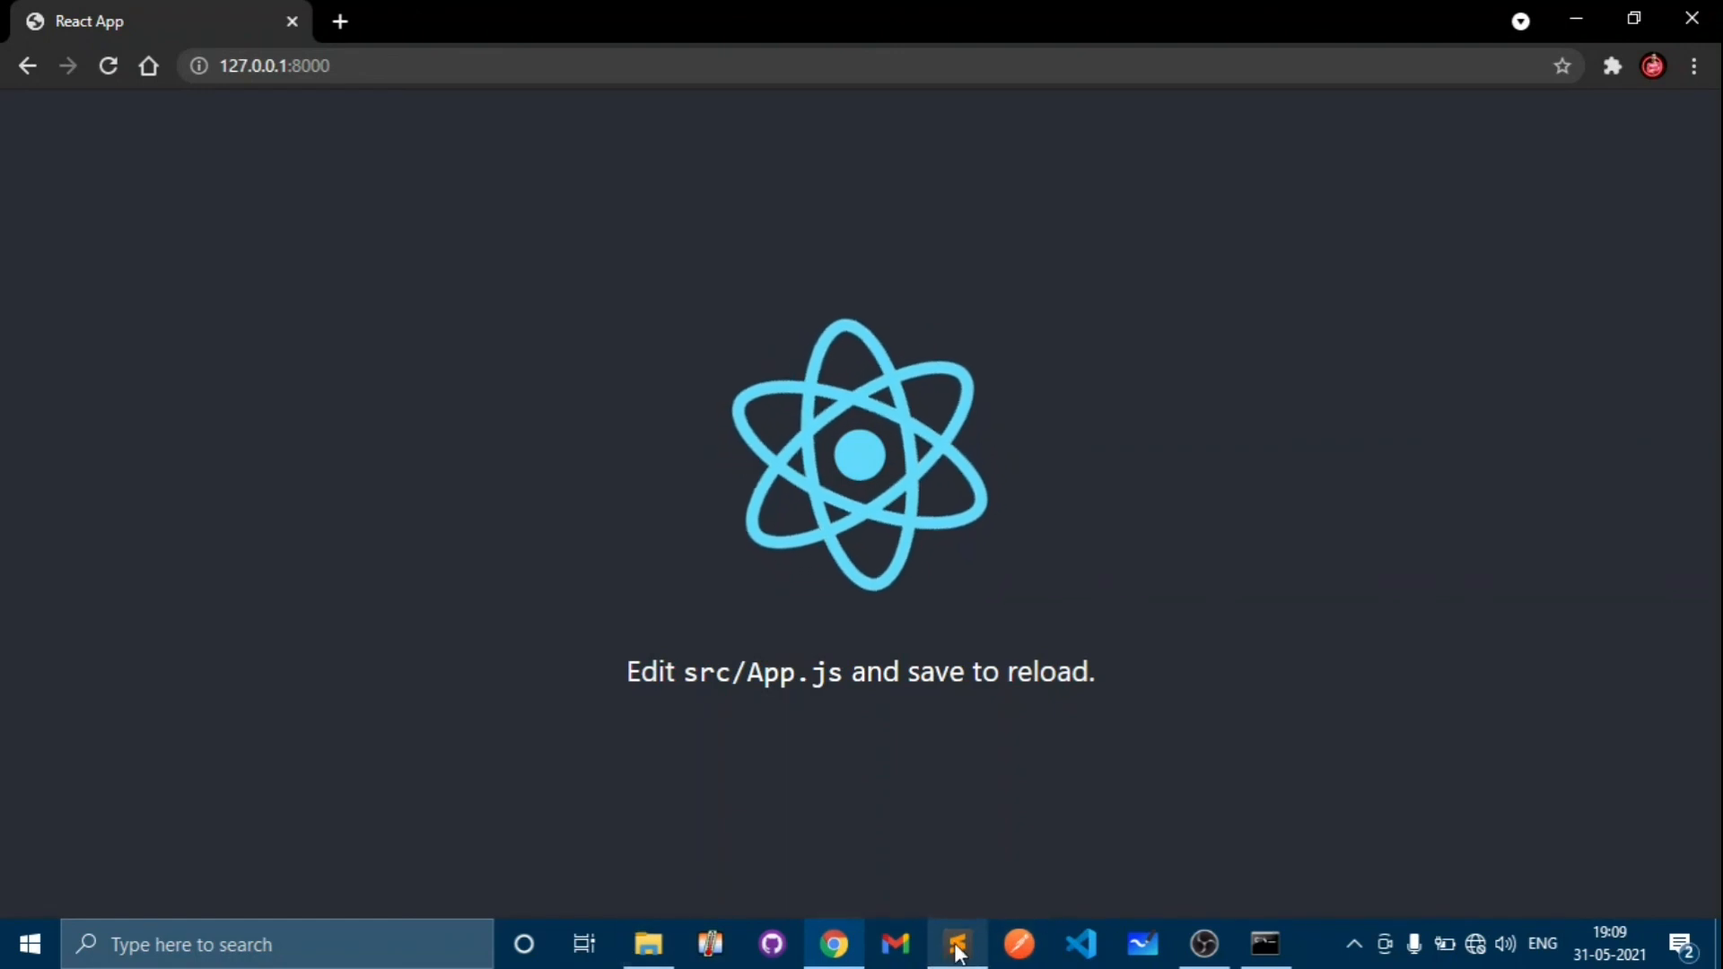
- Close settings.py leaving App.js, tidy the link element's blank line, then show the server log
{"action": "left_click", "coordinate": [955, 944]}
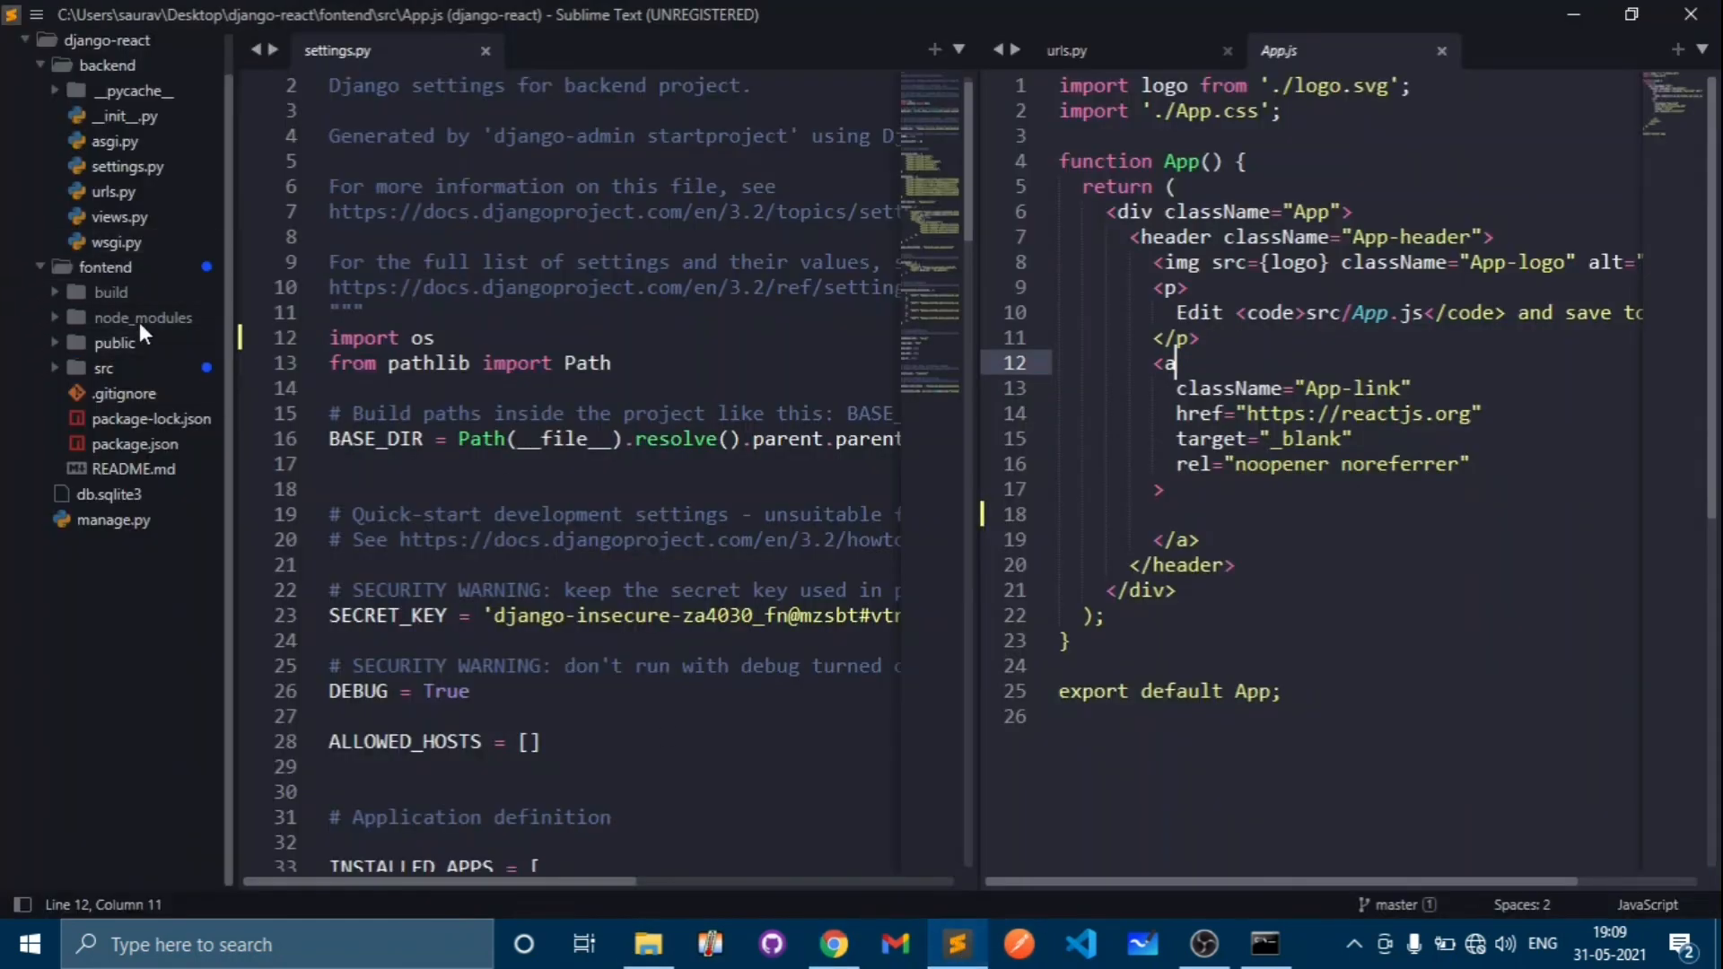
{"action": "mouse_move", "coordinate": [472, 70]}
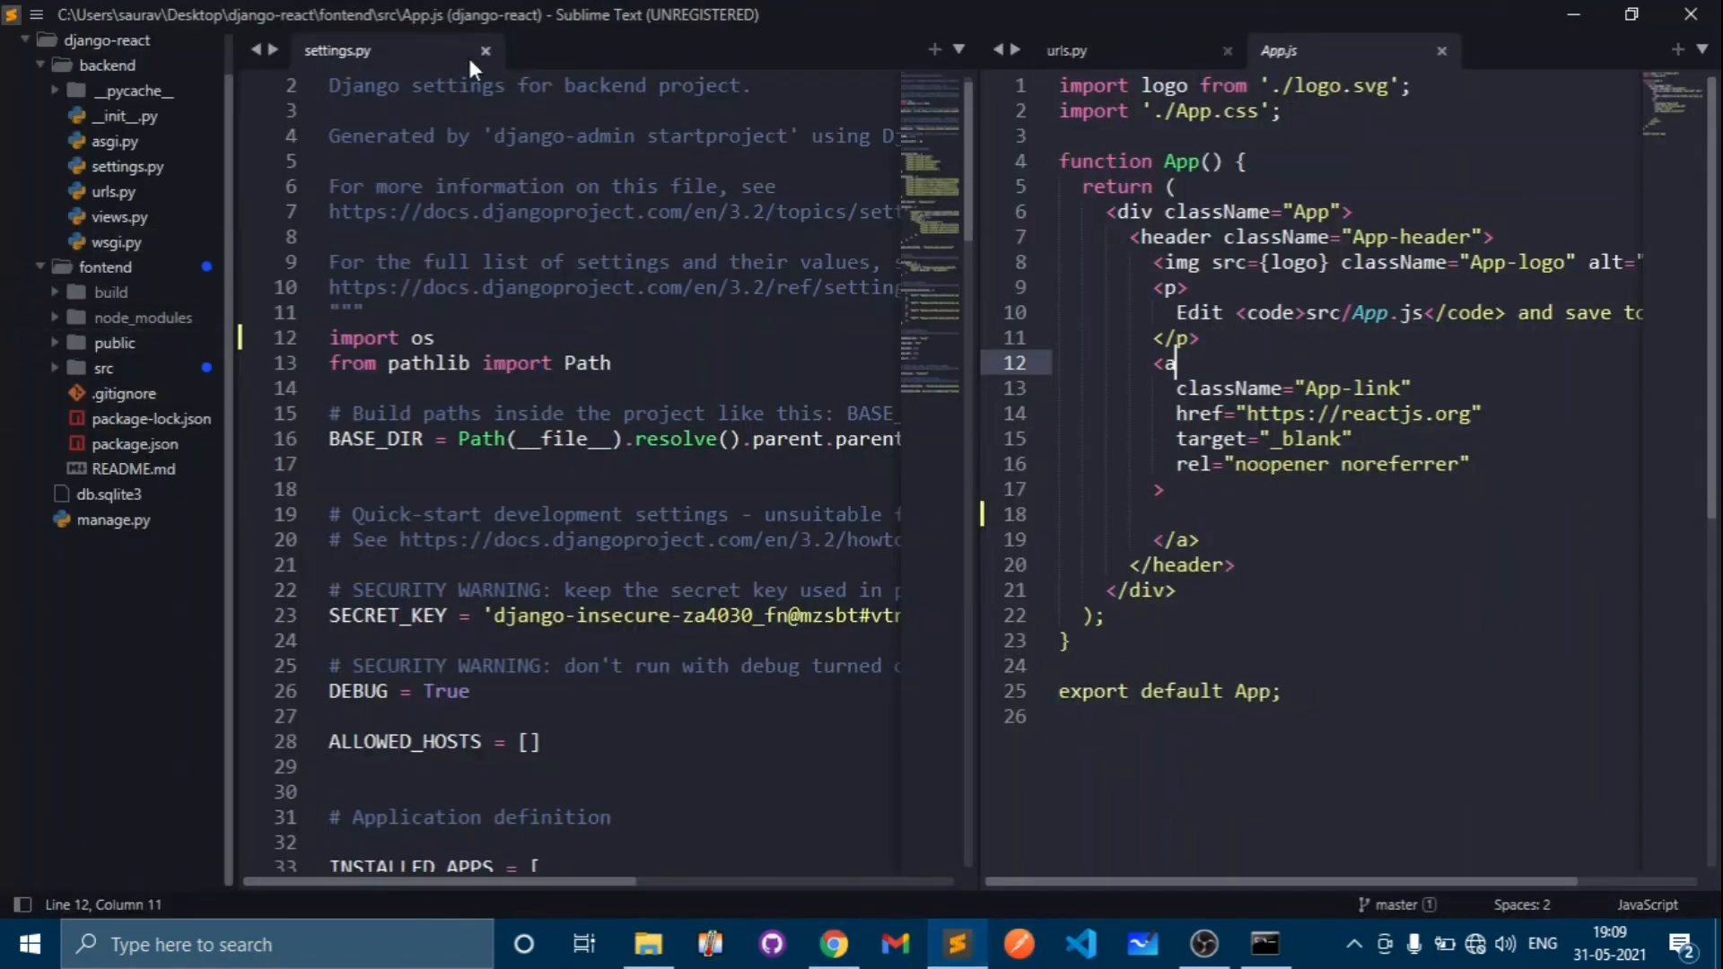
{"action": "left_click", "coordinate": [487, 51]}
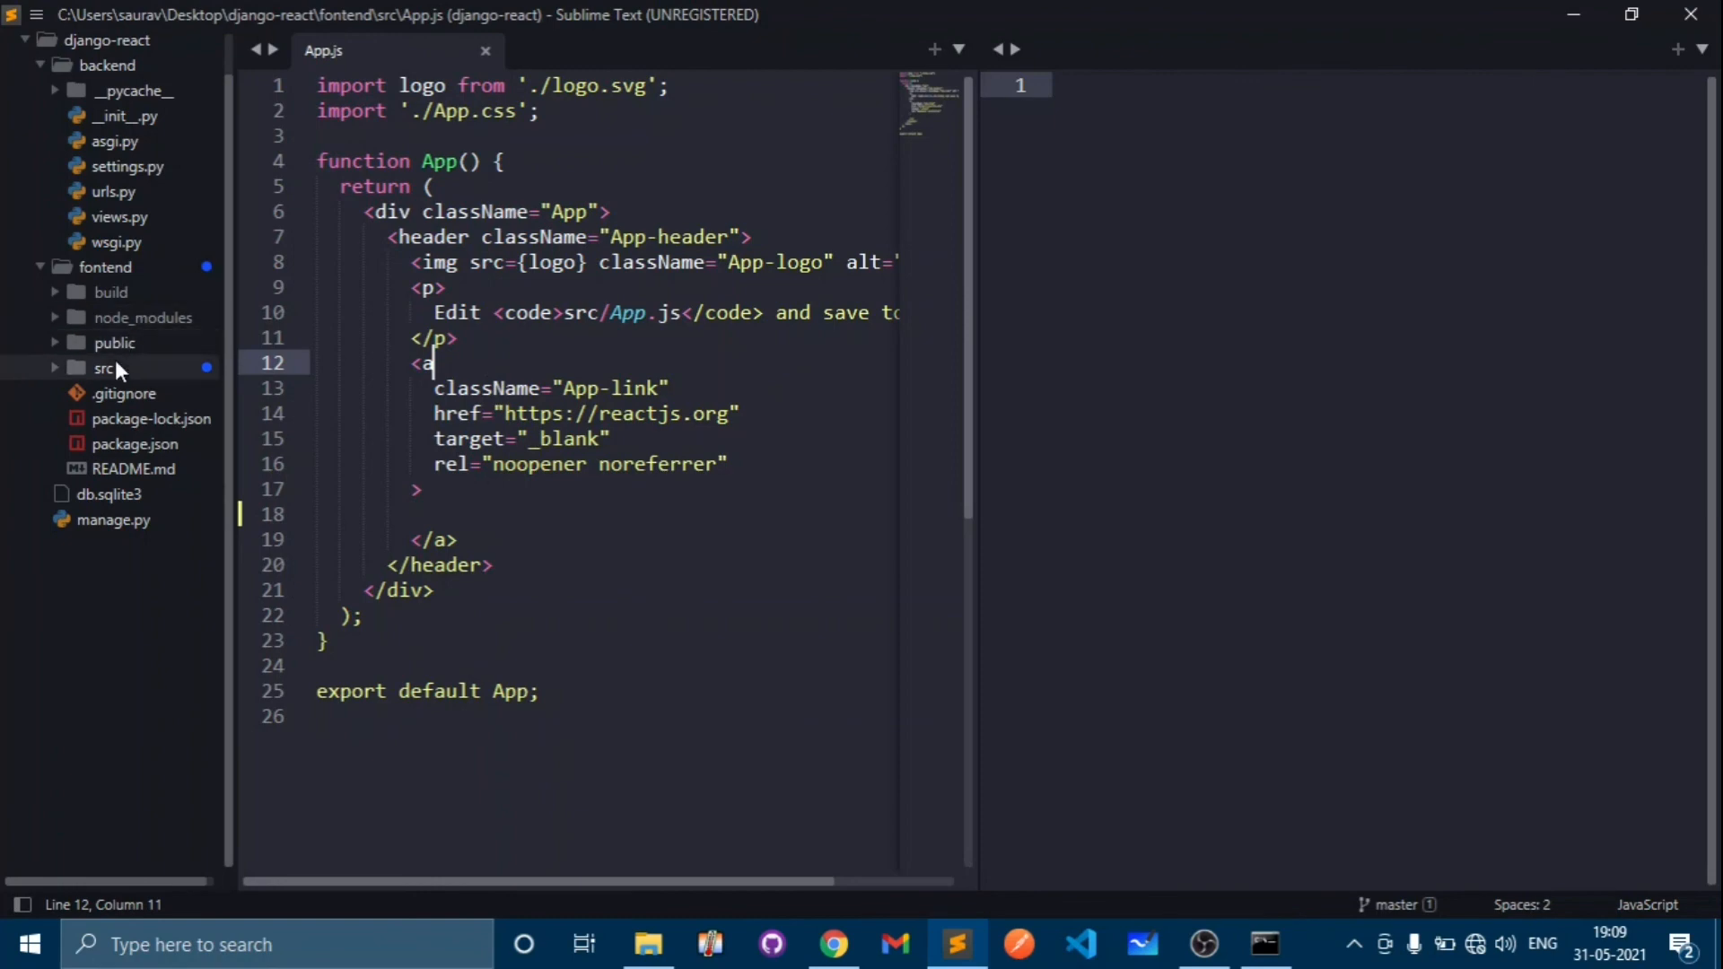
{"action": "mouse_move", "coordinate": [108, 437]}
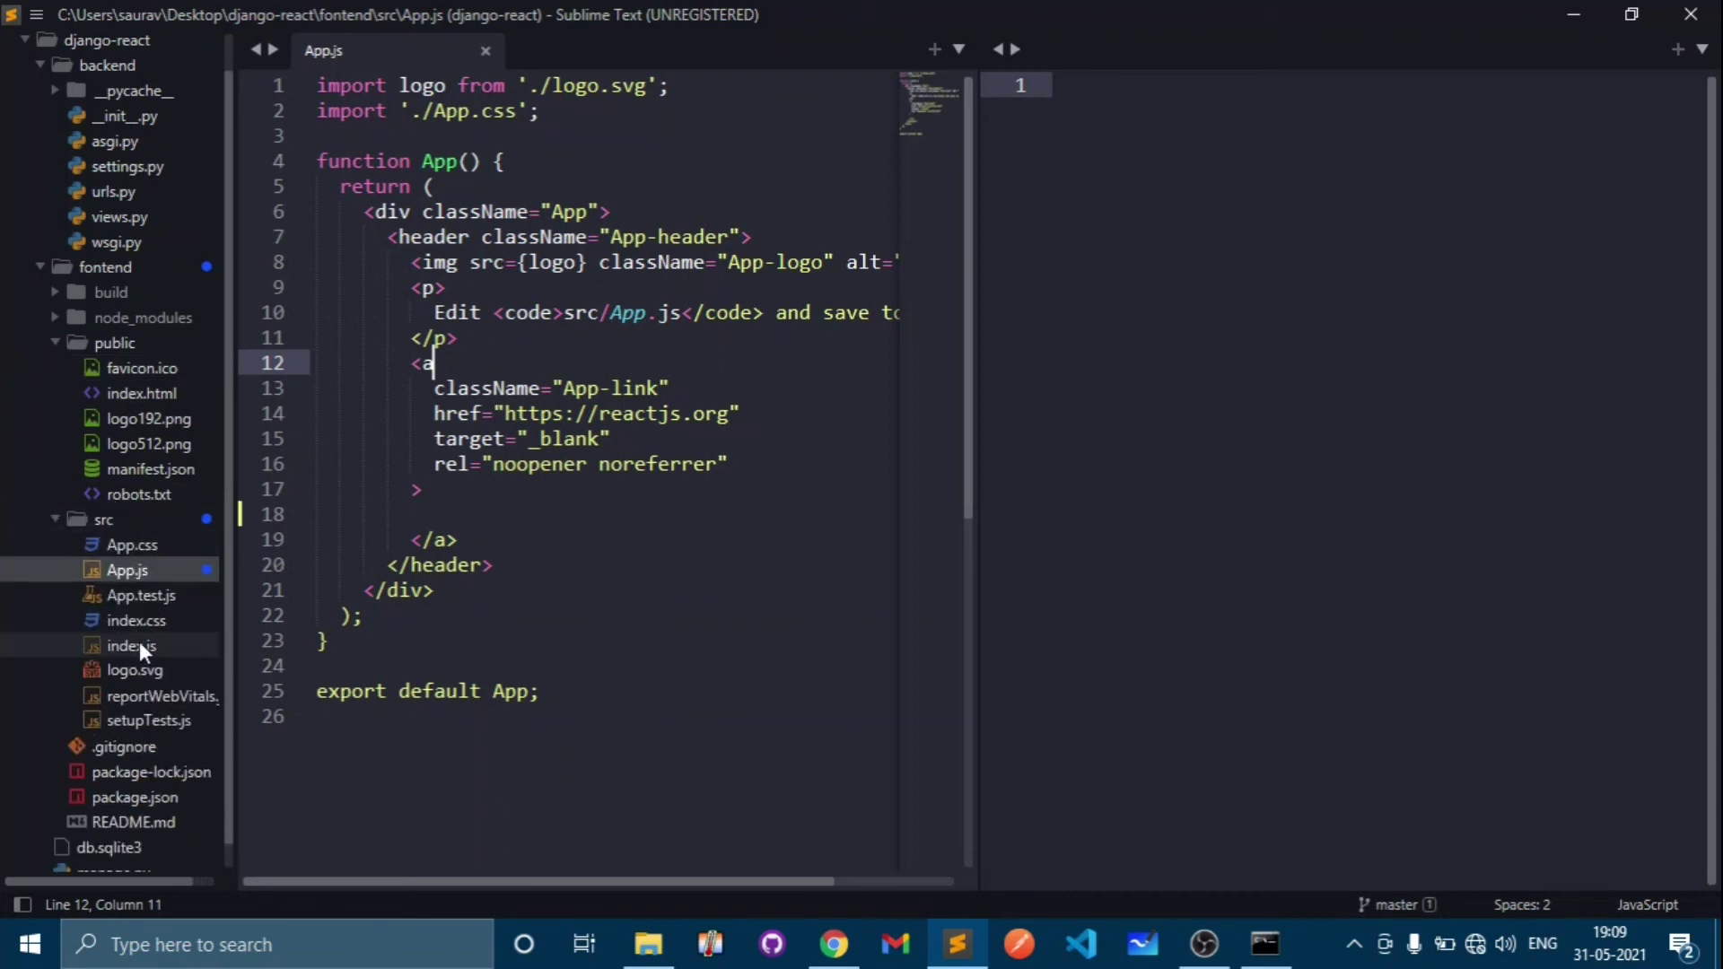
{"action": "mouse_move", "coordinate": [120, 529]}
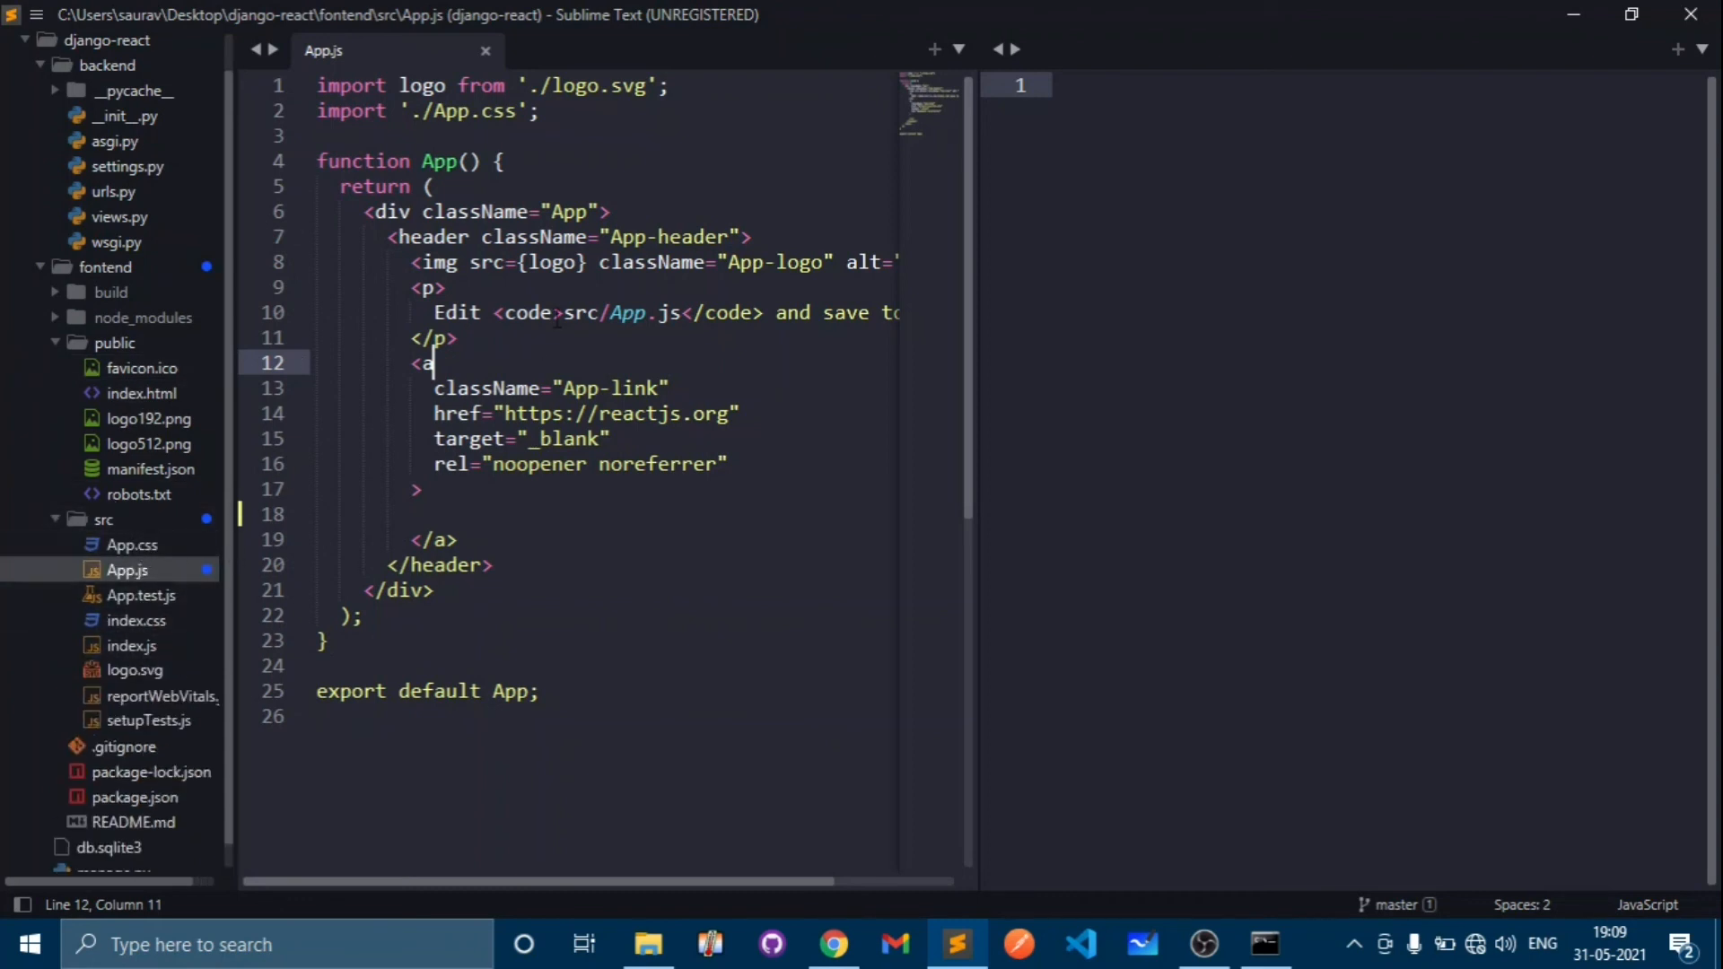
{"action": "left_click", "coordinate": [433, 515]}
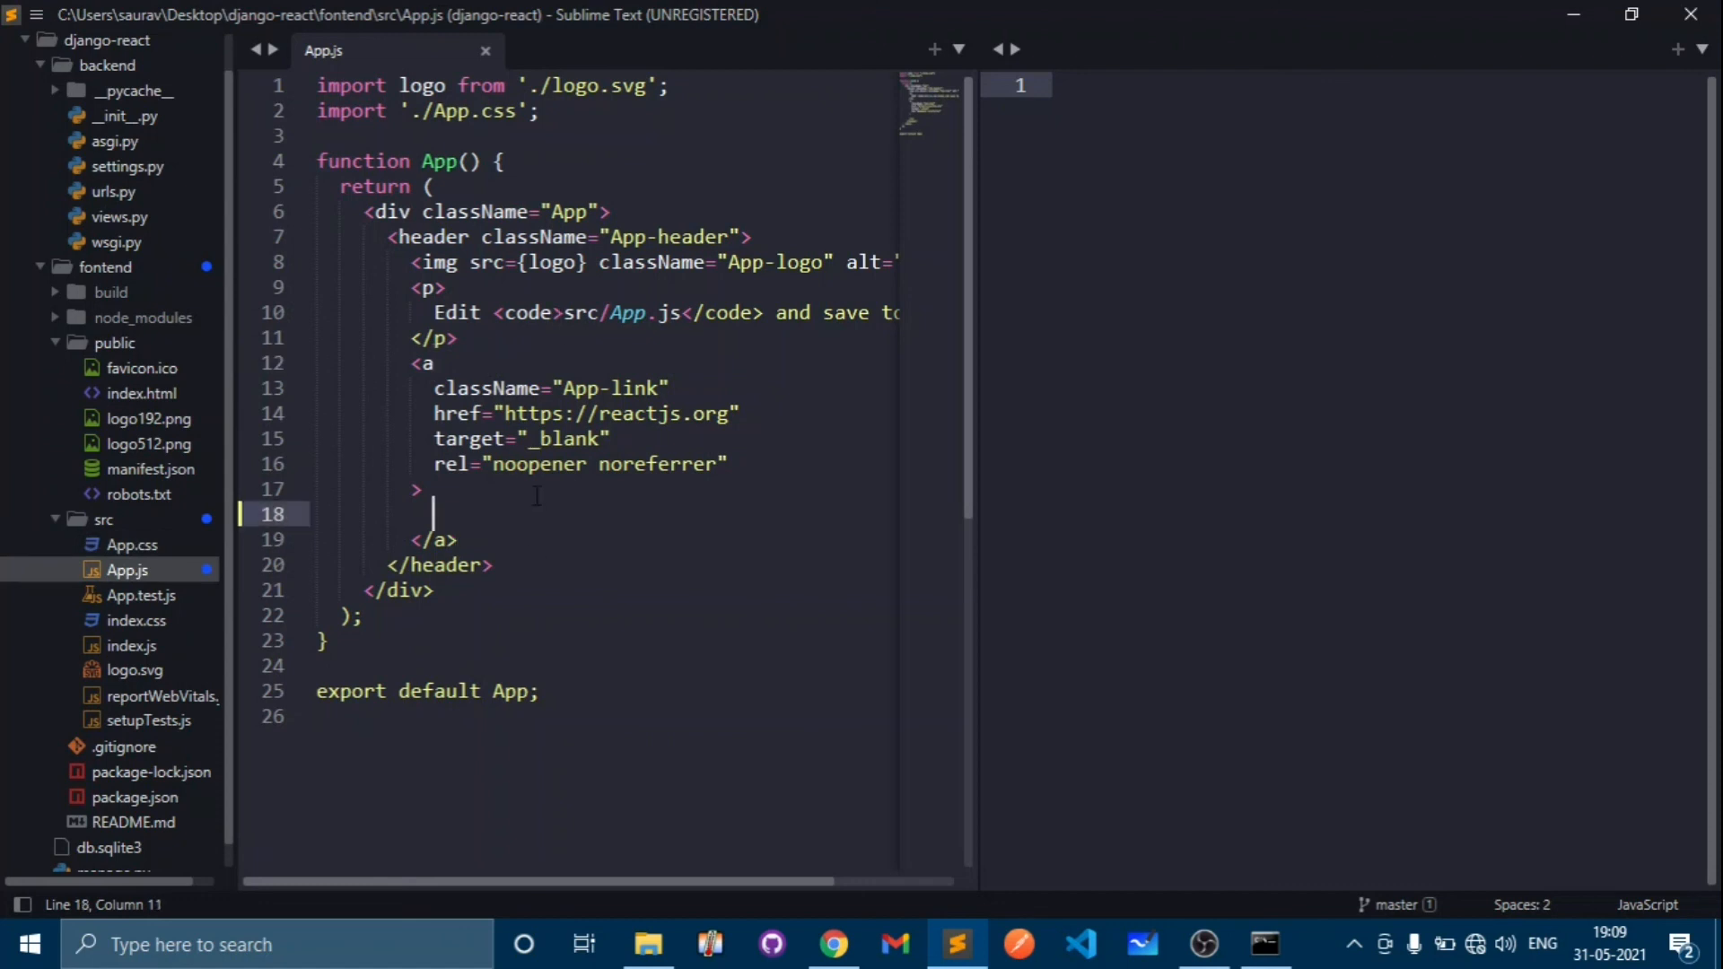
{"action": "key", "text": "Backspace"}
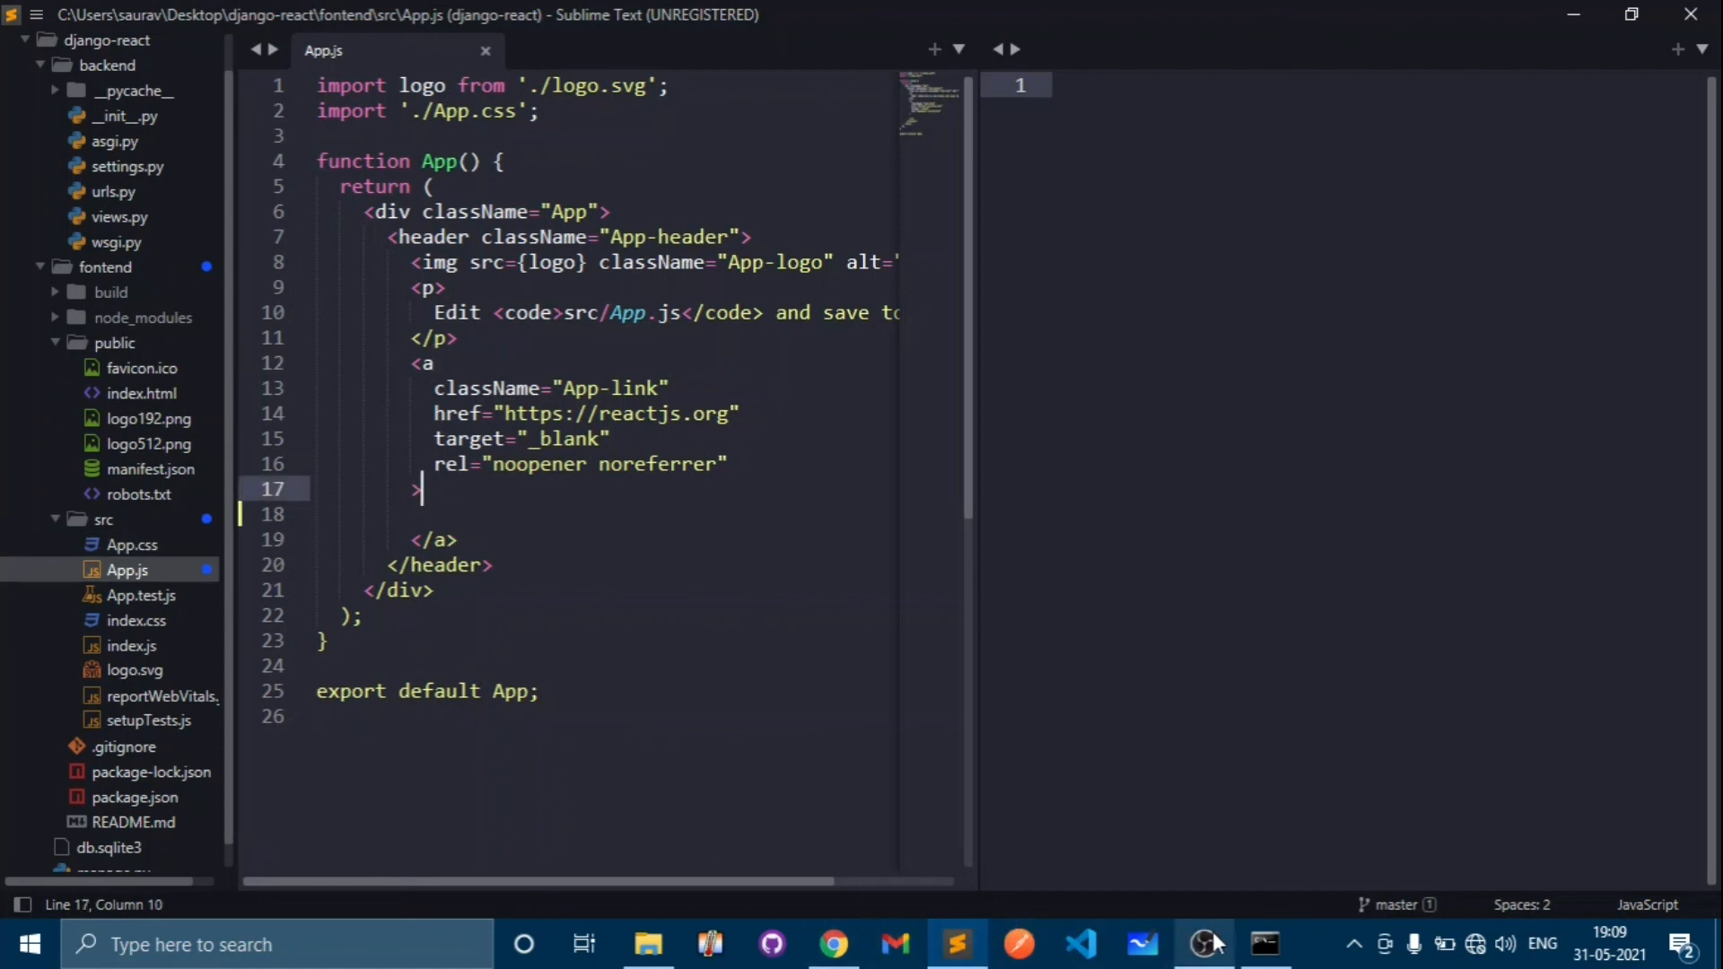
{"action": "left_click", "coordinate": [1260, 943]}
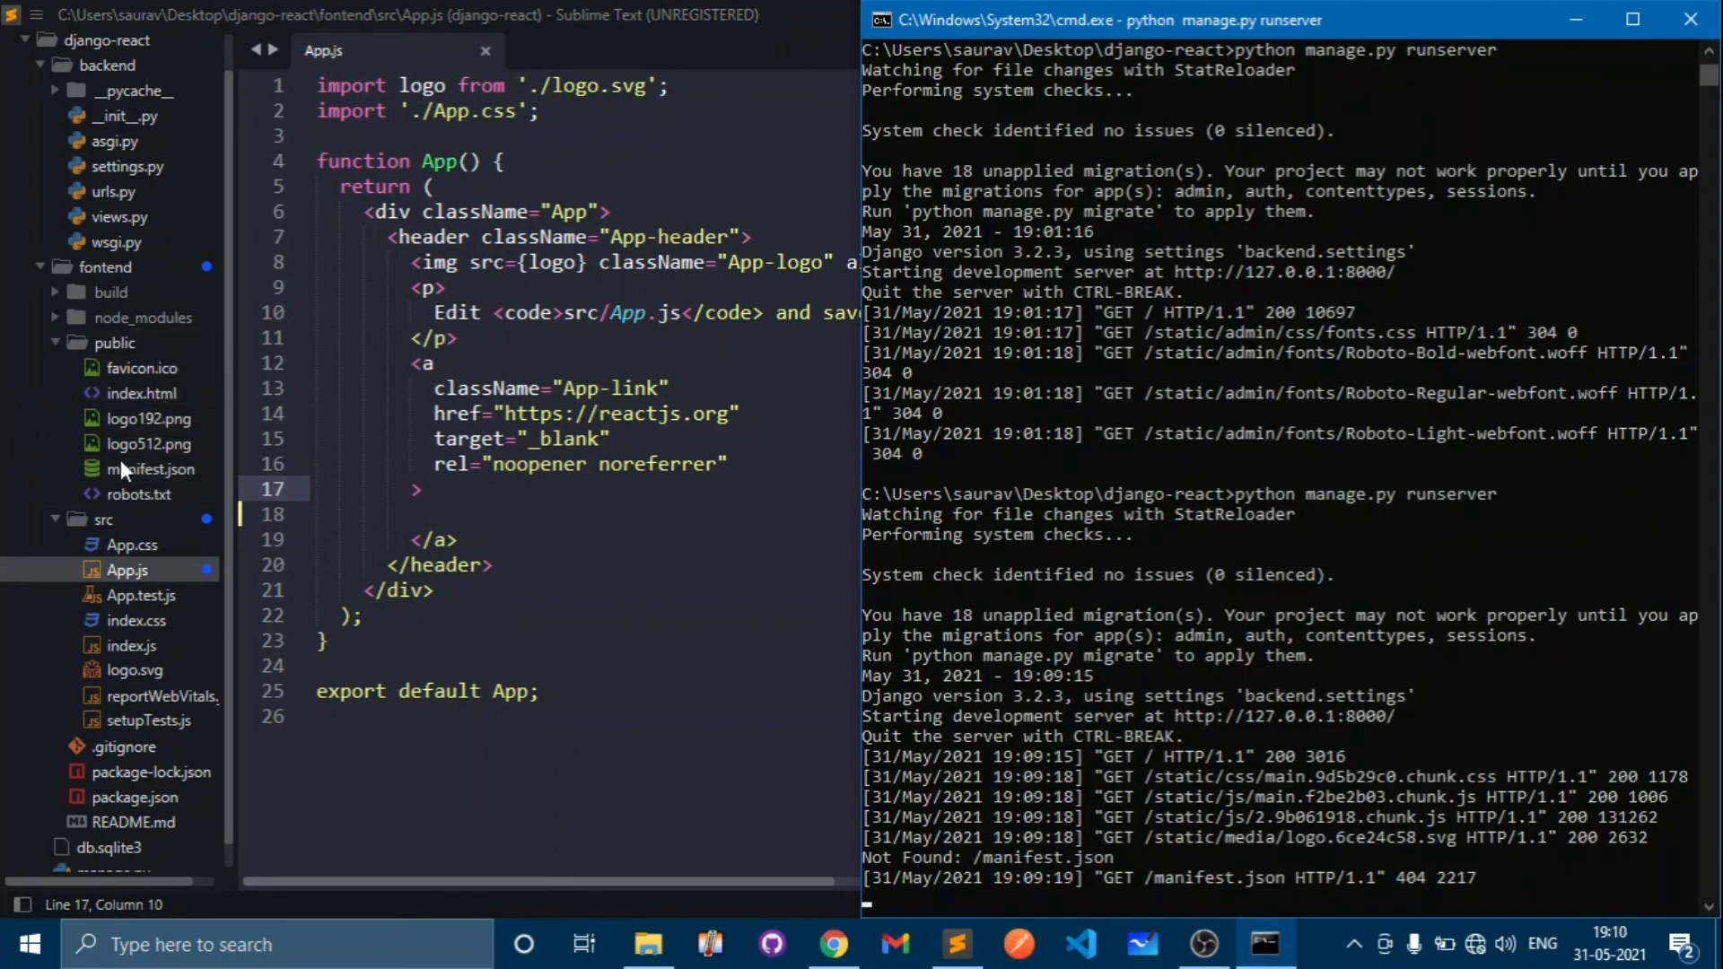
{"action": "mouse_move", "coordinate": [140, 443]}
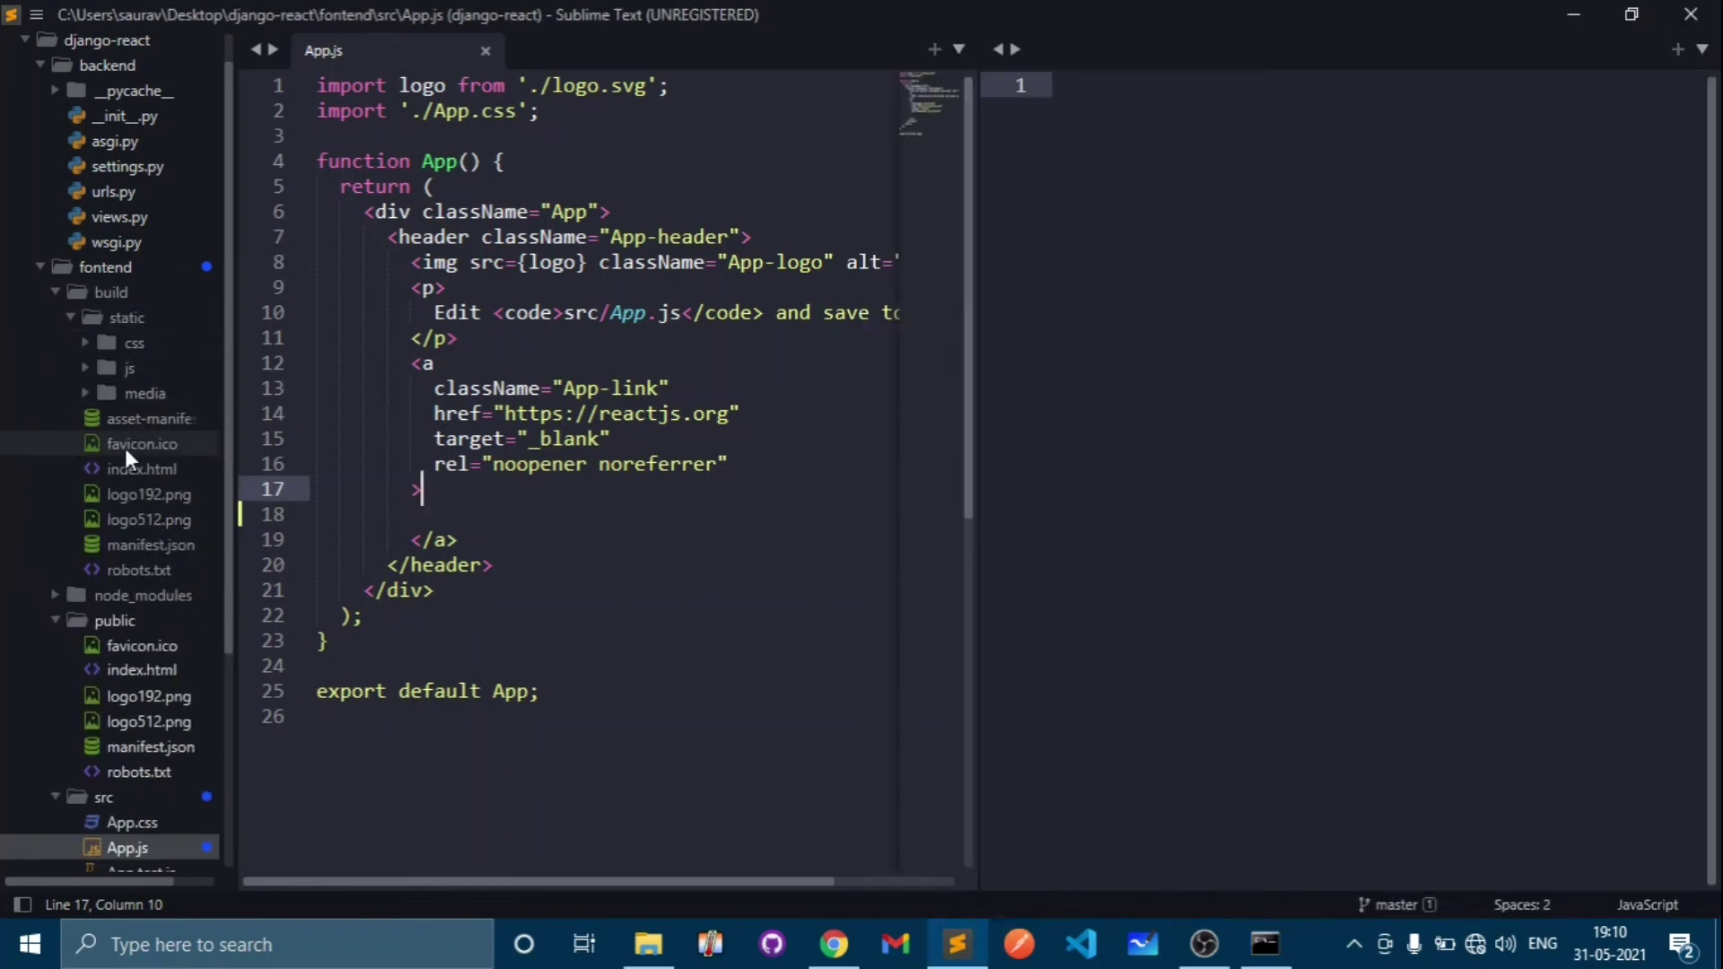
{"action": "mouse_move", "coordinate": [151, 323]}
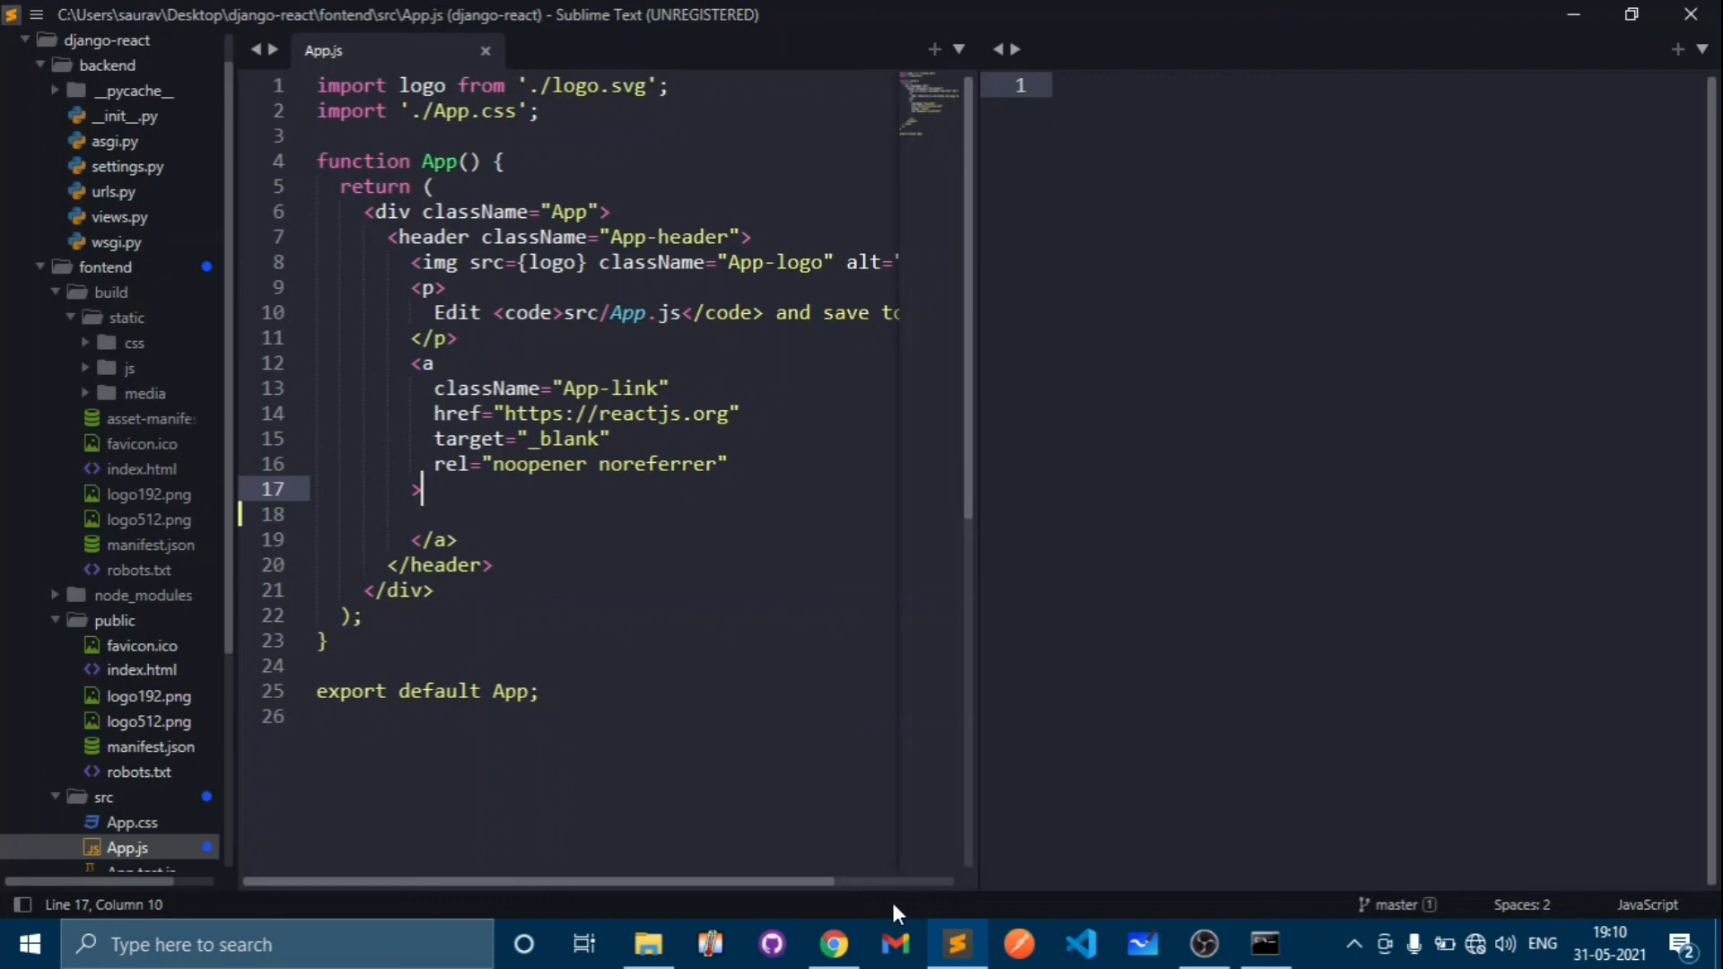
- Bring Chrome with the rendered React starter page back up
{"action": "left_click", "coordinate": [833, 944]}
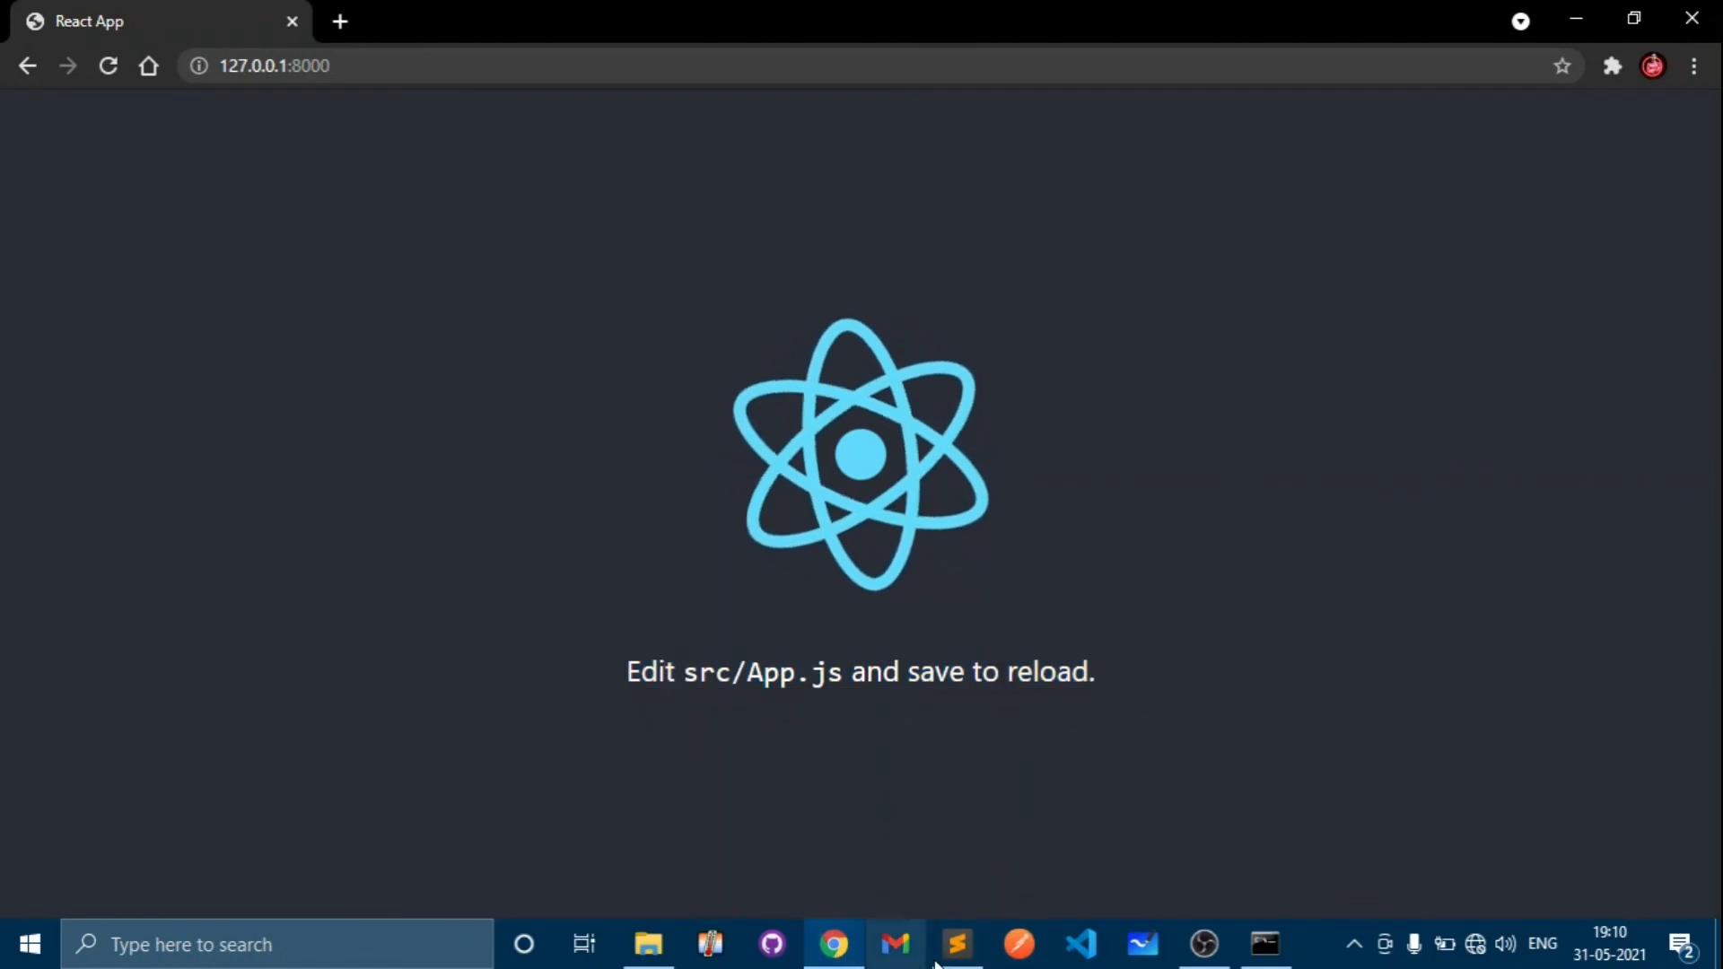
- Review the link and closing div lines in App.js, then show the Django server log
{"action": "left_click", "coordinate": [956, 944]}
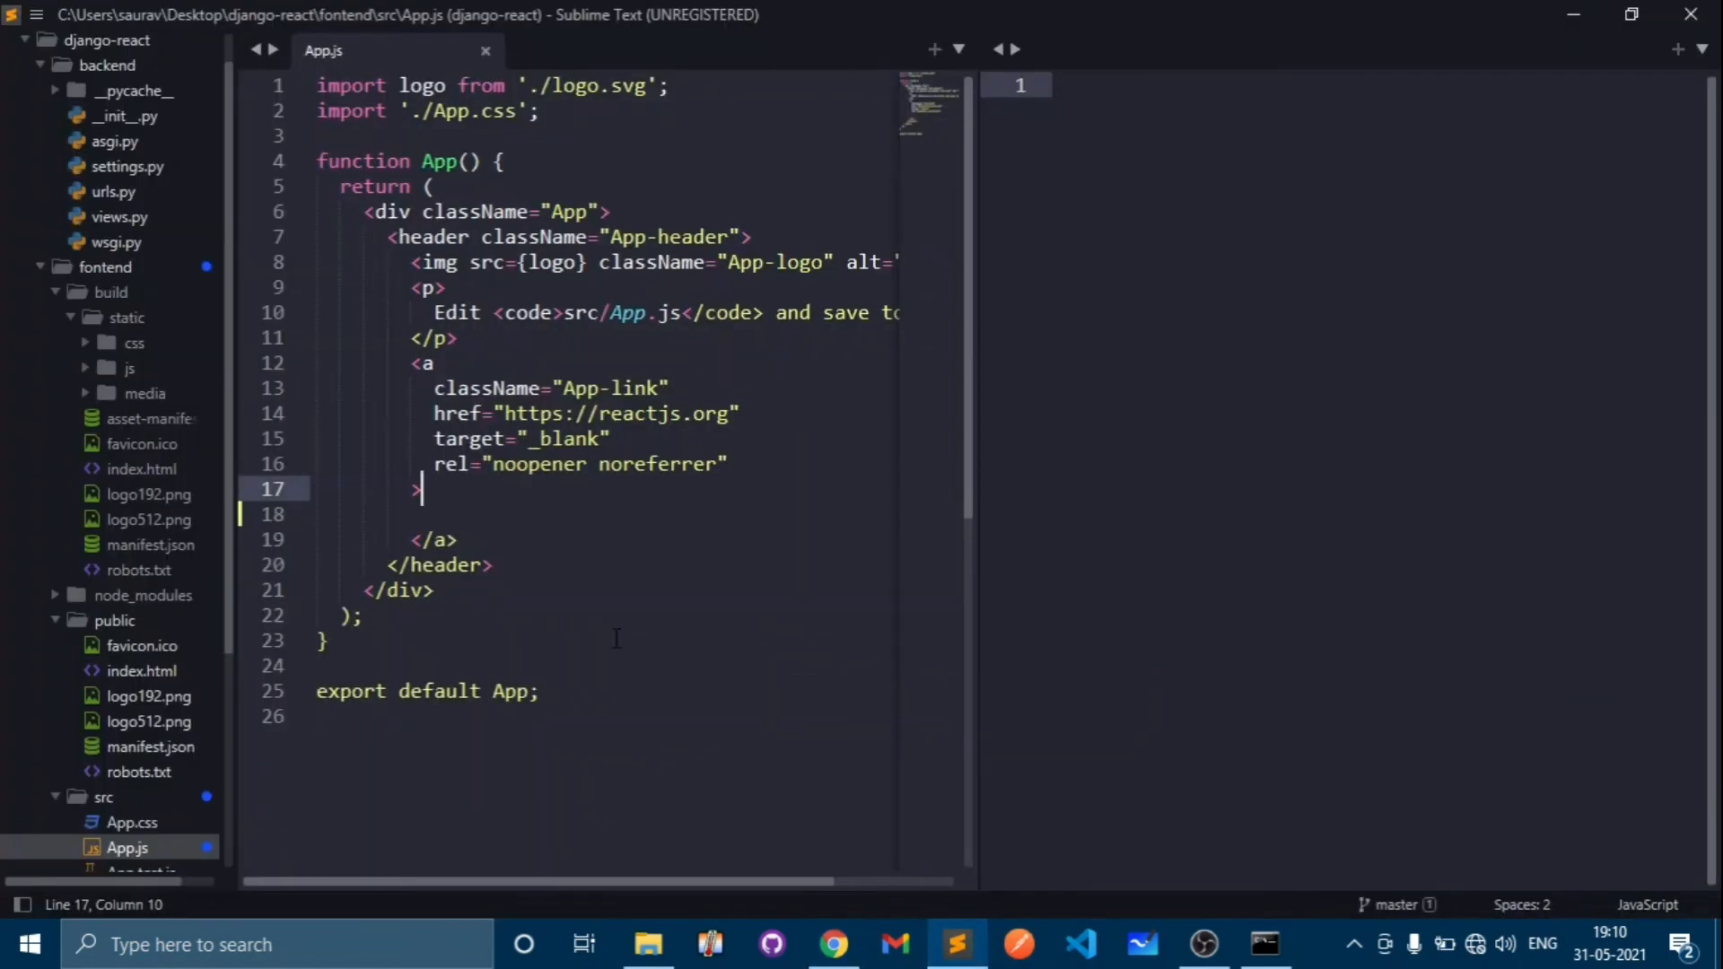
{"action": "left_click", "coordinate": [457, 540]}
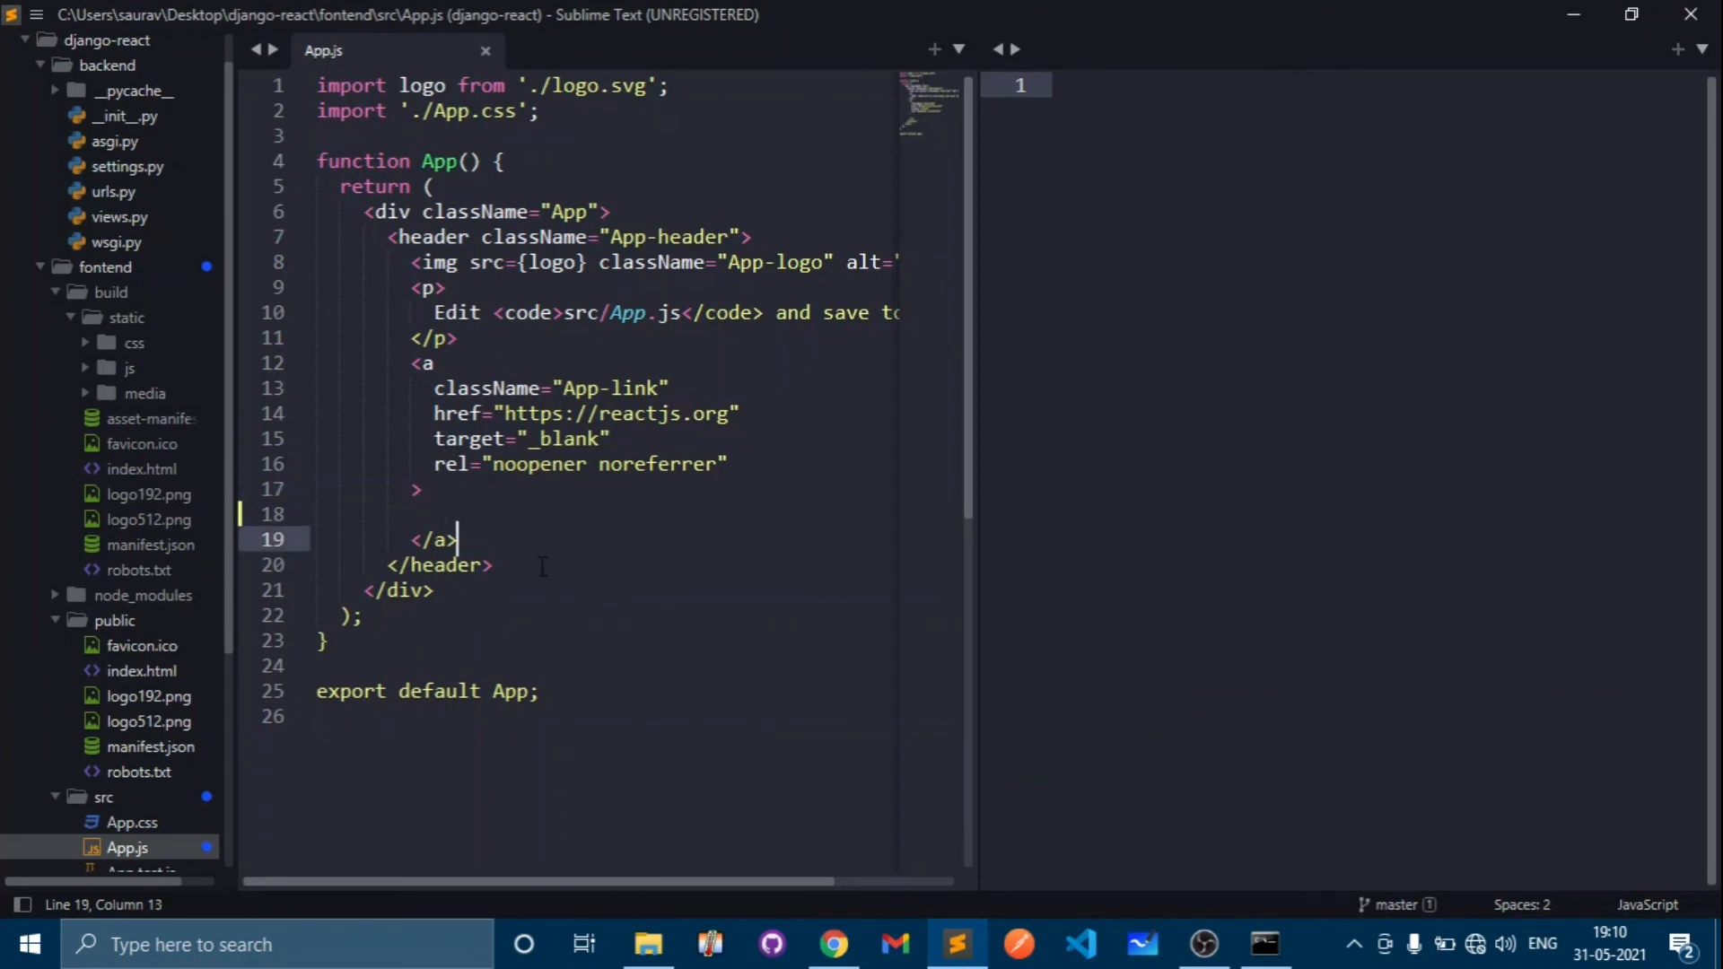
{"action": "left_click", "coordinate": [434, 590]}
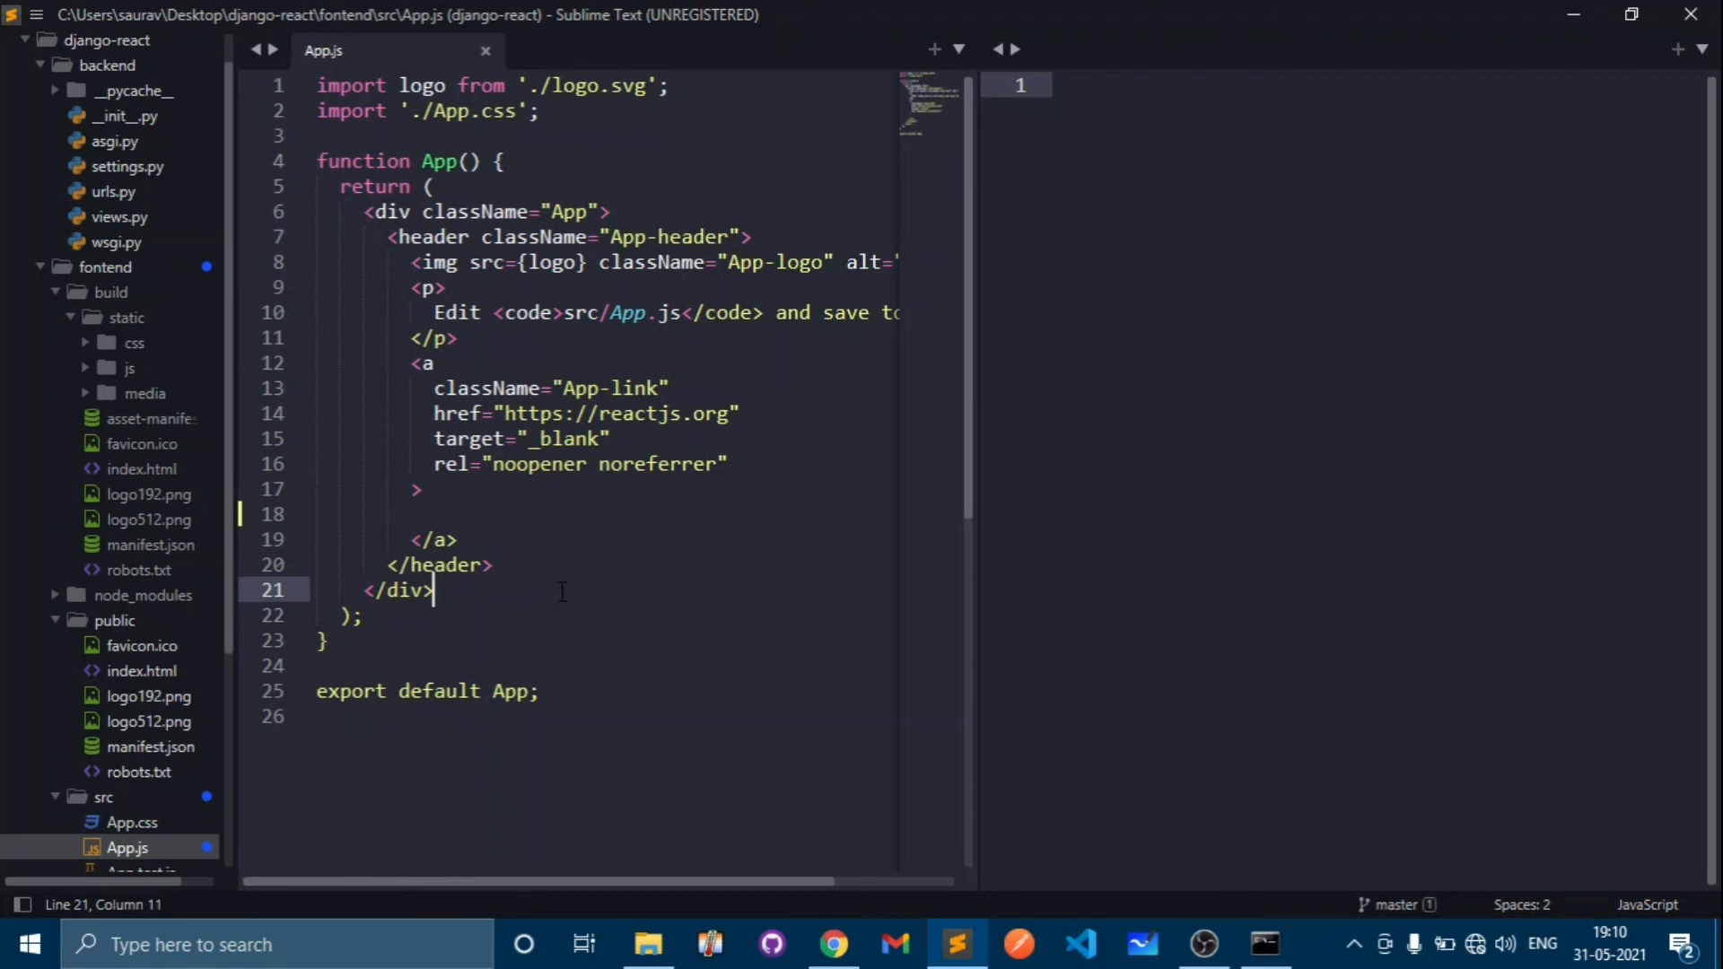
{"action": "mouse_move", "coordinate": [620, 588]}
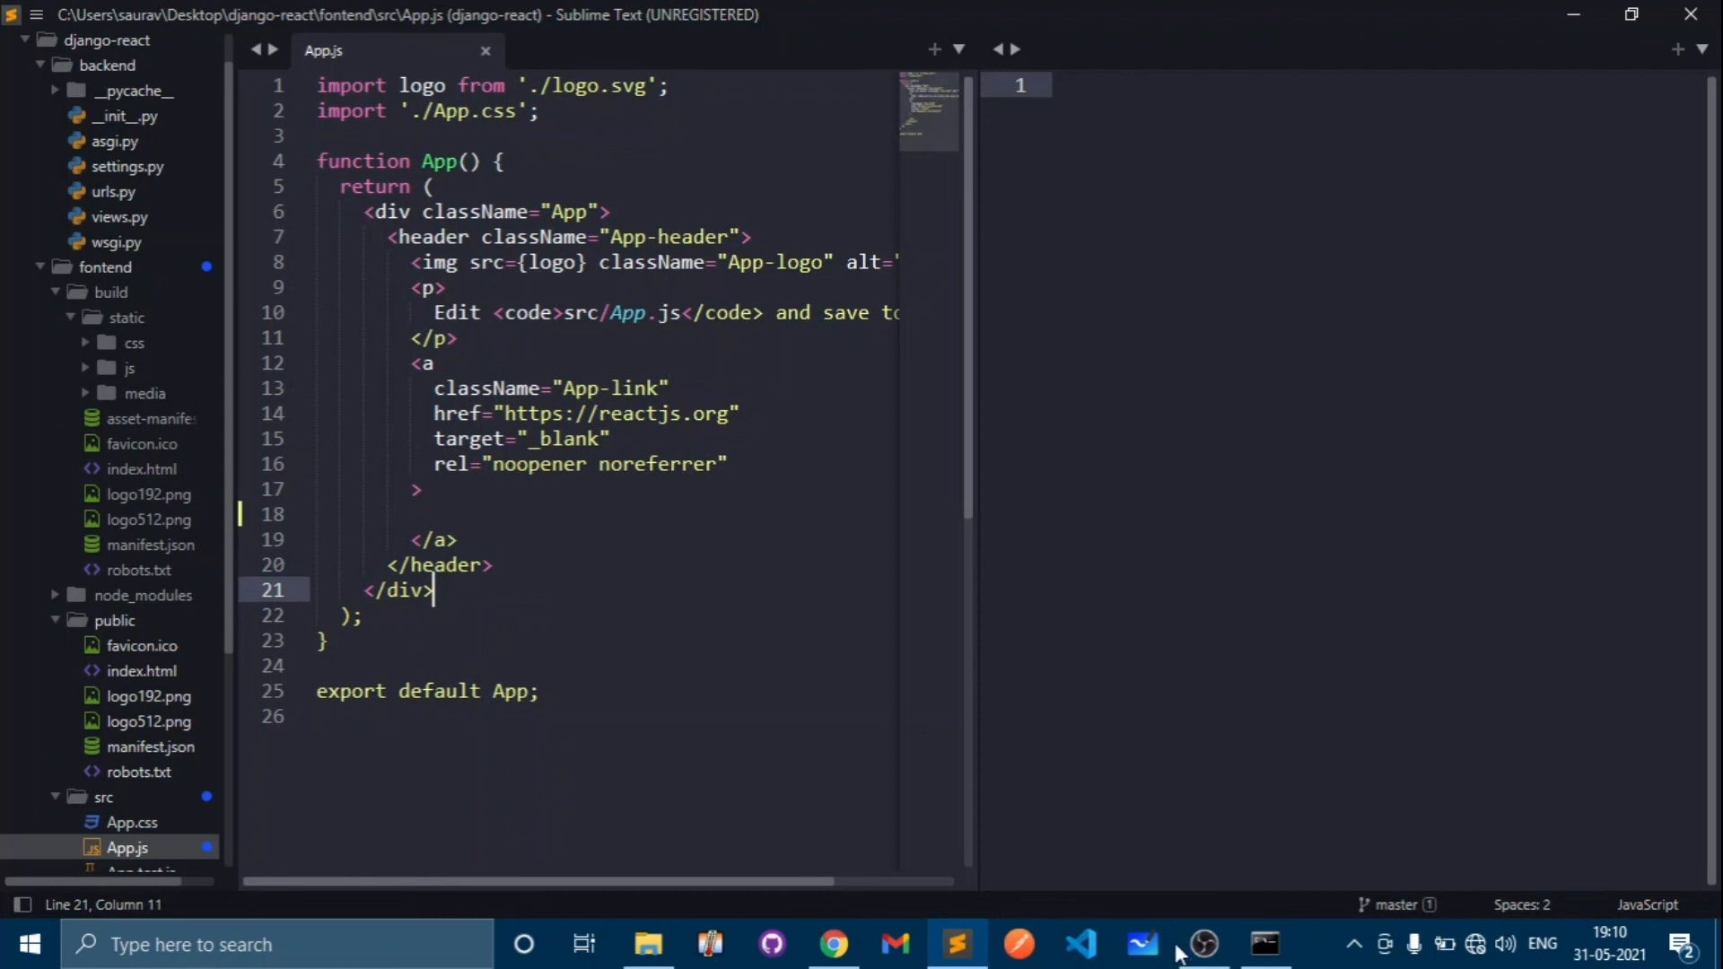
{"action": "mouse_move", "coordinate": [1201, 942]}
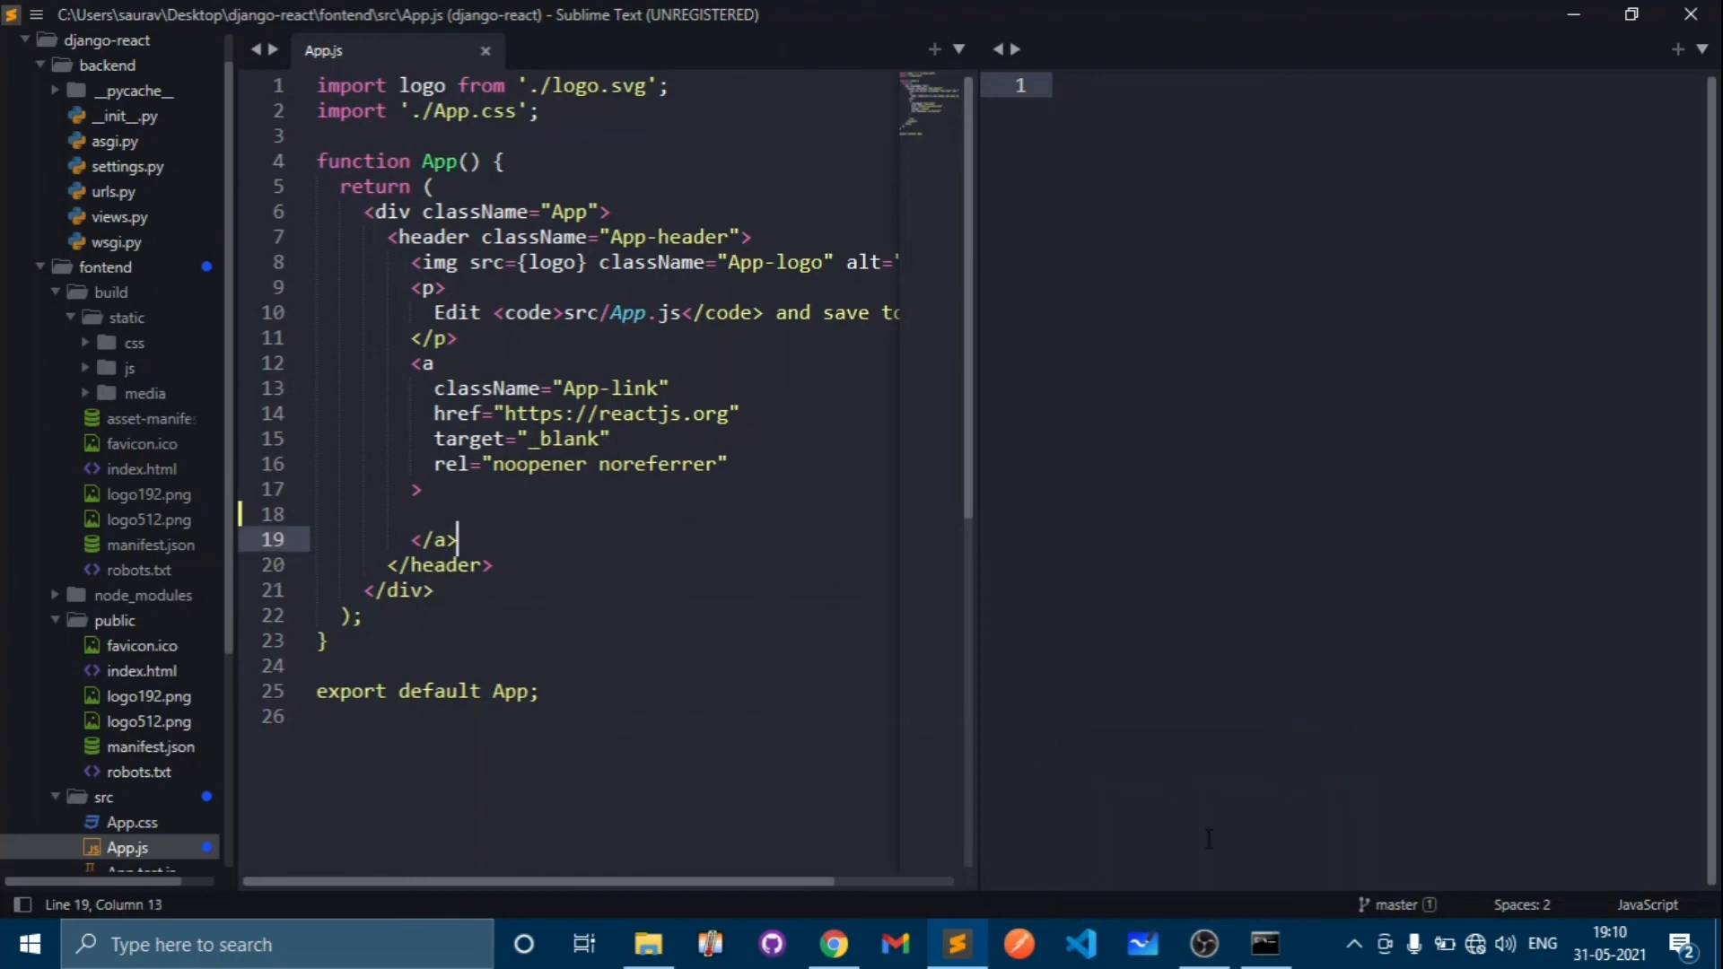
{"action": "left_click", "coordinate": [1264, 944]}
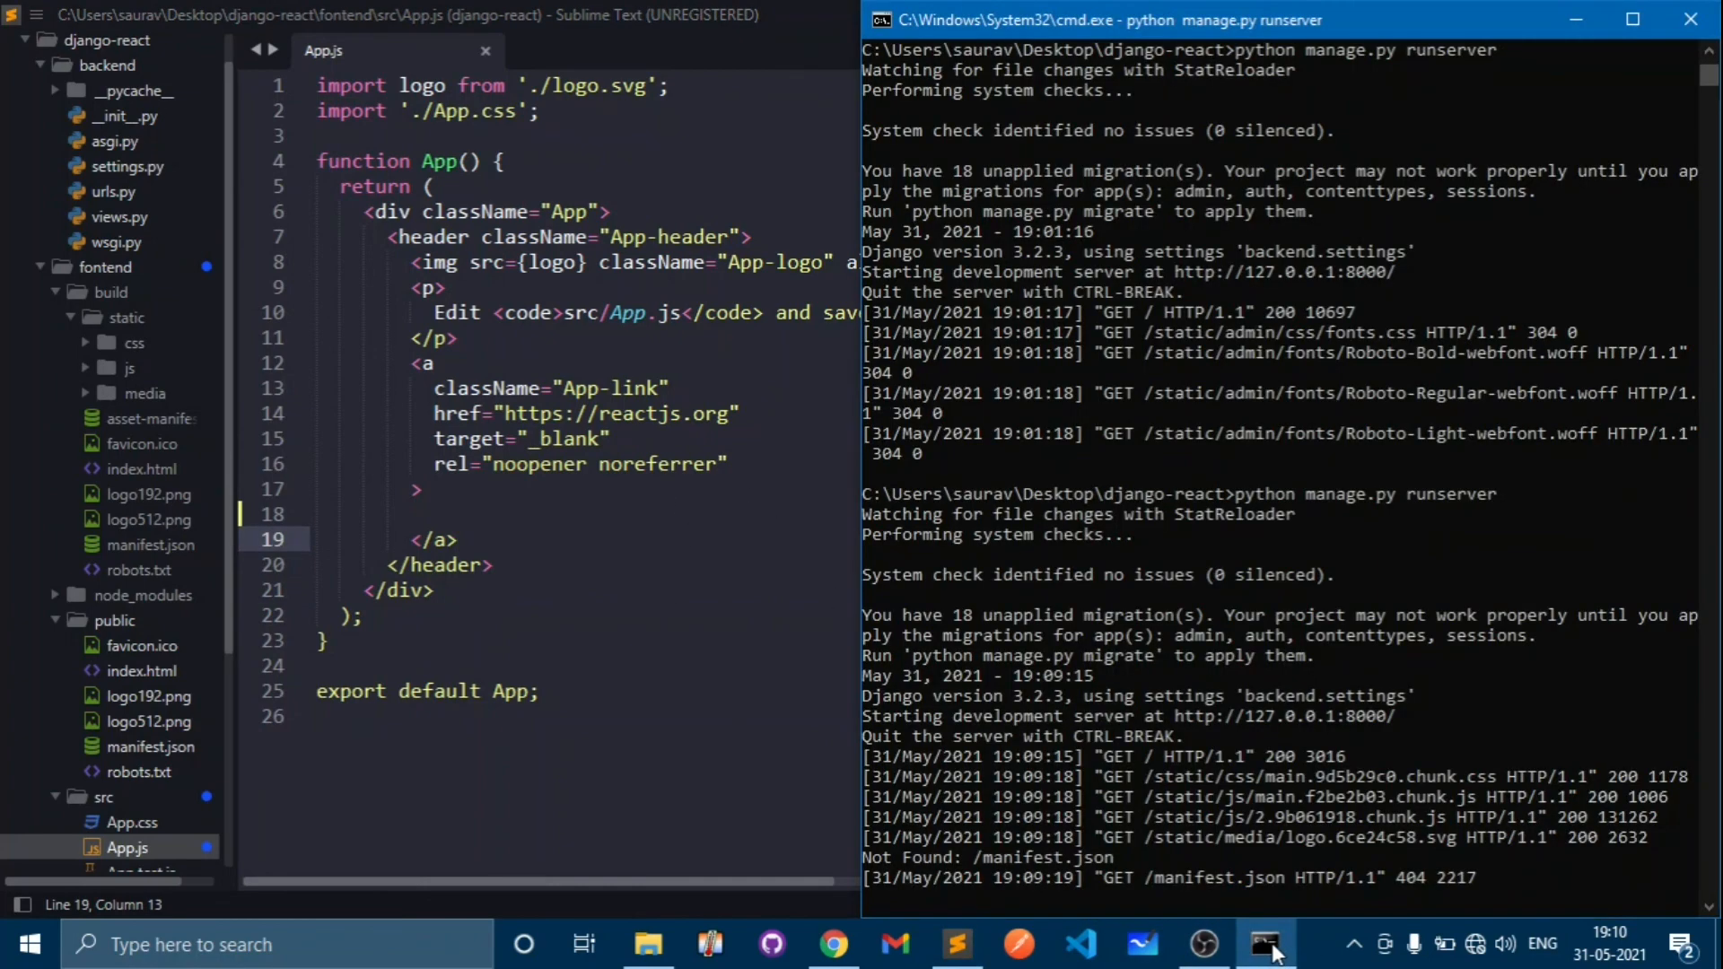